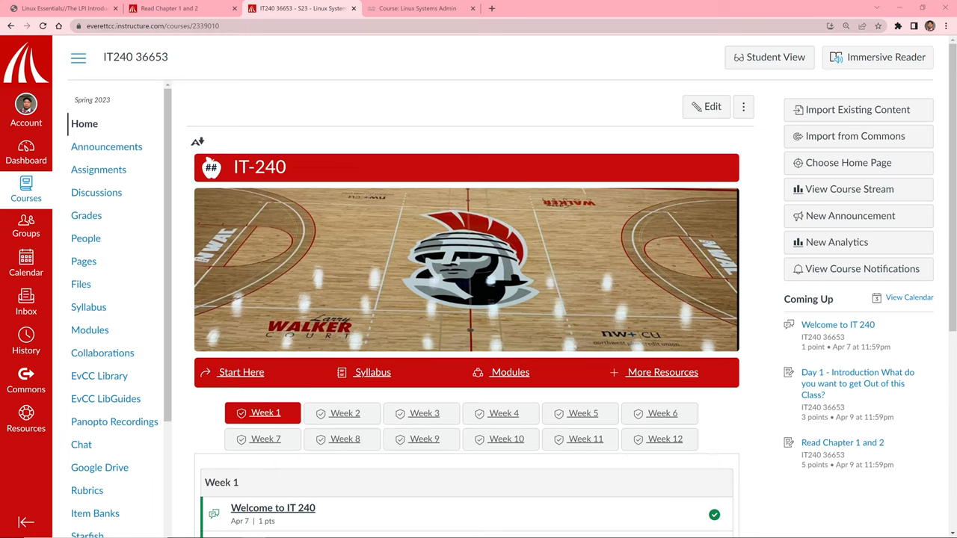
- Open the Week 1 'Read Chapter 1 and 2' assignment and highlight its first reading instruction sentence
scroll(down, 3)
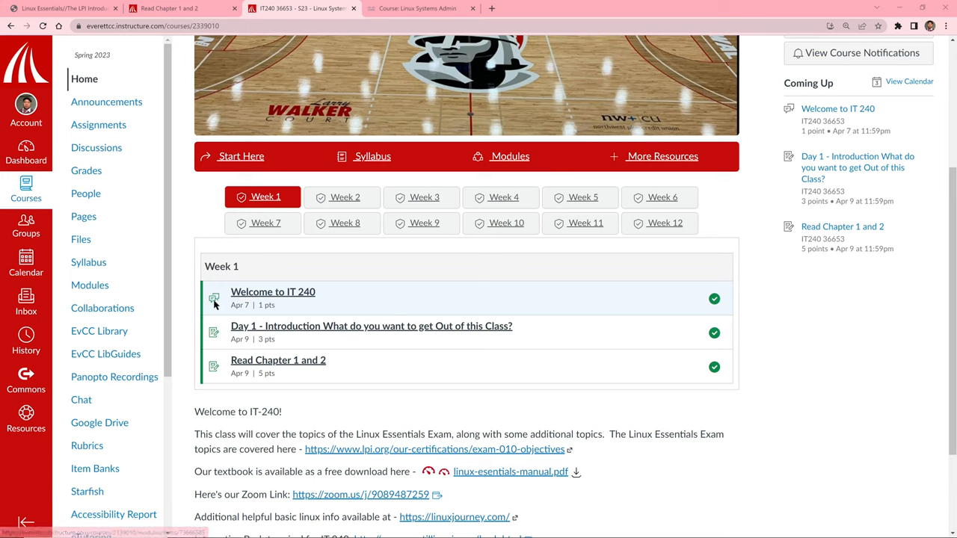
mouse_move(243, 300)
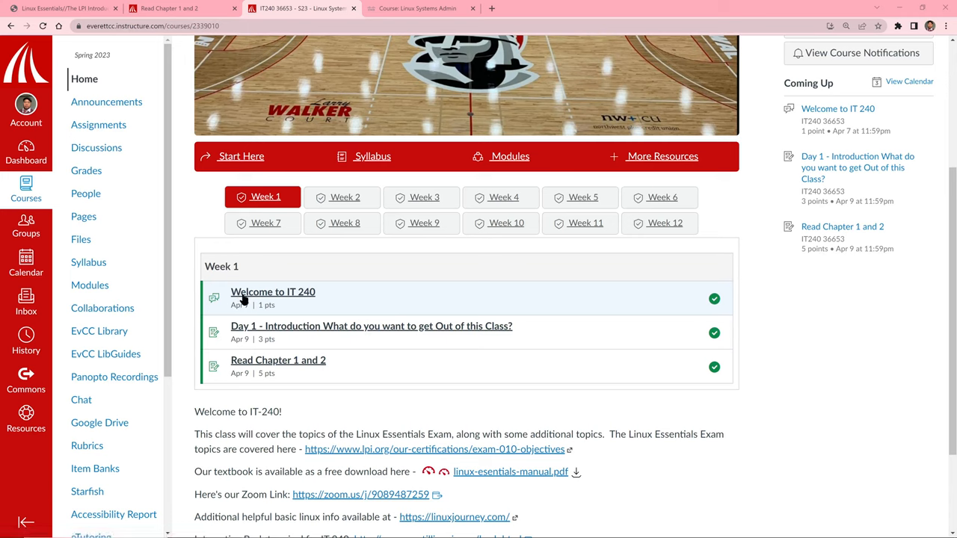
mouse_move(242, 299)
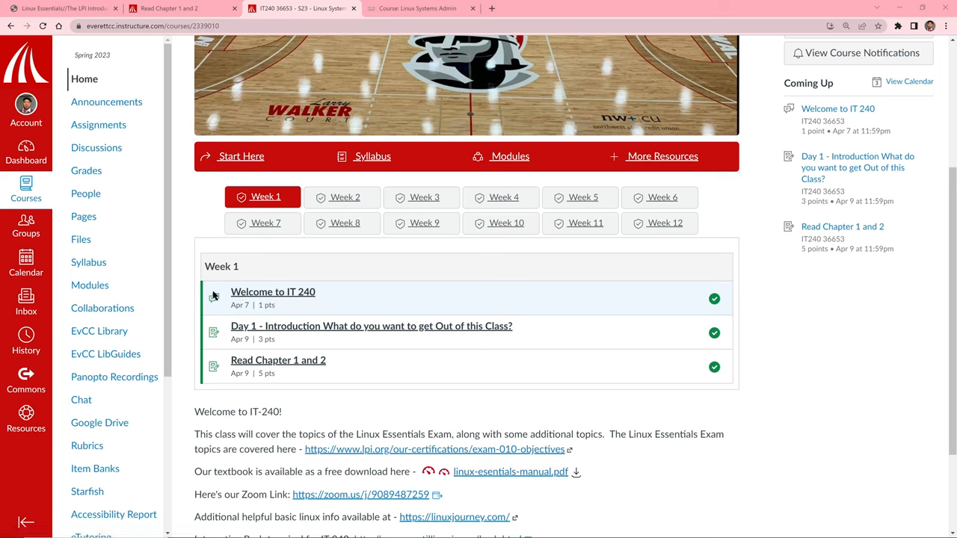
mouse_move(260, 296)
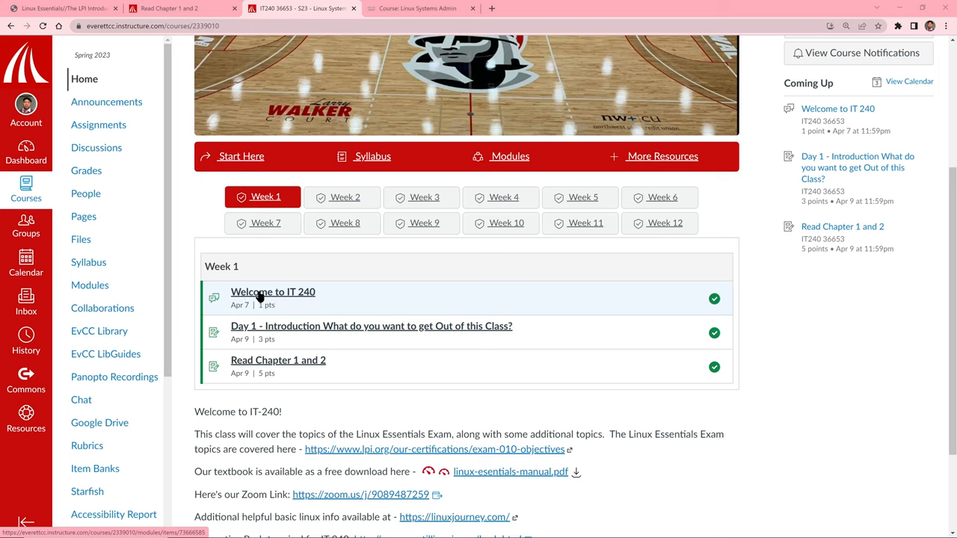
mouse_move(253, 300)
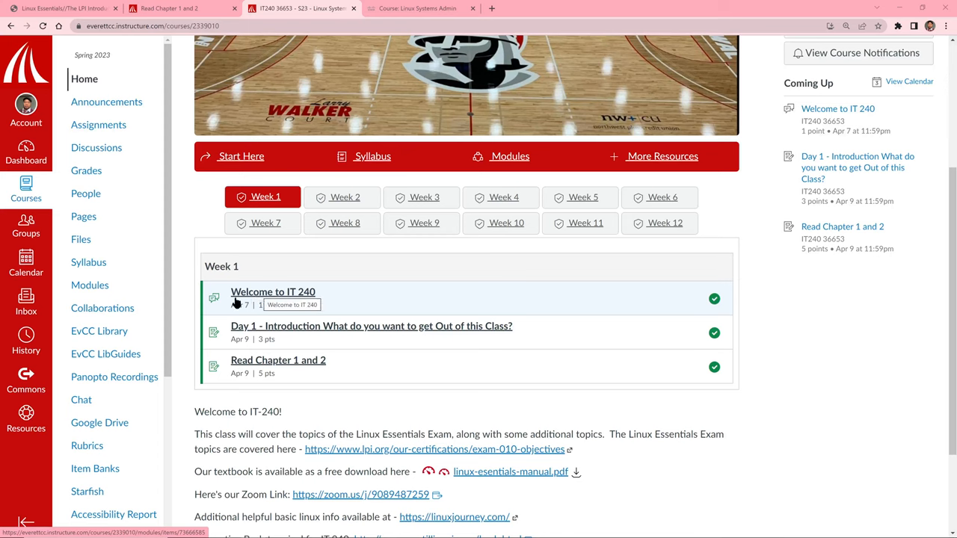
mouse_move(235, 306)
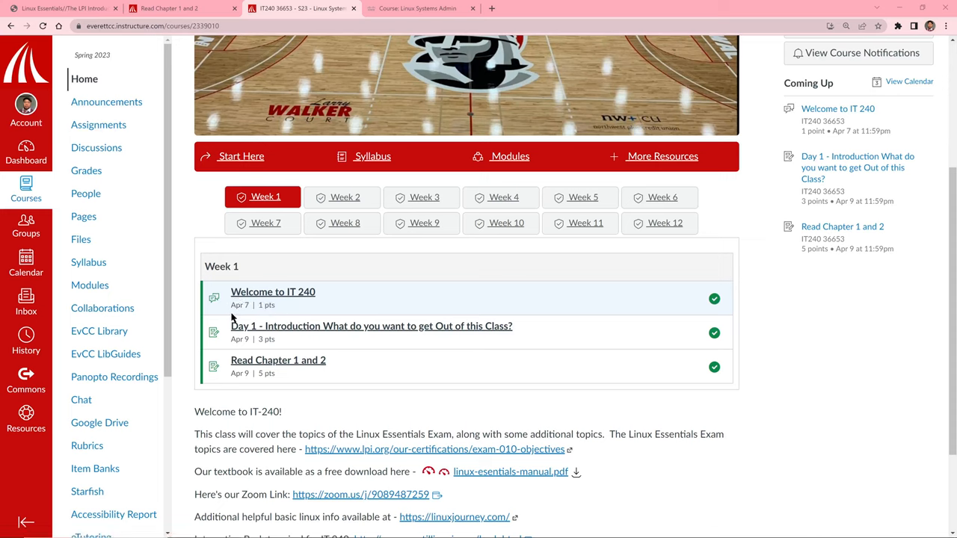
mouse_move(208, 299)
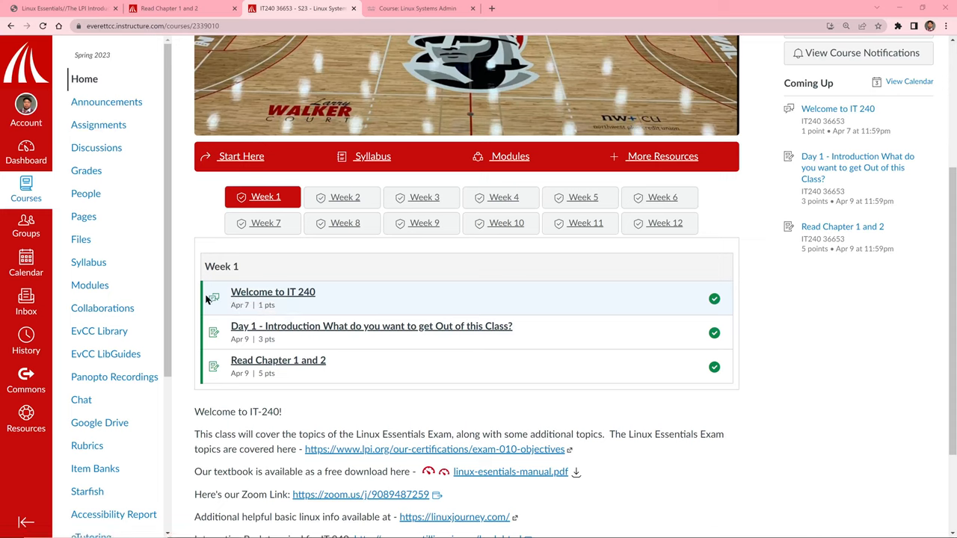
mouse_move(212, 296)
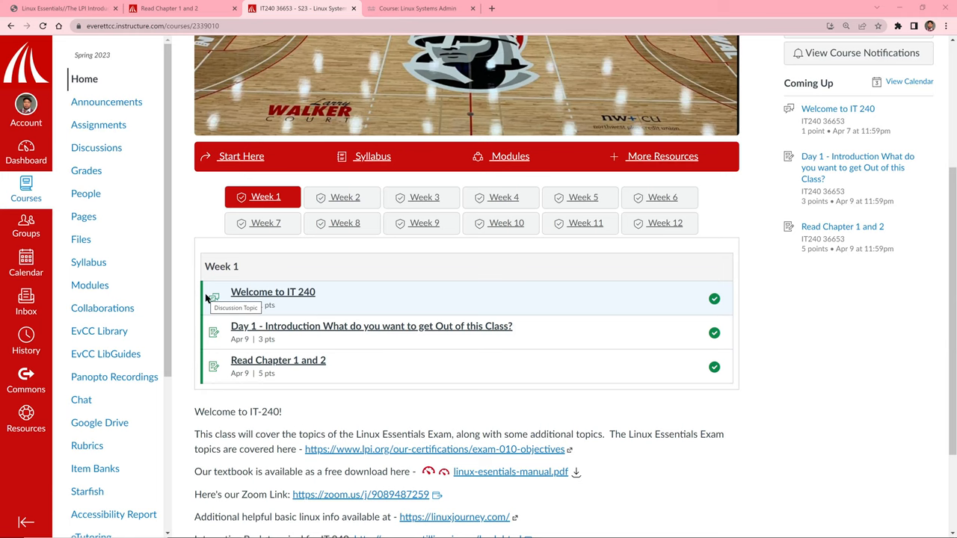
mouse_move(257, 281)
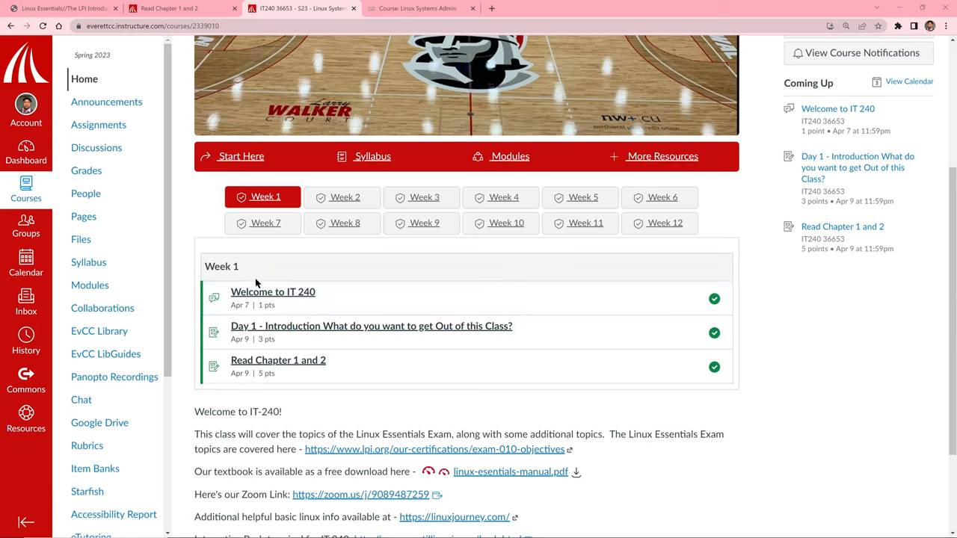
mouse_move(261, 275)
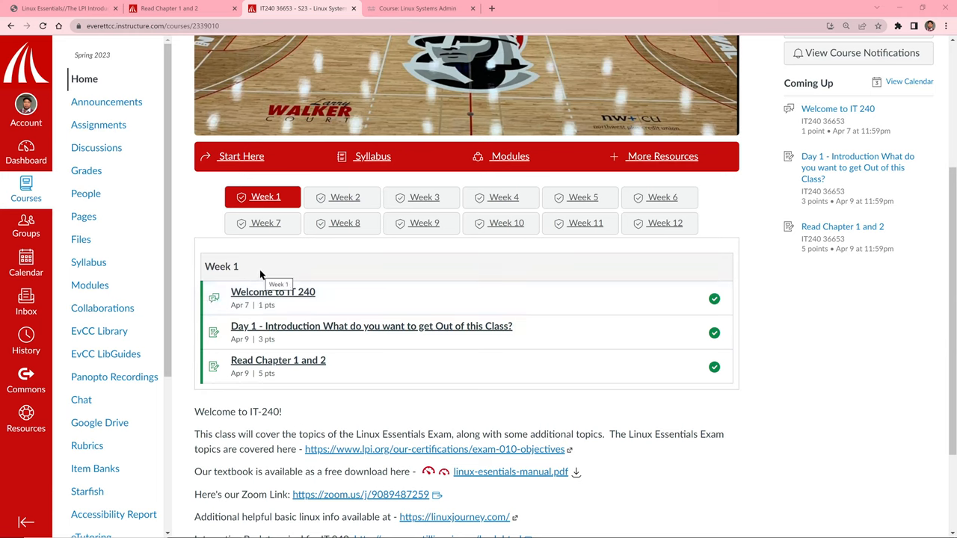
mouse_move(233, 334)
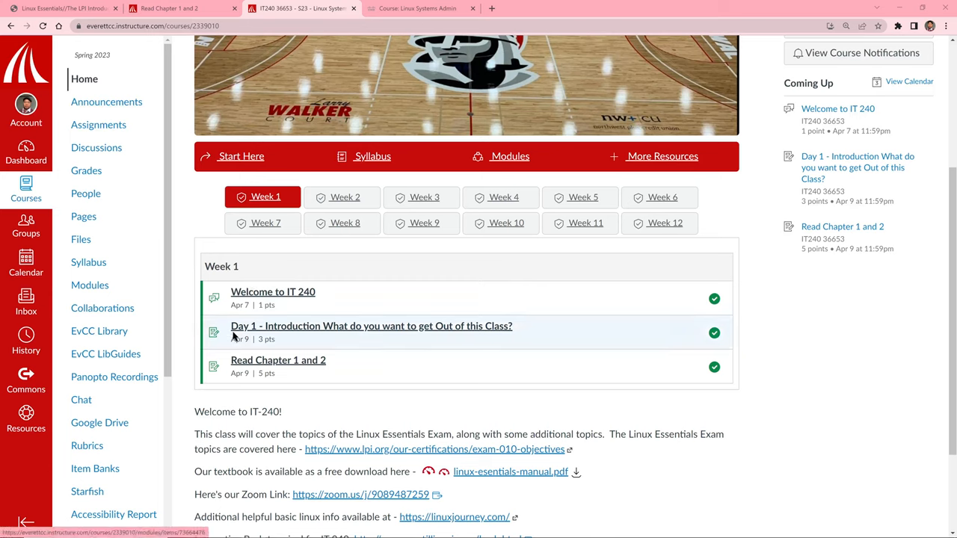
mouse_move(254, 330)
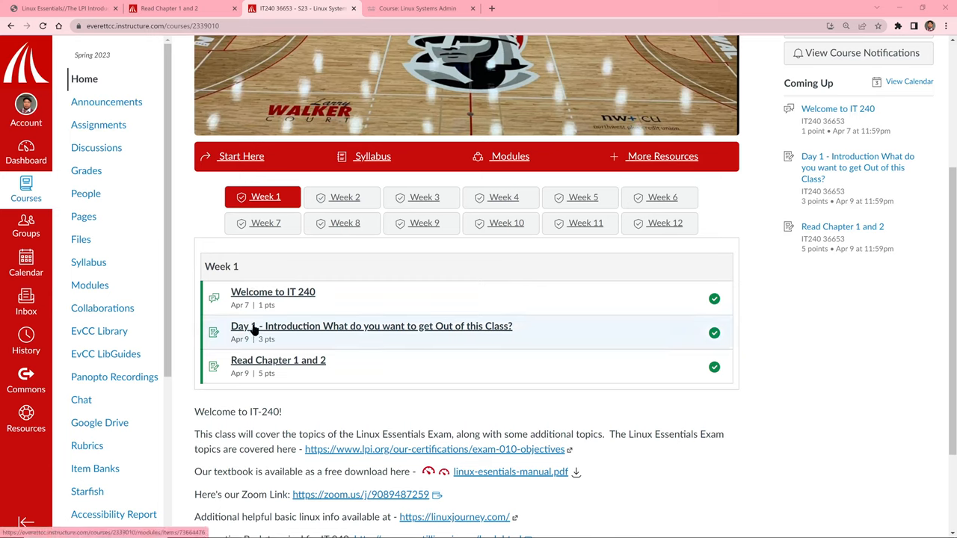
mouse_move(282, 329)
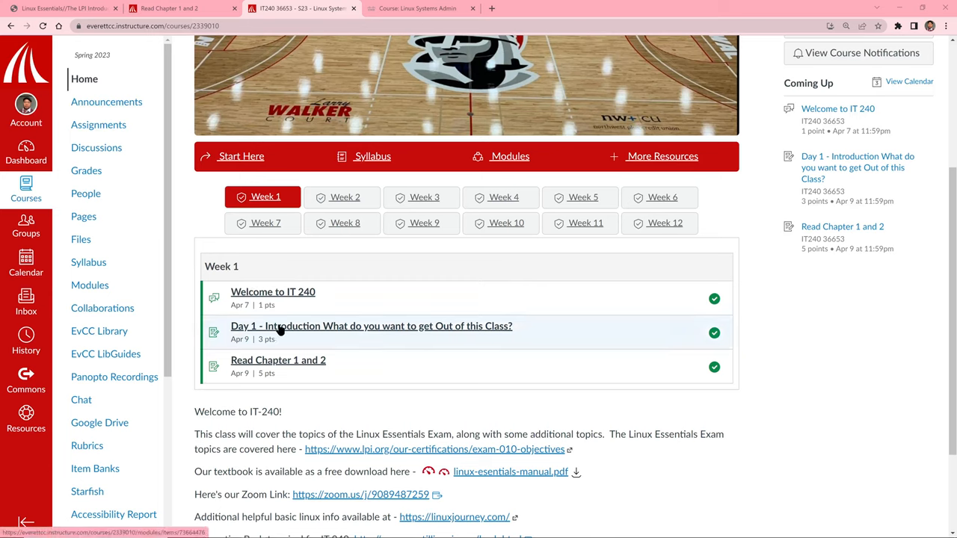
mouse_move(281, 332)
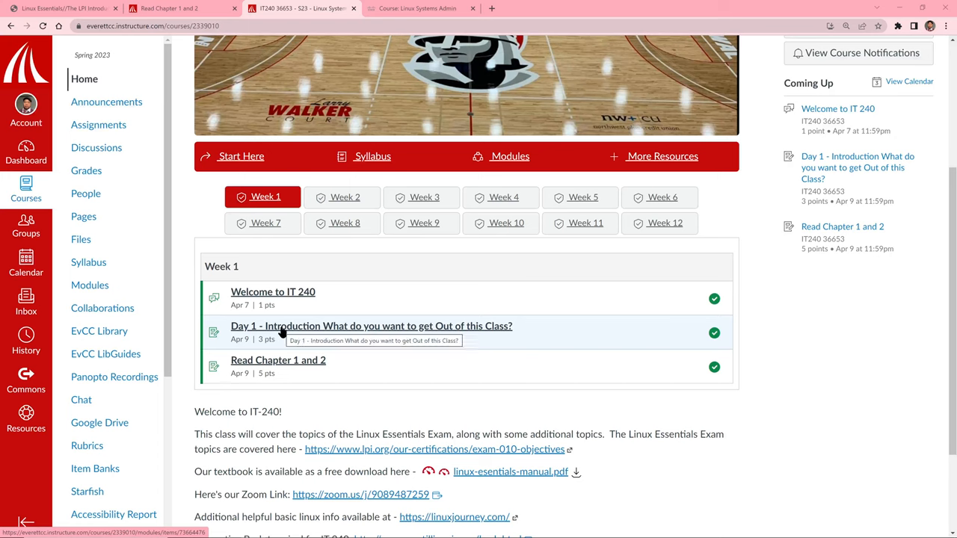
mouse_move(270, 365)
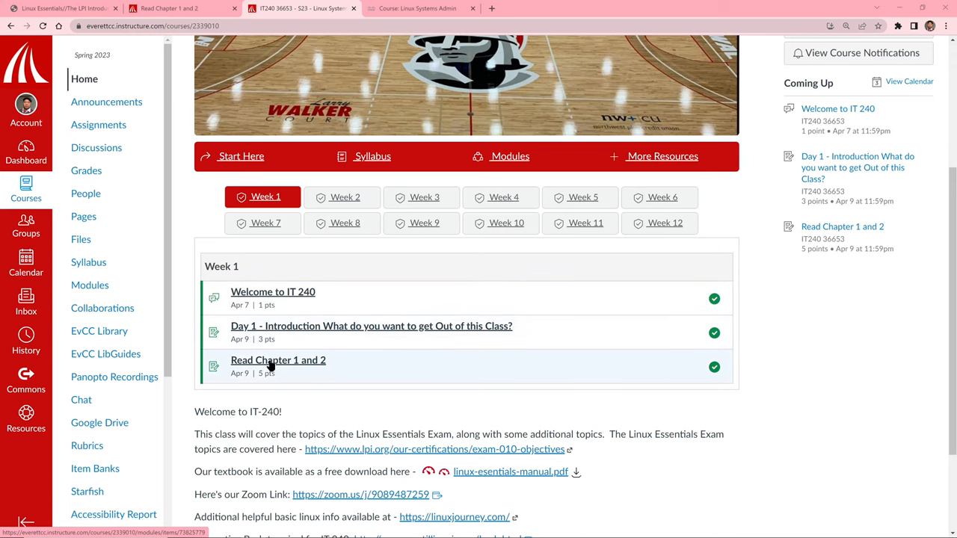
mouse_move(266, 364)
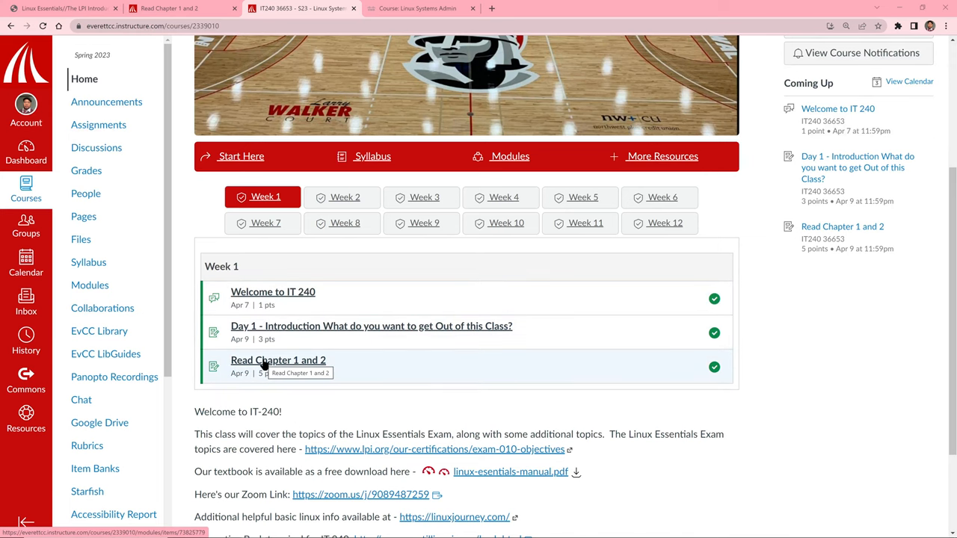
click(278, 358)
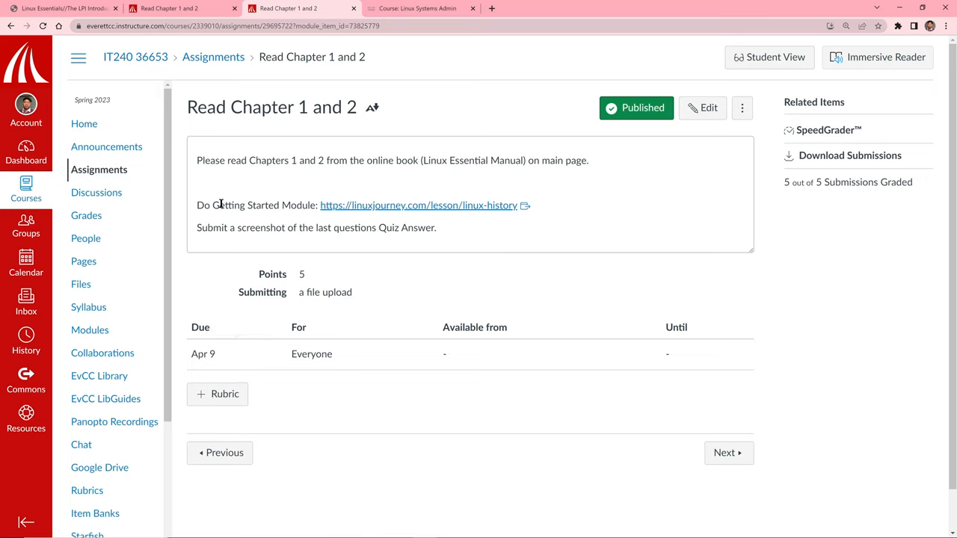
drag(198, 160, 261, 160)
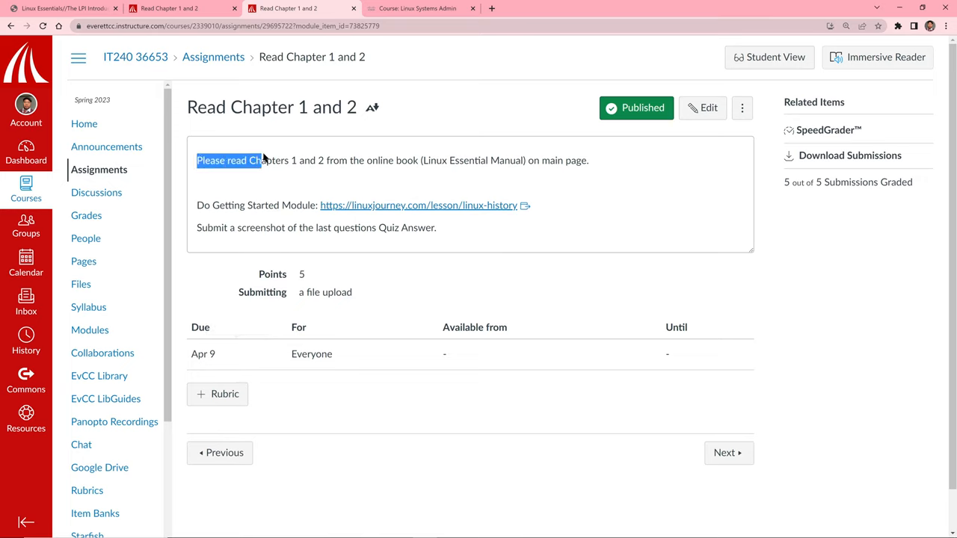
drag(198, 160, 589, 160)
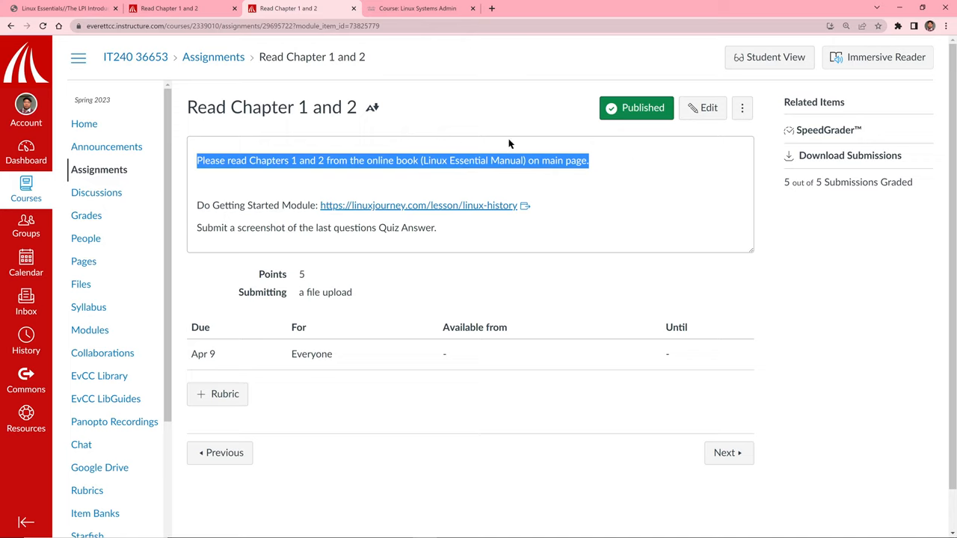
mouse_move(468, 205)
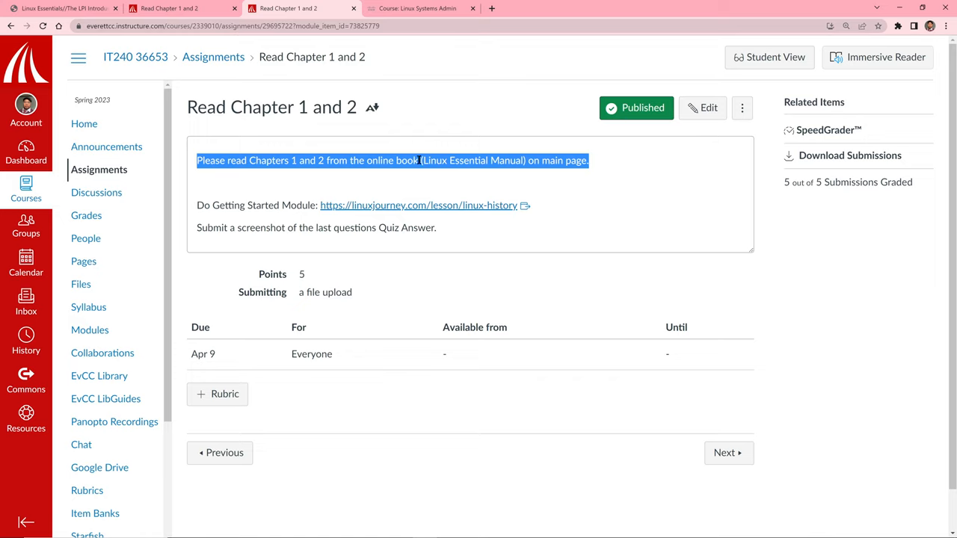
mouse_move(382, 218)
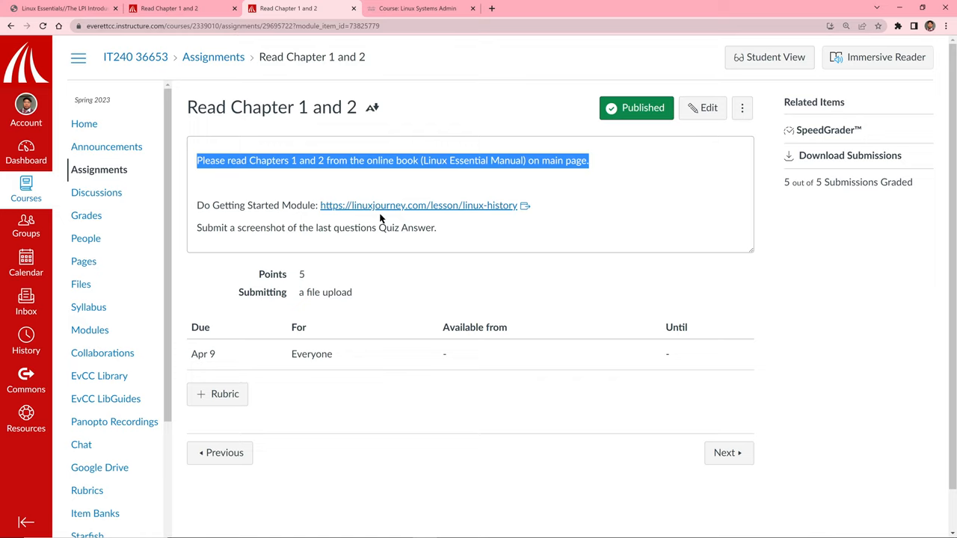
mouse_move(206, 170)
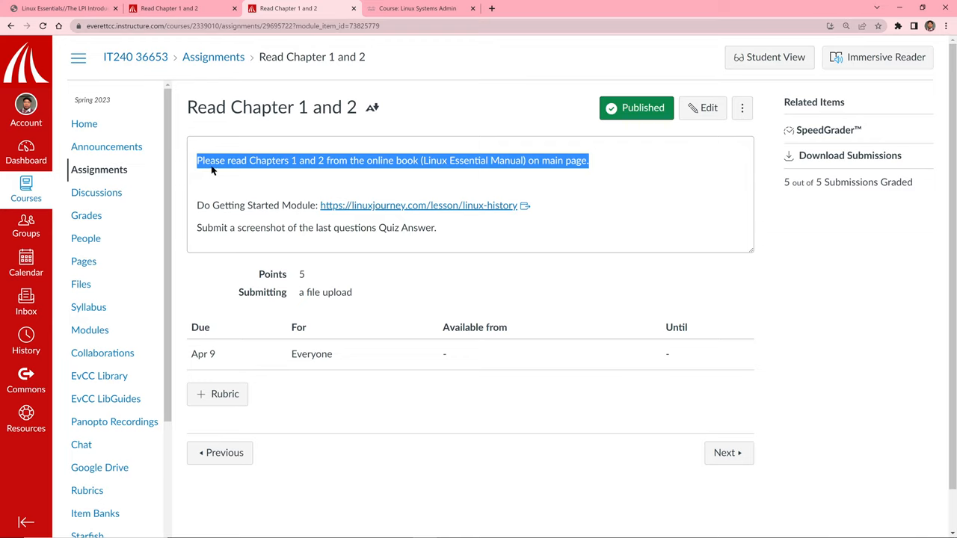
mouse_move(210, 182)
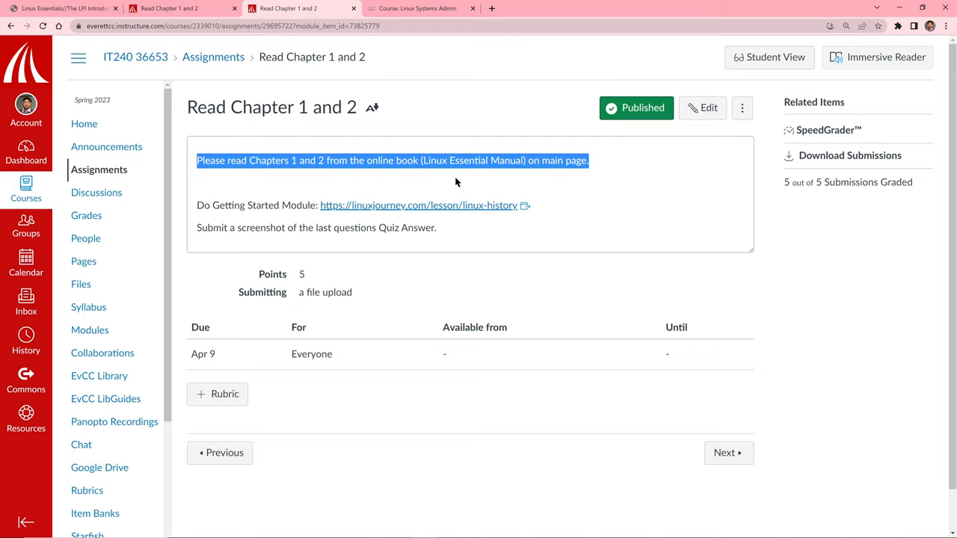
mouse_move(300, 170)
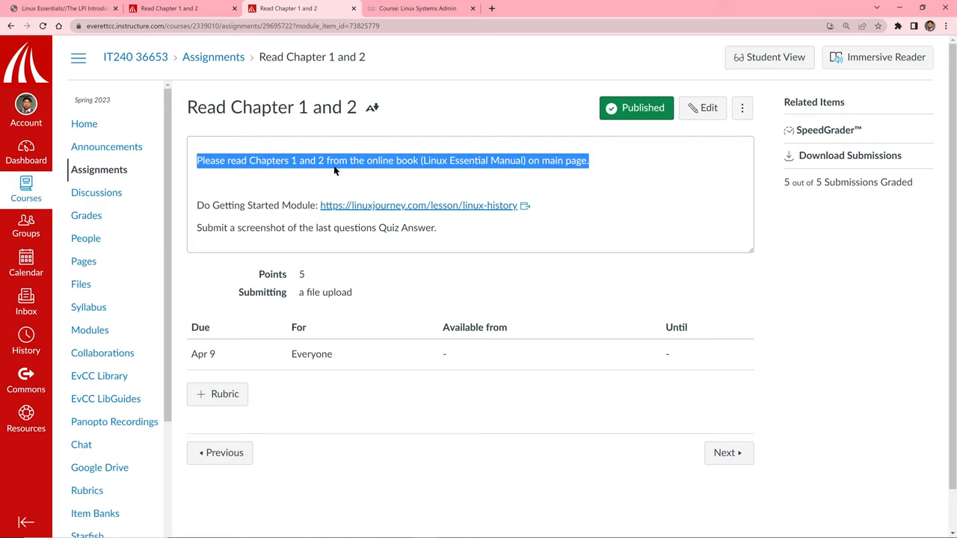
mouse_move(314, 148)
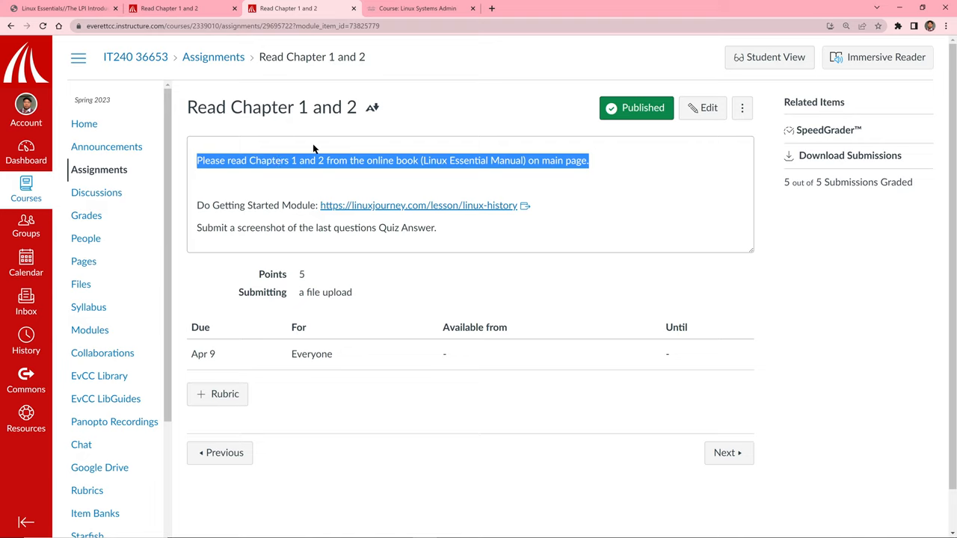
mouse_move(306, 160)
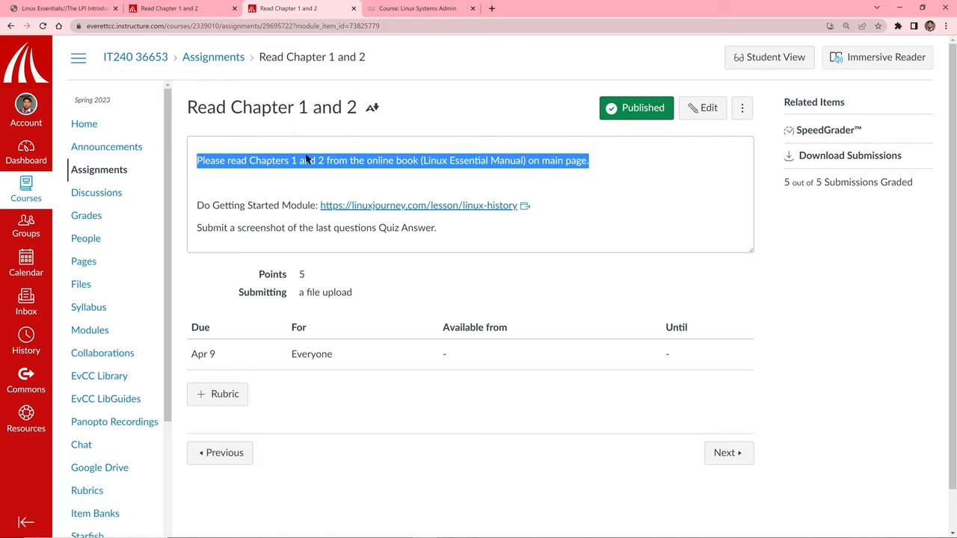
mouse_move(419, 196)
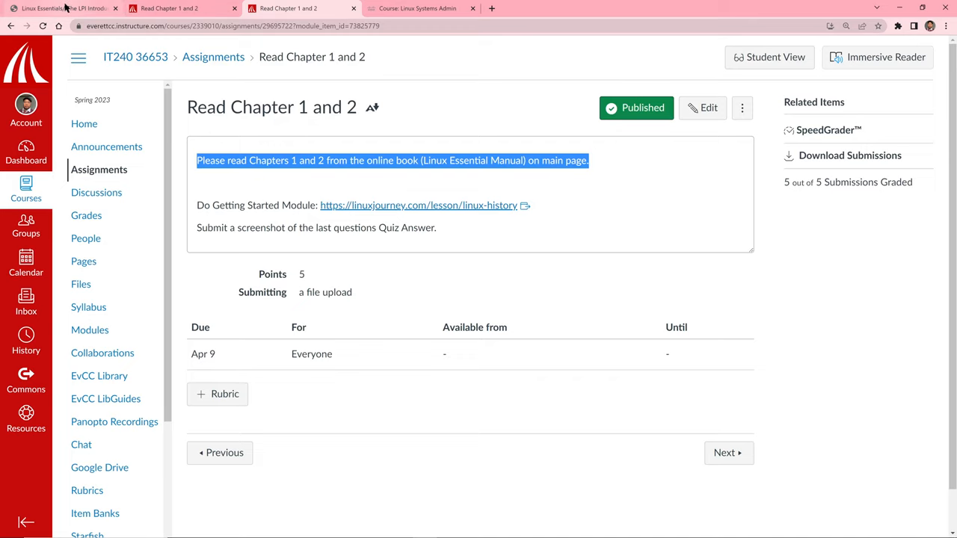
click(57, 12)
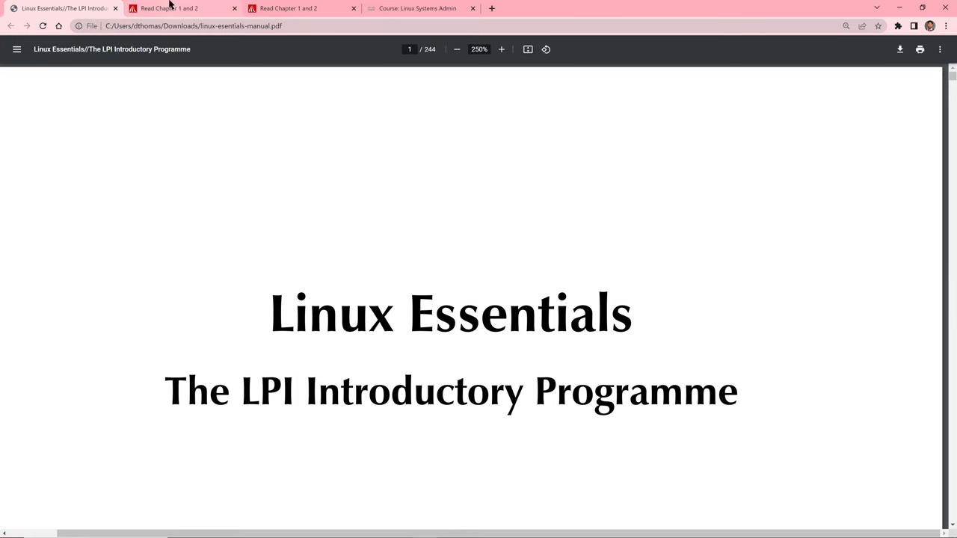
click(179, 9)
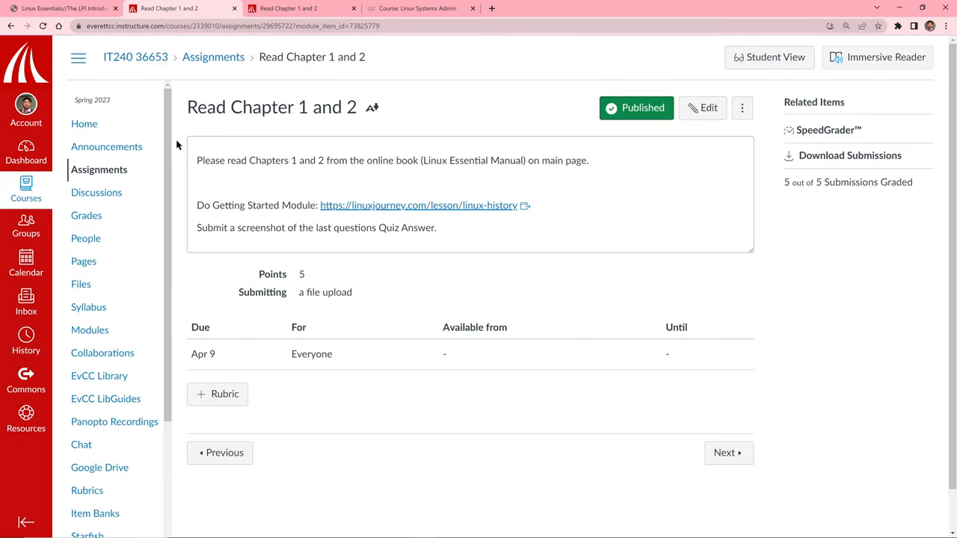
click(83, 123)
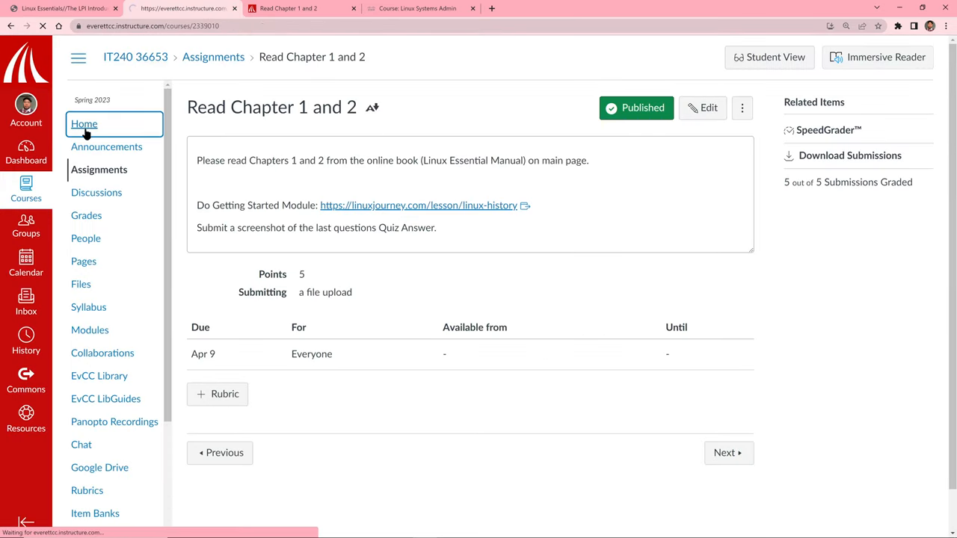
click(83, 123)
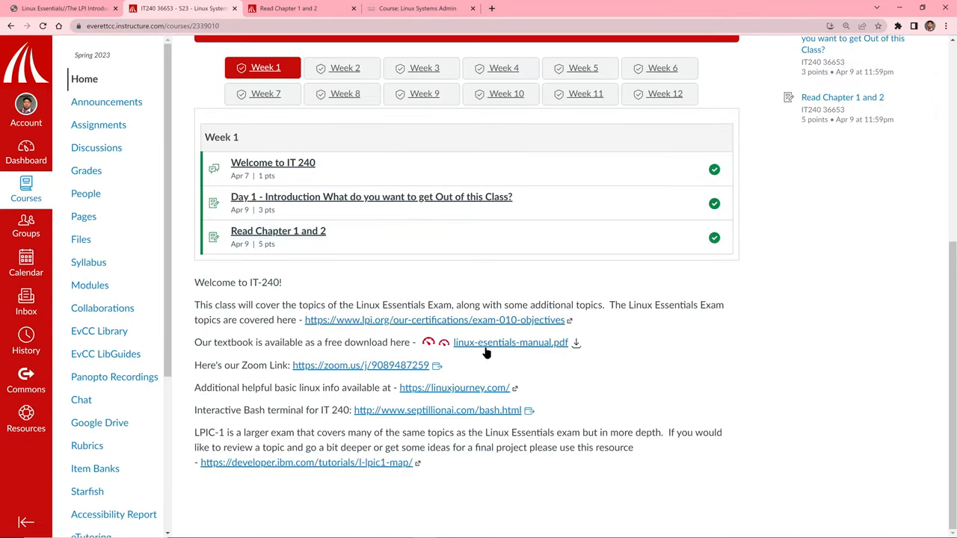
mouse_move(541, 350)
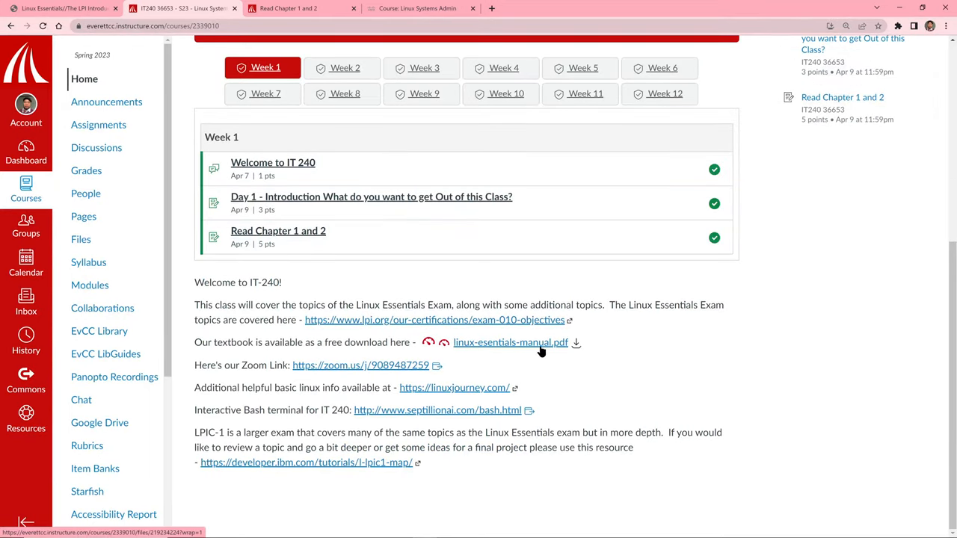
- Open linux-essentials-manual.pdf and scroll past the title page to the Contents listing Chapters 1 and 2
click(511, 343)
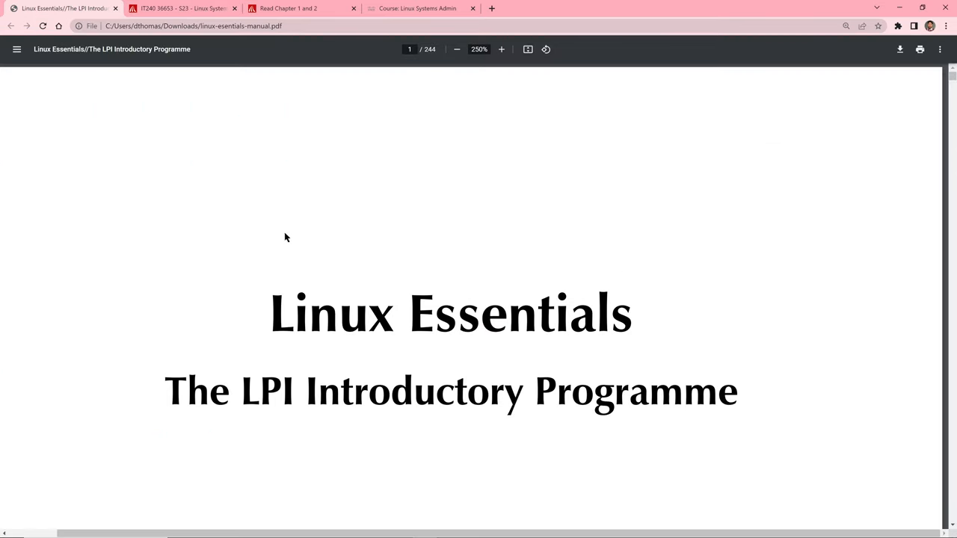
scroll(down, 3)
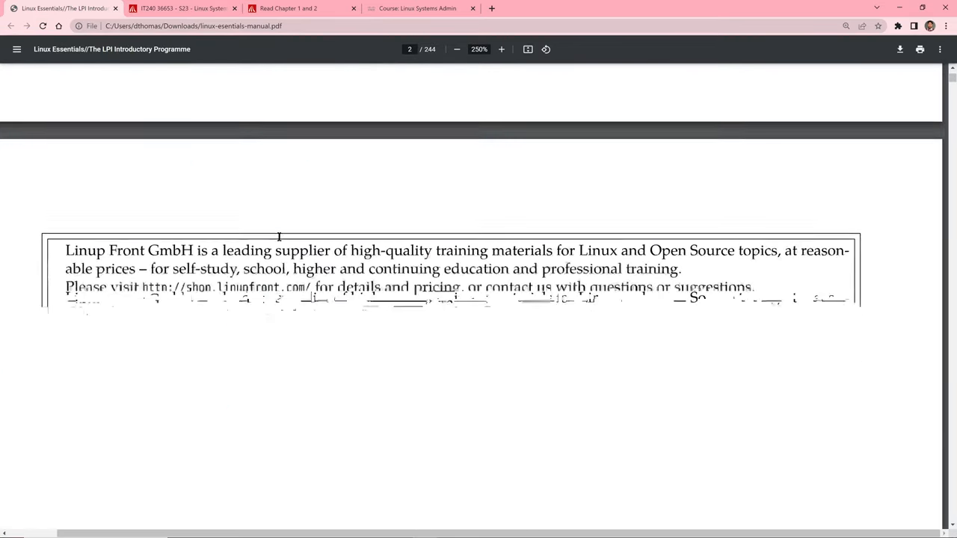
scroll(down, 3)
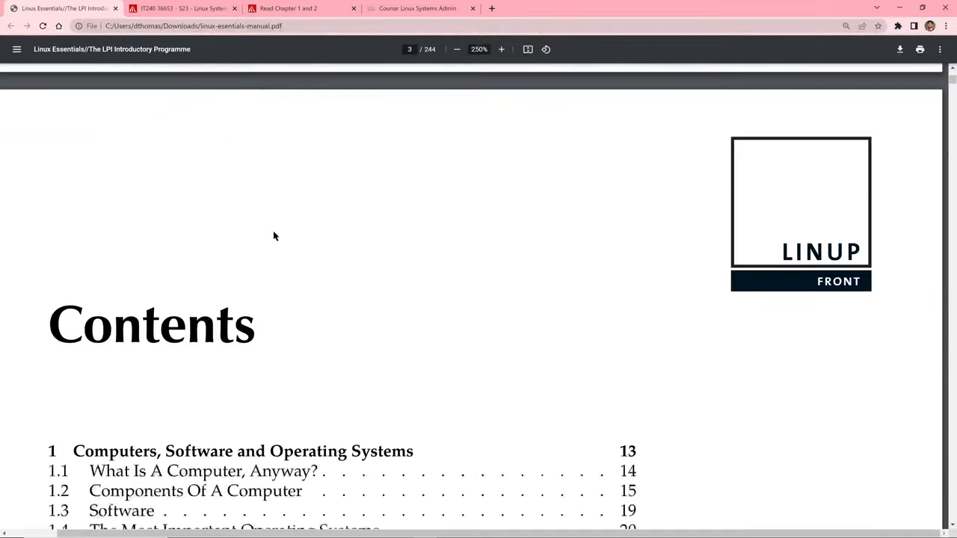
scroll(down, 3)
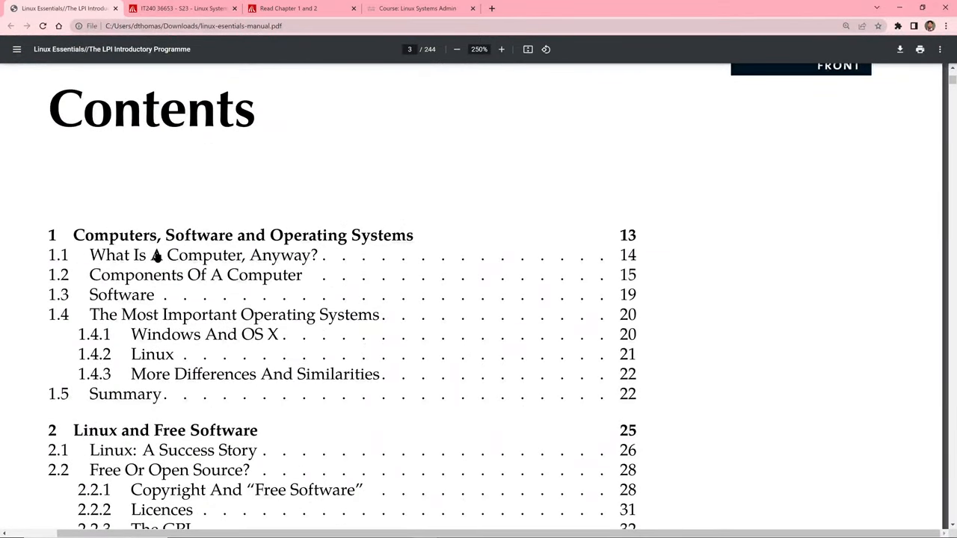
mouse_move(326, 260)
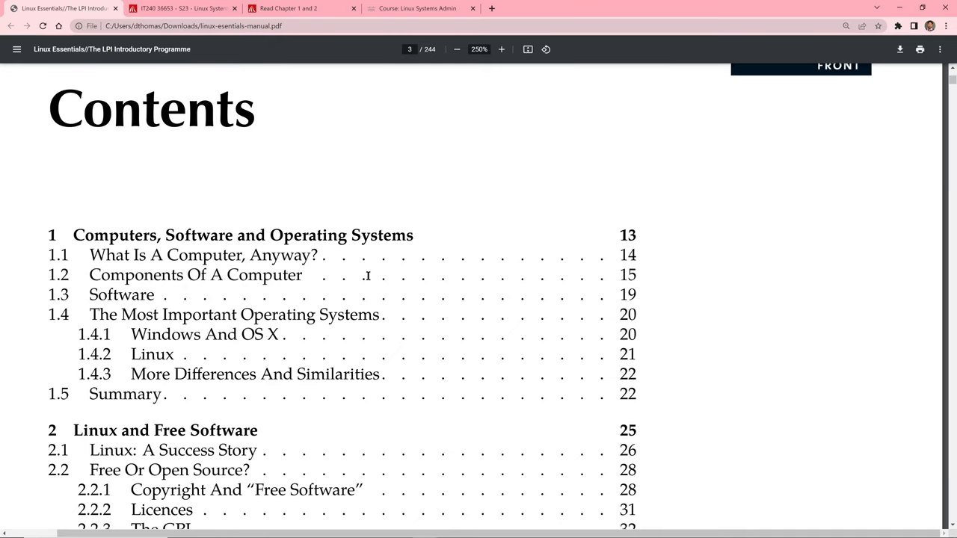
mouse_move(149, 359)
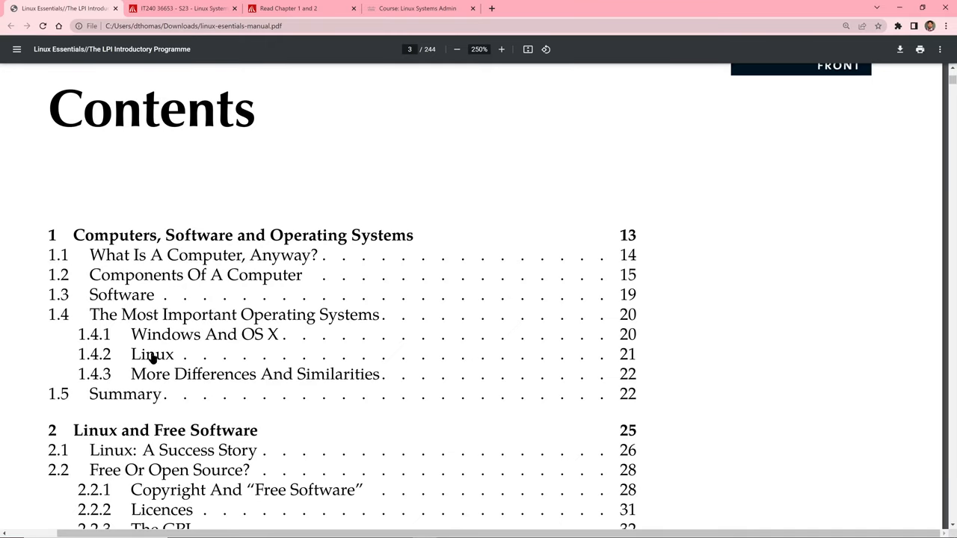
mouse_move(152, 404)
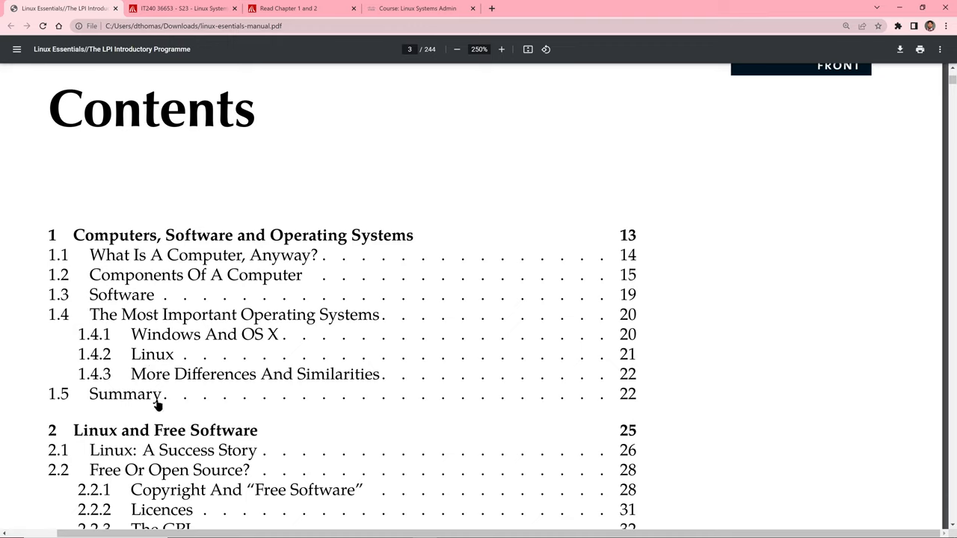
mouse_move(129, 338)
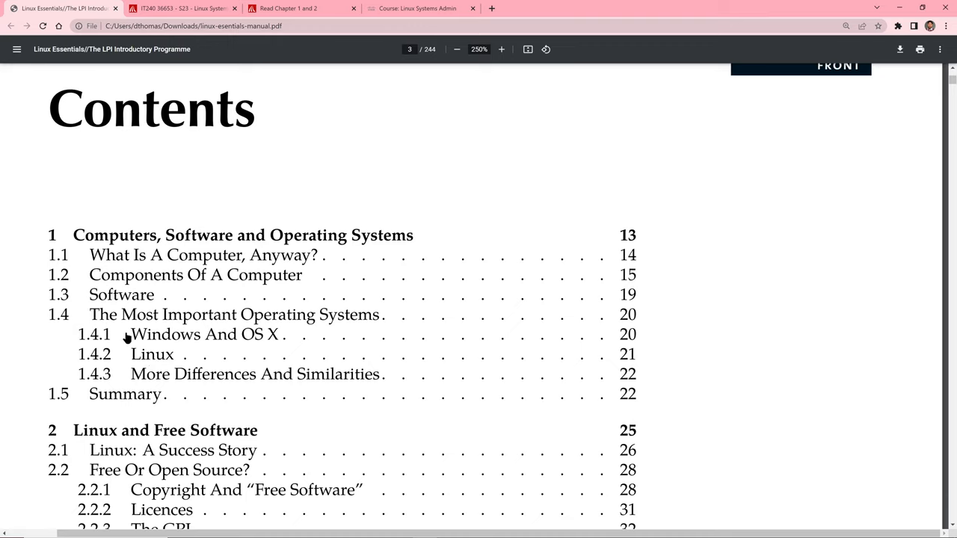
mouse_move(150, 353)
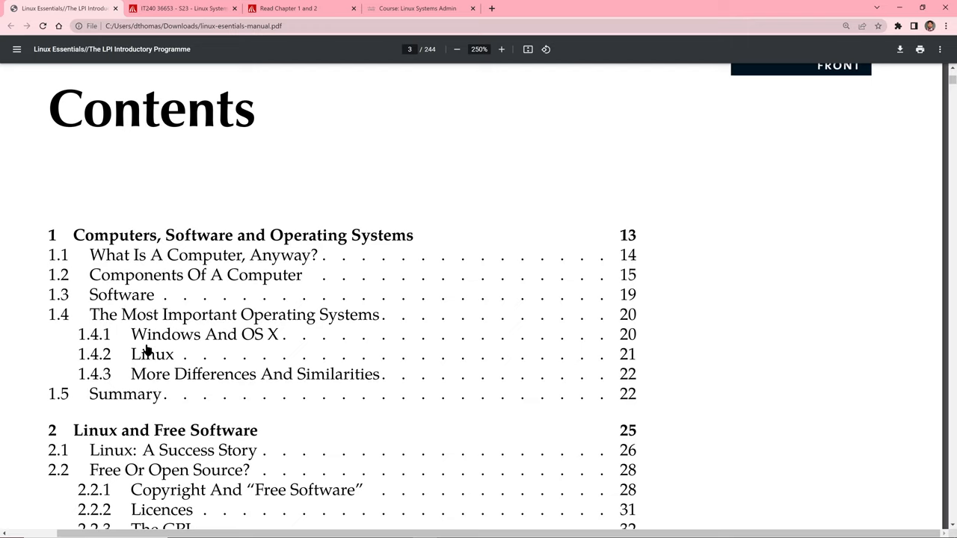
mouse_move(233, 341)
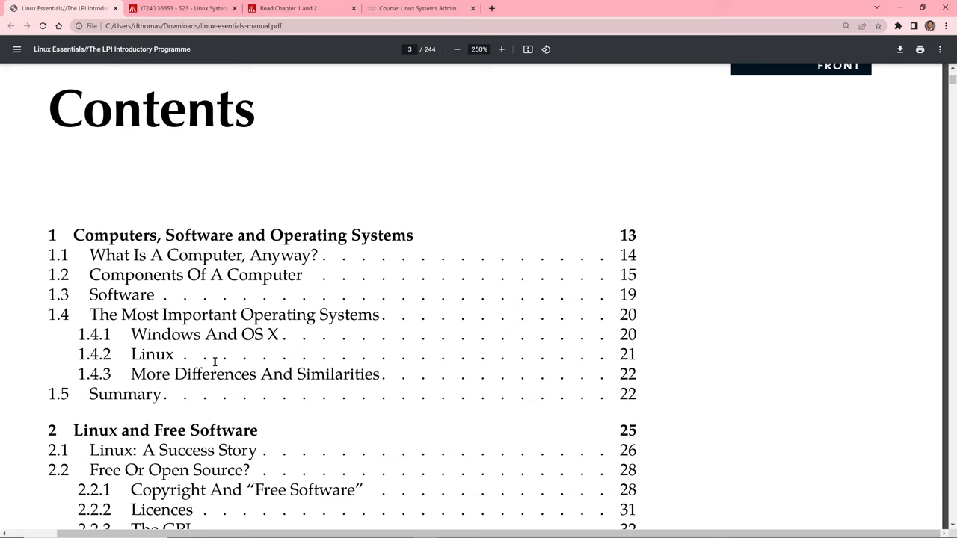
mouse_move(174, 371)
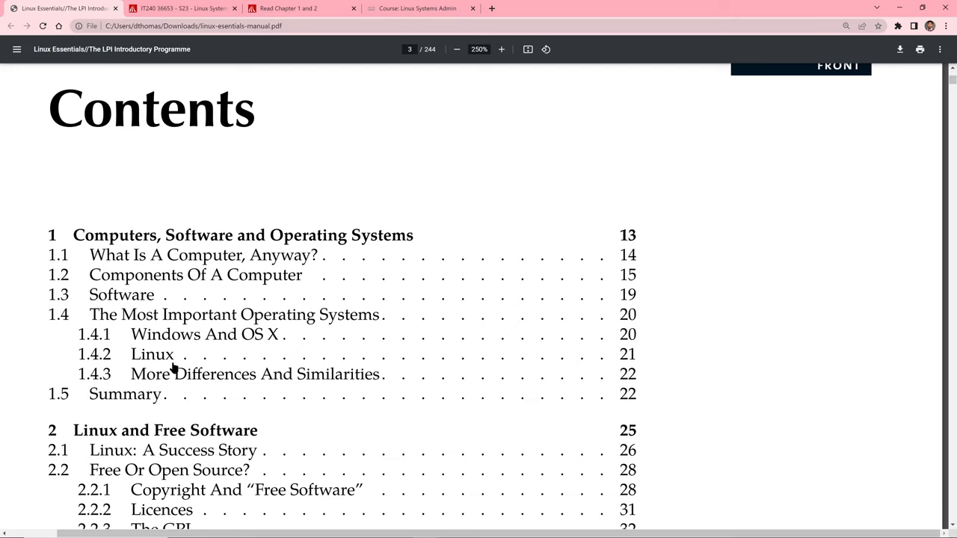
mouse_move(148, 341)
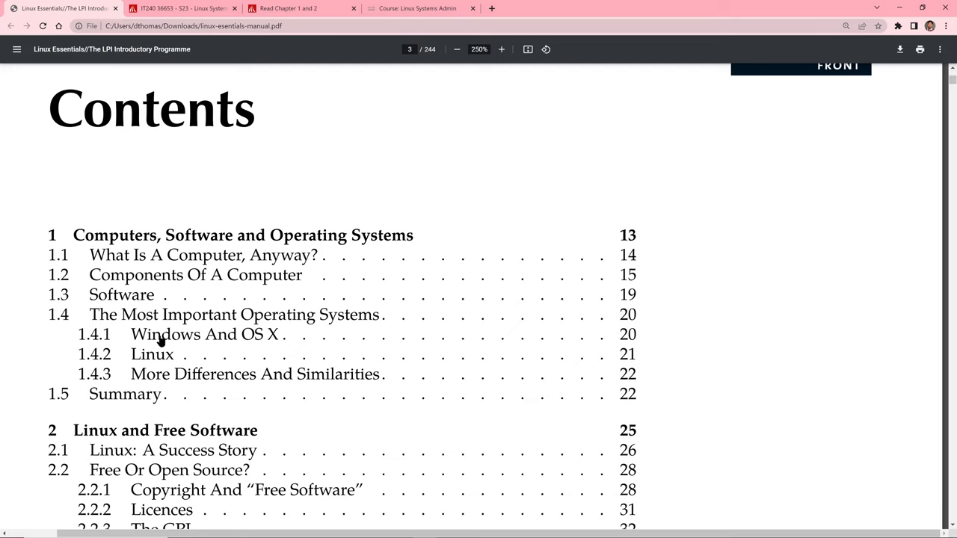
mouse_move(138, 365)
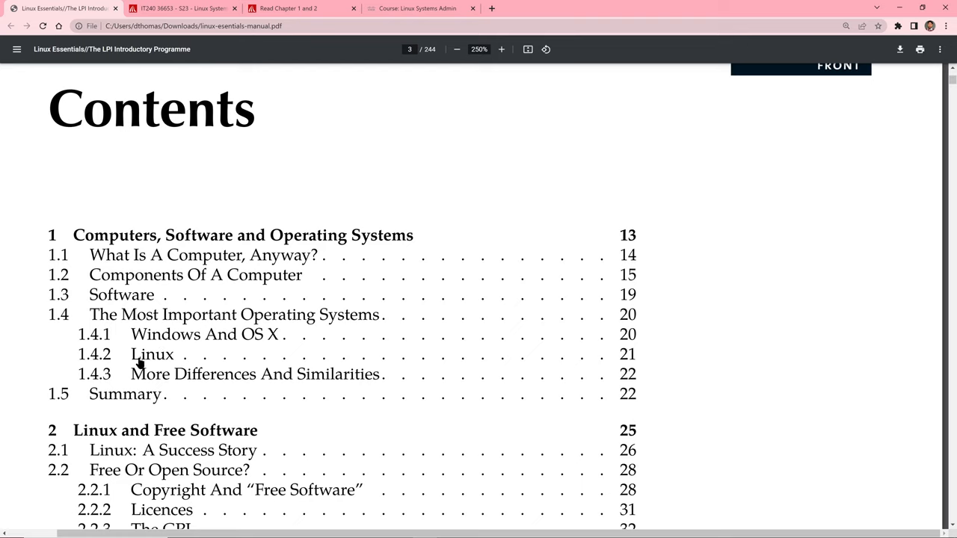
mouse_move(141, 381)
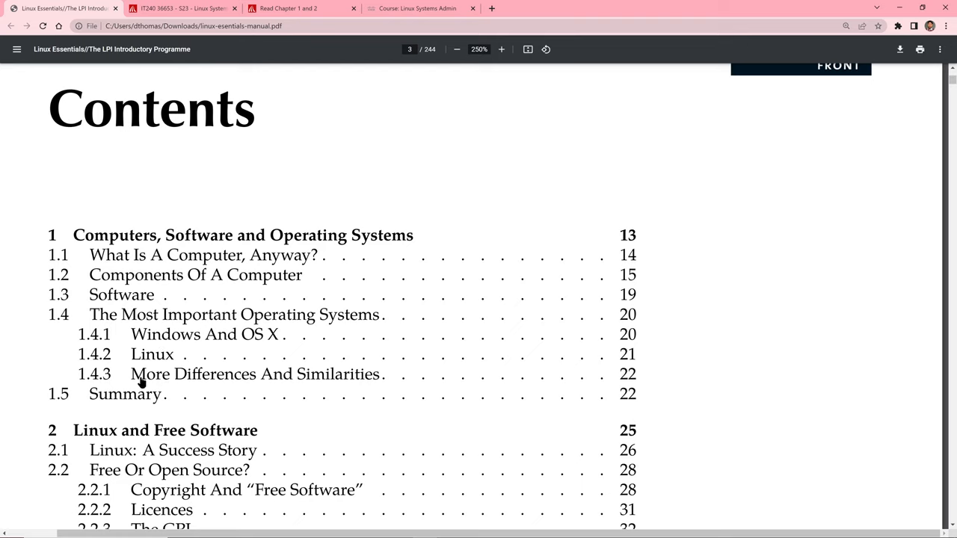
mouse_move(96, 402)
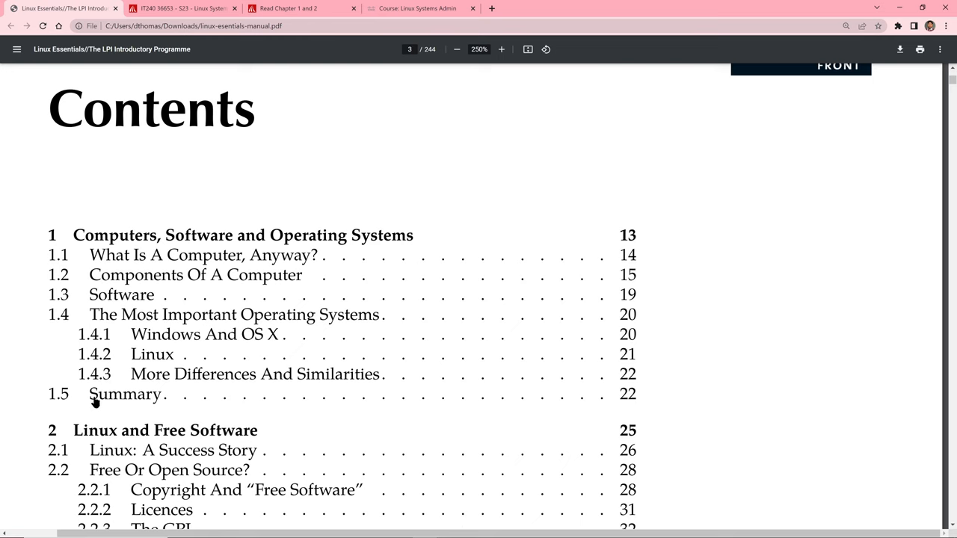
scroll(down, 3)
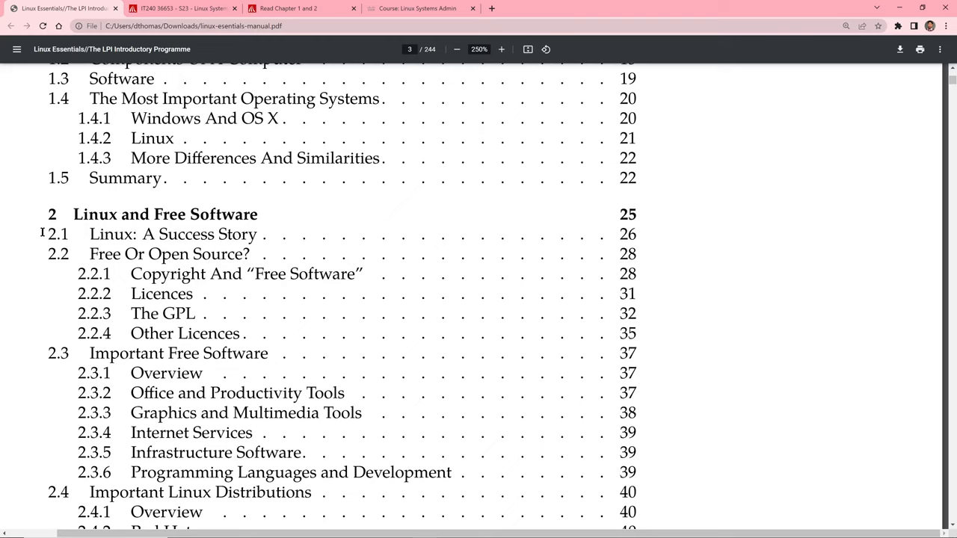
mouse_move(96, 241)
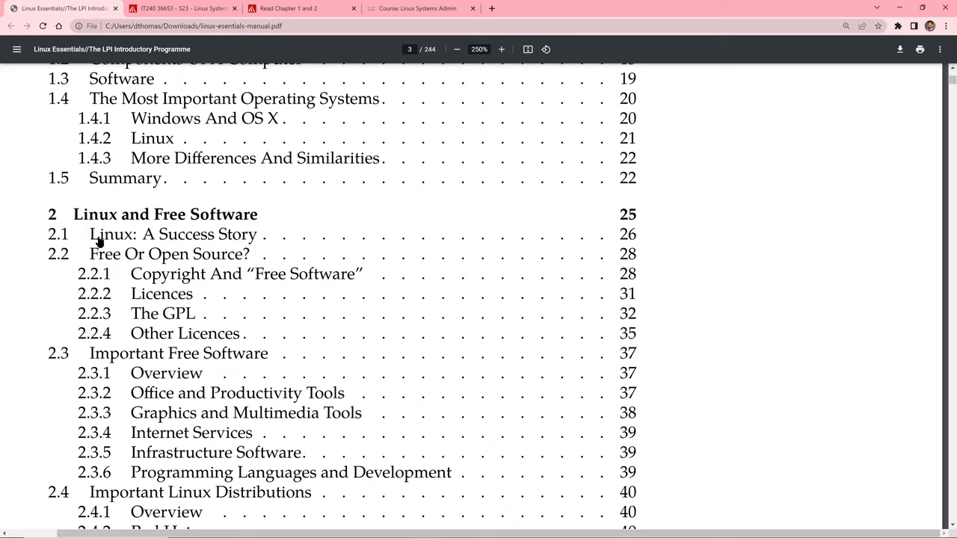
mouse_move(87, 260)
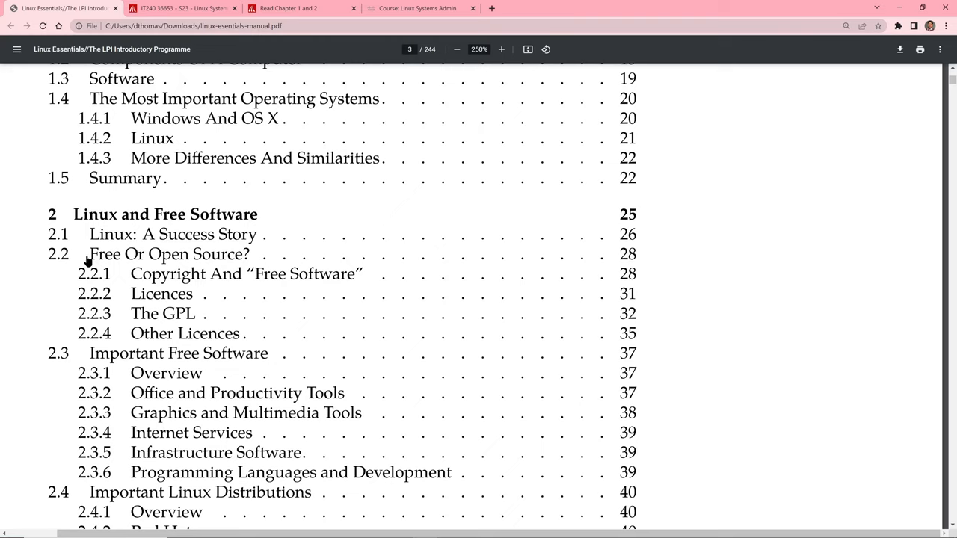
mouse_move(143, 289)
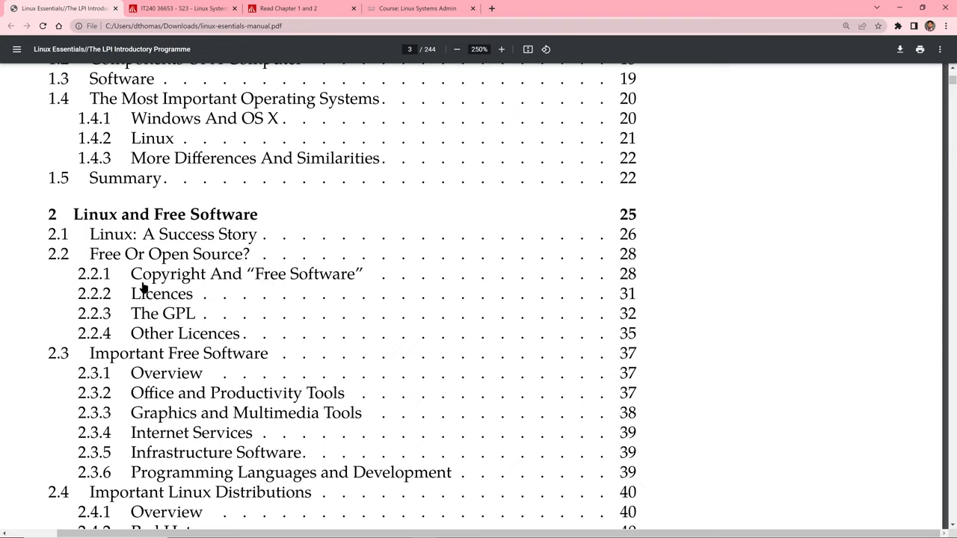
mouse_move(149, 320)
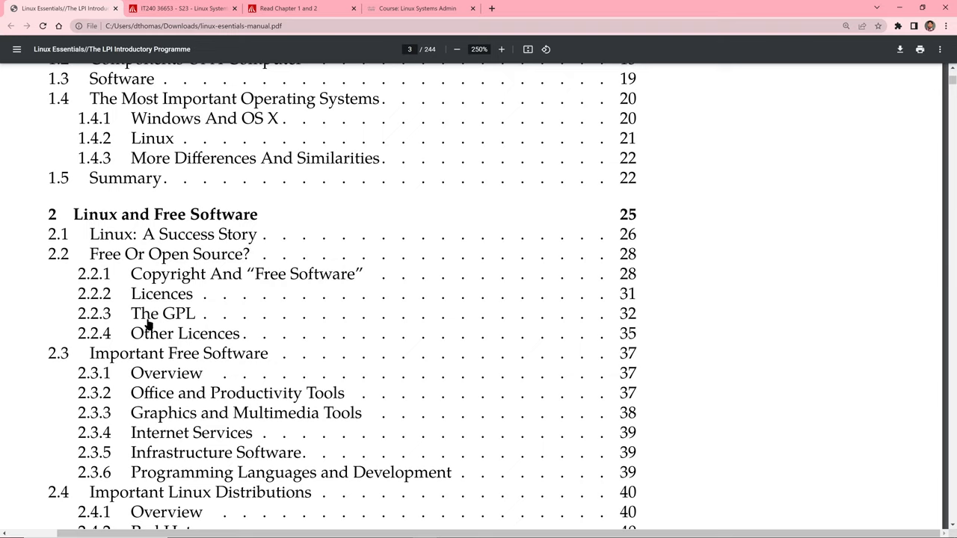
mouse_move(146, 323)
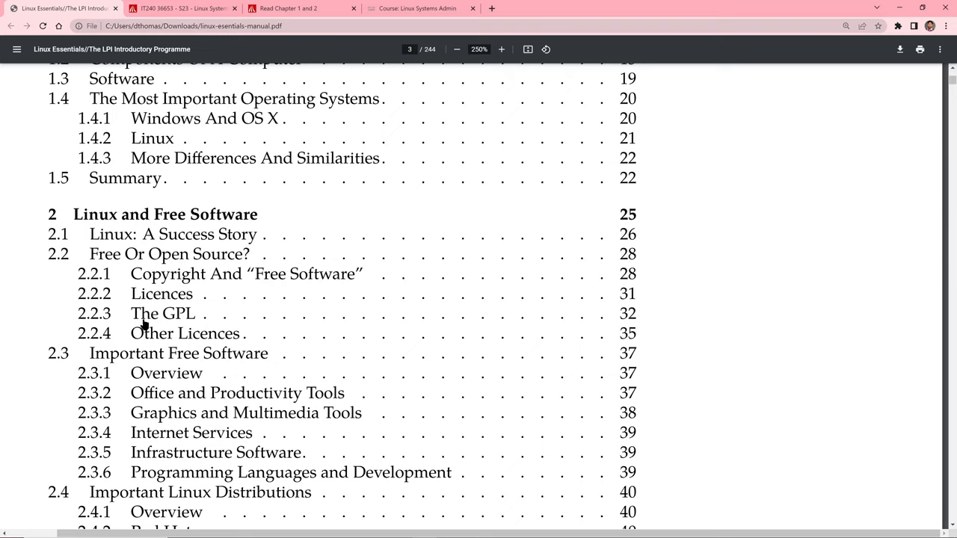
mouse_move(91, 364)
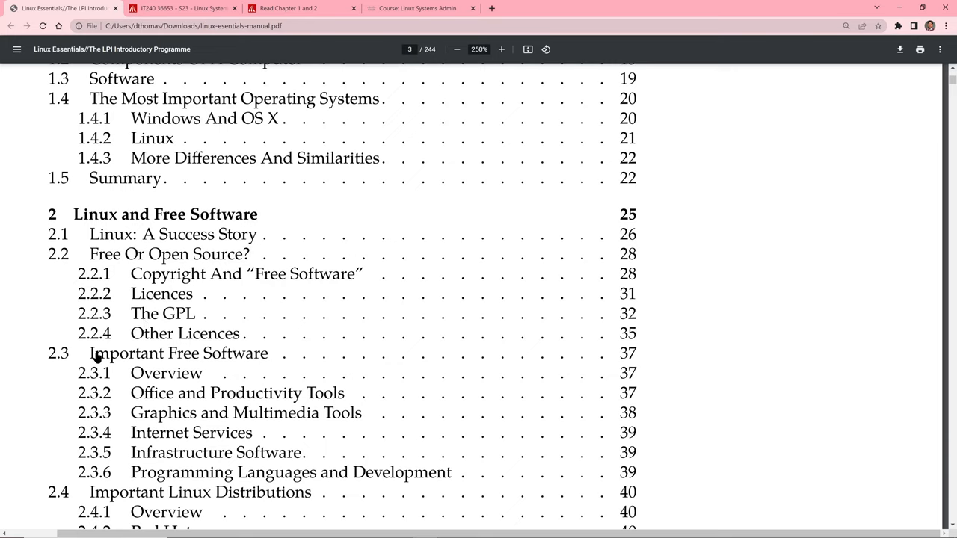
mouse_move(90, 367)
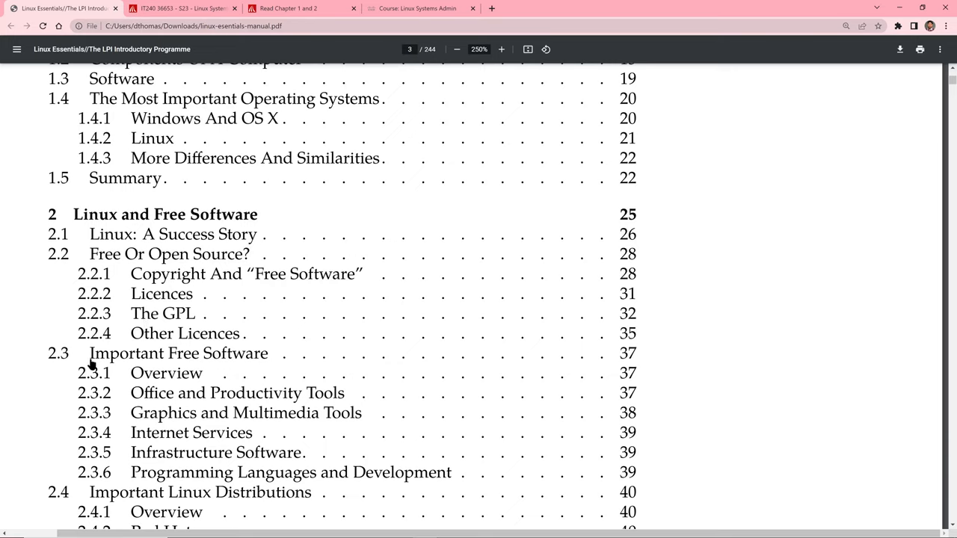
mouse_move(128, 472)
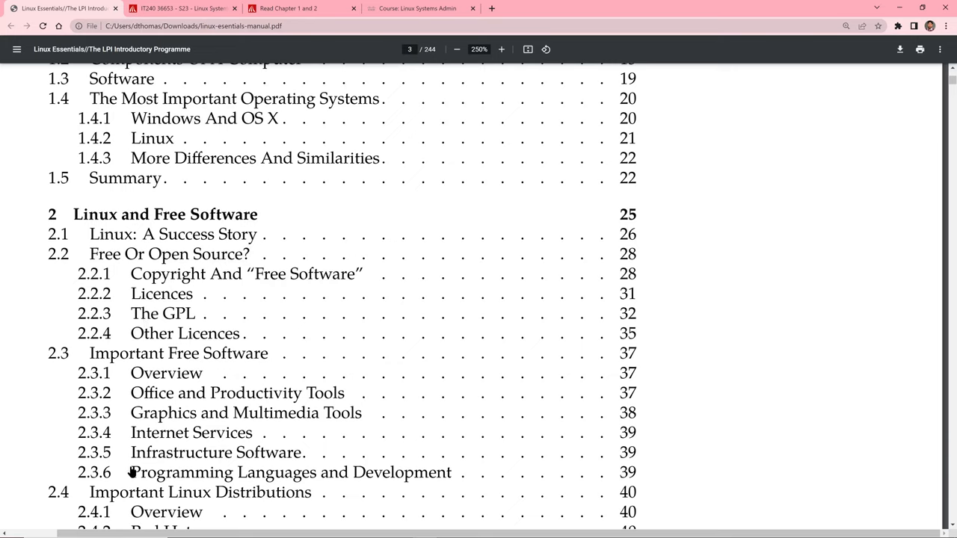
scroll(down, 3)
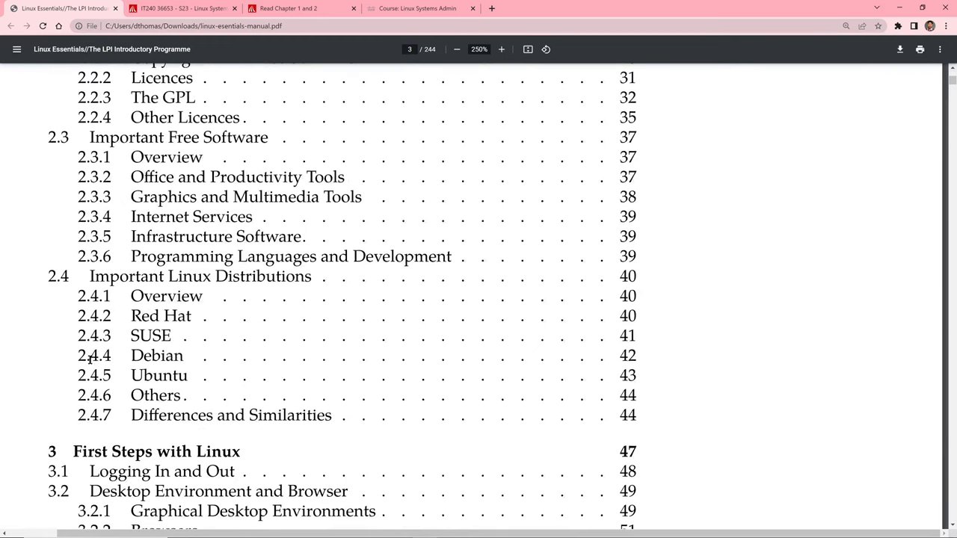
mouse_move(53, 293)
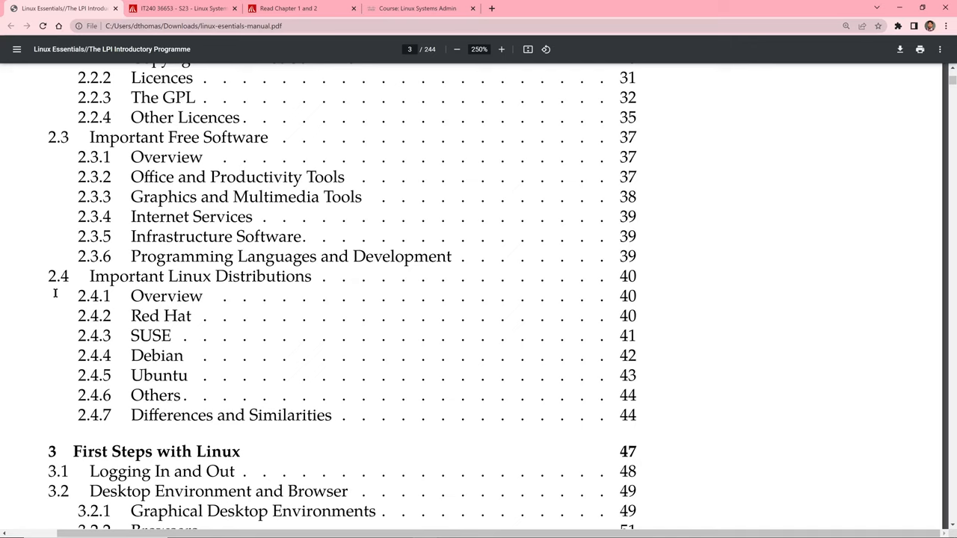
mouse_move(55, 290)
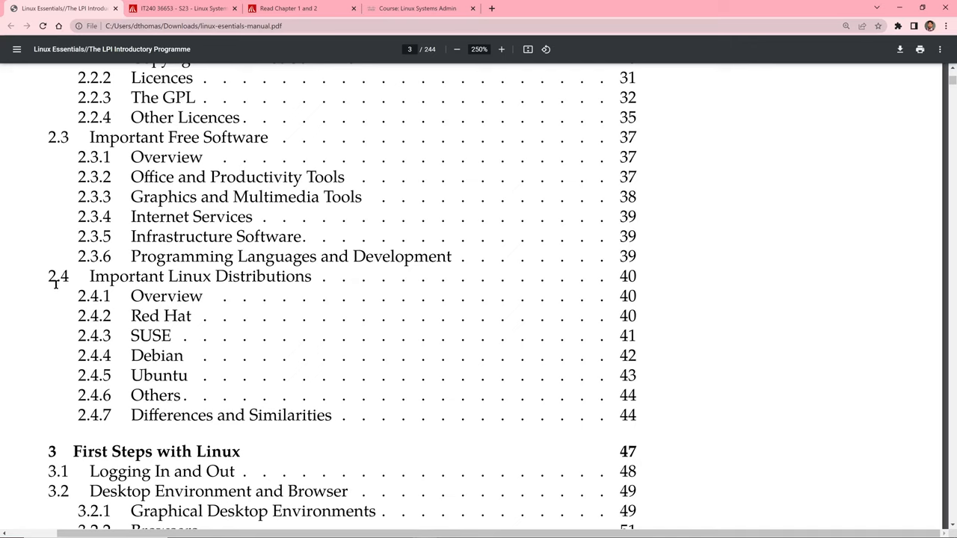
mouse_move(239, 421)
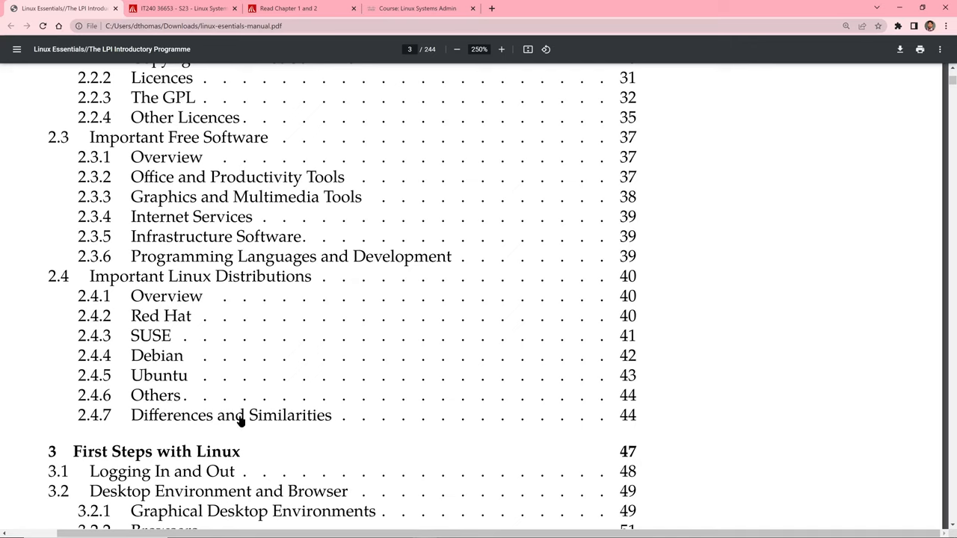
mouse_move(147, 308)
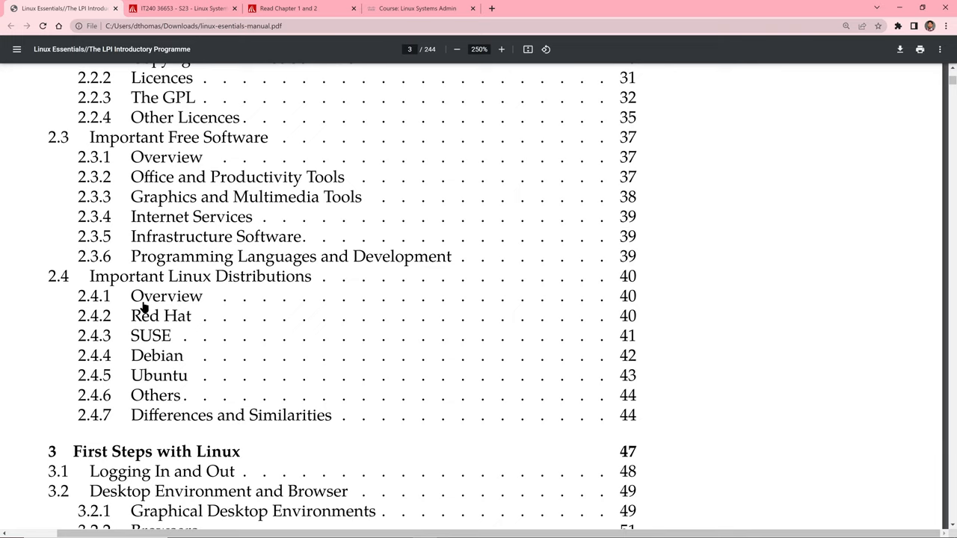
mouse_move(148, 299)
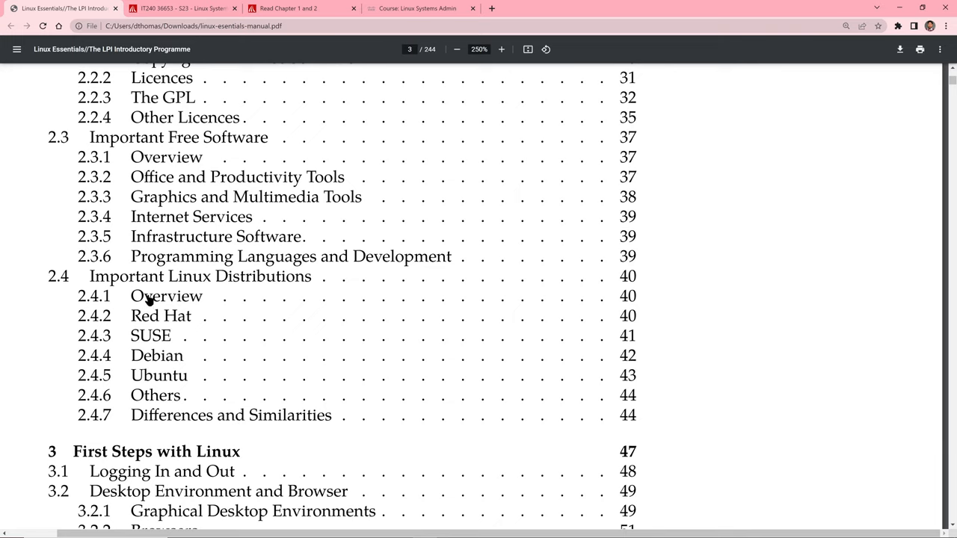
mouse_move(148, 321)
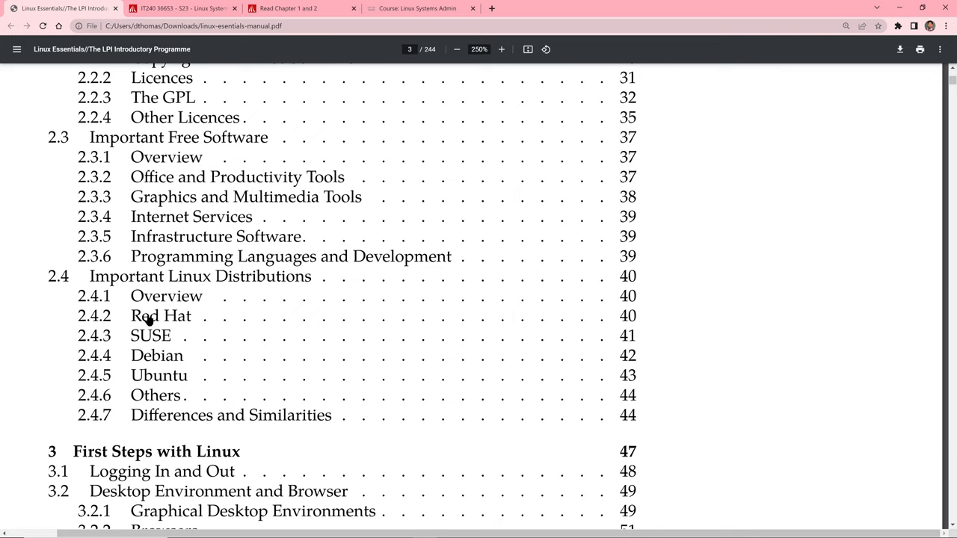
mouse_move(146, 341)
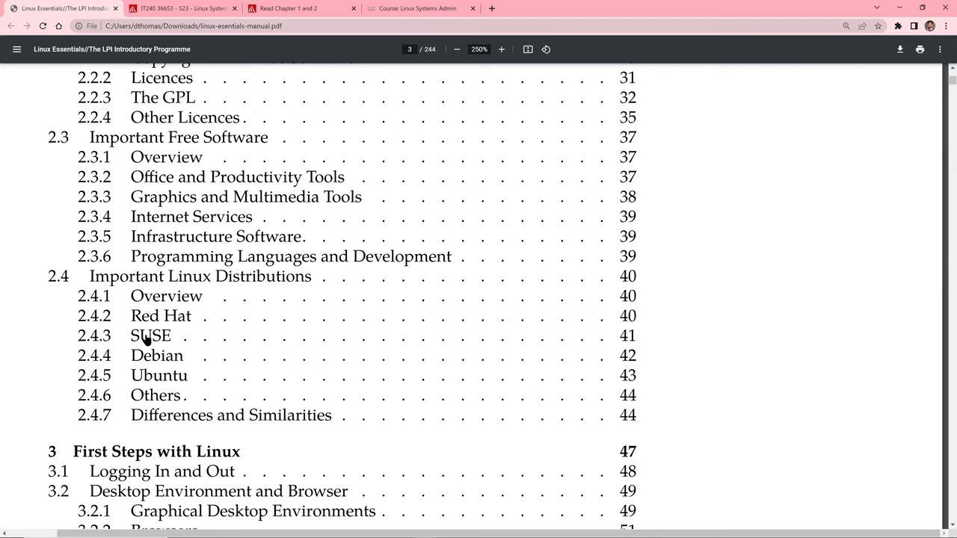
mouse_move(157, 293)
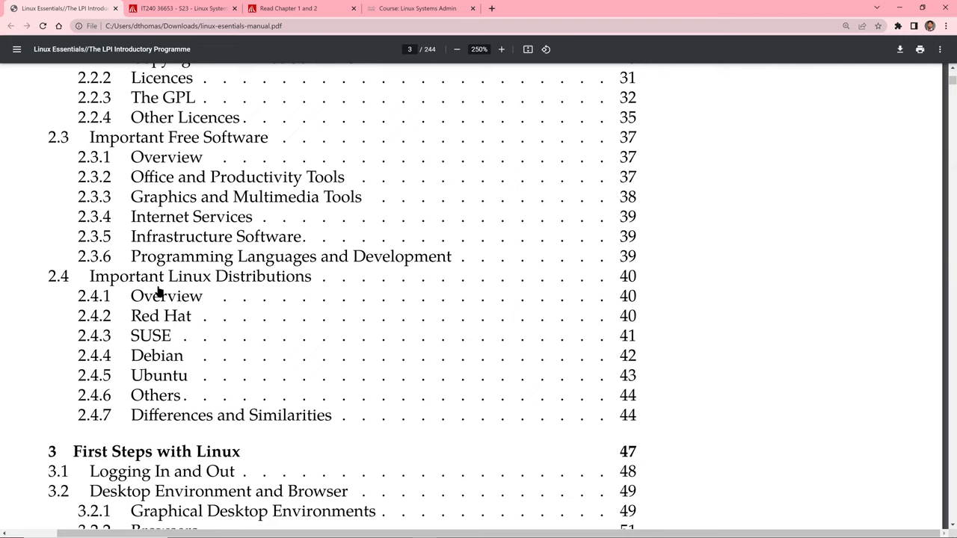
mouse_move(143, 366)
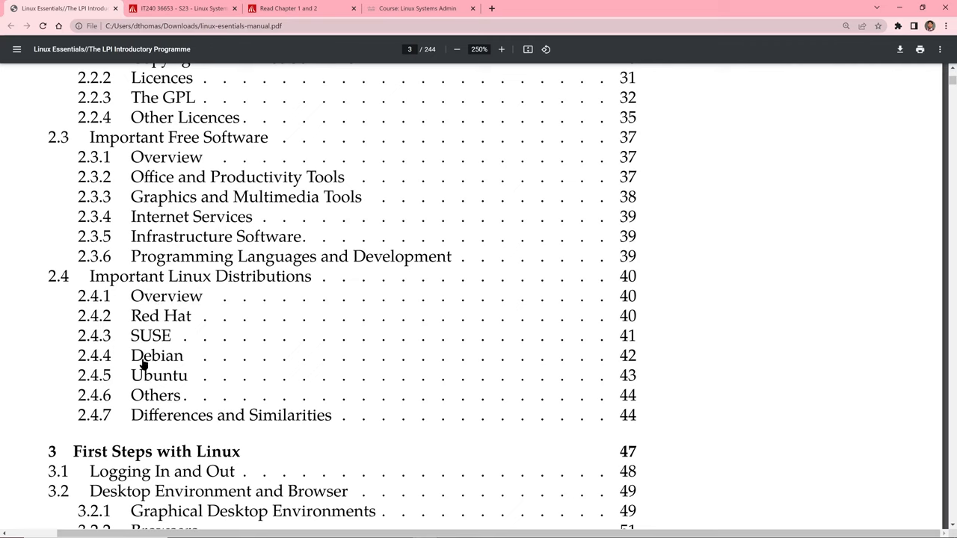
mouse_move(151, 407)
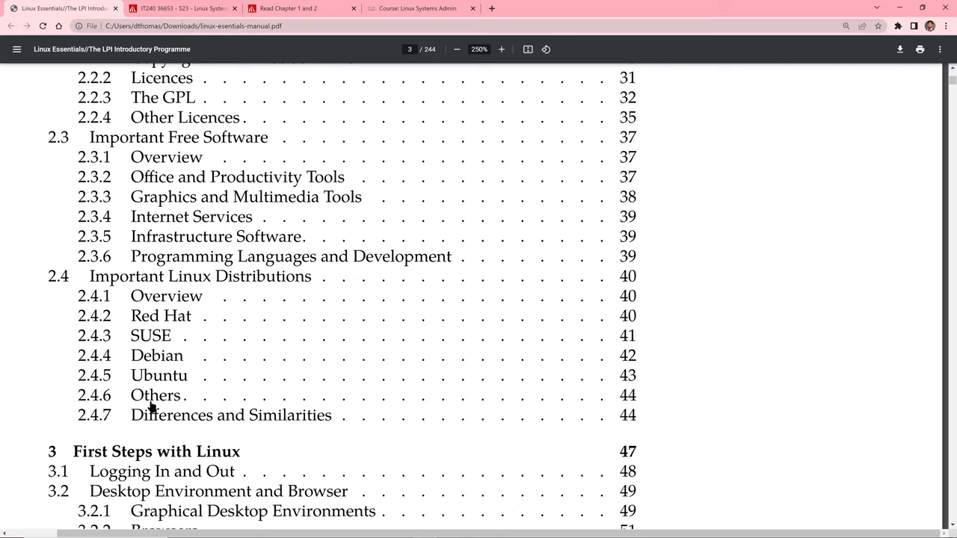
mouse_move(171, 287)
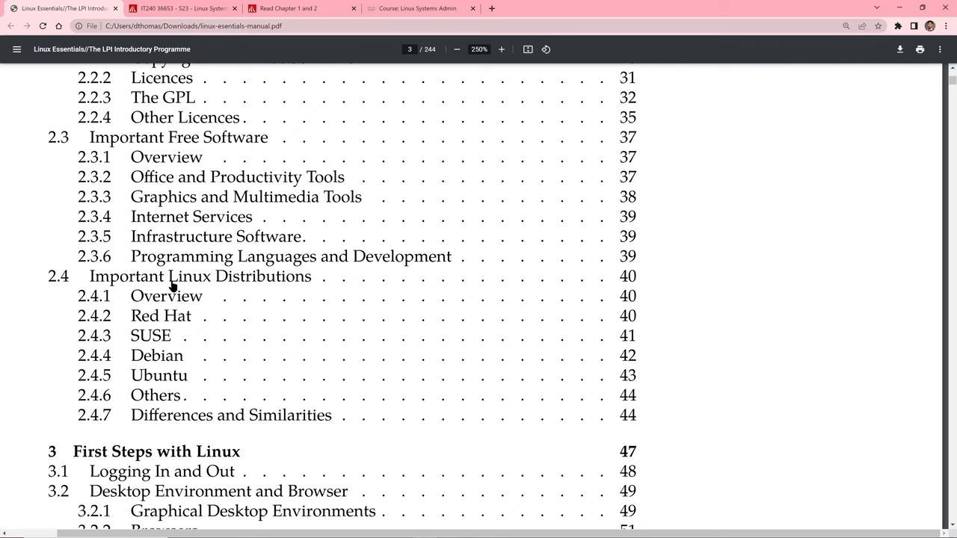
mouse_move(148, 317)
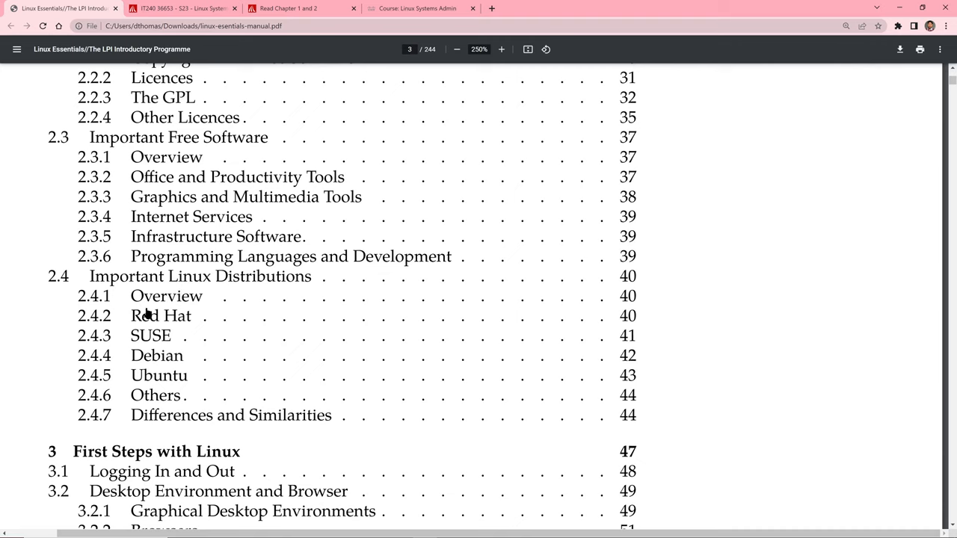
mouse_move(147, 329)
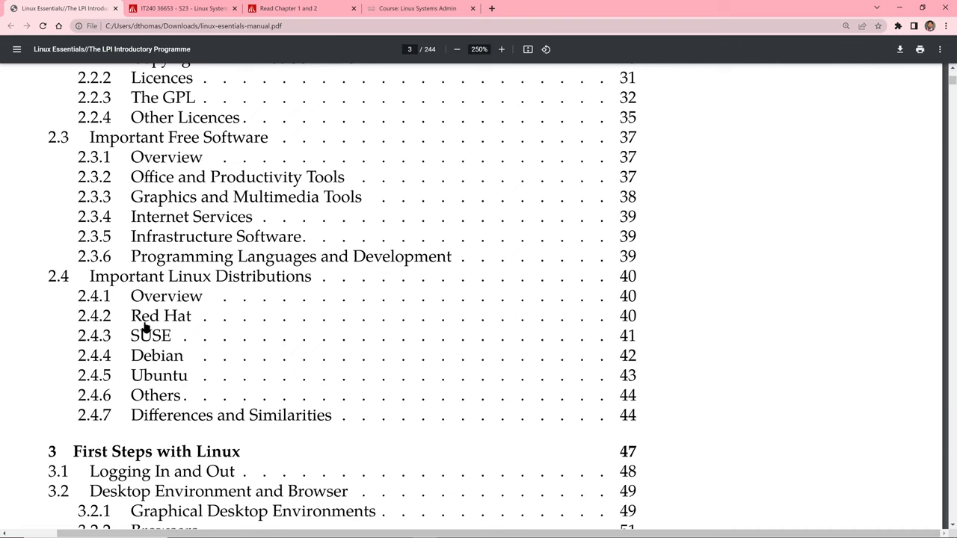
mouse_move(142, 422)
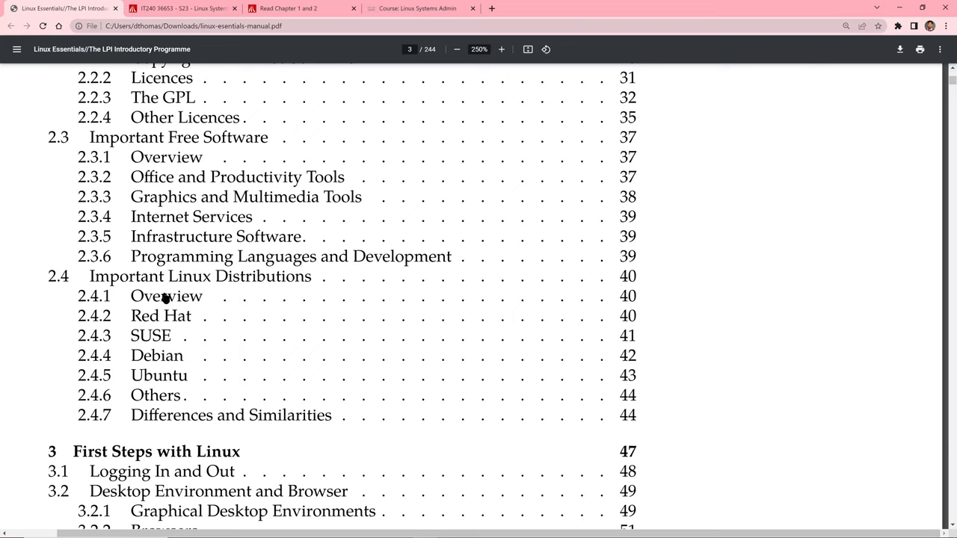
mouse_move(161, 306)
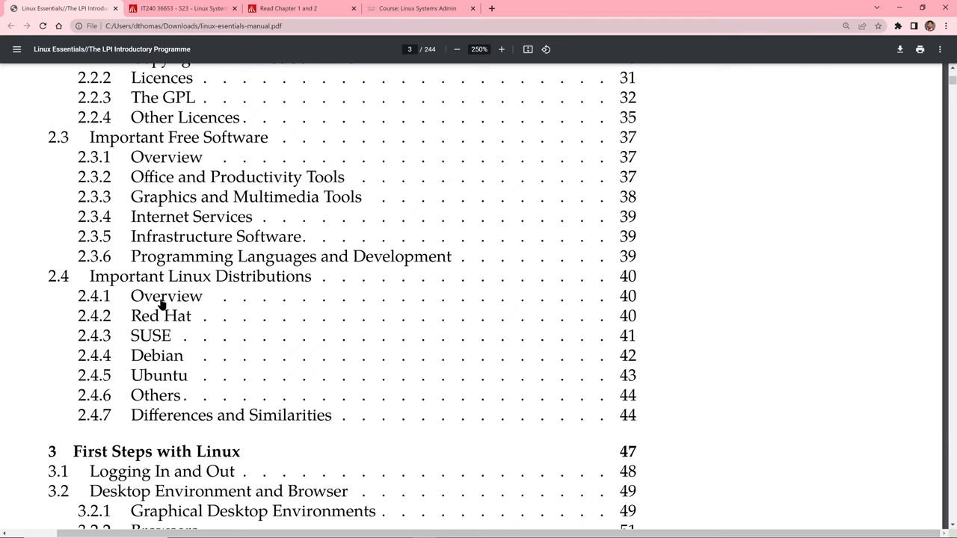
mouse_move(157, 313)
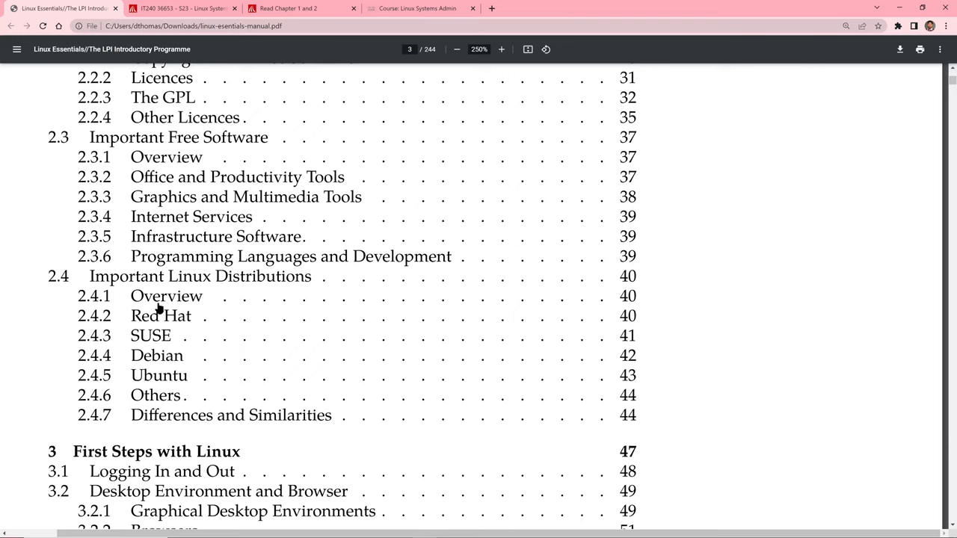
mouse_move(147, 290)
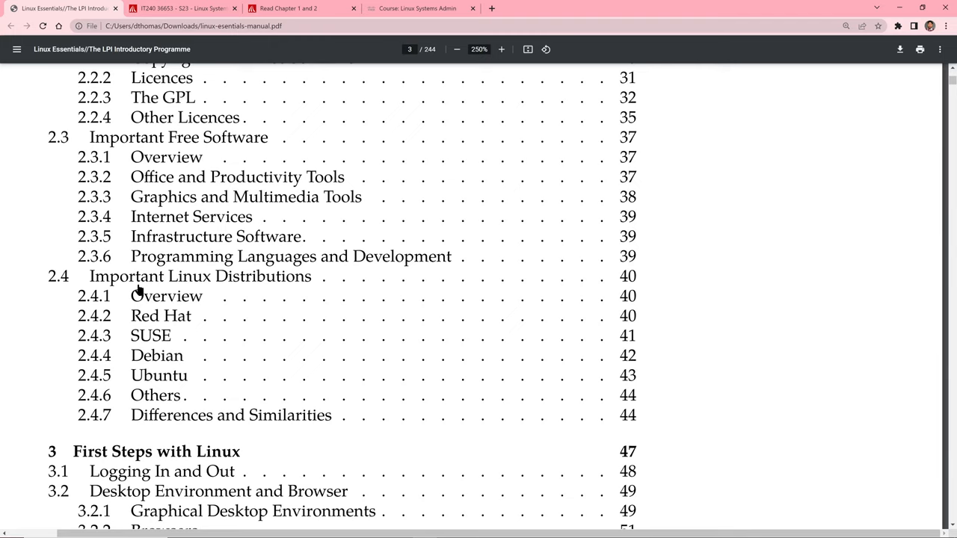
mouse_move(157, 275)
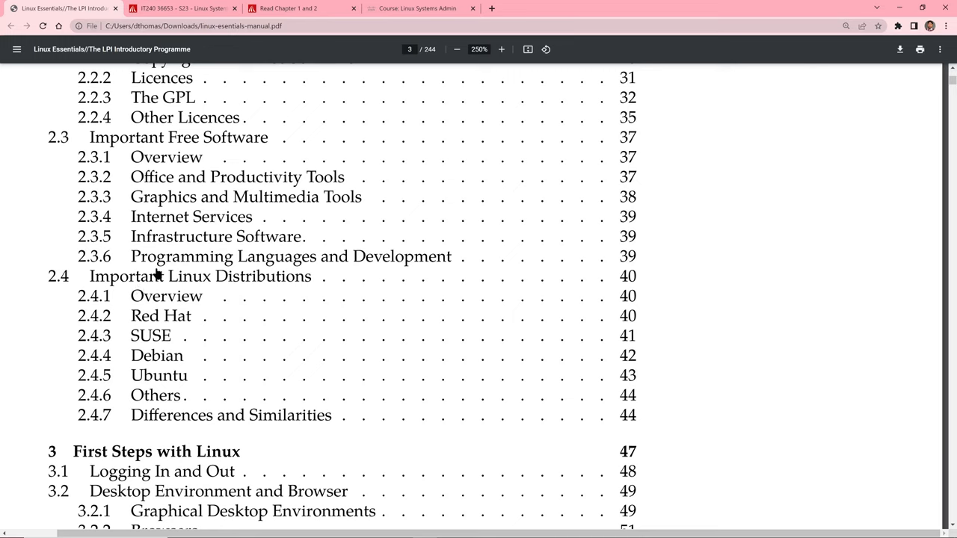
mouse_move(152, 357)
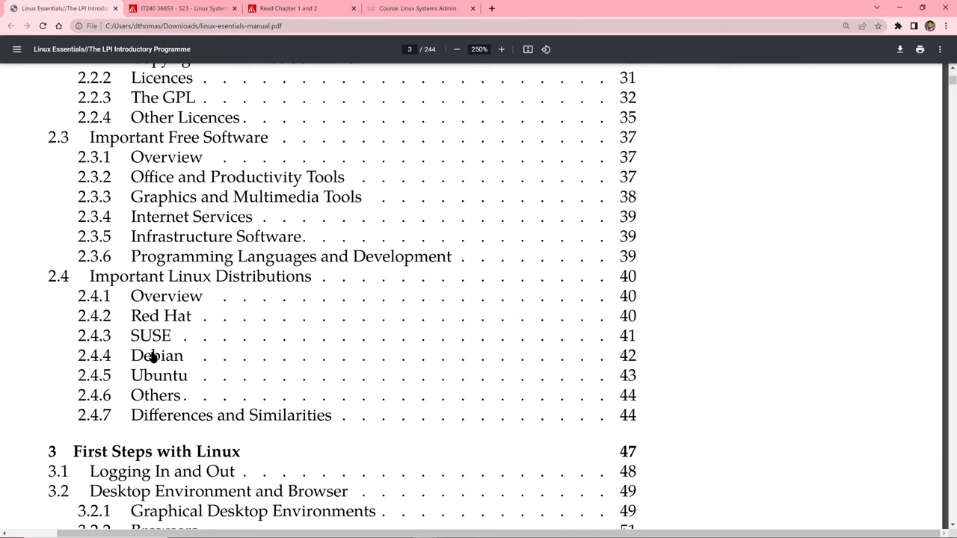
mouse_move(153, 332)
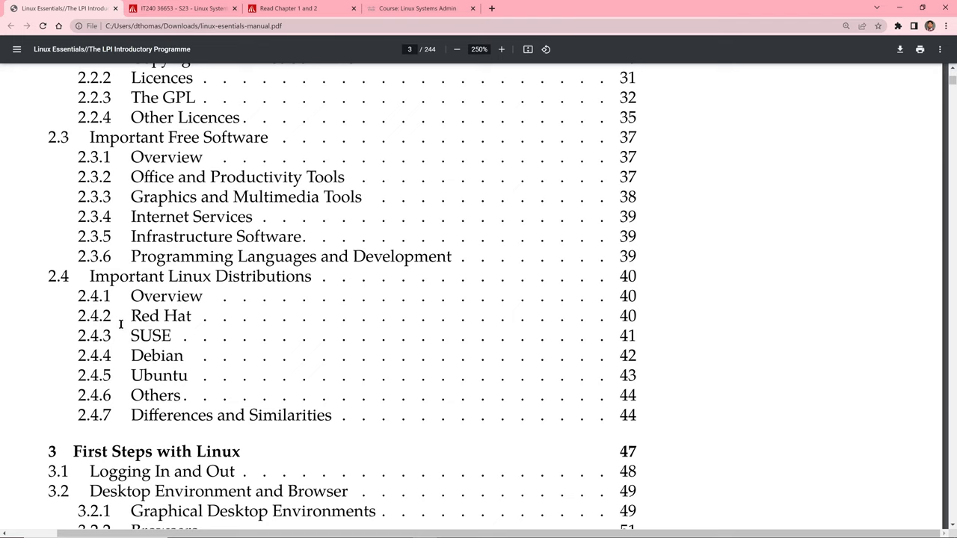
mouse_move(129, 404)
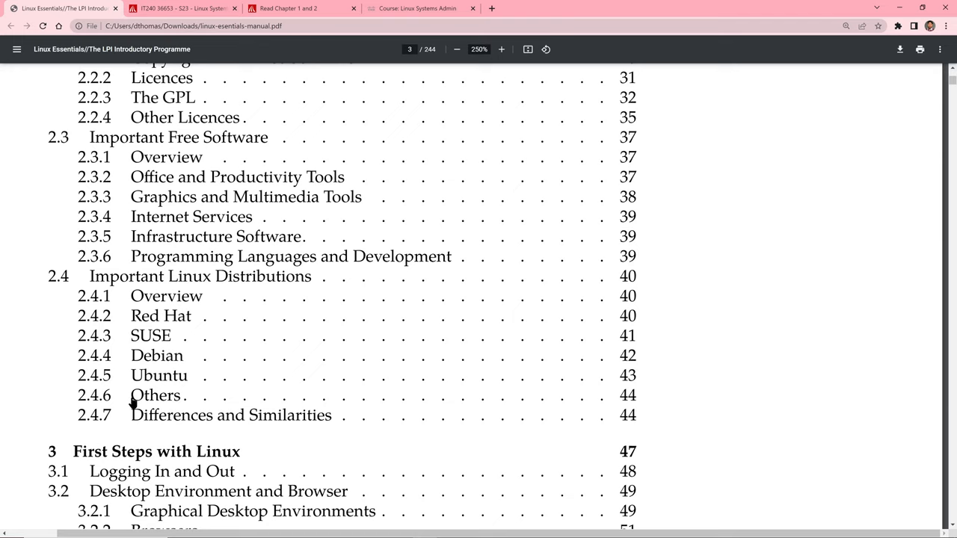
mouse_move(126, 404)
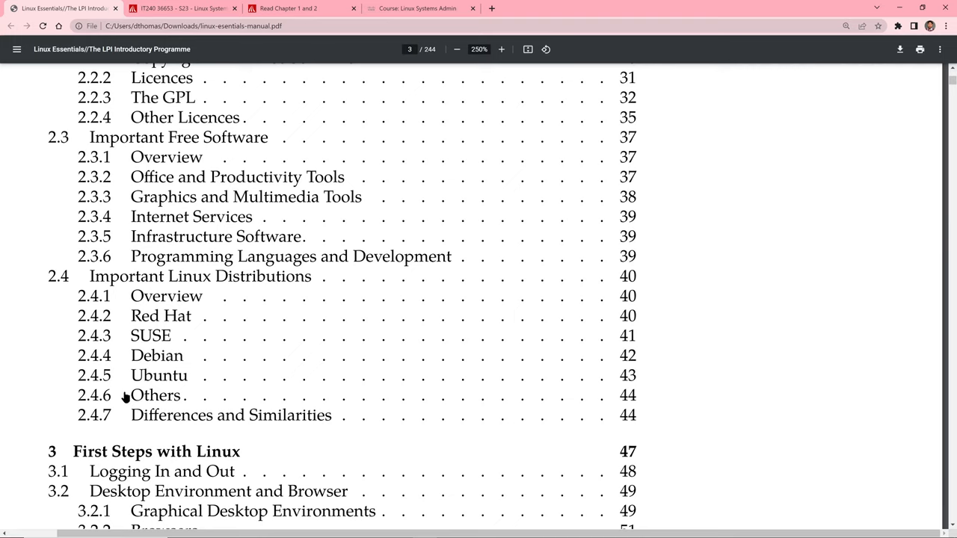
mouse_move(127, 405)
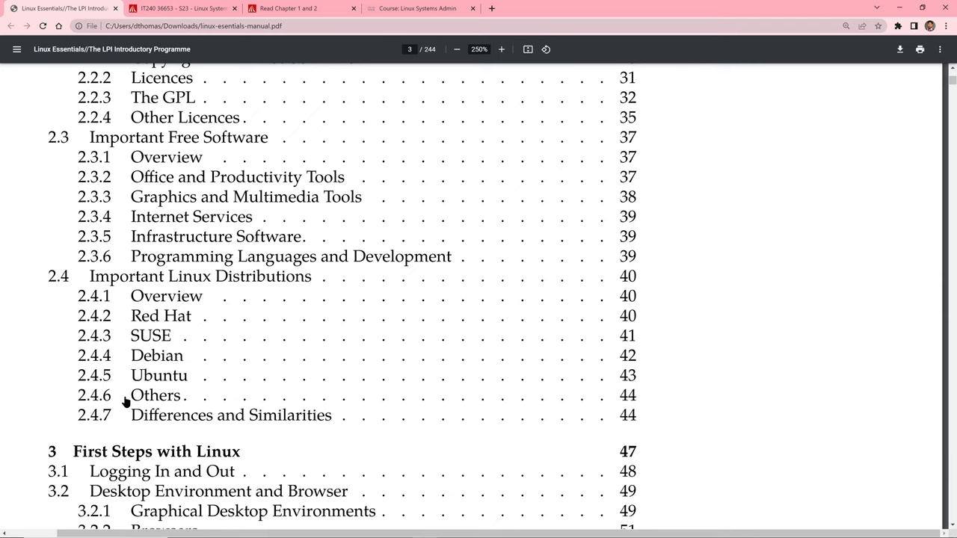
mouse_move(110, 295)
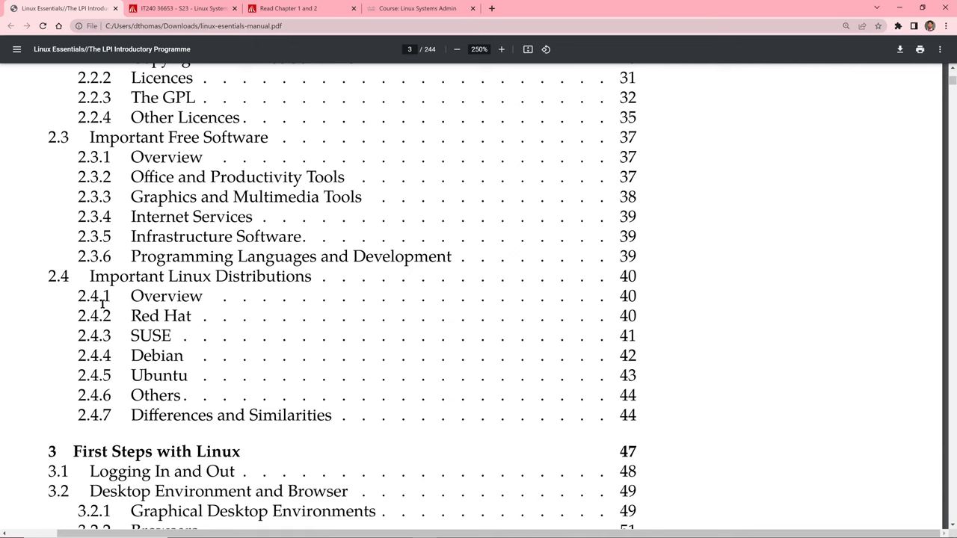
- Scroll through the later chapters of the Contents down to page 4
scroll(down, 3)
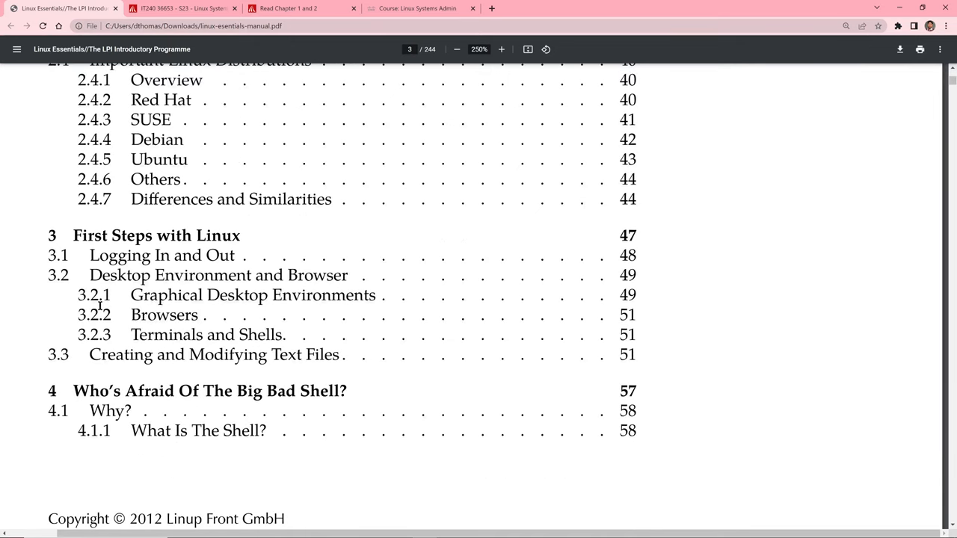
scroll(down, 3)
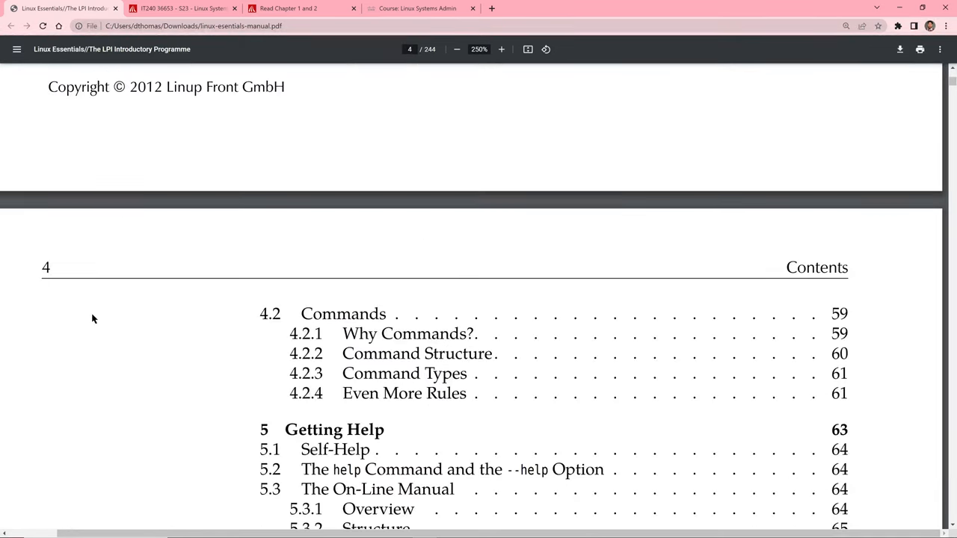
scroll(down, 3)
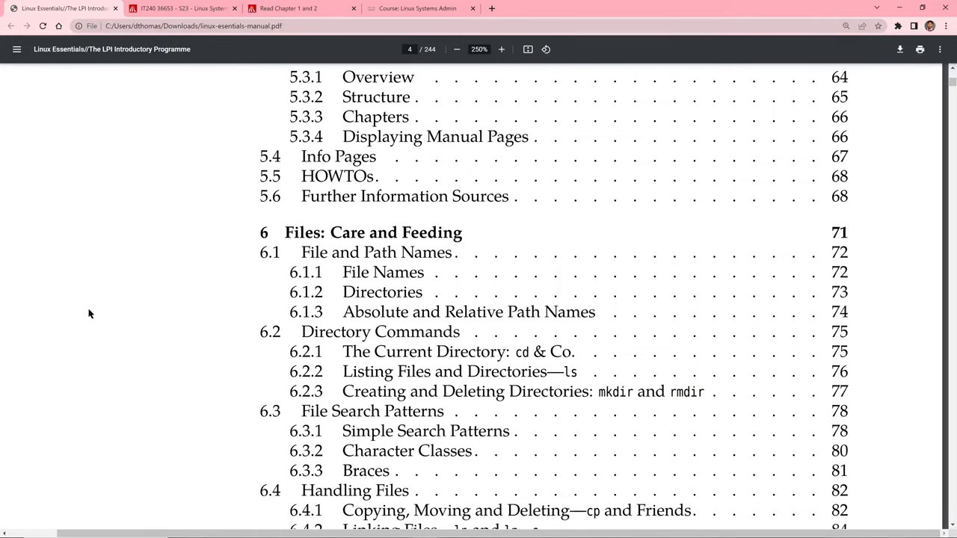
scroll(down, 3)
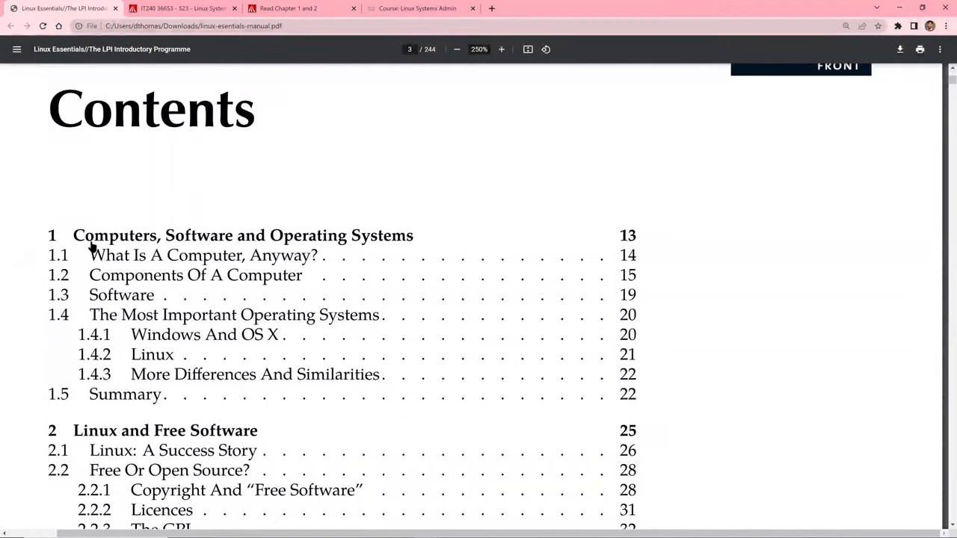
mouse_move(114, 326)
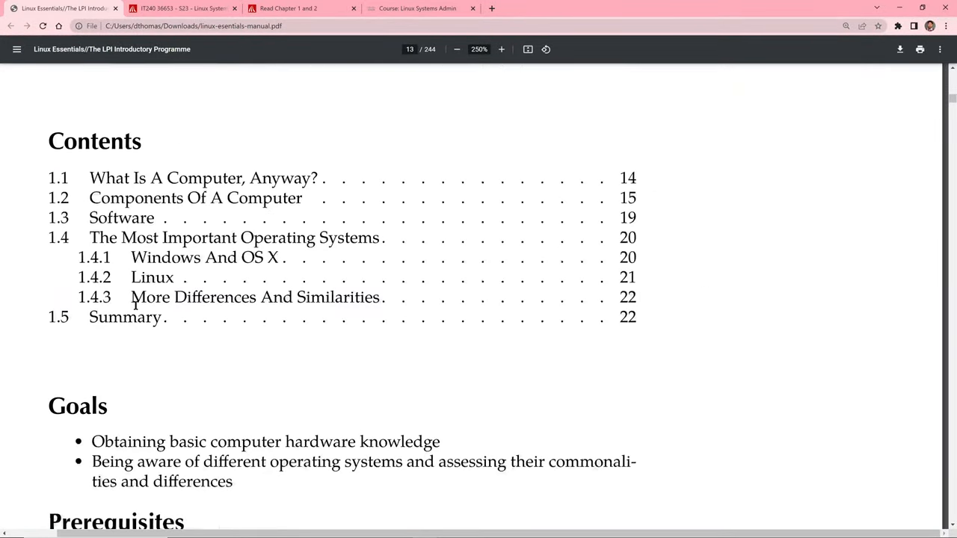
- Scroll to page 15, past exercise 1.1, to section 1.2 Components Of A Computer on processors and RAM
scroll(down, 3)
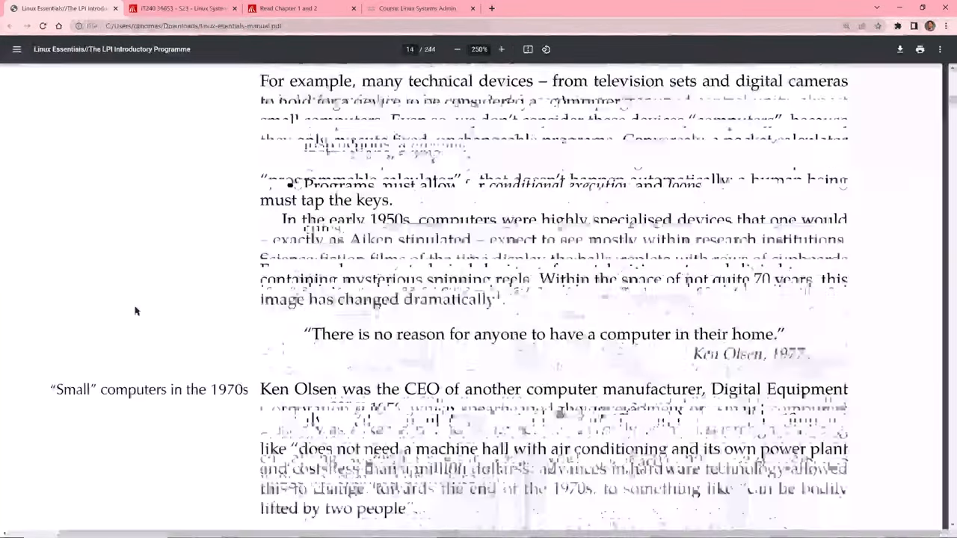
scroll(down, 3)
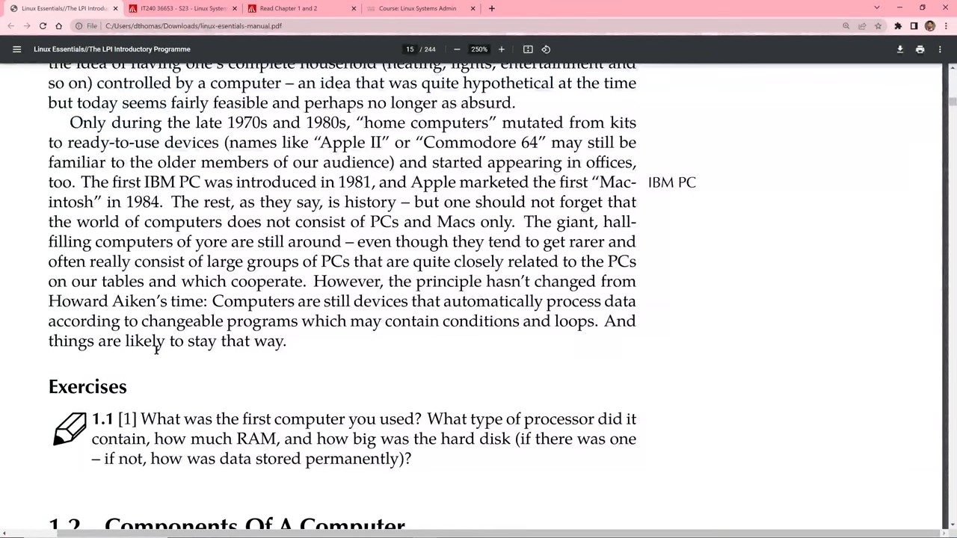
scroll(down, 3)
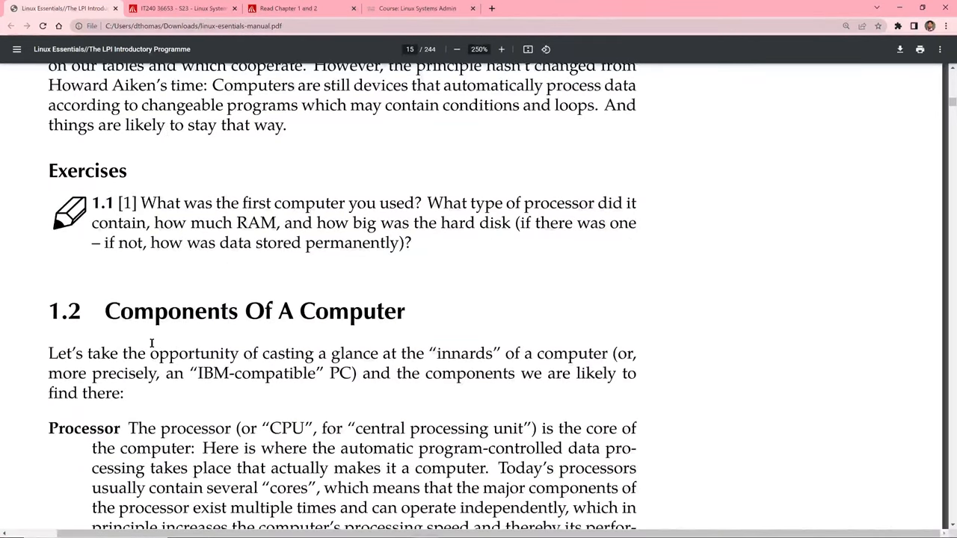
mouse_move(144, 341)
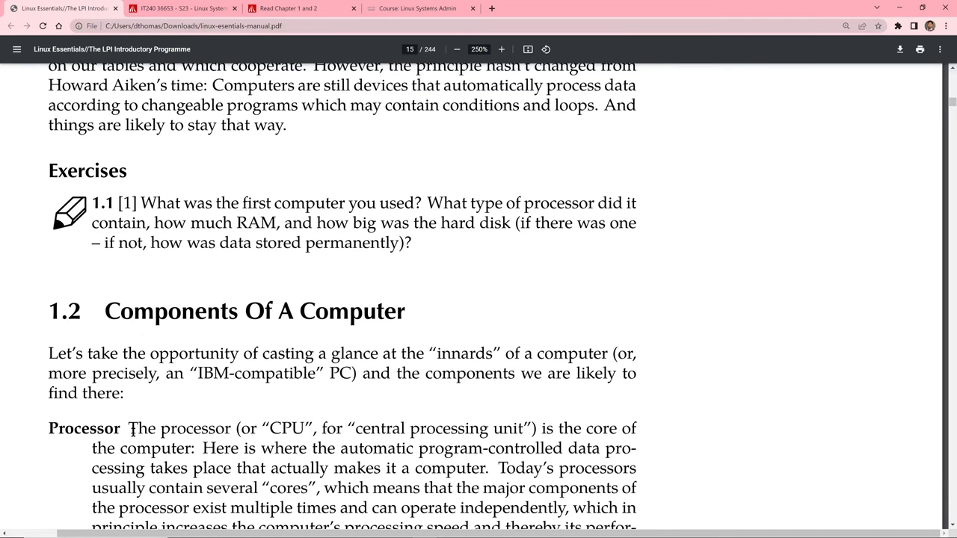
scroll(down, 3)
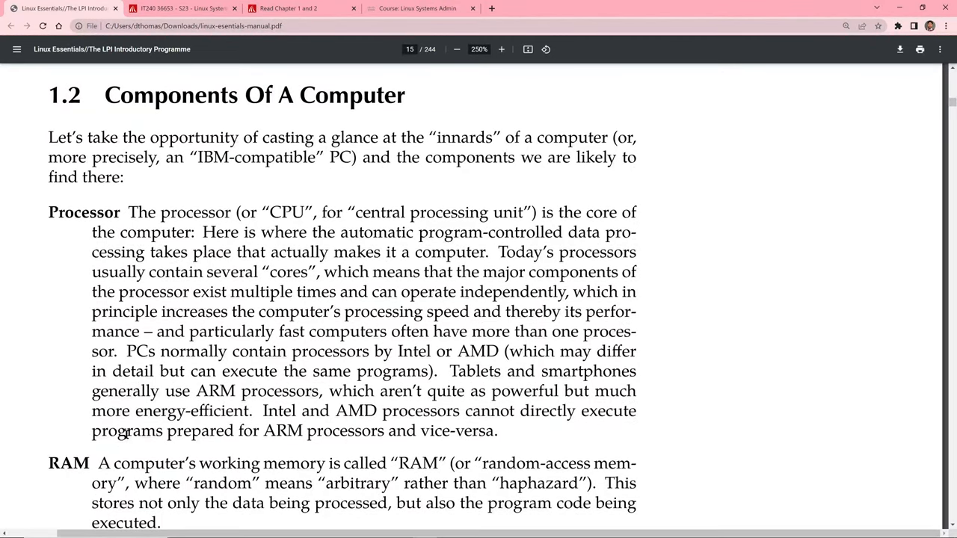
scroll(down, 3)
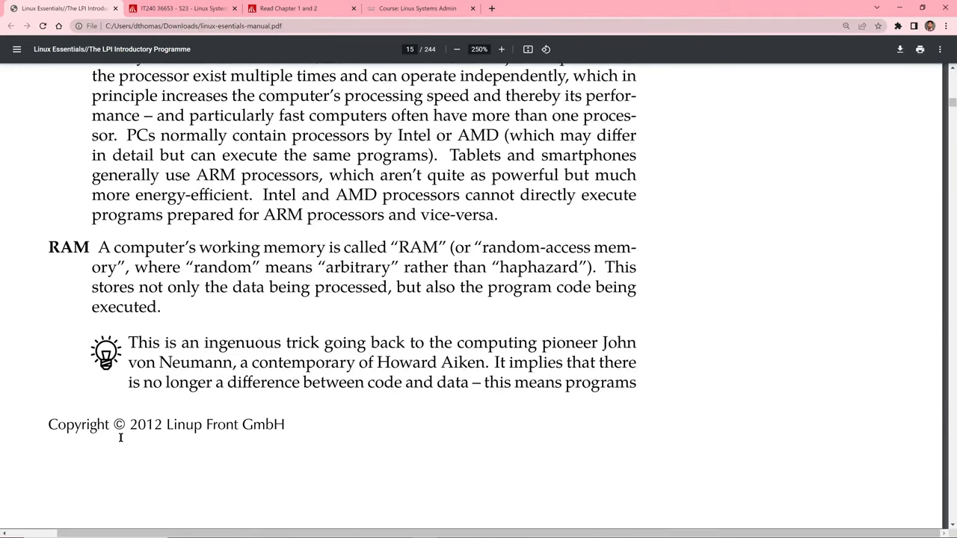
mouse_move(122, 441)
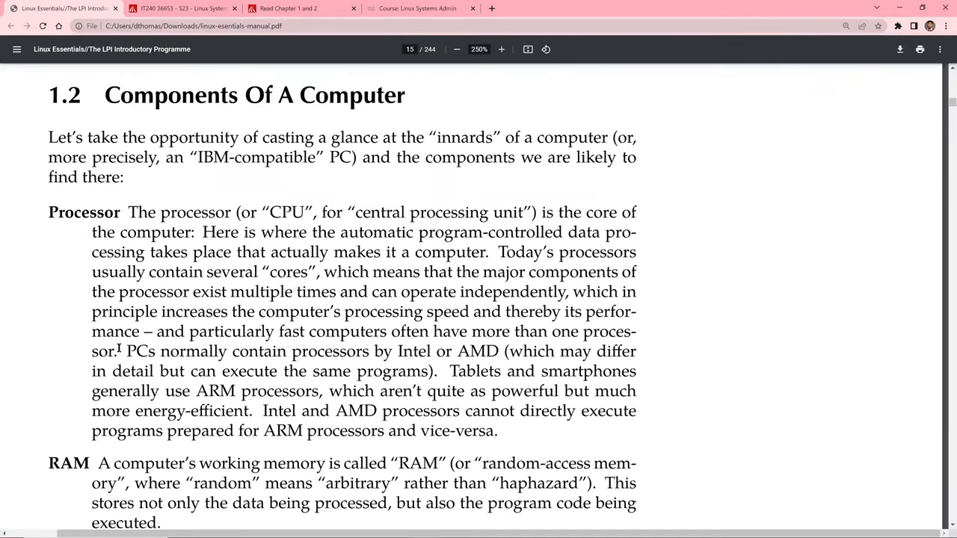
- Scroll past the graphics card note to the Motherboard paragraph on page 16
scroll(down, 3)
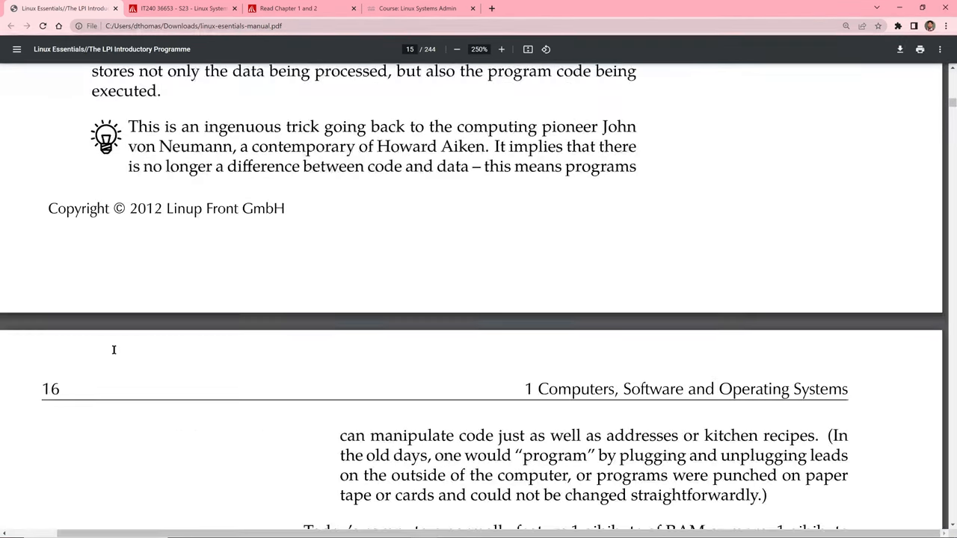
scroll(down, 3)
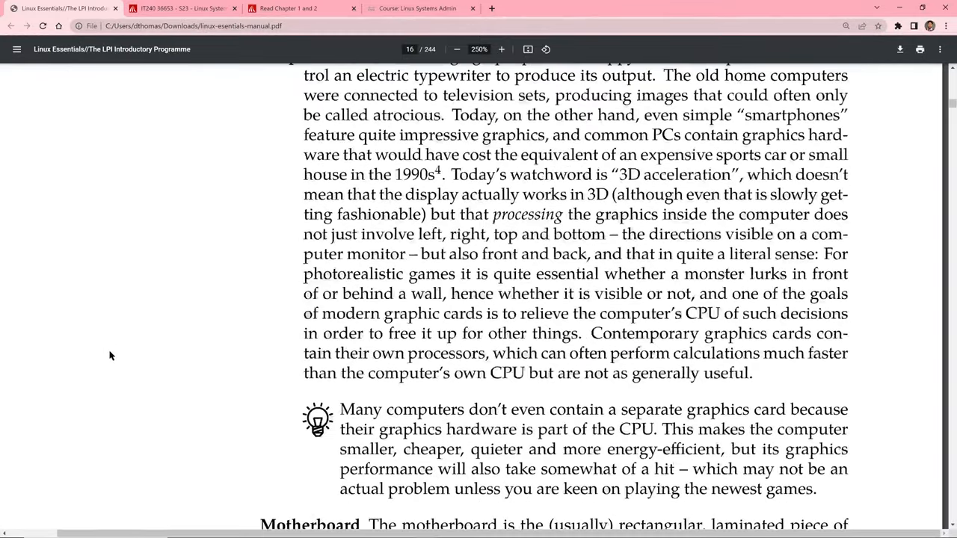
scroll(down, 3)
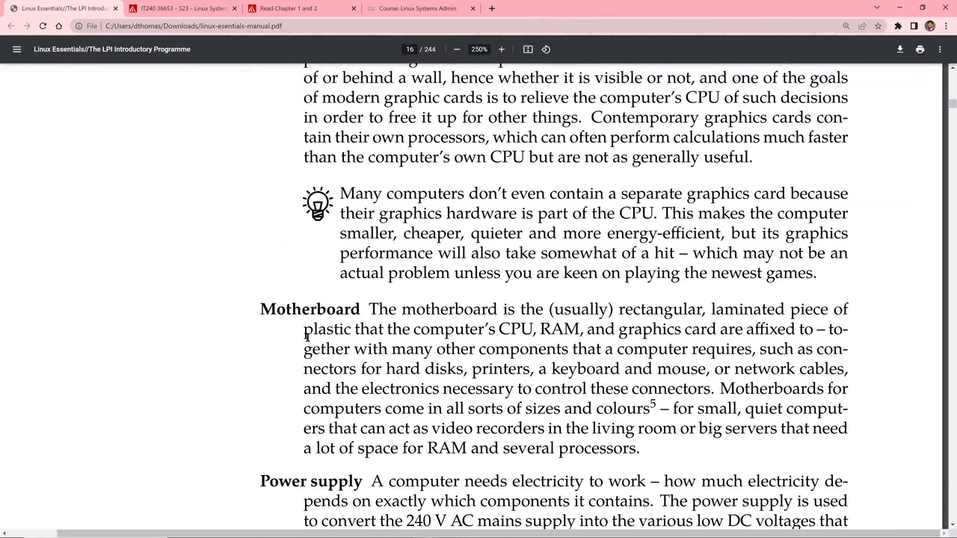
mouse_move(257, 317)
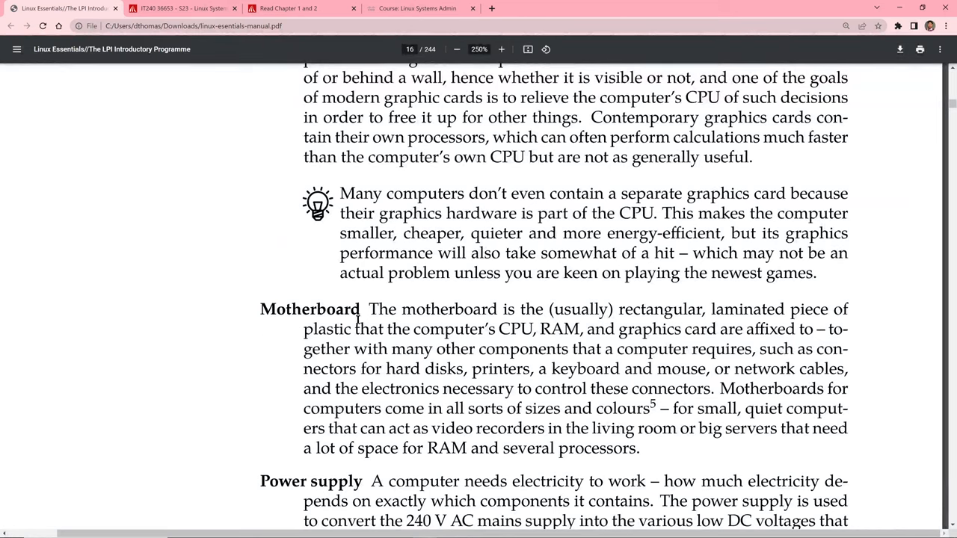
mouse_move(283, 344)
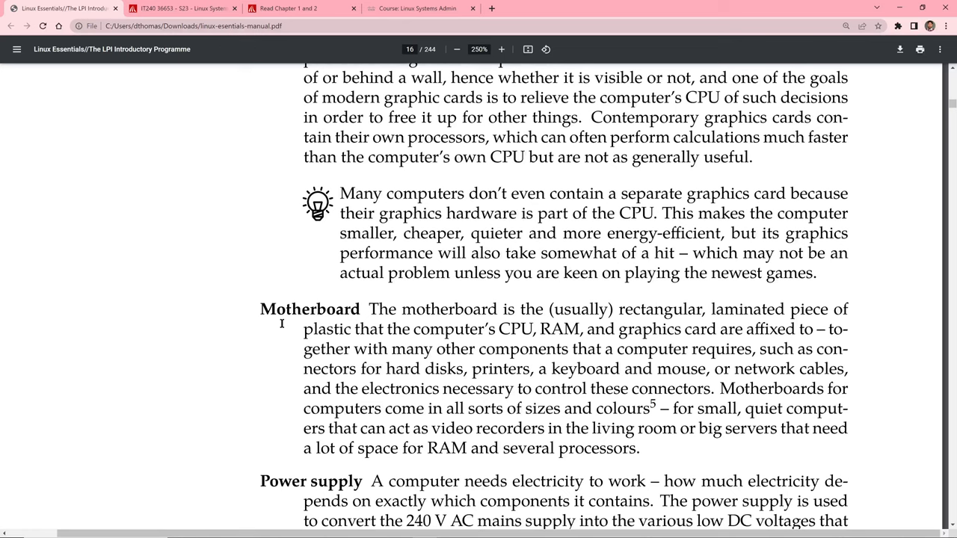
mouse_move(278, 320)
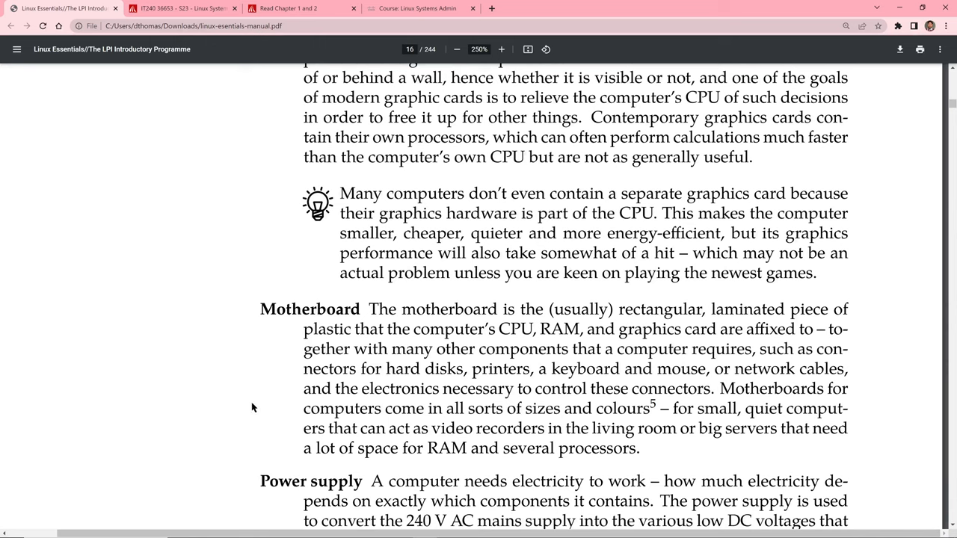
mouse_move(284, 320)
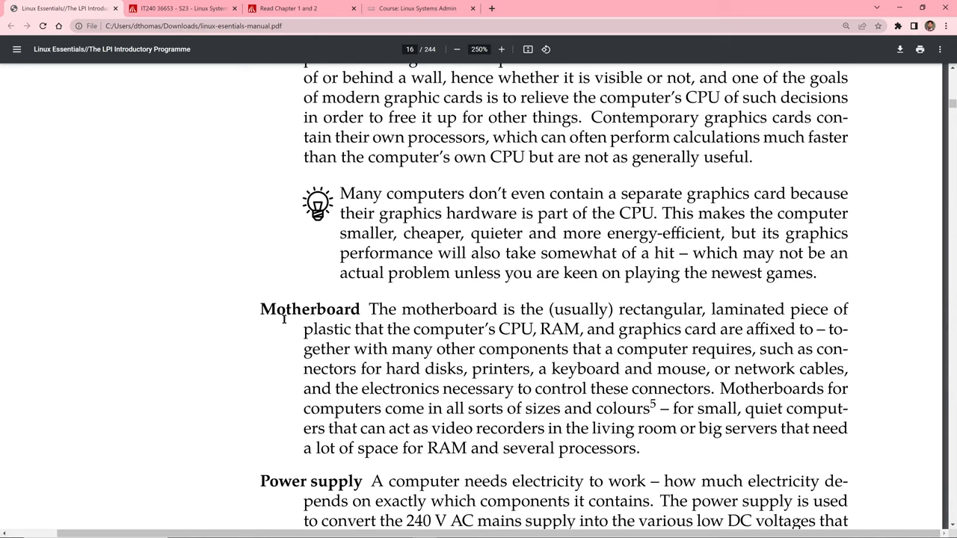
mouse_move(392, 364)
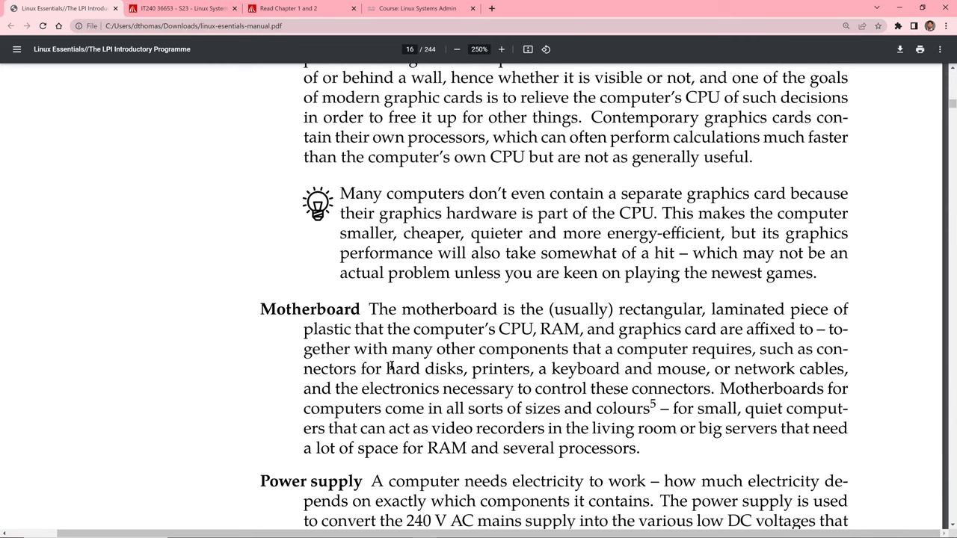
- Scroll through pages 16–18 on power supply, hard disks, optical drives and displays to page 19
scroll(down, 3)
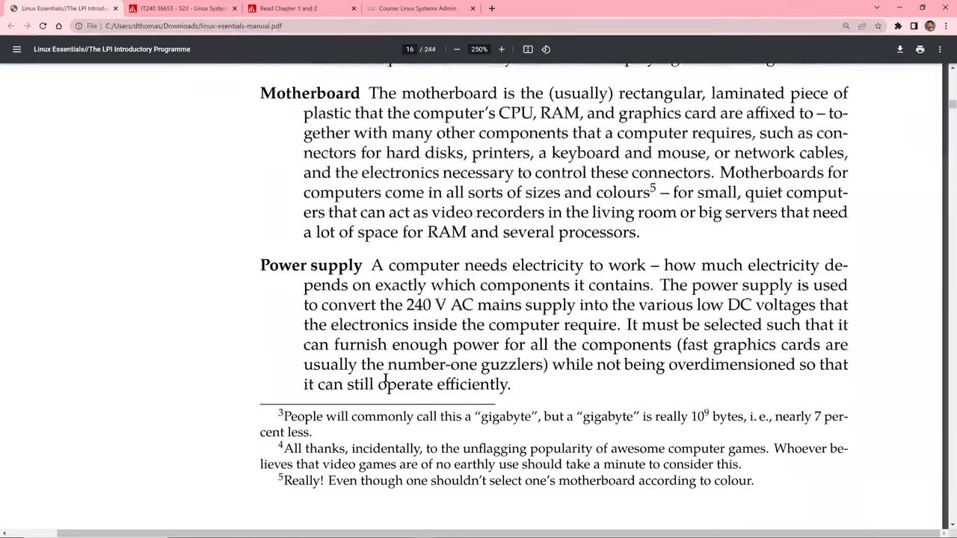
scroll(down, 3)
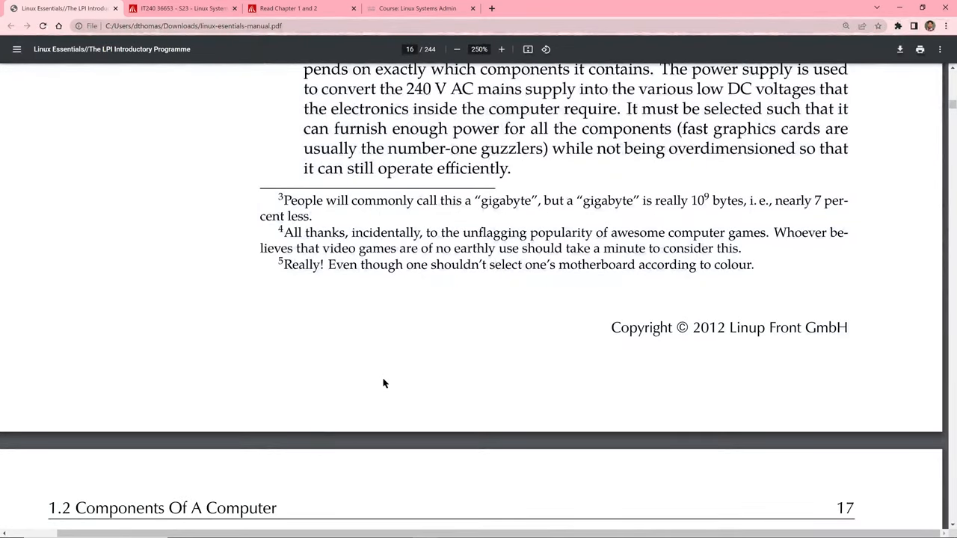
scroll(down, 3)
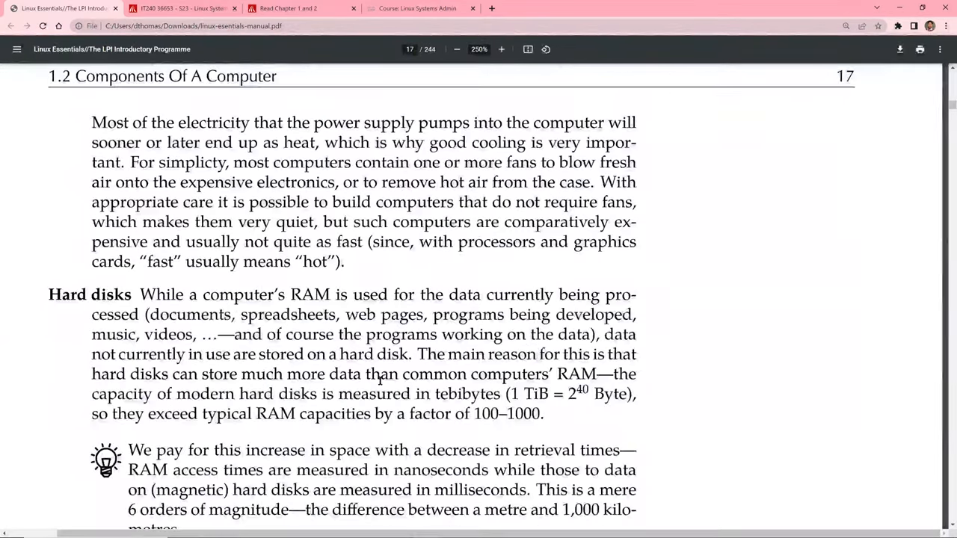
scroll(down, 3)
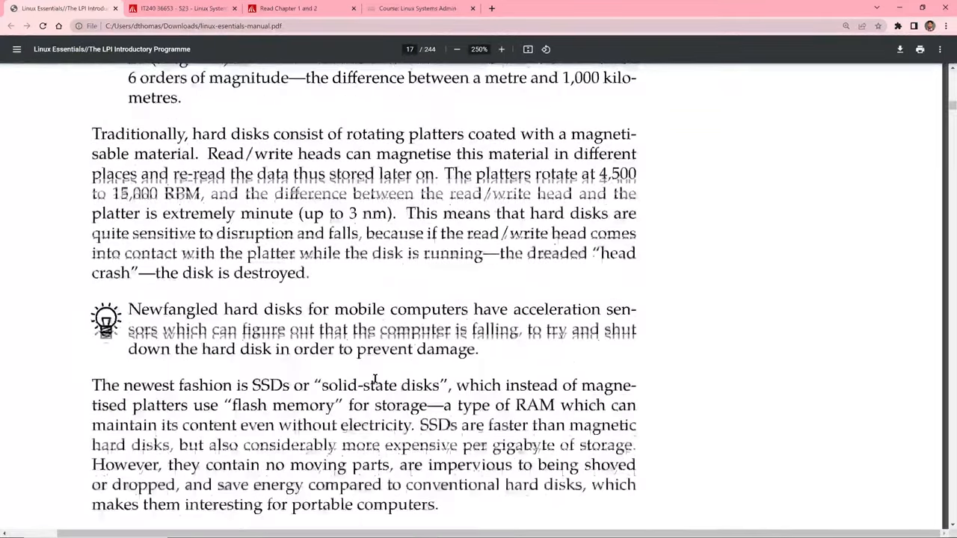
scroll(down, 3)
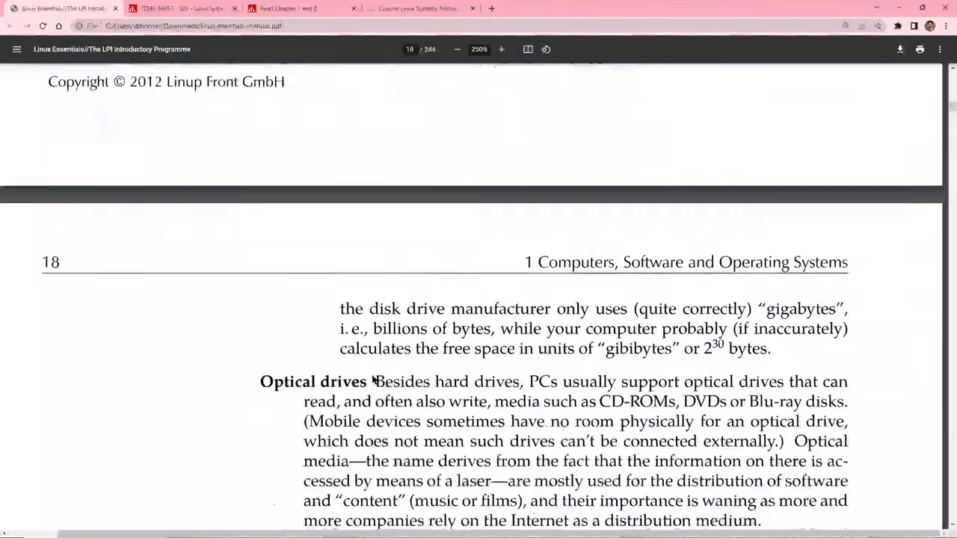
scroll(down, 3)
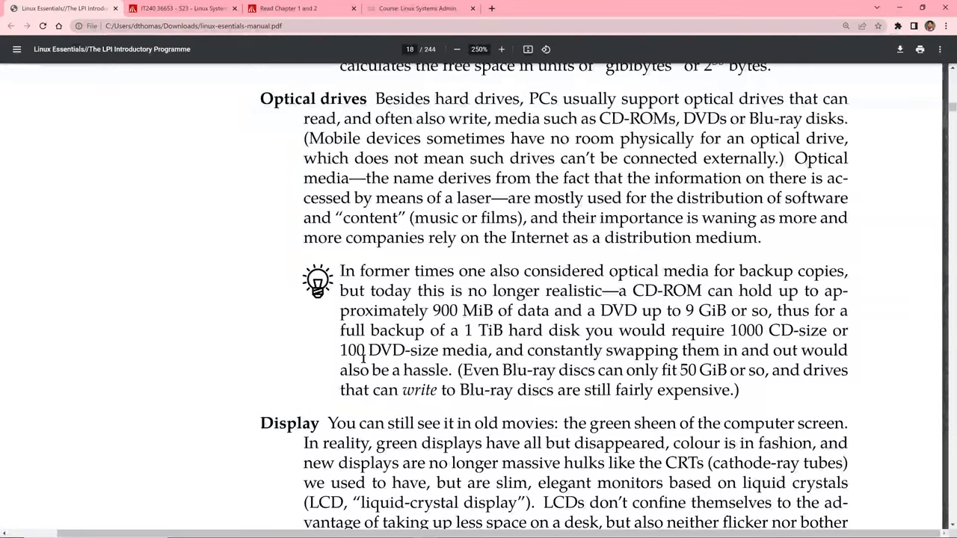
scroll(down, 3)
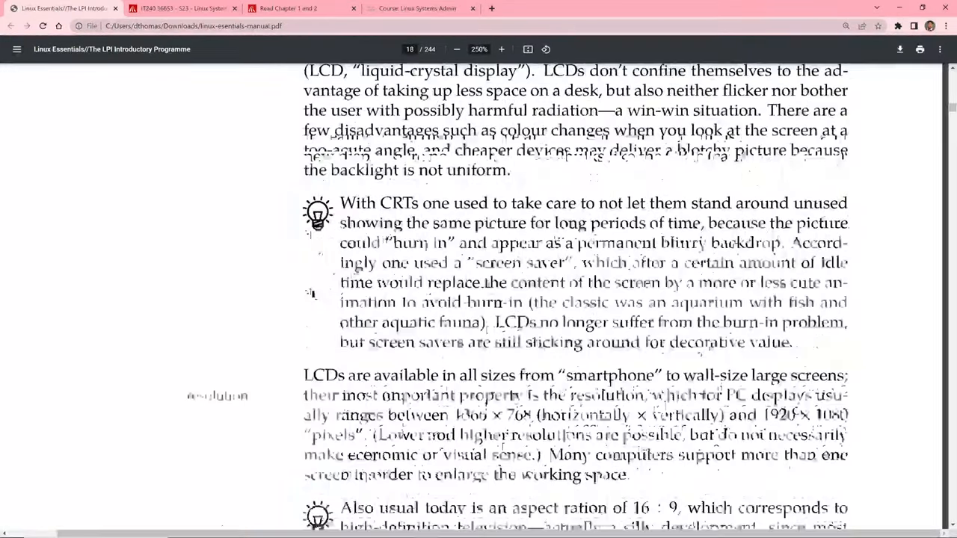
scroll(down, 3)
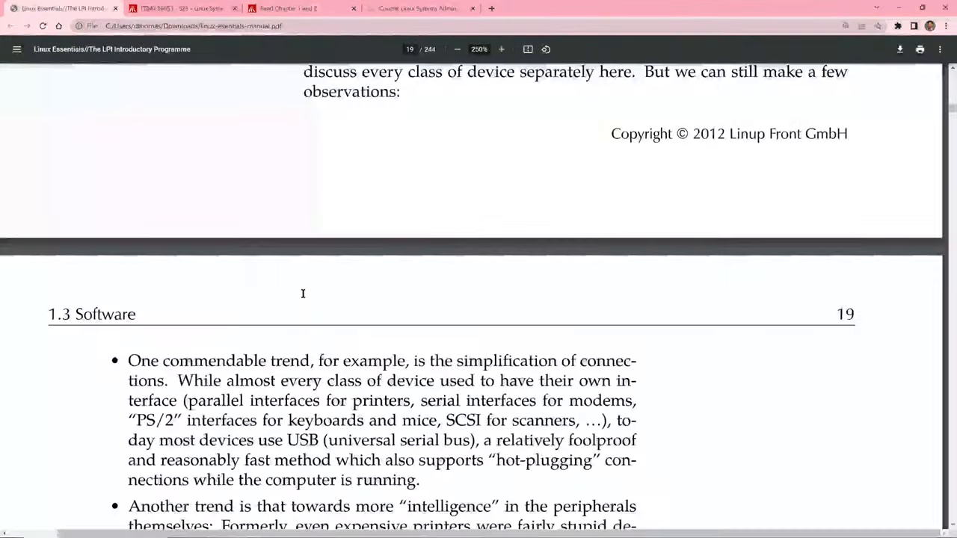
- Scroll to the 1.3 Software heading describing firmware, BIOS/EFI and the operating system
scroll(down, 3)
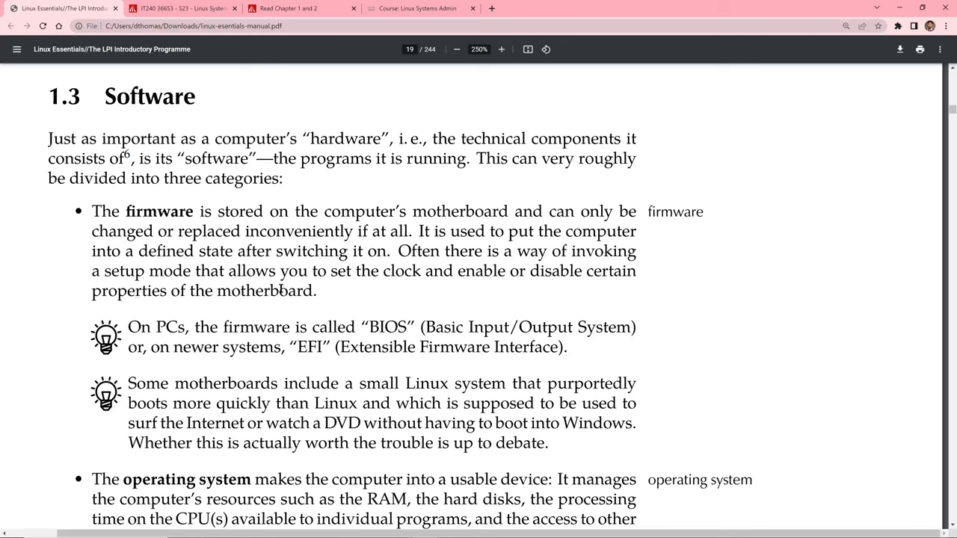
mouse_move(6, 173)
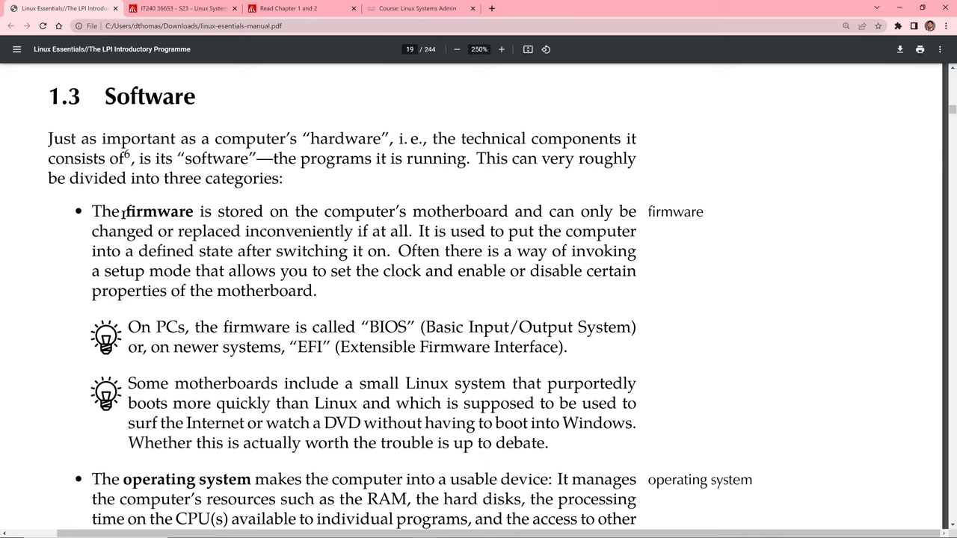
mouse_move(43, 284)
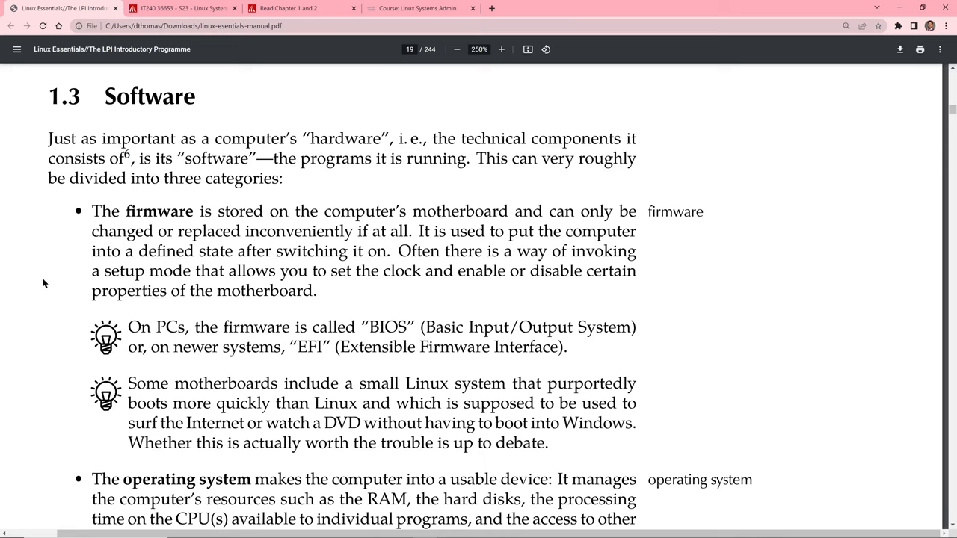
mouse_move(446, 225)
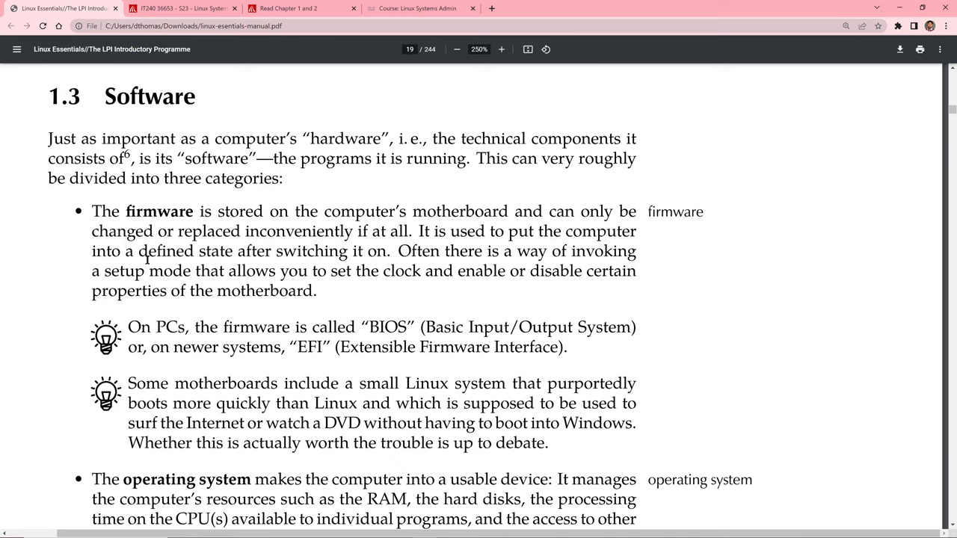
mouse_move(146, 263)
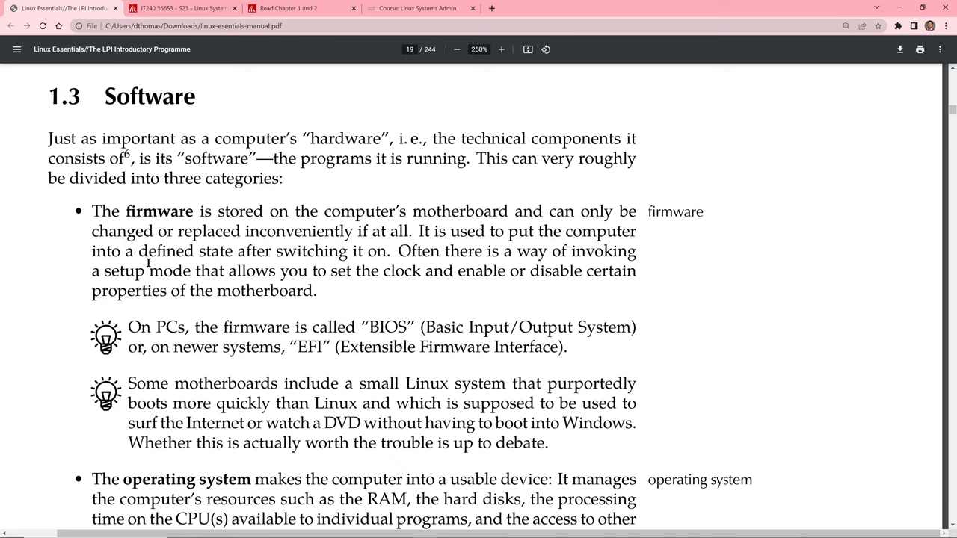
mouse_move(136, 251)
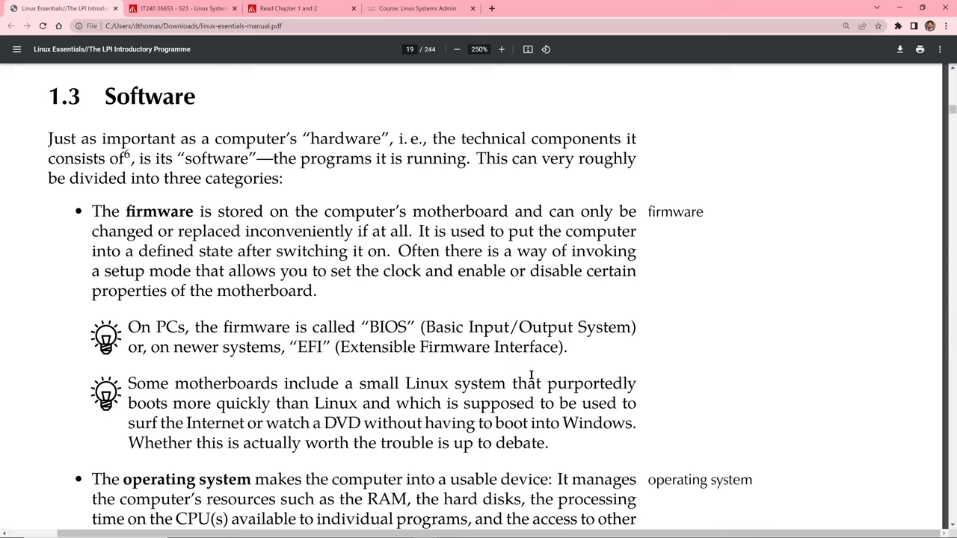
mouse_move(407, 359)
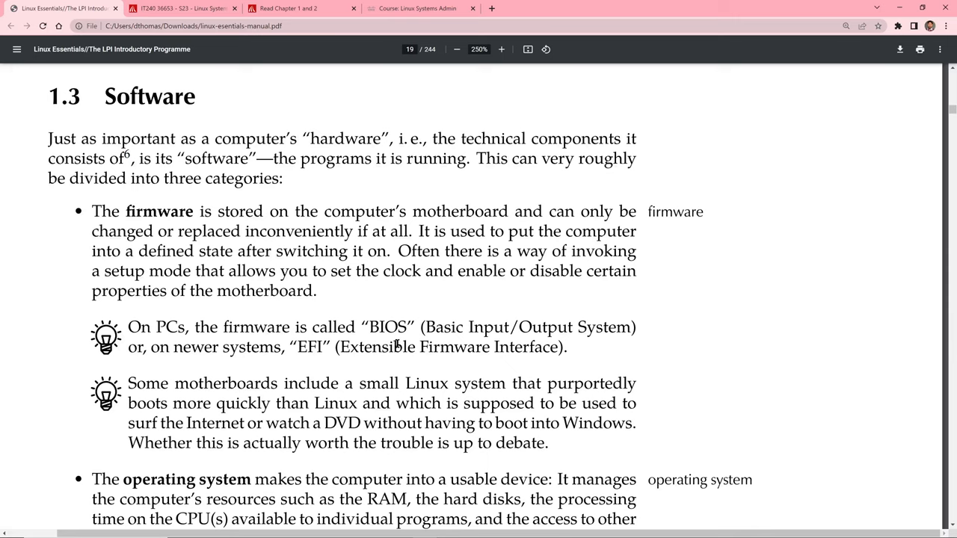
mouse_move(382, 364)
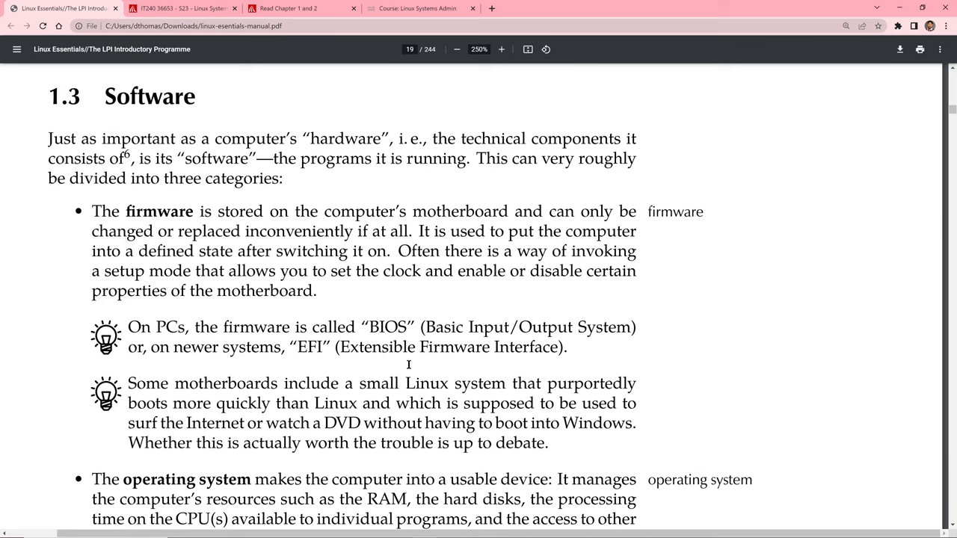
mouse_move(116, 423)
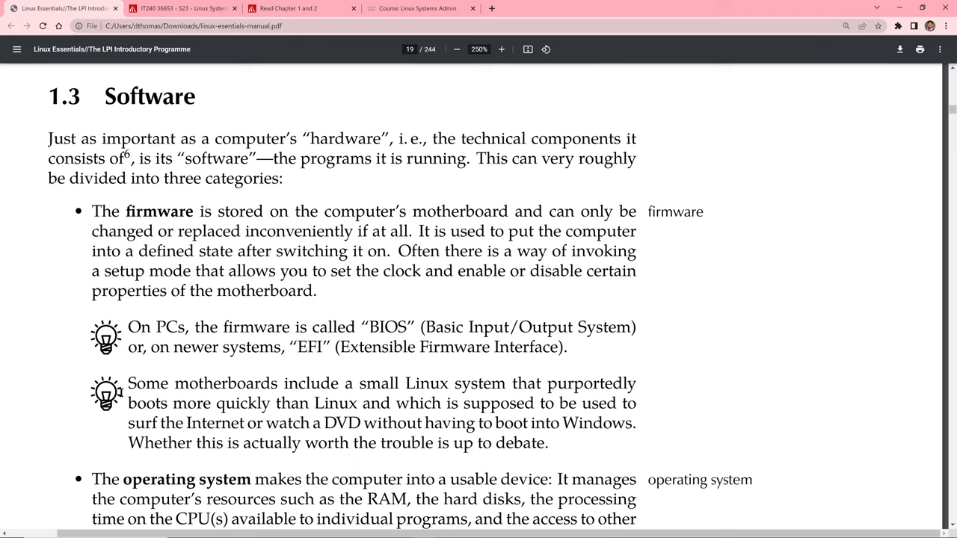
mouse_move(171, 375)
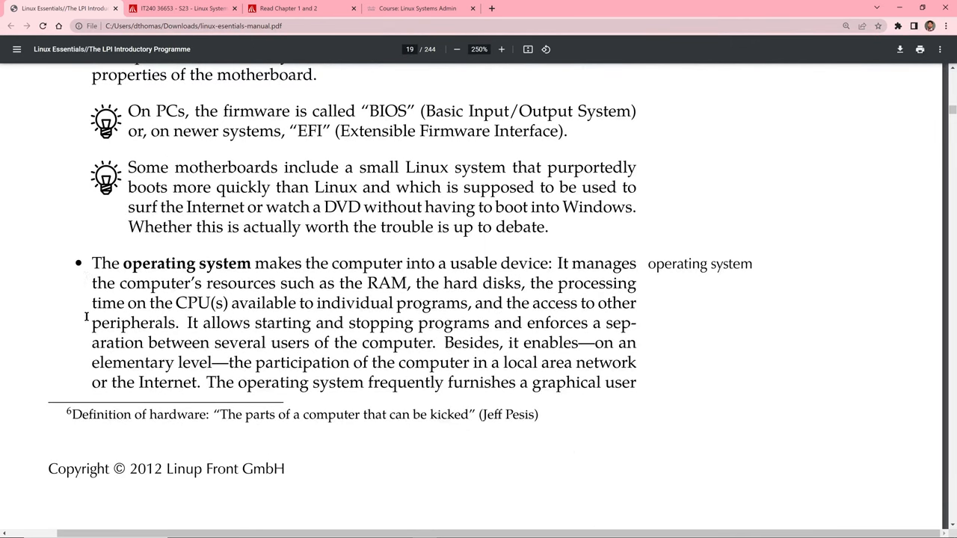
mouse_move(216, 284)
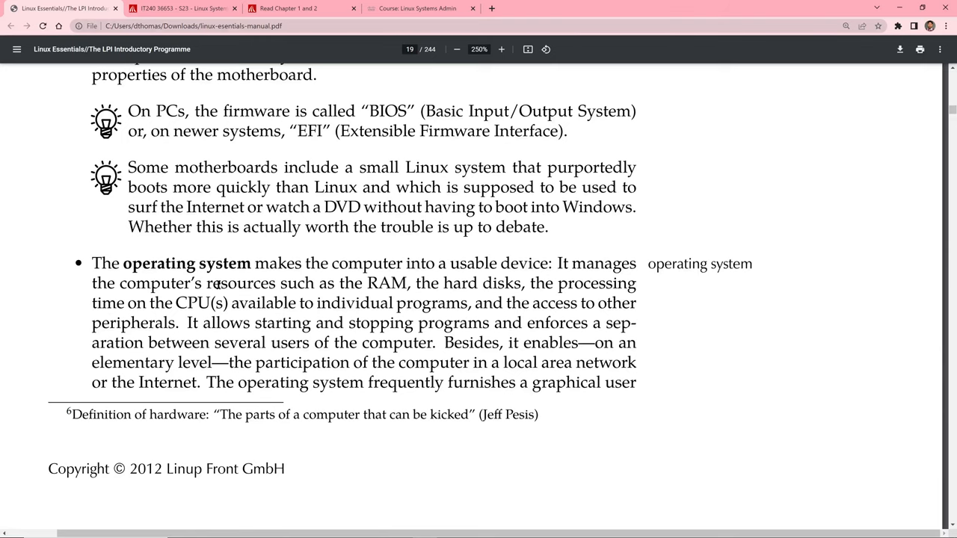
- Scroll through sections 1.4.2 Linux, 1.4.3 and exercise 1.3 on pages 21–22 to section 1.5 Summary
scroll(down, 3)
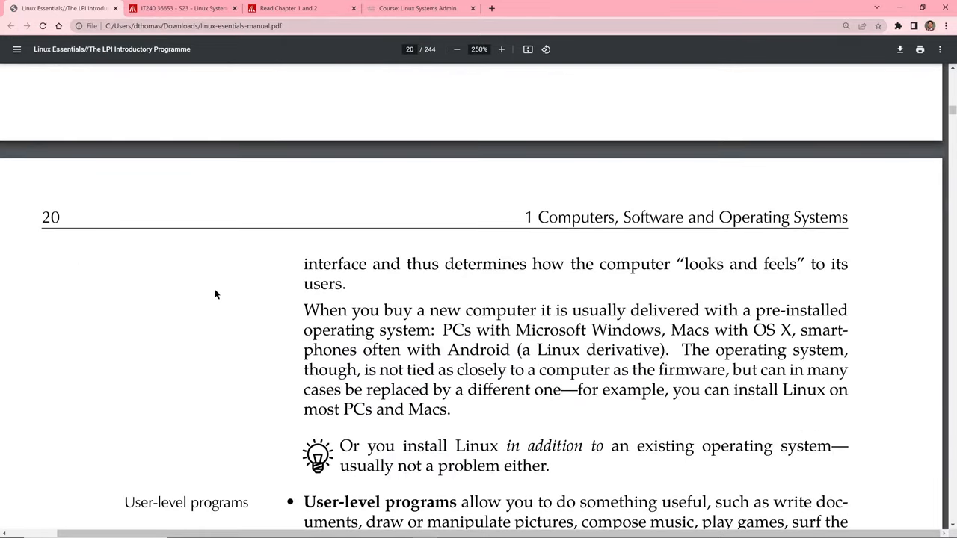
scroll(down, 3)
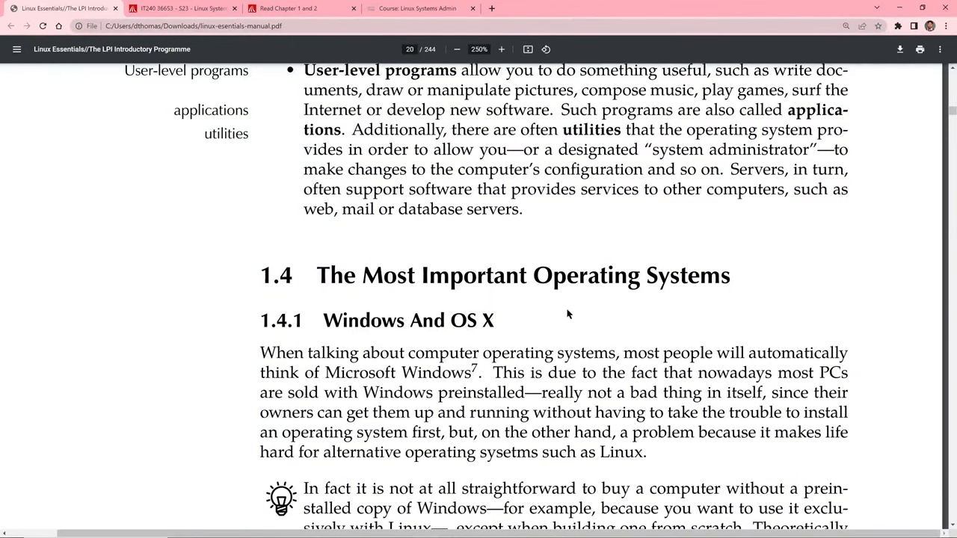
scroll(down, 3)
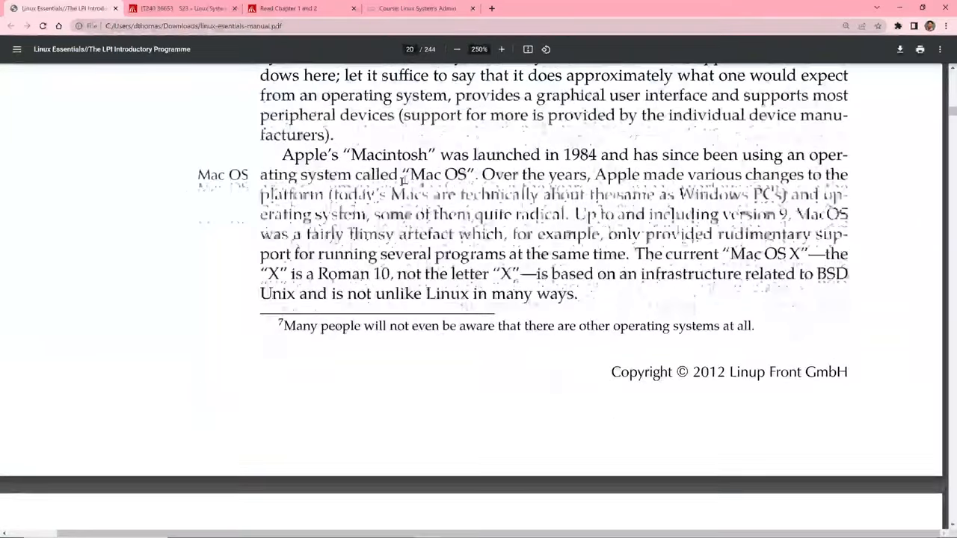
scroll(down, 3)
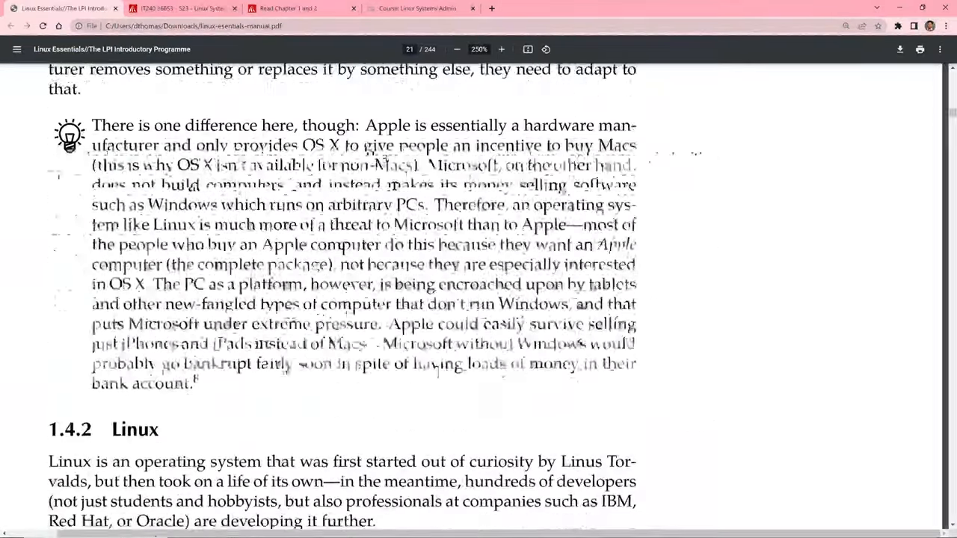
scroll(down, 3)
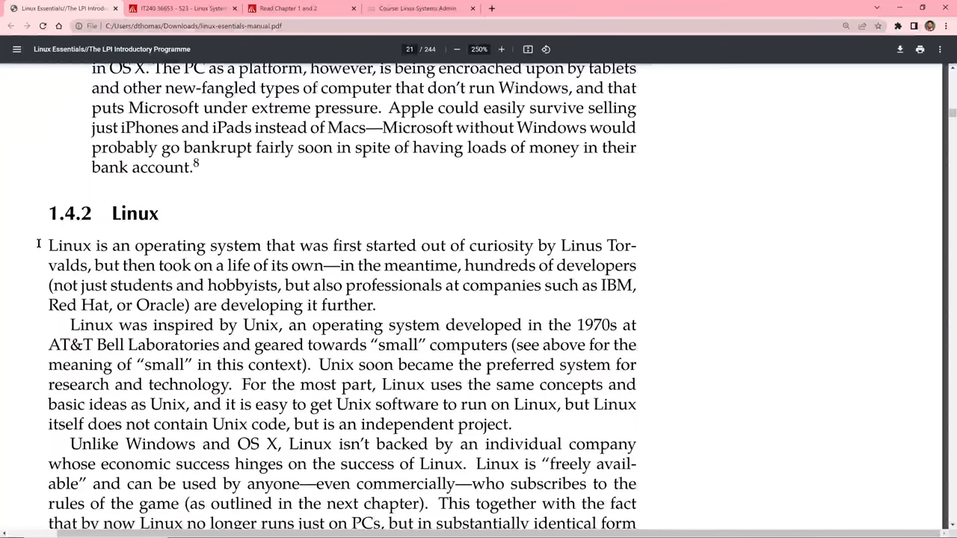
mouse_move(399, 254)
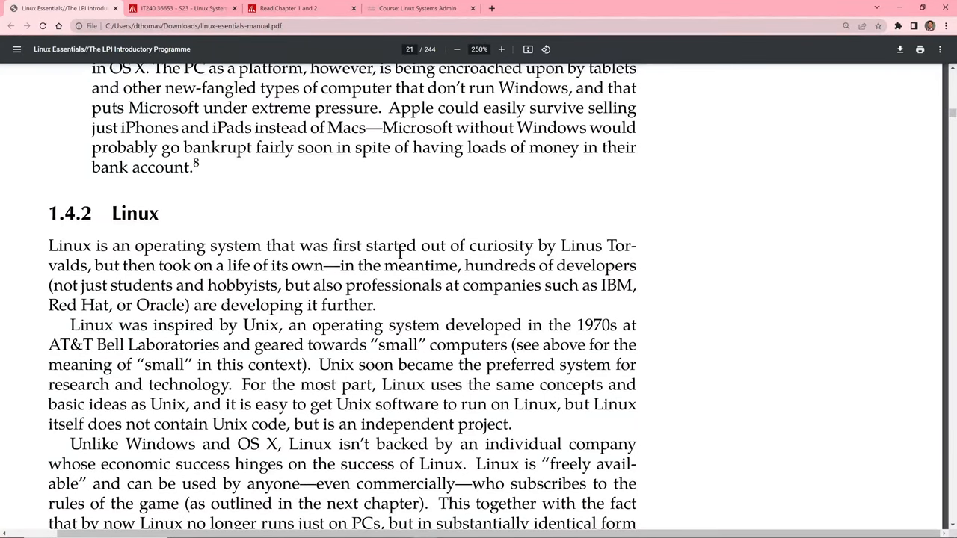
scroll(down, 3)
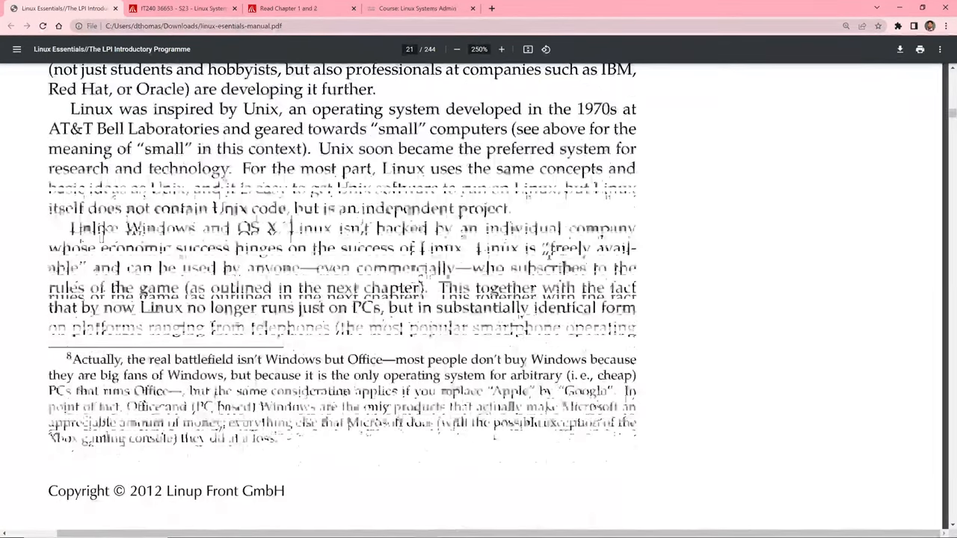
scroll(down, 3)
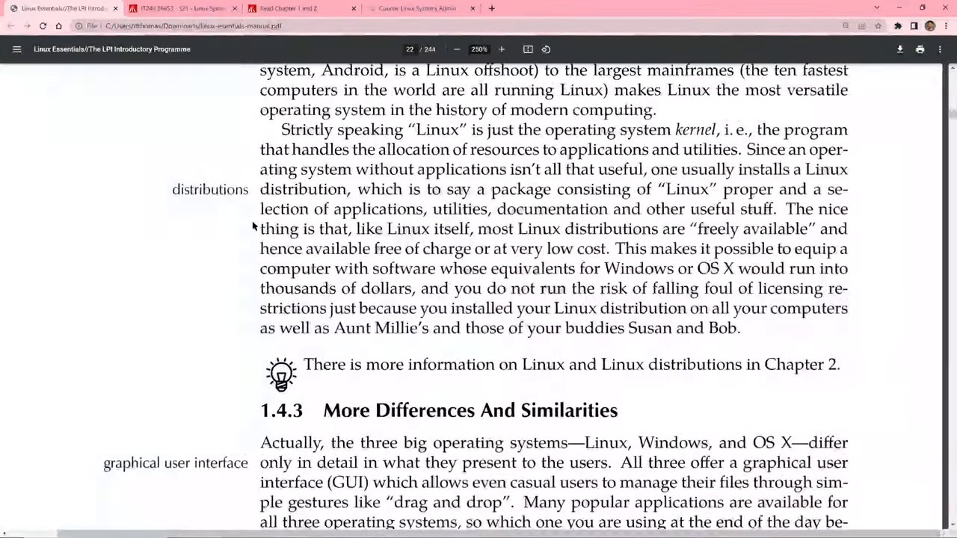
scroll(down, 3)
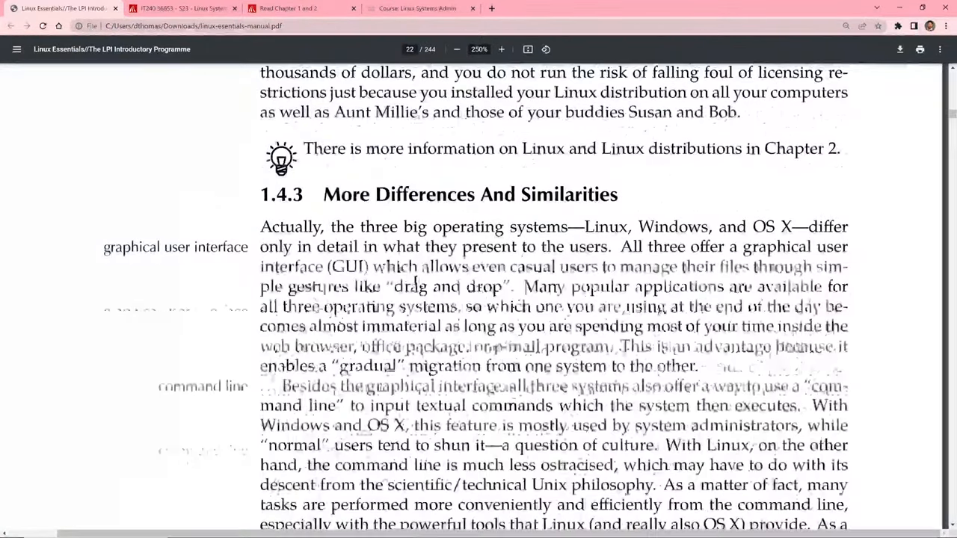
scroll(down, 3)
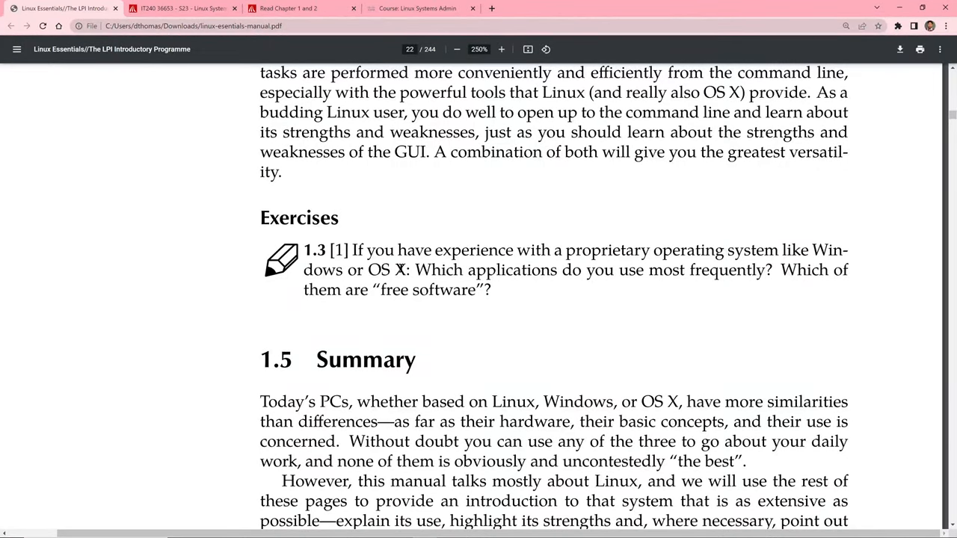
scroll(down, 3)
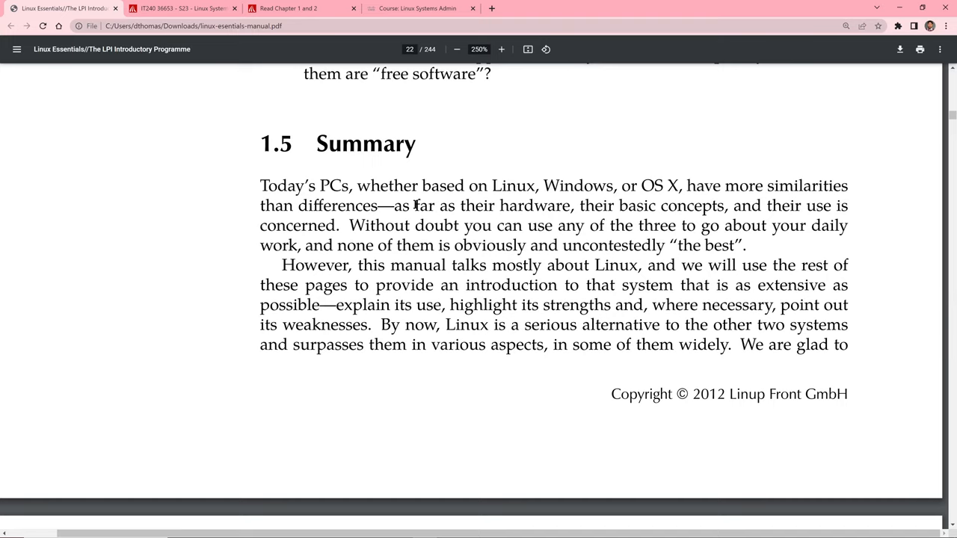
mouse_move(419, 204)
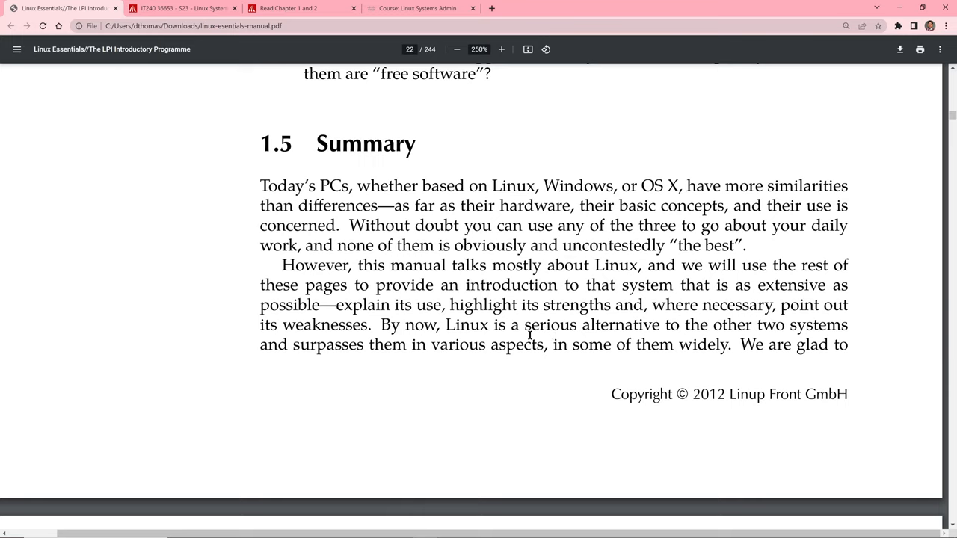
mouse_move(518, 331)
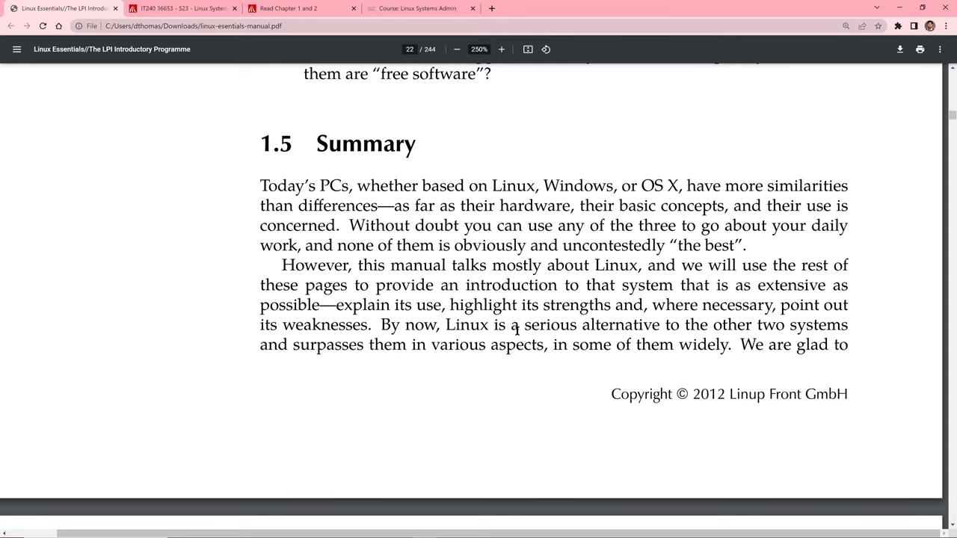
- Scroll past chapter 2's contents, goals and prerequisites on page 25 toward section 2.1
scroll(down, 3)
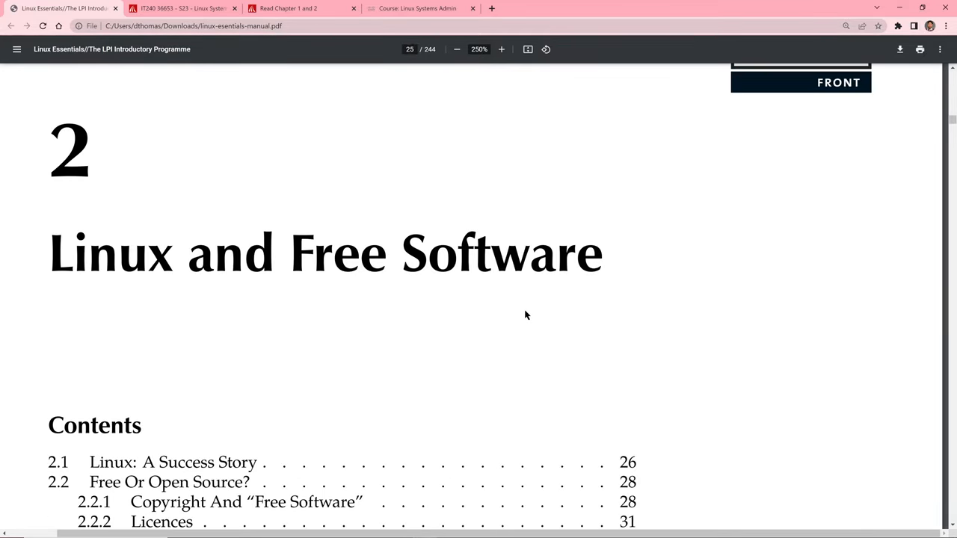
mouse_move(524, 322)
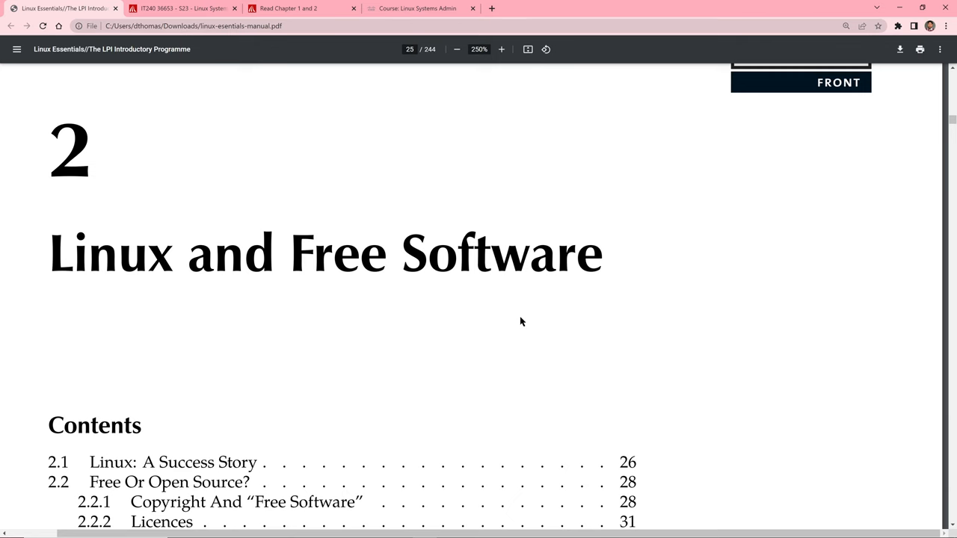
scroll(down, 3)
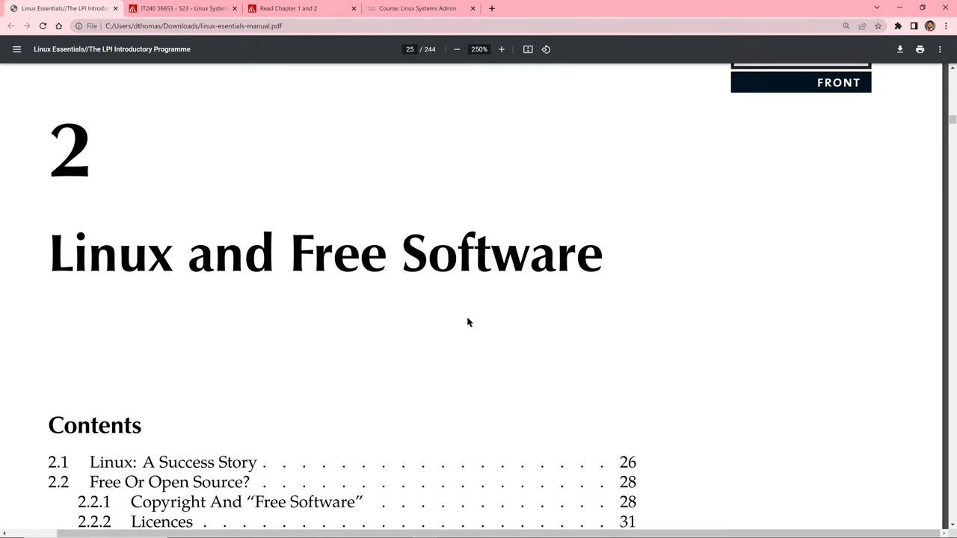
mouse_move(261, 331)
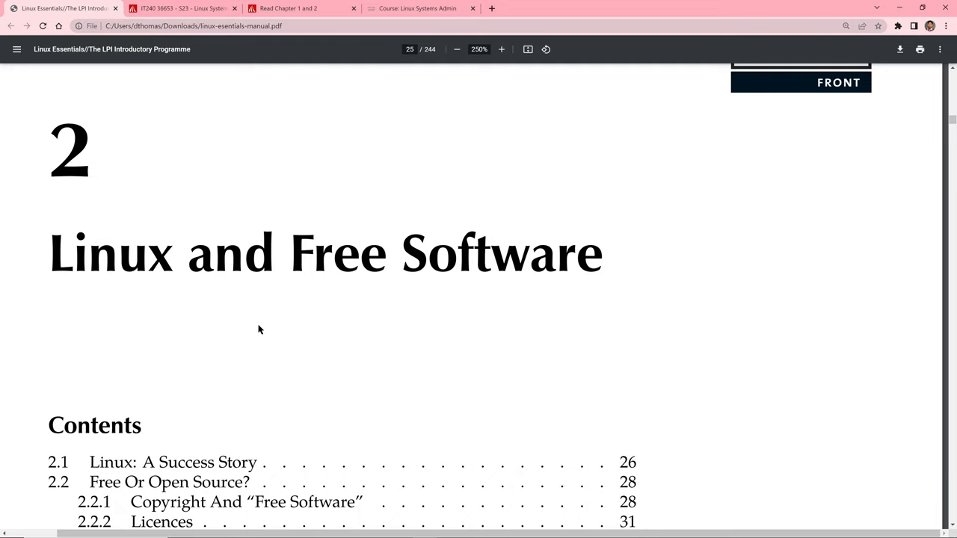
scroll(down, 3)
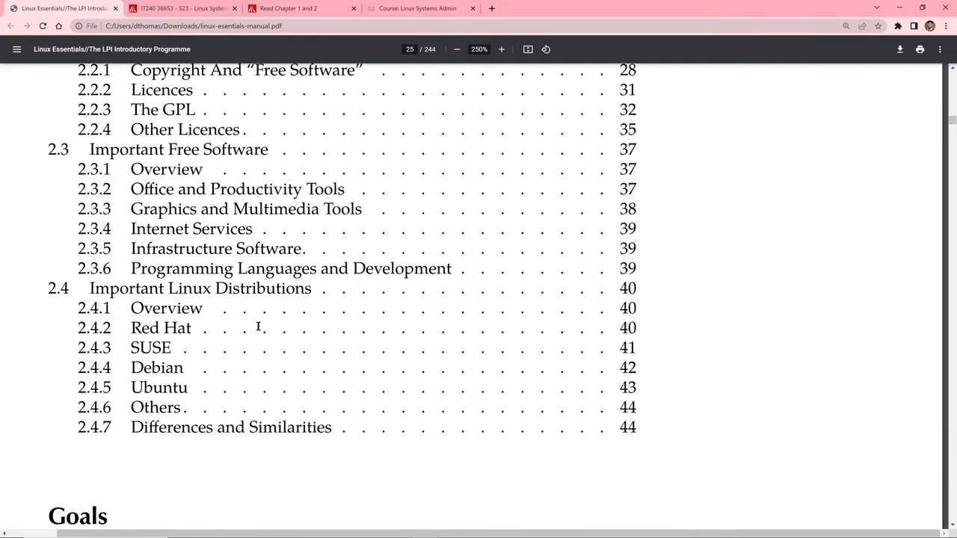
scroll(down, 3)
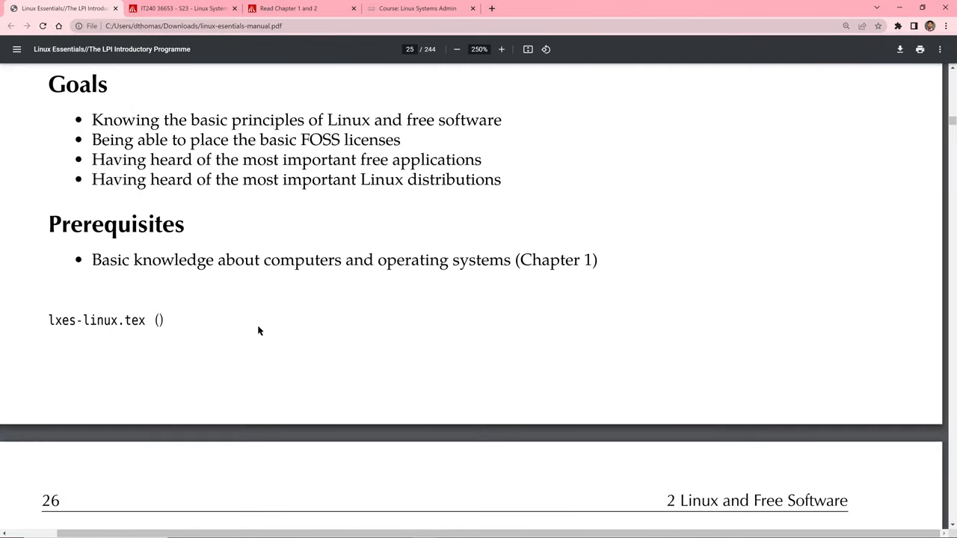
scroll(down, 3)
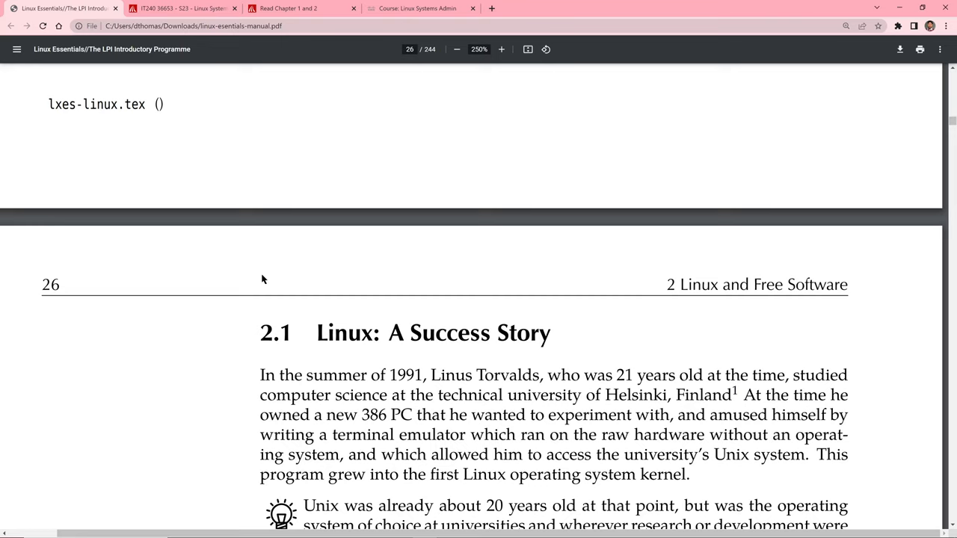
mouse_move(281, 248)
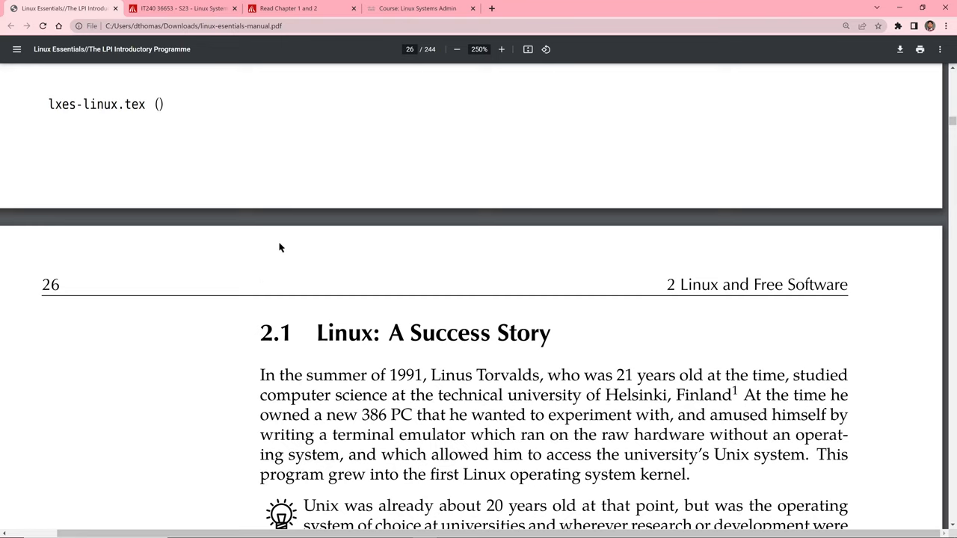
- Scroll to page 26 so section 2.1's Linus Torvalds story and Unix origins note fill the view
scroll(down, 3)
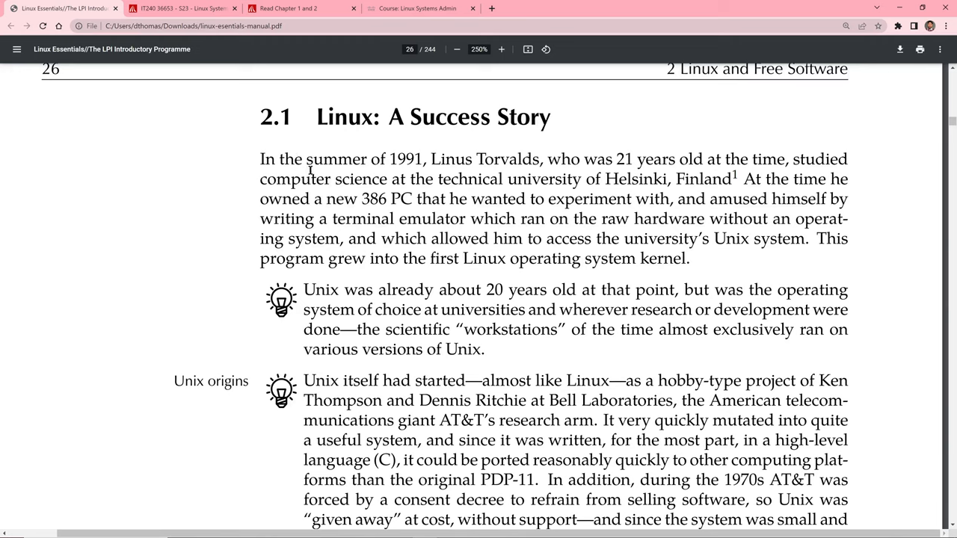
mouse_move(371, 159)
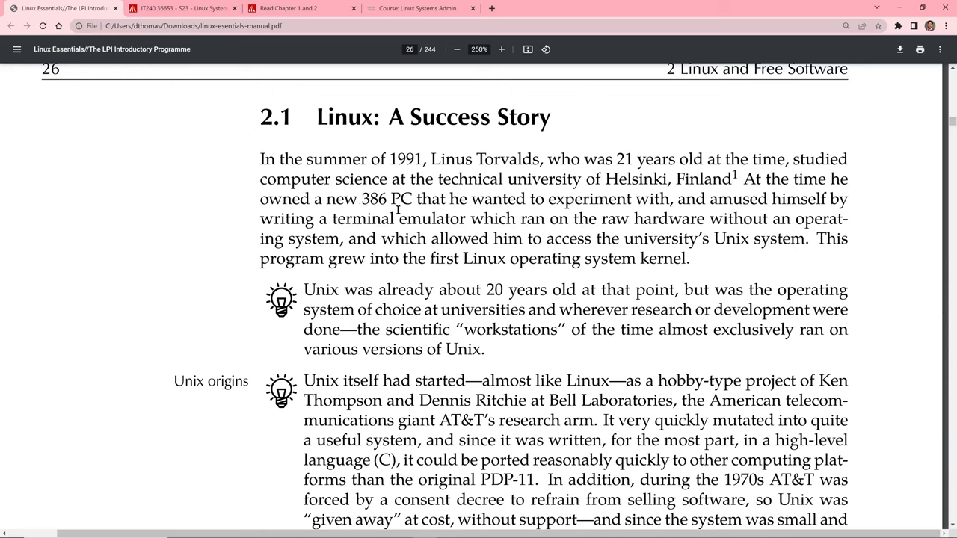
mouse_move(723, 219)
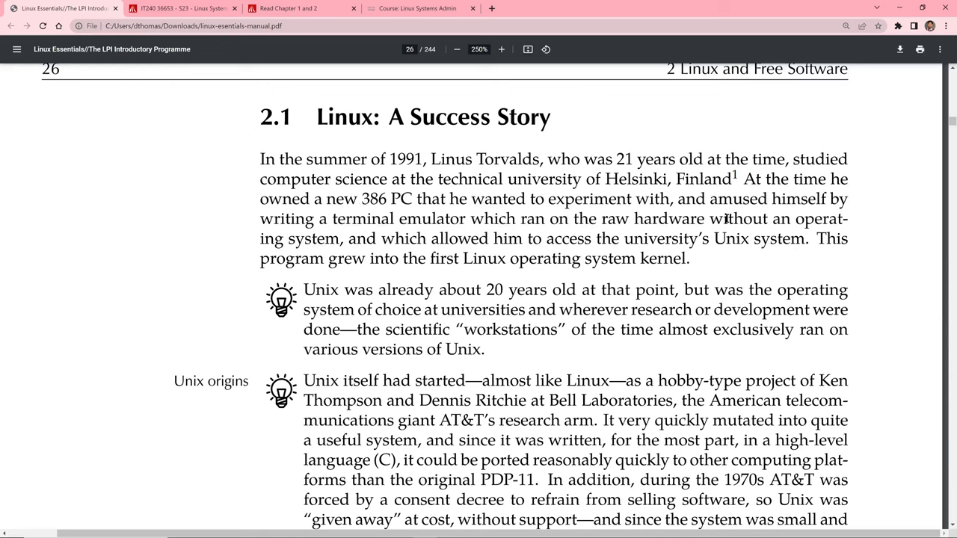
mouse_move(835, 218)
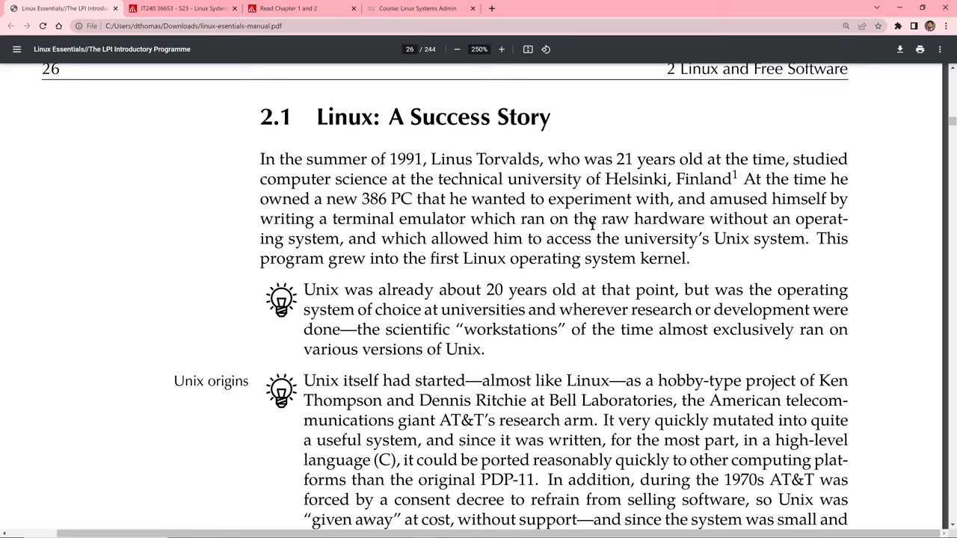
mouse_move(326, 238)
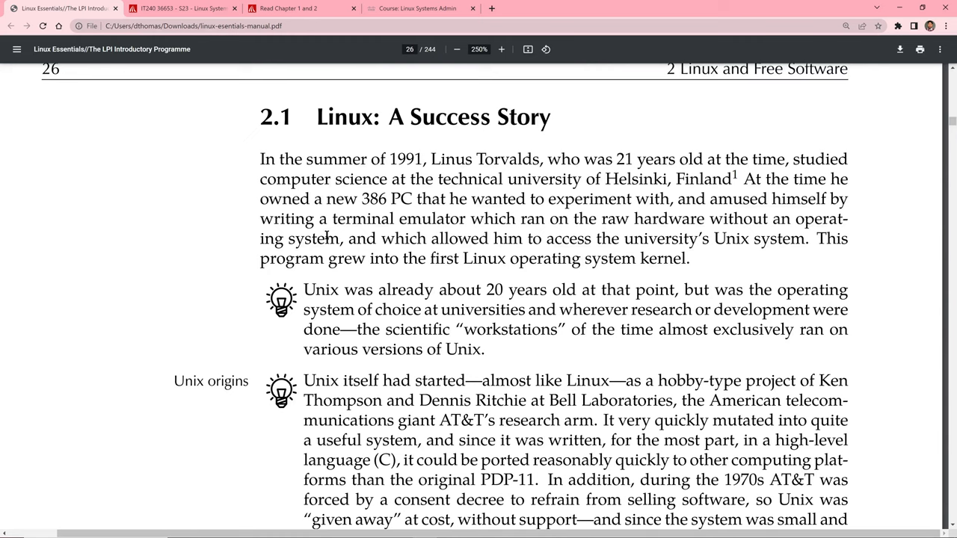
mouse_move(431, 238)
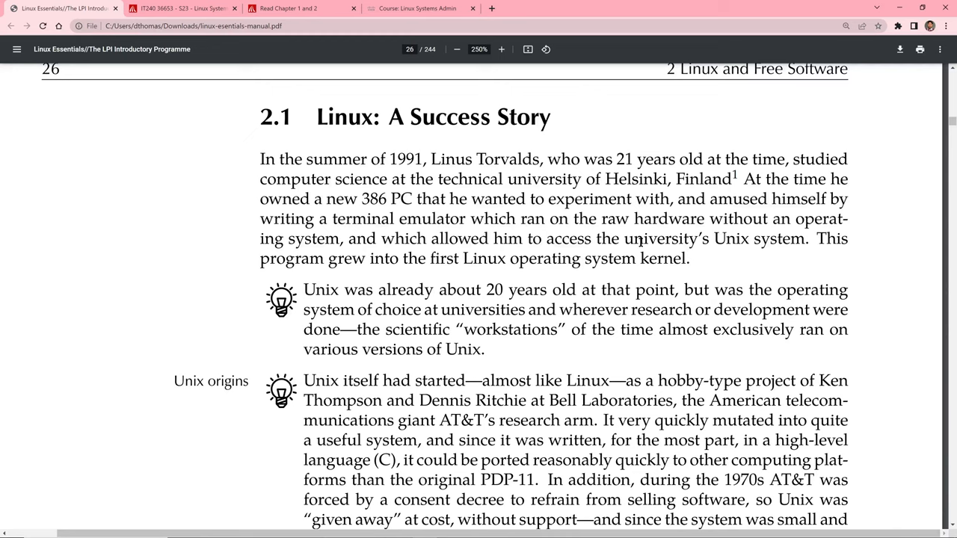
mouse_move(787, 255)
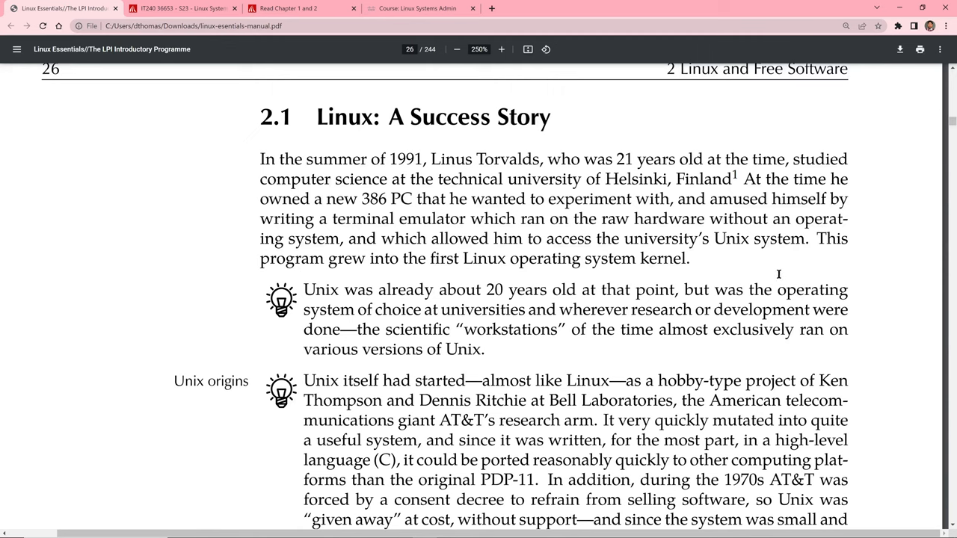
mouse_move(396, 274)
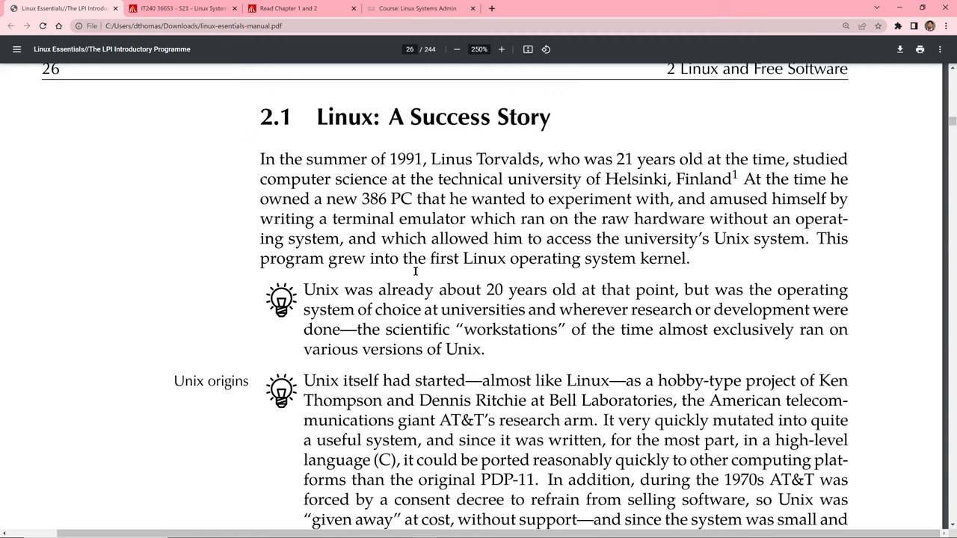
mouse_move(464, 261)
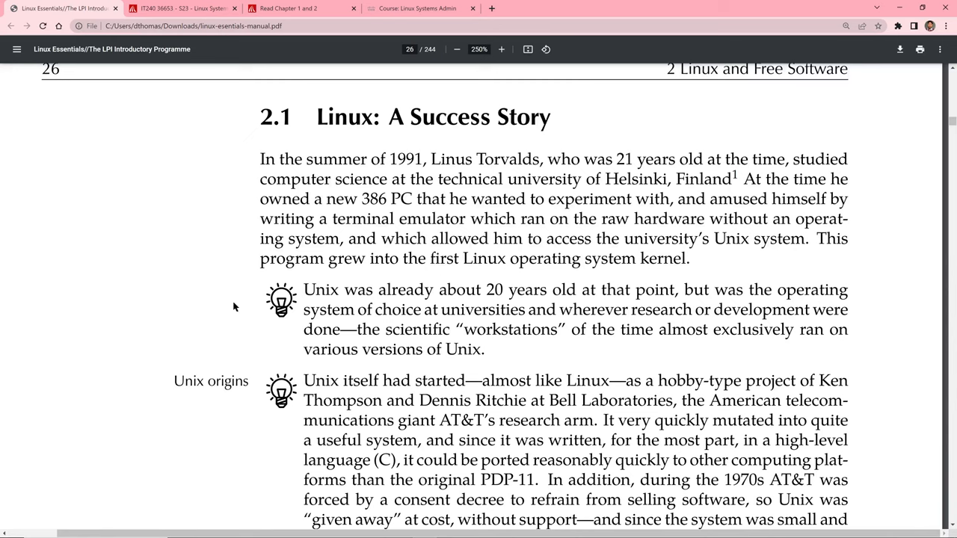
mouse_move(188, 320)
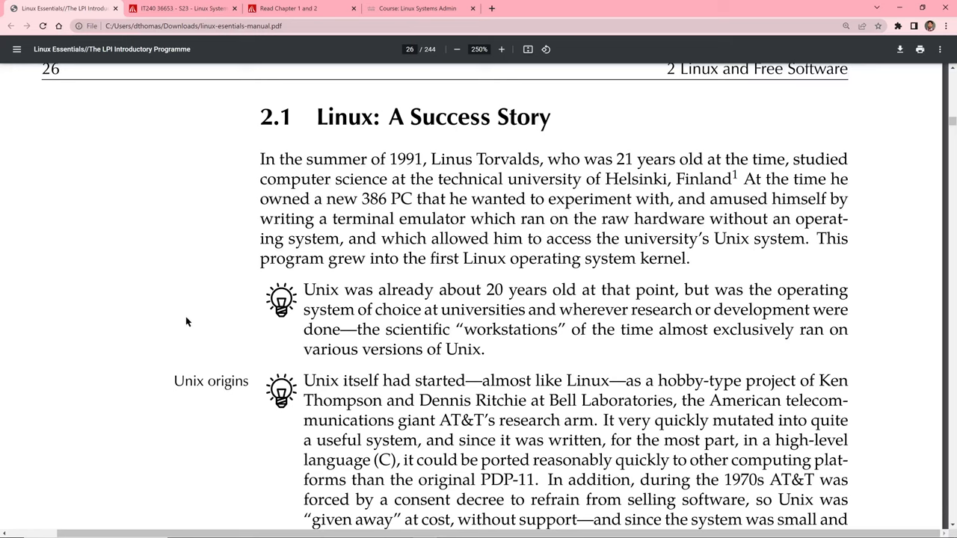
mouse_move(248, 308)
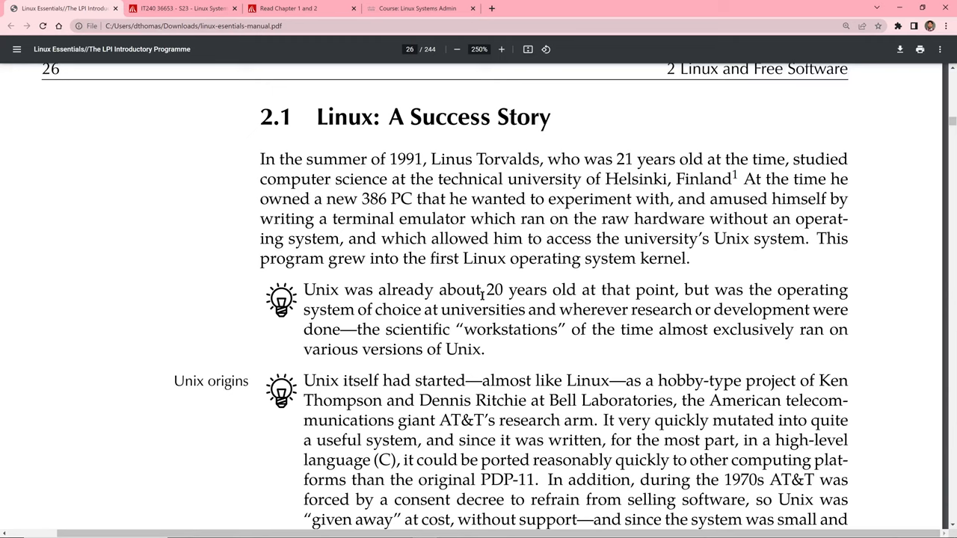
mouse_move(496, 298)
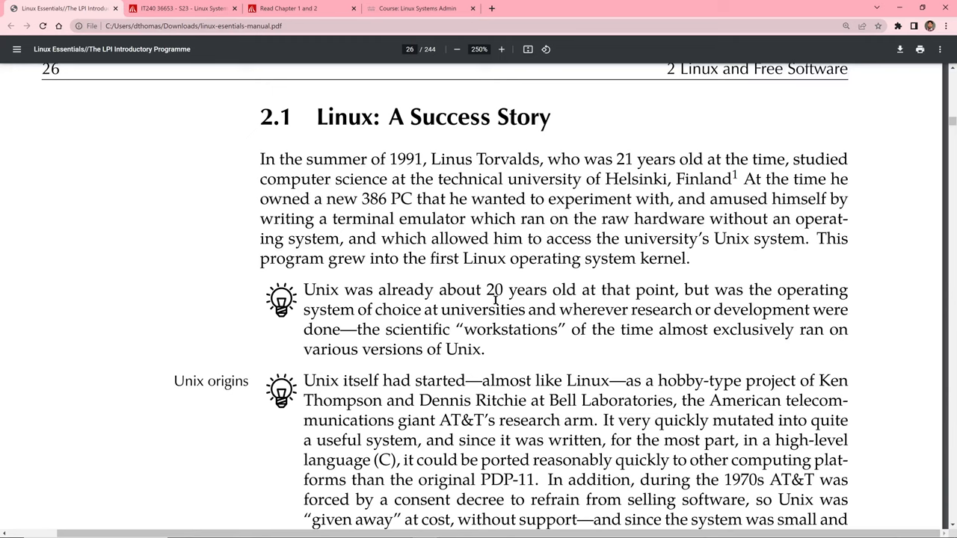
mouse_move(501, 311)
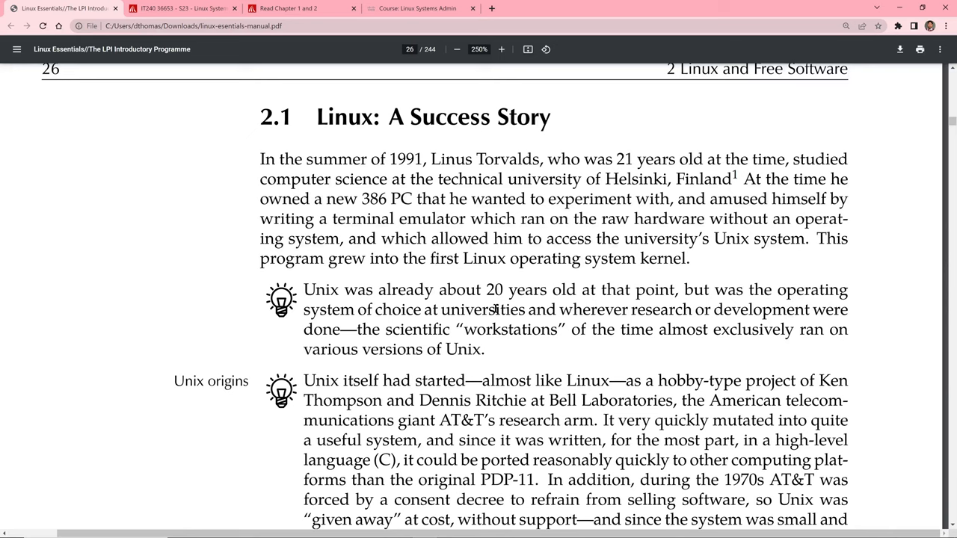
mouse_move(373, 351)
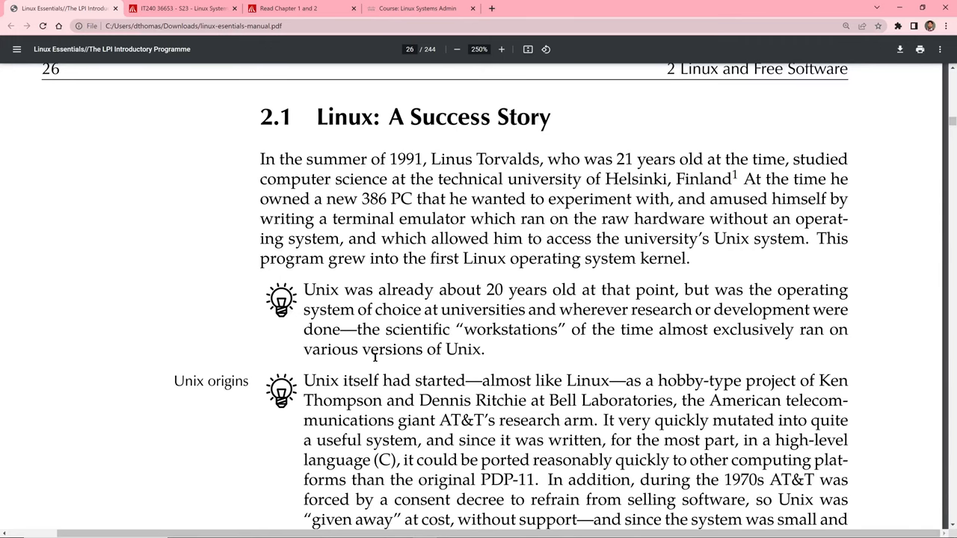
- Scroll page 26 down to the Unix origins and BSD margin notes
scroll(down, 3)
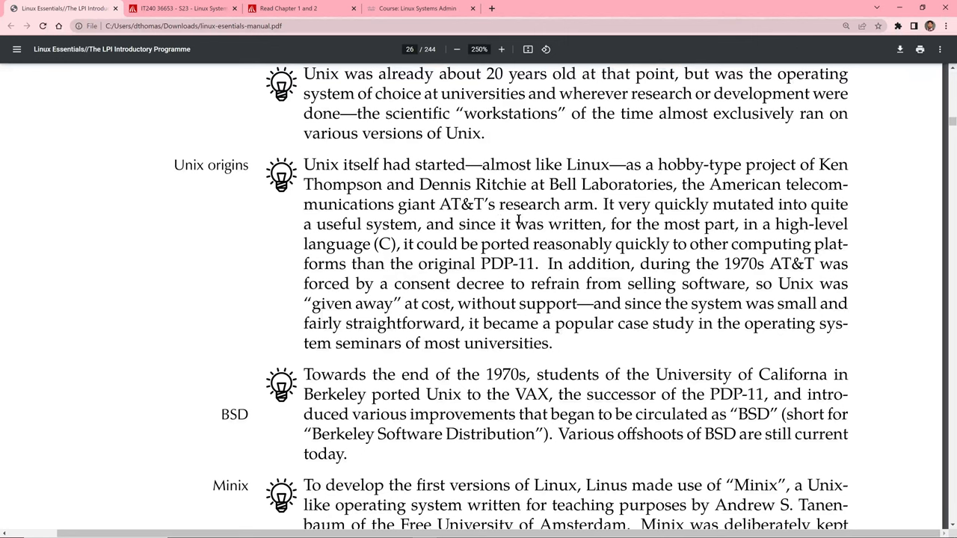
mouse_move(496, 244)
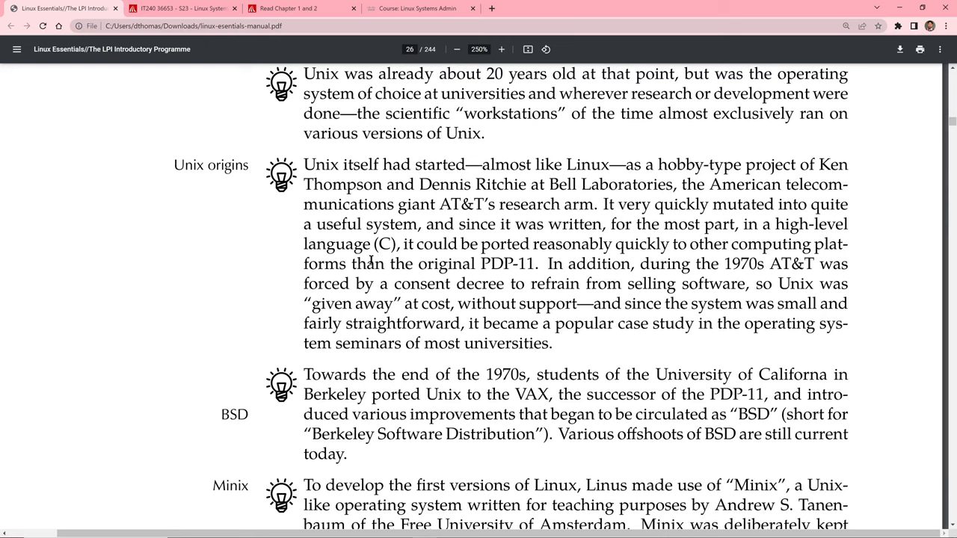
mouse_move(255, 264)
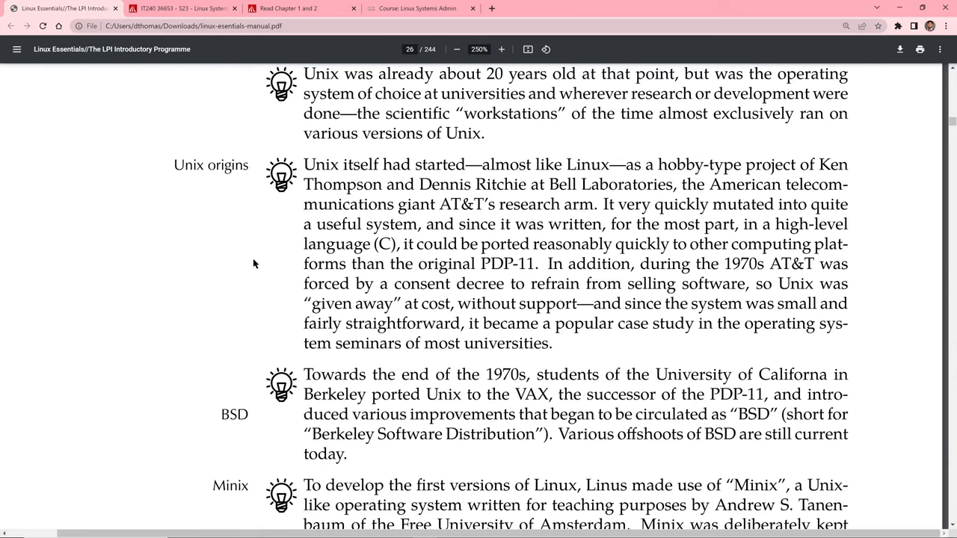
mouse_move(269, 290)
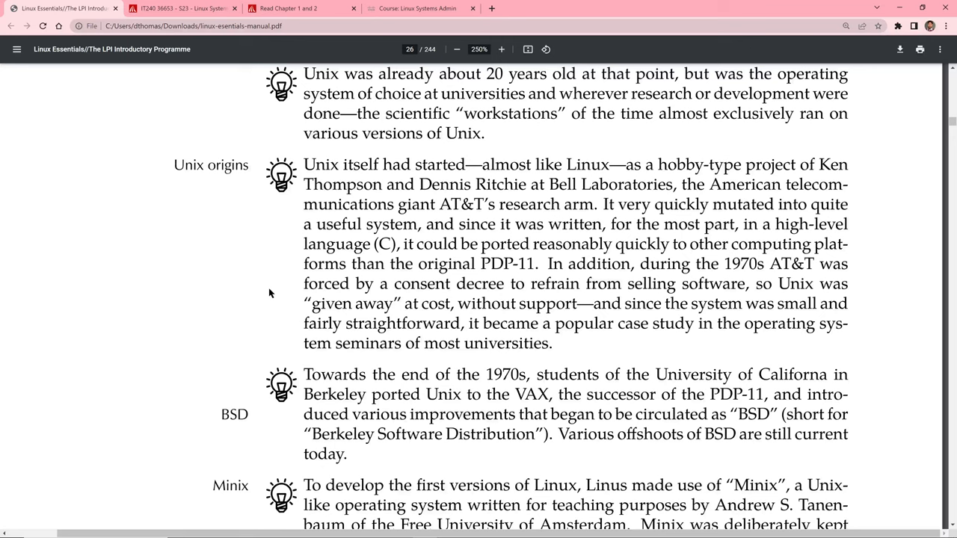
mouse_move(813, 292)
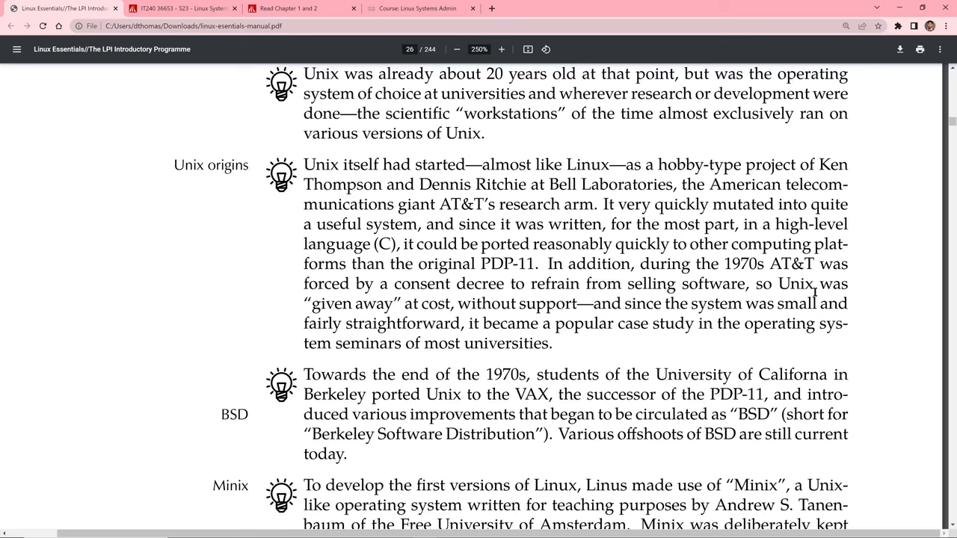
mouse_move(347, 284)
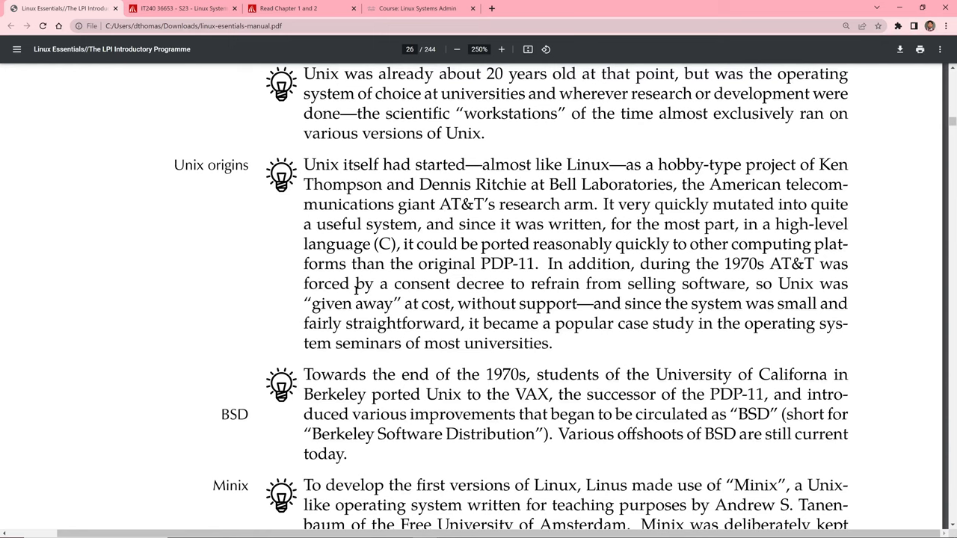
mouse_move(530, 296)
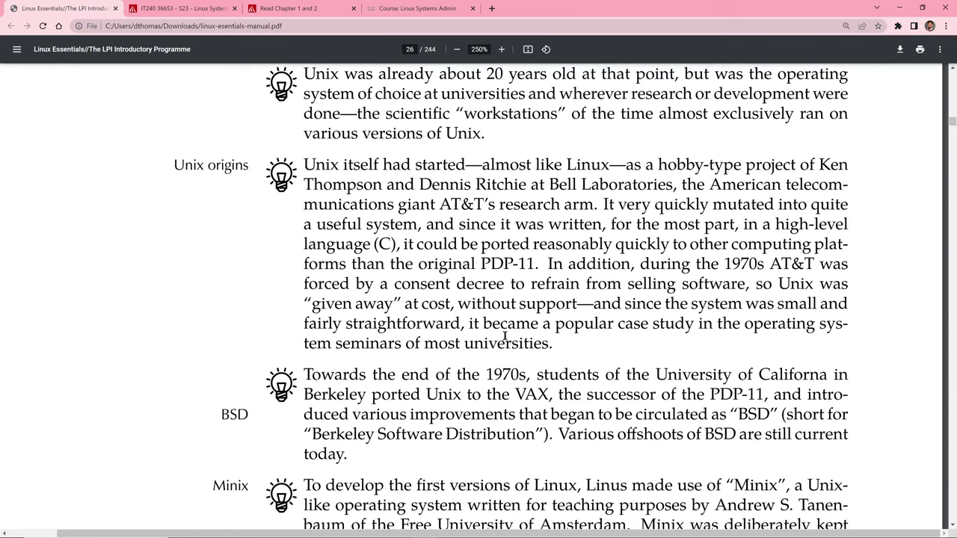
mouse_move(782, 353)
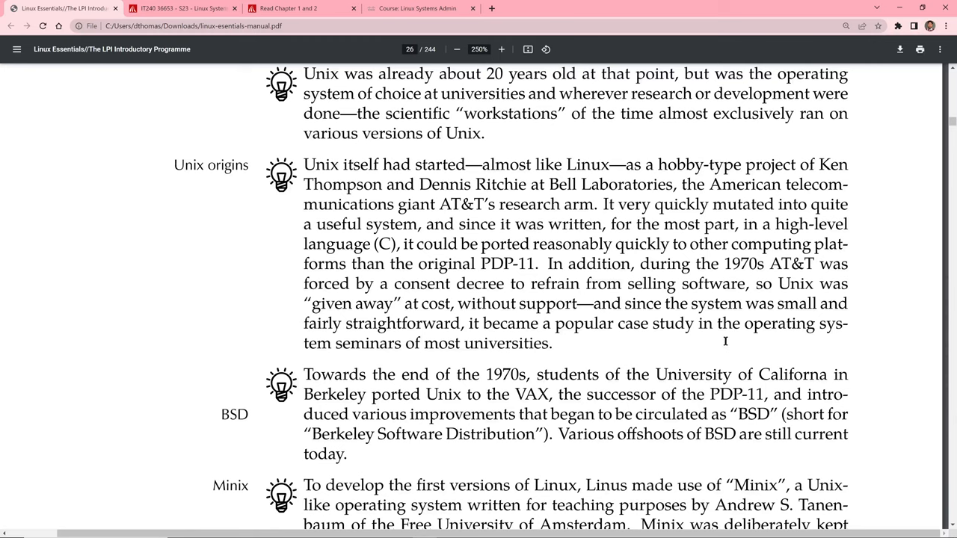
mouse_move(722, 334)
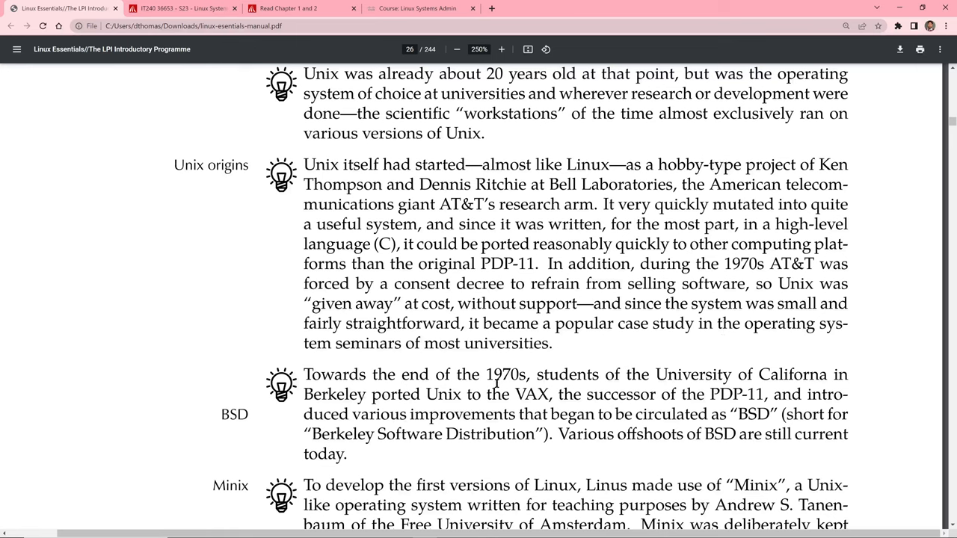
mouse_move(640, 386)
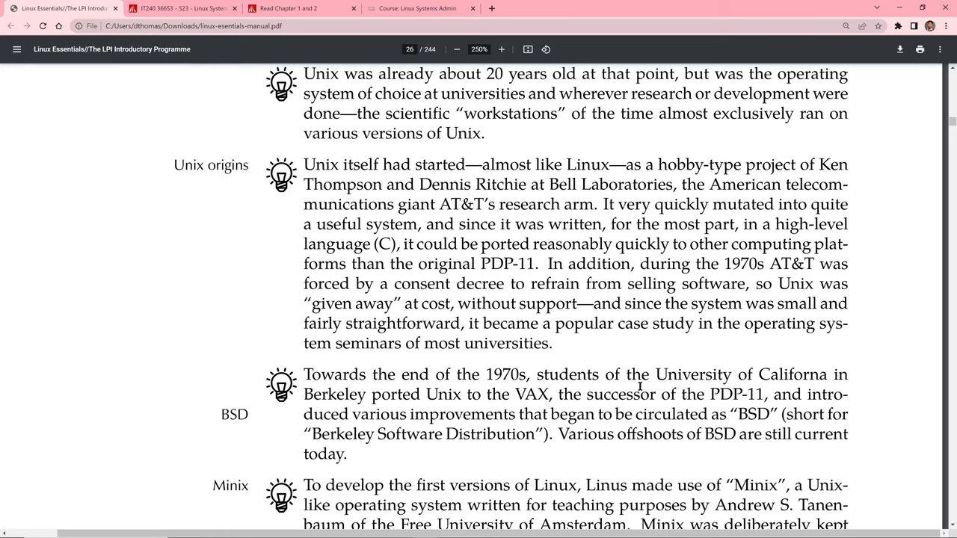
mouse_move(565, 406)
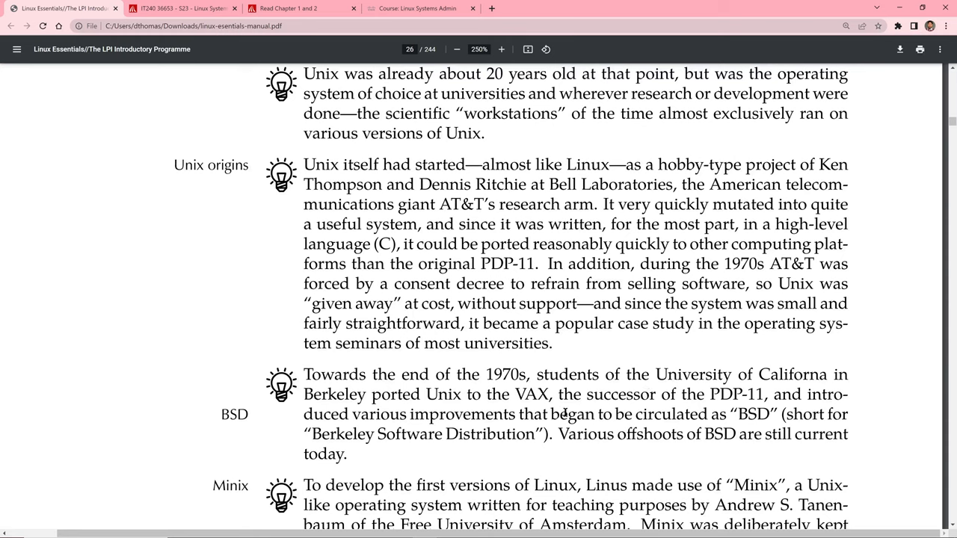
mouse_move(570, 410)
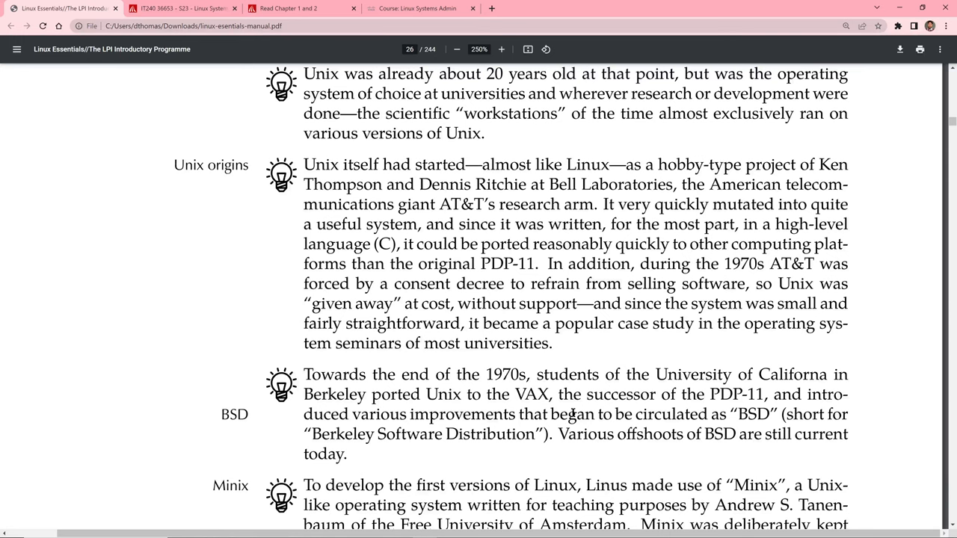
mouse_move(535, 380)
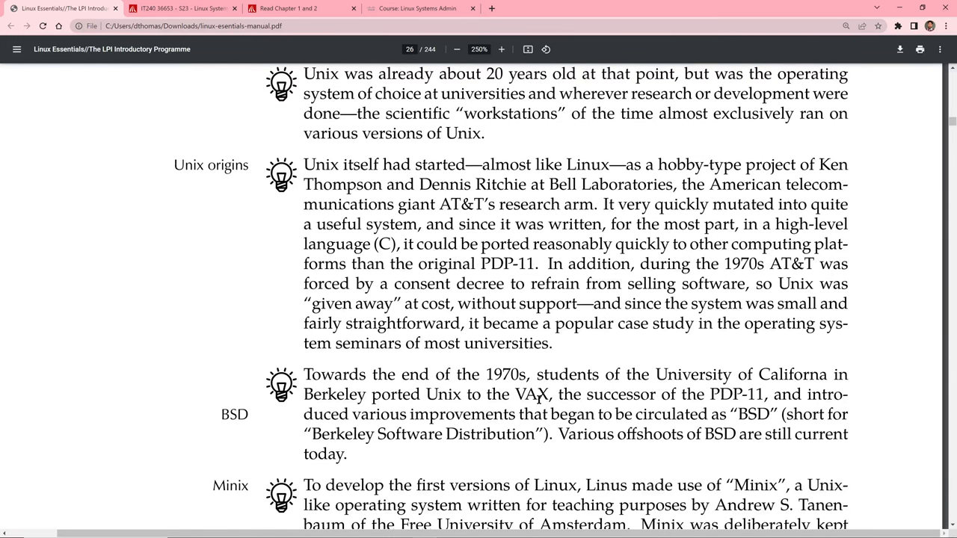
- Scroll on to the Minix note and the 25 August 1991 Linux announcement
scroll(down, 3)
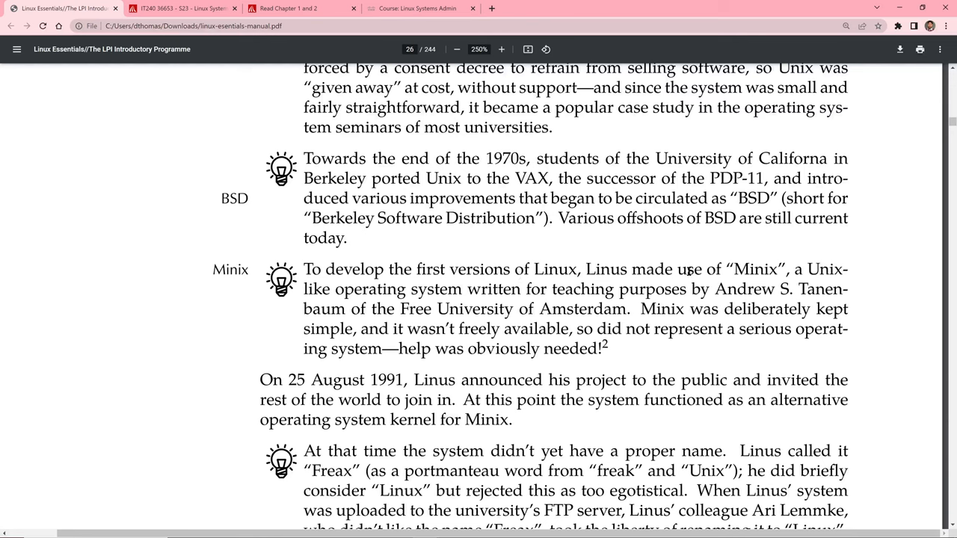
mouse_move(494, 269)
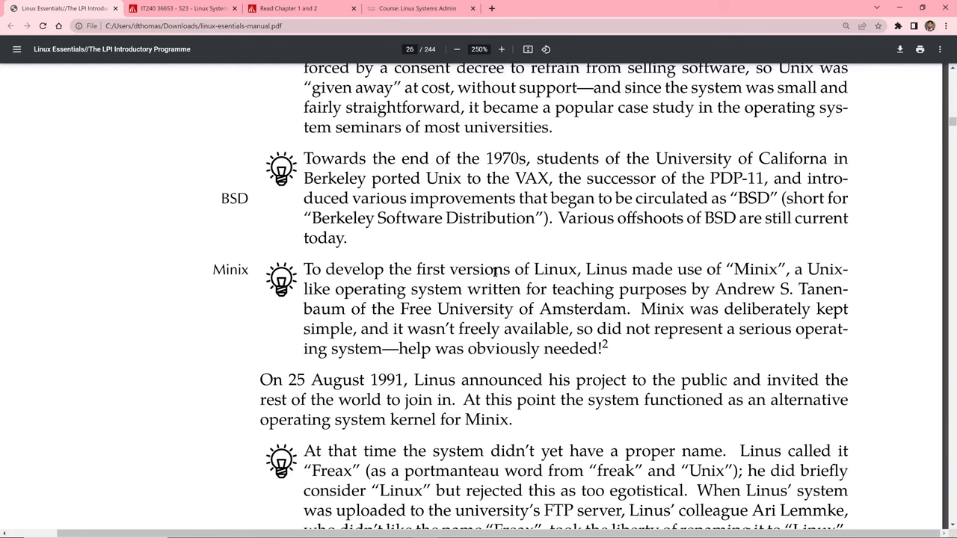
mouse_move(631, 290)
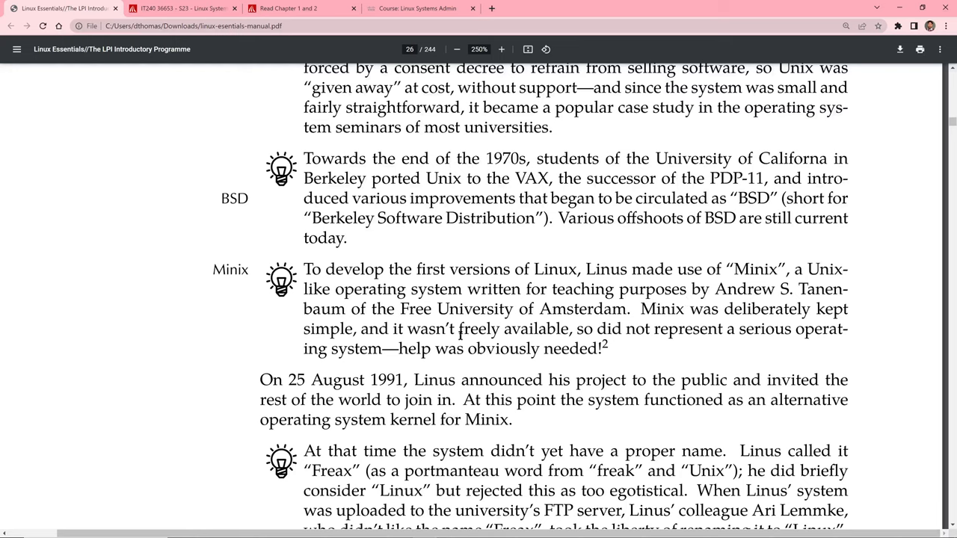
mouse_move(467, 349)
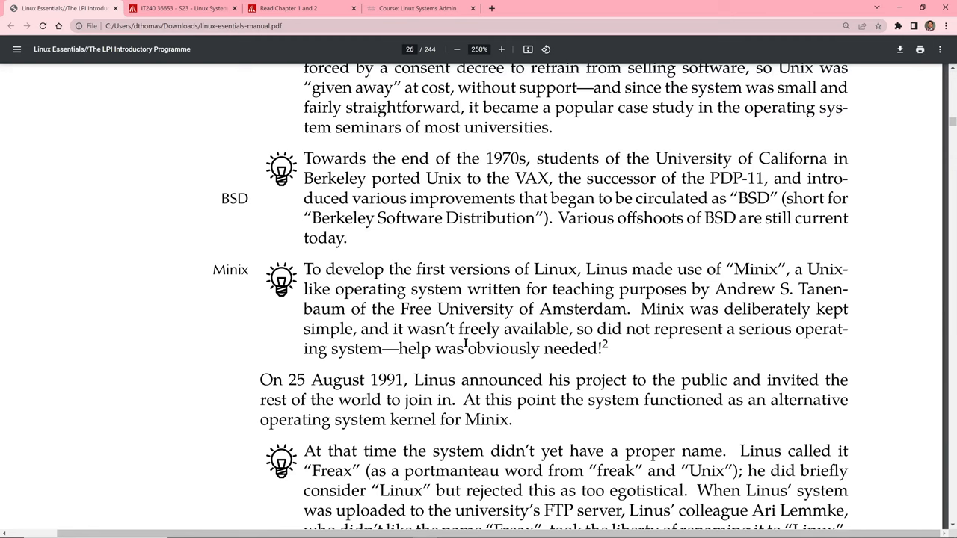
mouse_move(841, 374)
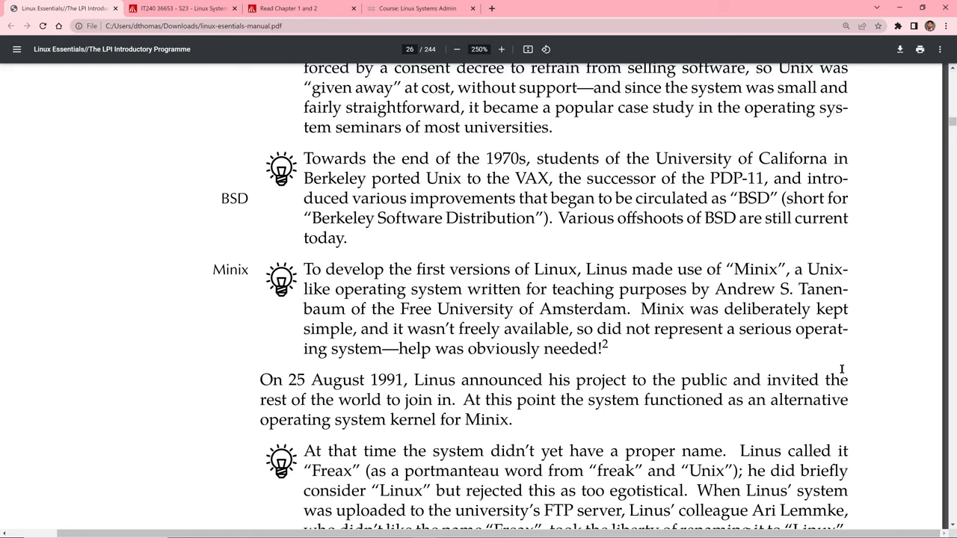
mouse_move(804, 350)
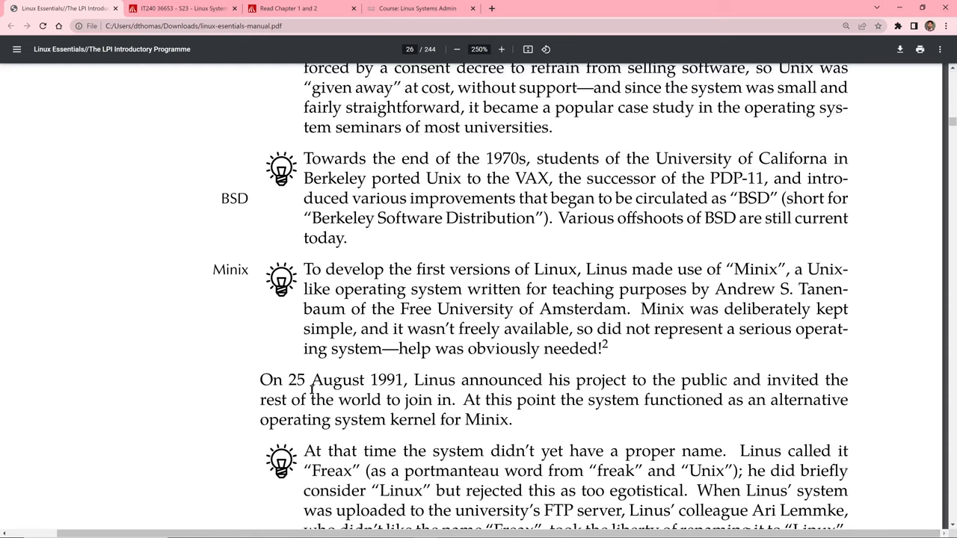
mouse_move(218, 382)
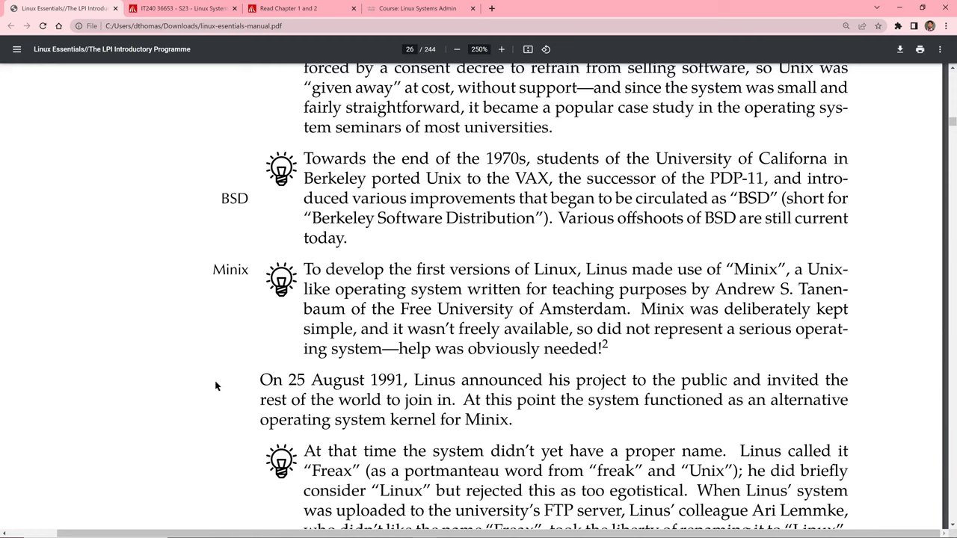
mouse_move(215, 384)
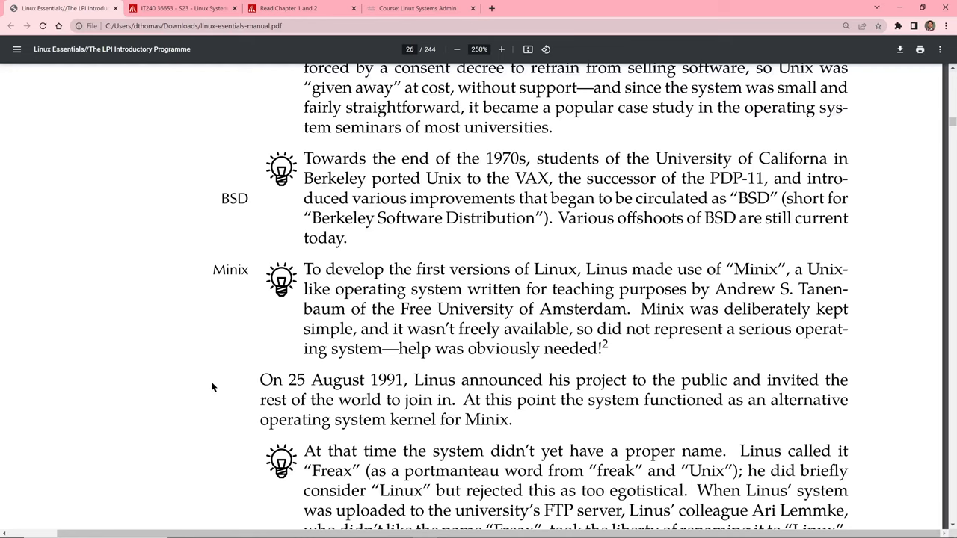
mouse_move(251, 347)
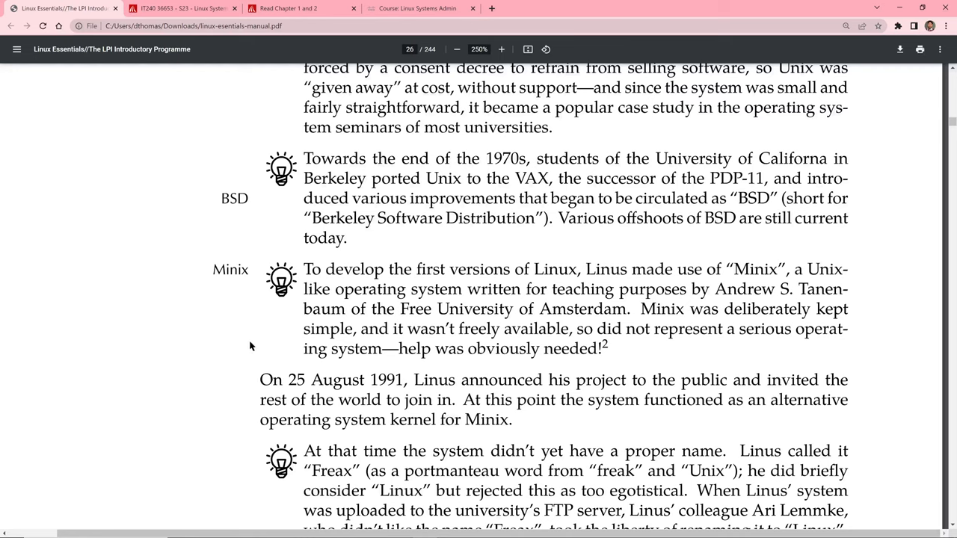
mouse_move(449, 385)
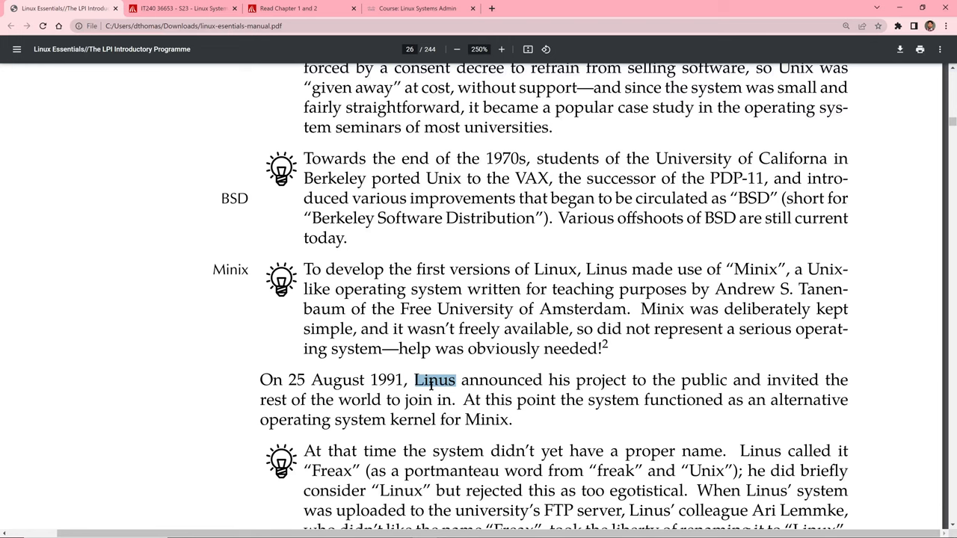
- Nudge page 26 back up to keep the 25 August 1991 announcement sentence in view
scroll(up, 3)
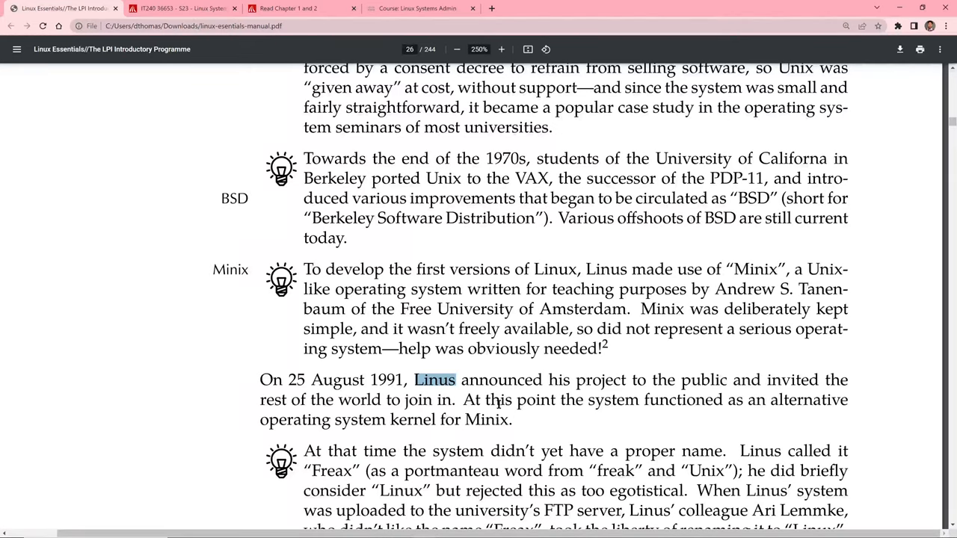
mouse_move(581, 410)
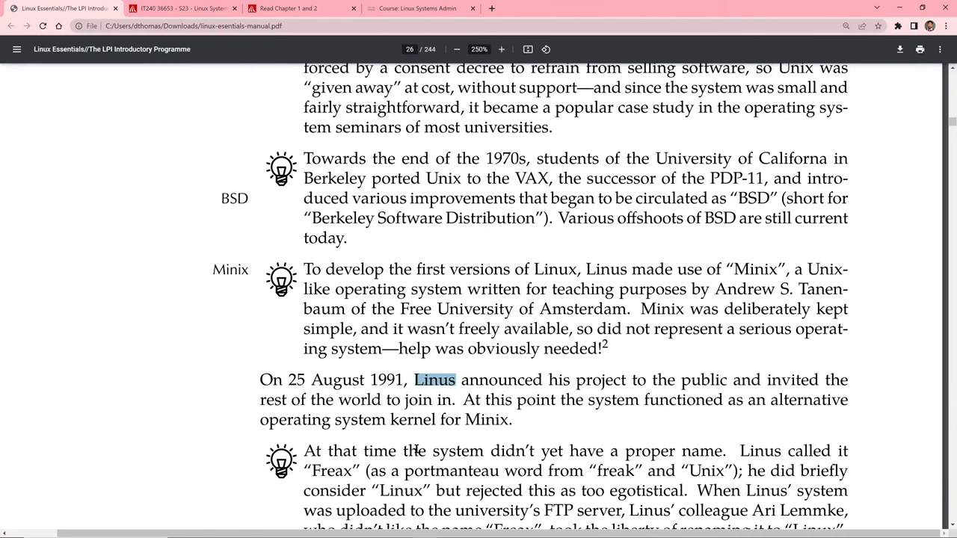
mouse_move(433, 438)
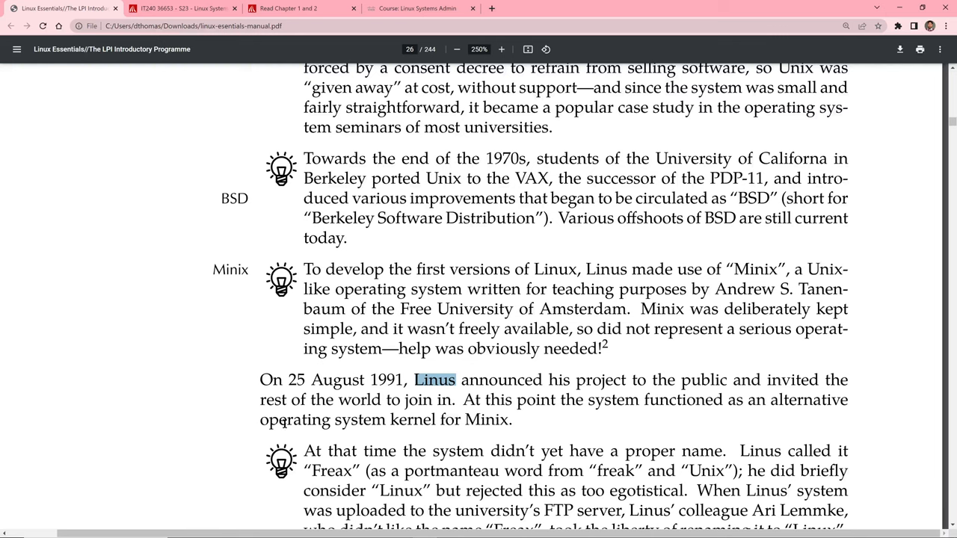
scroll(down, 3)
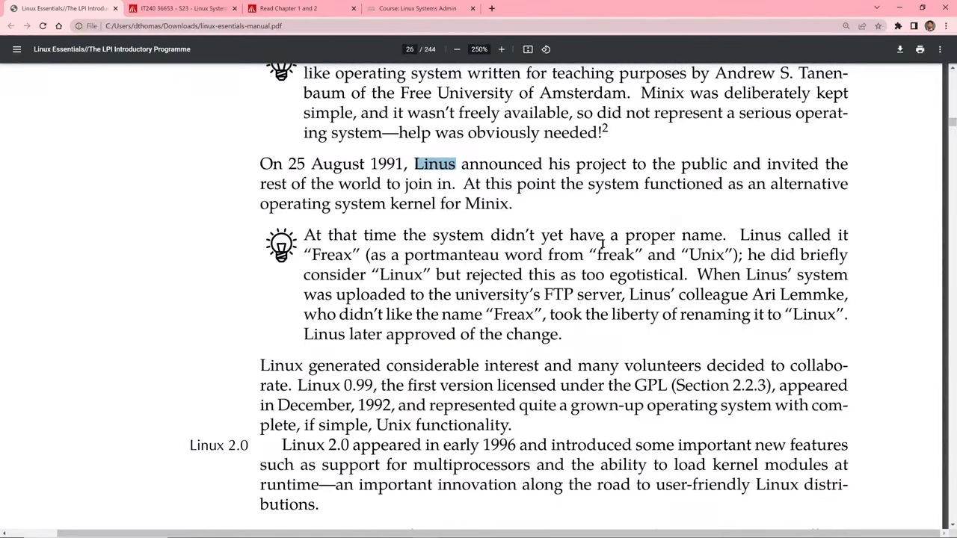
mouse_move(350, 280)
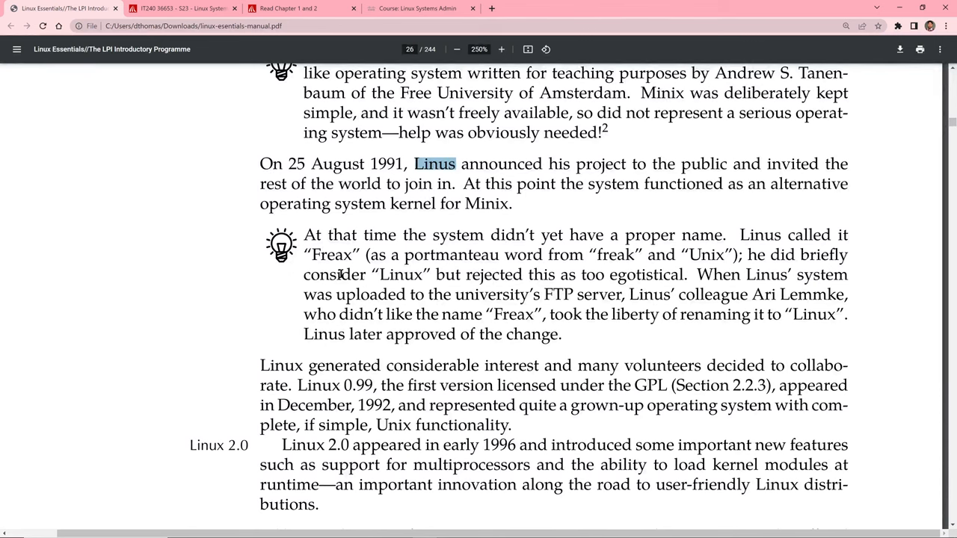
mouse_move(371, 275)
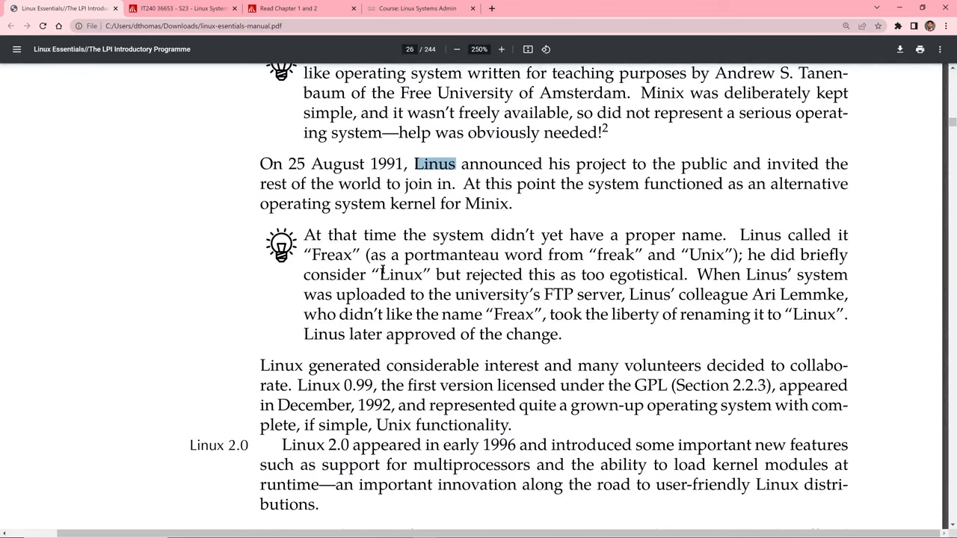
mouse_move(413, 312)
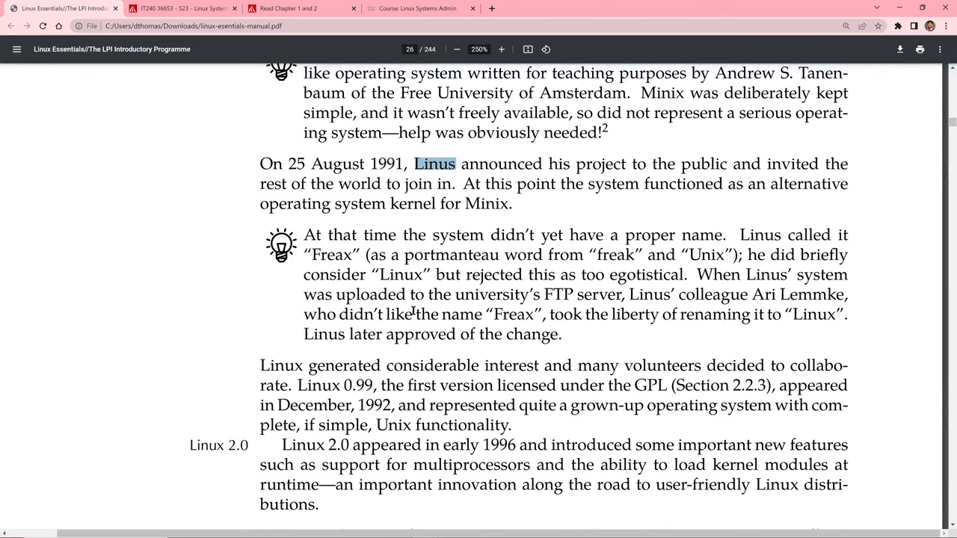
mouse_move(411, 295)
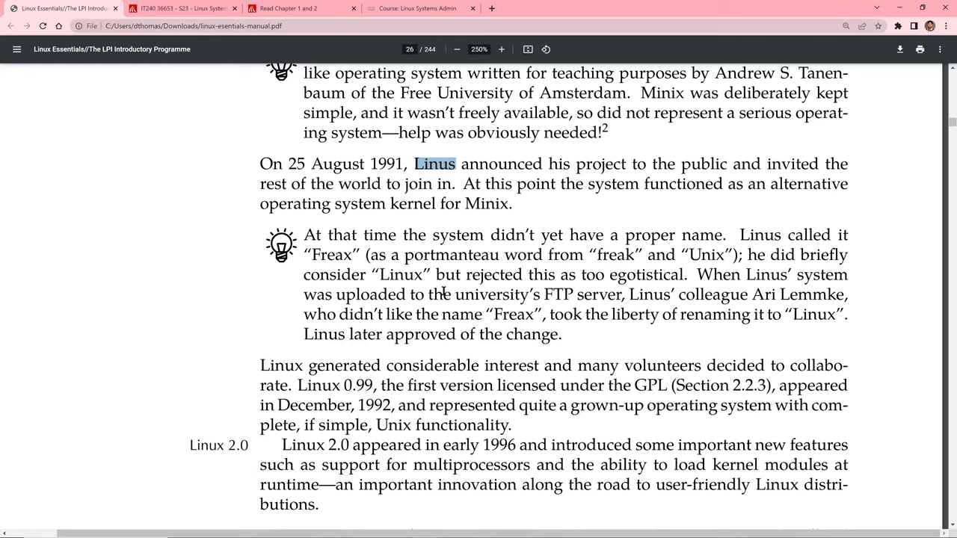
mouse_move(482, 296)
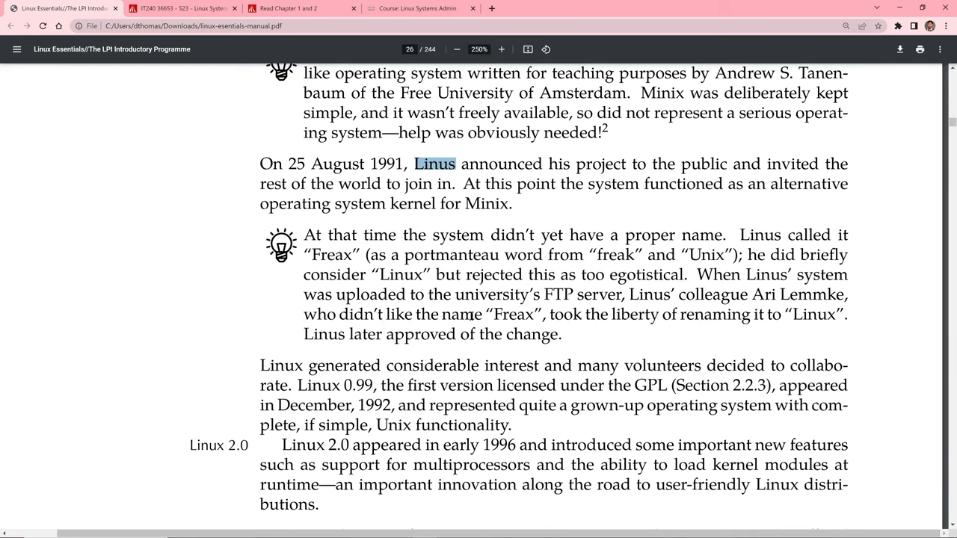
mouse_move(682, 345)
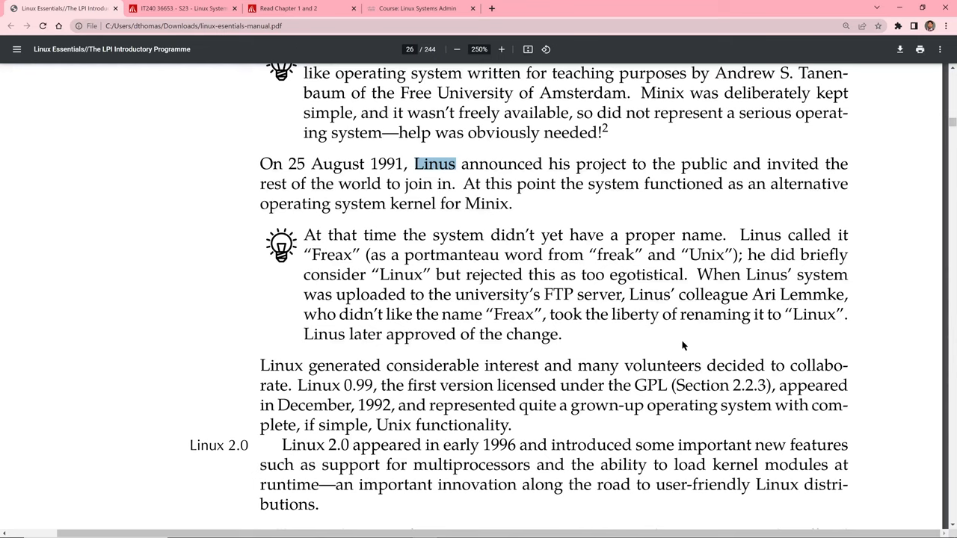
mouse_move(673, 334)
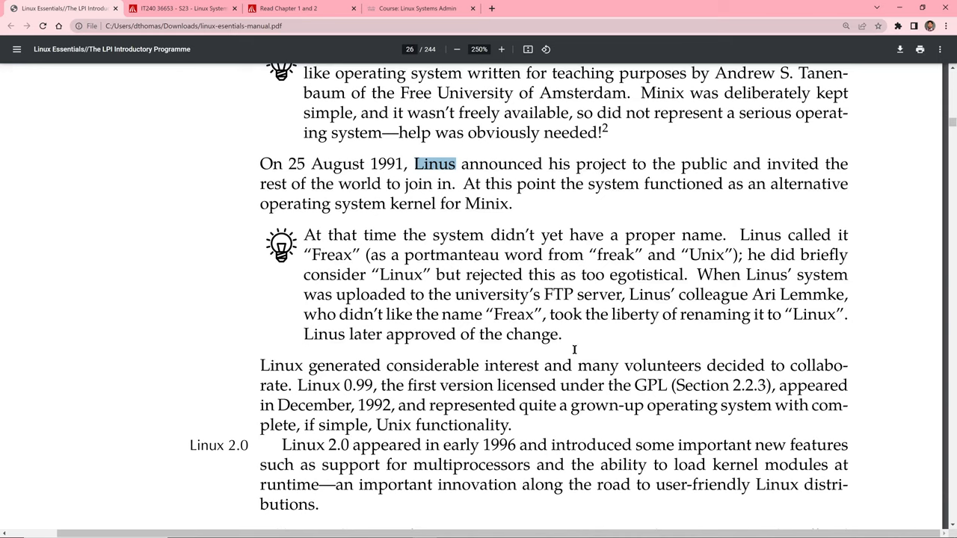
mouse_move(472, 386)
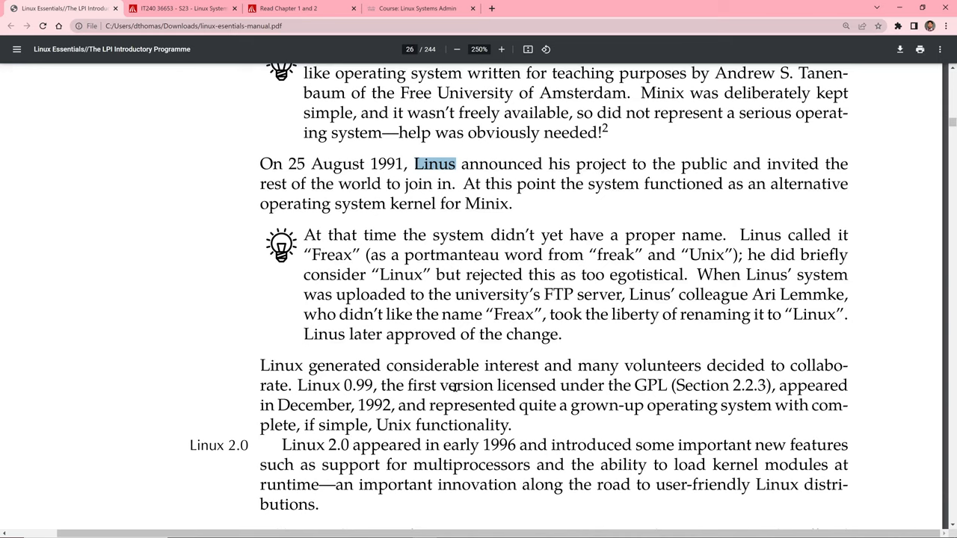
mouse_move(332, 386)
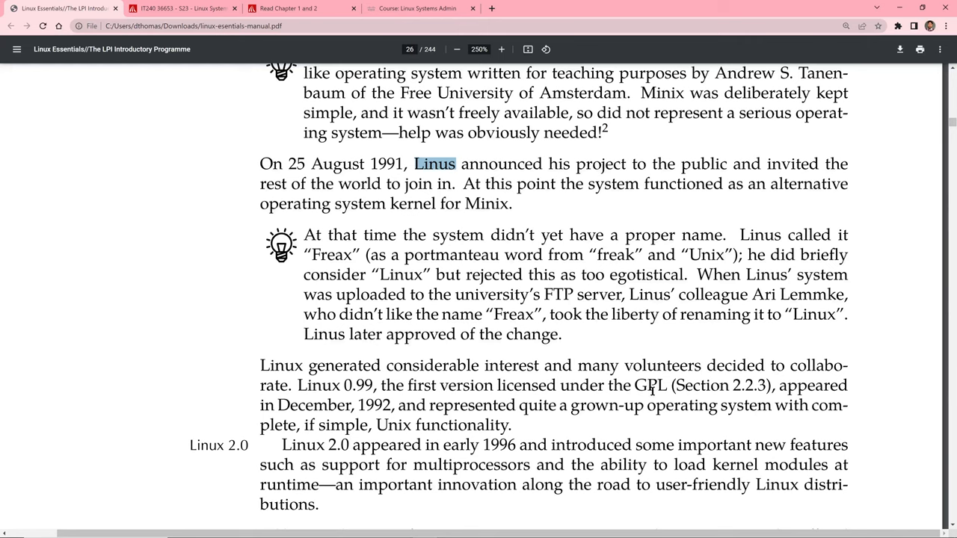
mouse_move(637, 407)
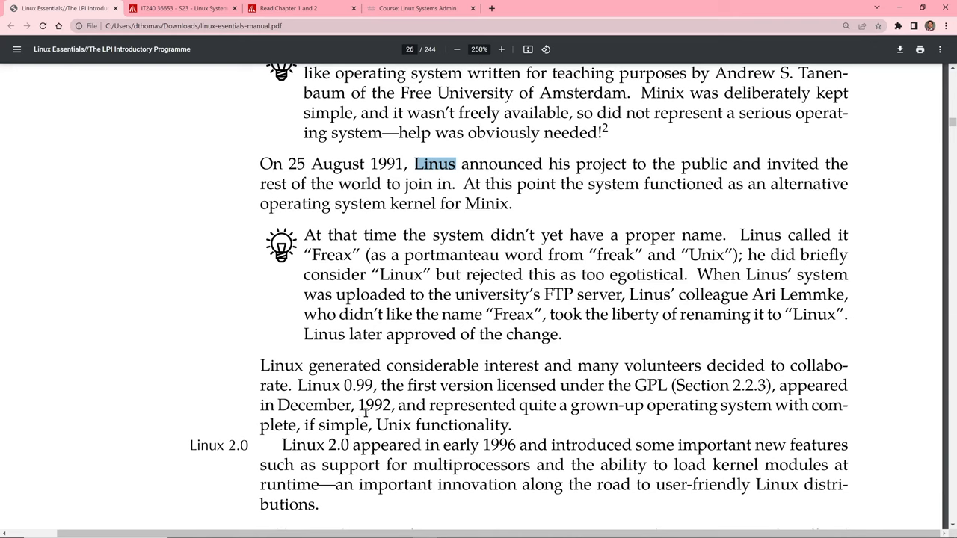
mouse_move(437, 410)
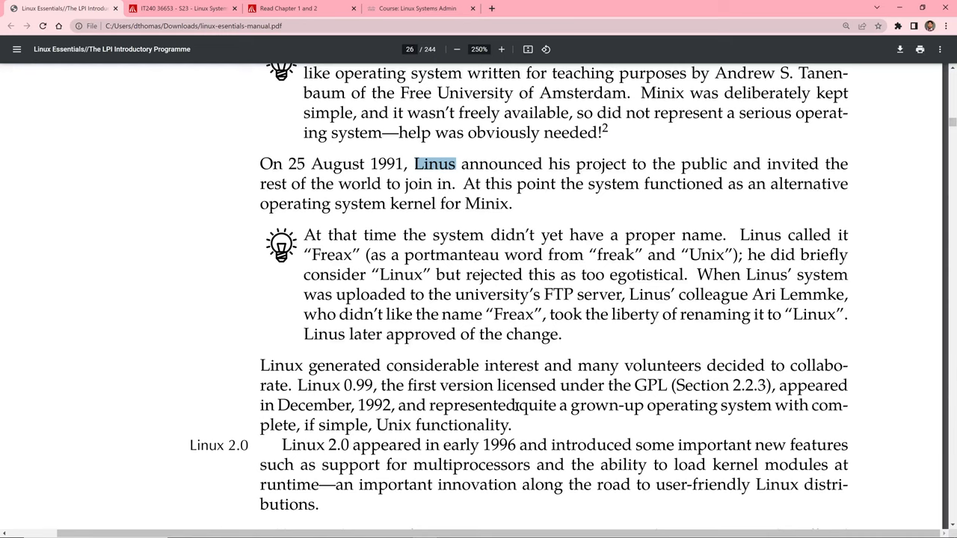
mouse_move(520, 404)
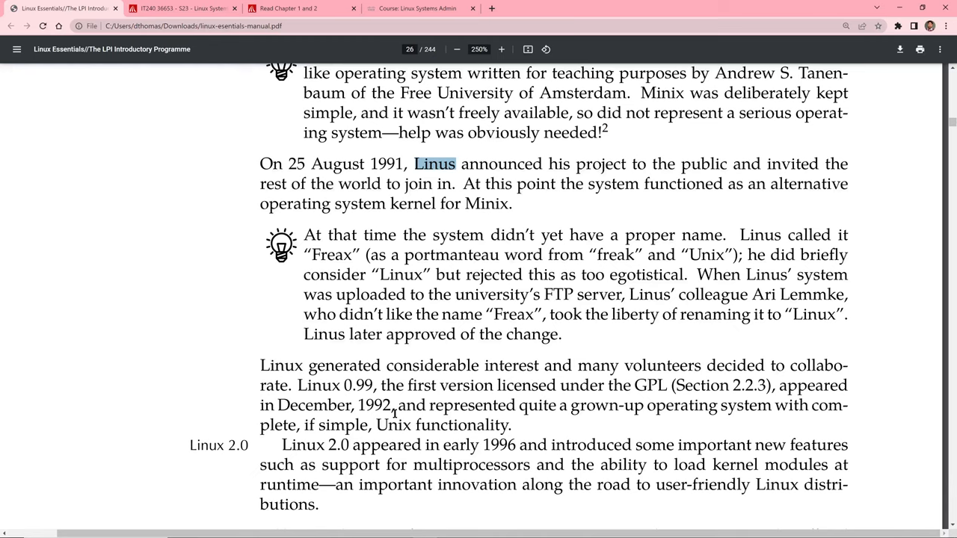
mouse_move(108, 349)
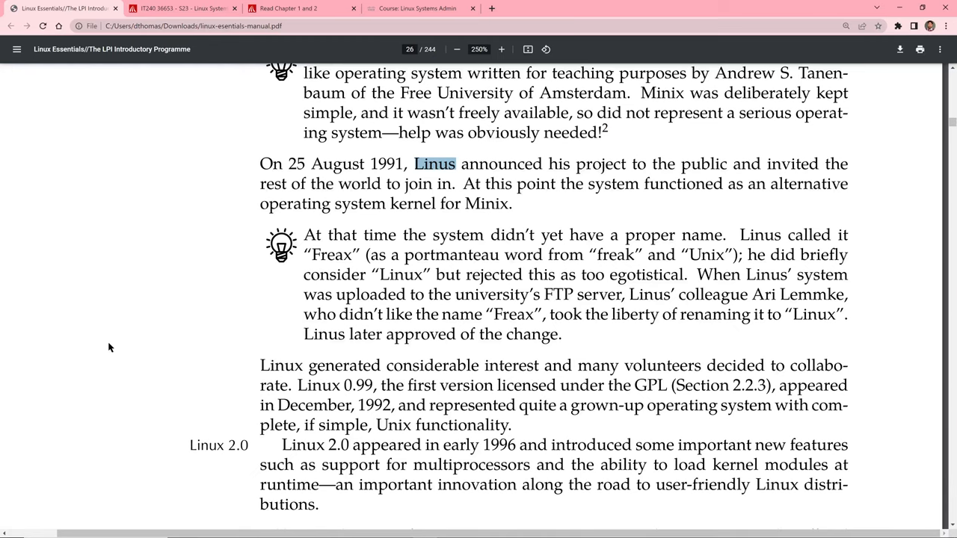
mouse_move(124, 346)
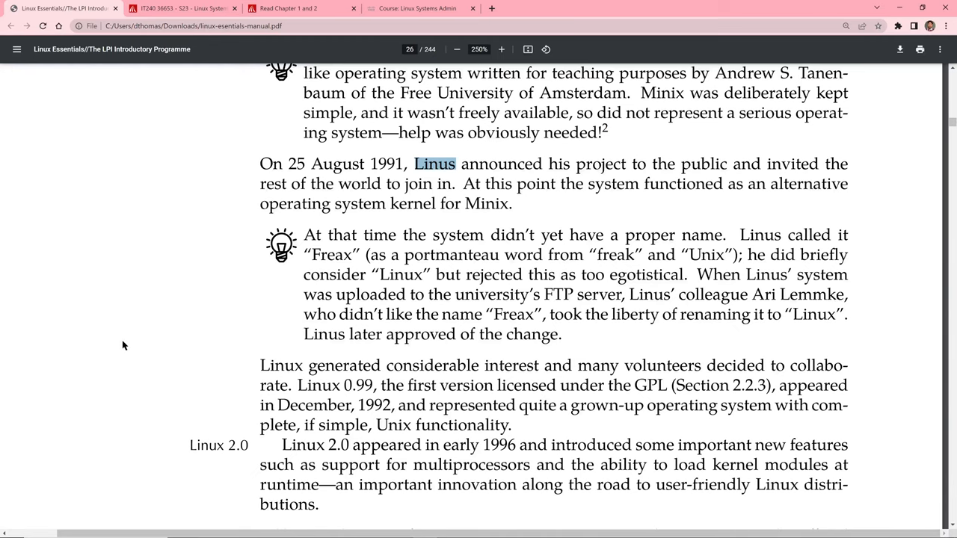
- Scroll to the end of page 26 with the Linux 2.0 and Tux note and footnotes
scroll(down, 3)
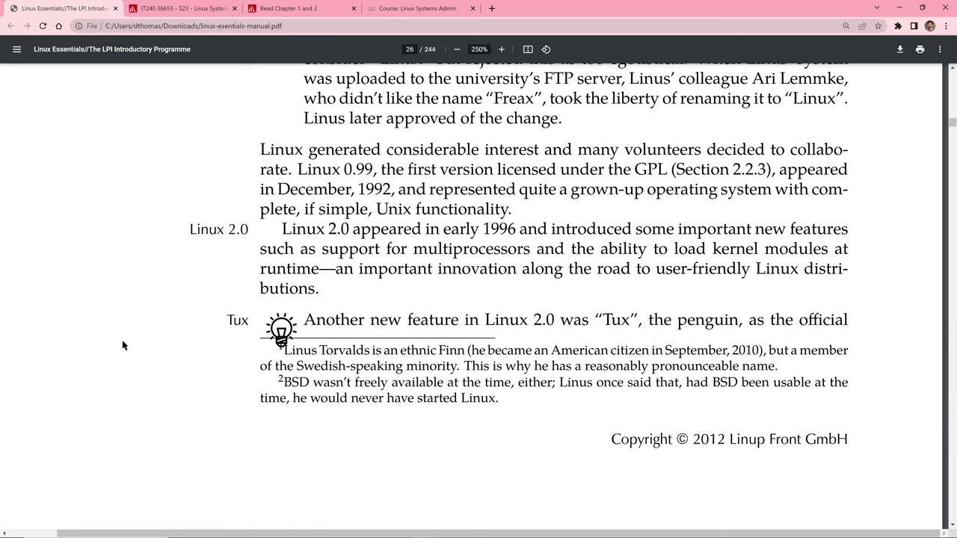
mouse_move(481, 233)
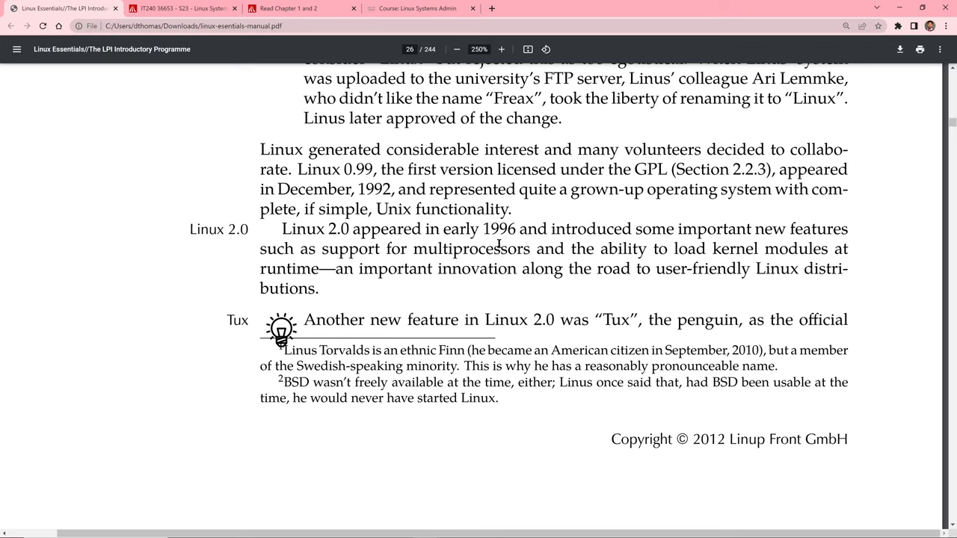
mouse_move(395, 265)
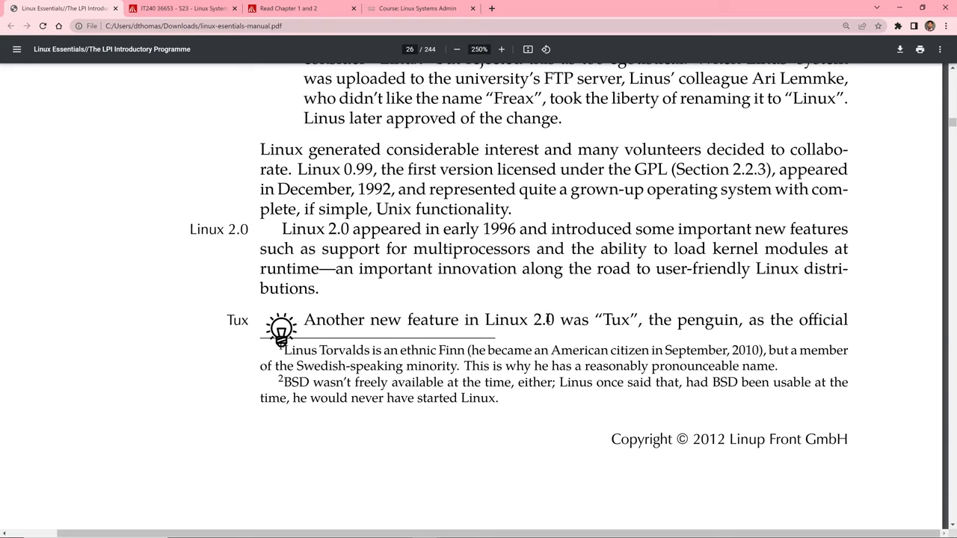
mouse_move(598, 318)
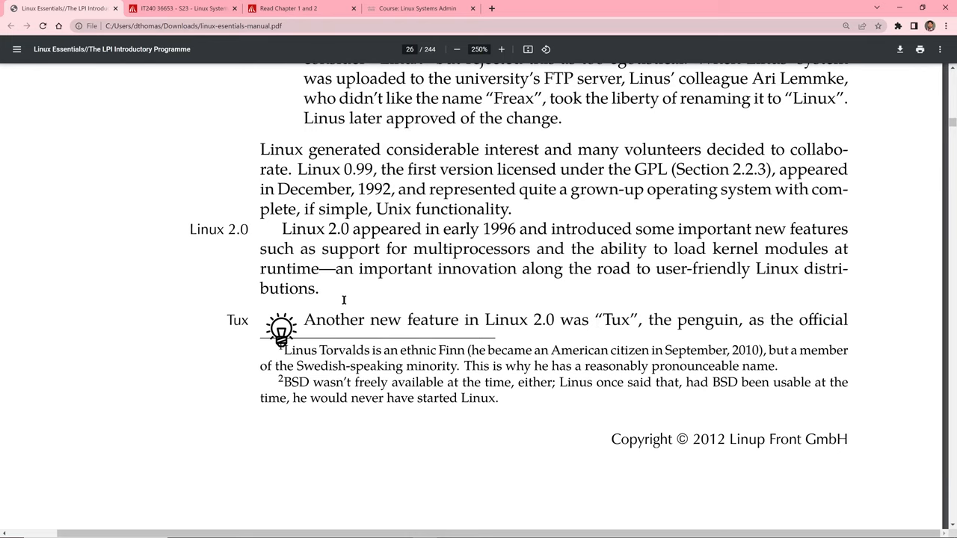
scroll(down, 3)
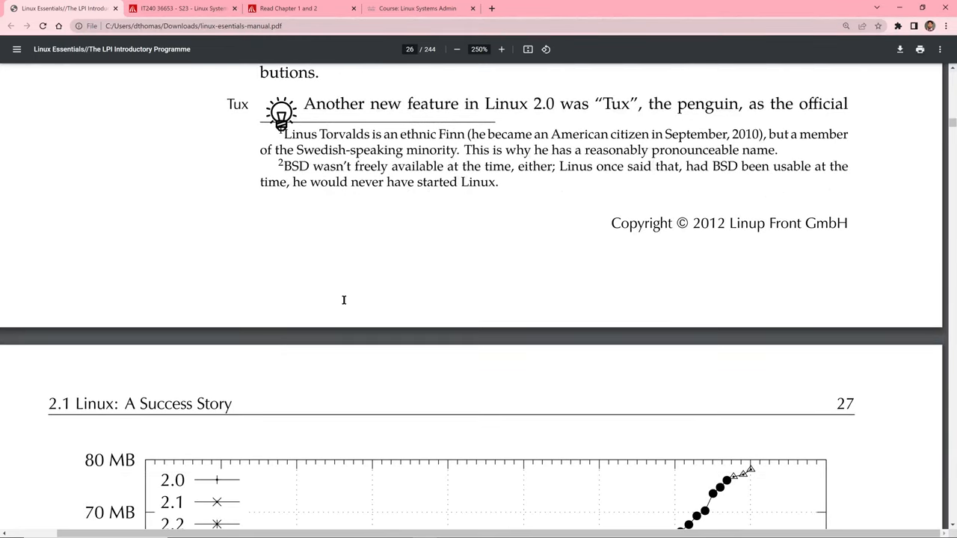
mouse_move(344, 305)
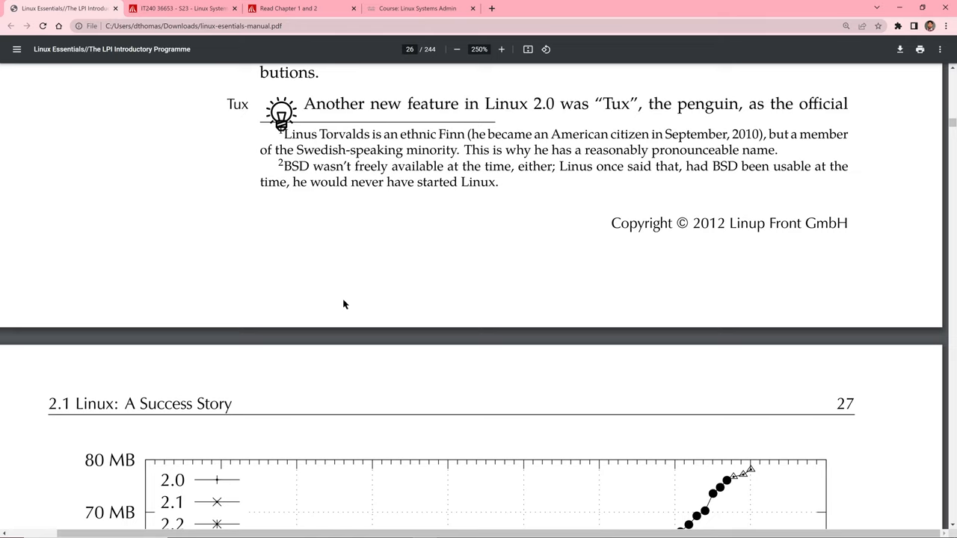
- Scroll through page 27 into page 28's virtualisation and cloud computing passage
scroll(down, 3)
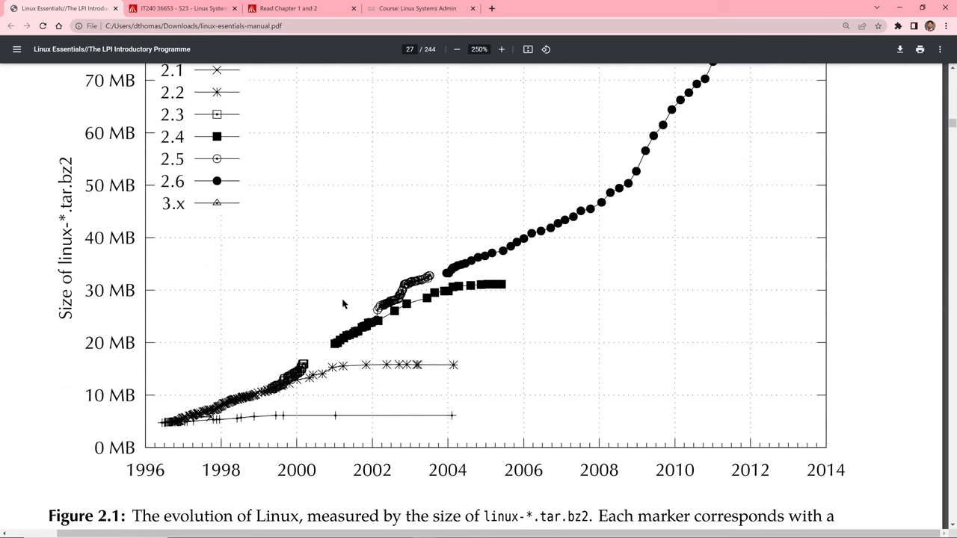
mouse_move(336, 297)
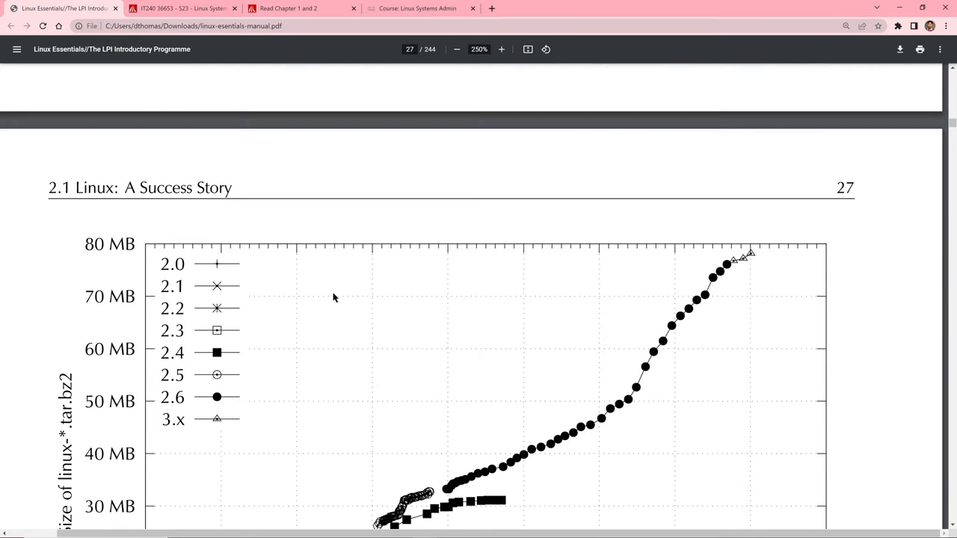
scroll(down, 3)
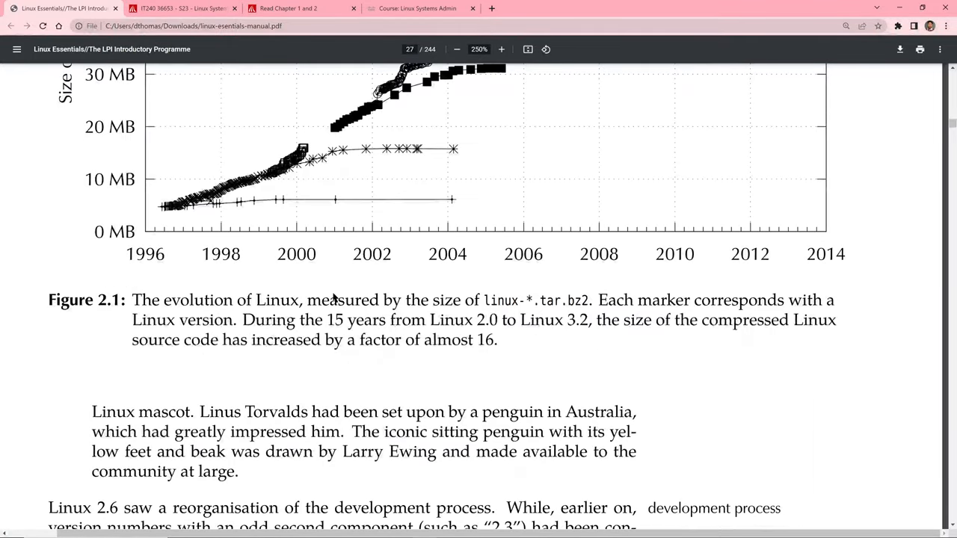
scroll(down, 3)
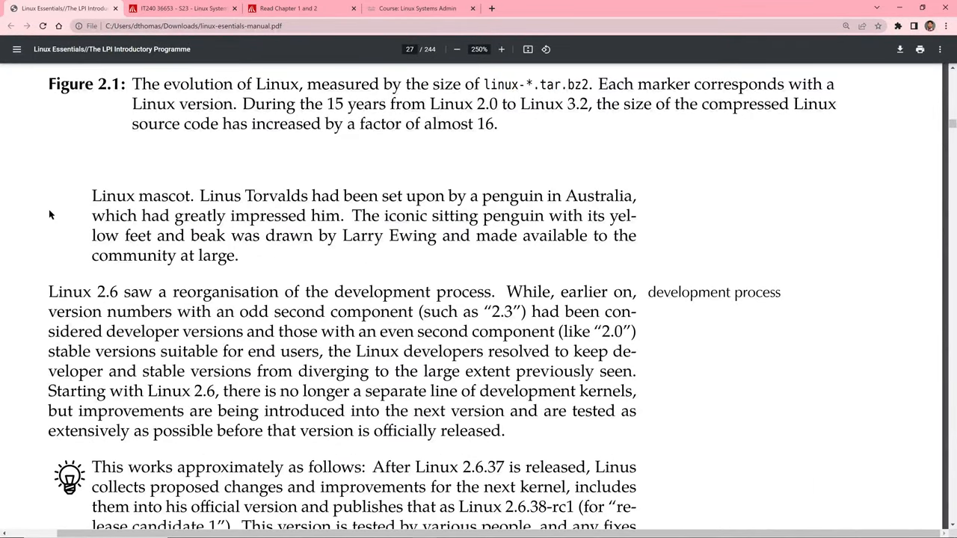
mouse_move(203, 208)
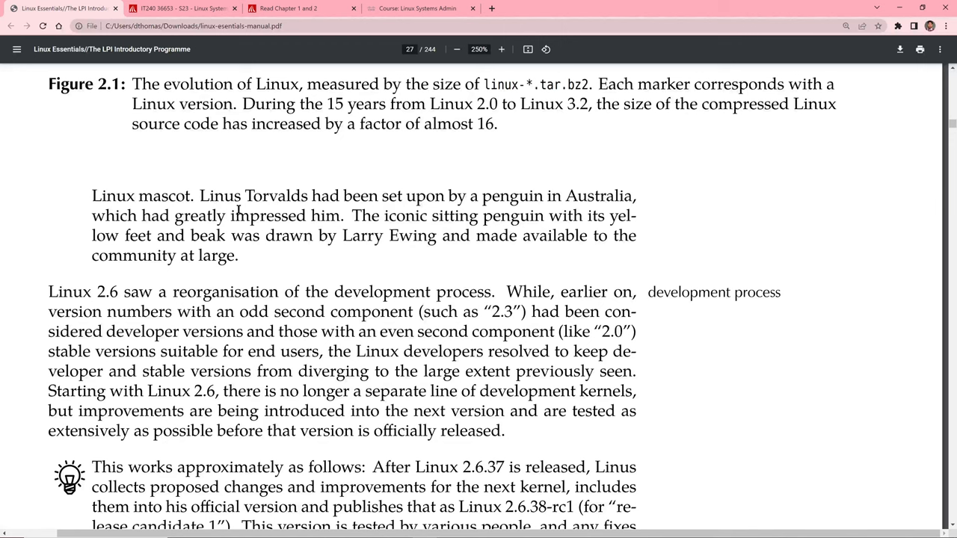
mouse_move(227, 236)
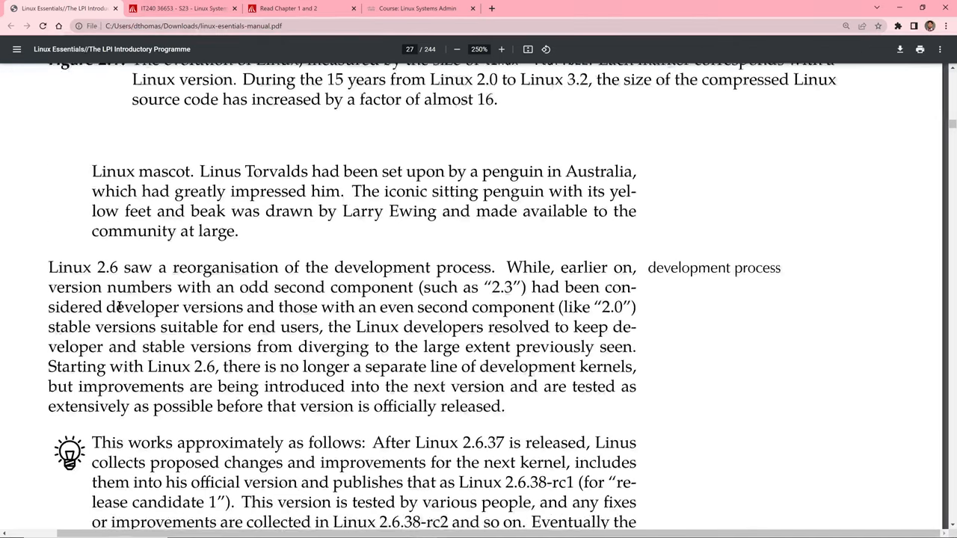
scroll(down, 3)
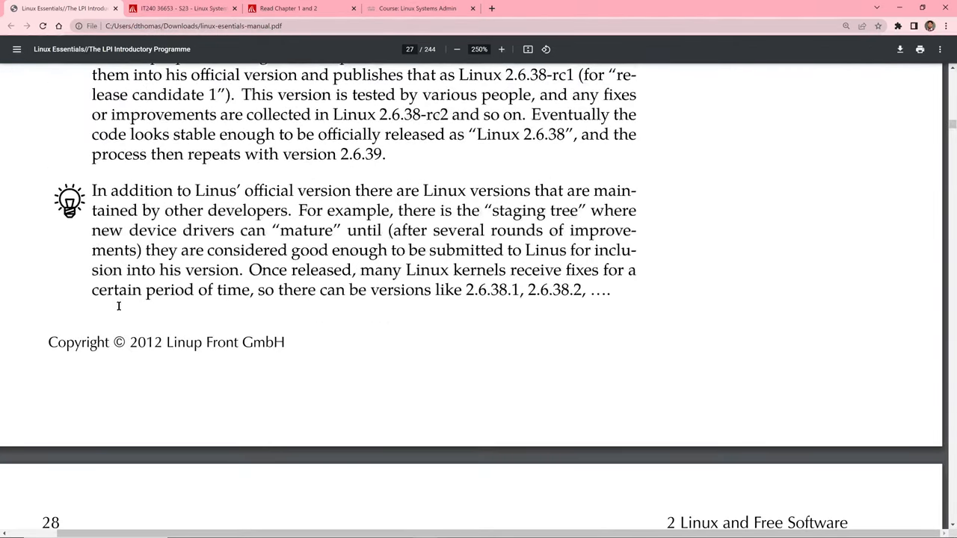
scroll(down, 3)
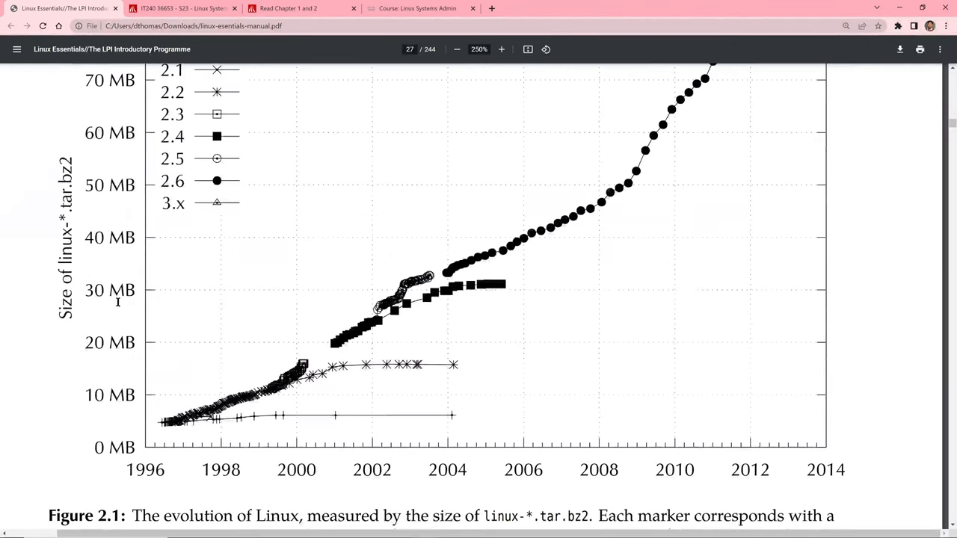
scroll(down, 3)
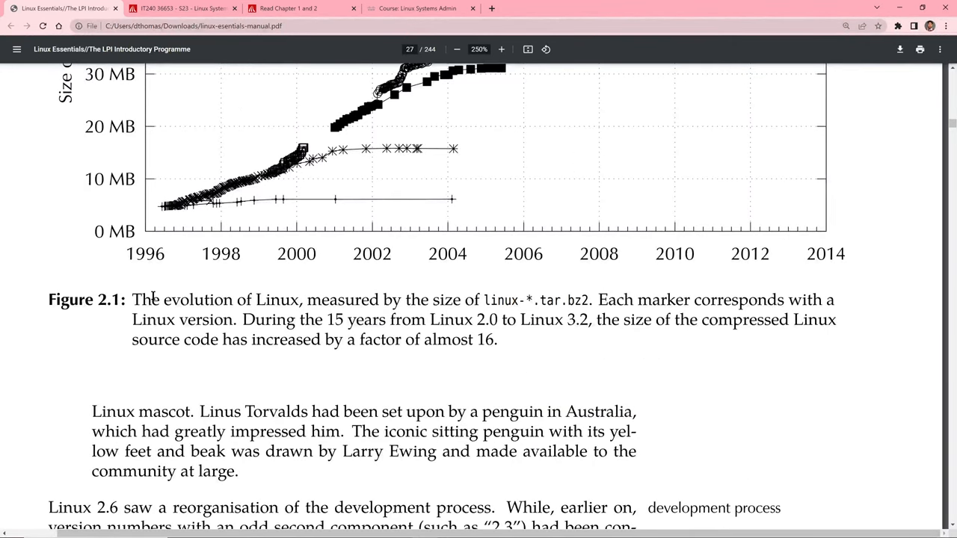
mouse_move(352, 308)
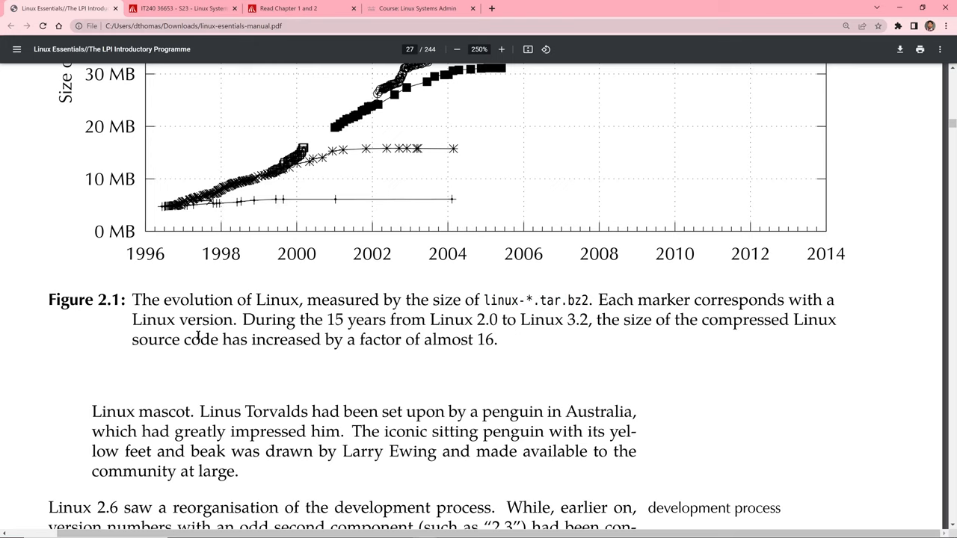
mouse_move(158, 341)
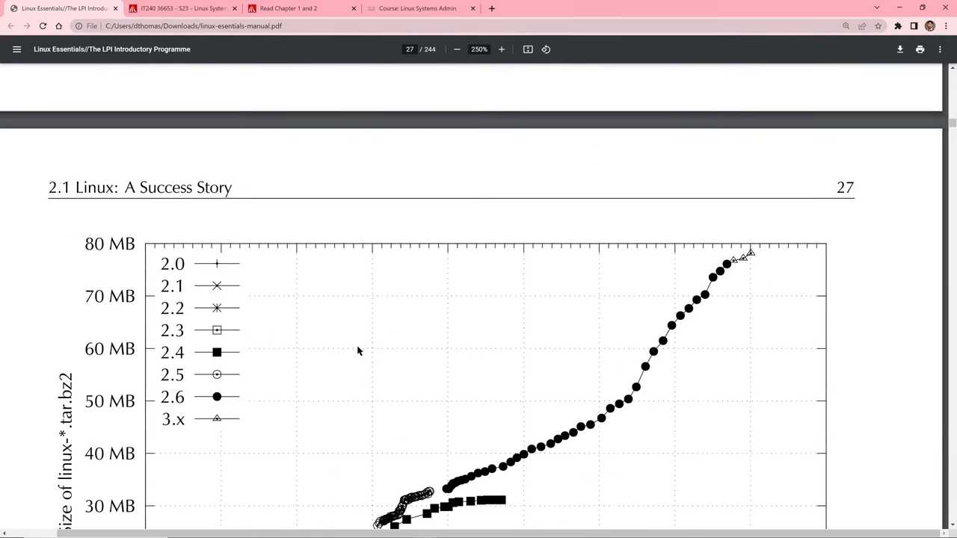
- Continue past page 28 to the top of page 29's section 2.2 on copyright
scroll(down, 3)
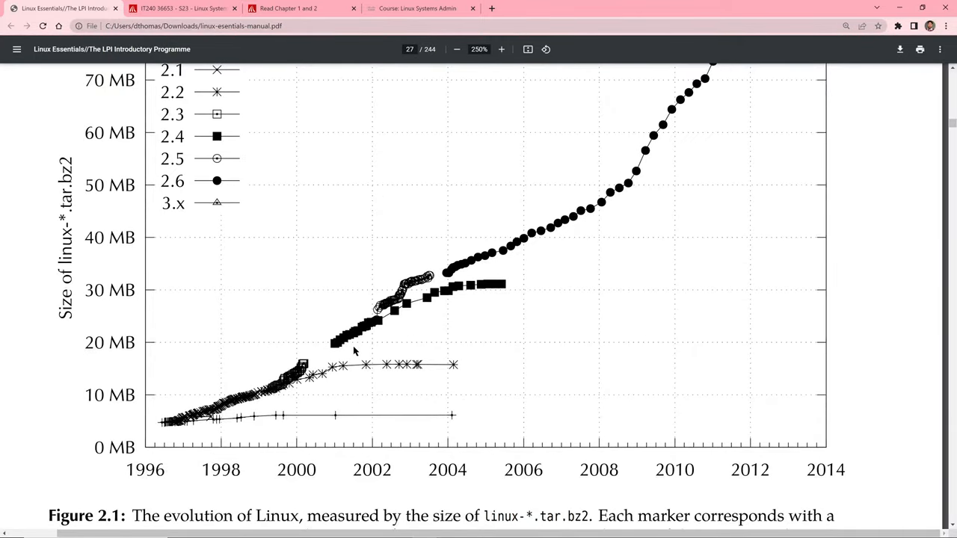
scroll(down, 3)
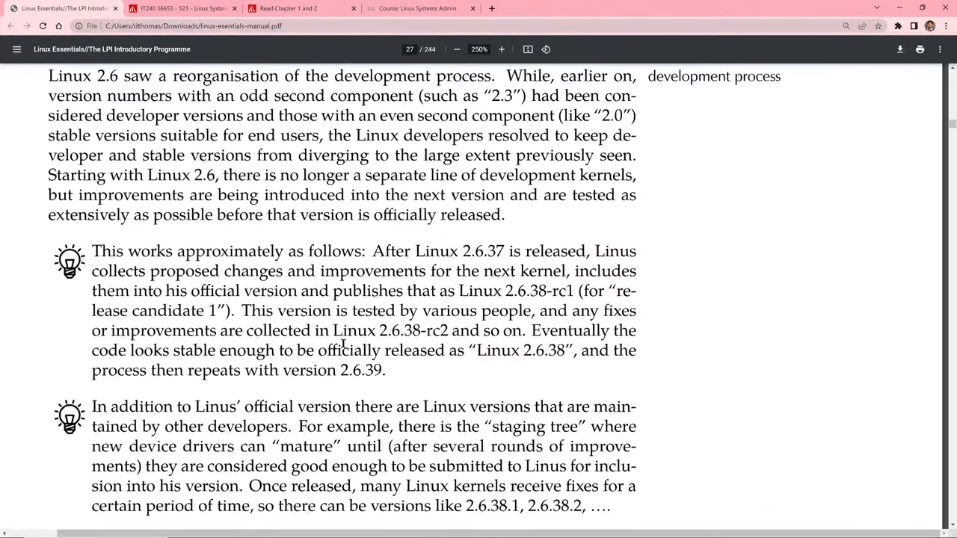
scroll(down, 3)
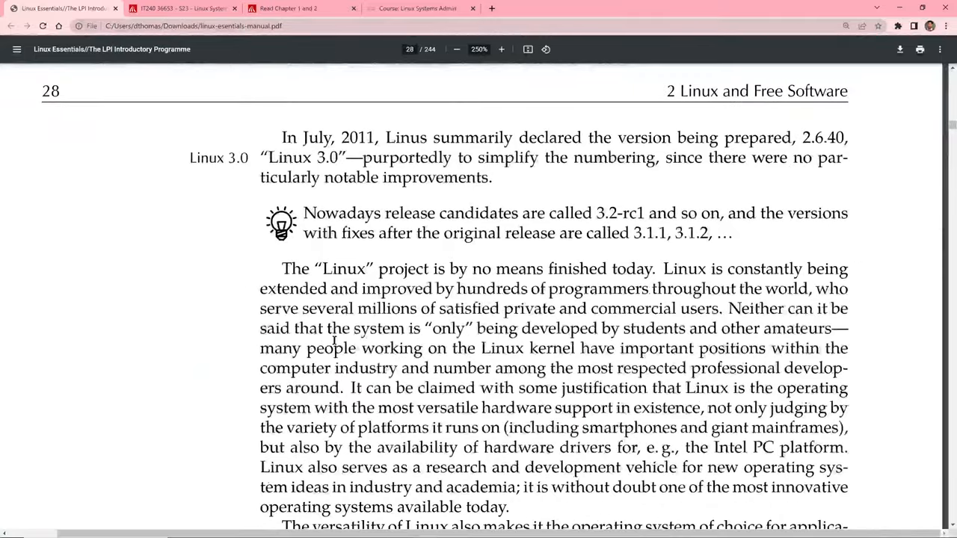
scroll(down, 3)
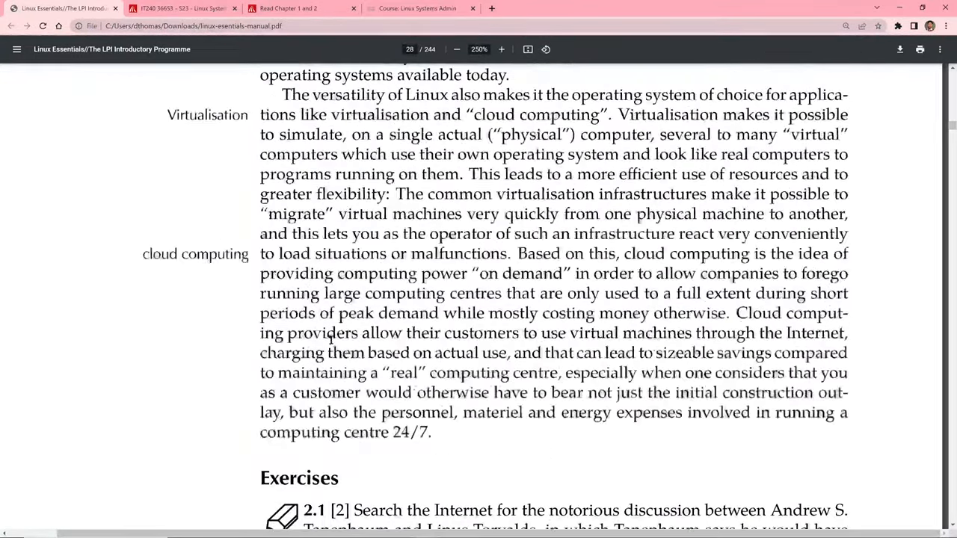
scroll(up, 3)
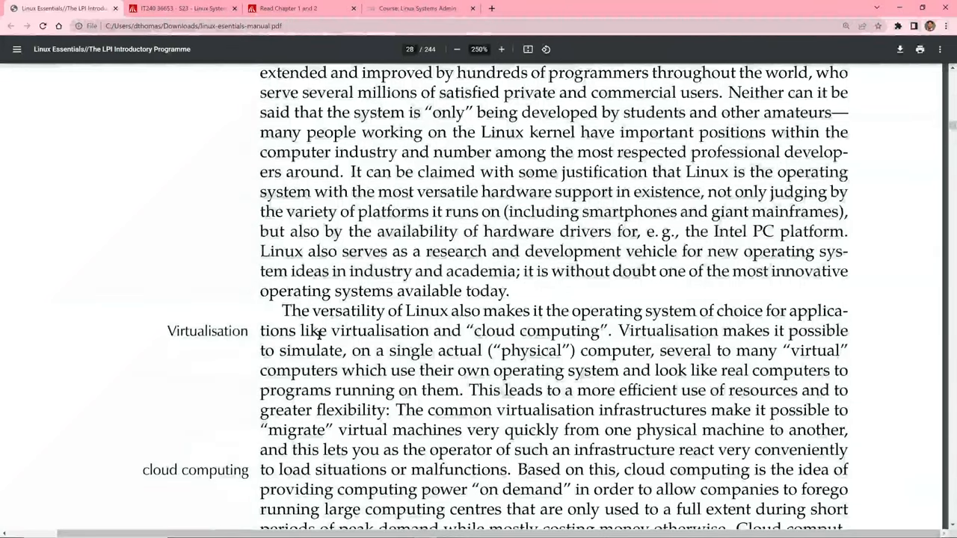
mouse_move(276, 356)
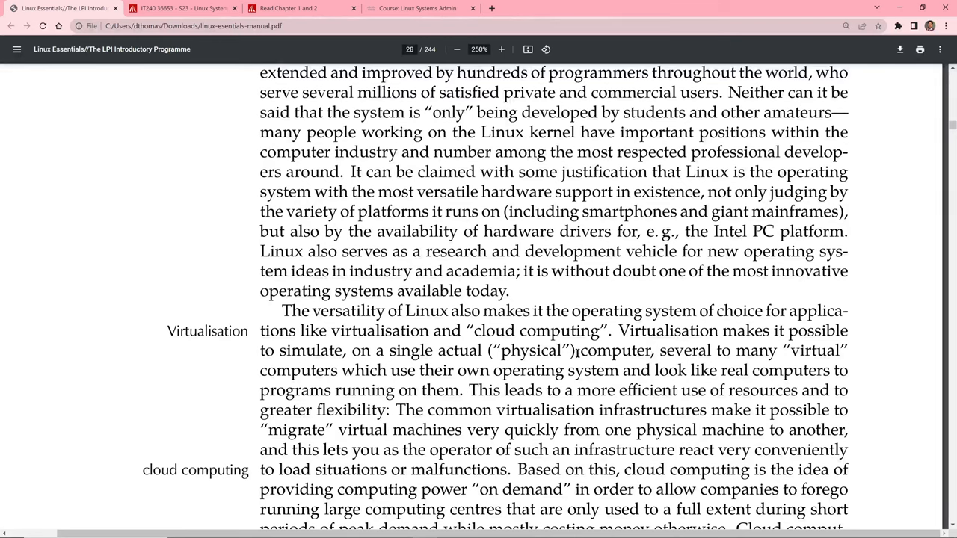
mouse_move(65, 365)
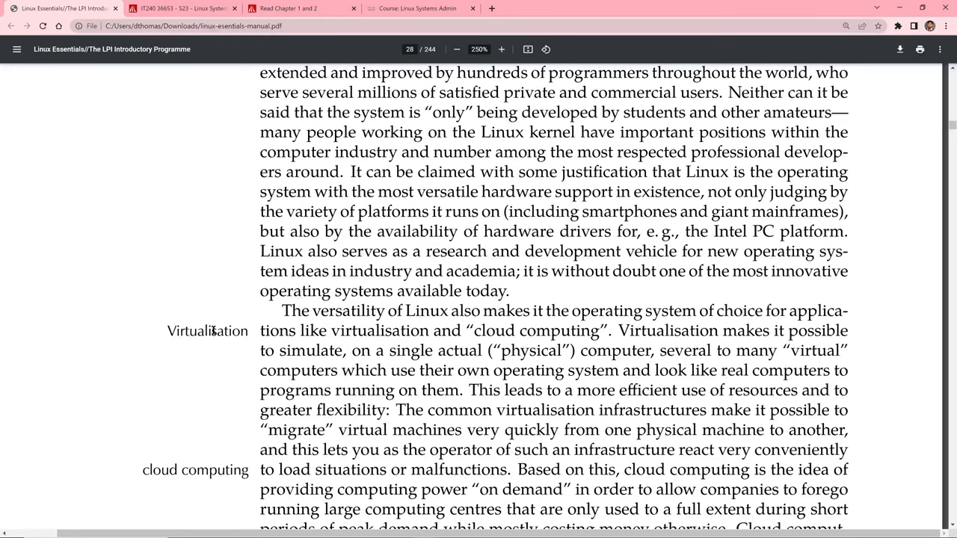
scroll(down, 3)
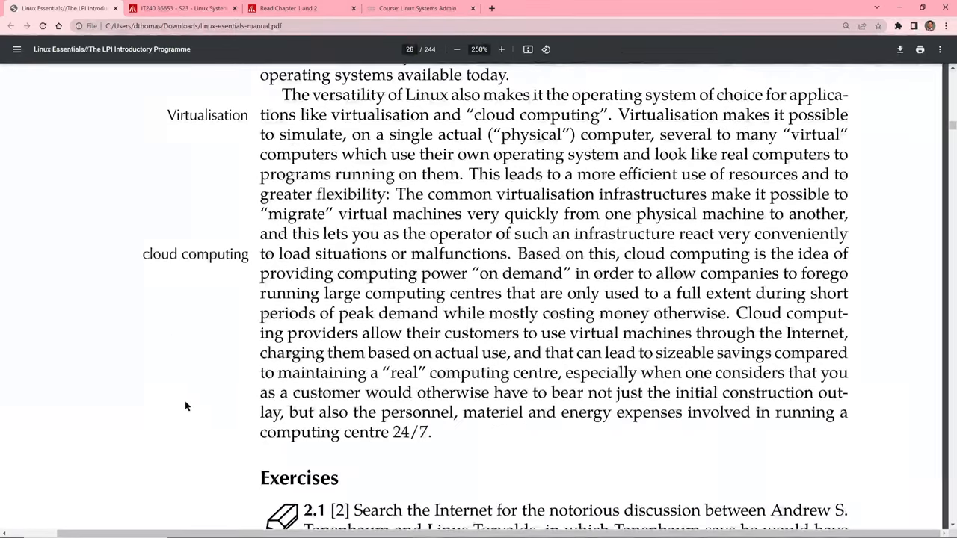
scroll(down, 3)
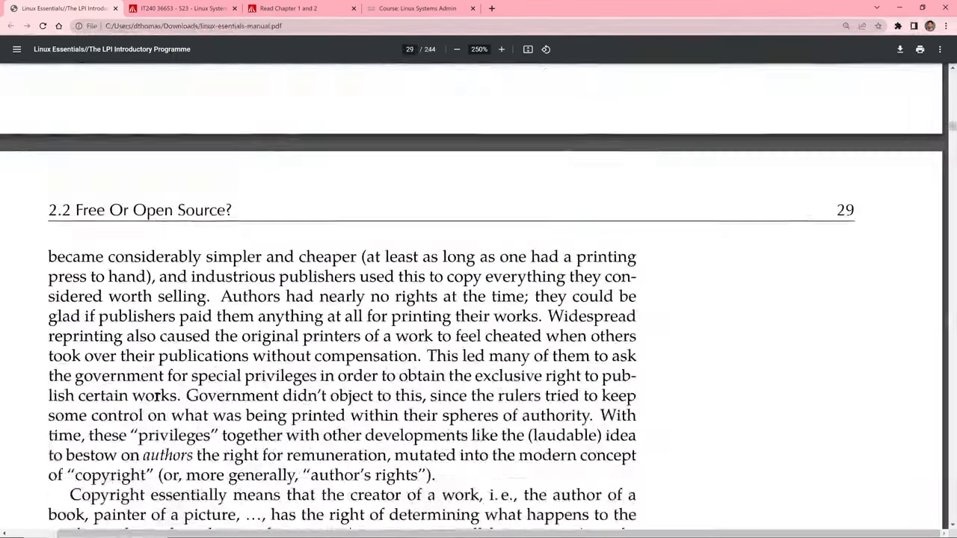
- Scroll down to page 30's passage on Richard Stallman and free software
scroll(down, 3)
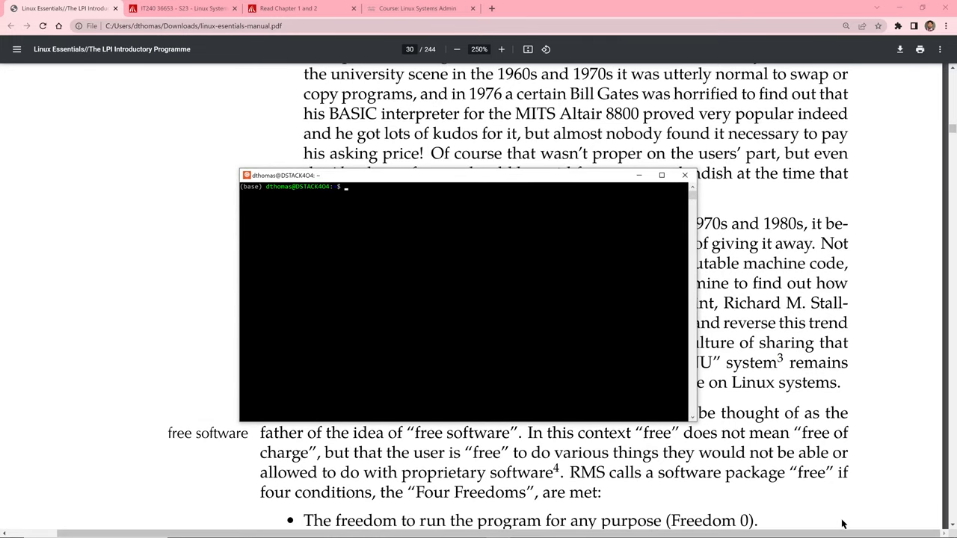
click(502, 48)
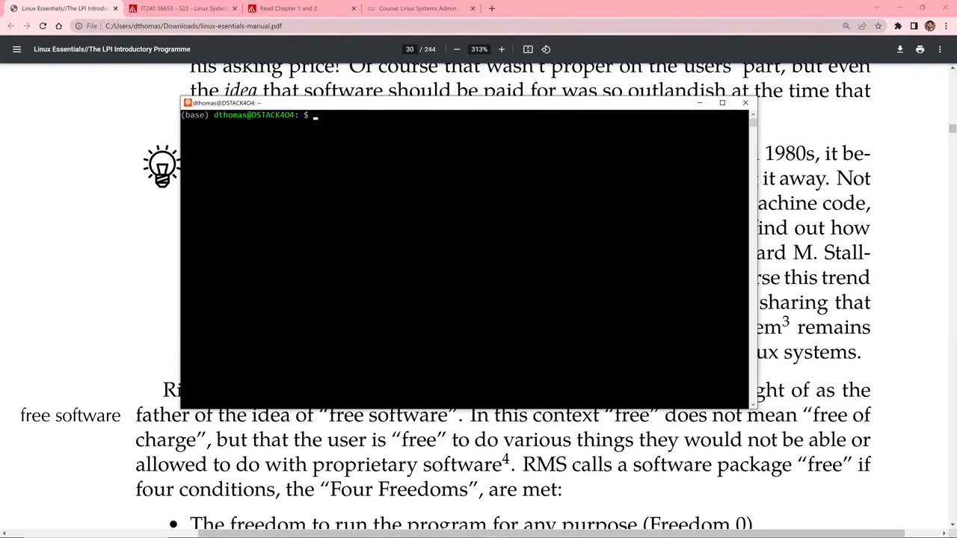
mouse_move(275, 102)
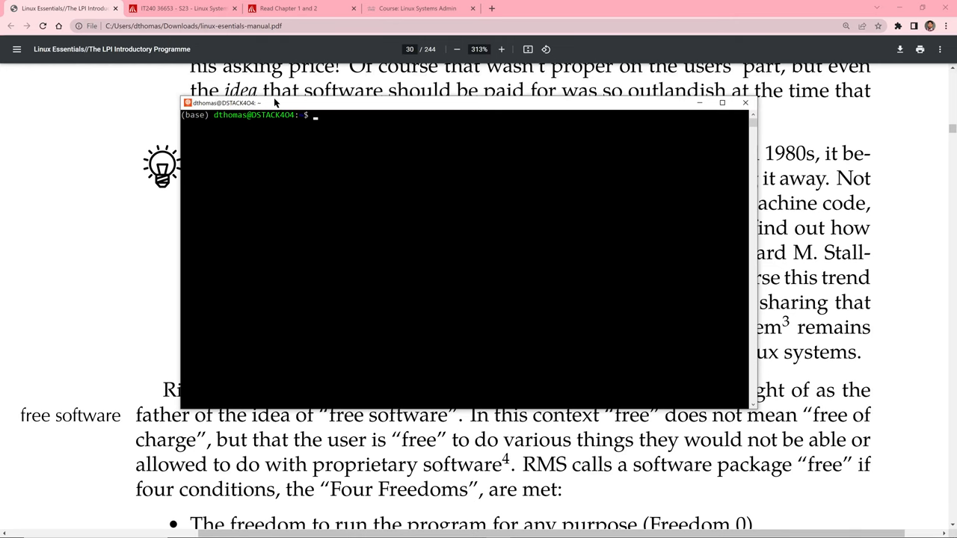
- Bring the Chrome PDF manual back in front of the terminal at page 30's GNU passage
click(745, 102)
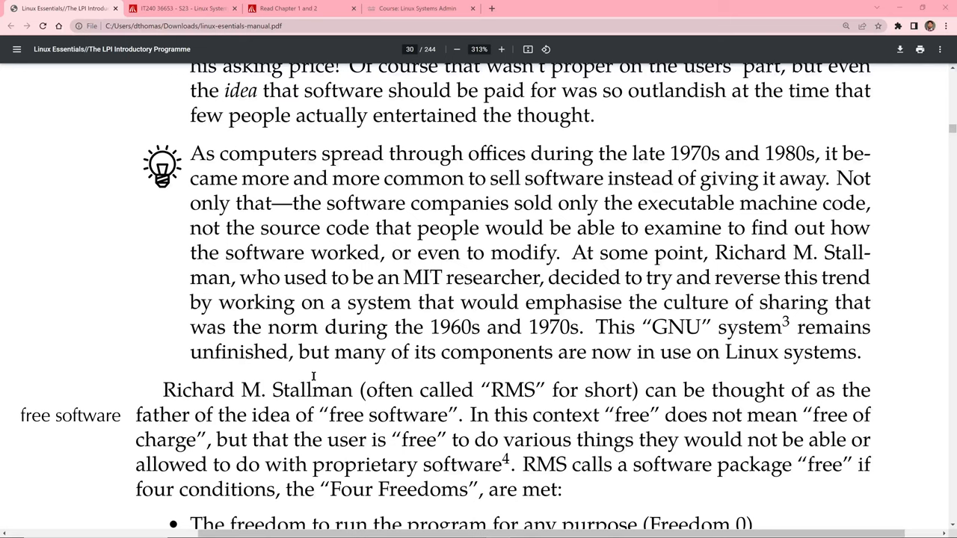
mouse_move(269, 328)
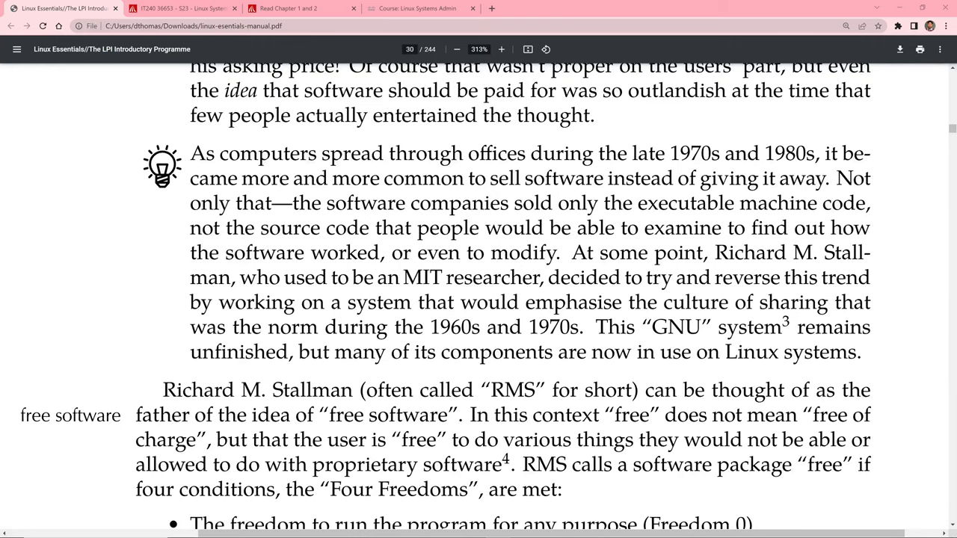
- Scroll past page 31 to page 32's EULA and open-source licences paragraphs
scroll(down, 3)
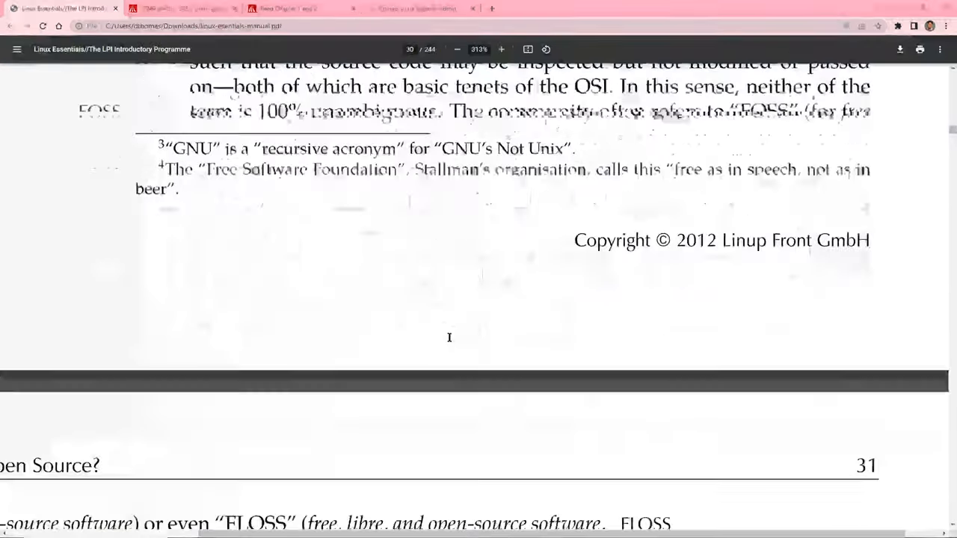
scroll(down, 3)
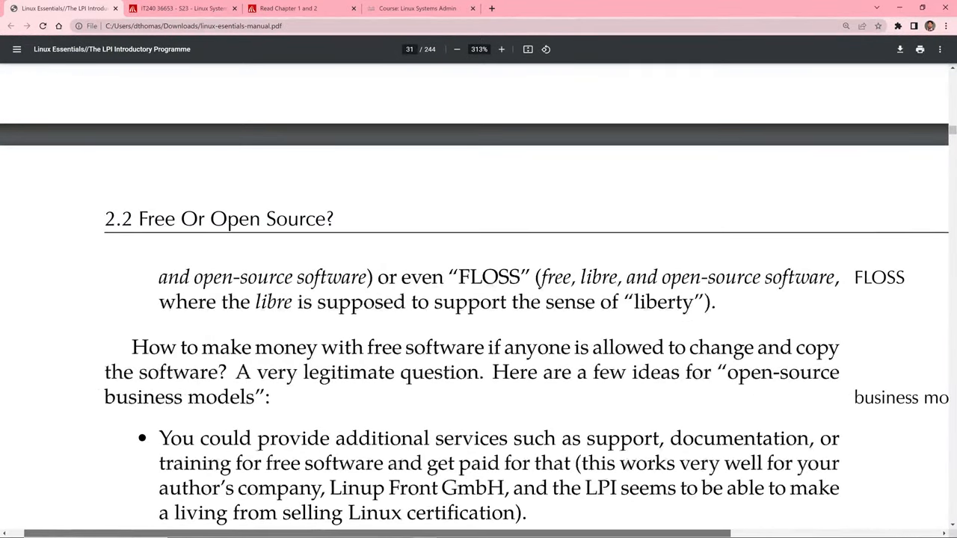
scroll(down, 3)
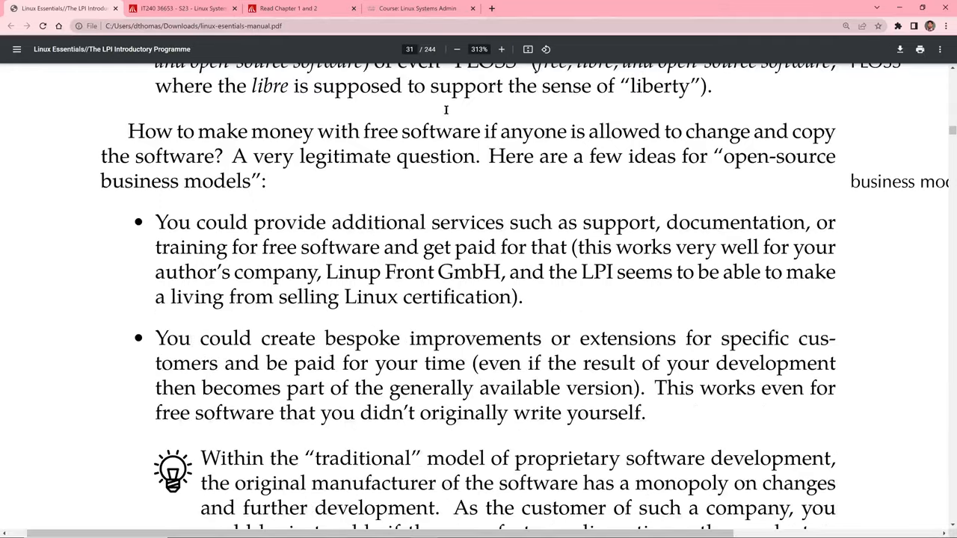
scroll(down, 3)
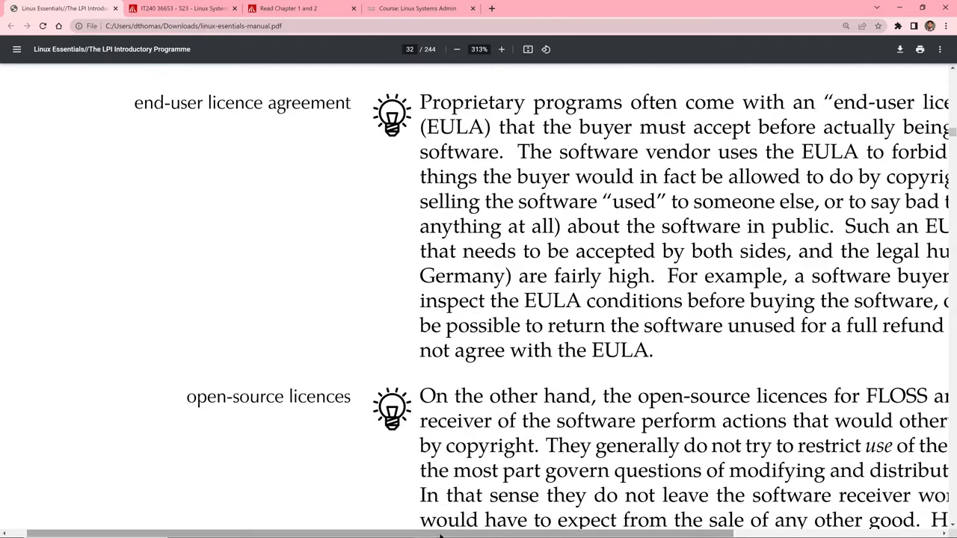
scroll(right, 3)
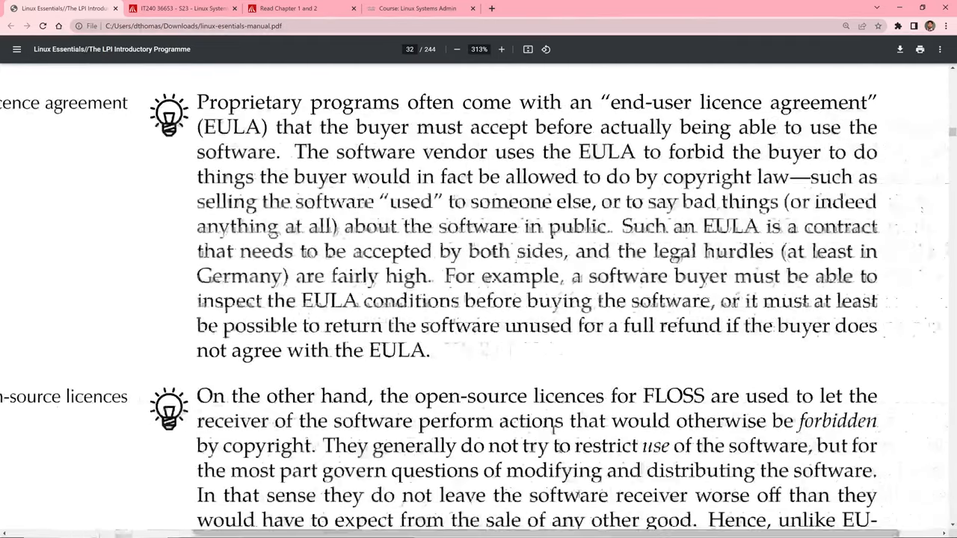
- Zoom the PDF out to 234% and scroll to the 2.2.3 The GPL heading
click(453, 49)
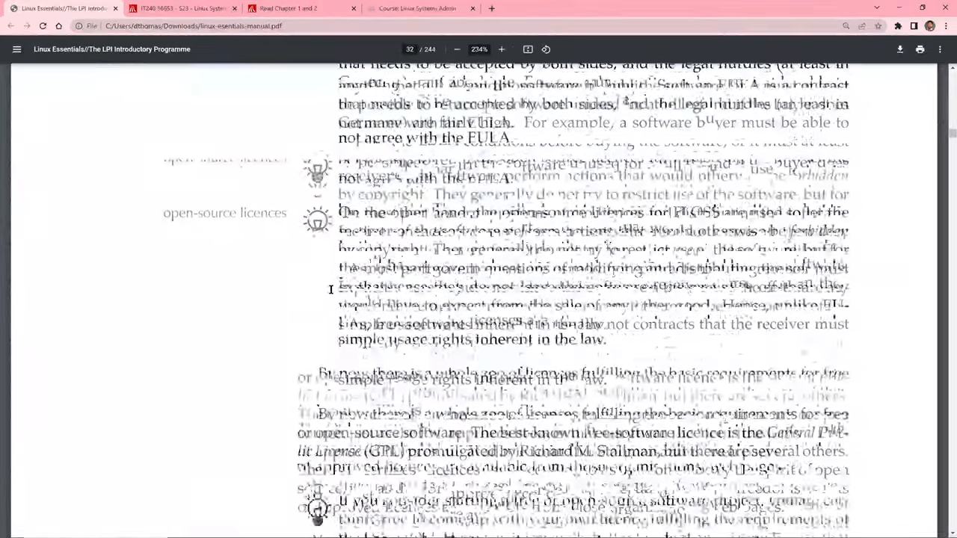
scroll(down, 3)
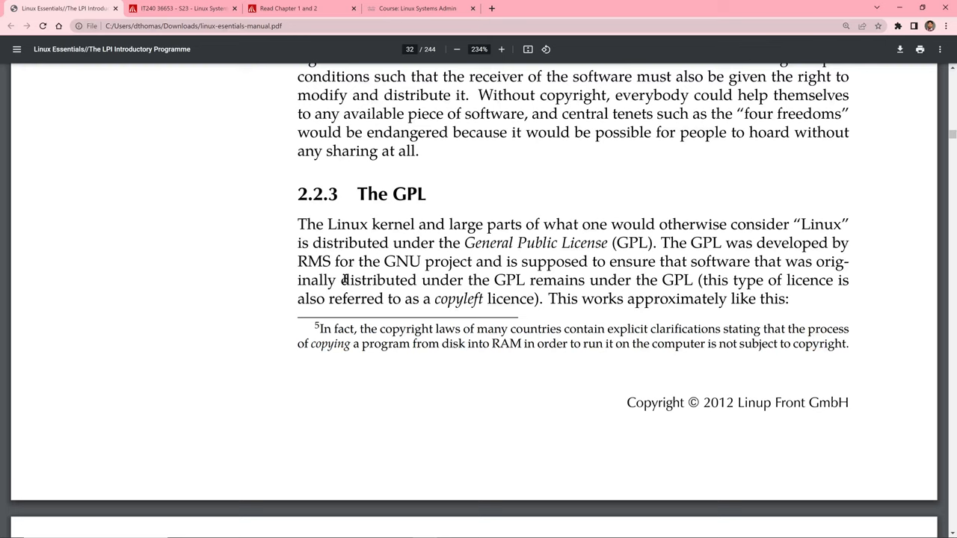
mouse_move(496, 360)
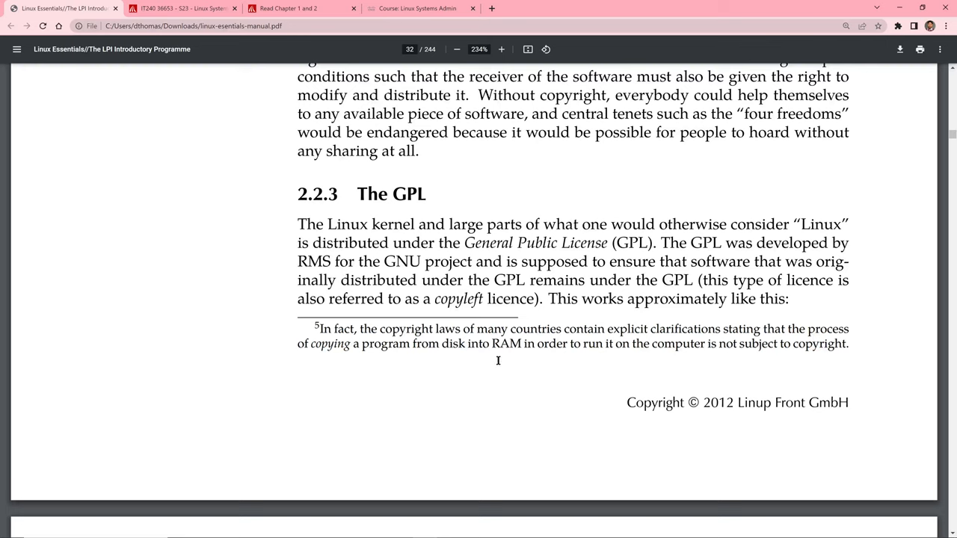
mouse_move(496, 353)
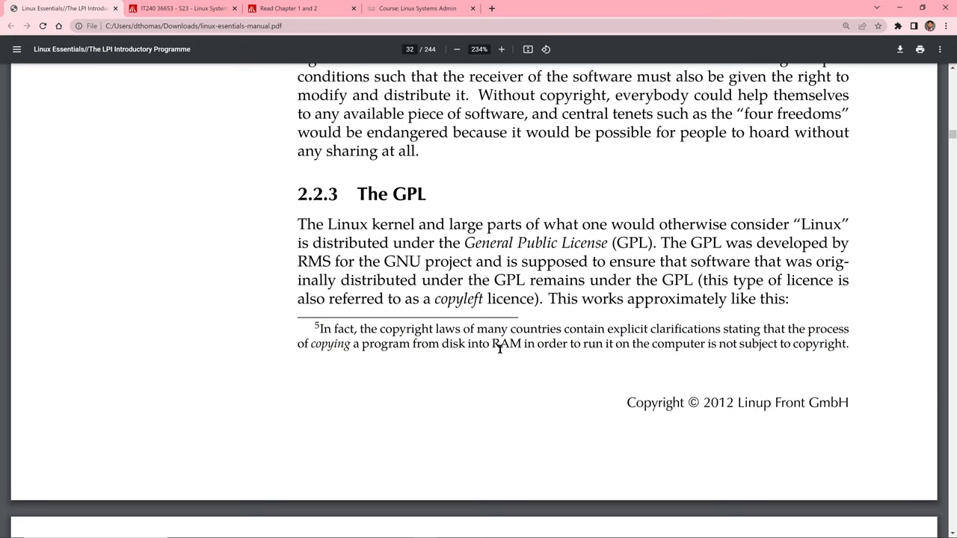
mouse_move(505, 351)
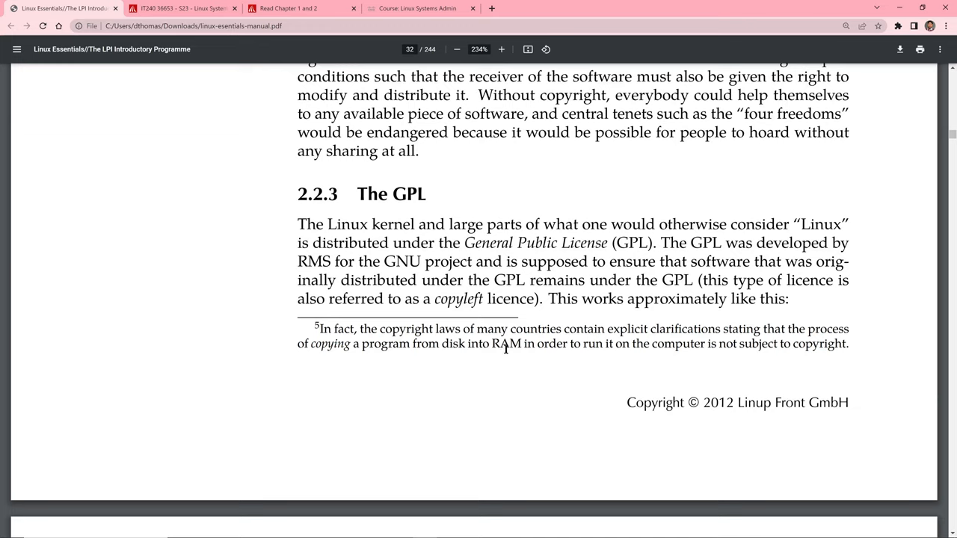
- Scroll through pages 33–34 on GPLv3 and the GPL and money discussion
scroll(down, 3)
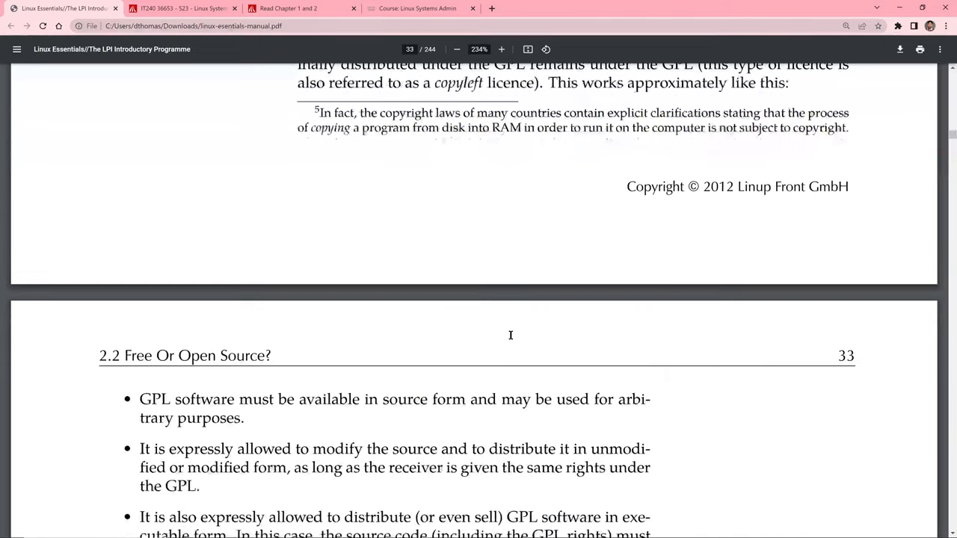
scroll(down, 3)
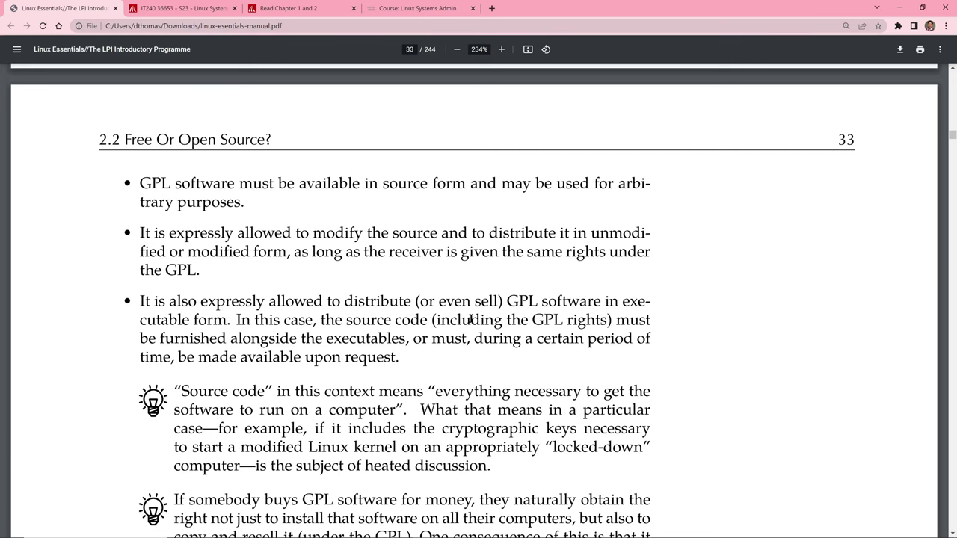
scroll(down, 3)
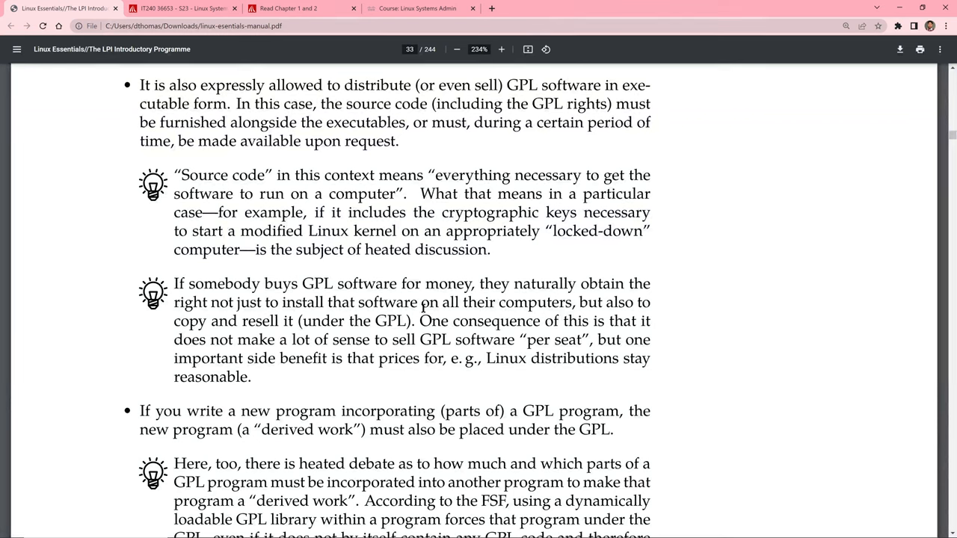
mouse_move(209, 309)
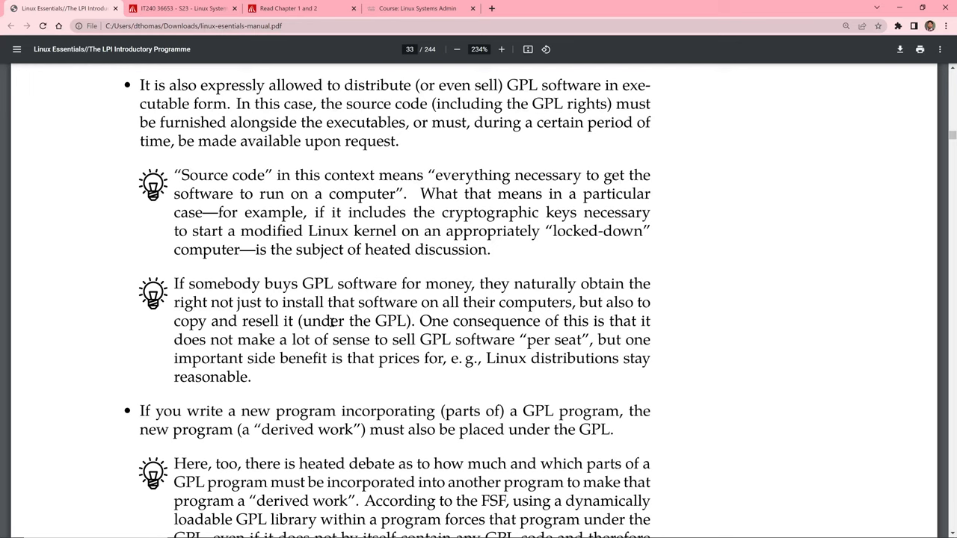
mouse_move(395, 336)
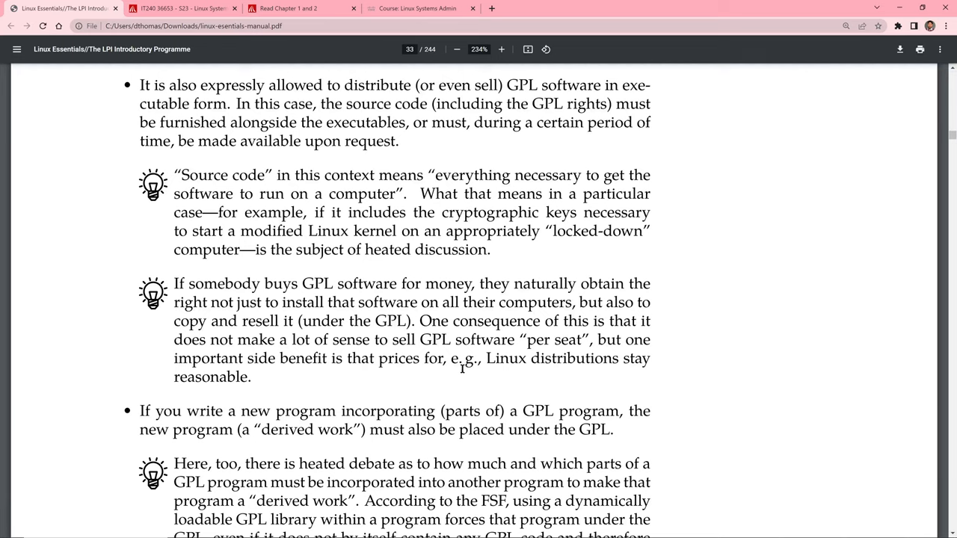
mouse_move(342, 376)
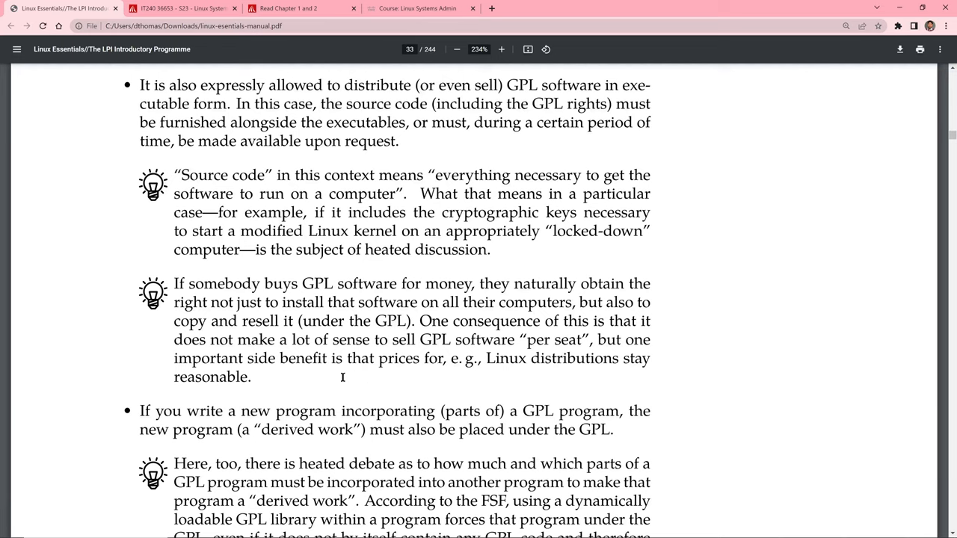
mouse_move(239, 364)
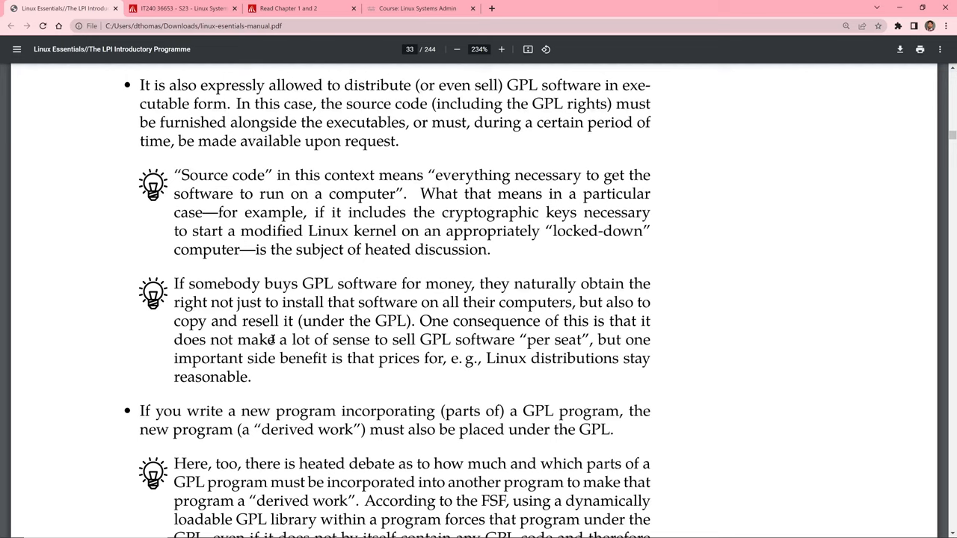
scroll(down, 3)
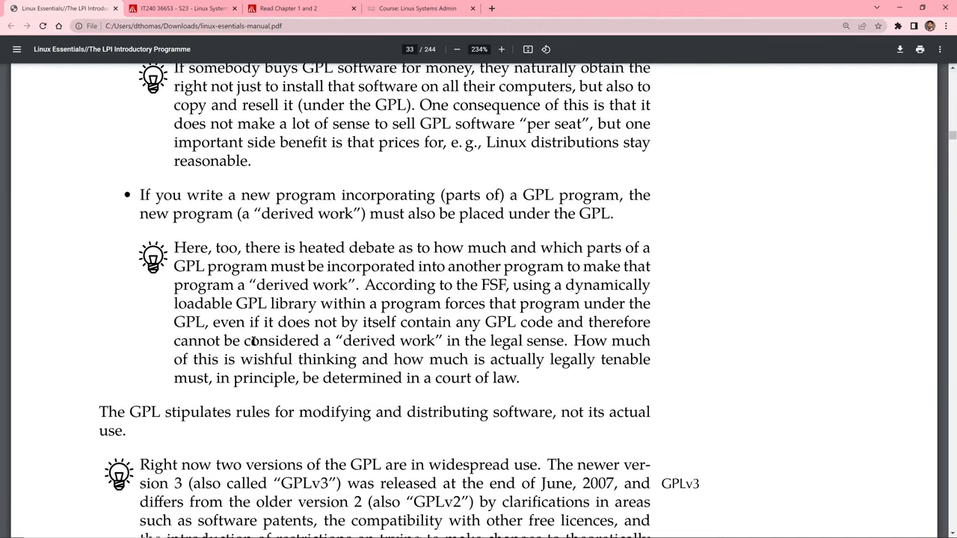
scroll(down, 3)
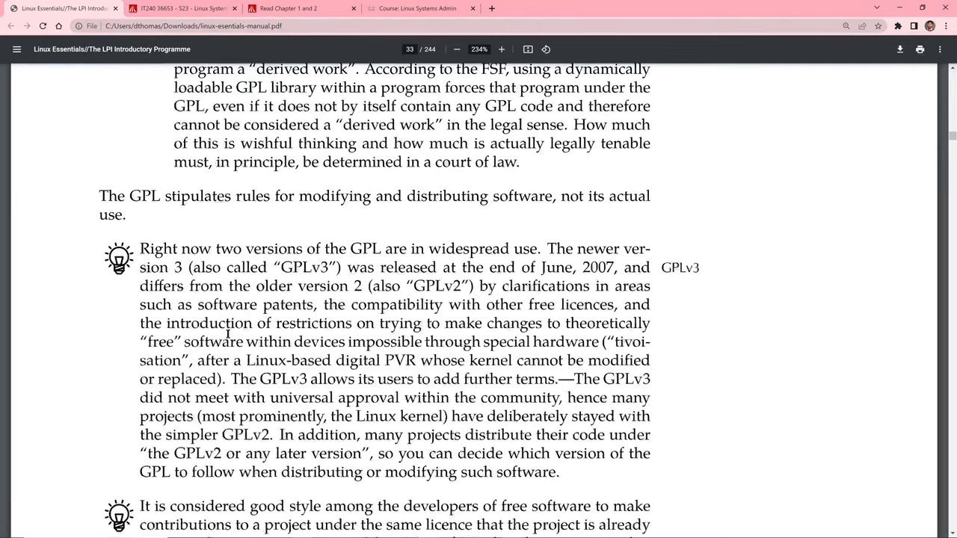
- Continue past the GPL lawsuit examples to section 2.2.4 Other Licences on page 35
scroll(down, 3)
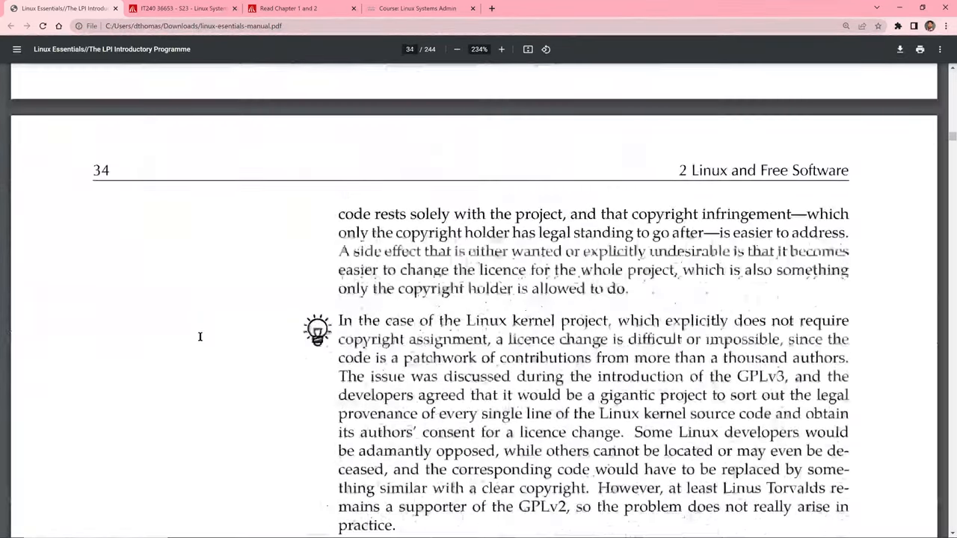
scroll(down, 3)
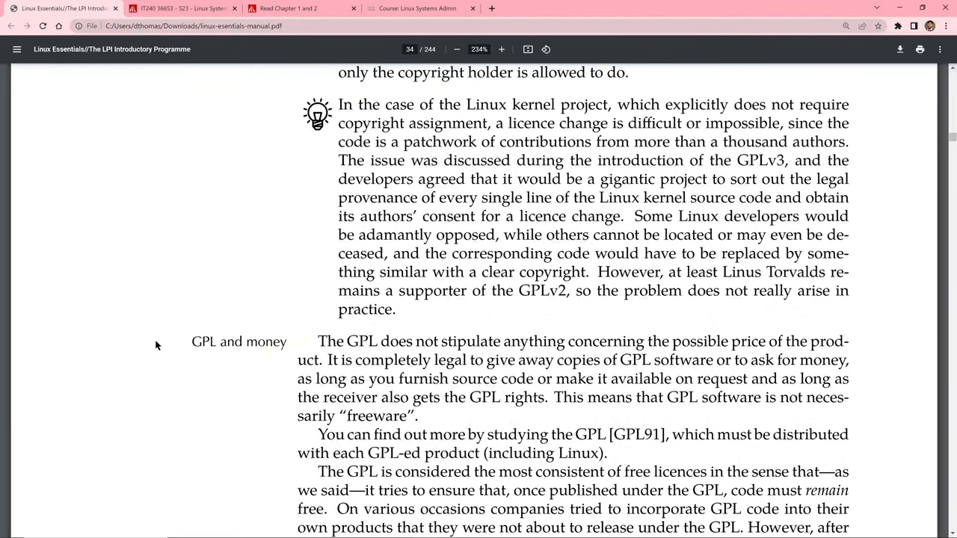
scroll(down, 3)
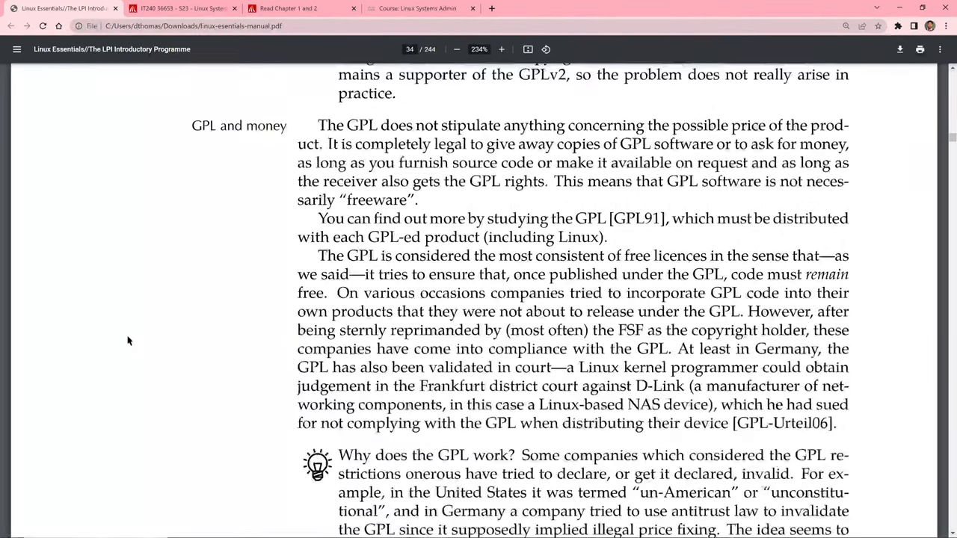
scroll(down, 3)
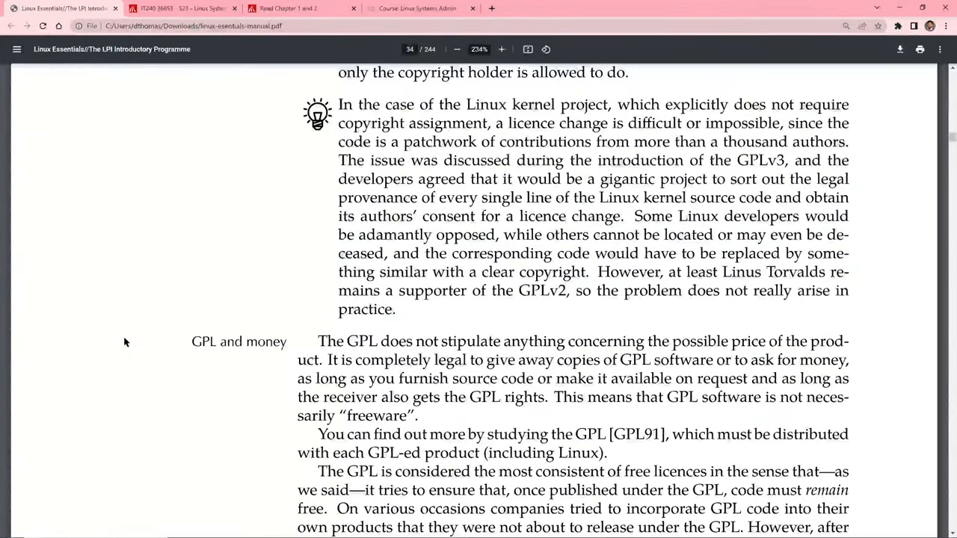
scroll(down, 3)
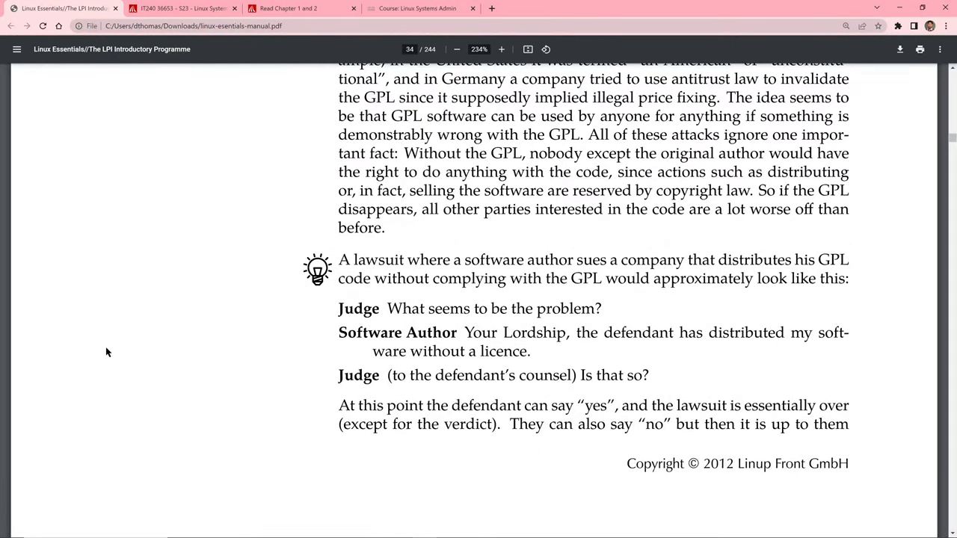
mouse_move(355, 314)
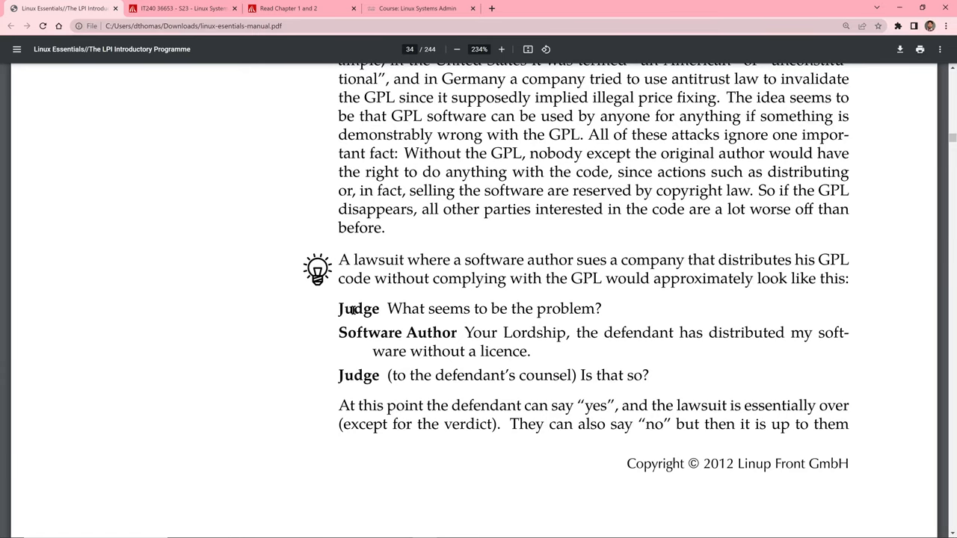
scroll(down, 3)
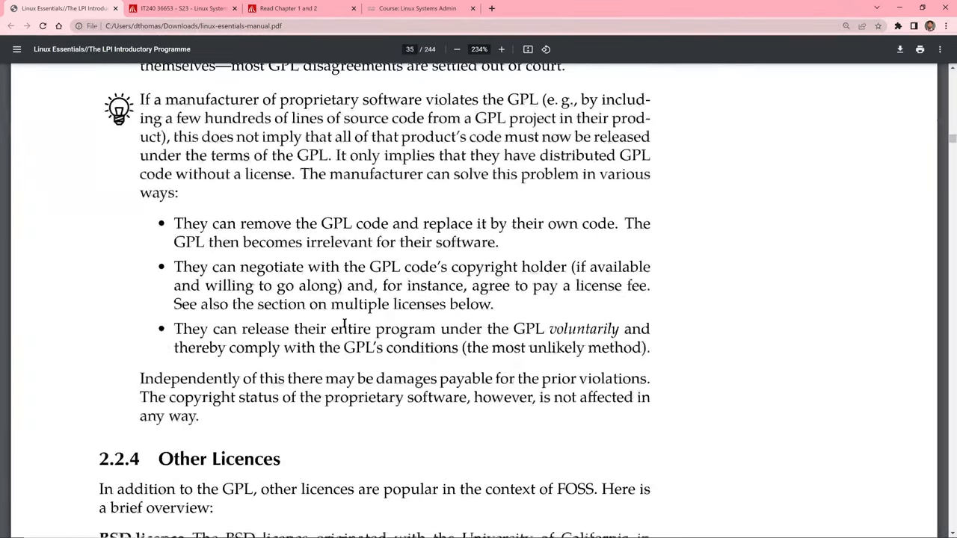
- Scroll past the BSD licence, multiple licences and exercises to 2.3 Important Free Software on page 37
scroll(down, 3)
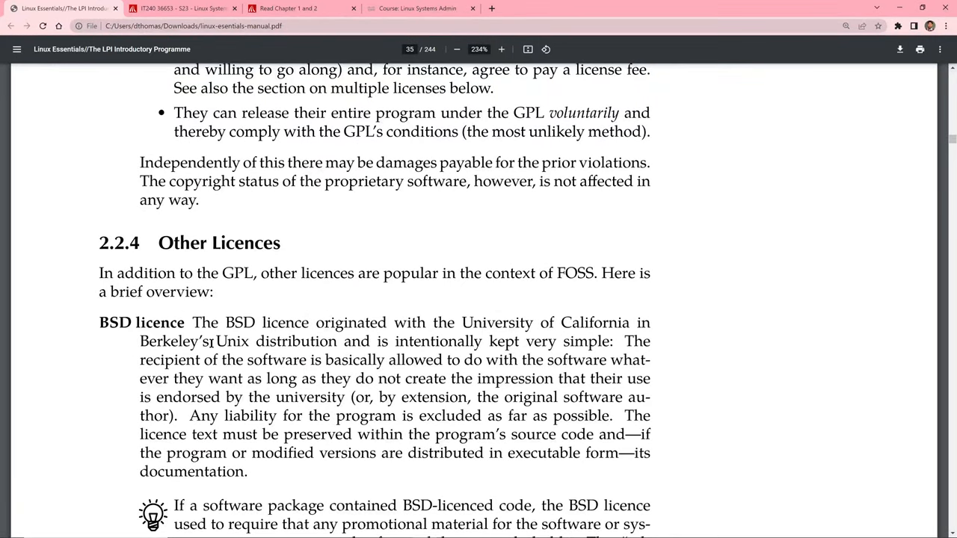
mouse_move(201, 351)
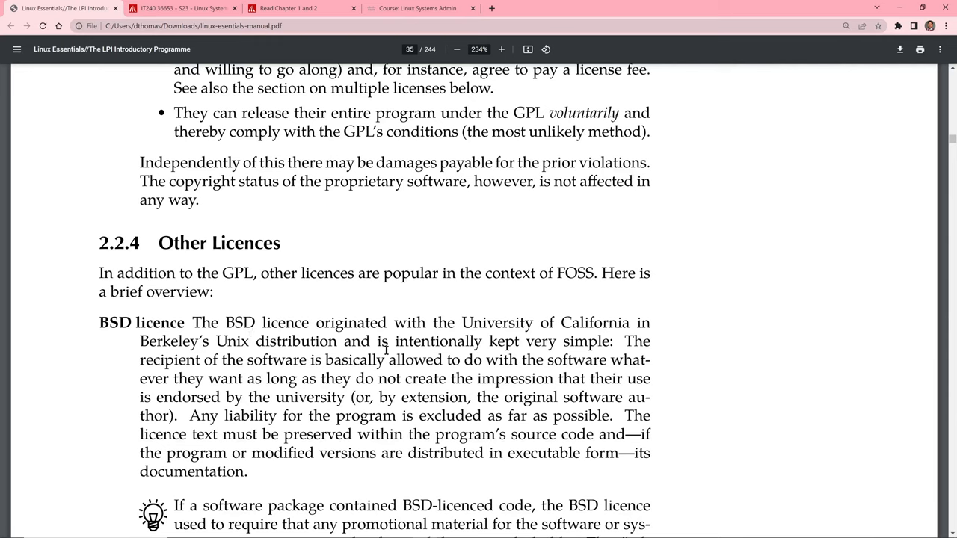
mouse_move(513, 358)
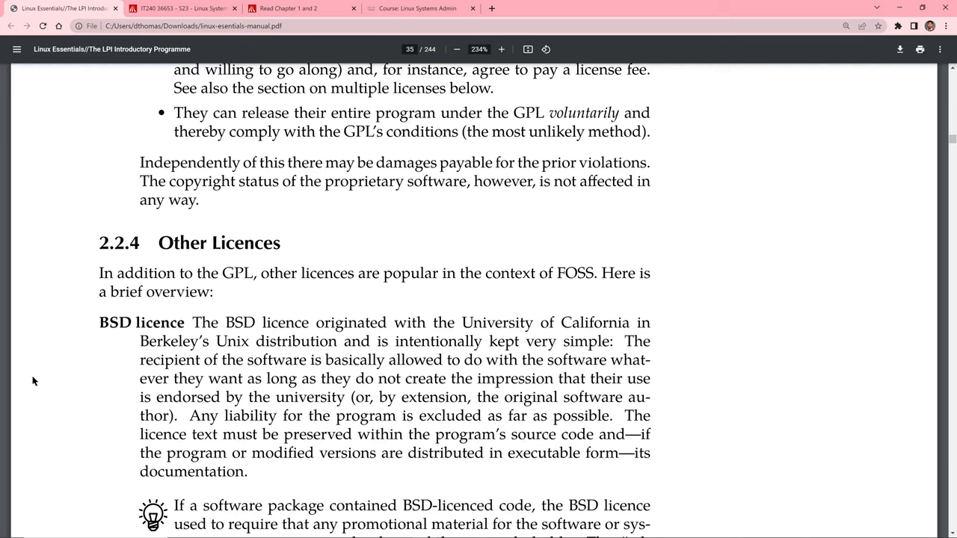
mouse_move(33, 385)
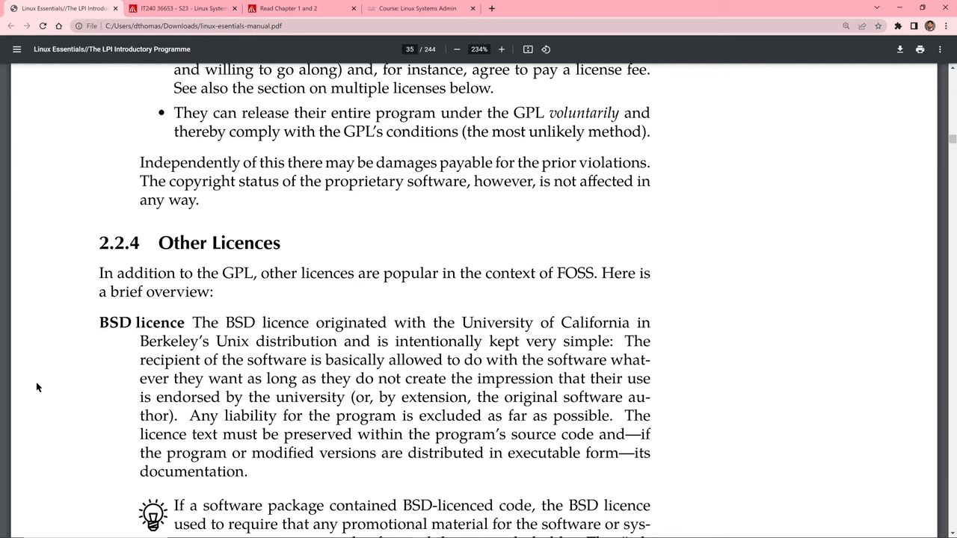
scroll(down, 3)
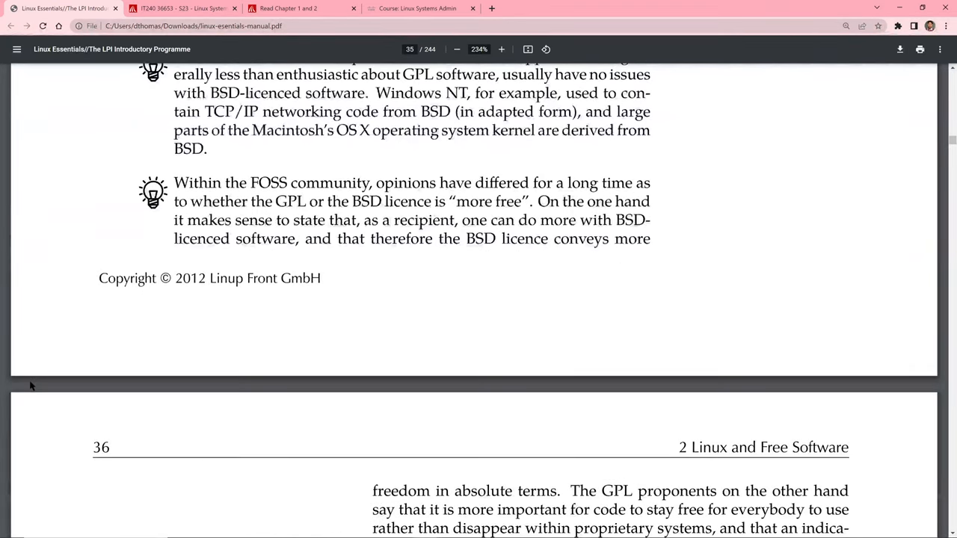
scroll(down, 3)
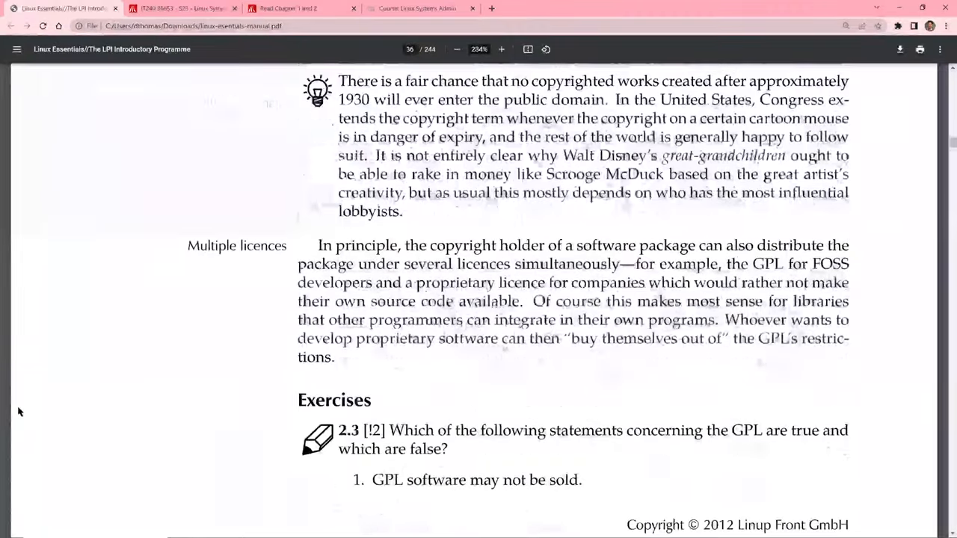
scroll(down, 3)
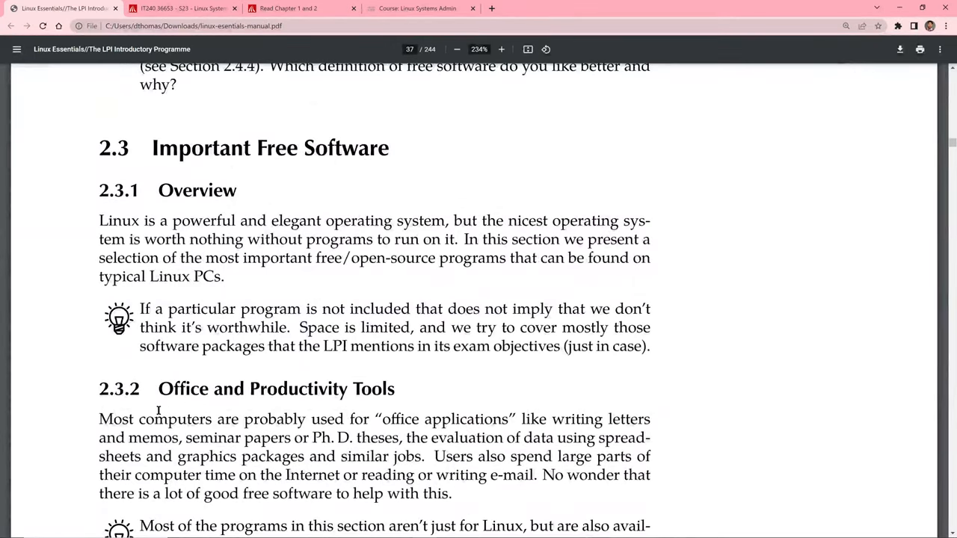
- Scroll to page 38's Firefox, Chromium and Thunderbird entries, then back to OpenOffice.org and LibreOffice
scroll(down, 3)
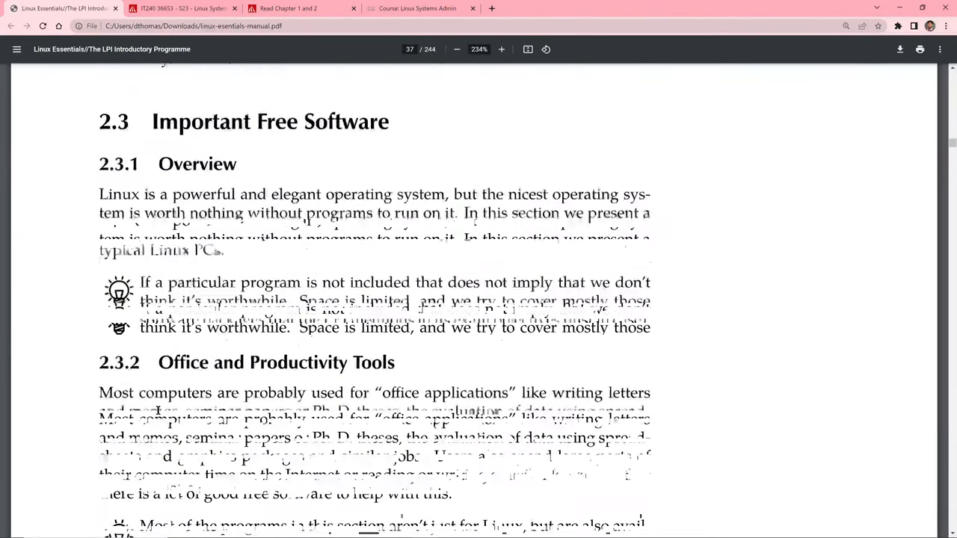
scroll(down, 3)
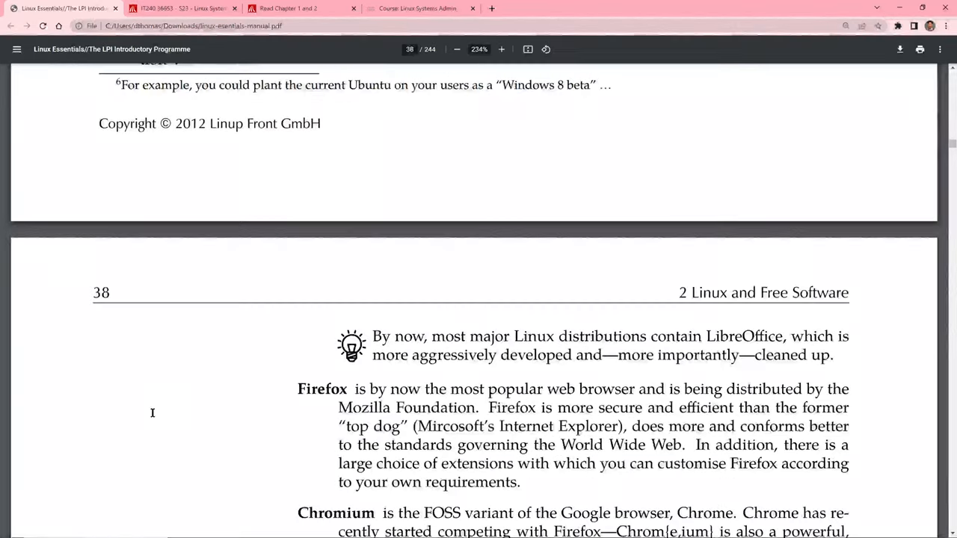
scroll(down, 3)
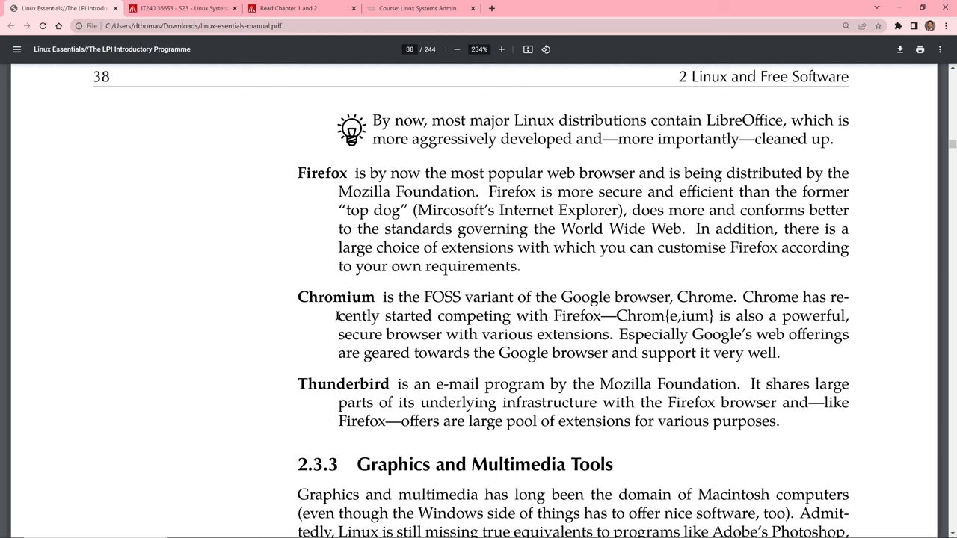
mouse_move(493, 315)
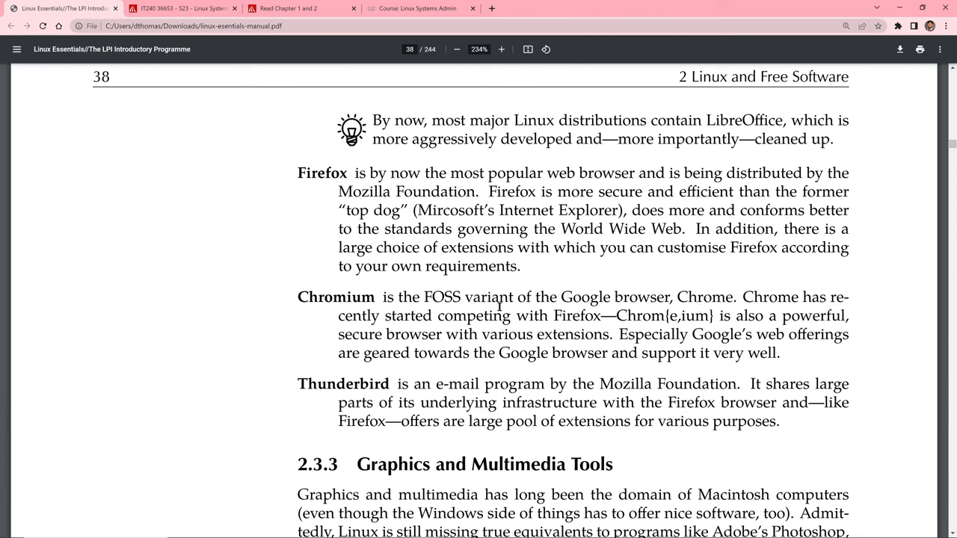
mouse_move(601, 316)
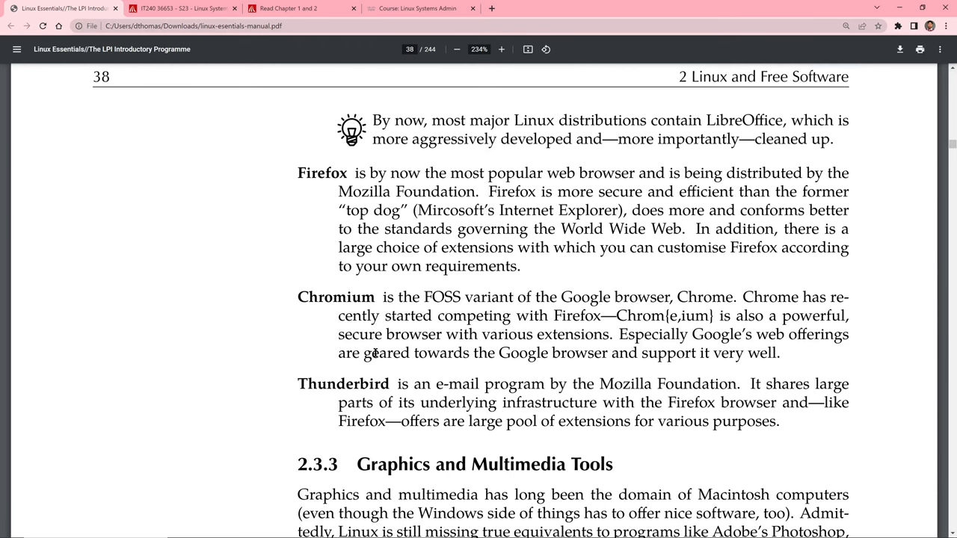
scroll(down, 3)
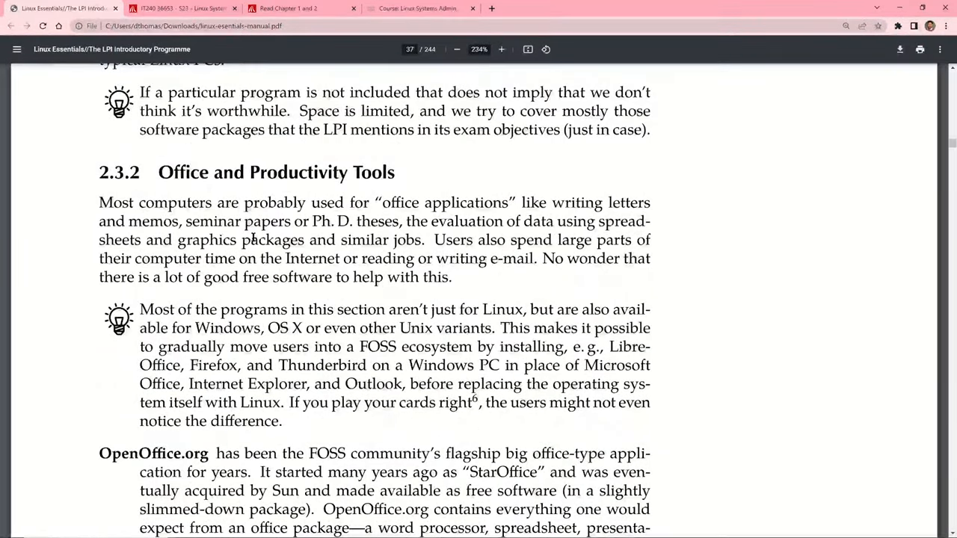
scroll(down, 3)
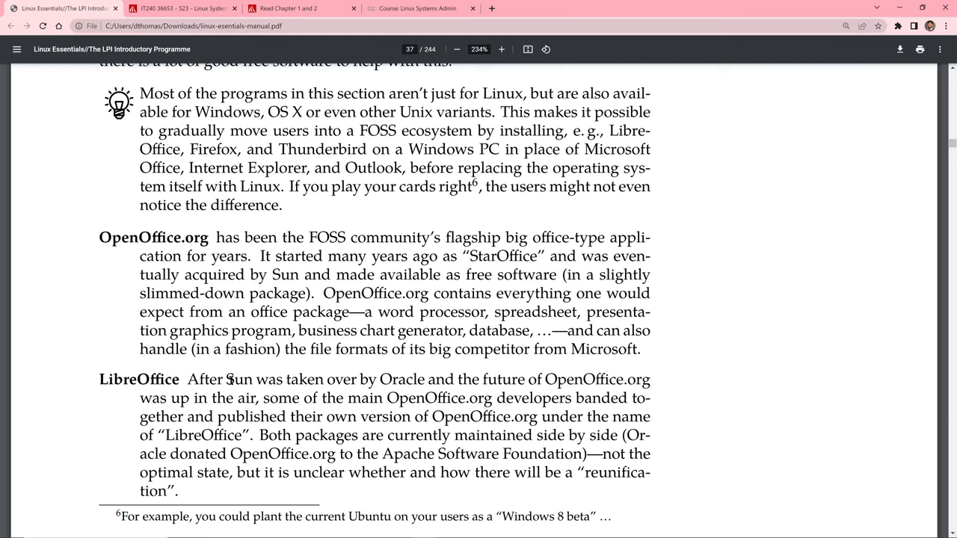
- Scroll through page 38's GIMP, Inkscape, ImageMagick, Audacity, Cinelerra and Blender entries toward 2.3.4 Internet Services
scroll(down, 3)
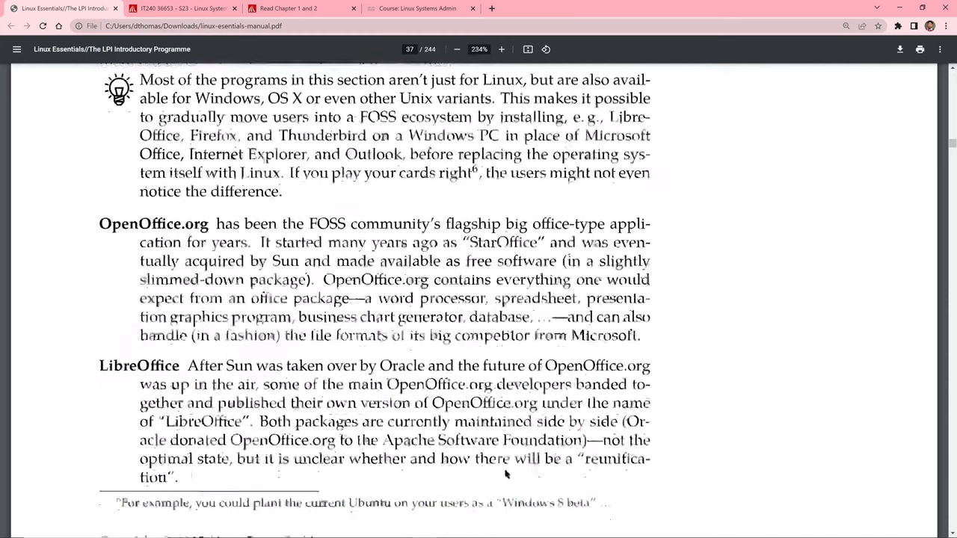
scroll(down, 3)
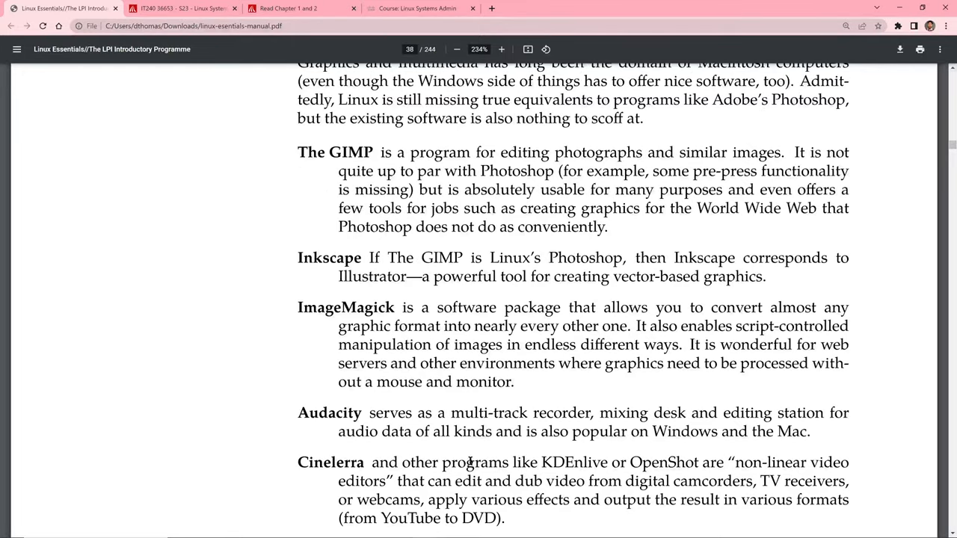
scroll(down, 3)
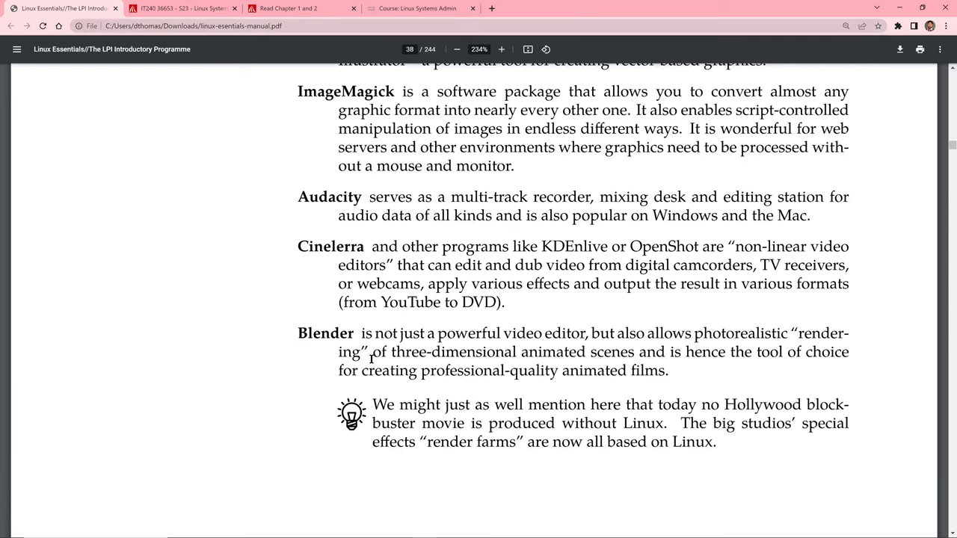
mouse_move(650, 353)
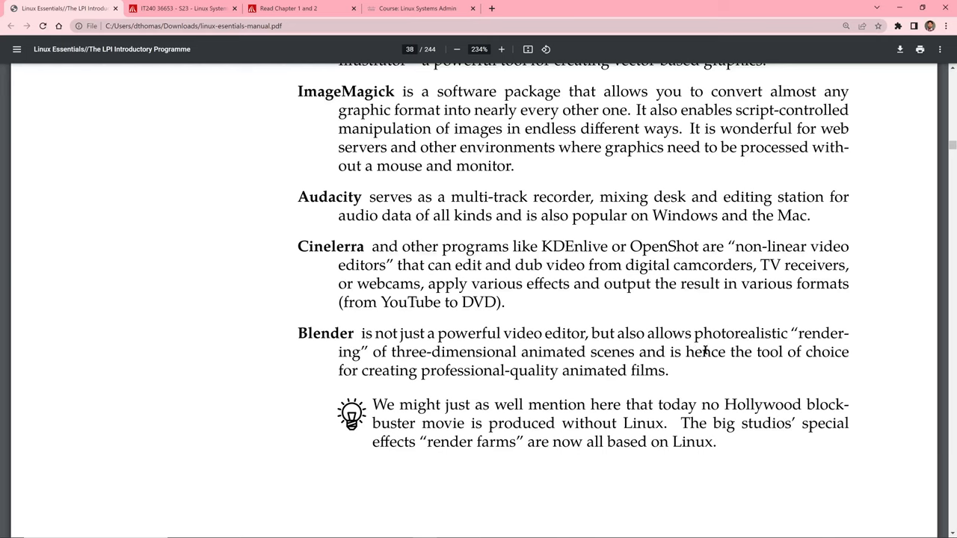
mouse_move(649, 371)
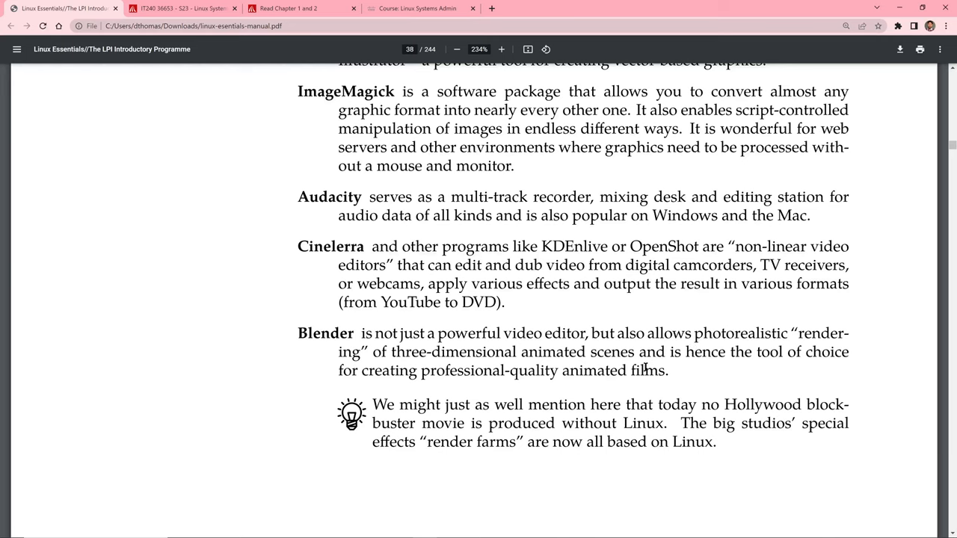
mouse_move(637, 371)
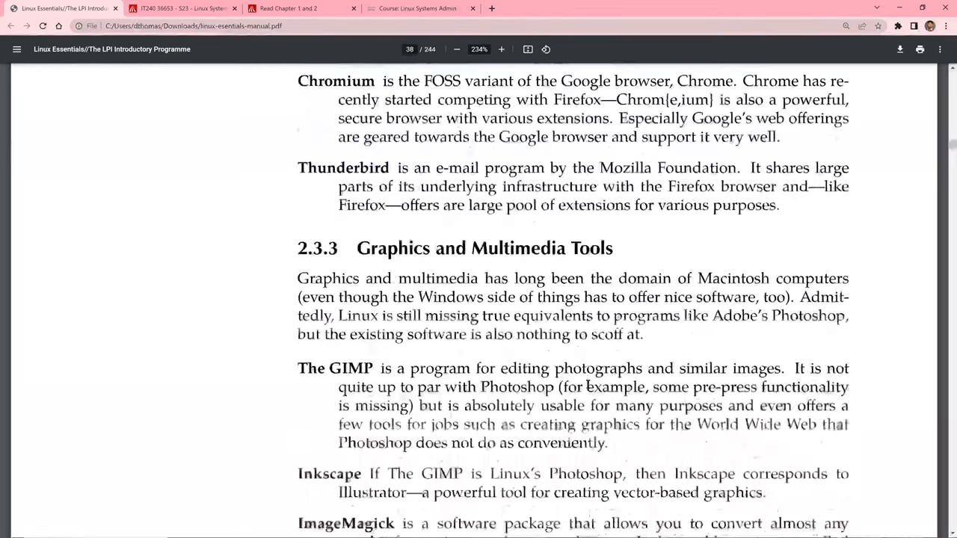
scroll(down, 3)
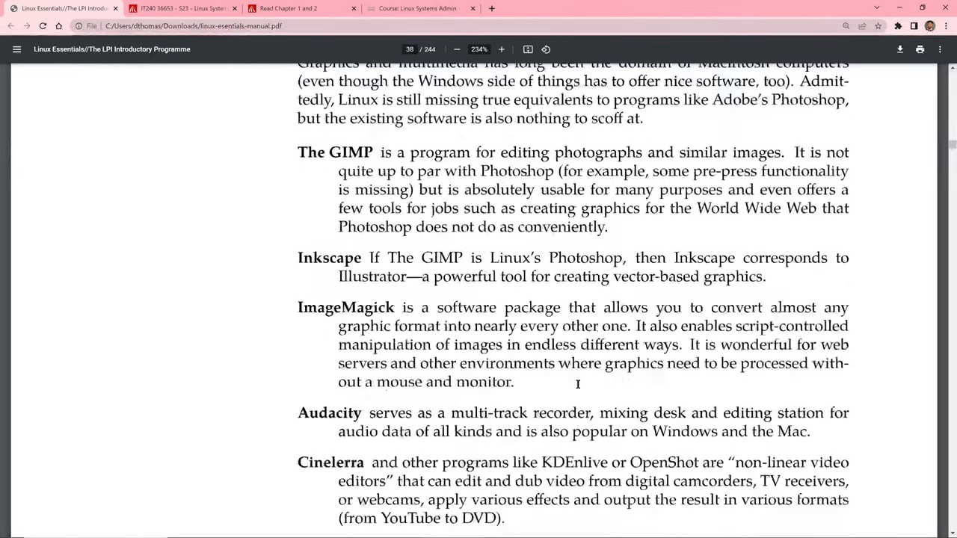
scroll(down, 3)
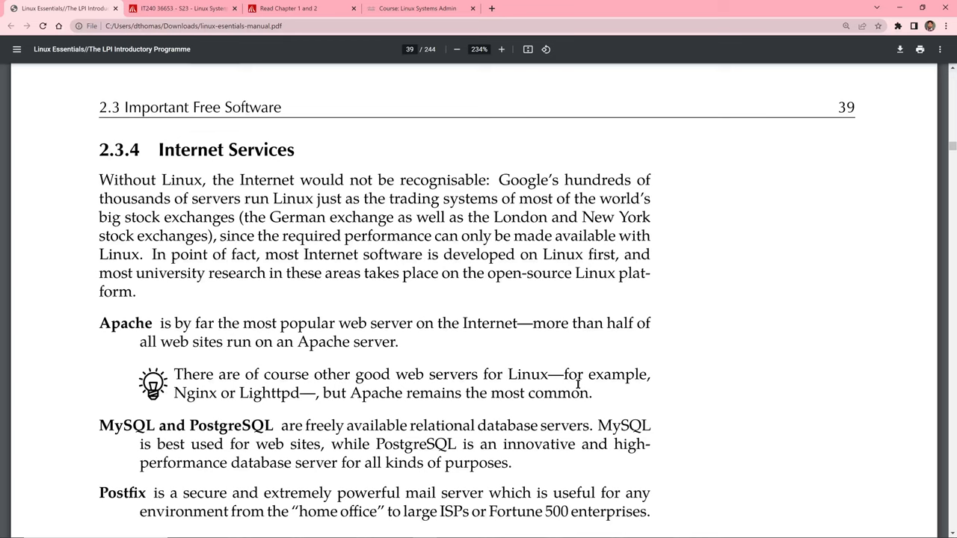
mouse_move(487, 374)
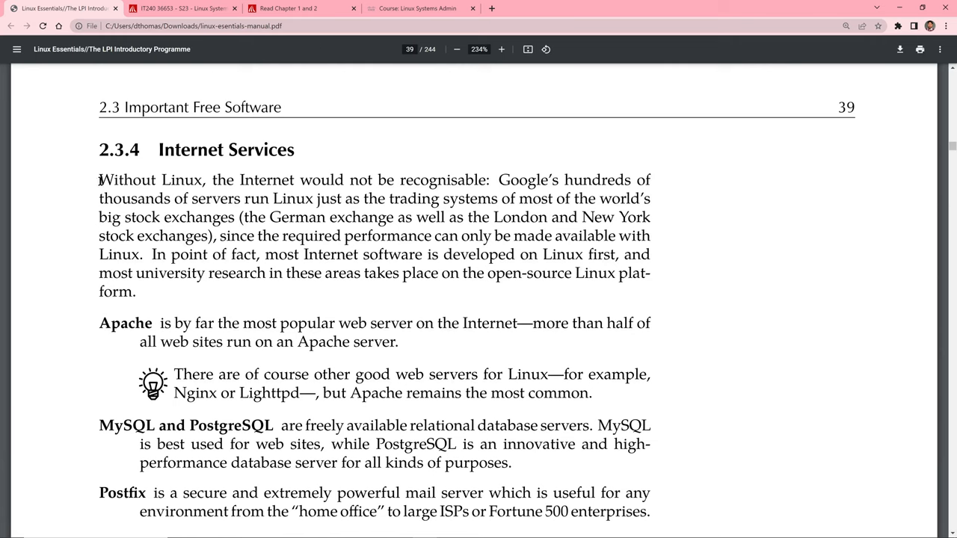
double_click(125, 179)
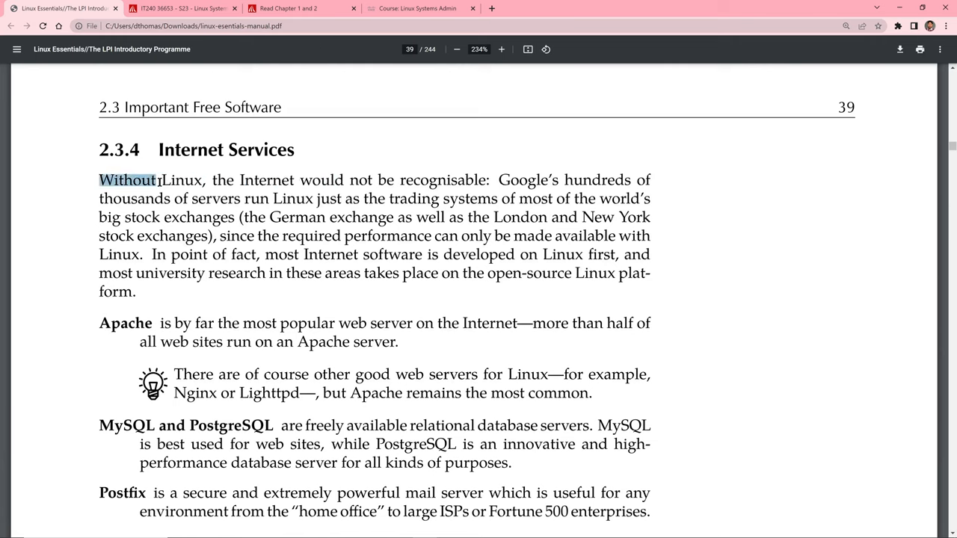
drag(99, 180, 490, 179)
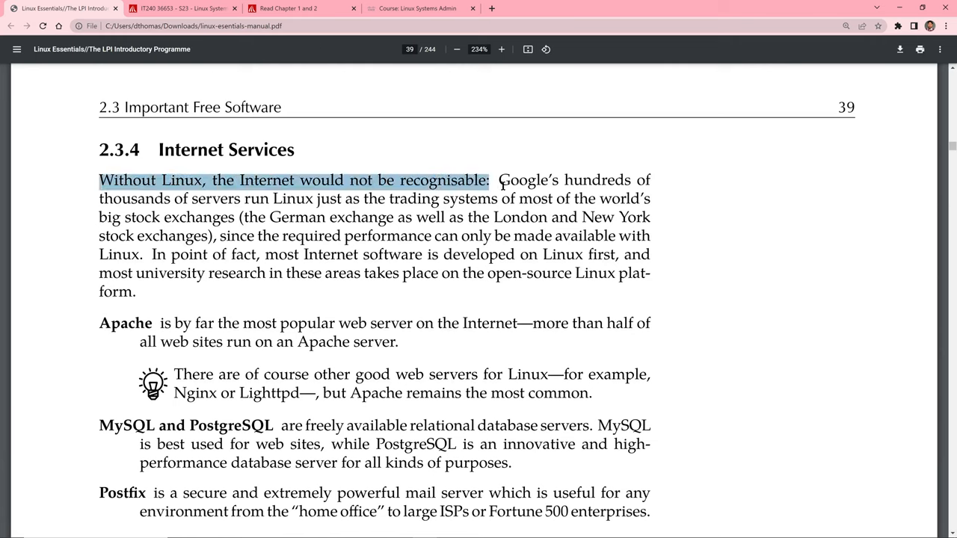
drag(491, 179, 649, 199)
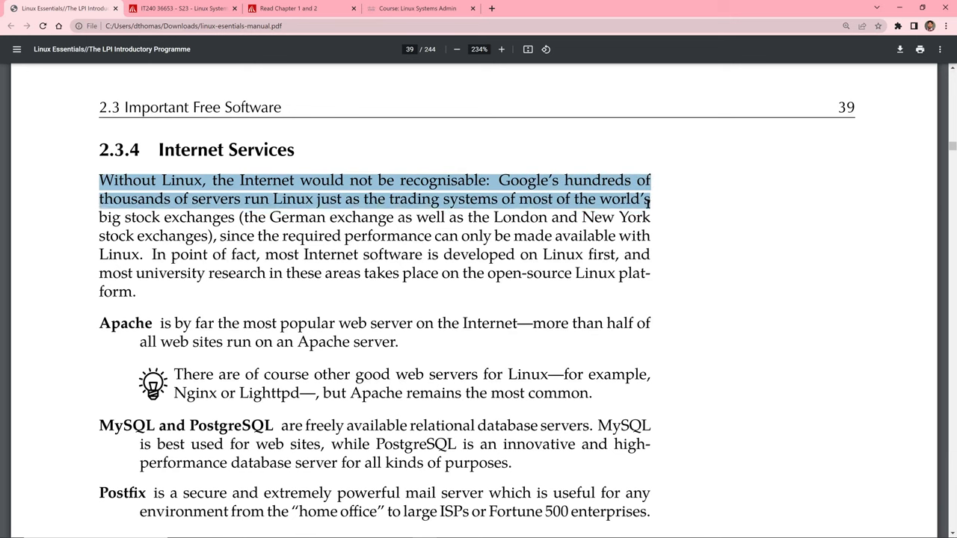
drag(646, 198, 628, 291)
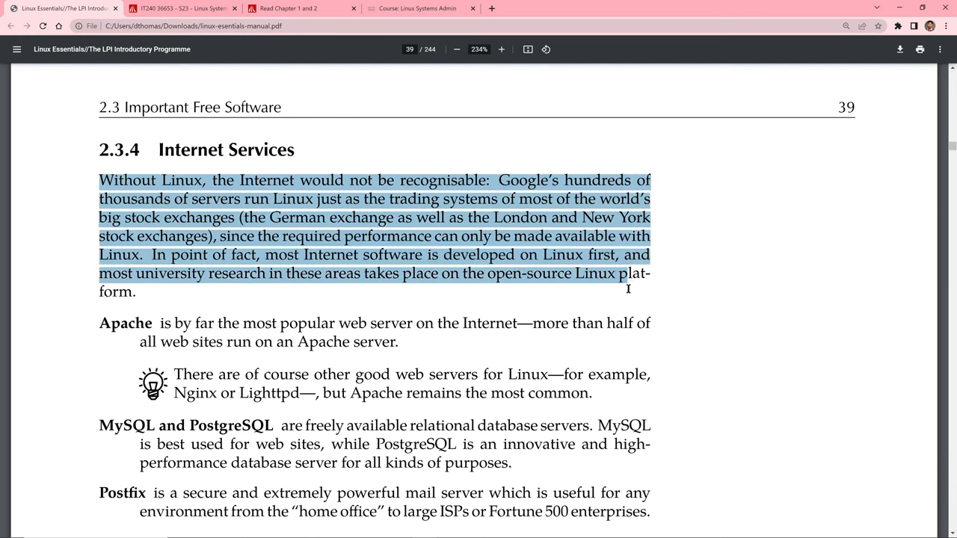
drag(628, 290, 146, 292)
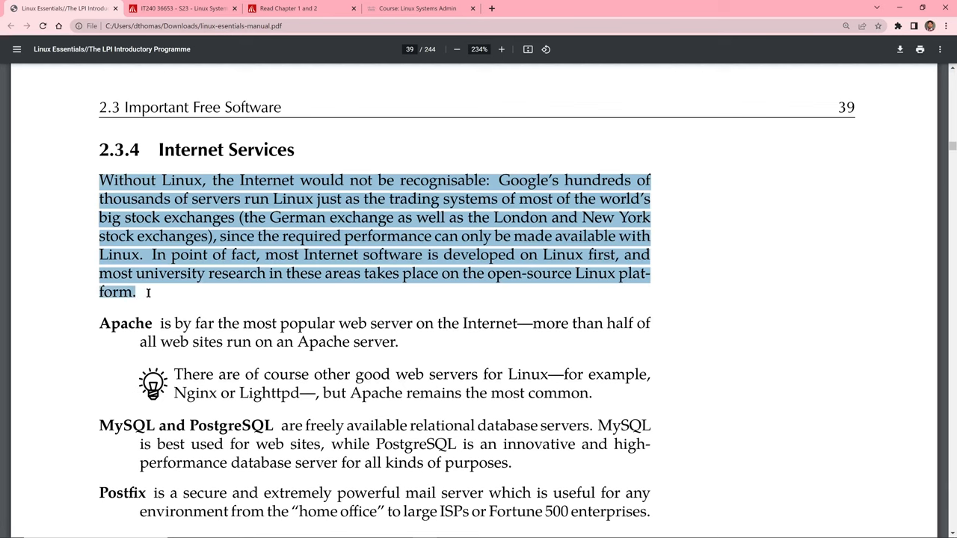
click(152, 308)
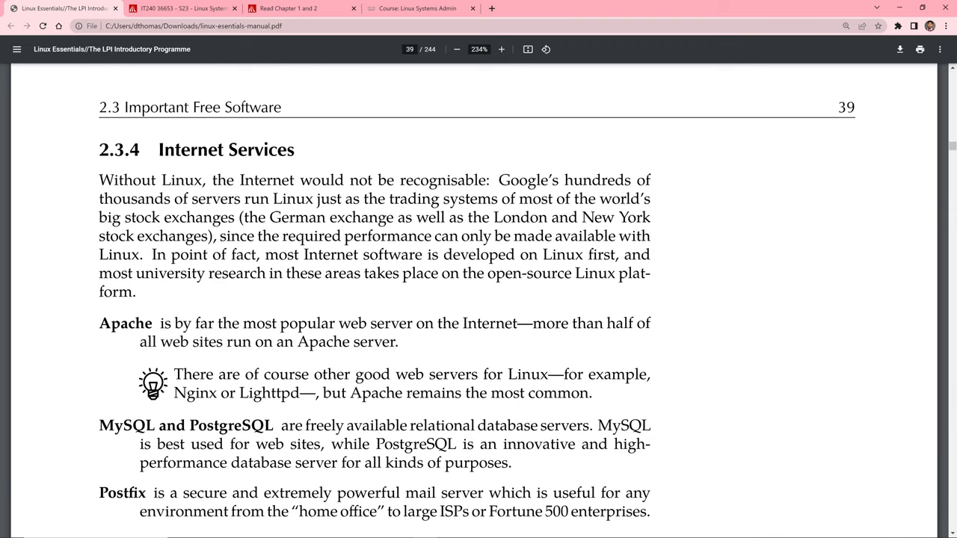
mouse_move(163, 338)
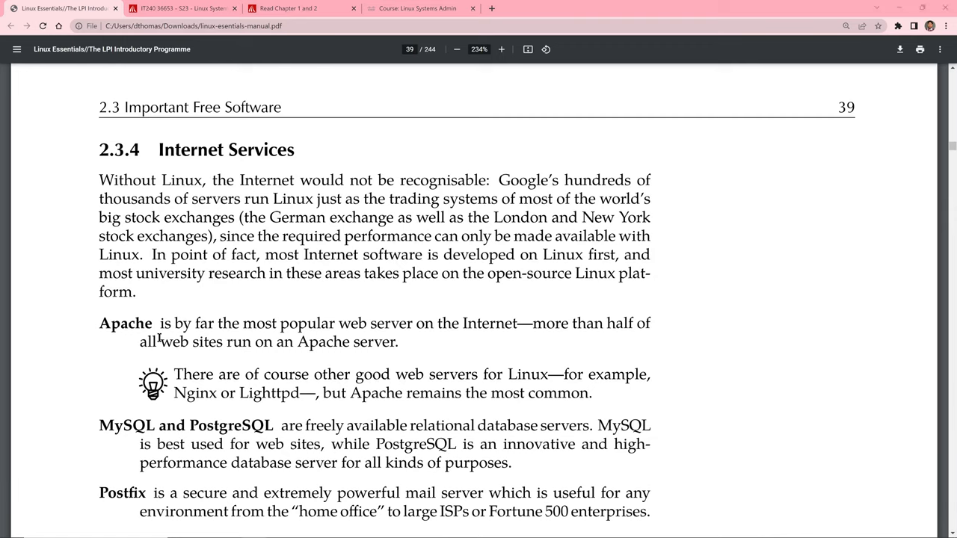
- Scroll past sections 2.3.5 and 2.3.6 to the 2.4 Important Linux Distributions overview on page 40
scroll(down, 3)
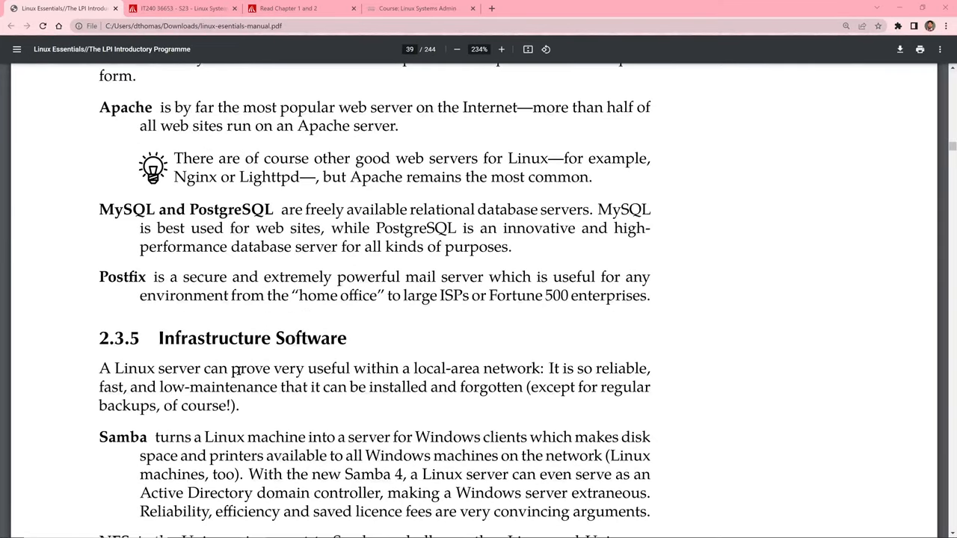
scroll(down, 3)
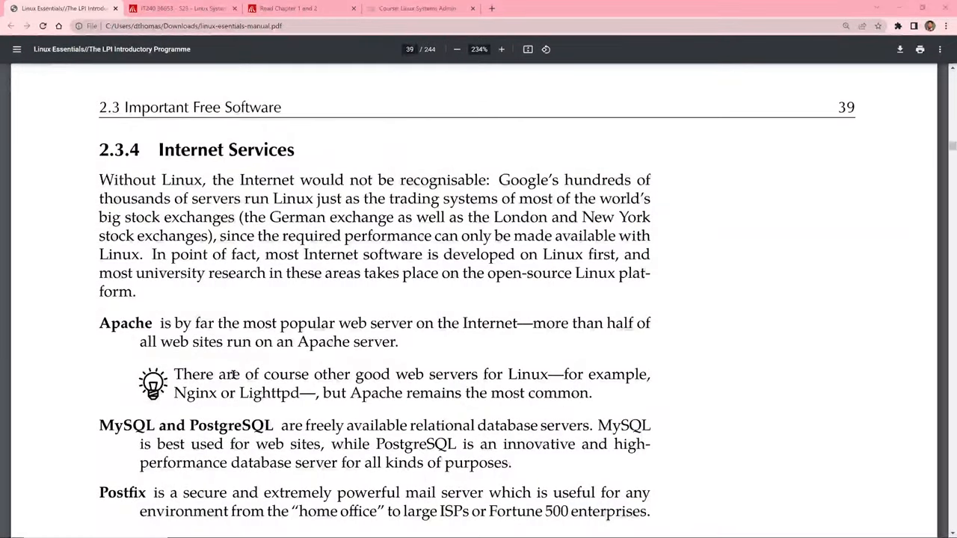
scroll(down, 3)
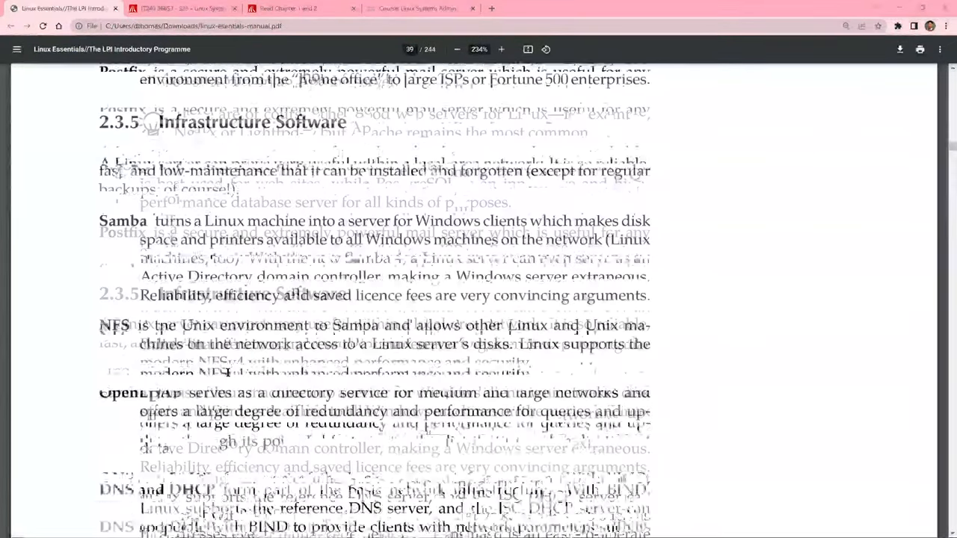
scroll(down, 3)
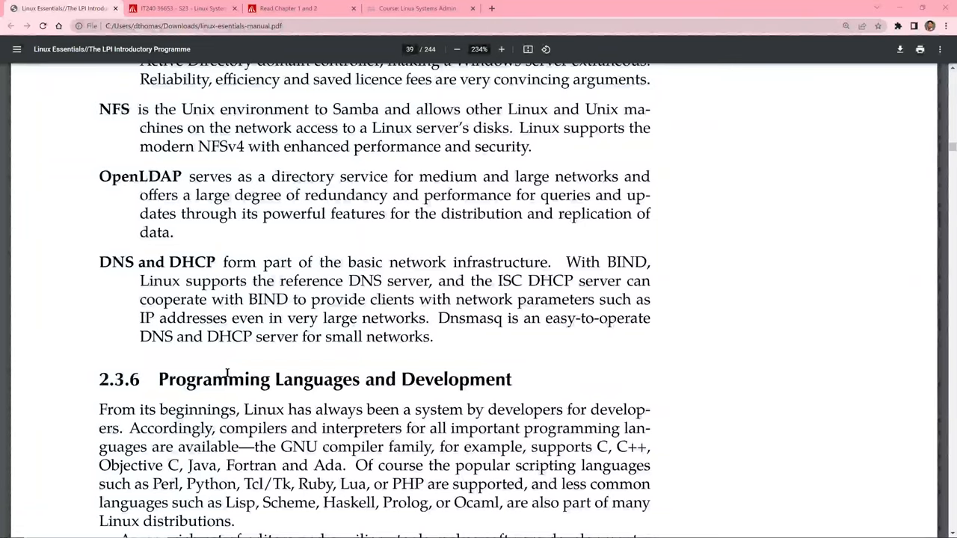
scroll(down, 3)
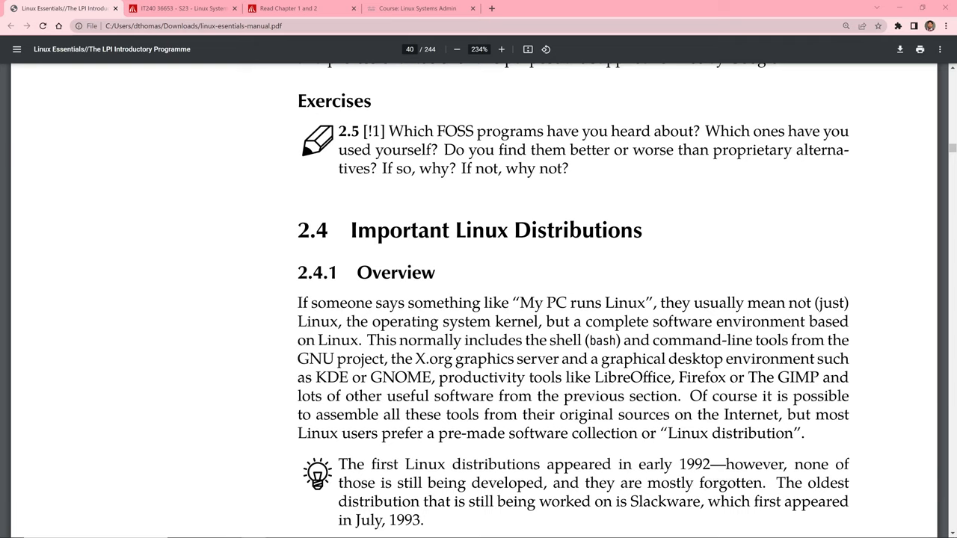
- Scroll through 2.4.2 Red Hat and Fedora on page 41 until the 2.4.3 SUSE heading appears
scroll(down, 3)
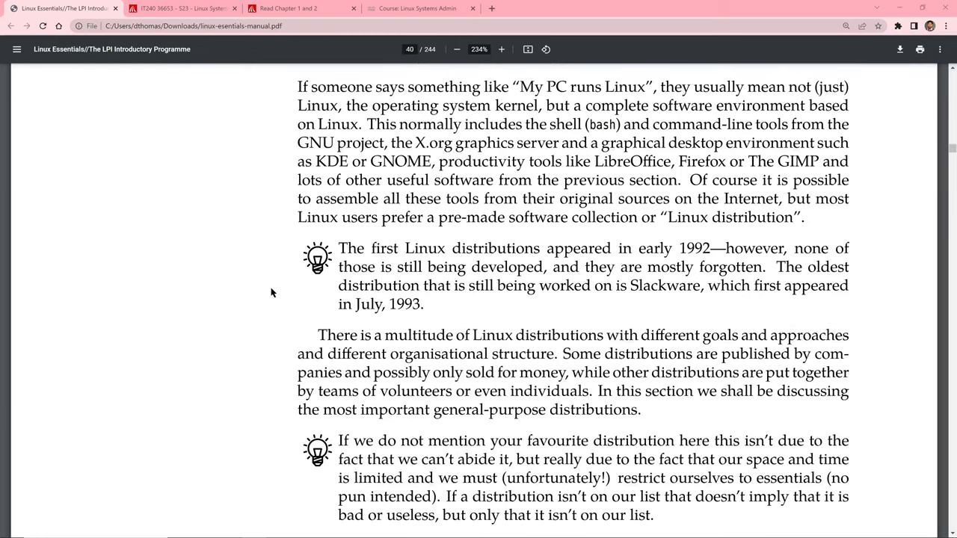
scroll(down, 3)
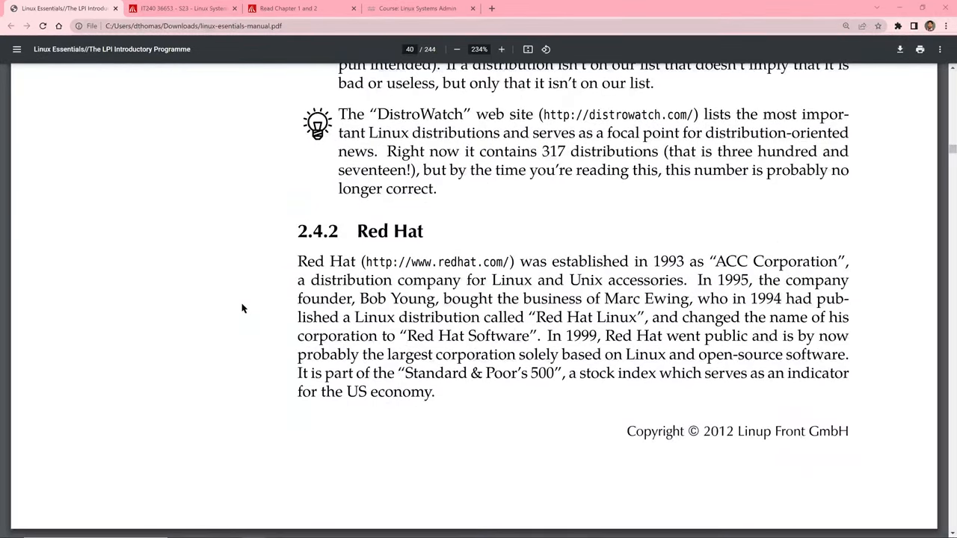
mouse_move(244, 338)
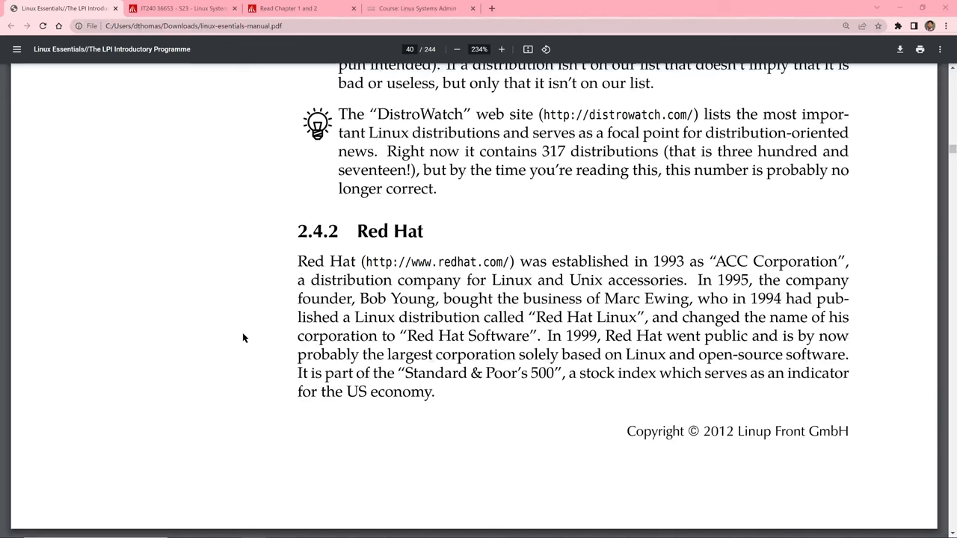
mouse_move(233, 341)
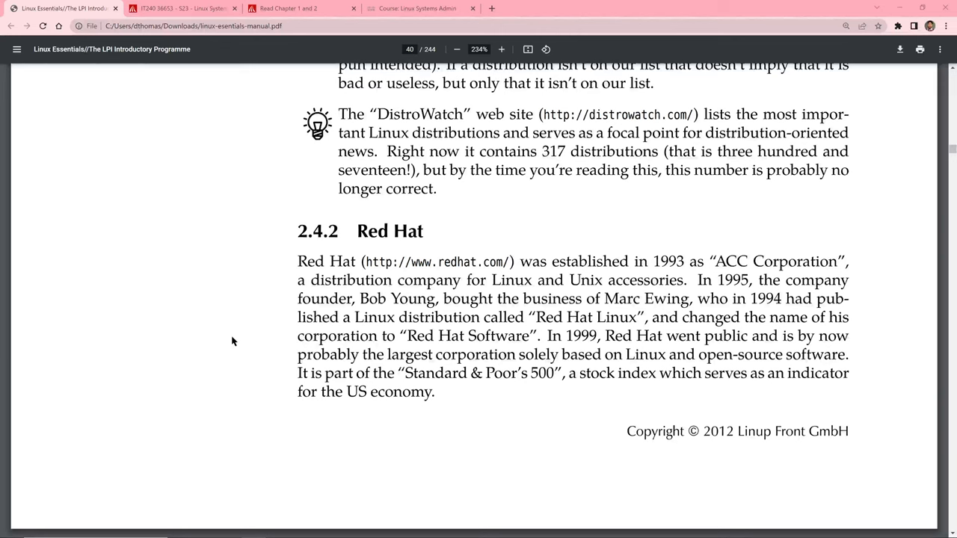
mouse_move(206, 341)
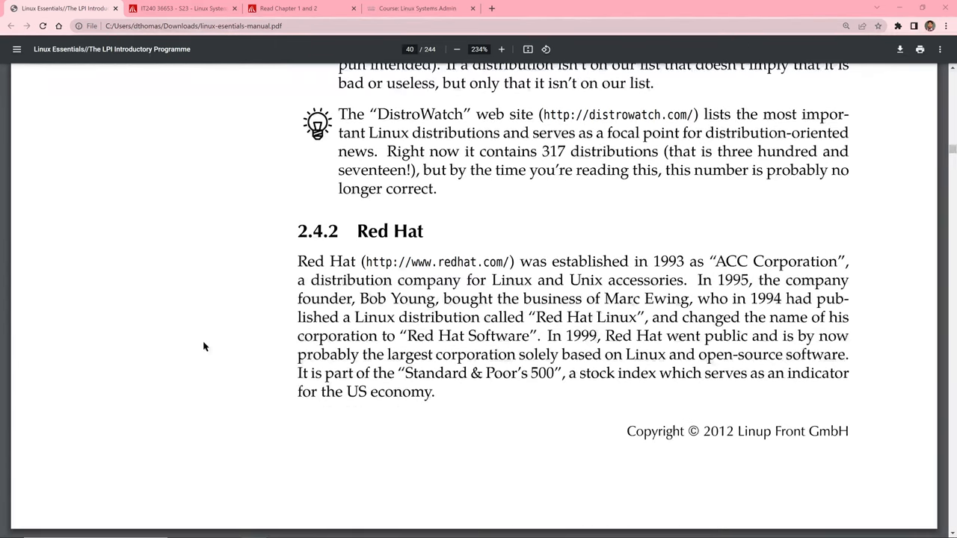
mouse_move(200, 353)
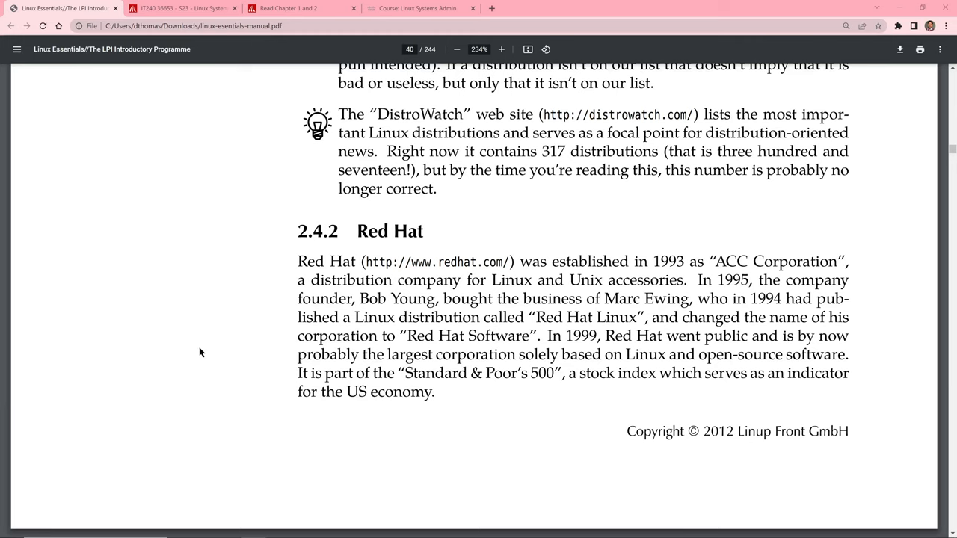
mouse_move(200, 356)
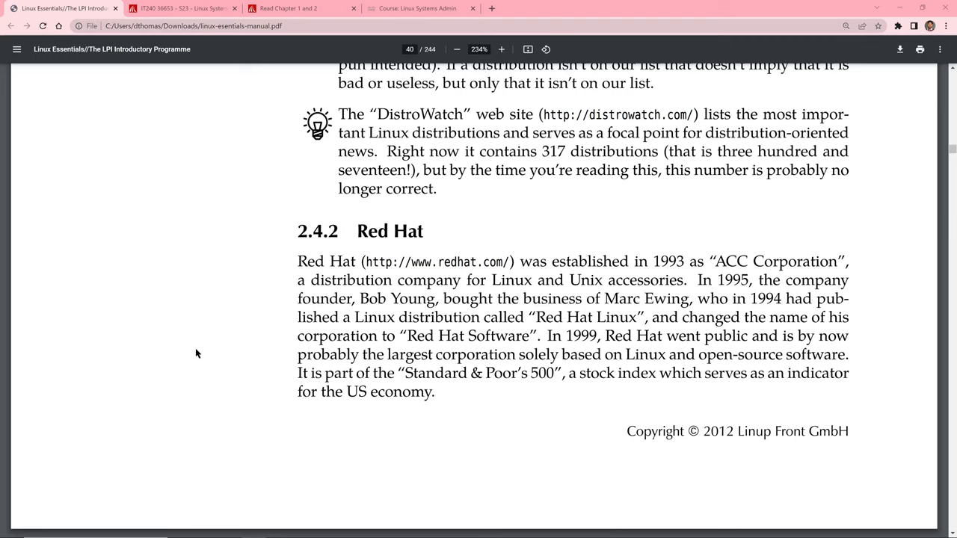
mouse_move(198, 352)
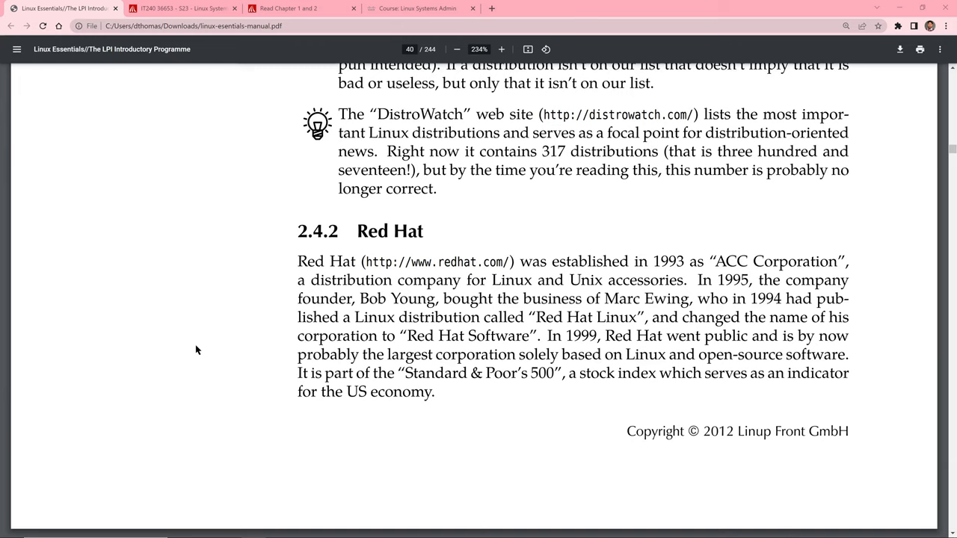
mouse_move(625, 335)
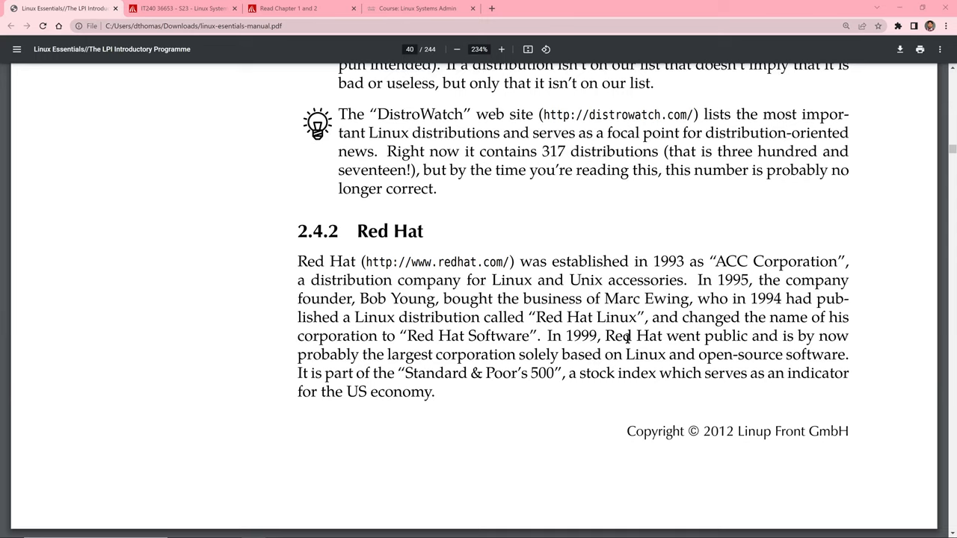
mouse_move(386, 376)
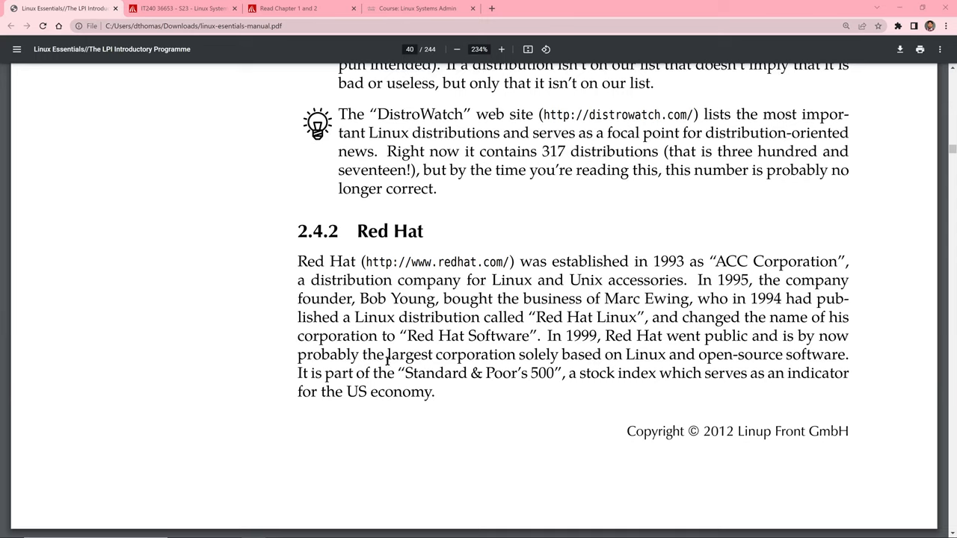
mouse_move(673, 356)
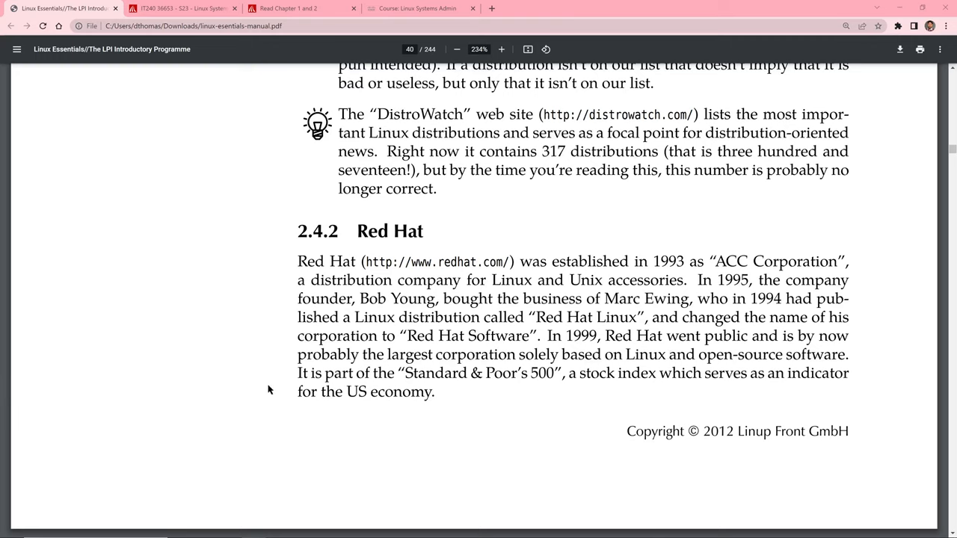
mouse_move(278, 381)
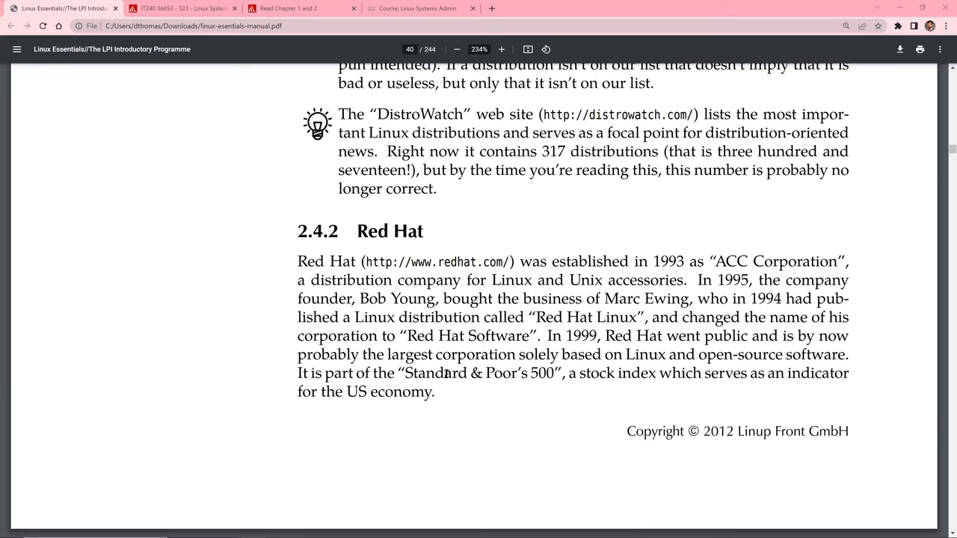
mouse_move(192, 356)
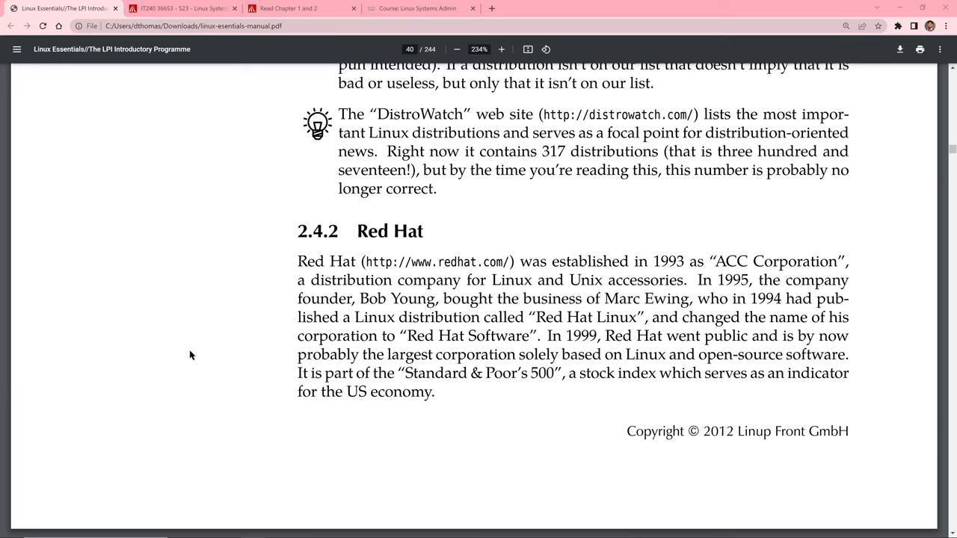
mouse_move(192, 357)
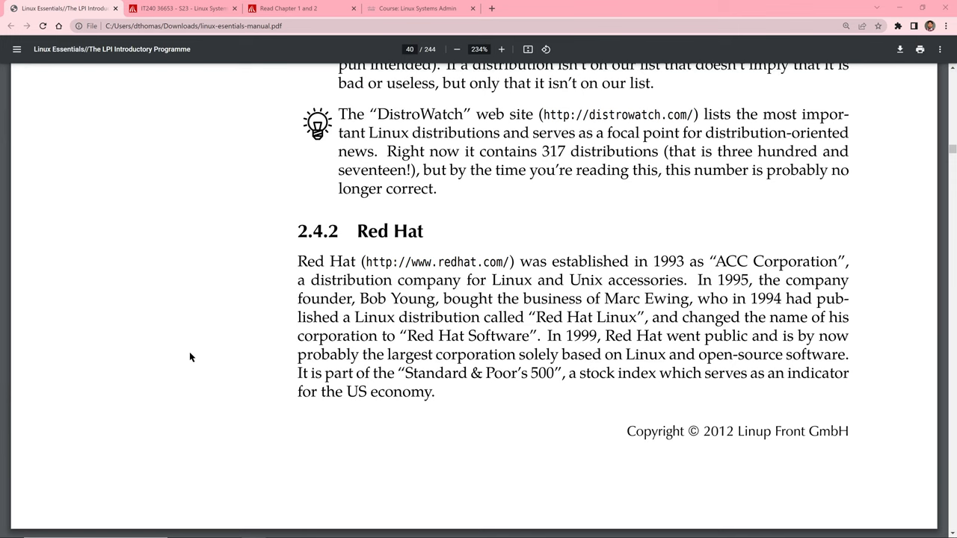
scroll(down, 3)
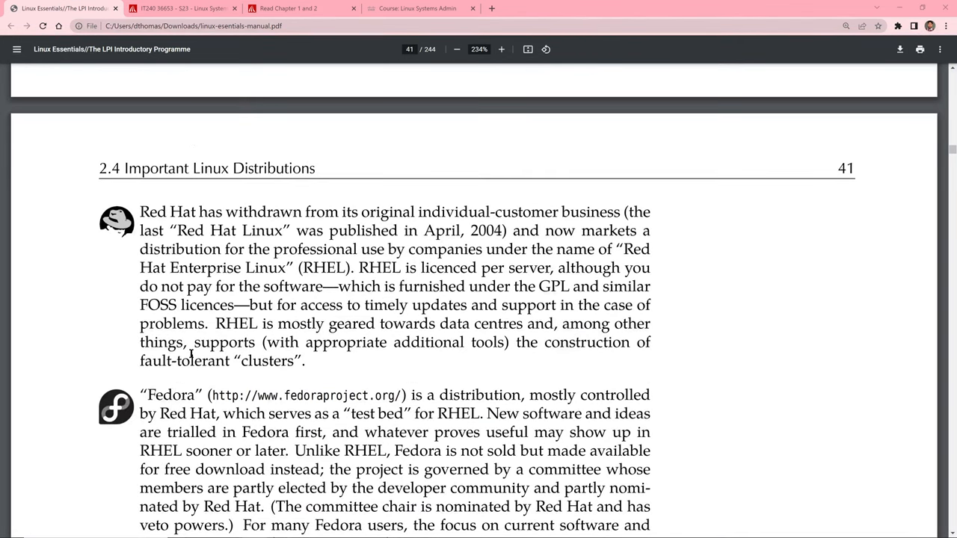
scroll(down, 3)
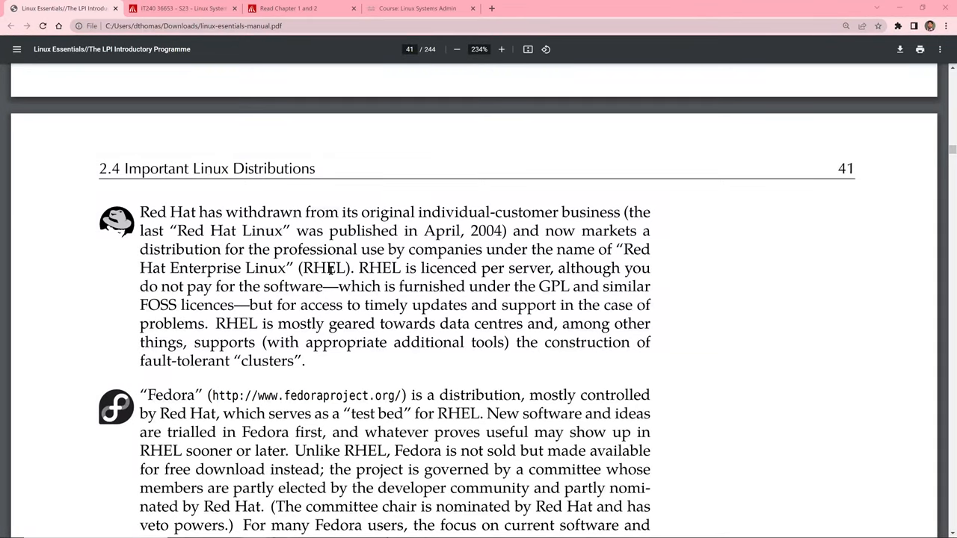
double_click(383, 268)
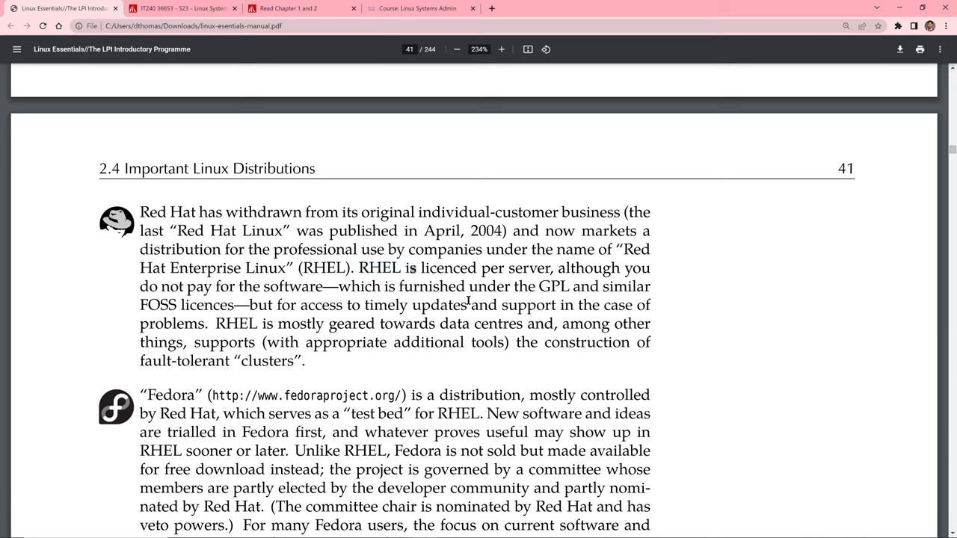
mouse_move(113, 329)
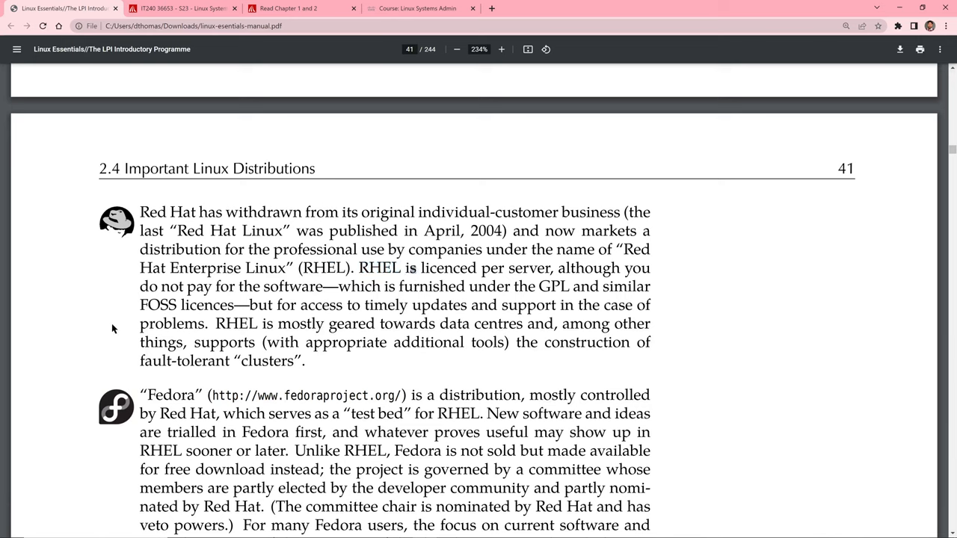
scroll(down, 3)
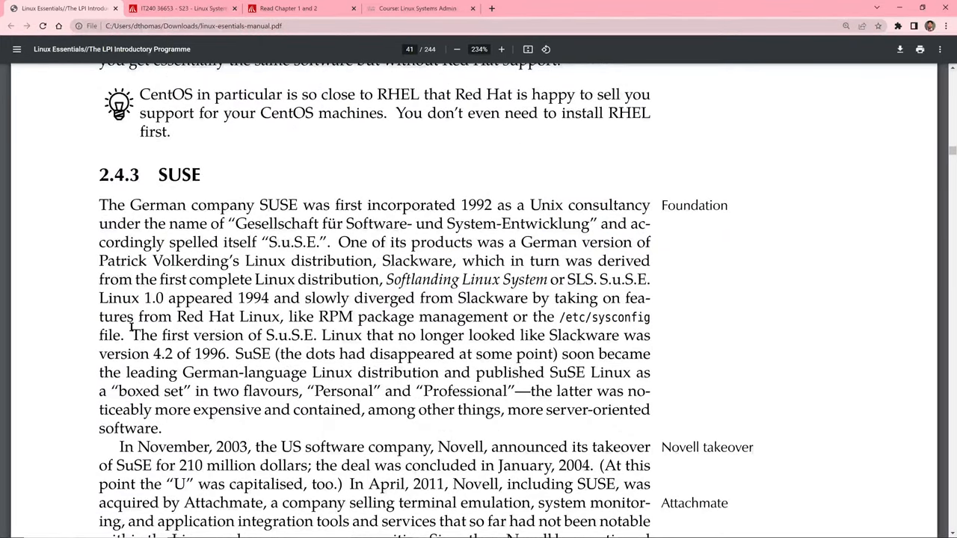
- Scroll from Debian and 2.4.5 Ubuntu through page 44's 2.4.7 to the Packaging formats paragraph
scroll(down, 3)
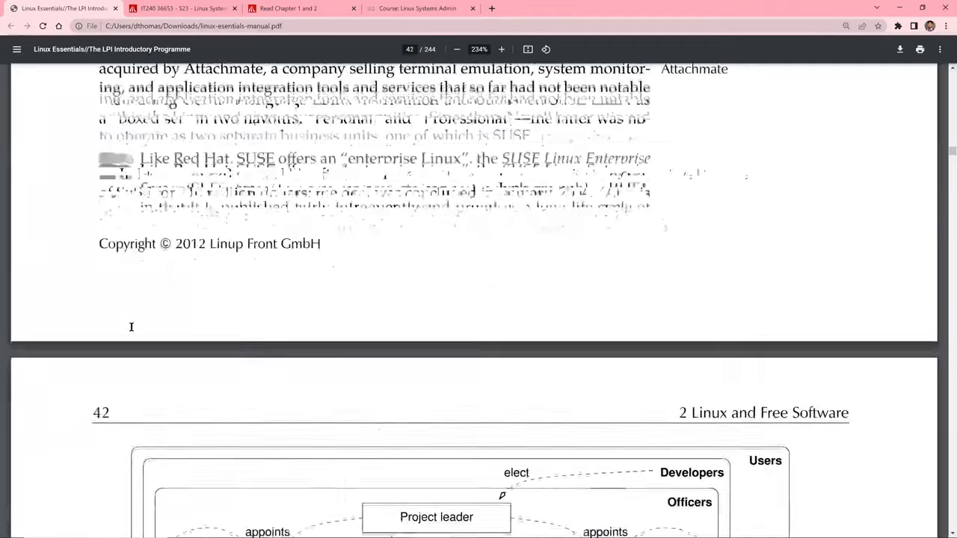
scroll(down, 3)
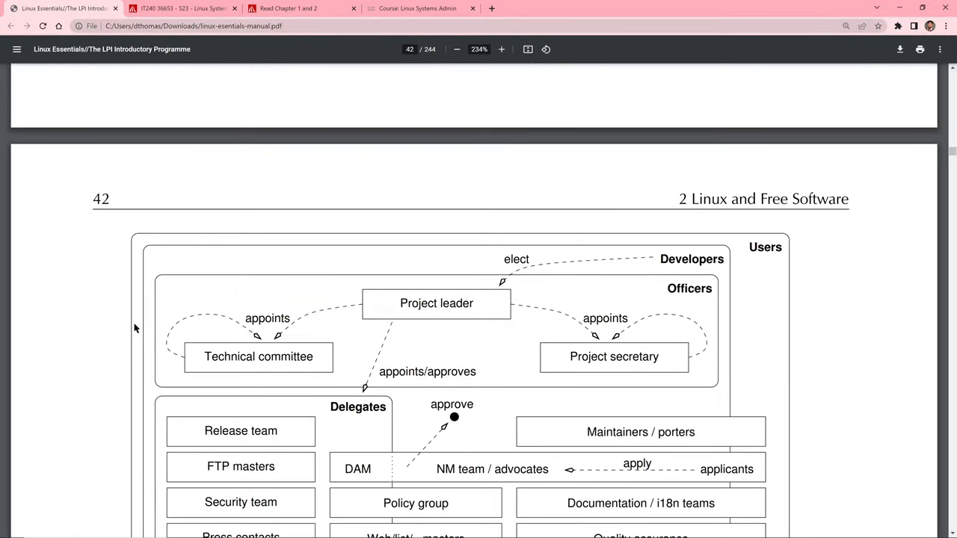
scroll(down, 3)
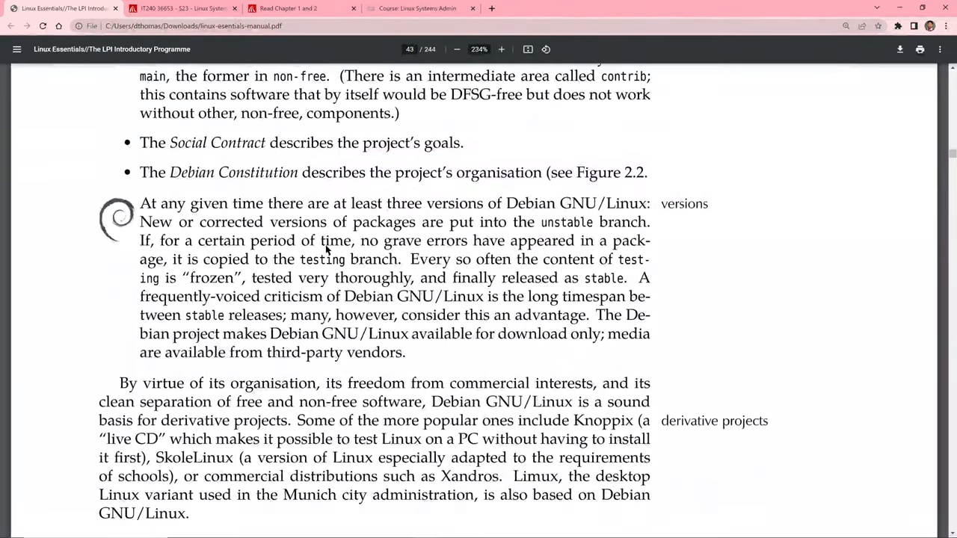
scroll(down, 3)
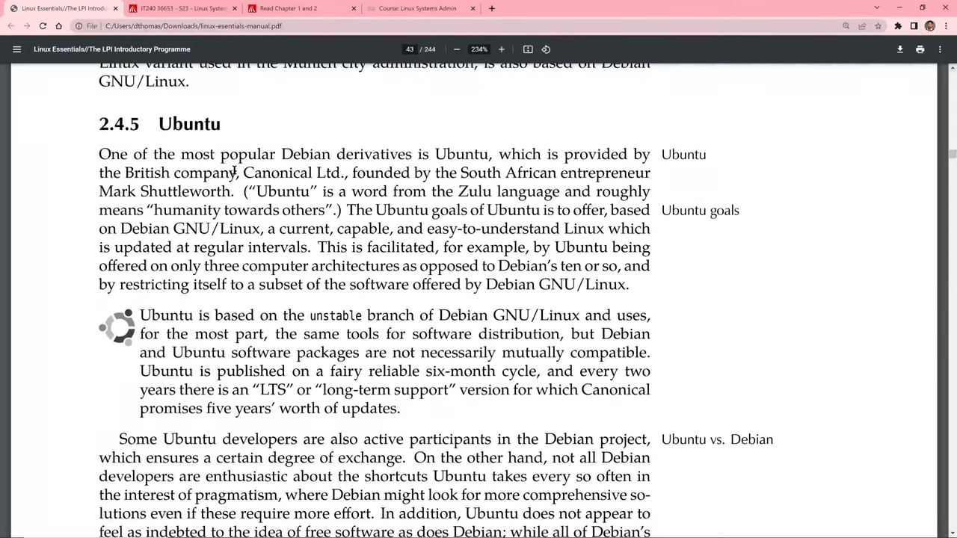
mouse_move(266, 232)
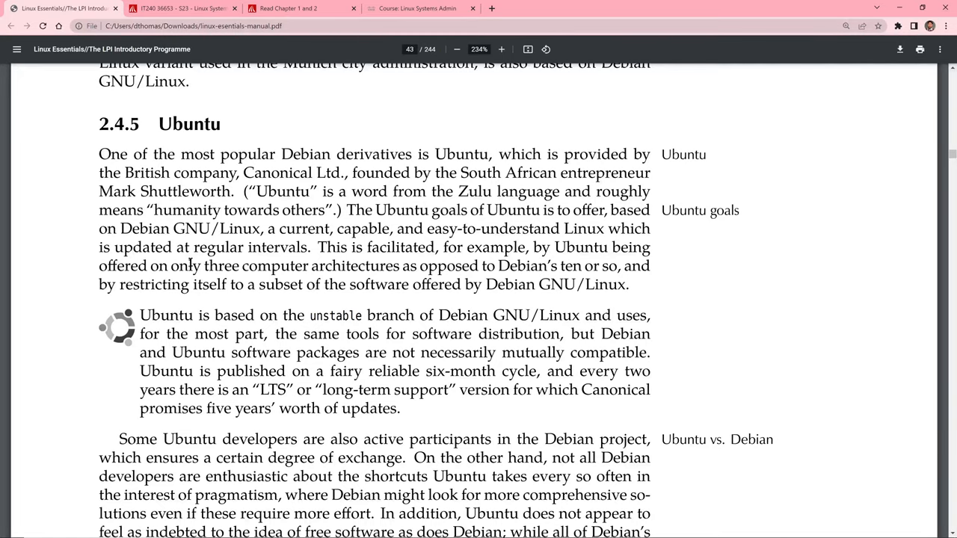
scroll(down, 3)
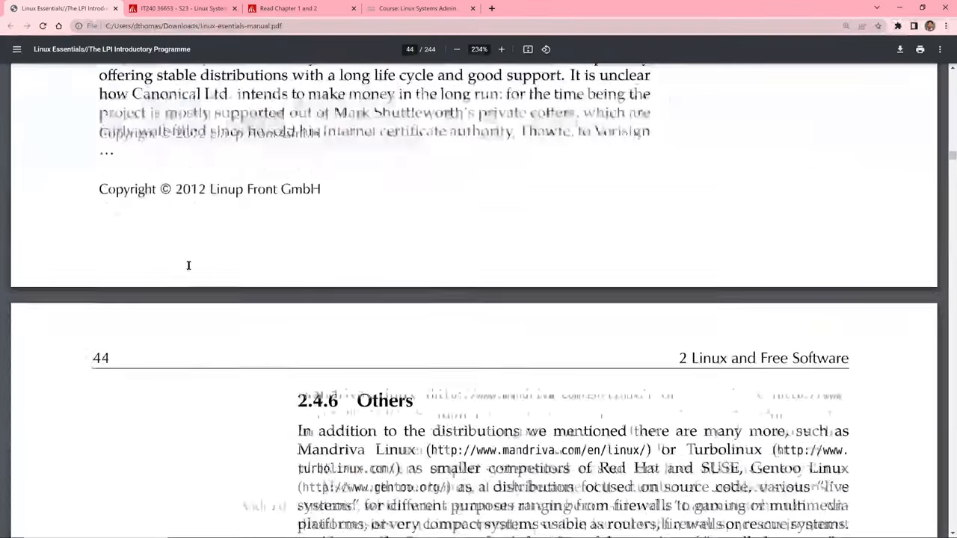
scroll(down, 3)
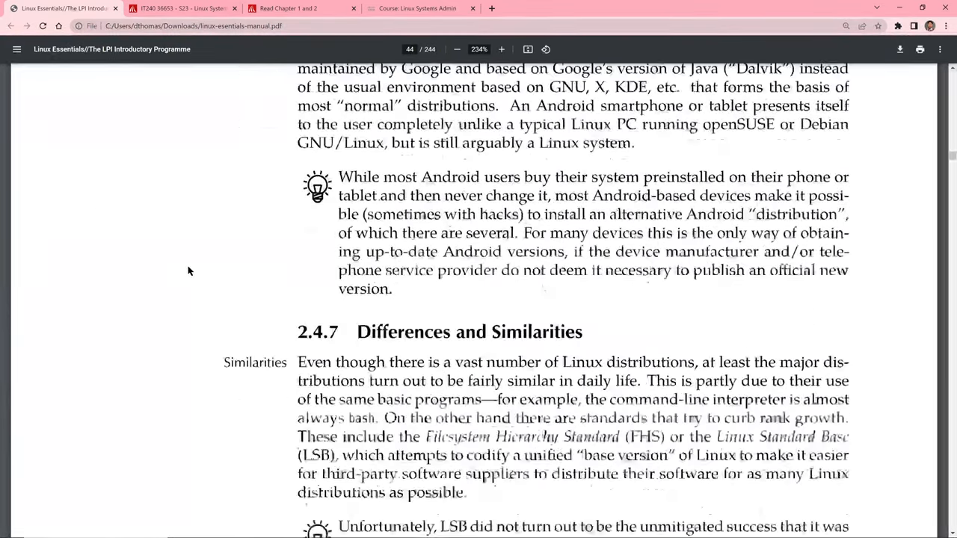
scroll(down, 3)
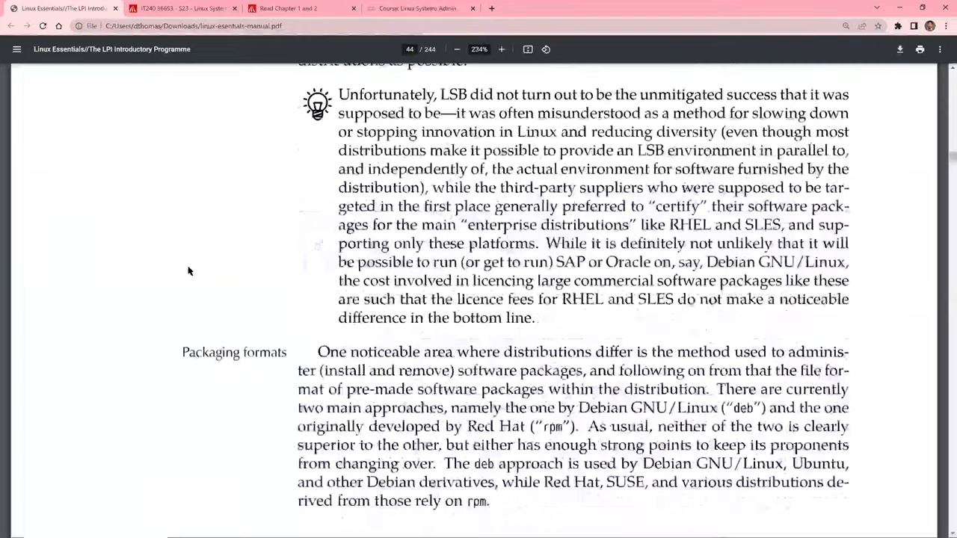
- Scroll past Table 2.1, the chapter 2 Summary and Bibliography to the Chapter 3 First Steps with Linux title page
scroll(down, 3)
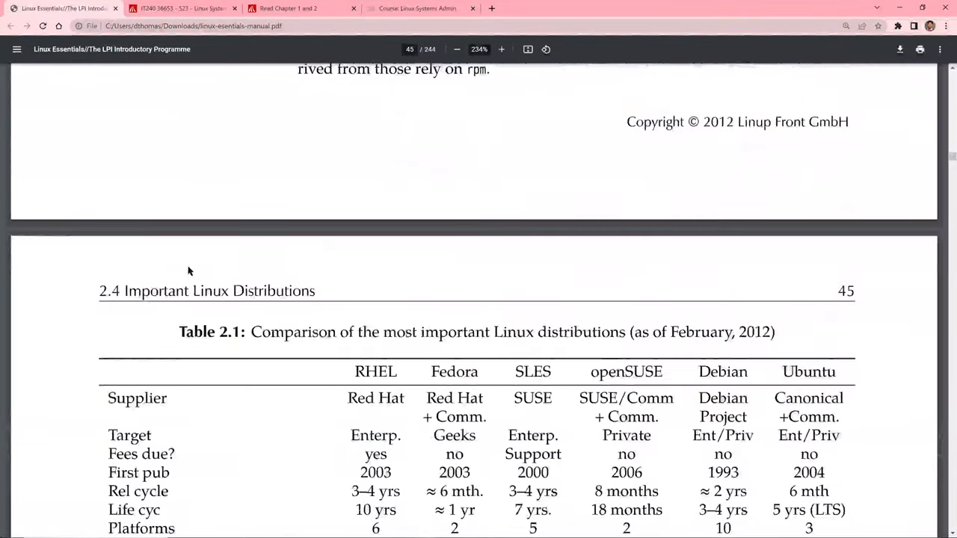
scroll(down, 3)
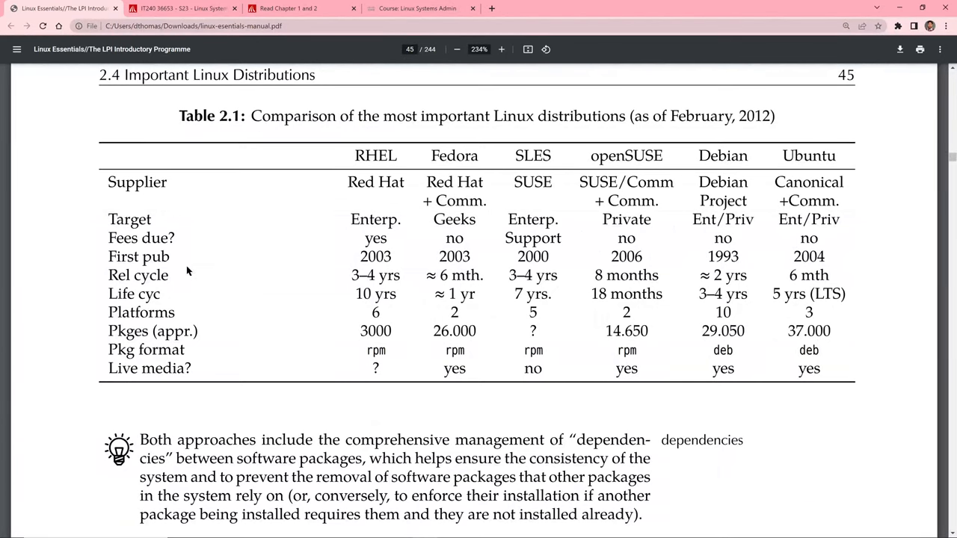
mouse_move(182, 257)
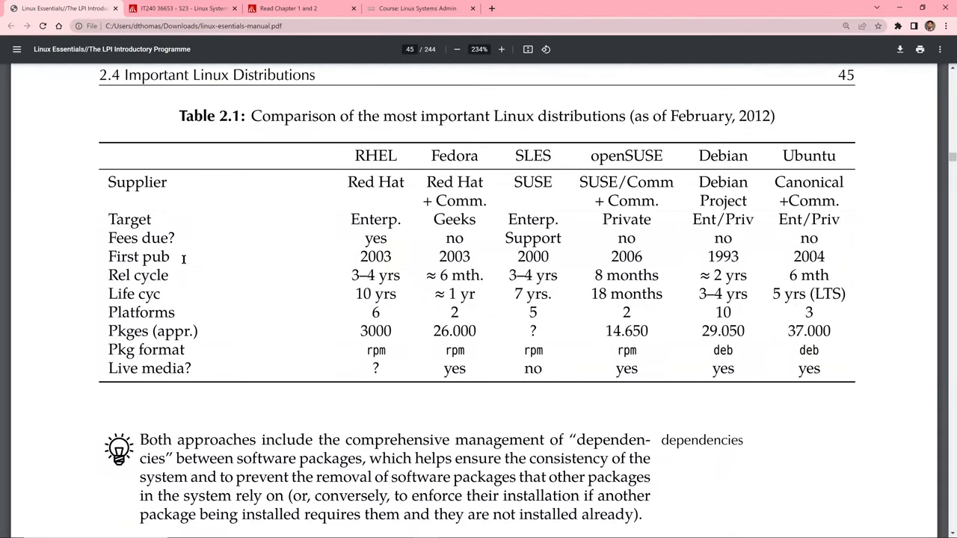
scroll(down, 3)
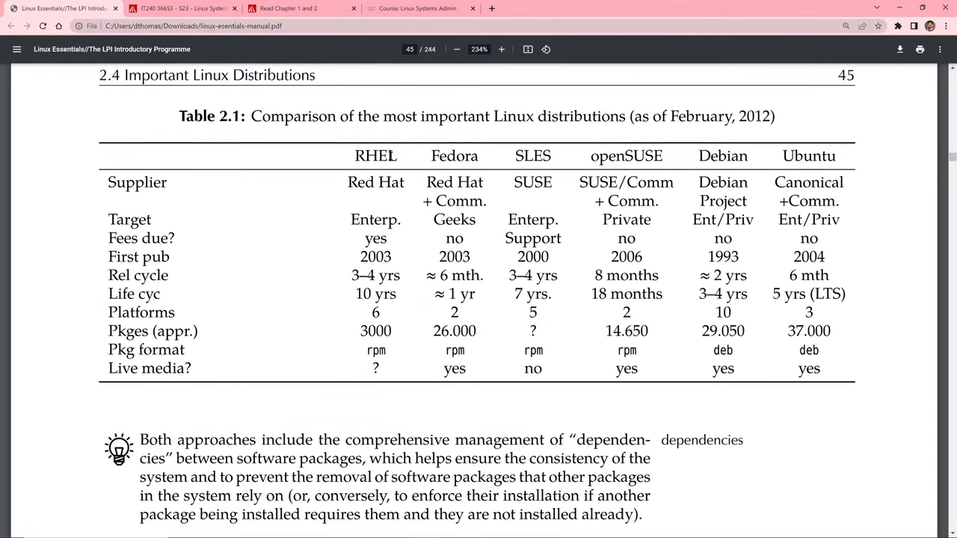
scroll(down, 3)
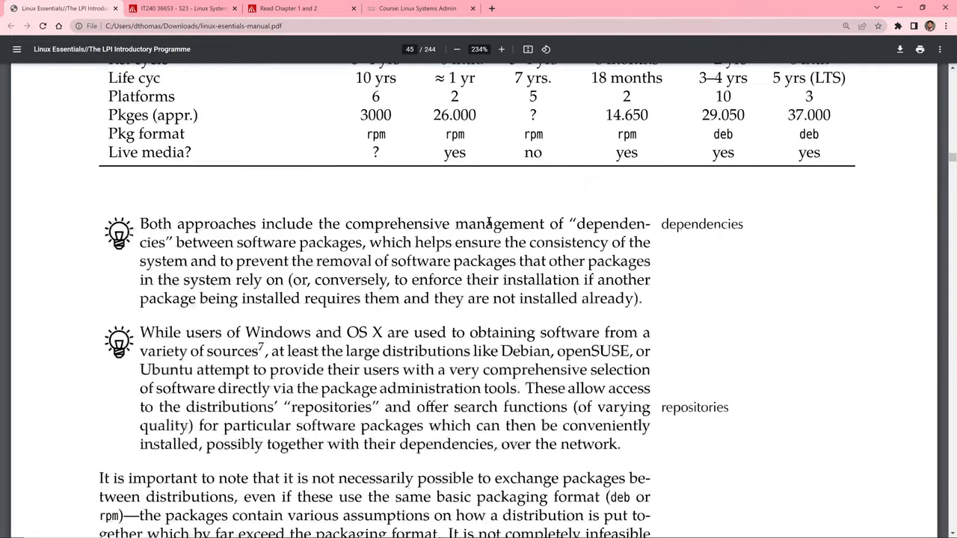
scroll(down, 3)
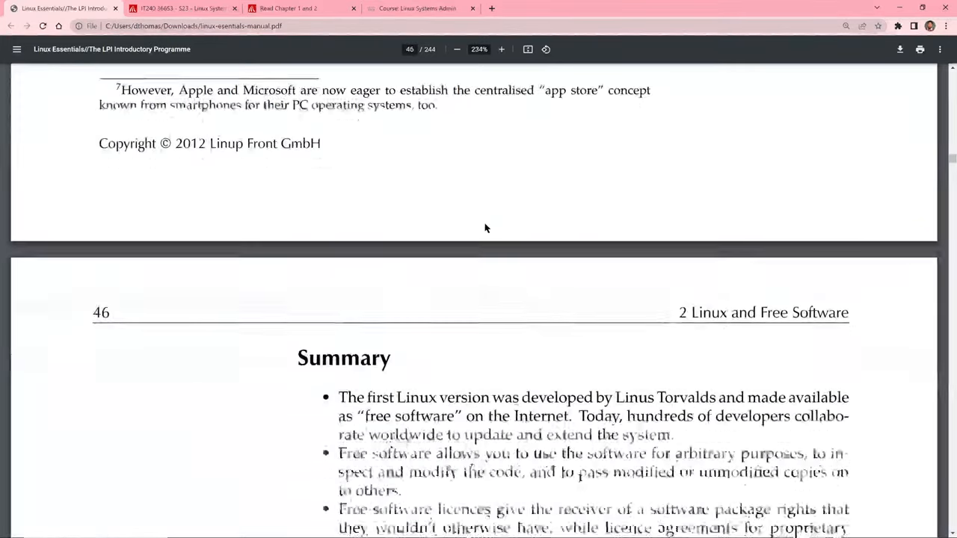
scroll(down, 3)
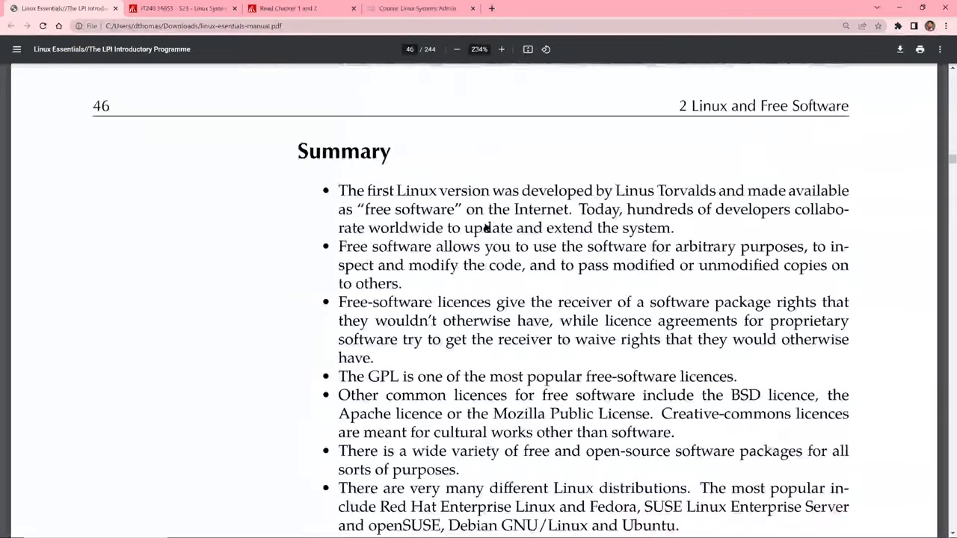
scroll(down, 3)
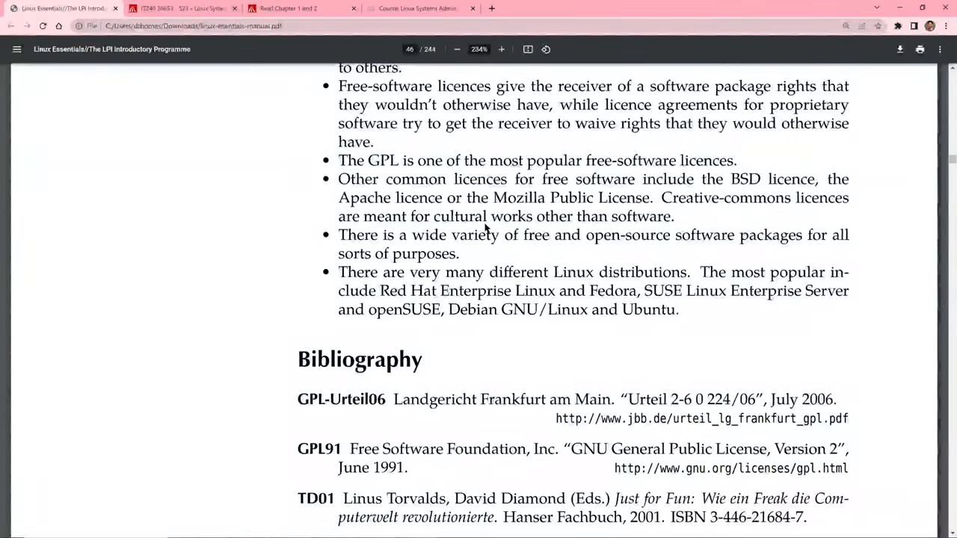
scroll(down, 3)
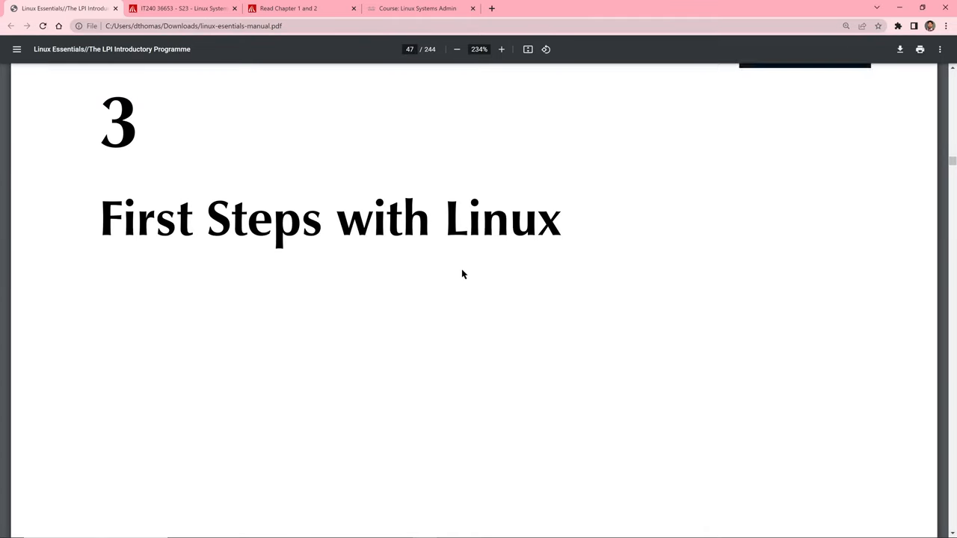
- View Chapter 3's Contents and Goals, then return to the end of page 46's bibliography
scroll(down, 3)
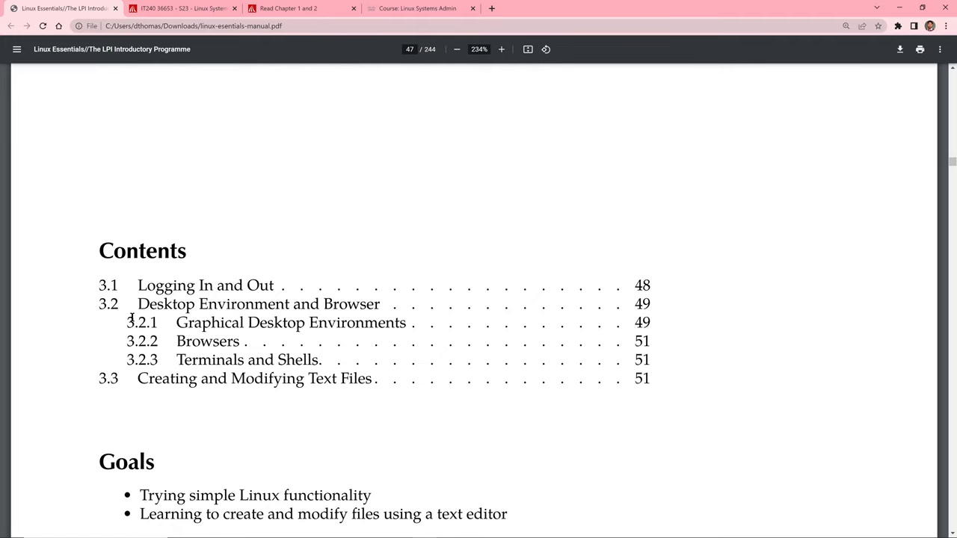
scroll(down, 3)
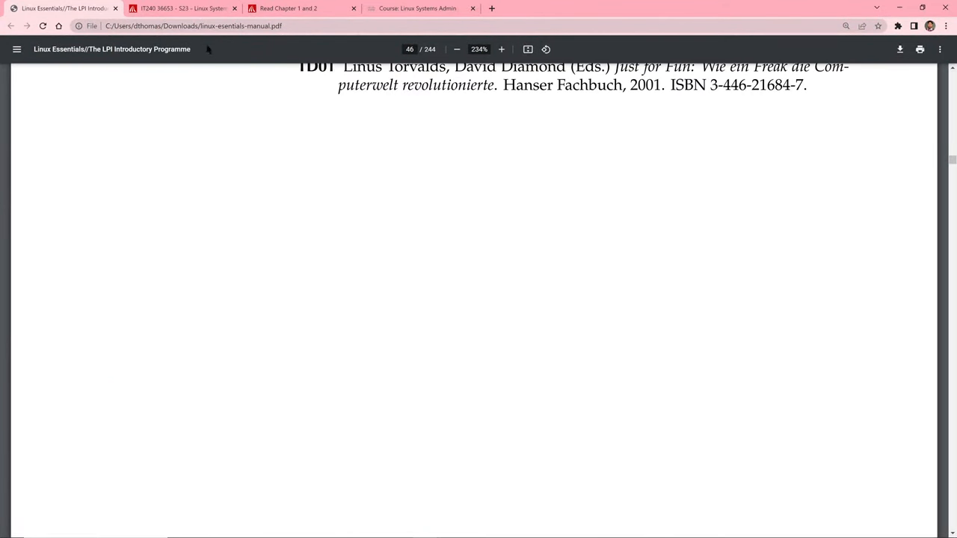
- In Canvas, view Week 2's Linux is Weird discussion, then return to the IT240 36653 course home page
click(182, 9)
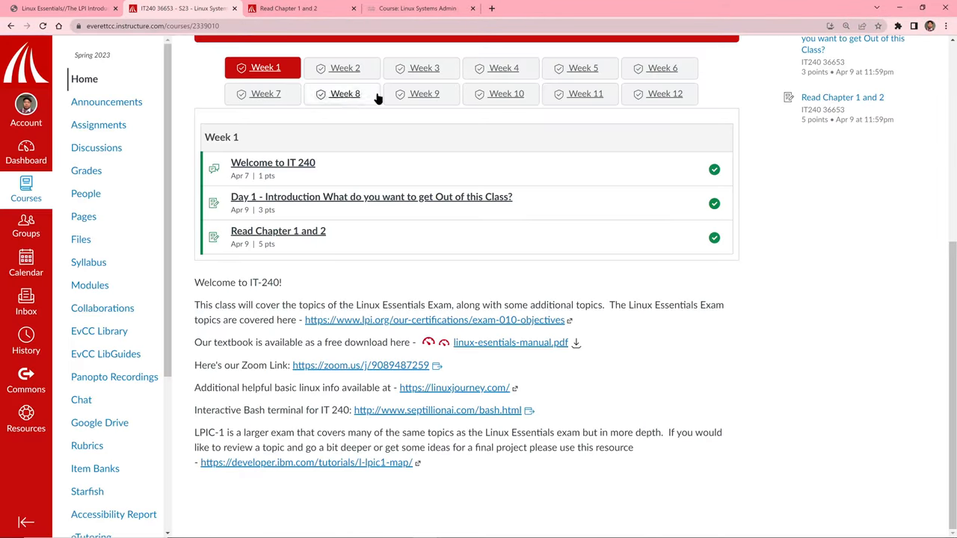
click(340, 67)
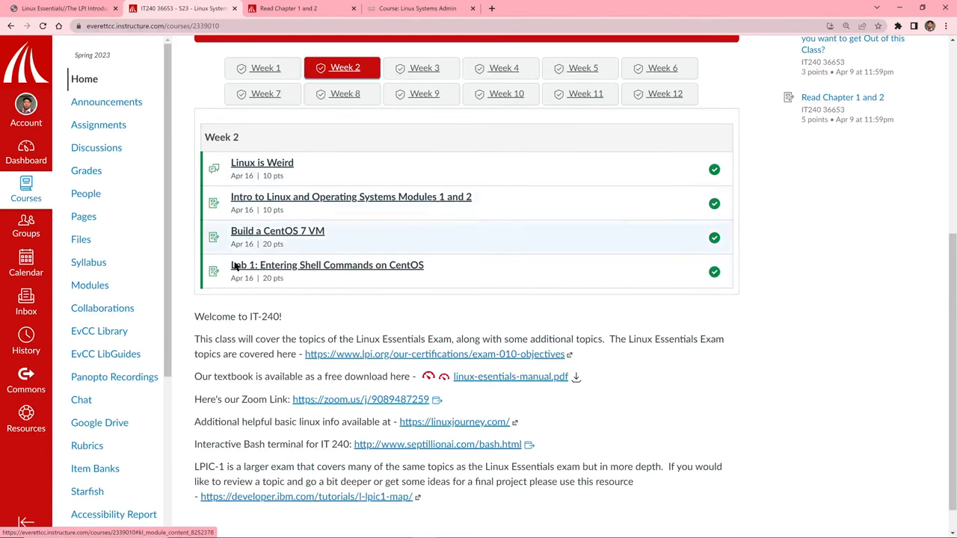
mouse_move(247, 177)
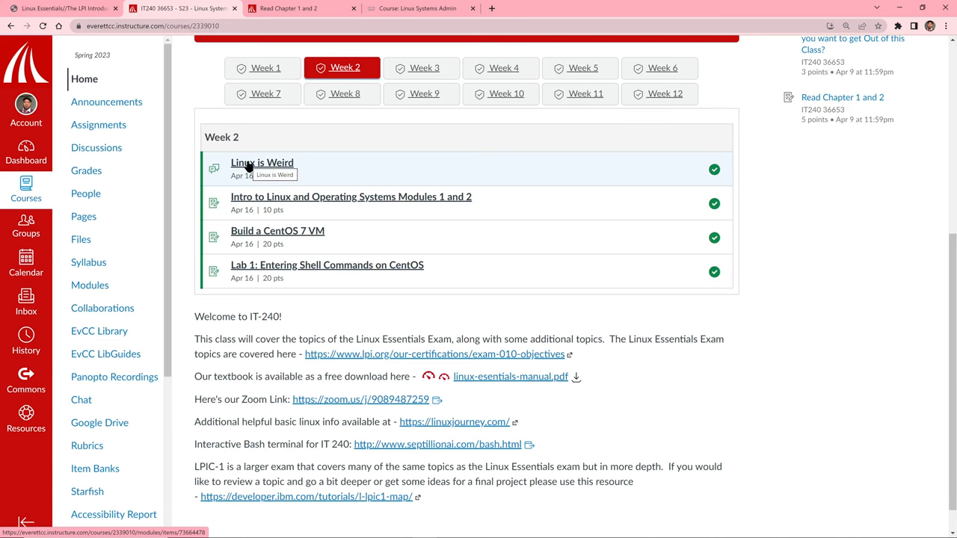
click(262, 161)
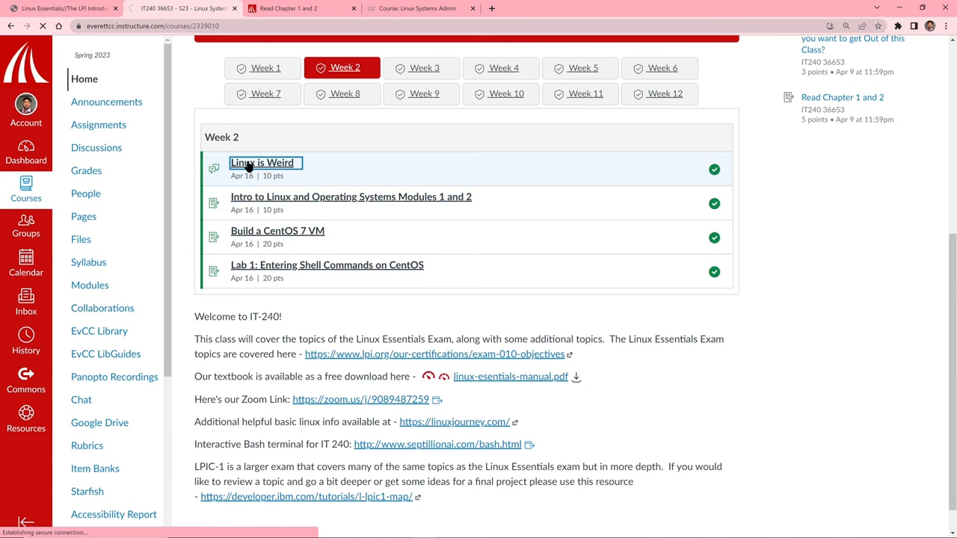
click(262, 161)
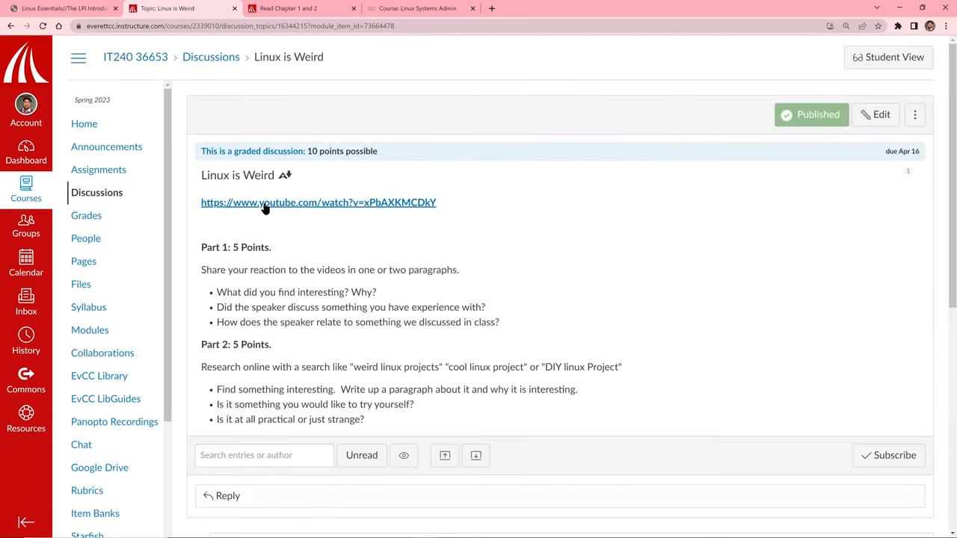
mouse_move(214, 330)
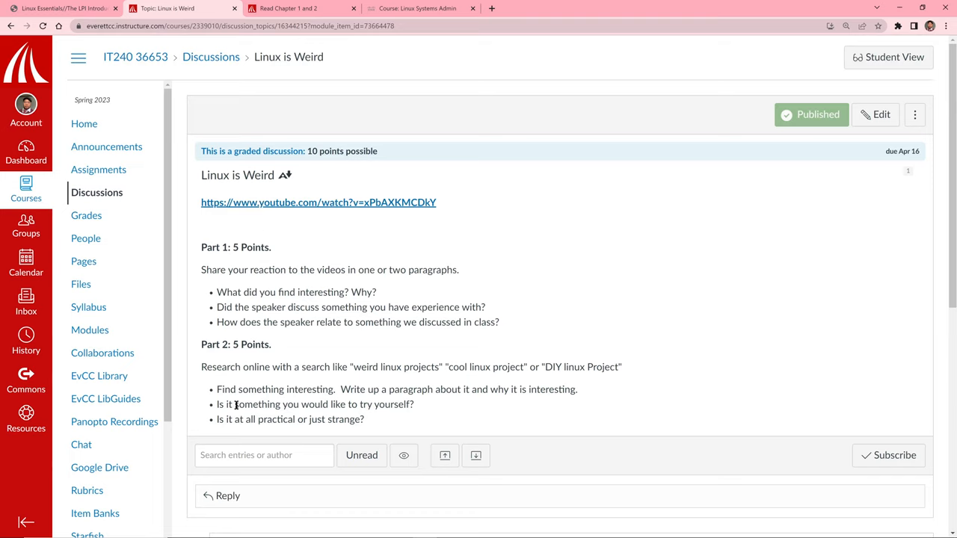
mouse_move(119, 66)
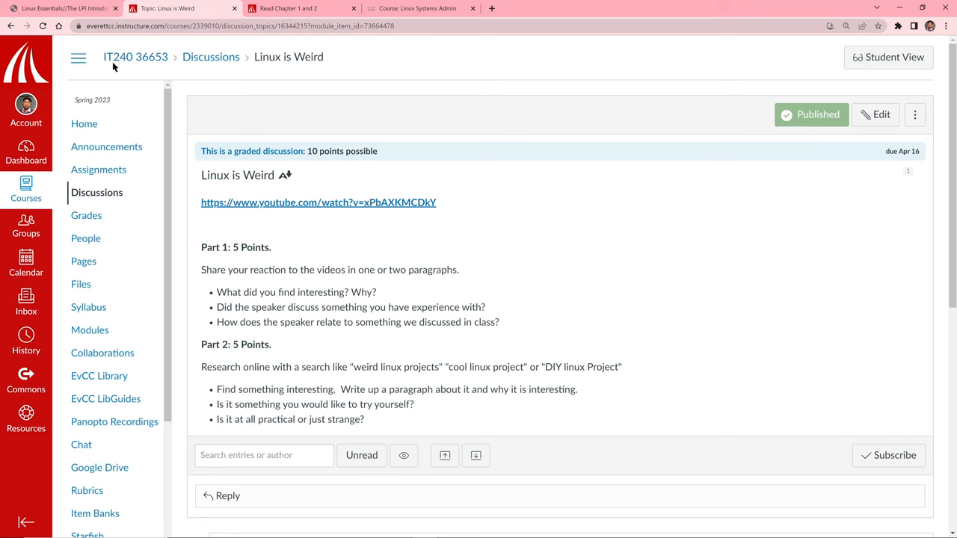
click(134, 57)
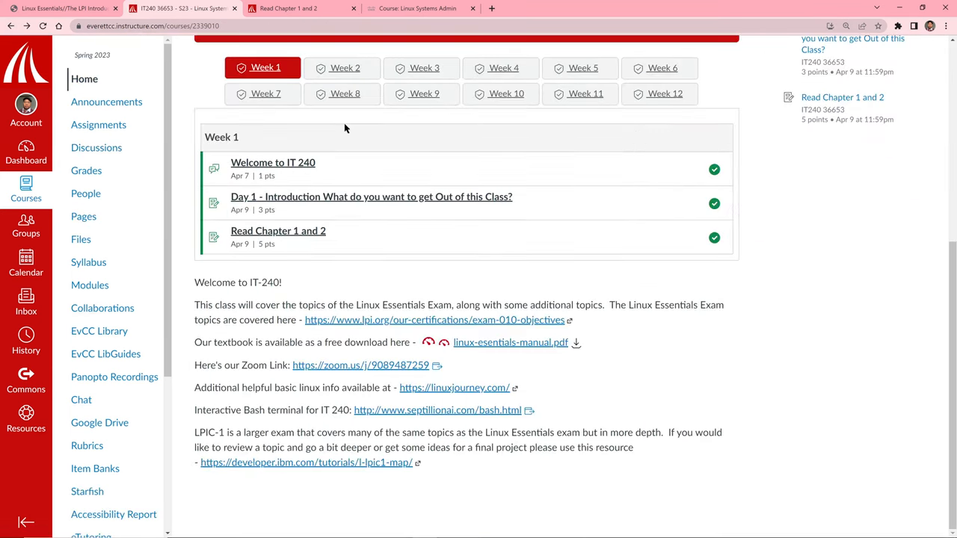
- From Week 2, view the Intro to Linux and Operating Systems Modules 1 and 2 assignment due Apr 16
click(341, 67)
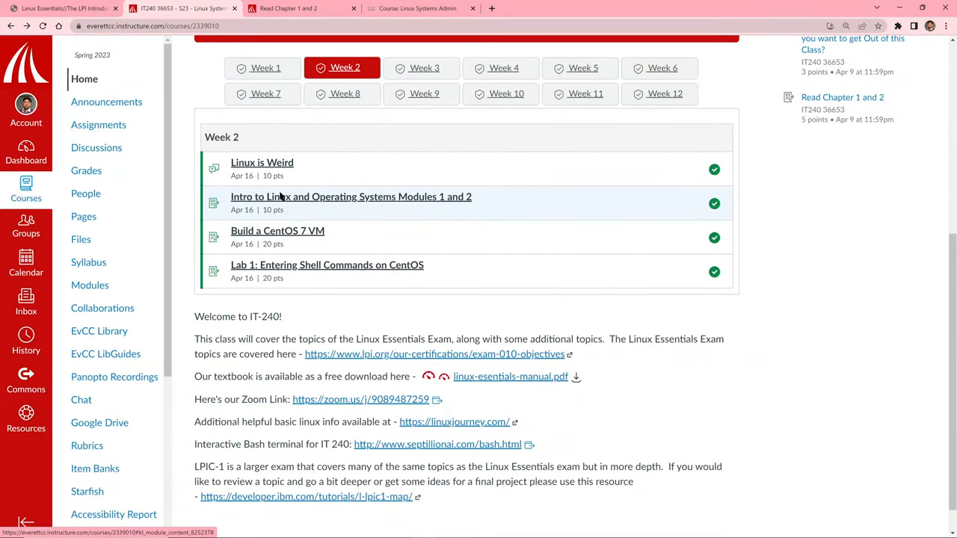
click(350, 197)
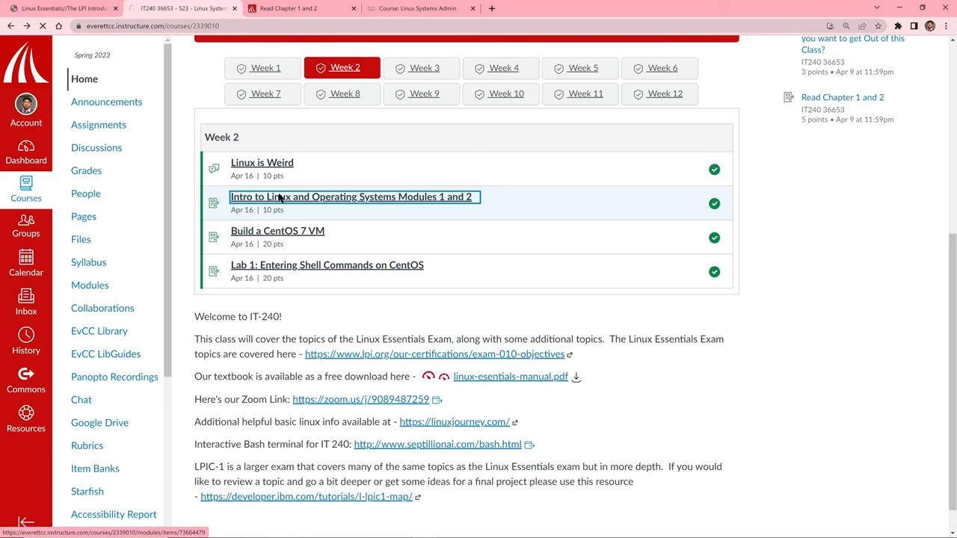
click(353, 197)
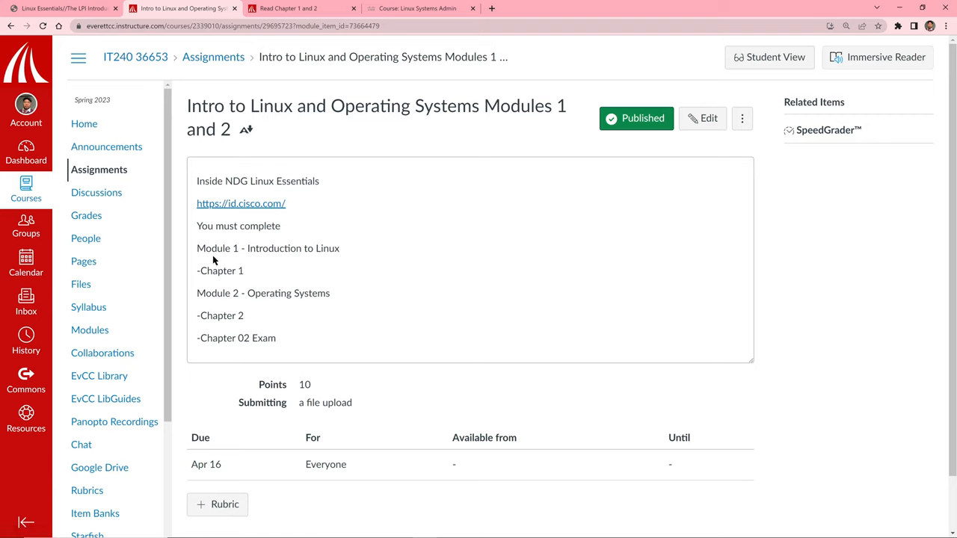
mouse_move(296, 267)
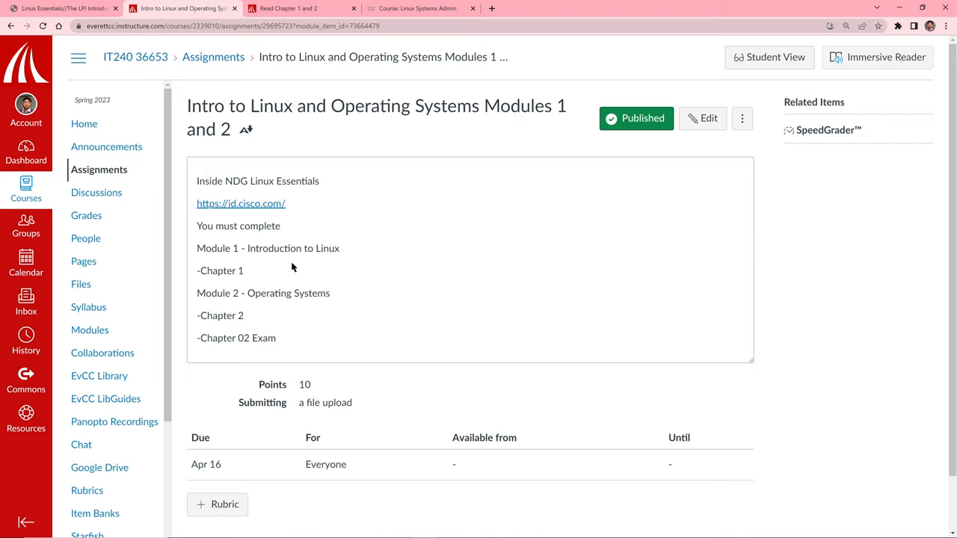
mouse_move(221, 260)
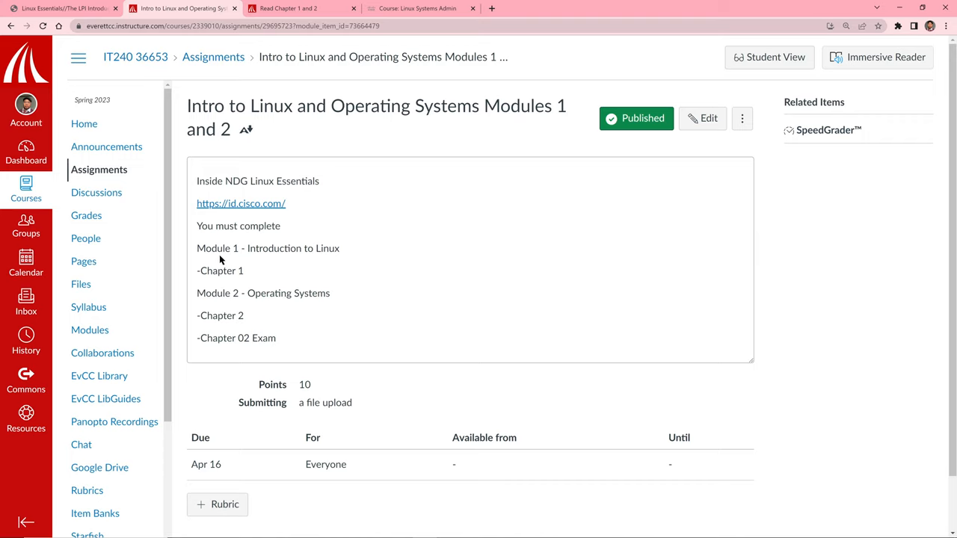
mouse_move(218, 293)
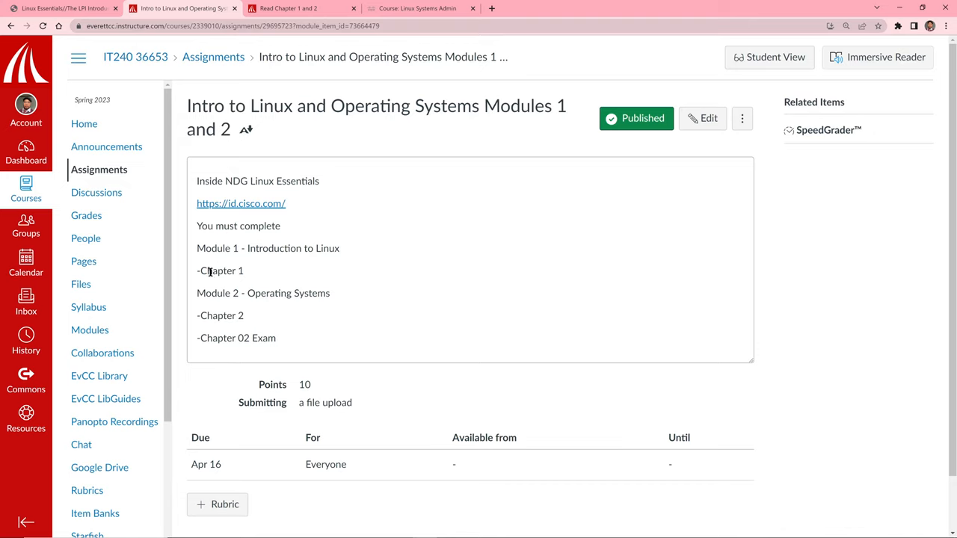
mouse_move(215, 316)
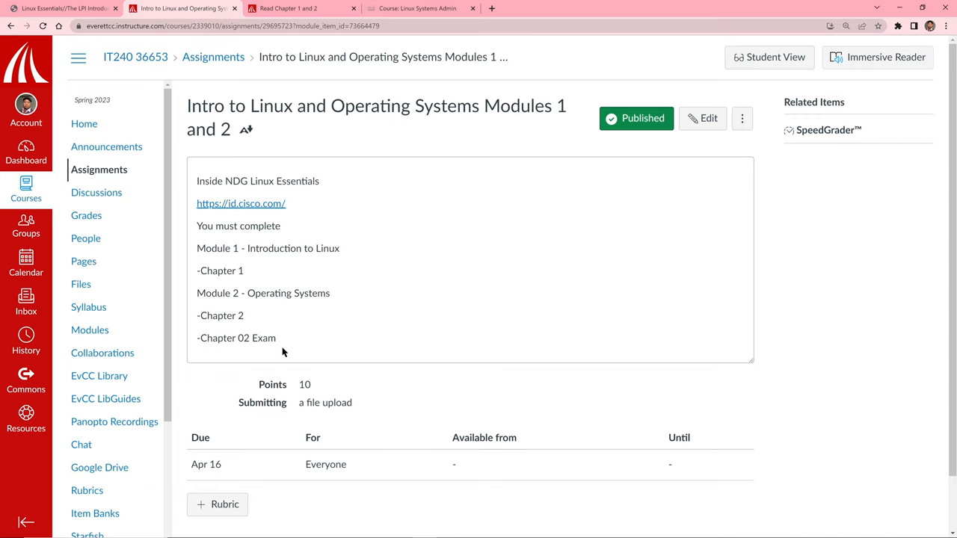
- Bring up the NetAcad Linux Systems Admin course and scroll to the Module 1–3 chapters and exams
click(411, 9)
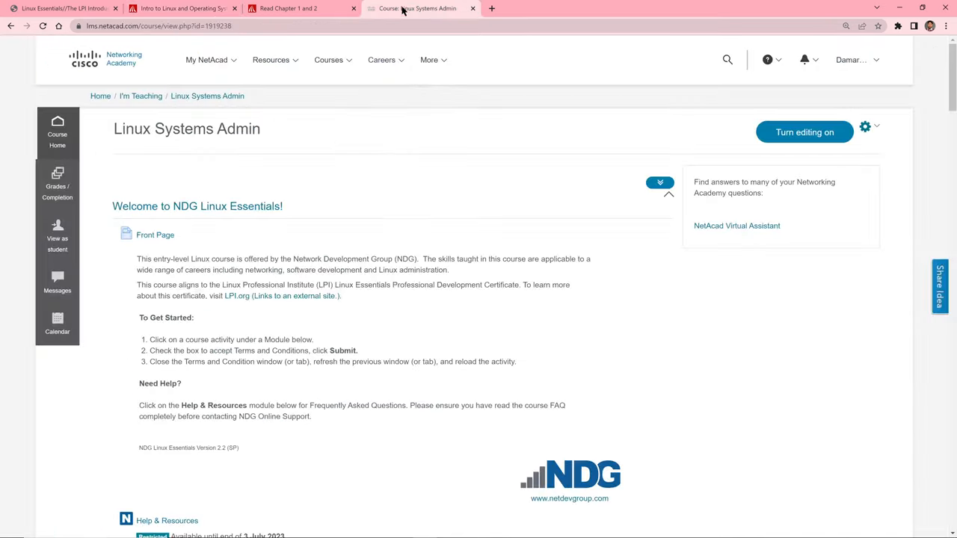
scroll(down, 3)
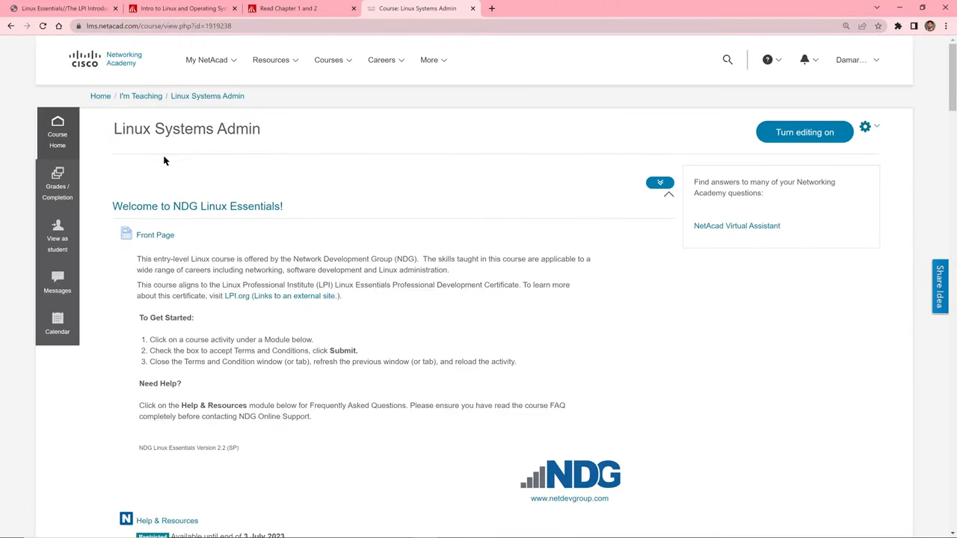
scroll(down, 3)
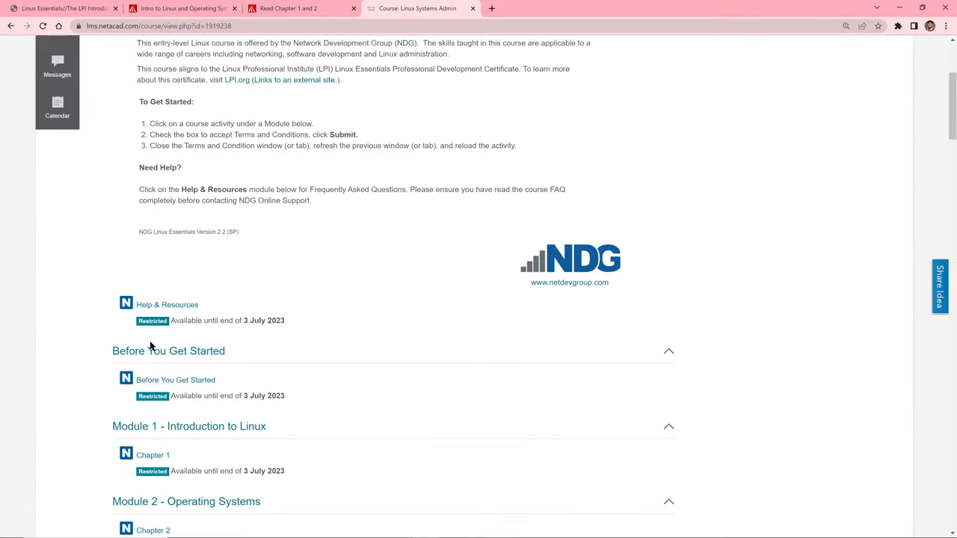
mouse_move(126, 332)
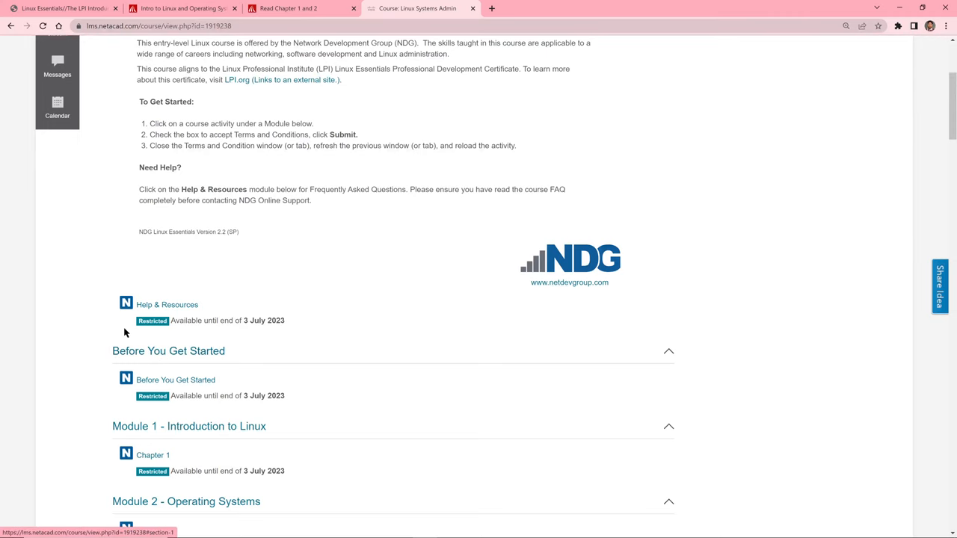
scroll(down, 3)
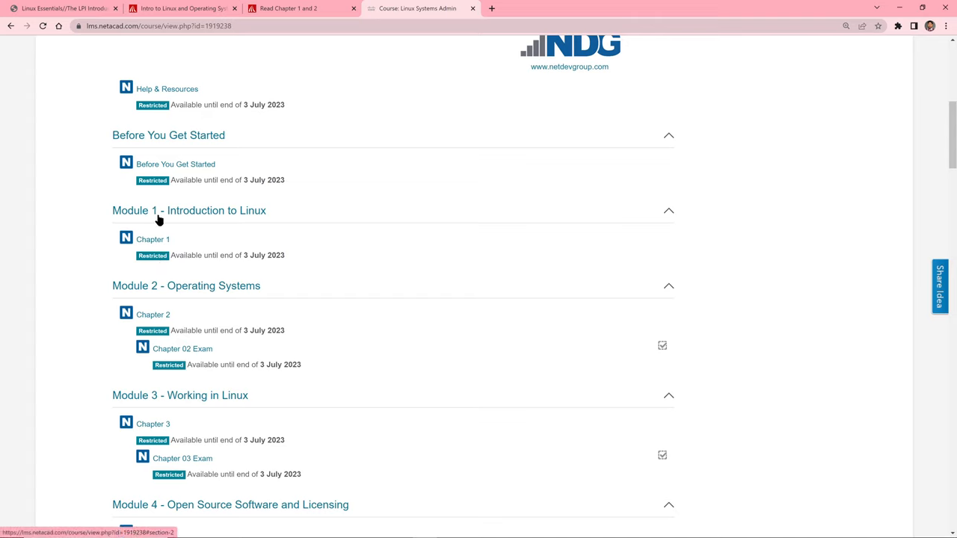
mouse_move(216, 350)
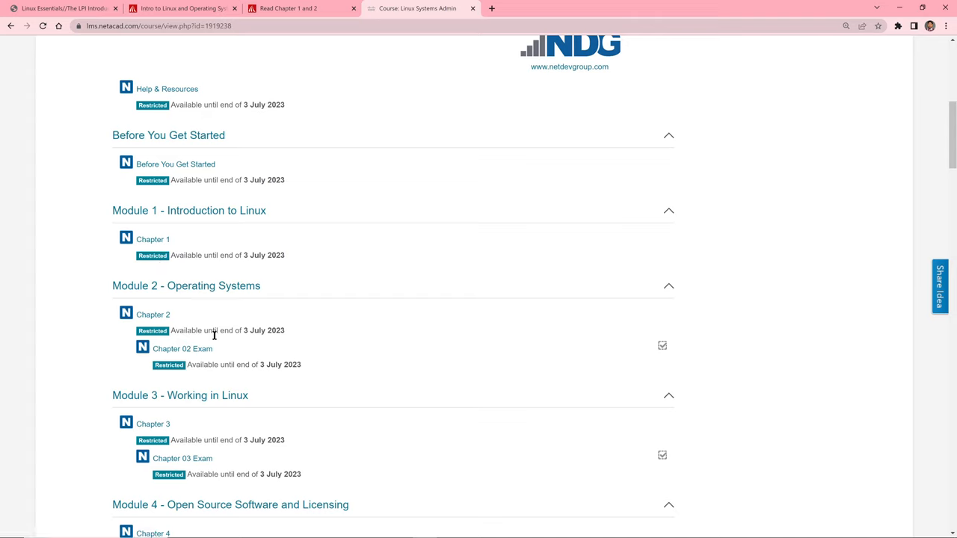
mouse_move(152, 240)
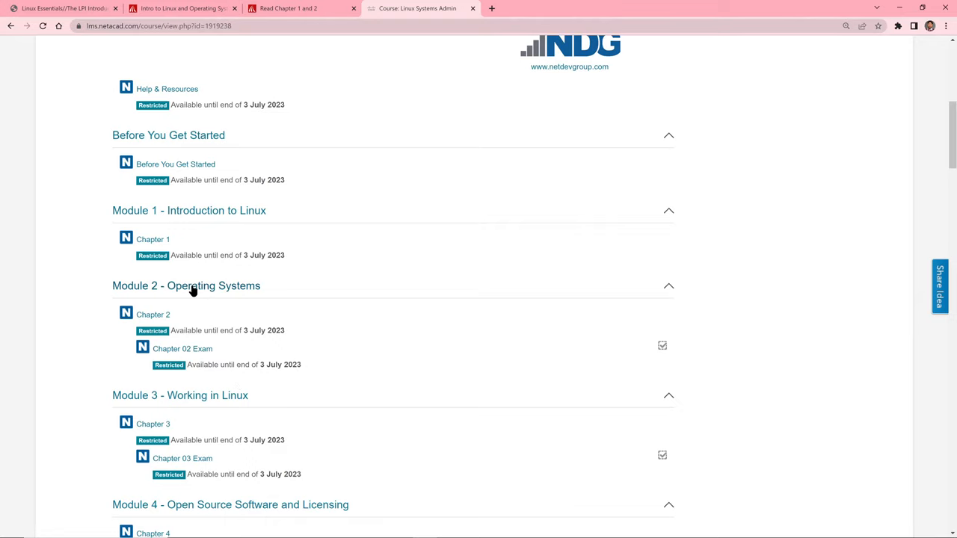
- Open Chapter 2 under Module 2 and reset the Ubuntu PC lab machine so it boots to login
click(153, 314)
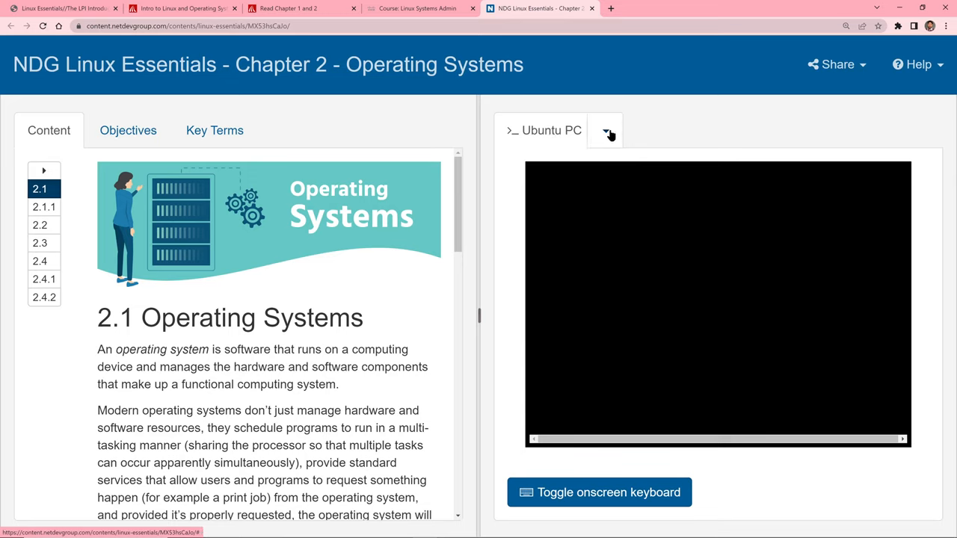
click(604, 130)
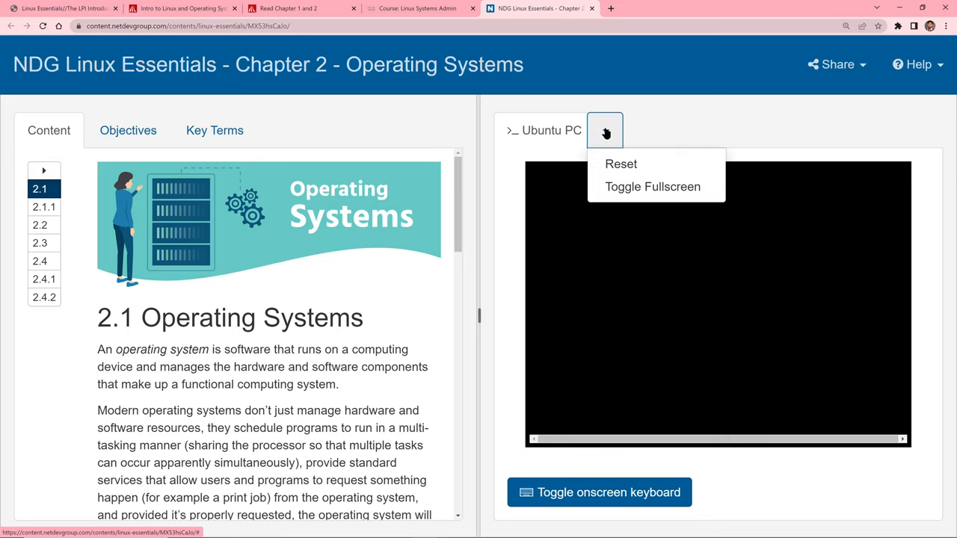
click(513, 224)
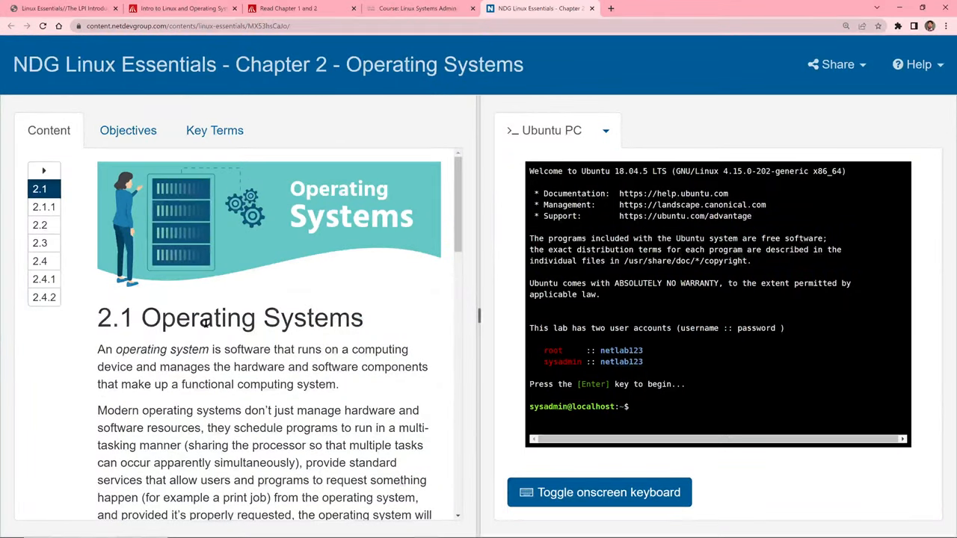
scroll(down, 3)
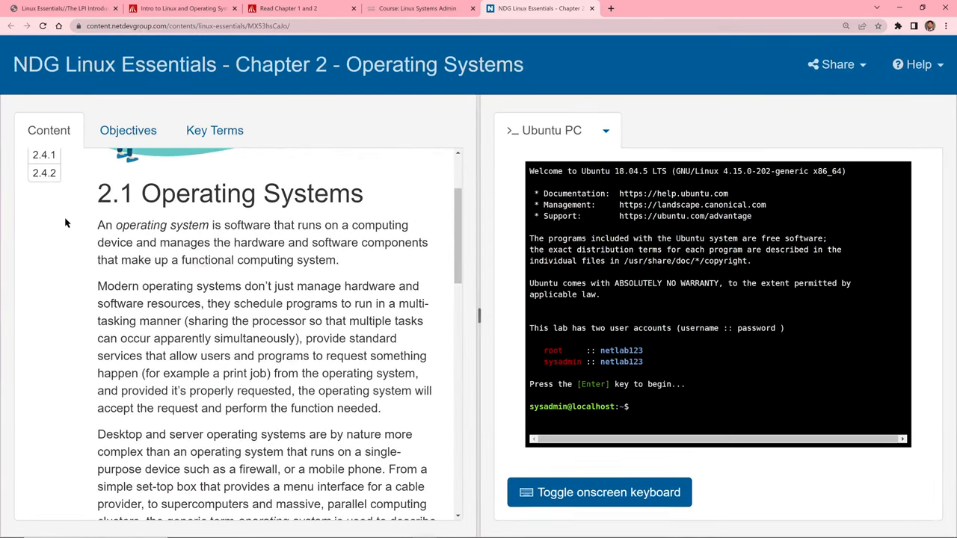
mouse_move(133, 238)
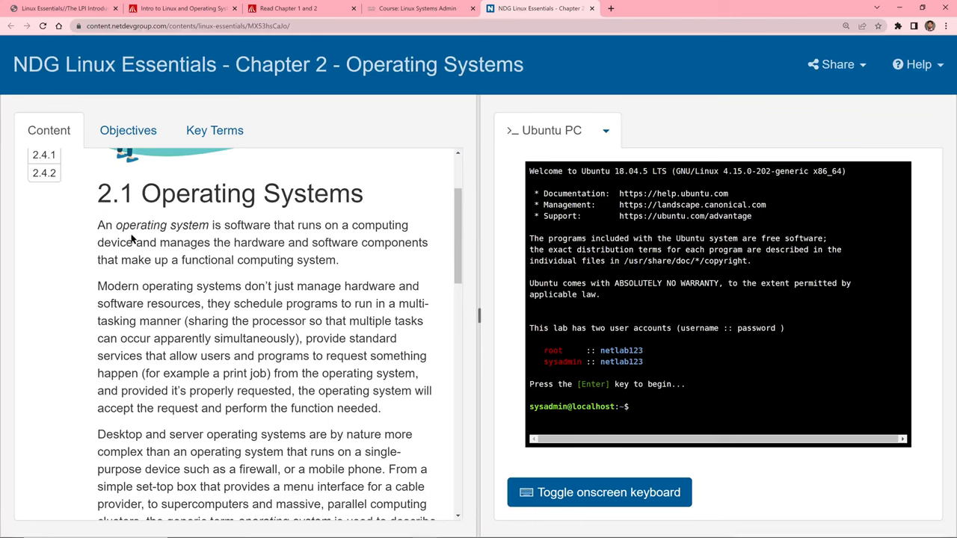
mouse_move(248, 239)
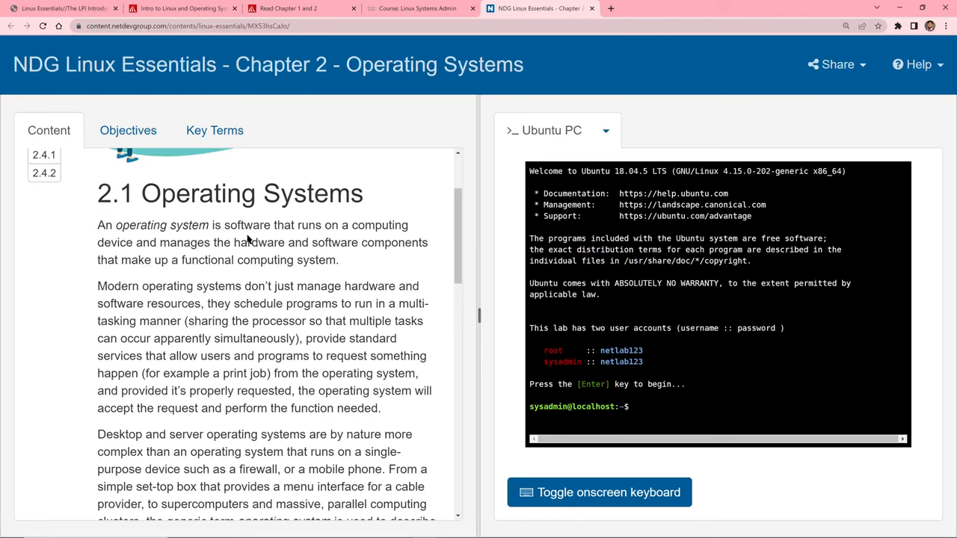
mouse_move(170, 245)
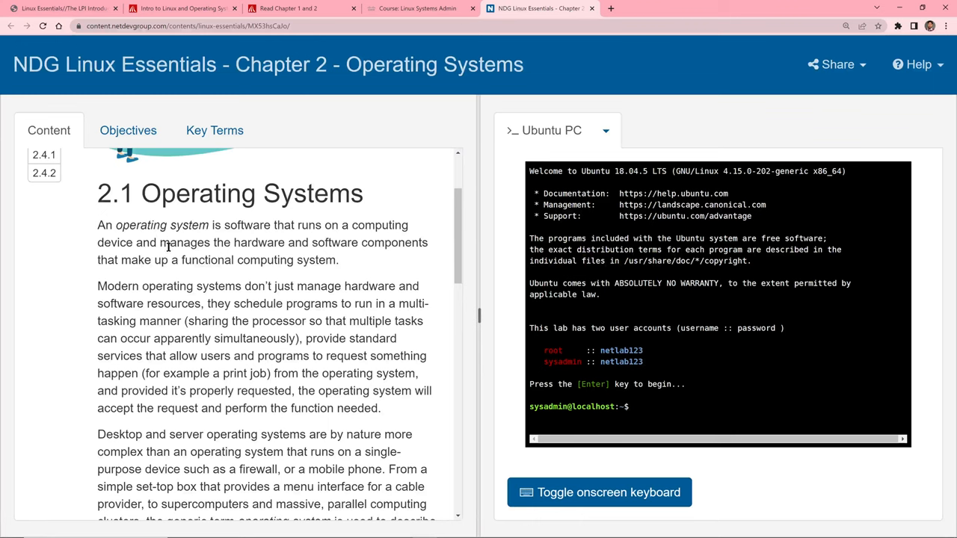
double_click(186, 242)
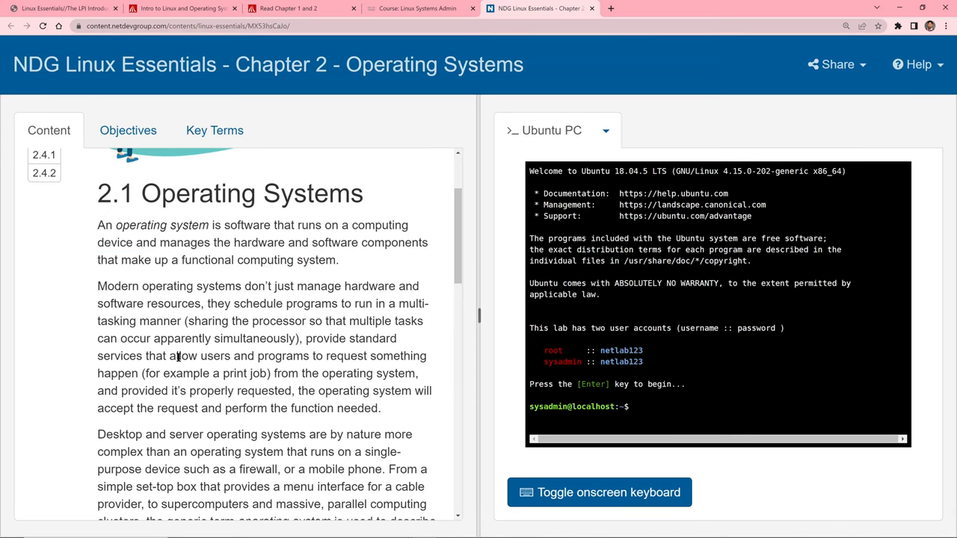
scroll(down, 3)
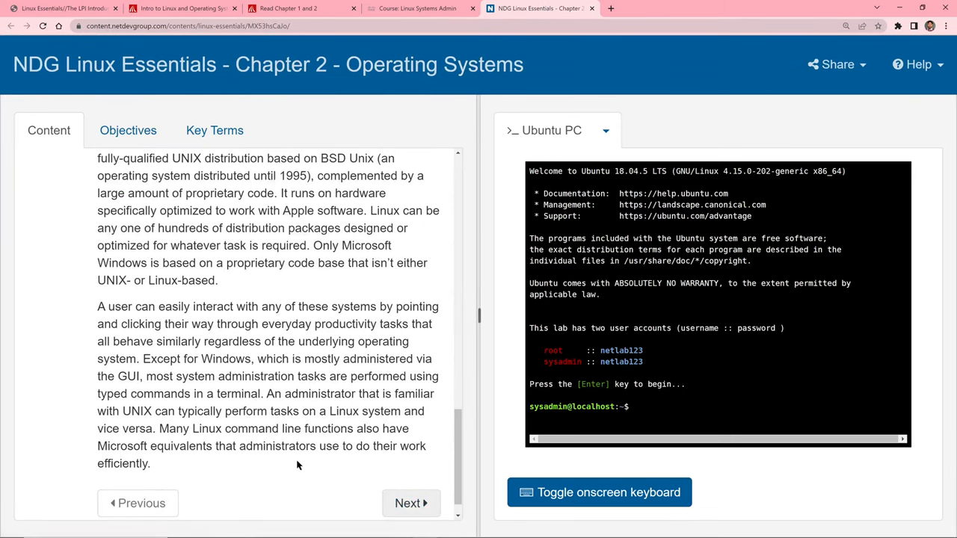
mouse_move(269, 417)
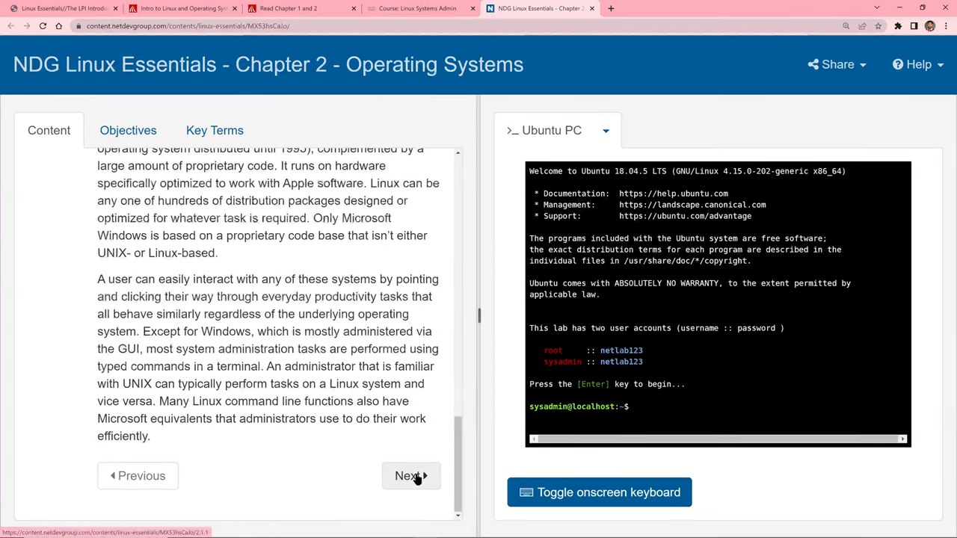
- Advance to section 2.1.1 Decision Points and read down through 2.2 and 2.3 Apple macOS
click(410, 476)
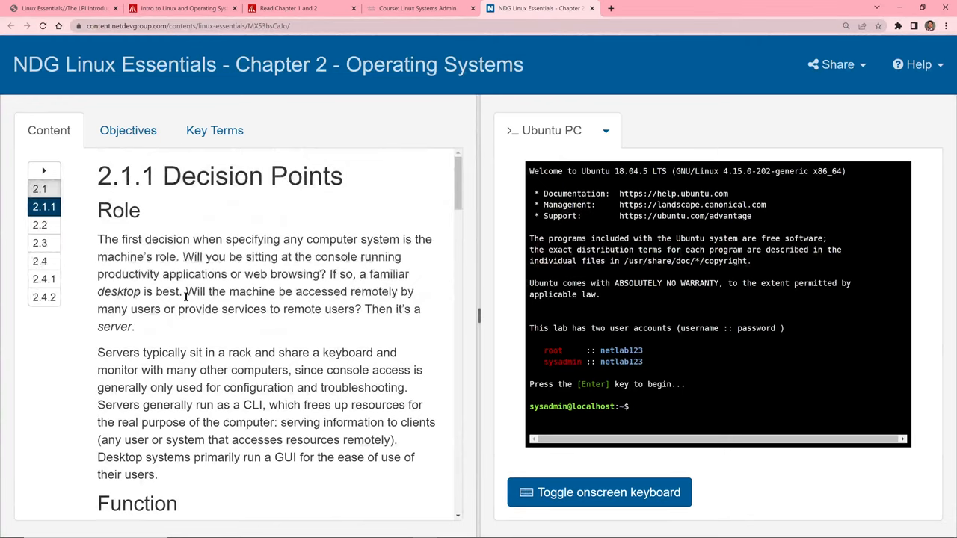
scroll(down, 3)
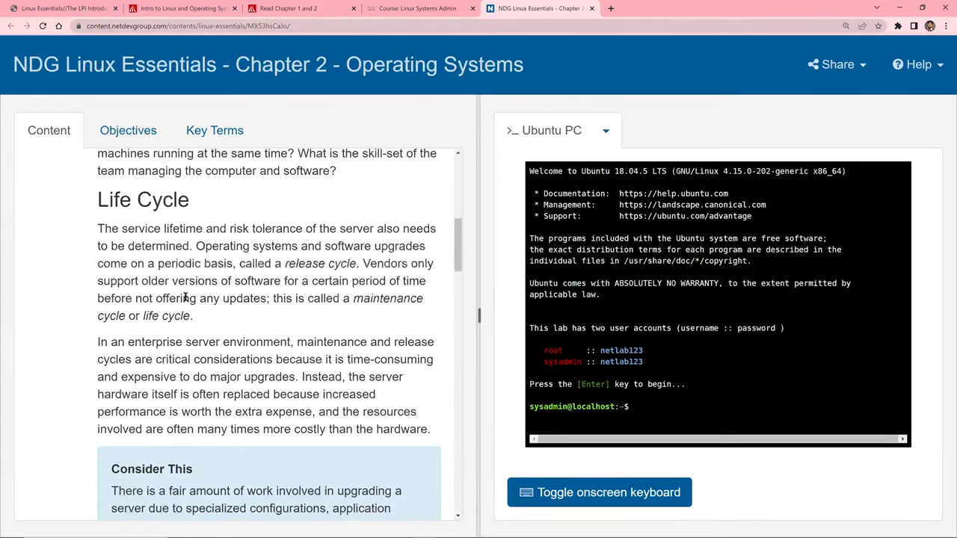
scroll(down, 3)
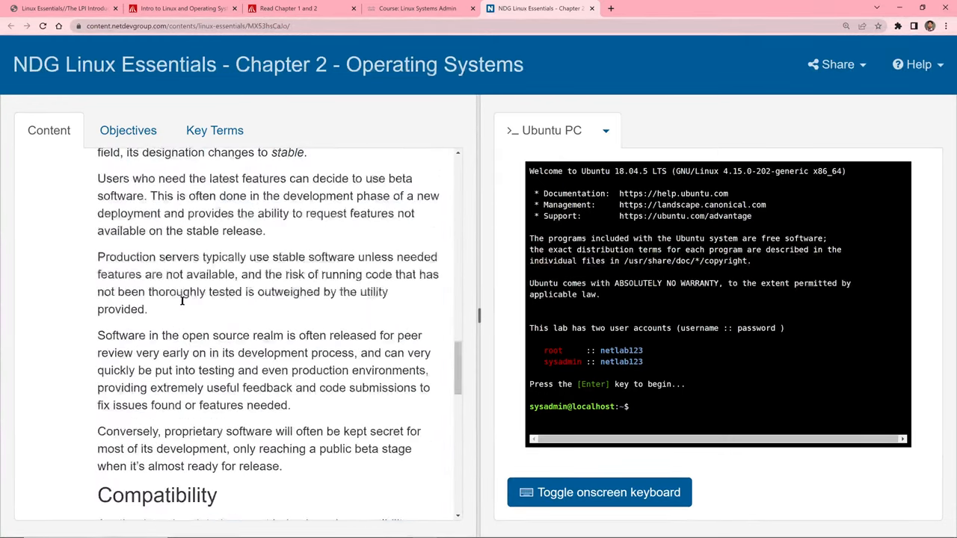
scroll(down, 3)
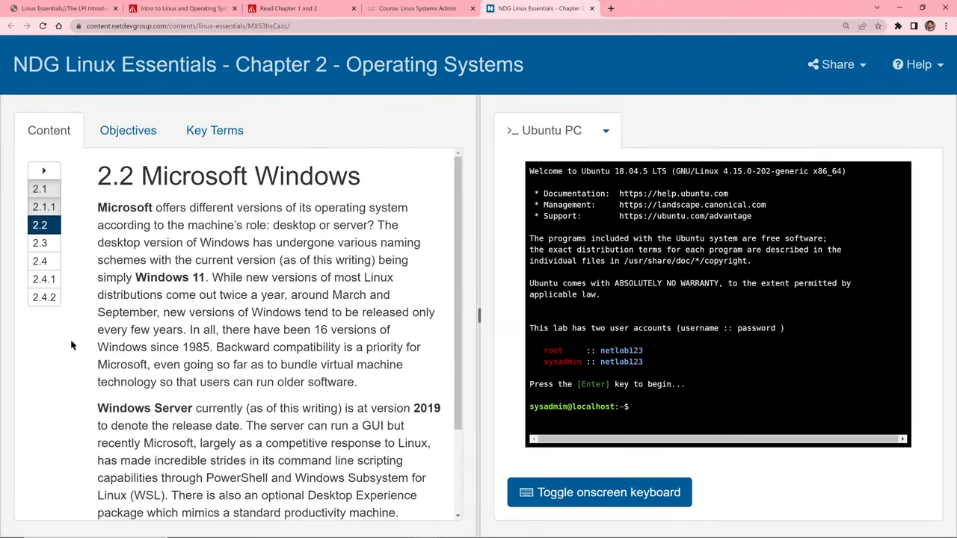
scroll(down, 3)
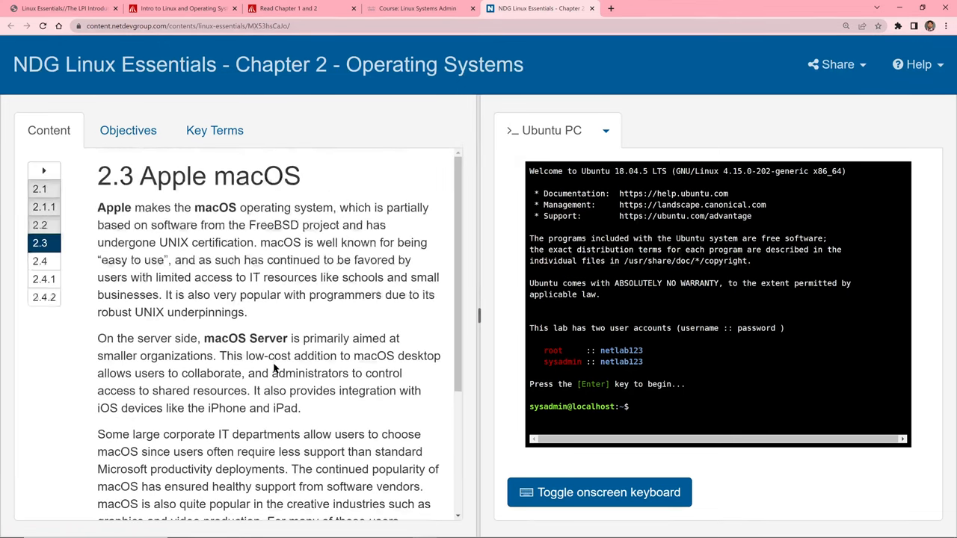
scroll(down, 3)
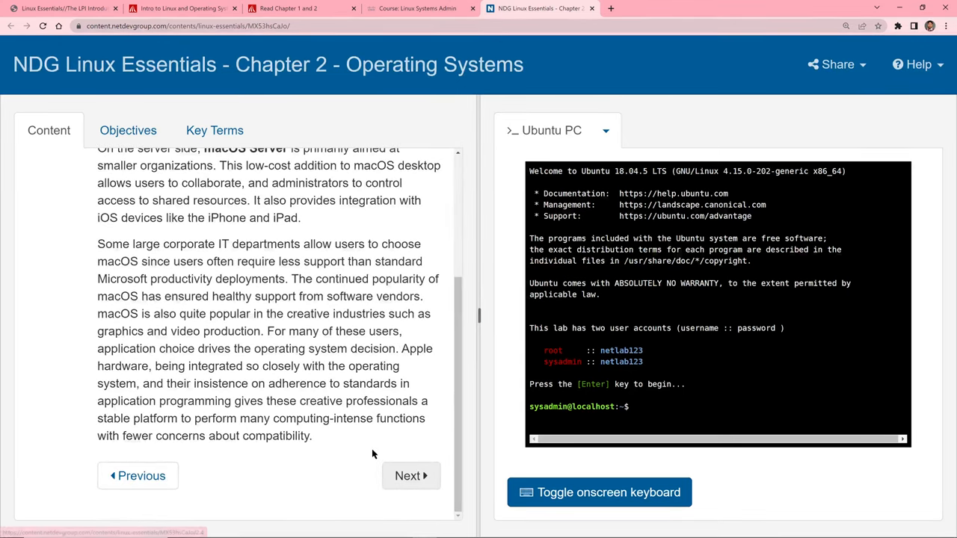
- Advance to section 2.4 Linux and read down to its graphical-desktop and CLI passage
click(410, 476)
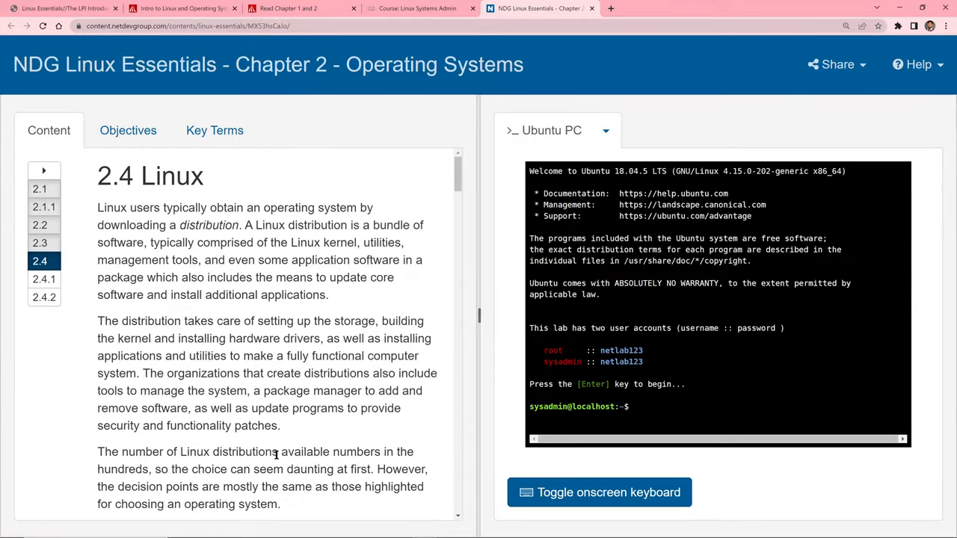
scroll(down, 3)
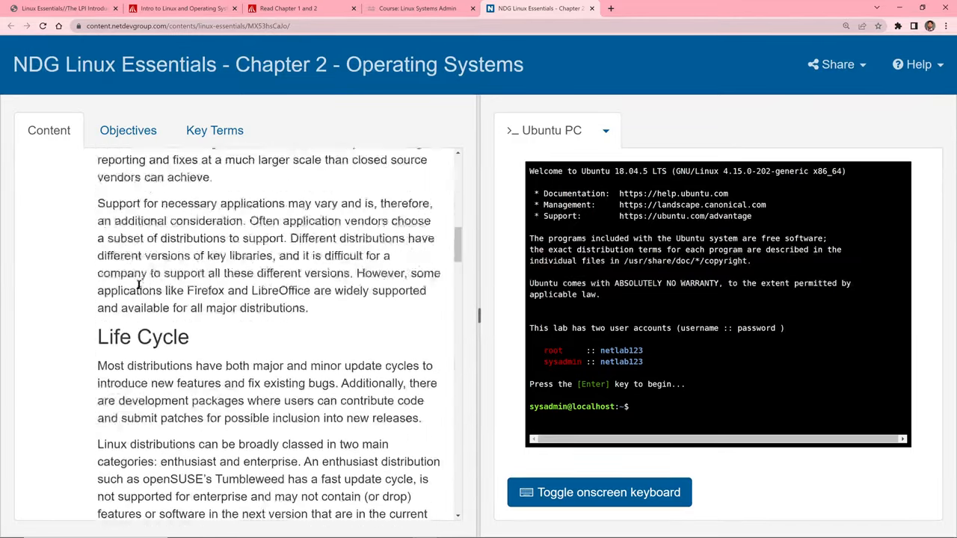
scroll(down, 3)
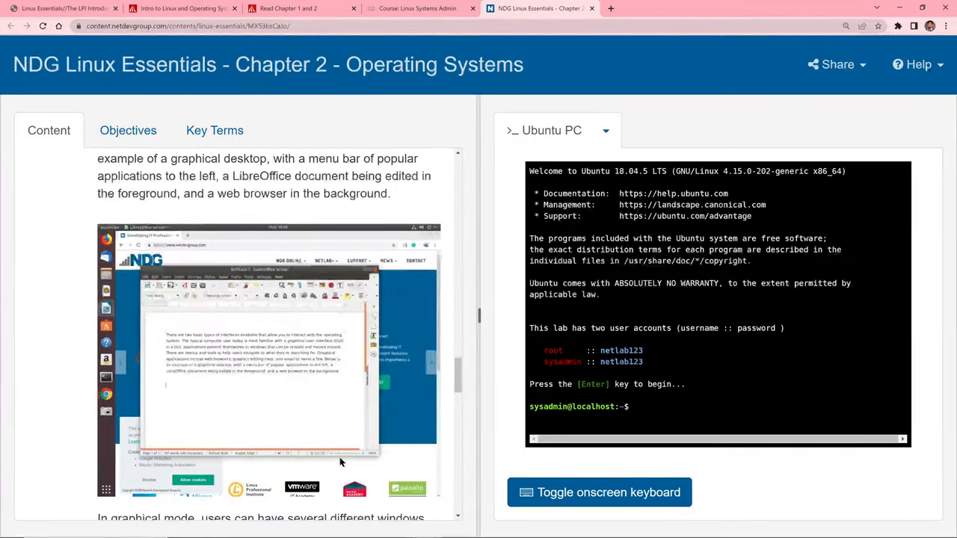
mouse_move(187, 338)
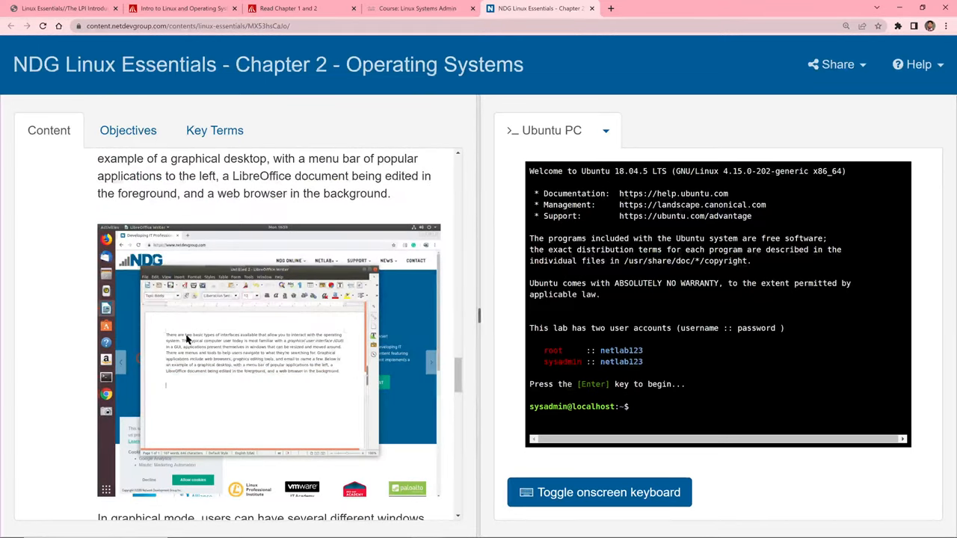
mouse_move(296, 376)
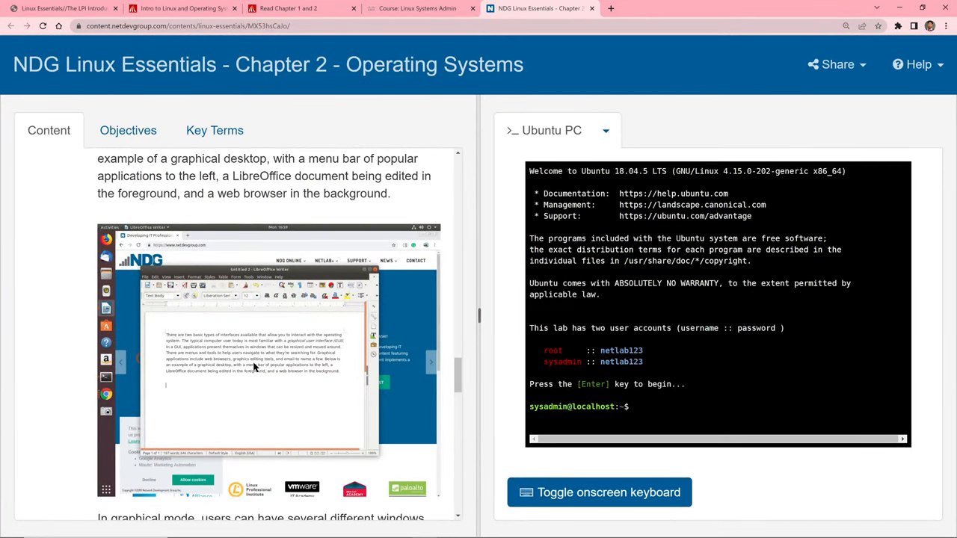
scroll(down, 3)
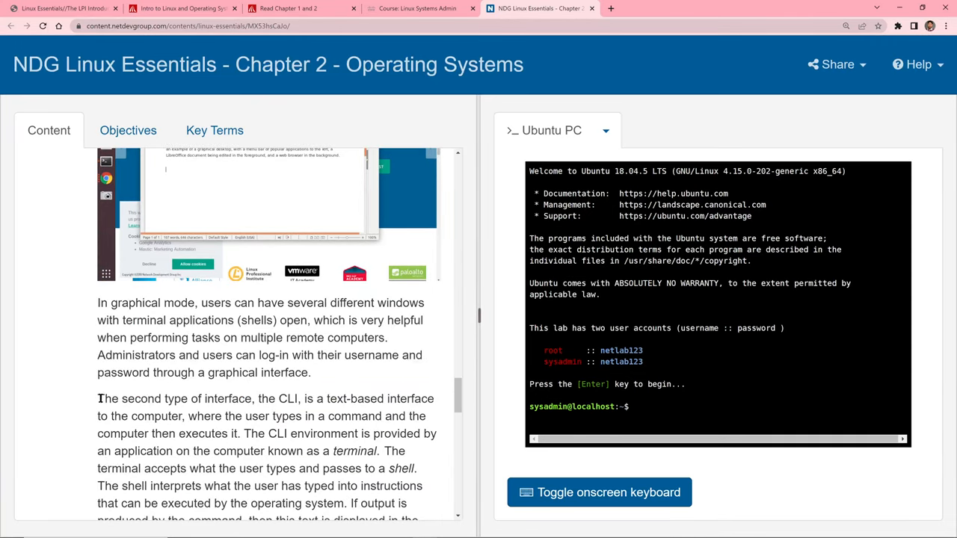
- Highlight the sentence introducing the command-line interface as the second interface type
drag(97, 398, 296, 397)
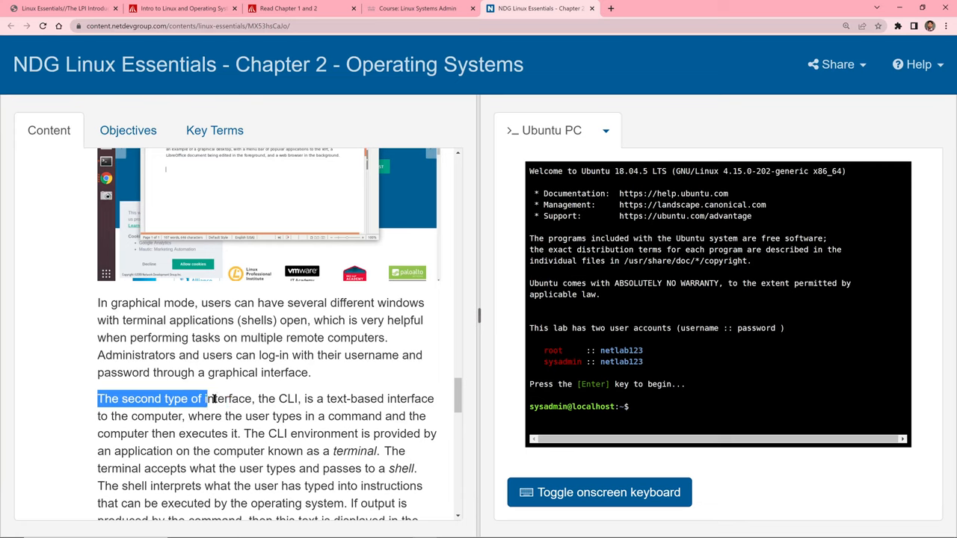
drag(207, 398, 299, 398)
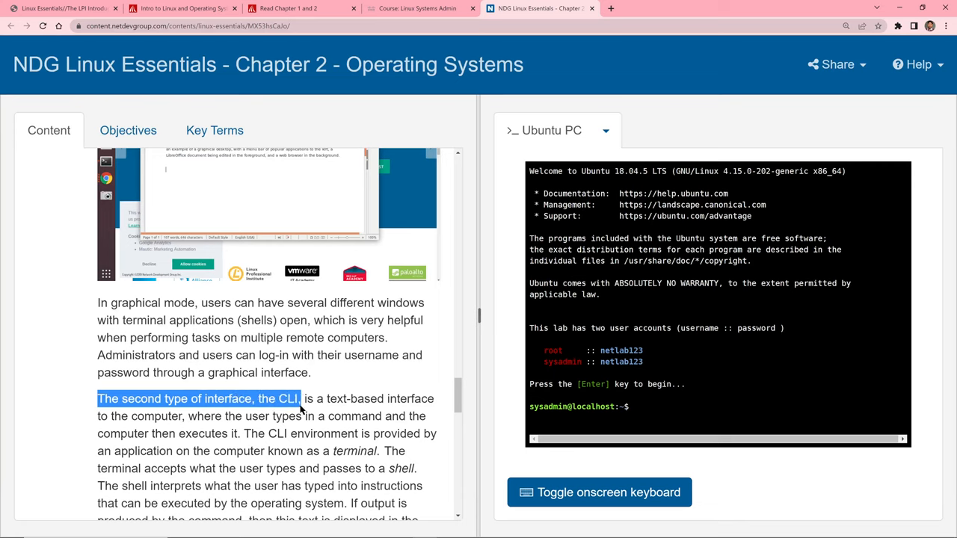
drag(299, 398, 349, 415)
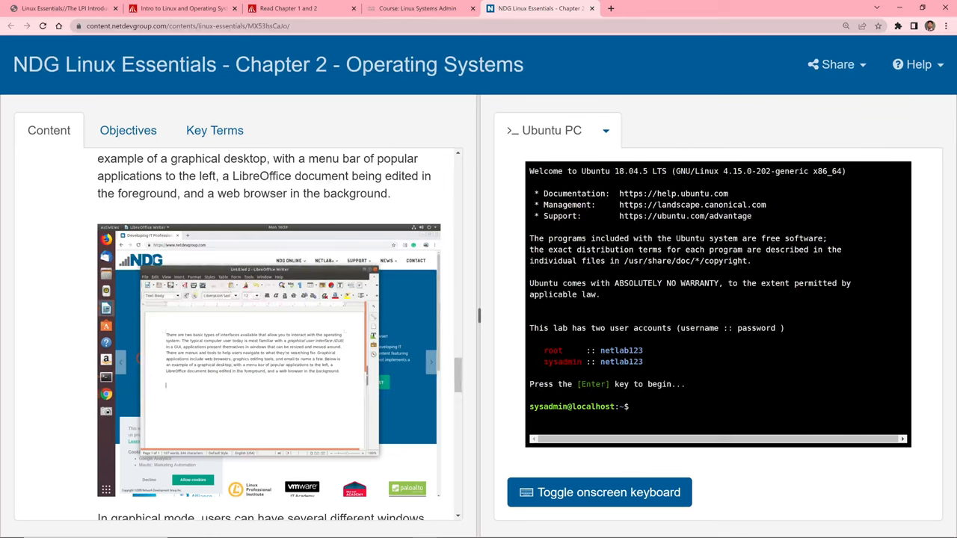
mouse_move(514, 356)
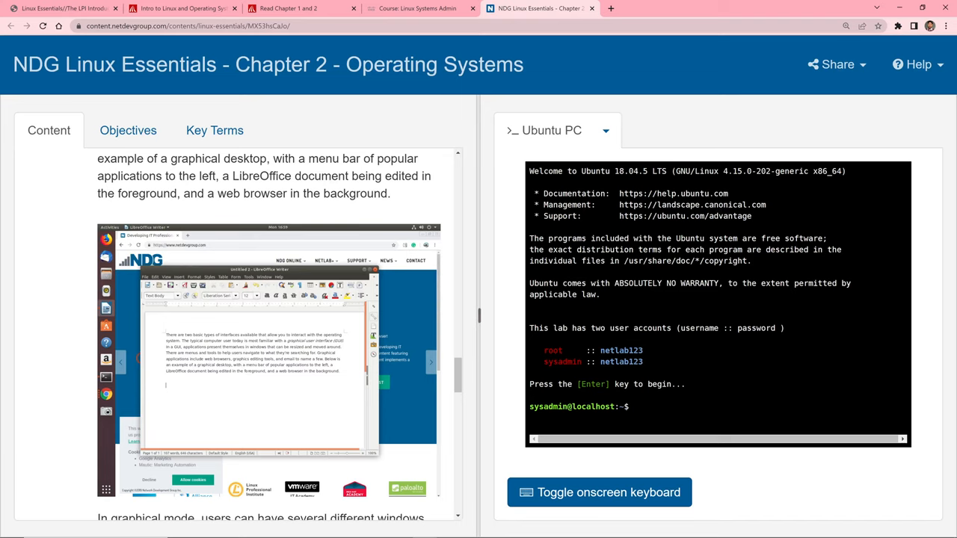
mouse_move(500, 290)
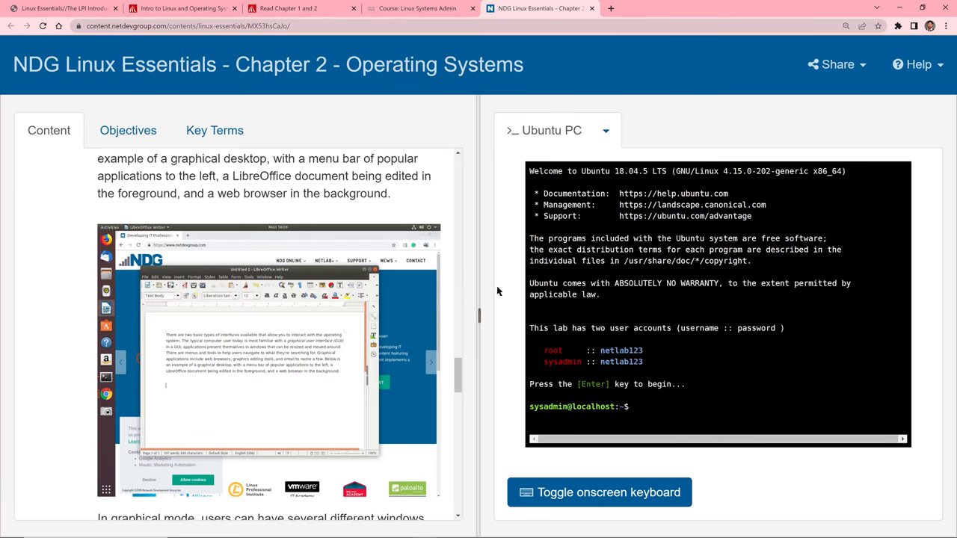
- Read down through the CLI text-based login example to the message-of-the-day passage
scroll(down, 3)
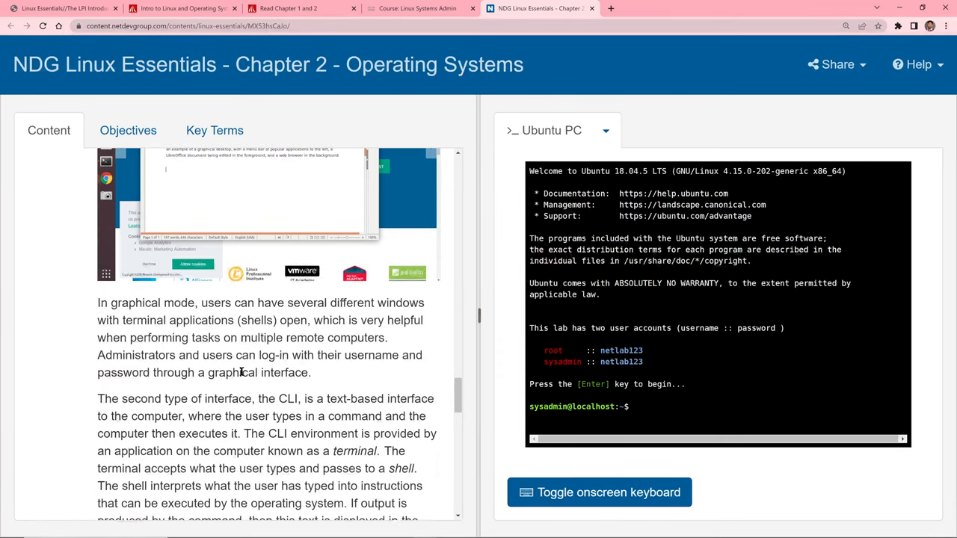
scroll(down, 3)
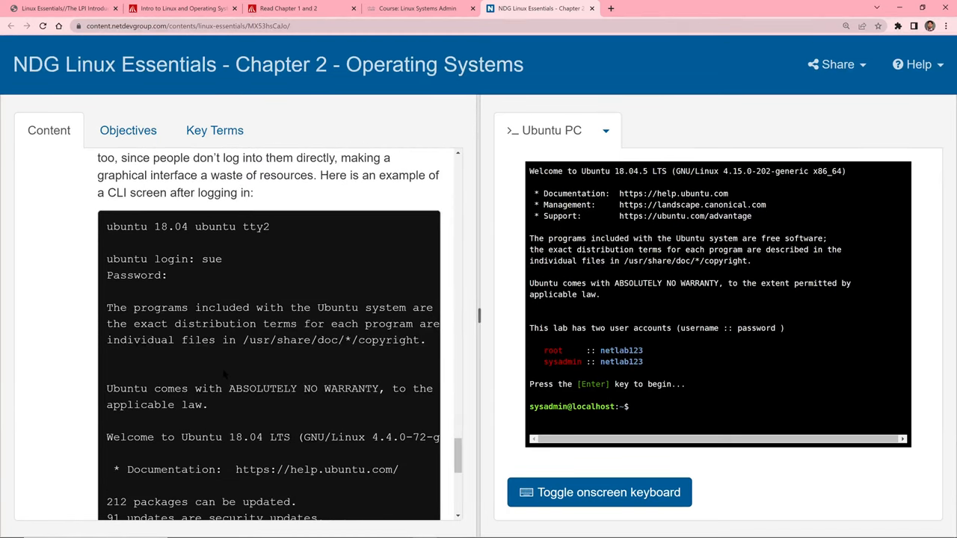
scroll(up, 3)
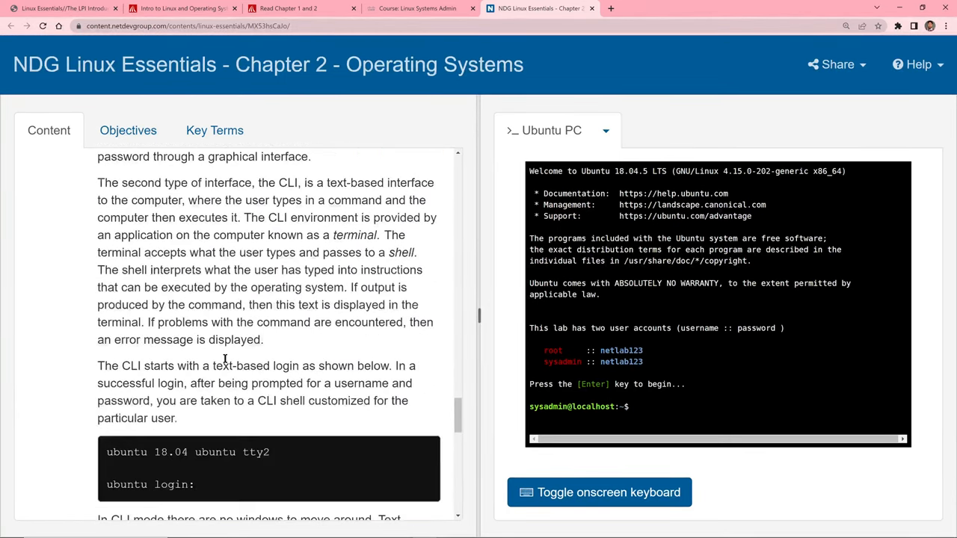
scroll(down, 3)
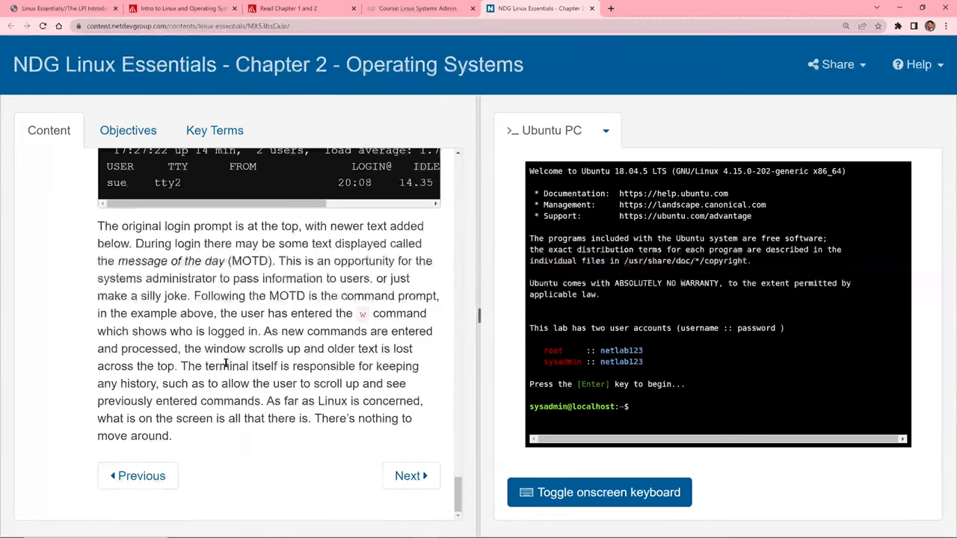
- Move on to section 2.4.1 Linux Distributions and read through it
click(407, 475)
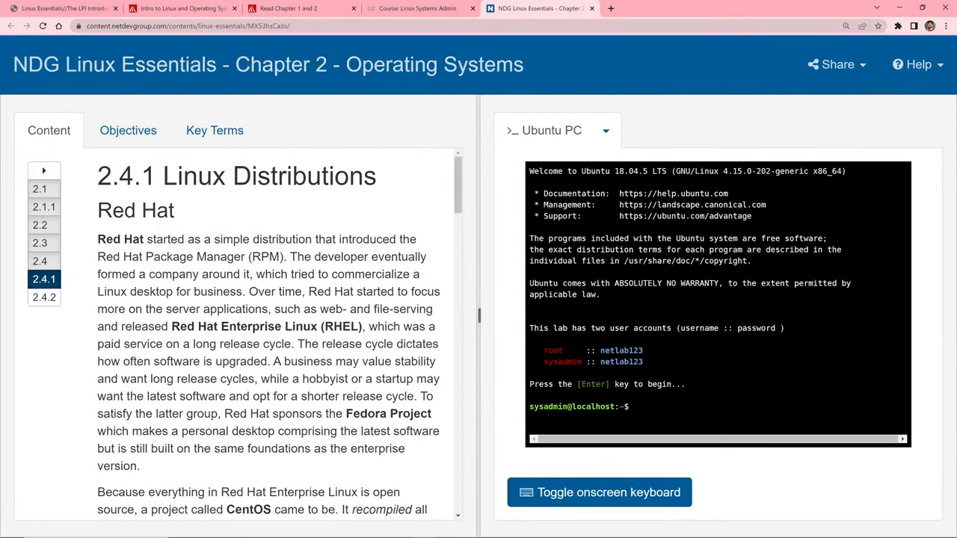
scroll(down, 3)
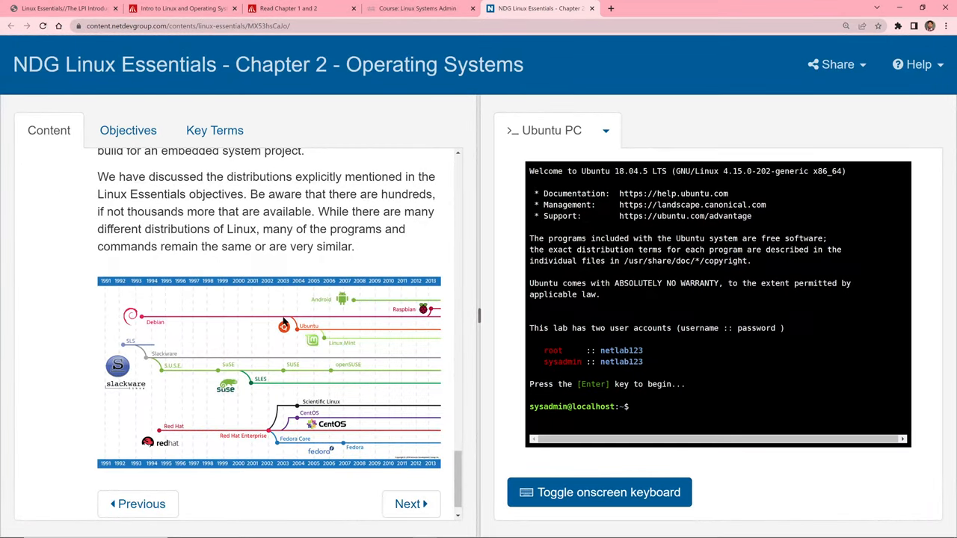
scroll(down, 3)
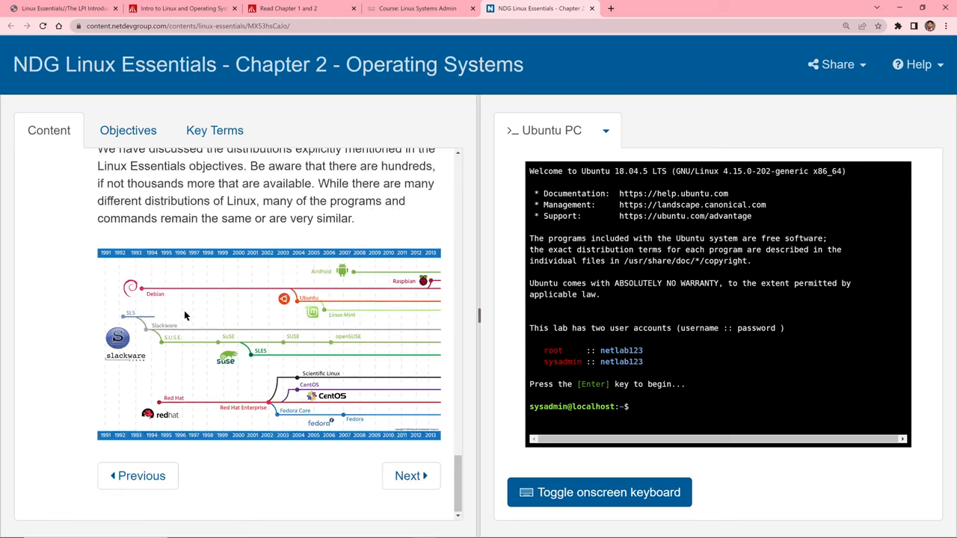
mouse_move(146, 416)
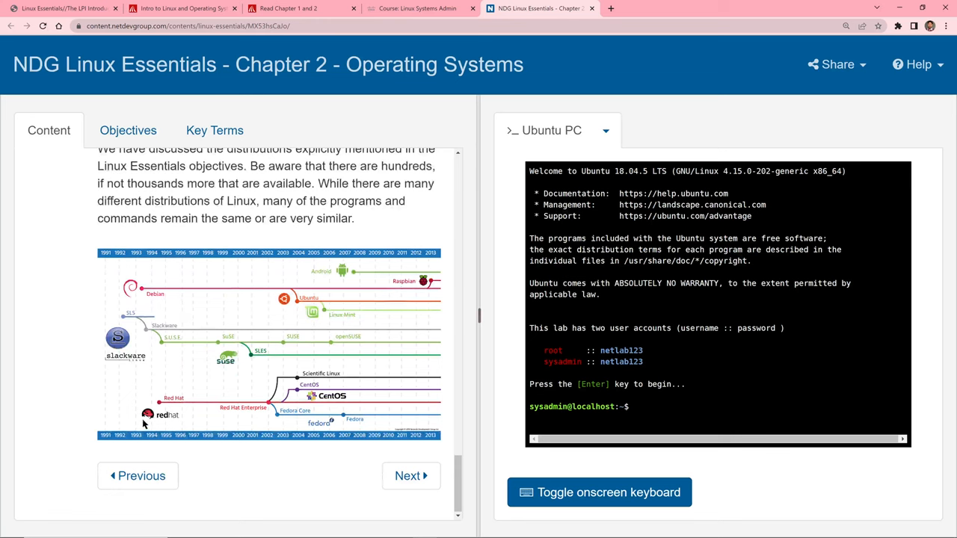
mouse_move(344, 410)
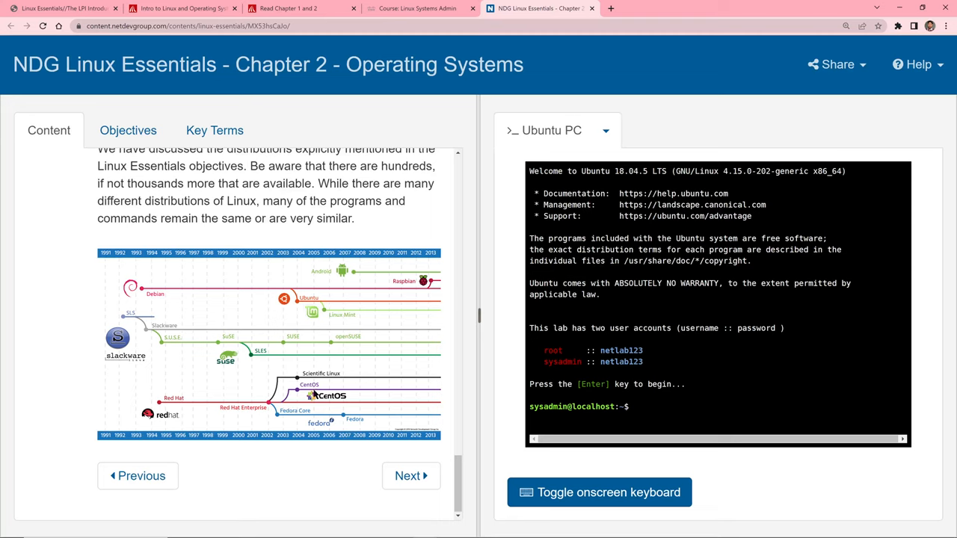
mouse_move(183, 420)
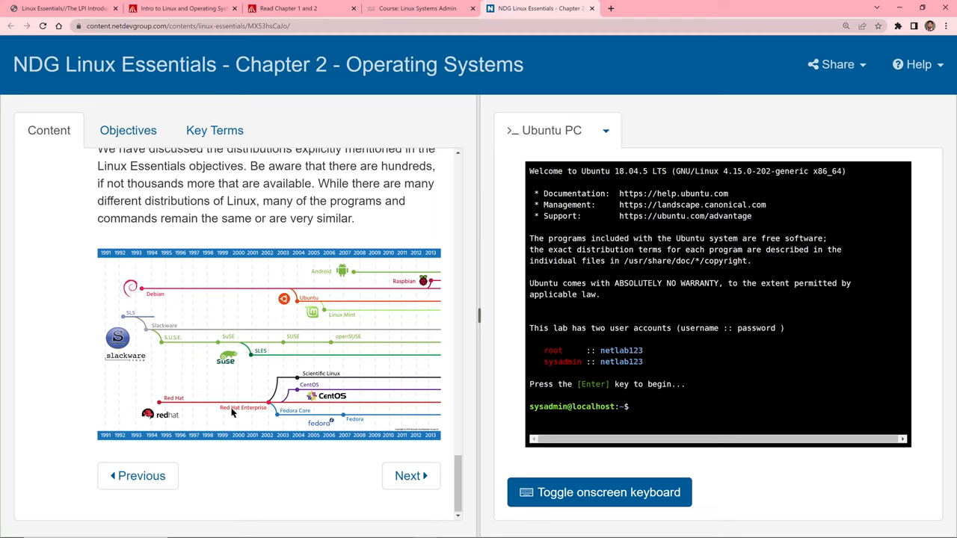
mouse_move(290, 400)
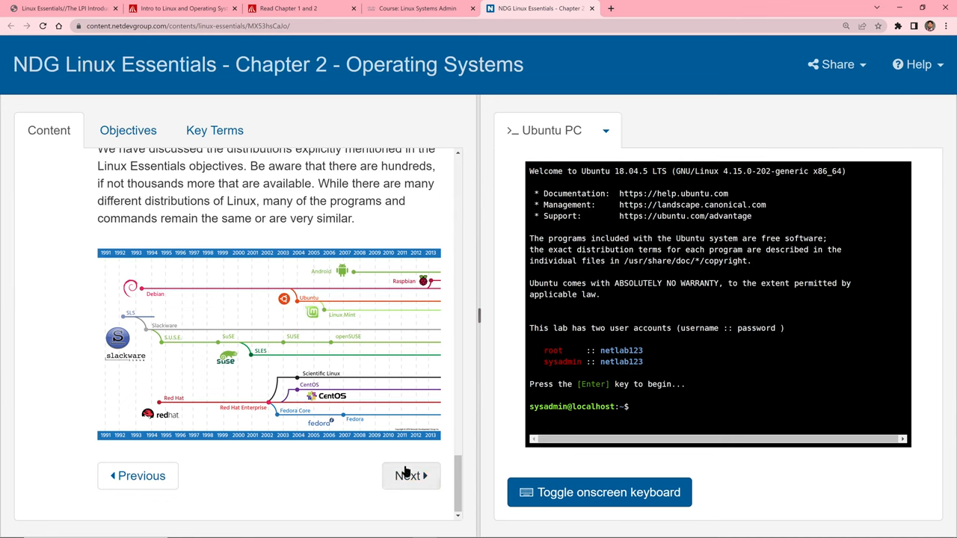
- Move on to section 2.4.2 Embedded Systems and read down to its internet-of-things passage
click(407, 475)
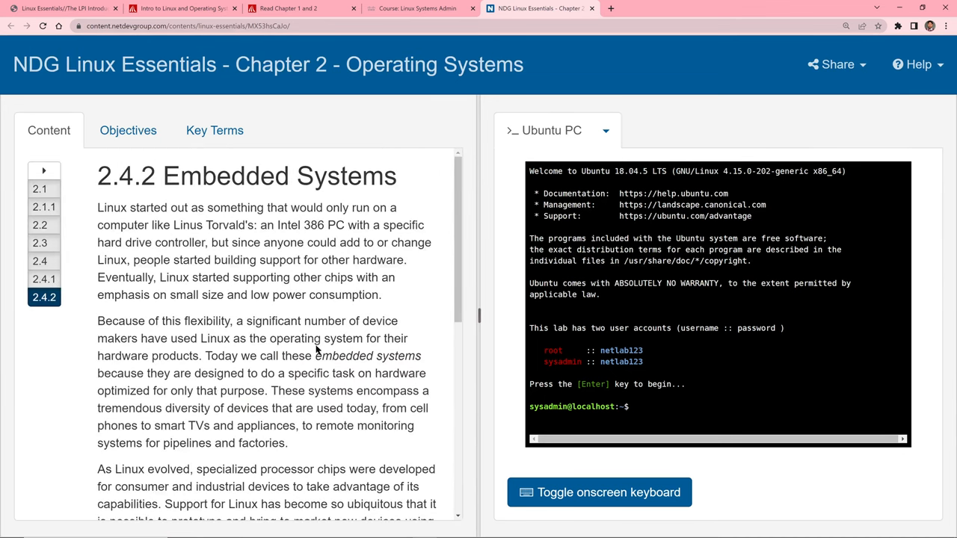
scroll(down, 3)
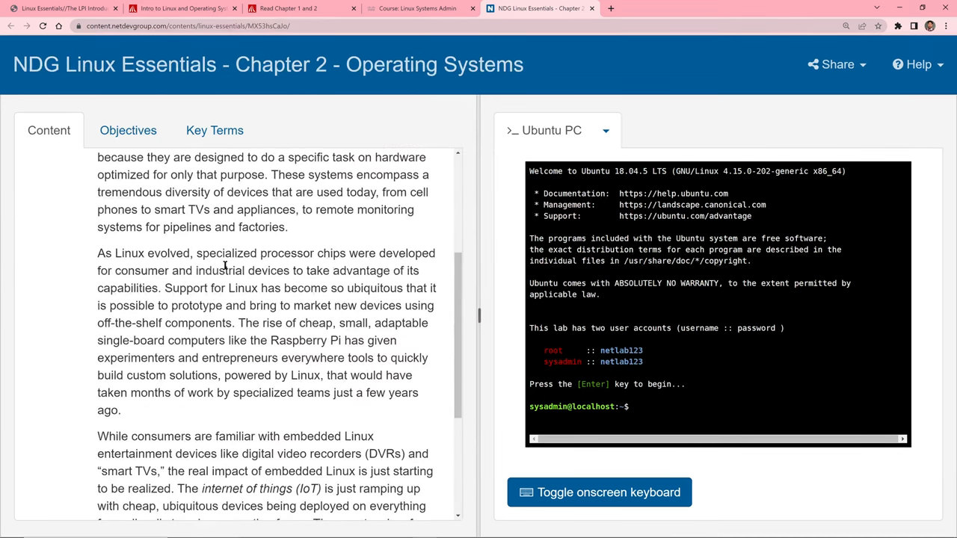
scroll(down, 3)
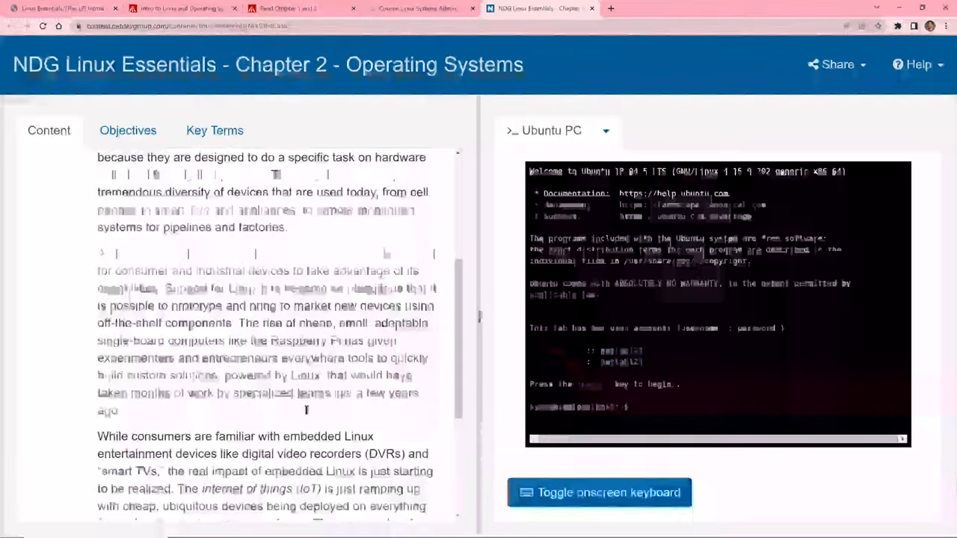
scroll(down, 3)
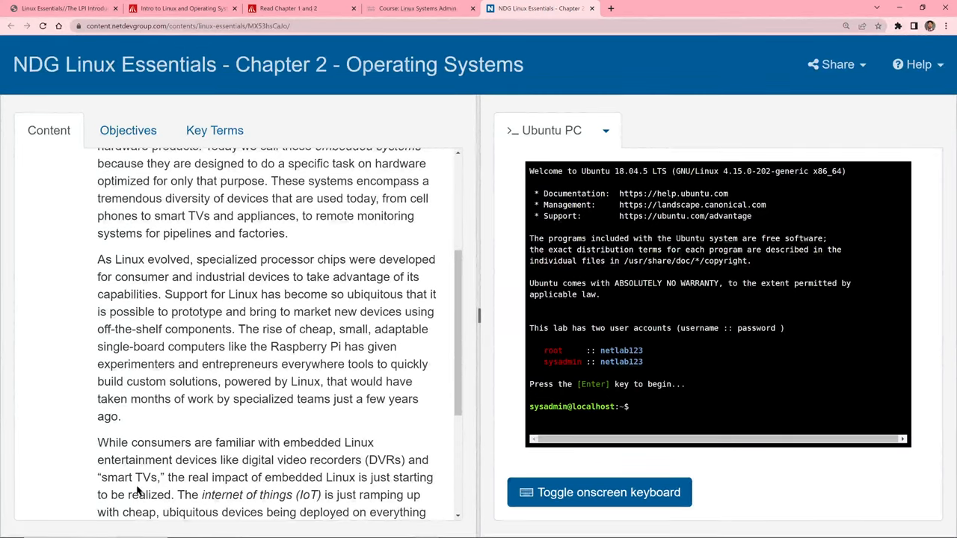
mouse_move(186, 485)
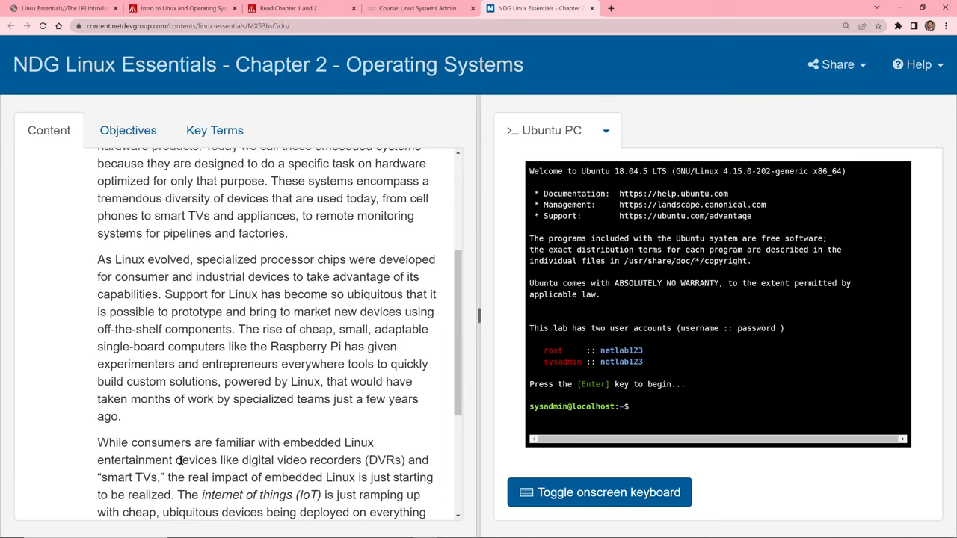
mouse_move(165, 310)
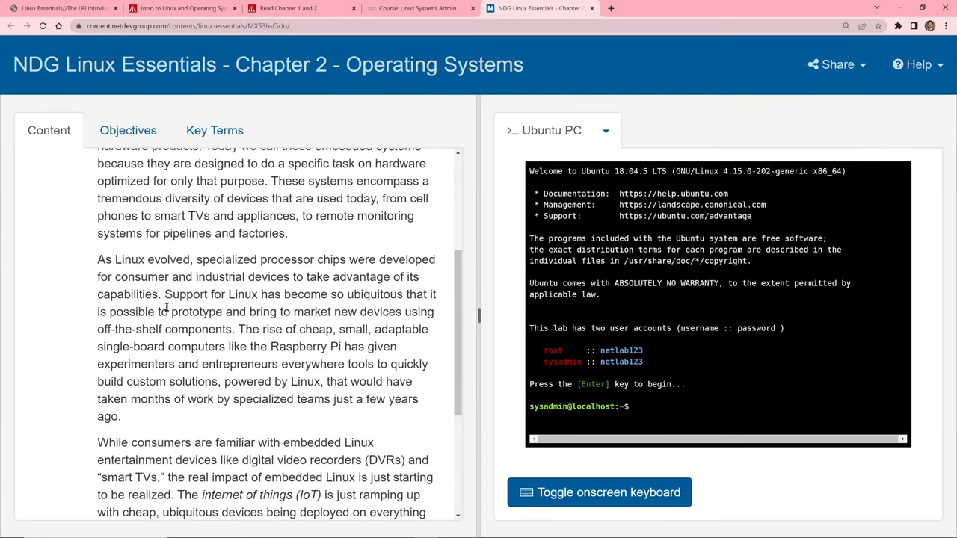
scroll(down, 3)
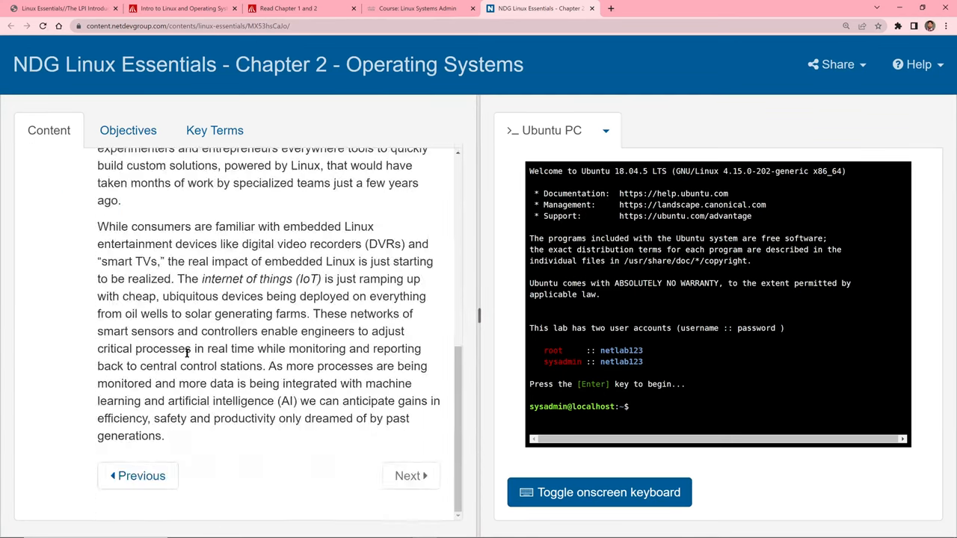
mouse_move(287, 353)
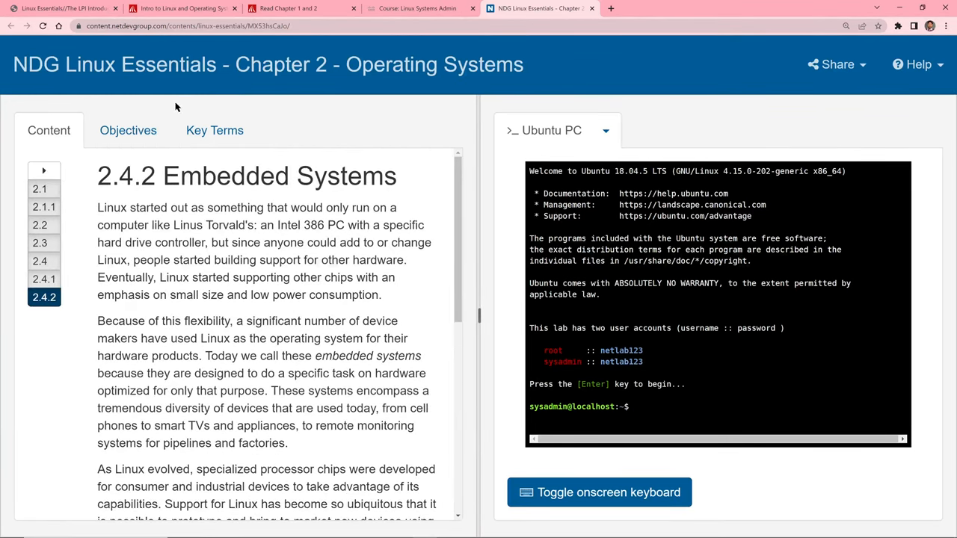
mouse_move(401, 12)
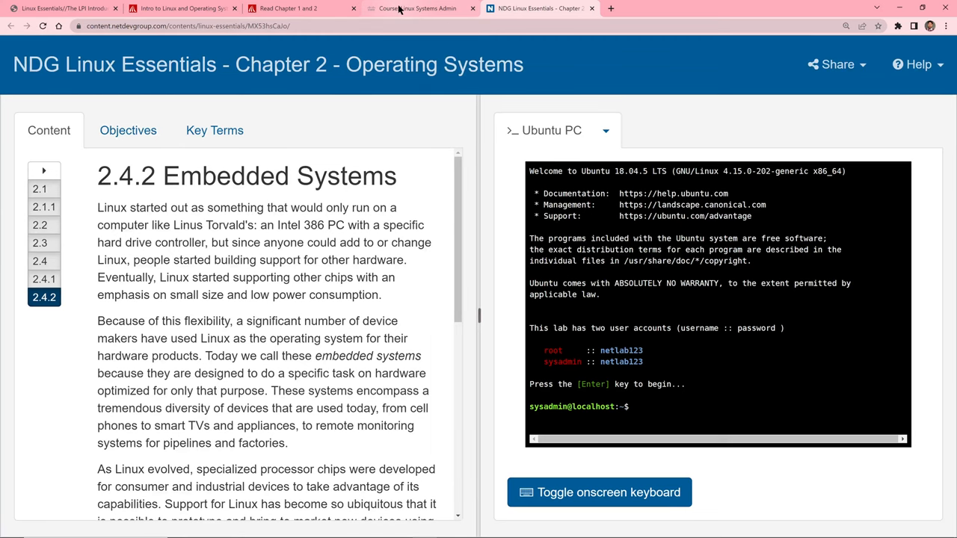
- Return to the NetAcad course outline and open the Chapter 02 Exam under Module 2
click(419, 9)
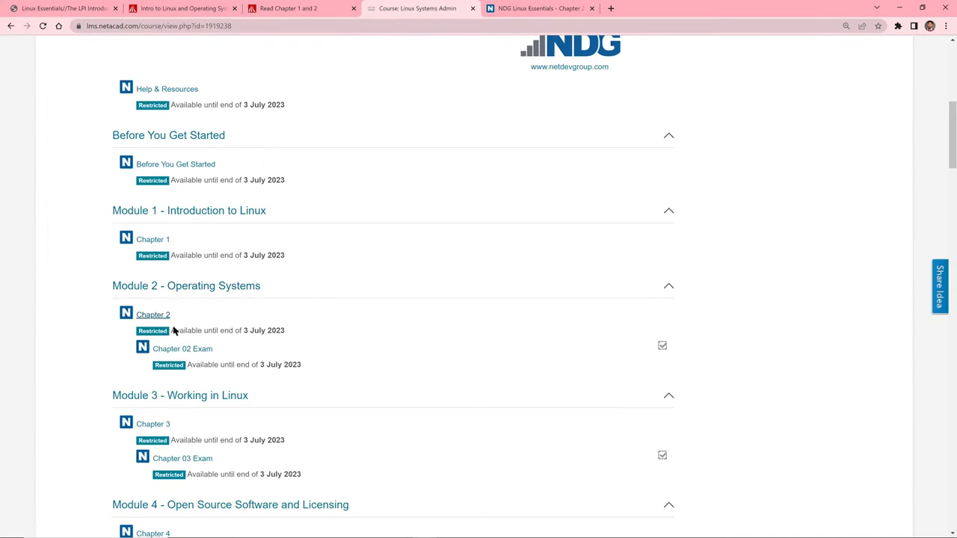
mouse_move(170, 353)
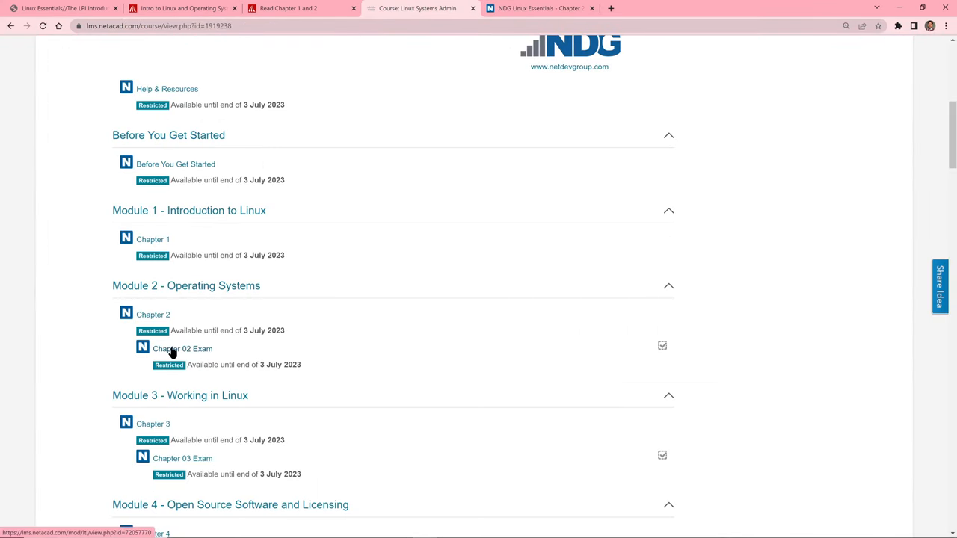
click(181, 348)
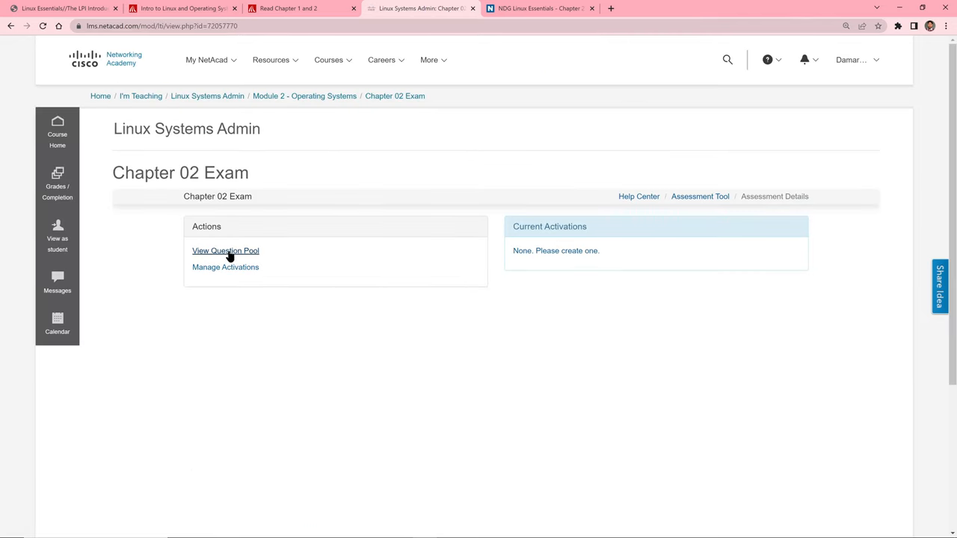
click(225, 251)
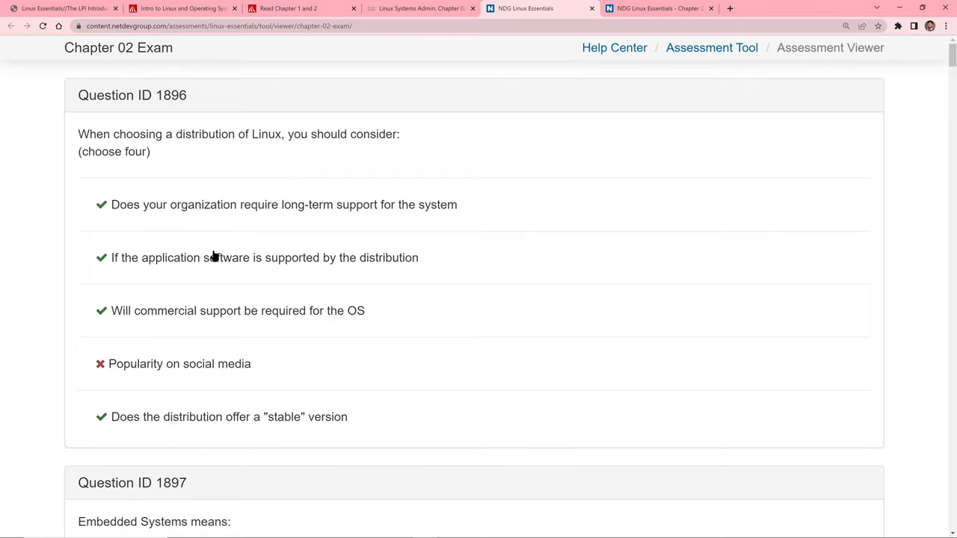
mouse_move(169, 231)
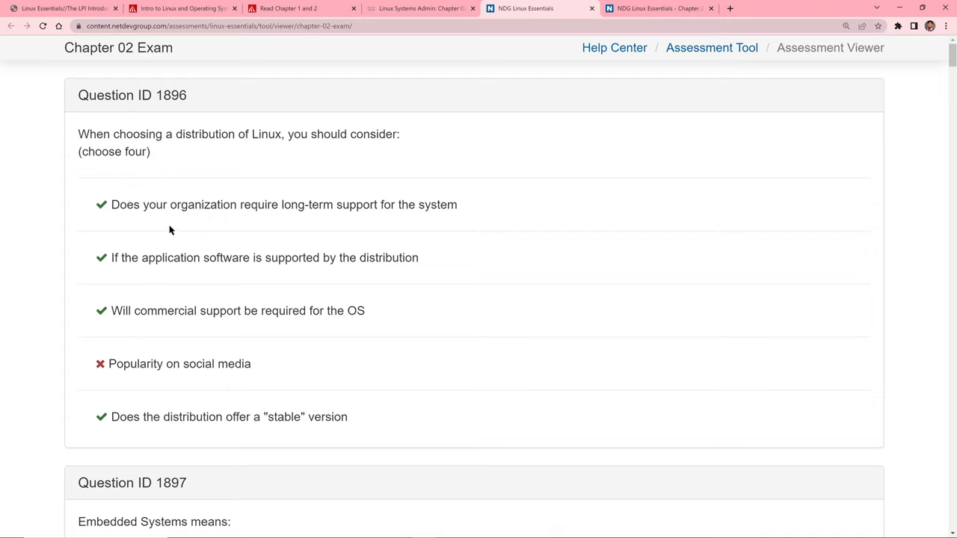
mouse_move(98, 137)
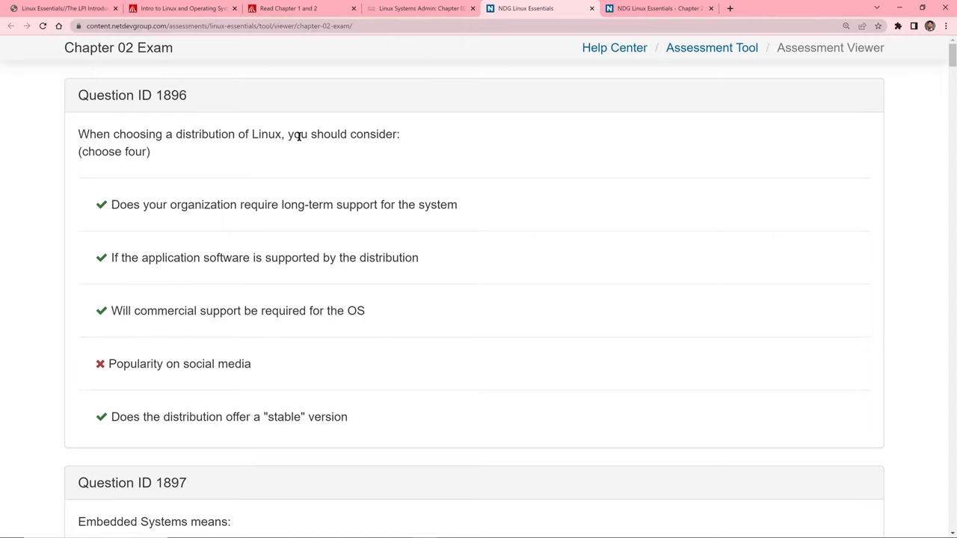
mouse_move(126, 439)
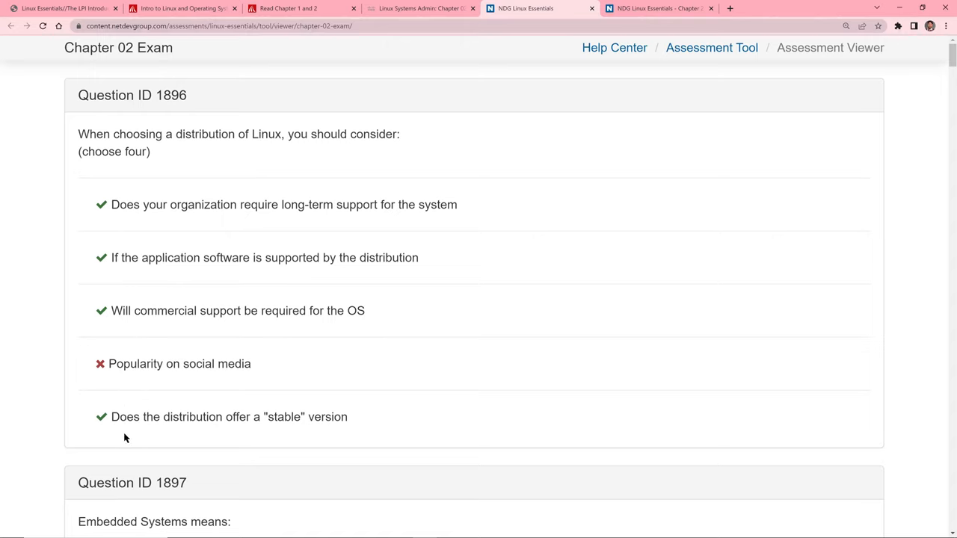
mouse_move(117, 221)
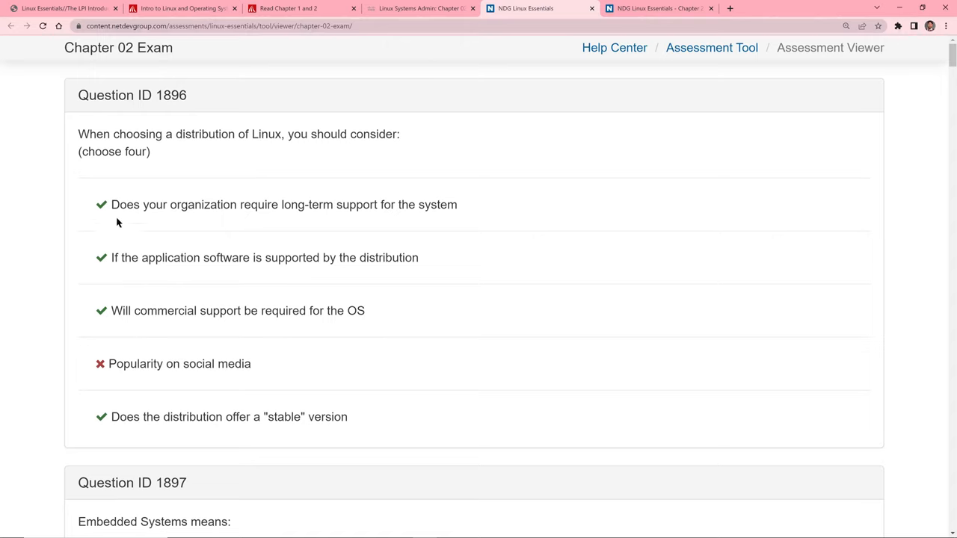
scroll(down, 3)
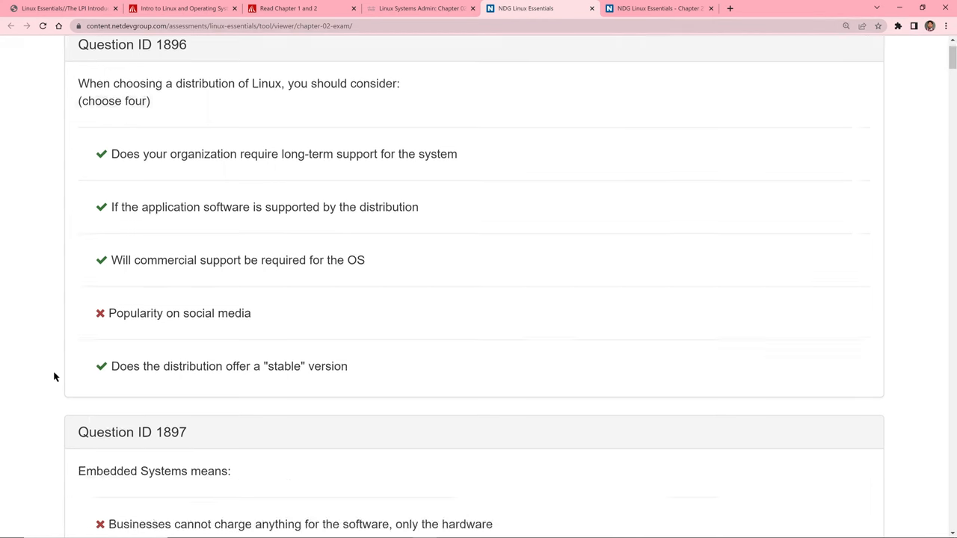
scroll(down, 3)
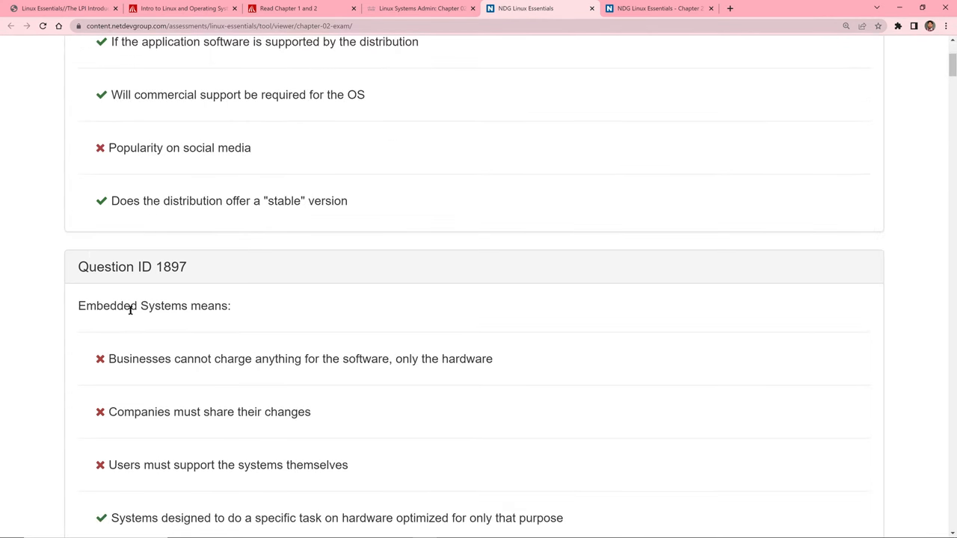
scroll(down, 3)
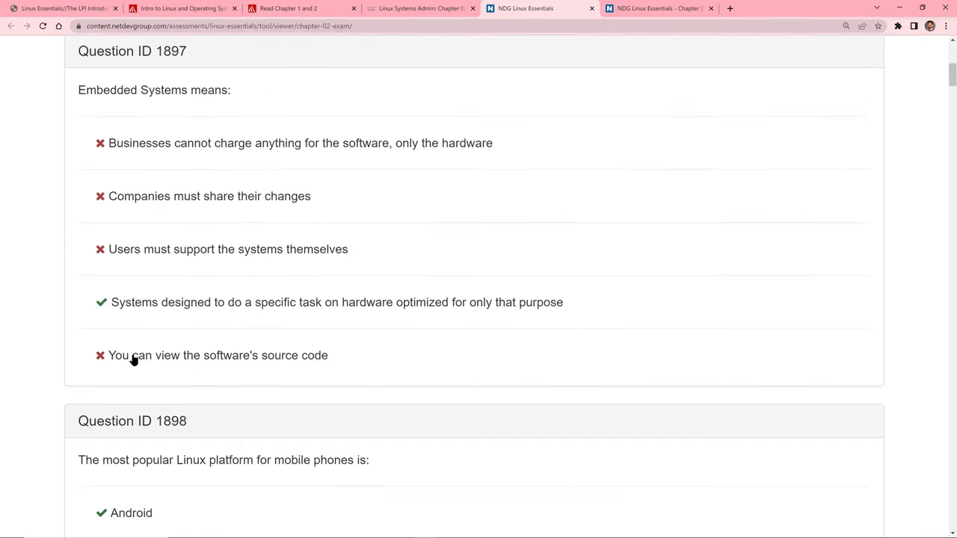
scroll(down, 3)
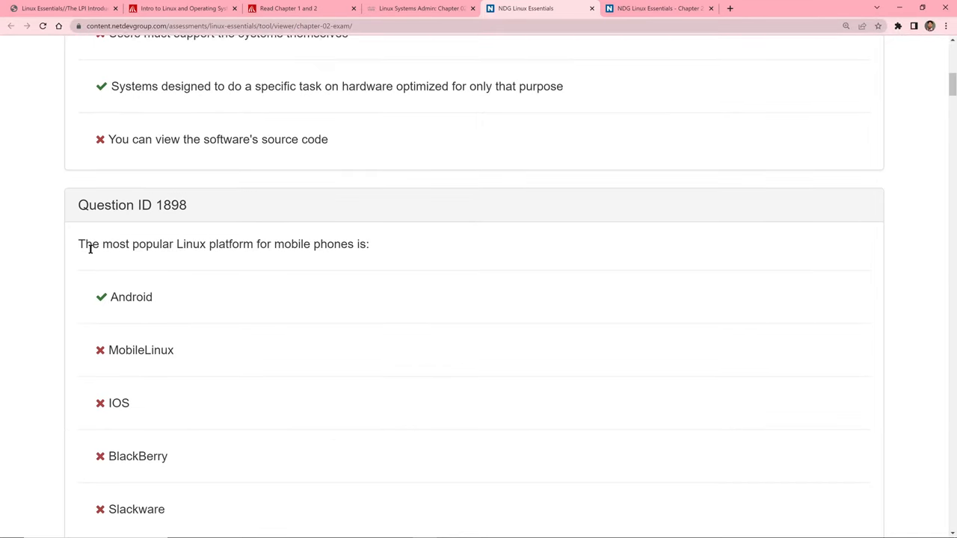
mouse_move(314, 248)
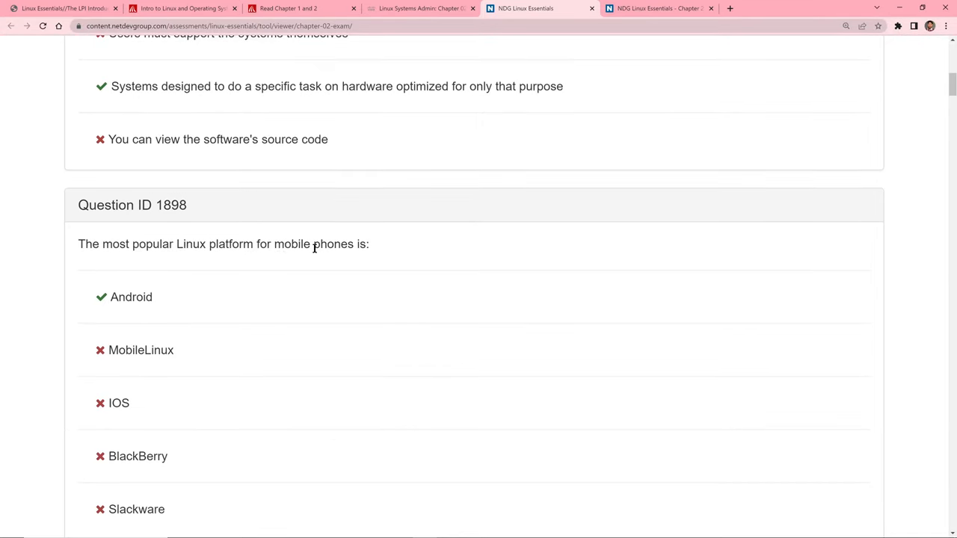
scroll(down, 3)
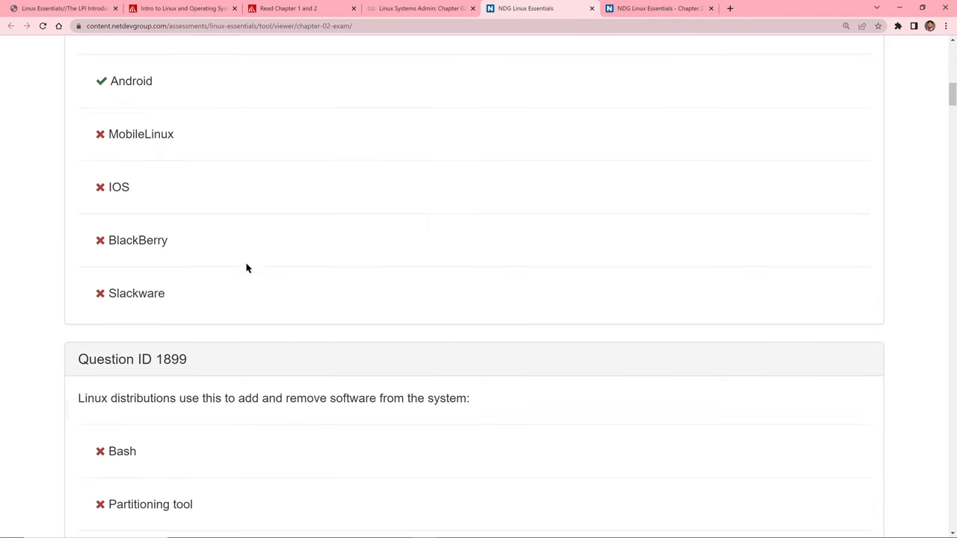
mouse_move(120, 404)
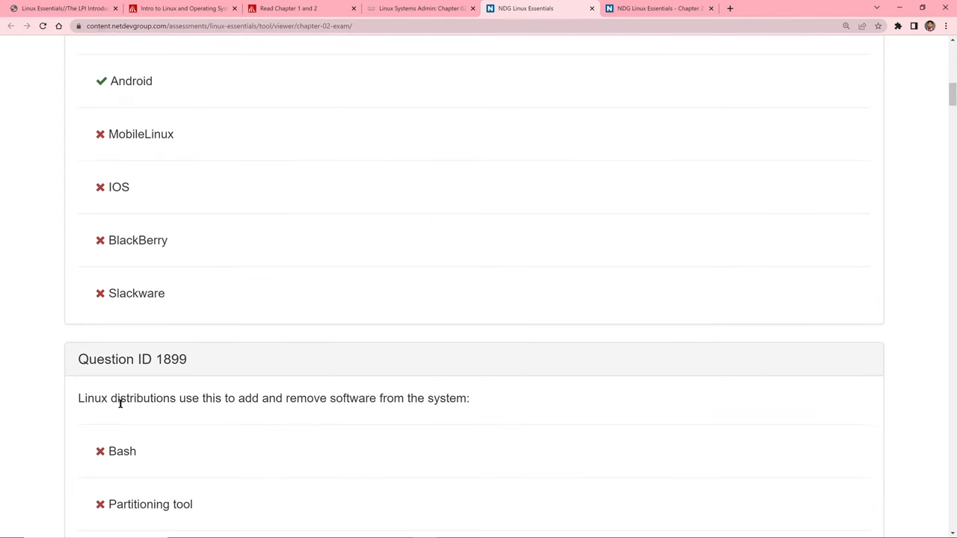
mouse_move(272, 398)
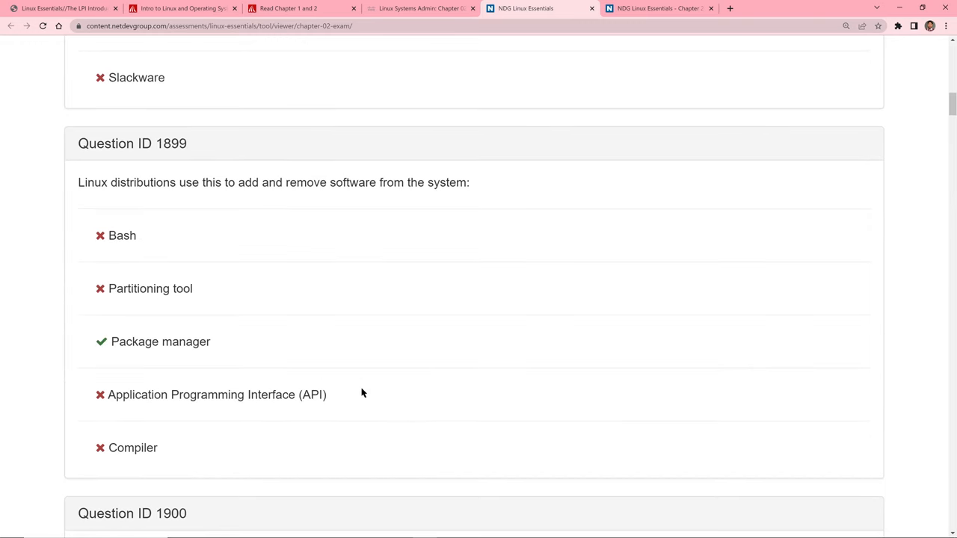
mouse_move(158, 422)
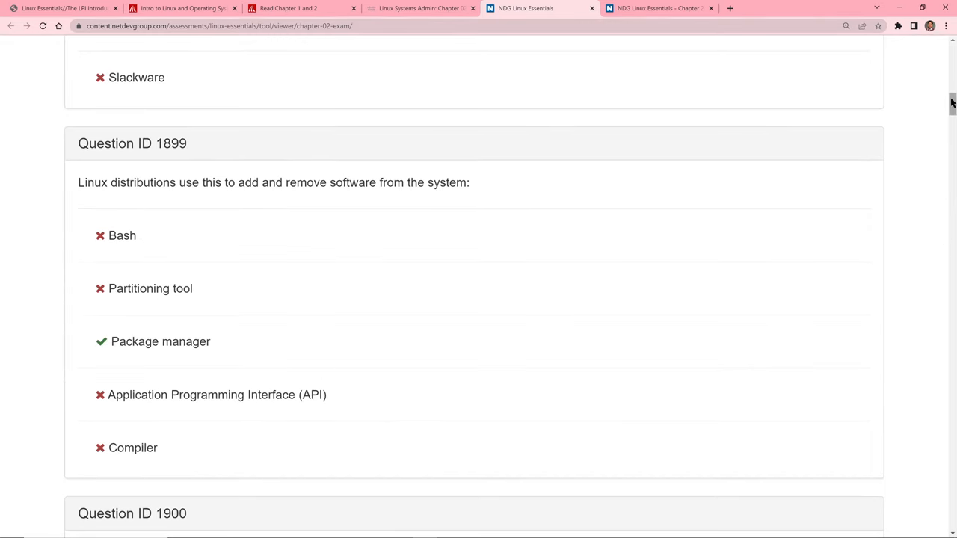
scroll(down, 3)
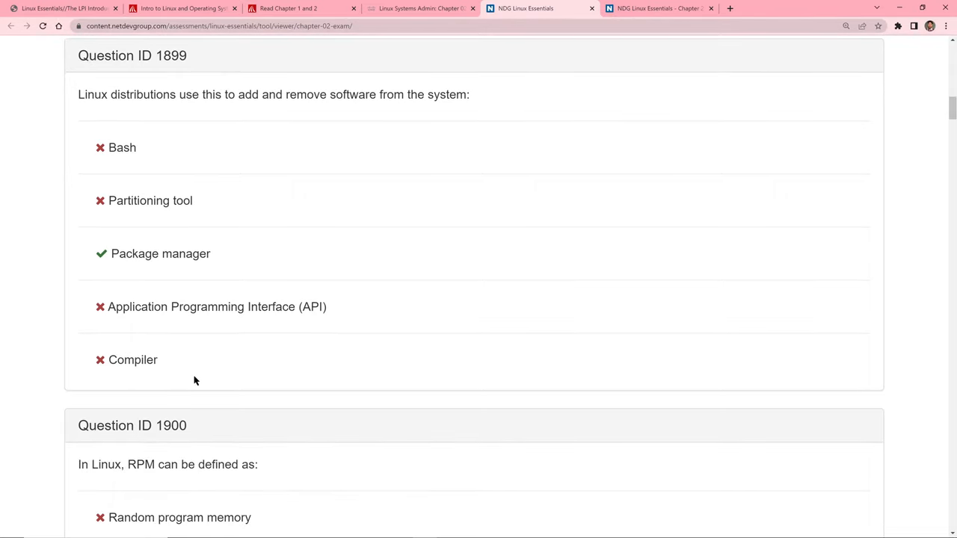
scroll(down, 3)
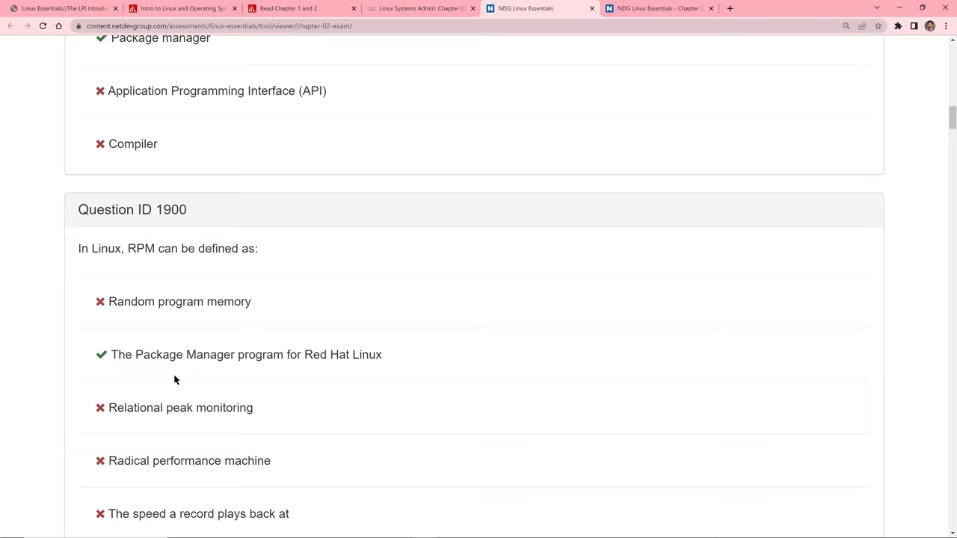
mouse_move(152, 383)
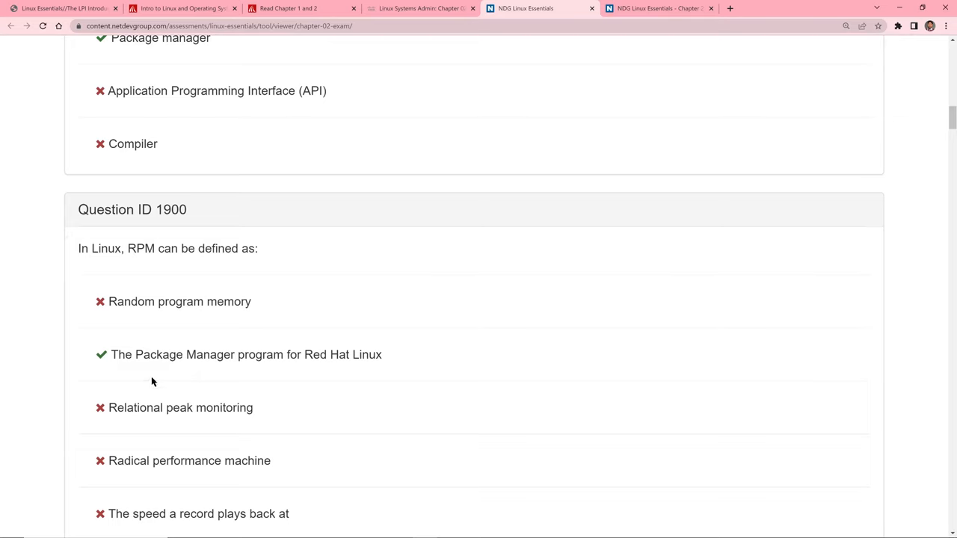
mouse_move(246, 358)
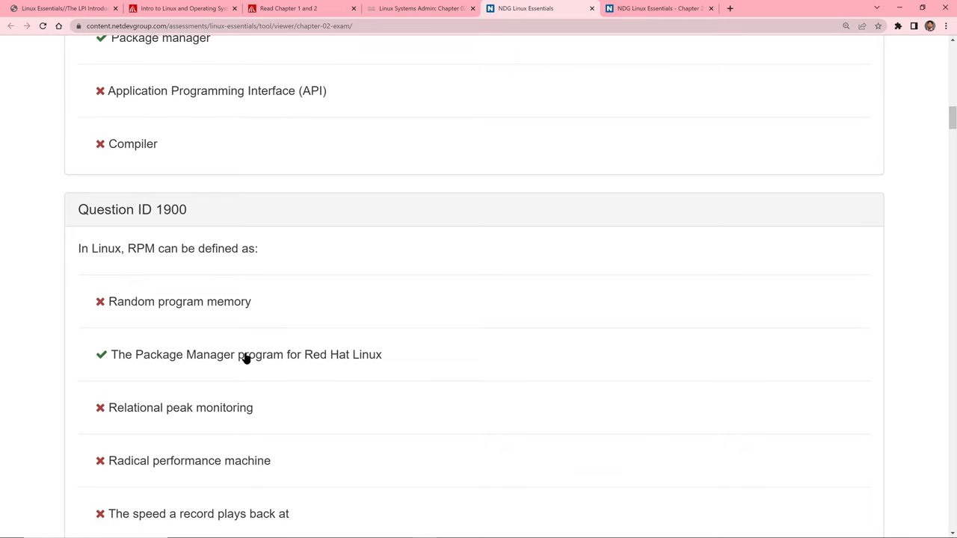
mouse_move(293, 361)
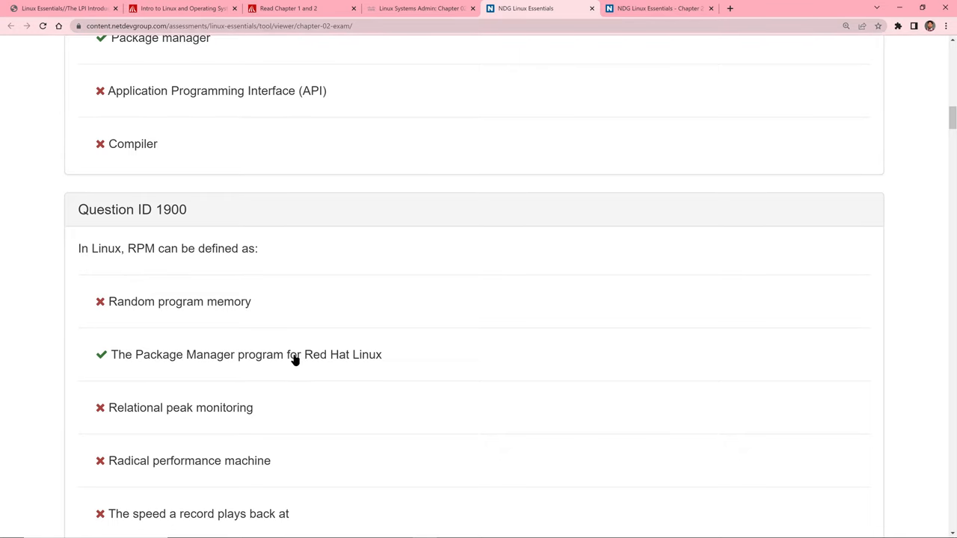
scroll(down, 3)
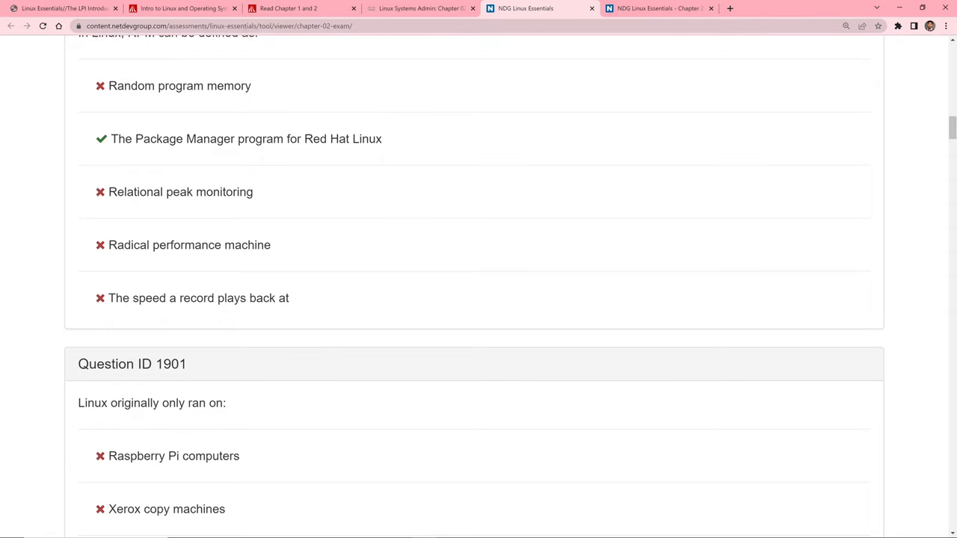
scroll(down, 3)
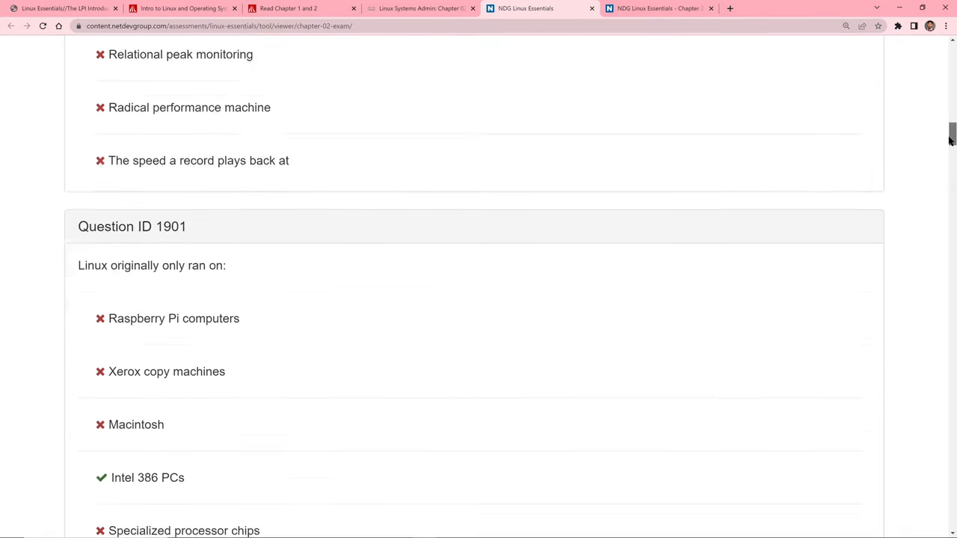
scroll(down, 3)
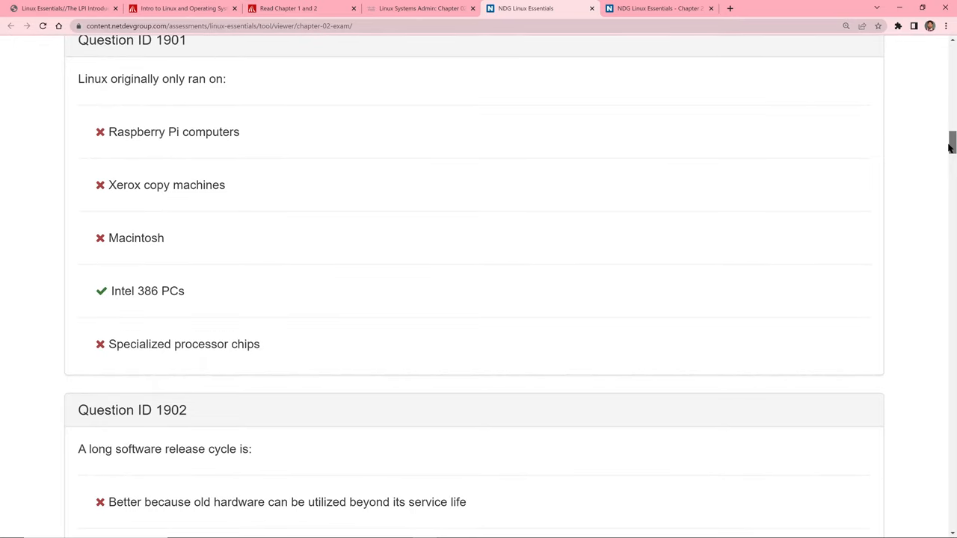
scroll(down, 3)
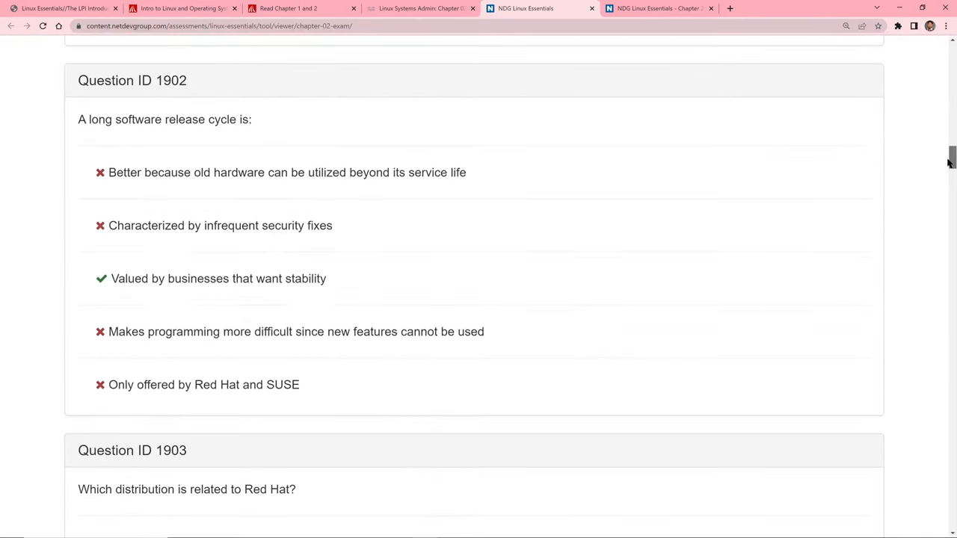
scroll(down, 3)
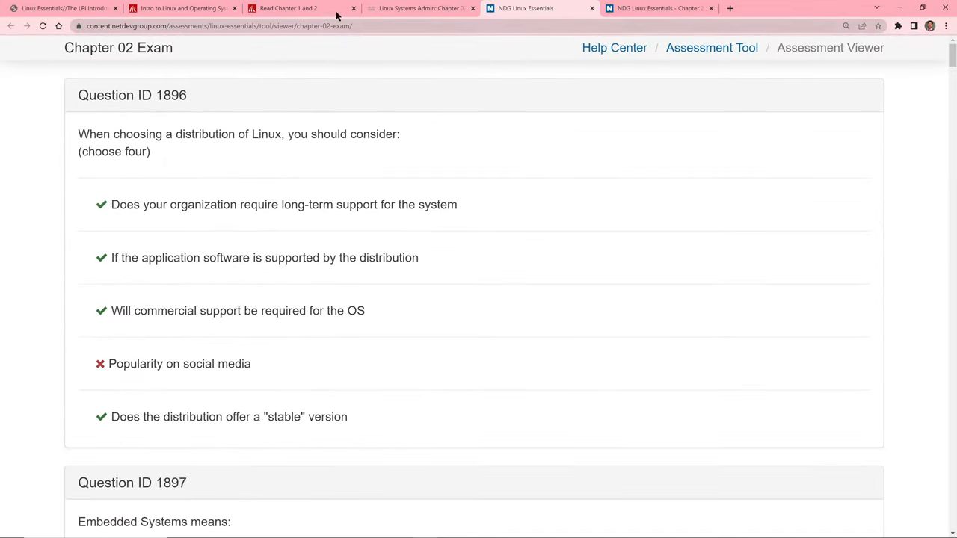
- Back in Canvas, go to the IT240 course Home, show Week 2 and open the Build a CentOS 7 VM assignment
click(422, 9)
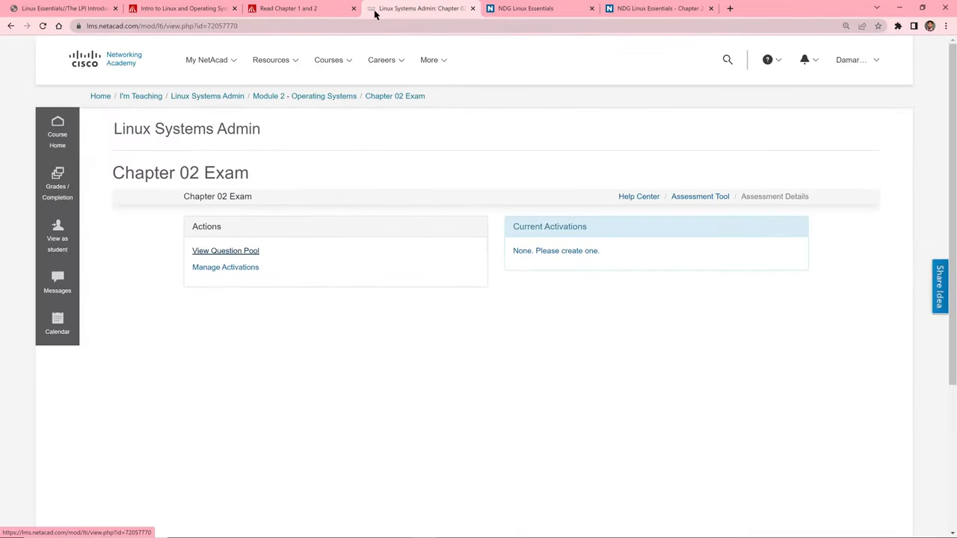
click(296, 9)
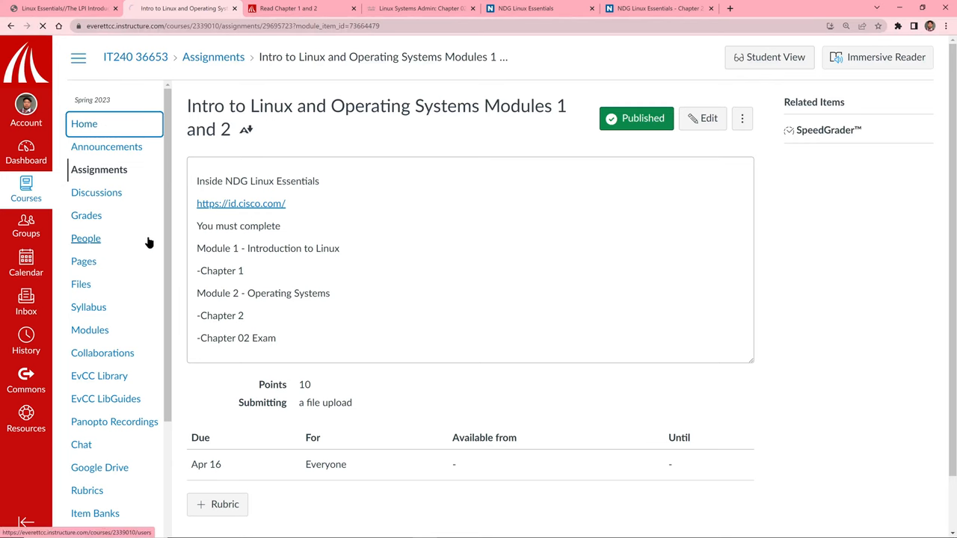
click(84, 123)
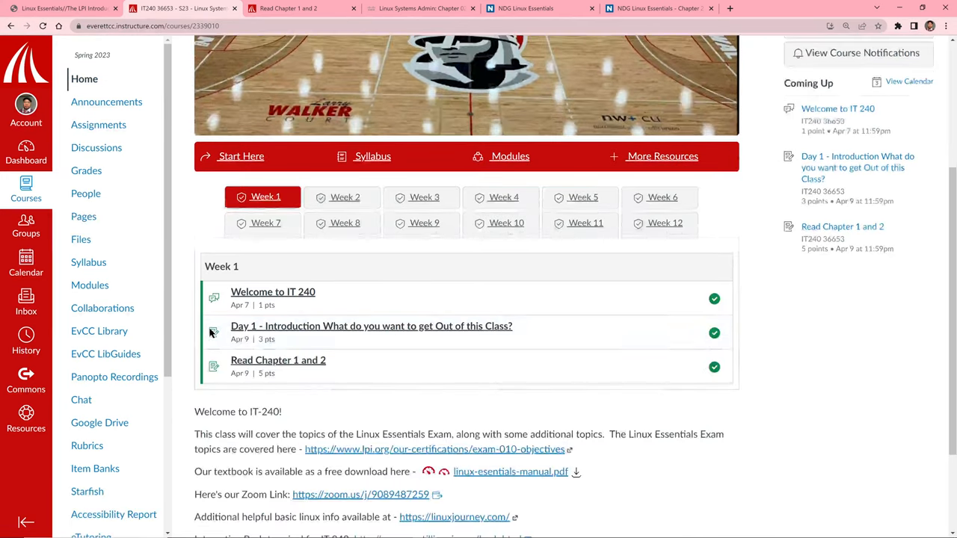
click(345, 197)
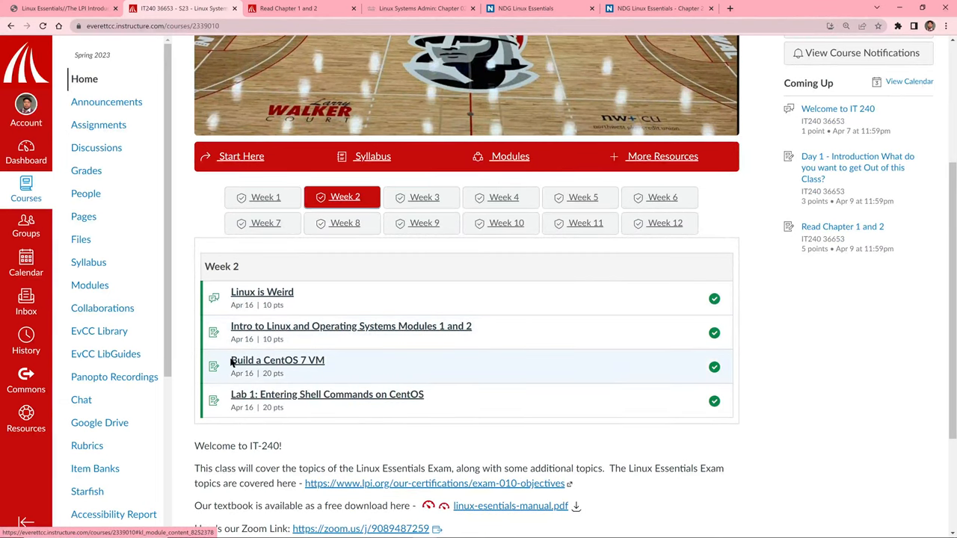
mouse_move(312, 380)
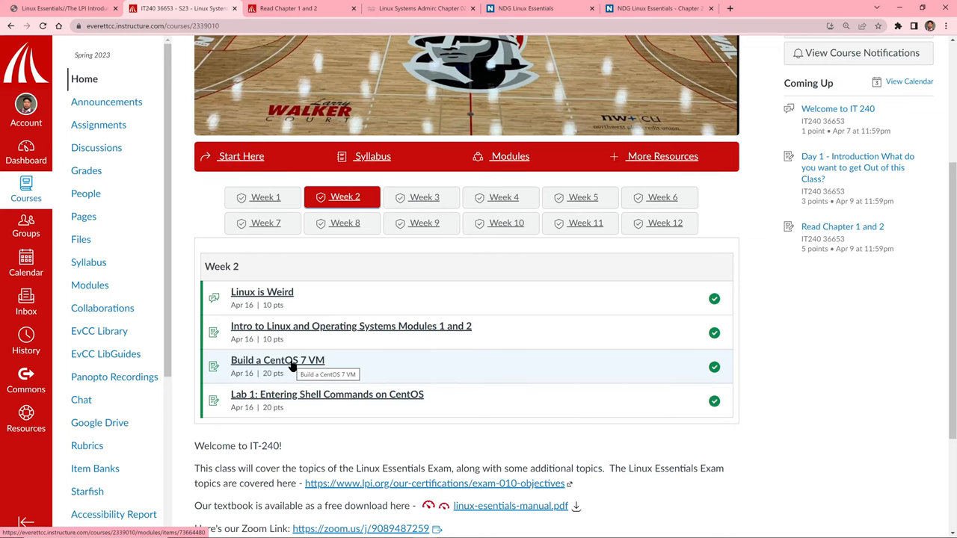
click(278, 359)
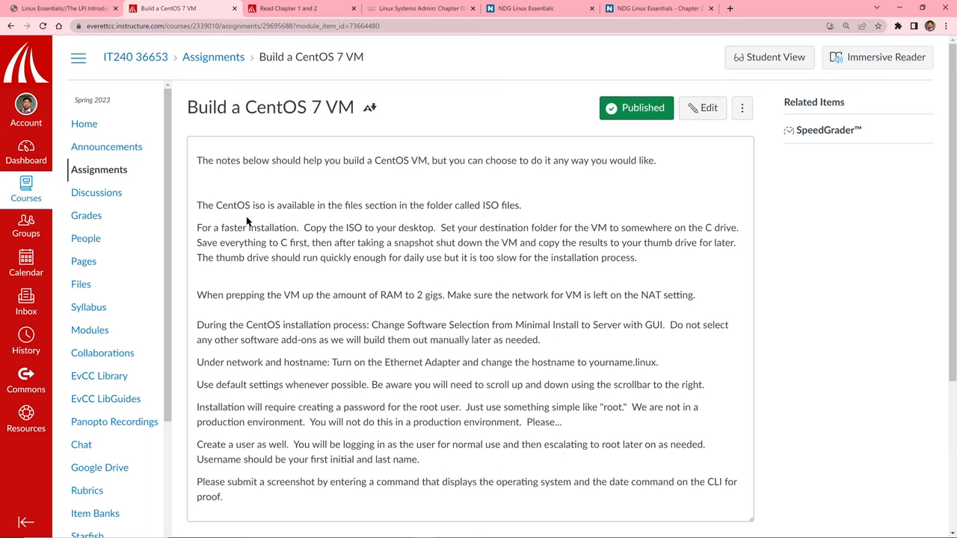
mouse_move(212, 227)
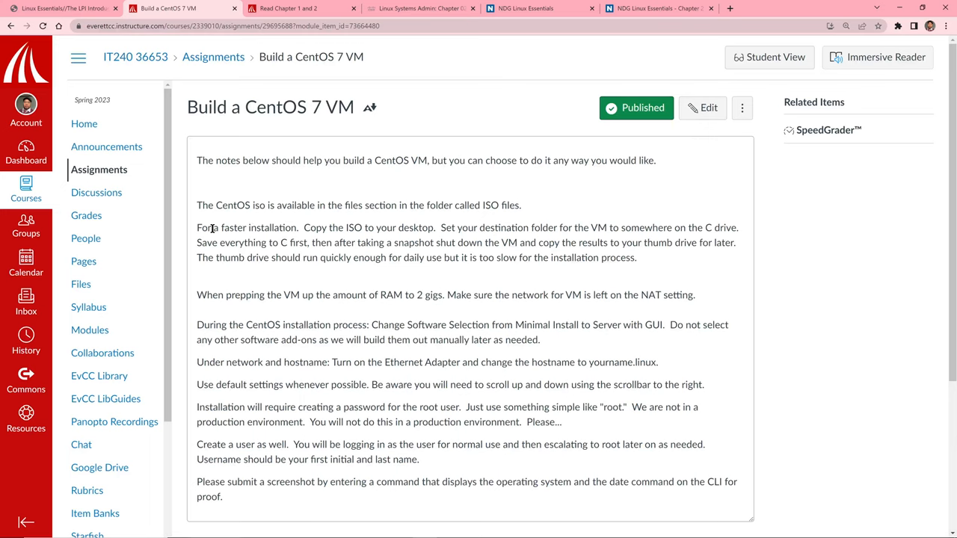
mouse_move(242, 205)
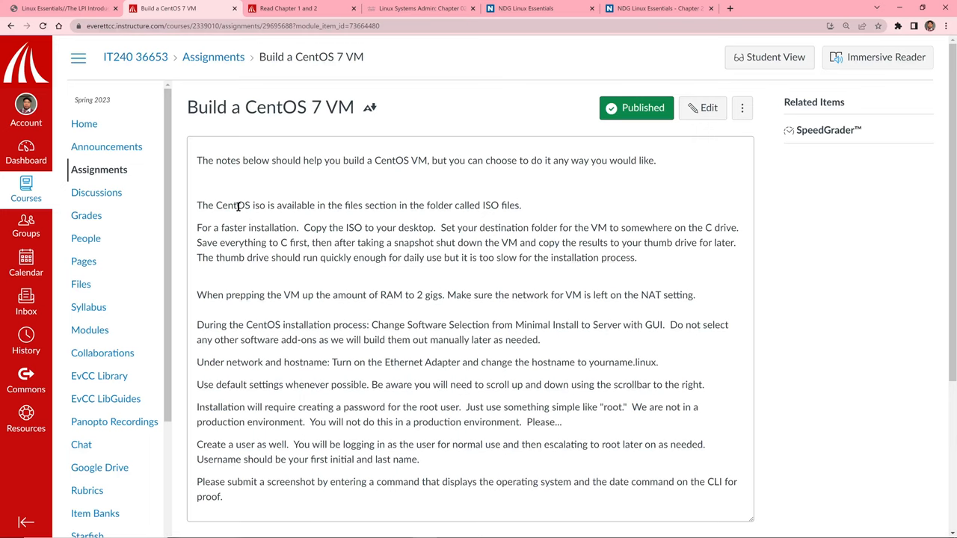
mouse_move(200, 239)
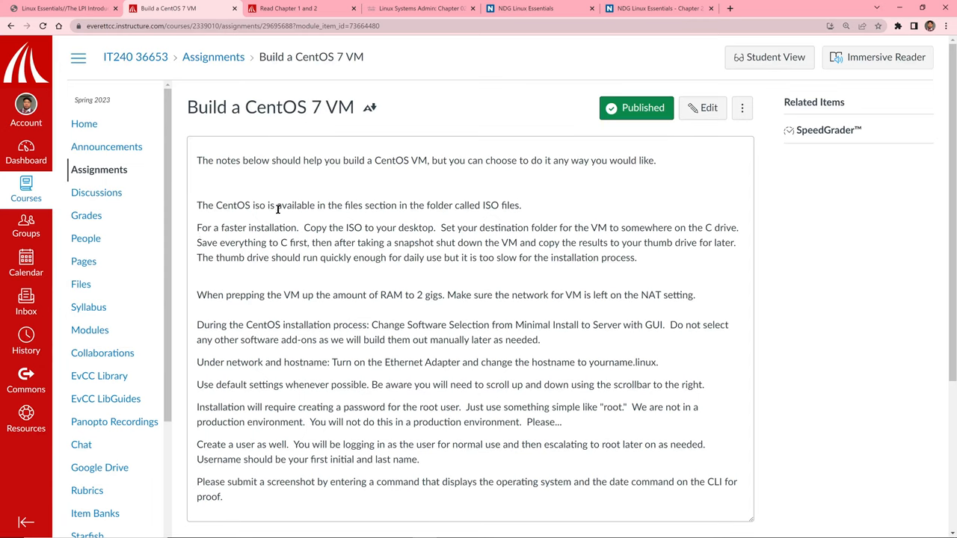
mouse_move(77, 290)
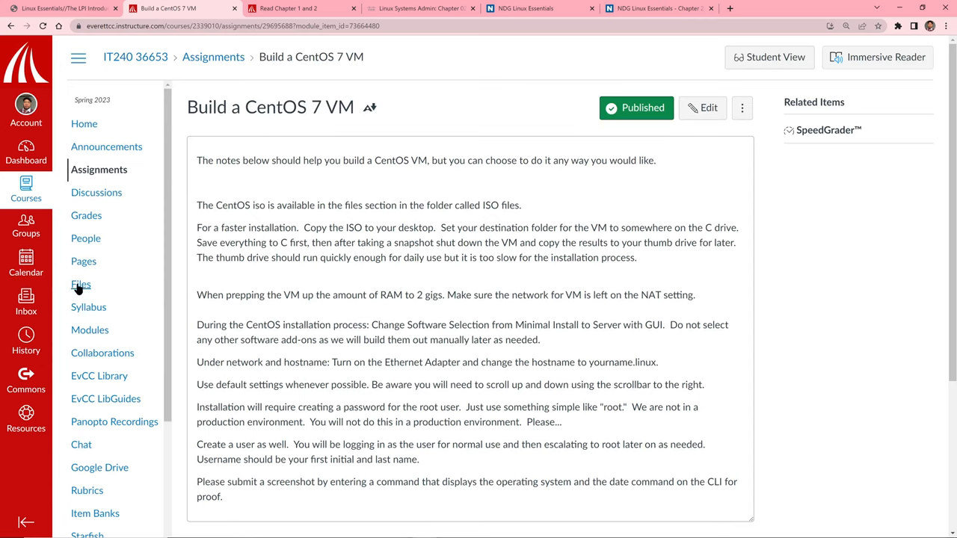
- Open the course Files and scroll to the ISO Files folder holding the CentOS 7 minimal ISO
click(80, 284)
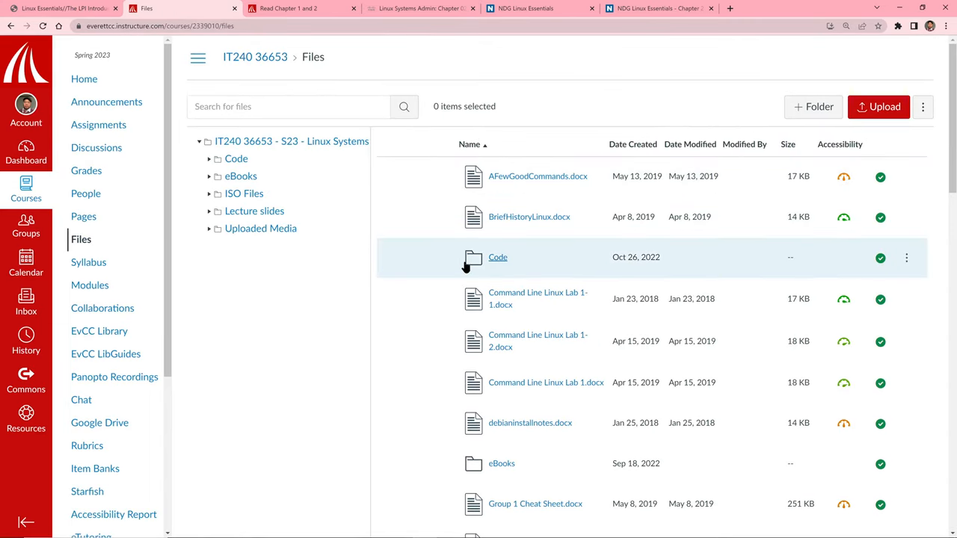
scroll(down, 3)
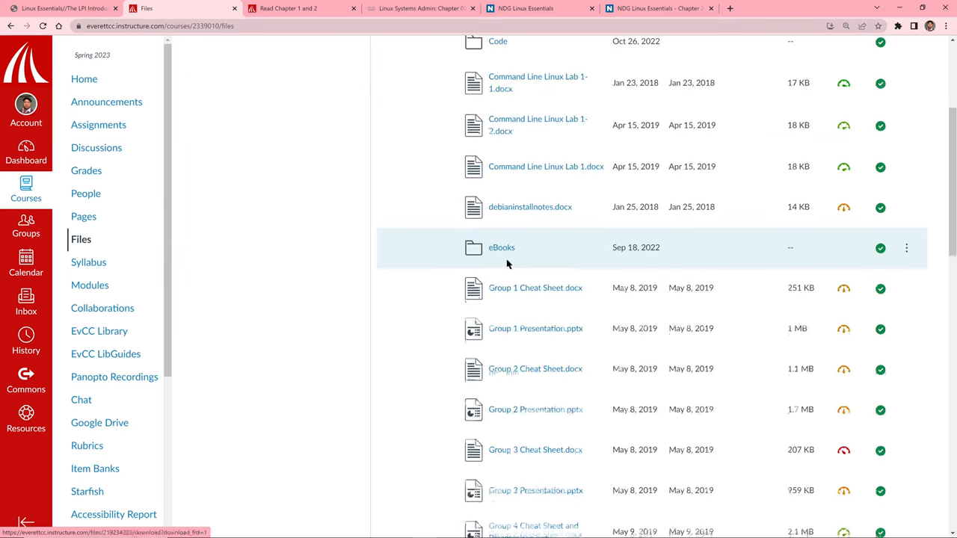
scroll(down, 3)
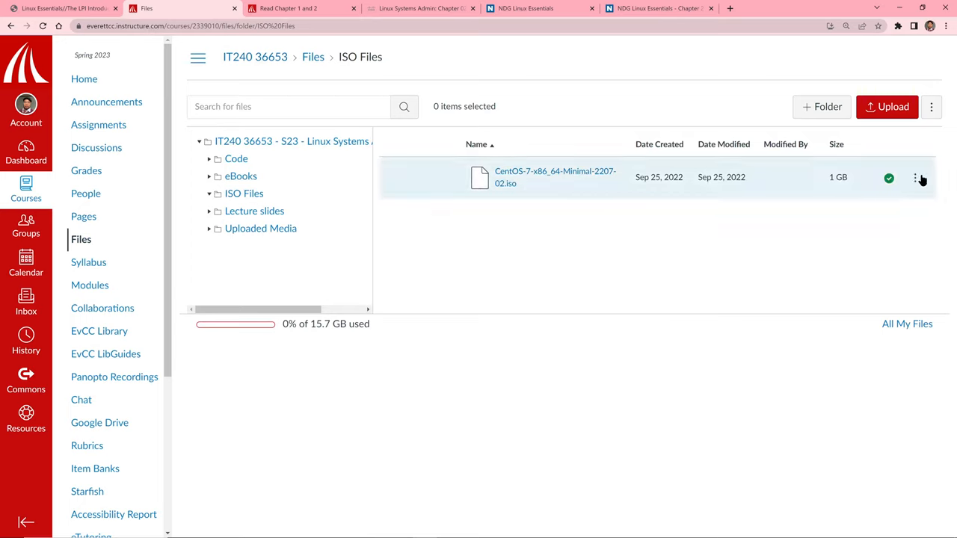
mouse_move(843, 179)
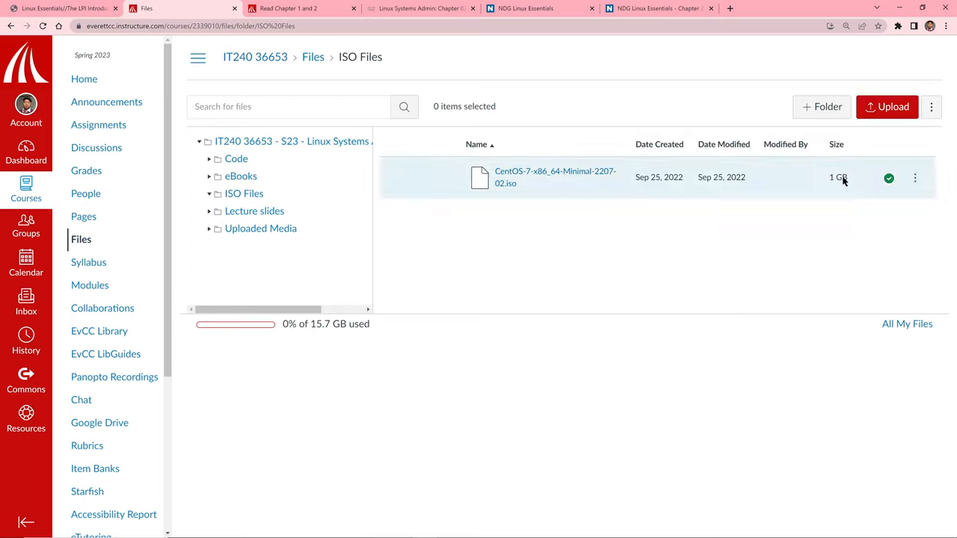
mouse_move(534, 183)
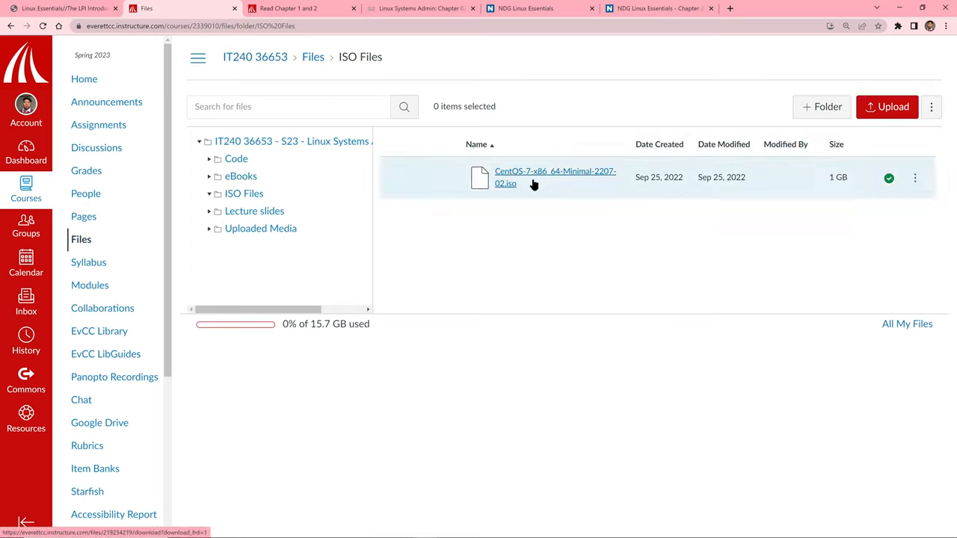
mouse_move(512, 191)
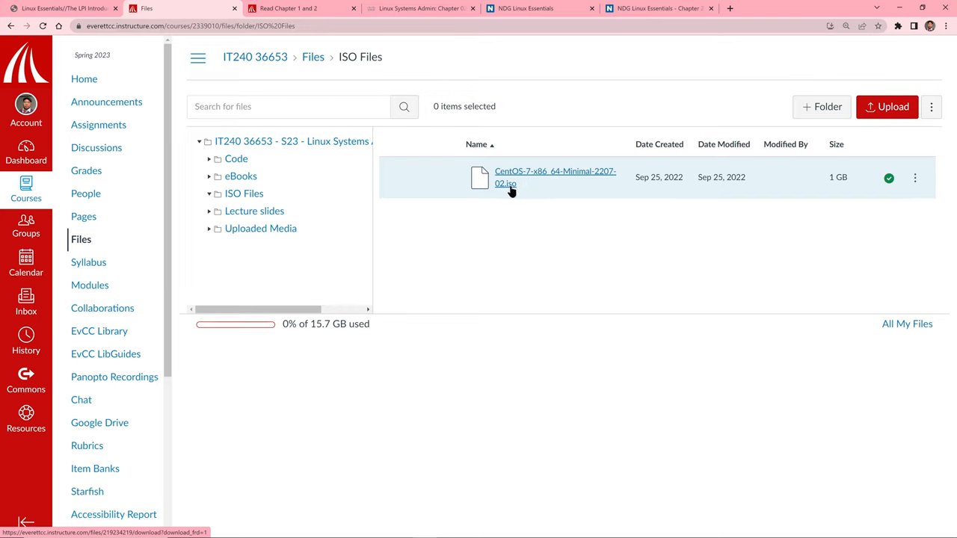
mouse_move(251, 479)
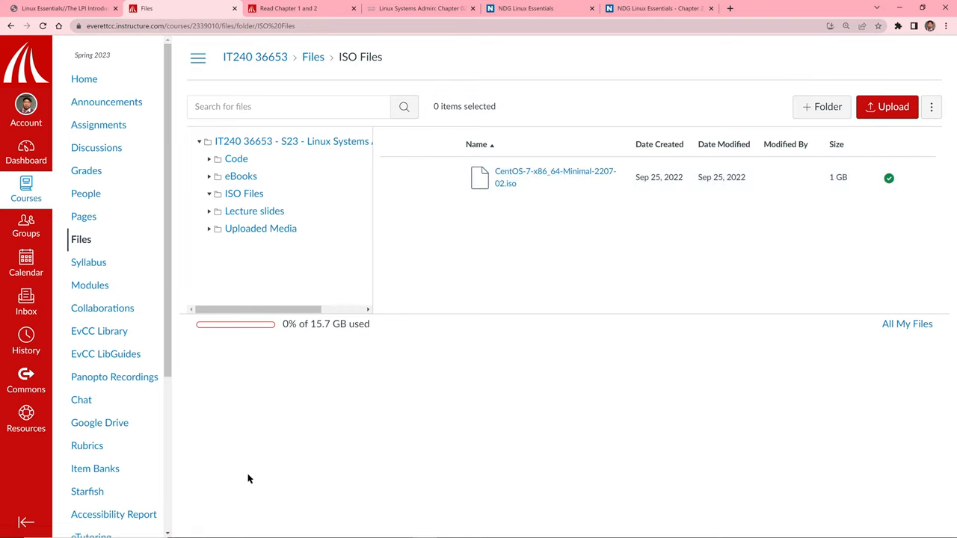
mouse_move(106, 101)
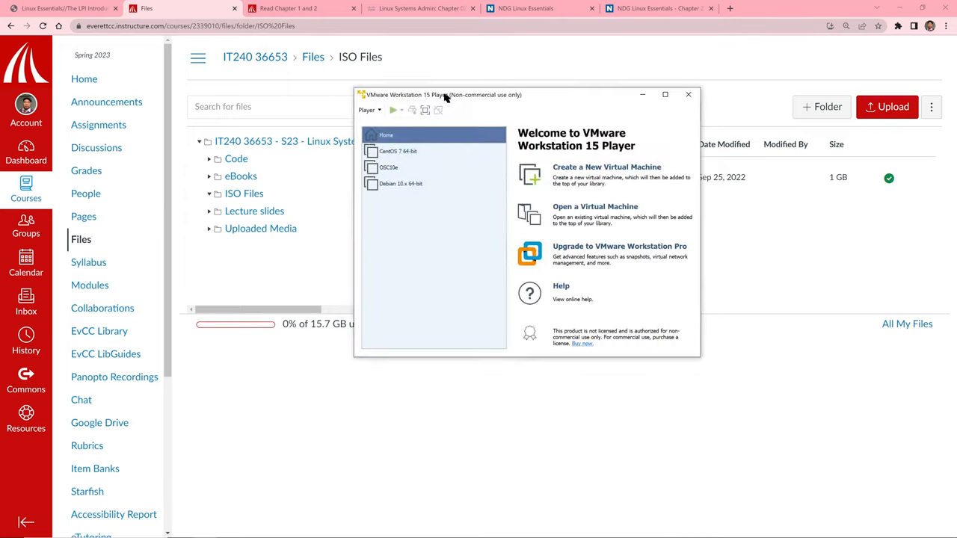
- In VMware Player, power on the CentOS 7 64-bit VM full-screen, dismiss the update prompt, and put it aside
drag(446, 94, 410, 92)
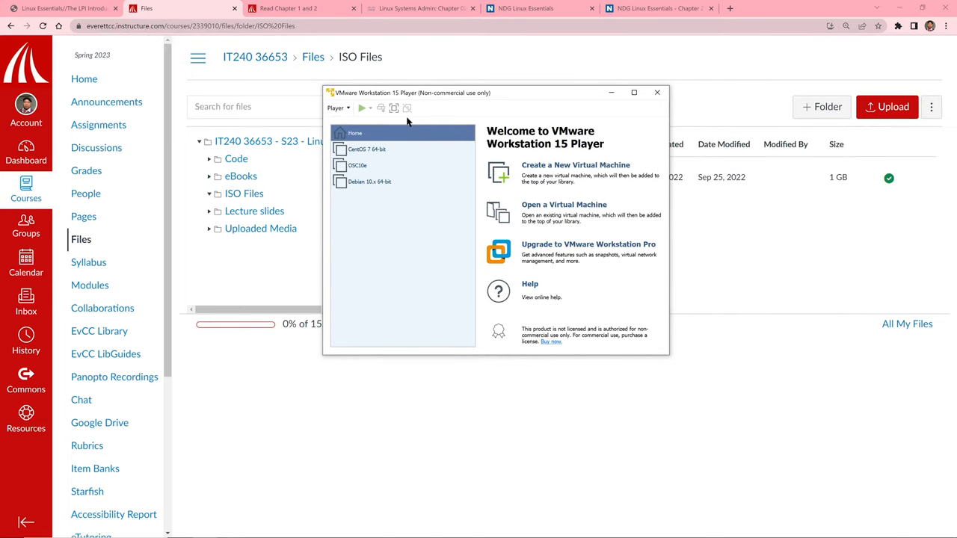
mouse_move(561, 153)
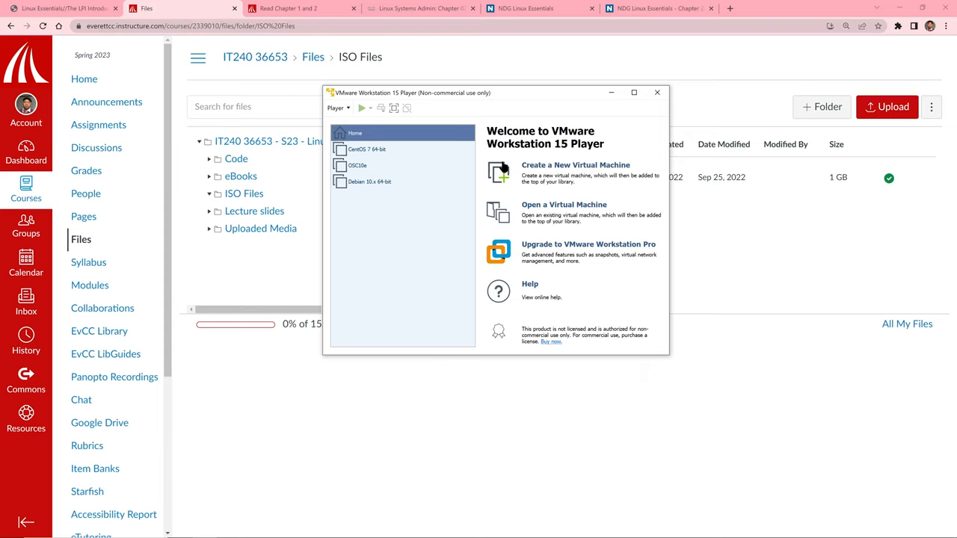
mouse_move(389, 159)
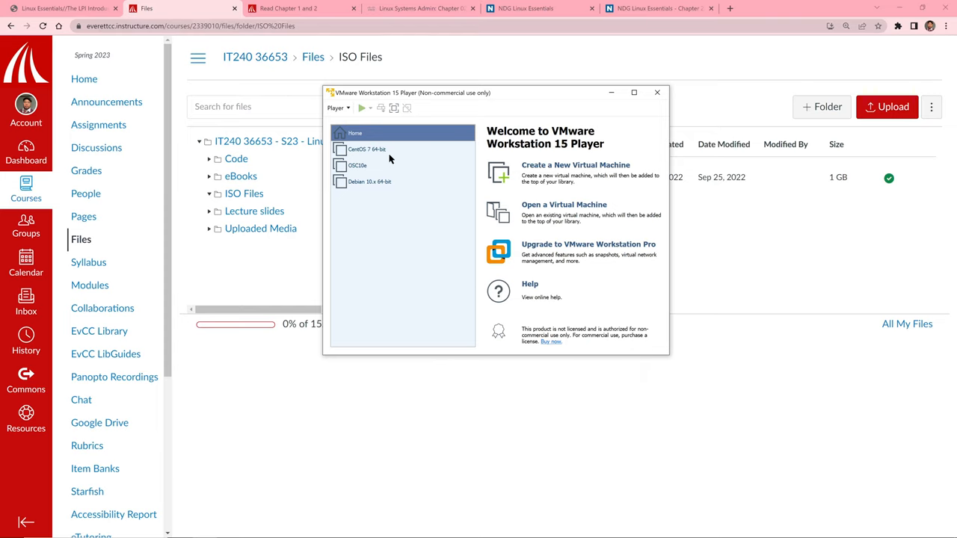
mouse_move(362, 144)
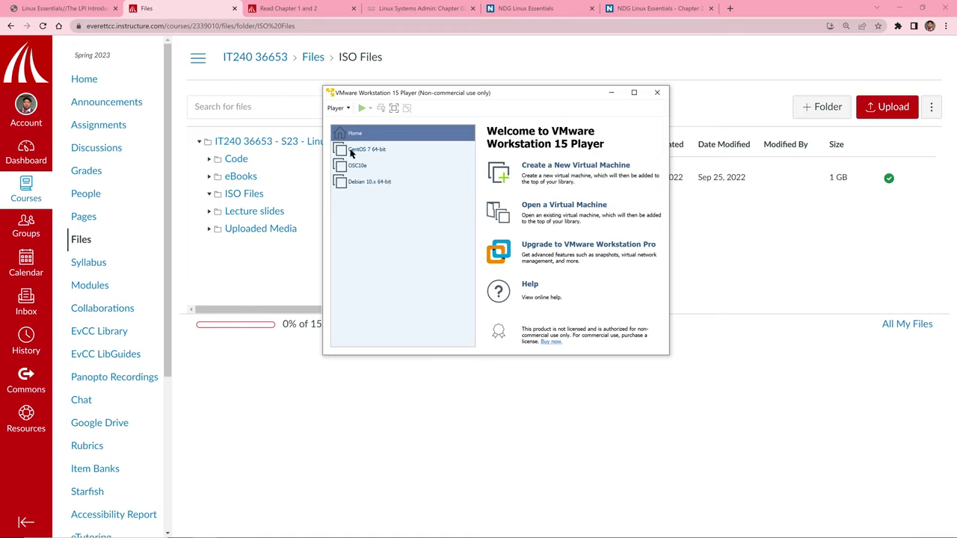
click(366, 149)
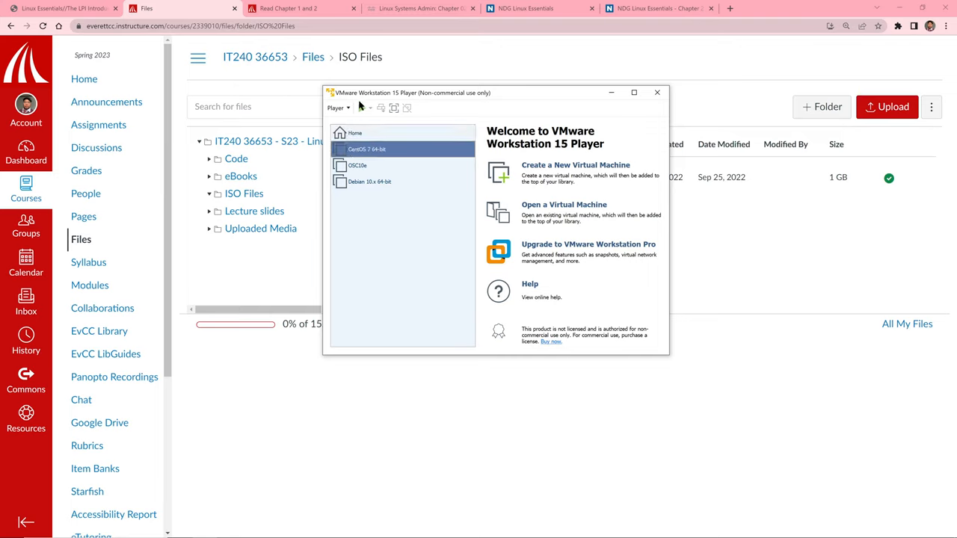
click(377, 150)
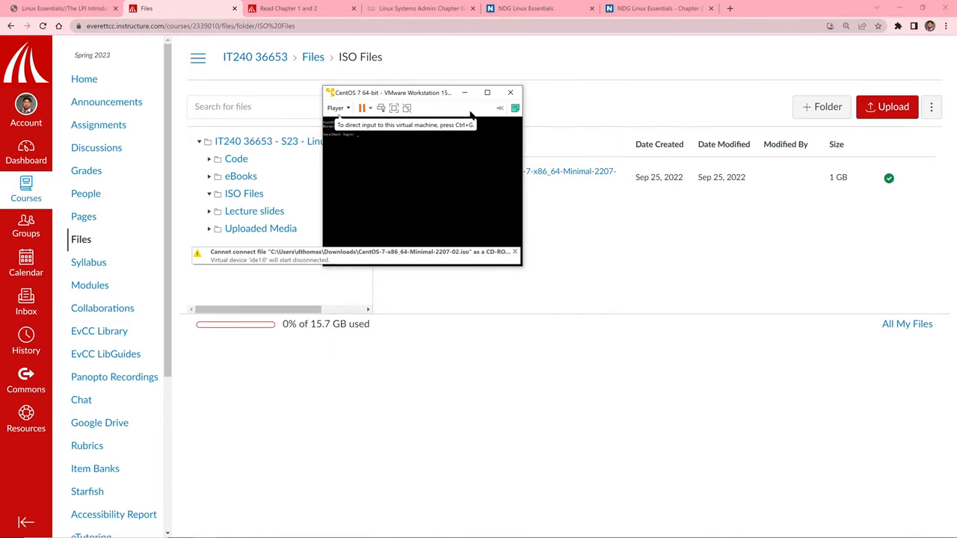
click(487, 93)
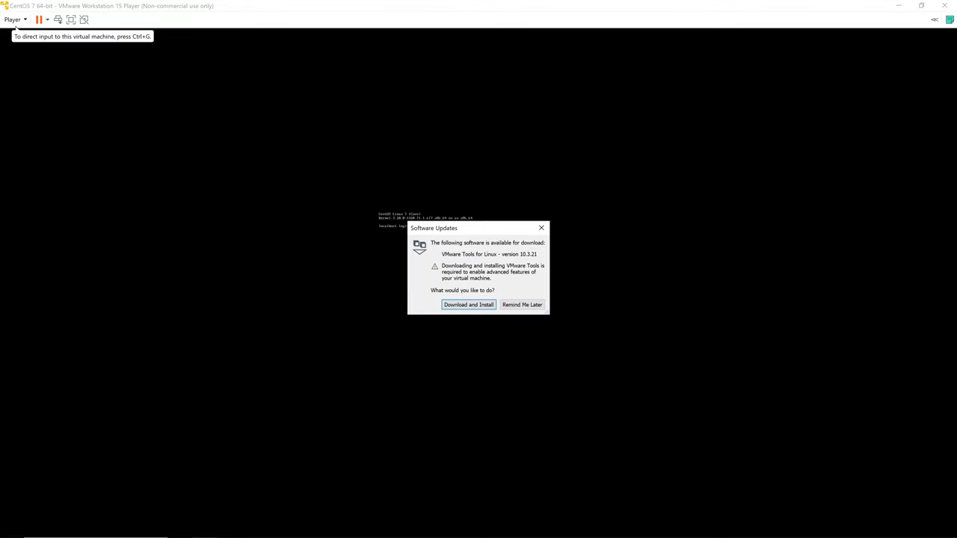
click(521, 305)
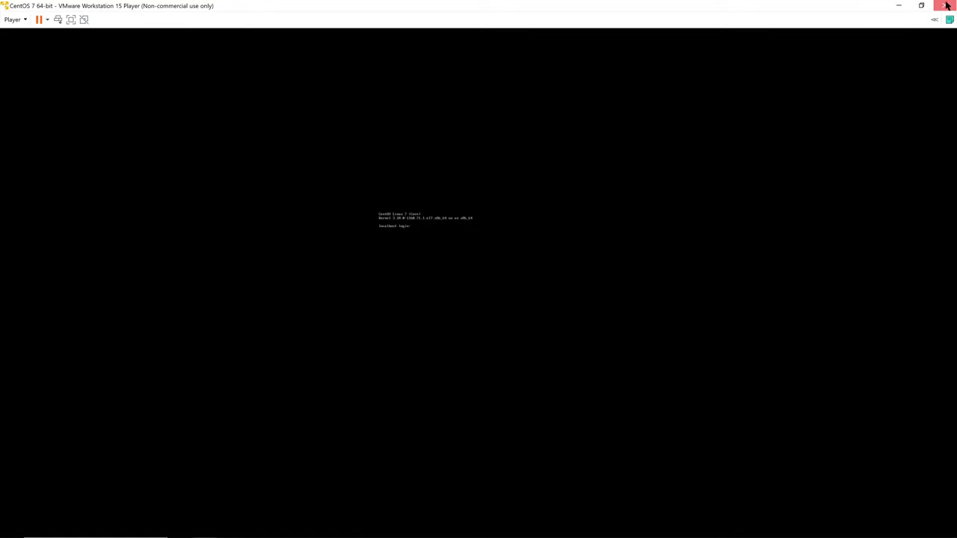
click(945, 6)
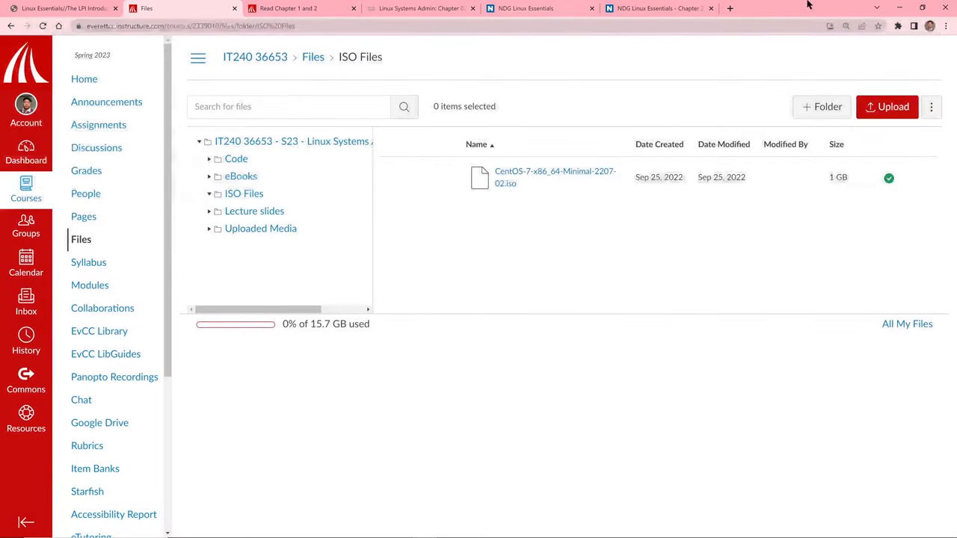
mouse_move(110, 117)
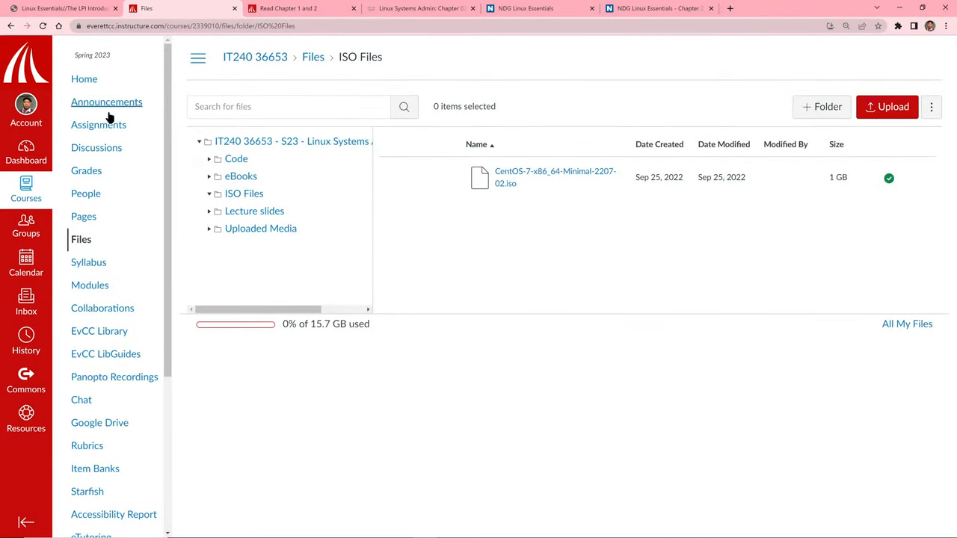
mouse_move(257, 291)
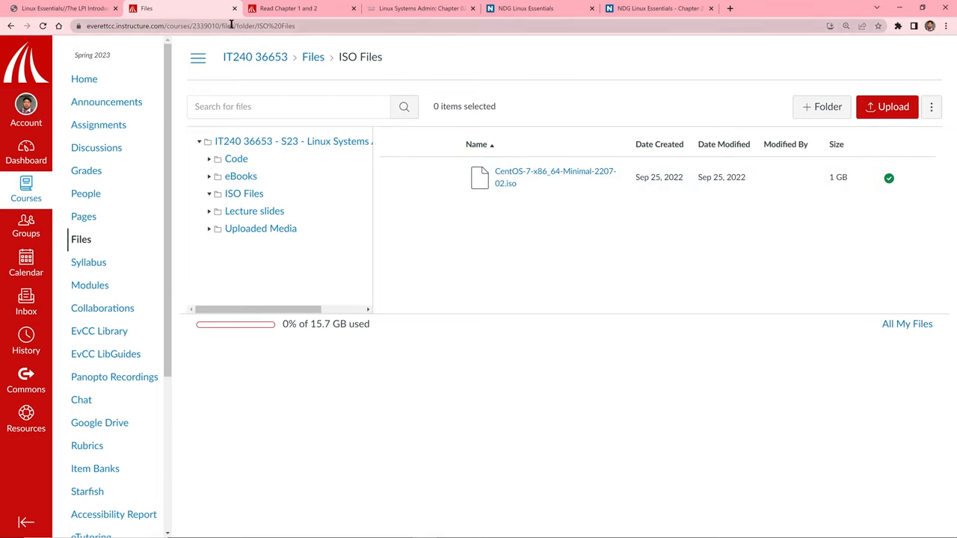
mouse_move(112, 97)
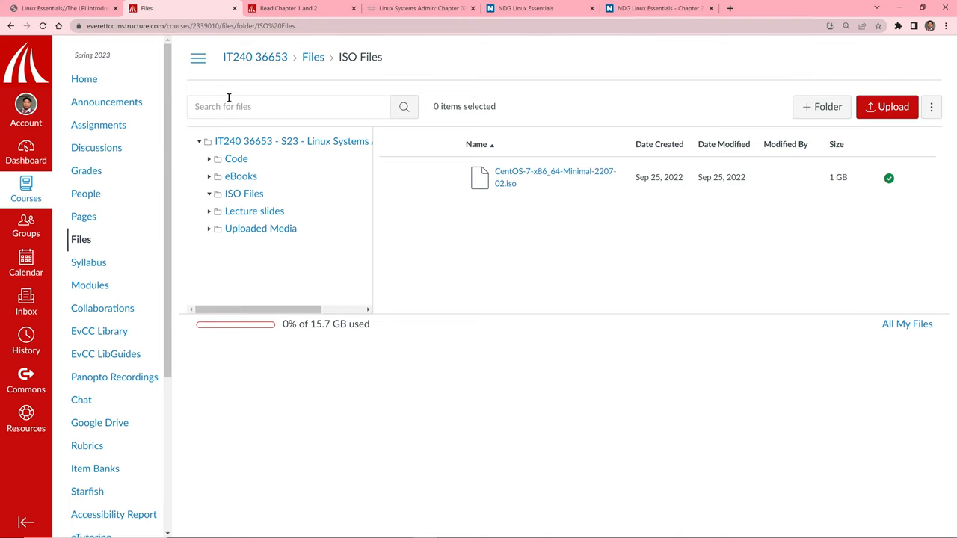
mouse_move(314, 56)
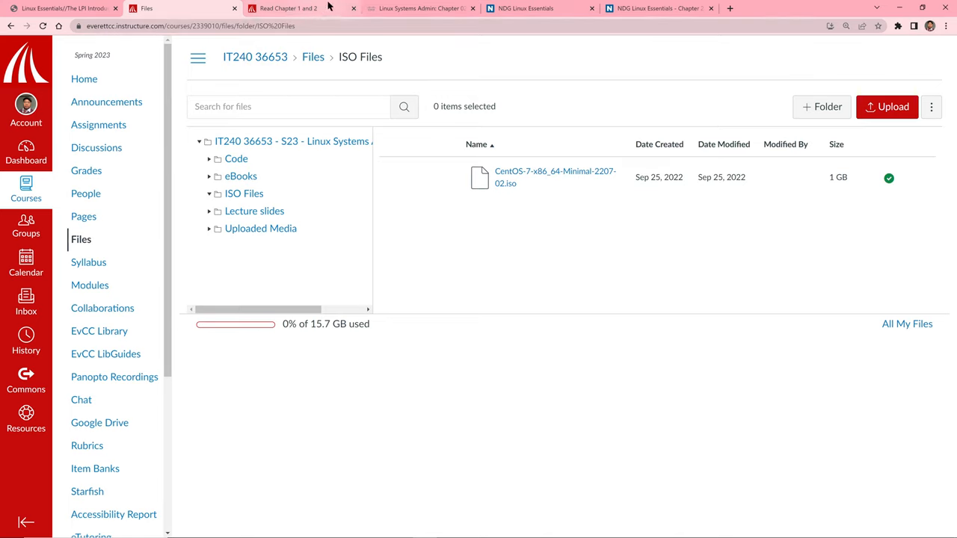
- Go back from ISO Files to the Build a CentOS 7 VM assignment and review its instructions
click(21, 36)
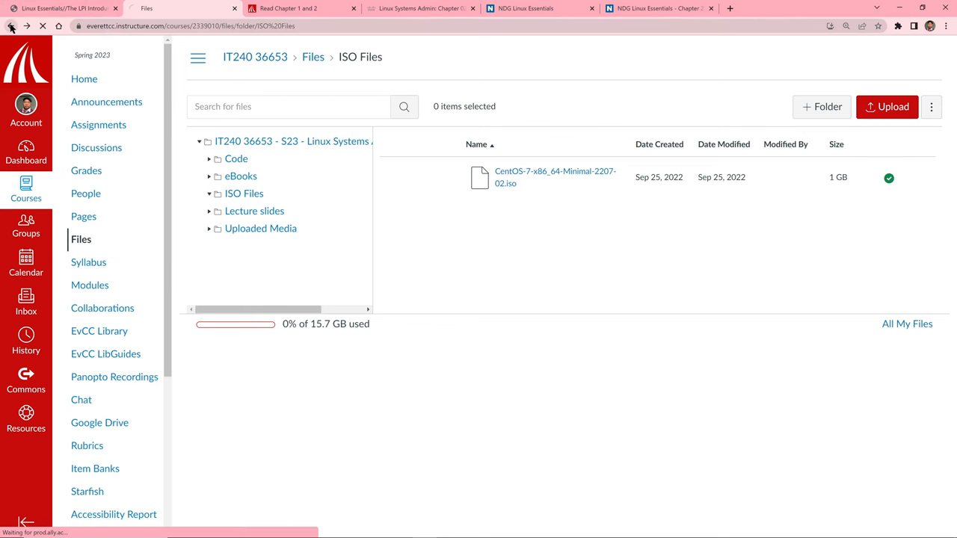
click(316, 57)
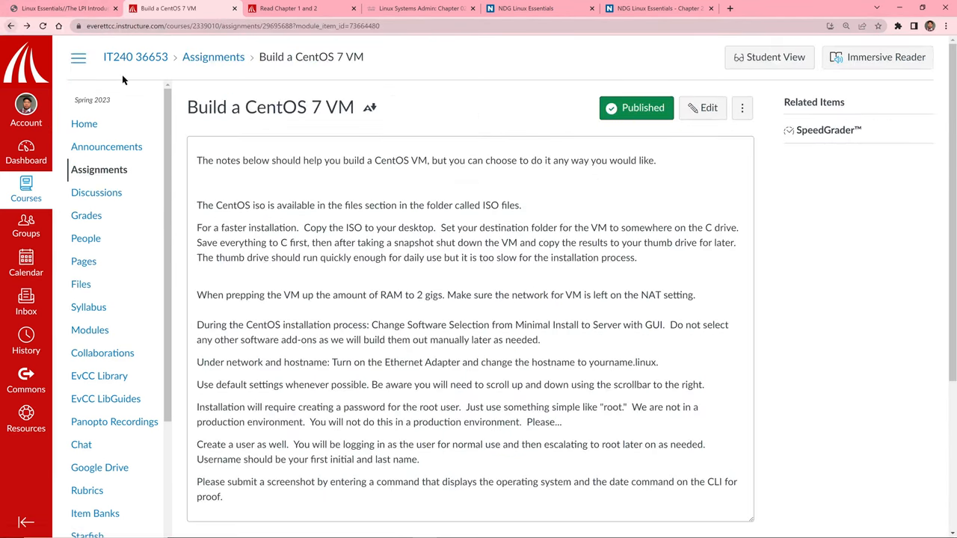
scroll(down, 3)
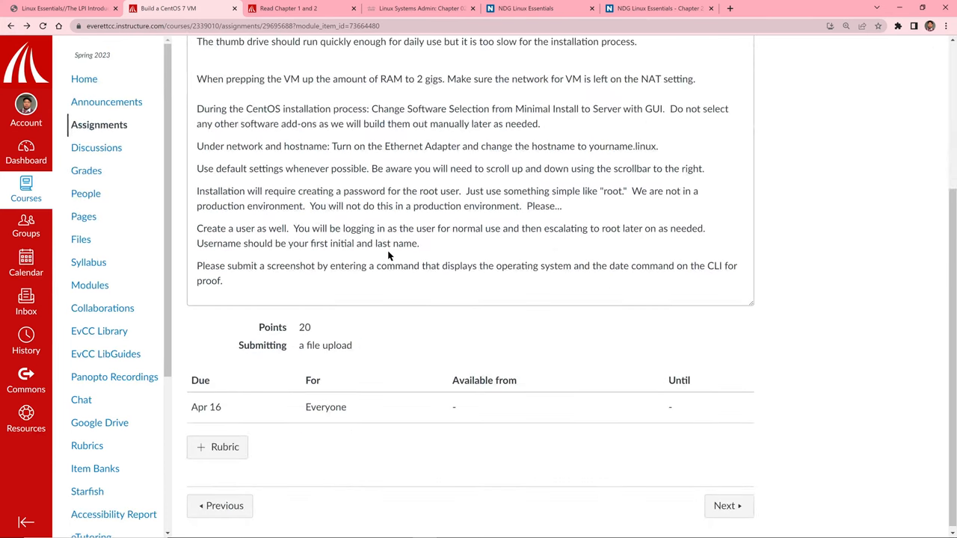
scroll(up, 3)
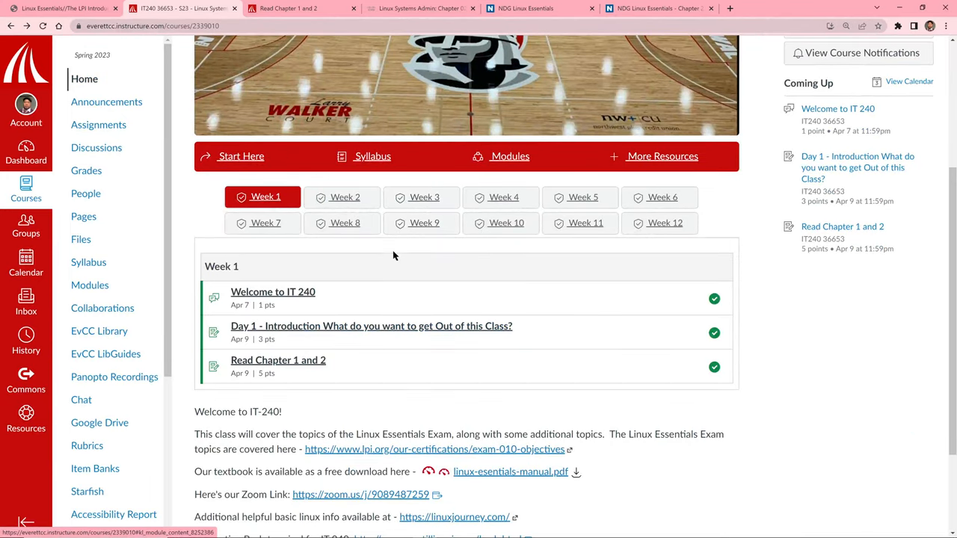
- In Week 2, open the Lab 1 assignment and highlight its Comptia Linux+ Student Guide (Page 30) reference
click(343, 197)
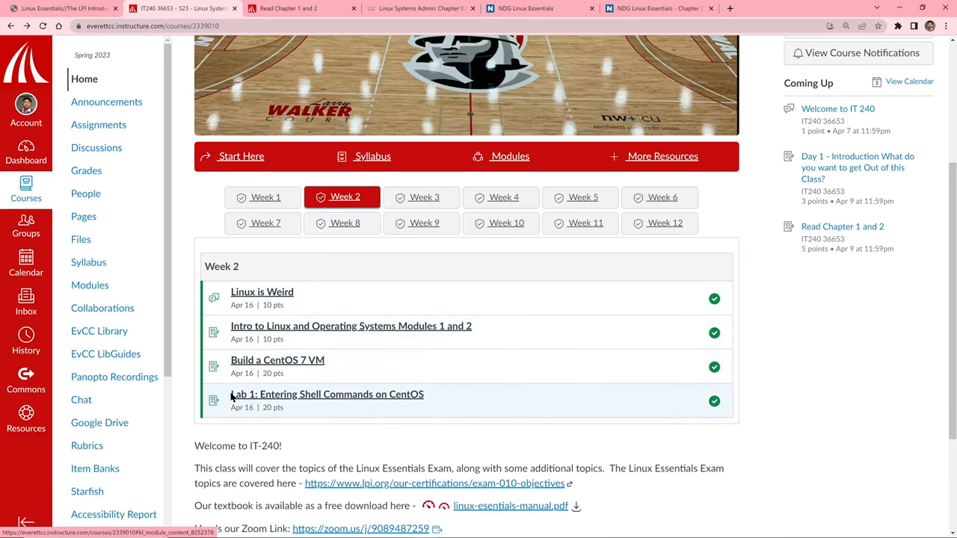
mouse_move(356, 400)
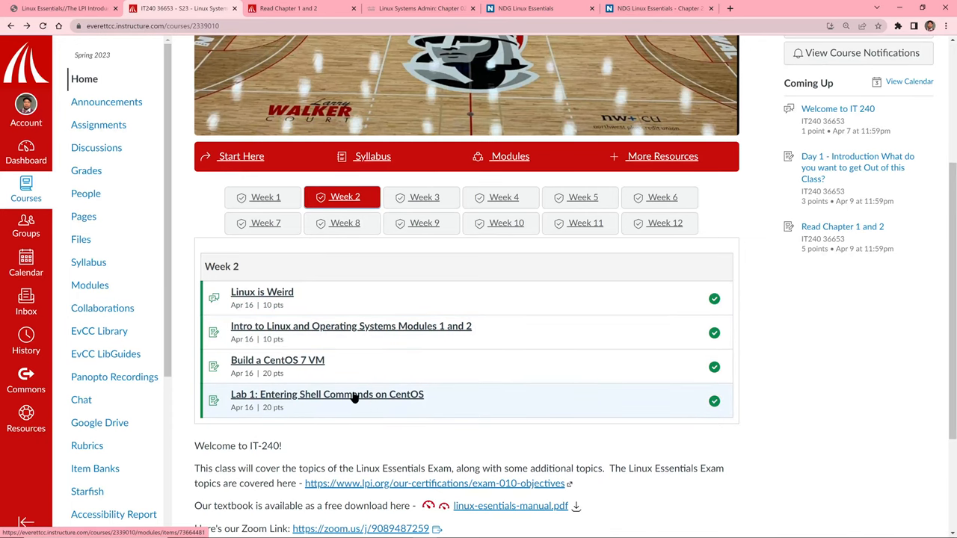
click(326, 394)
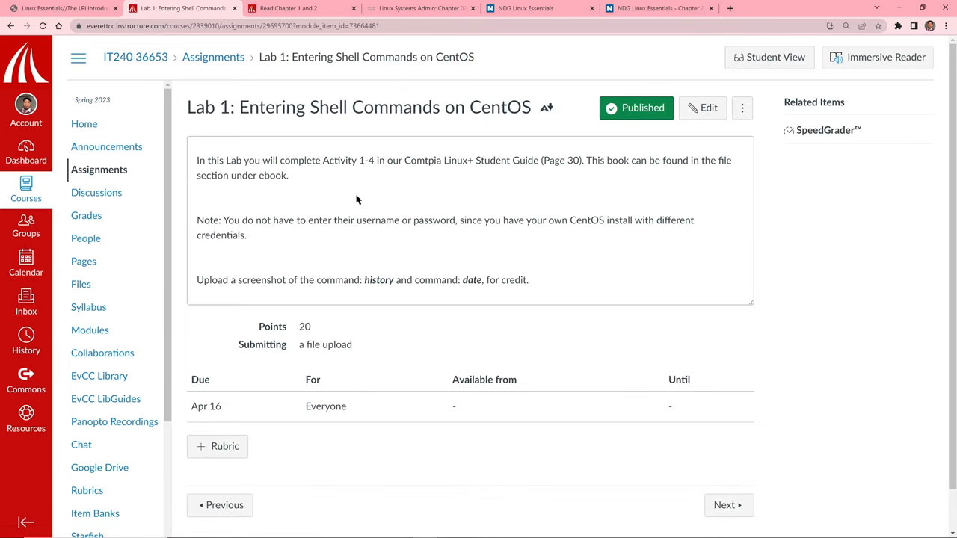
mouse_move(318, 239)
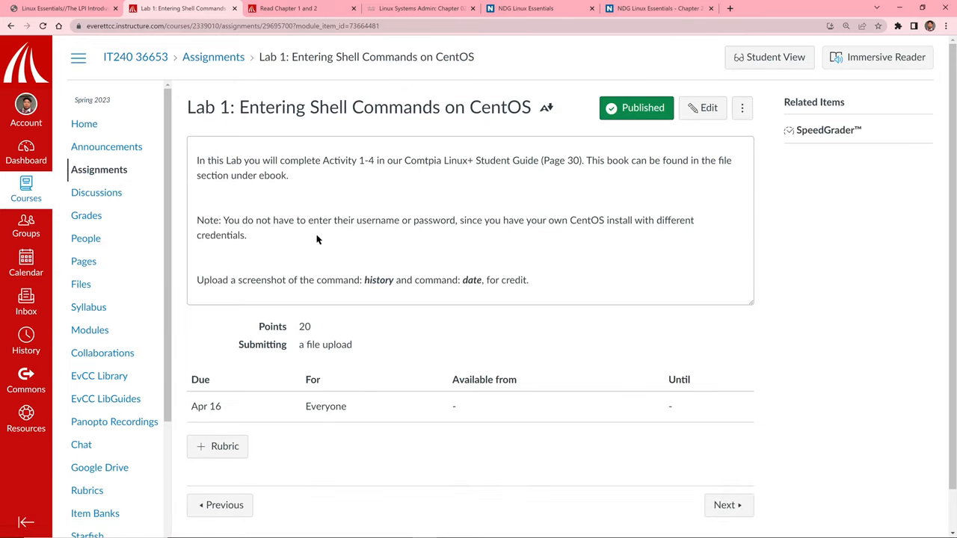
mouse_move(476, 173)
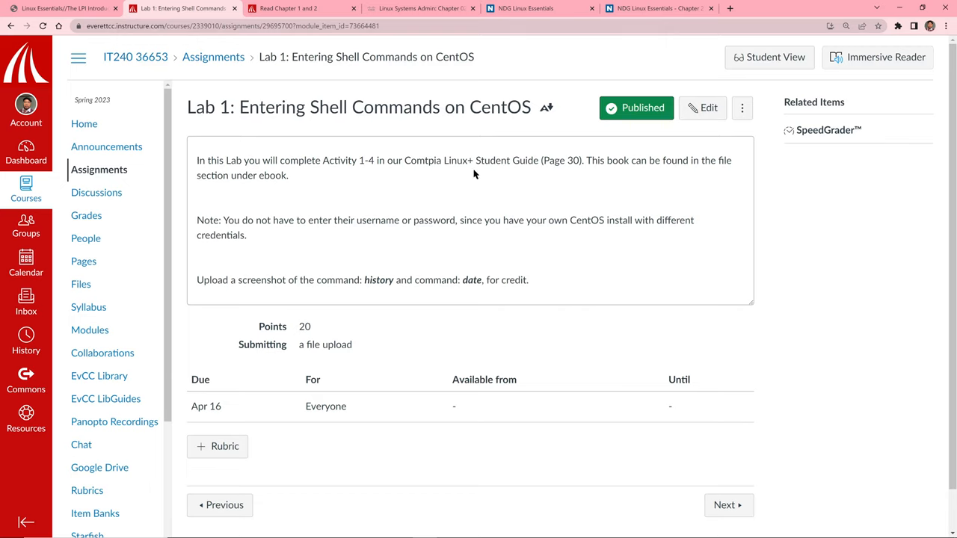
double_click(418, 160)
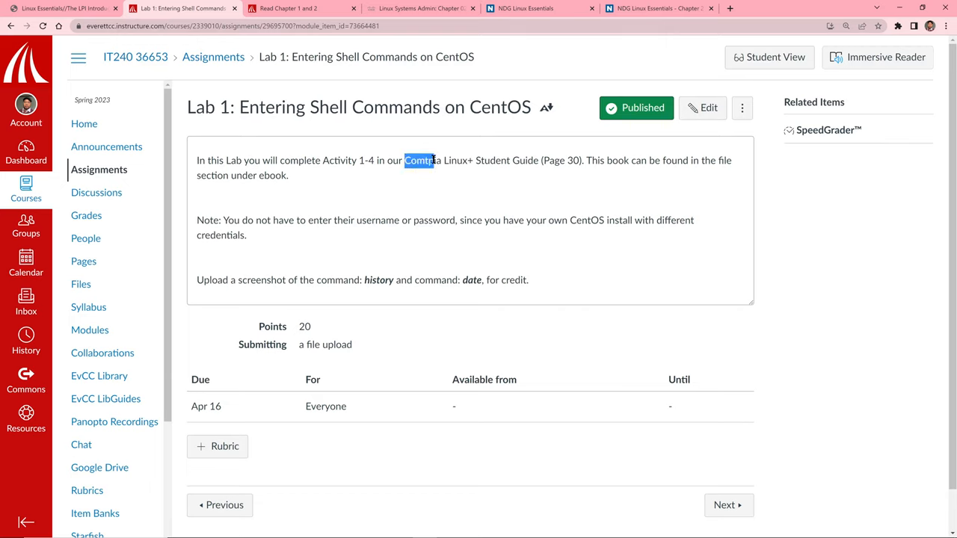
drag(403, 160, 561, 160)
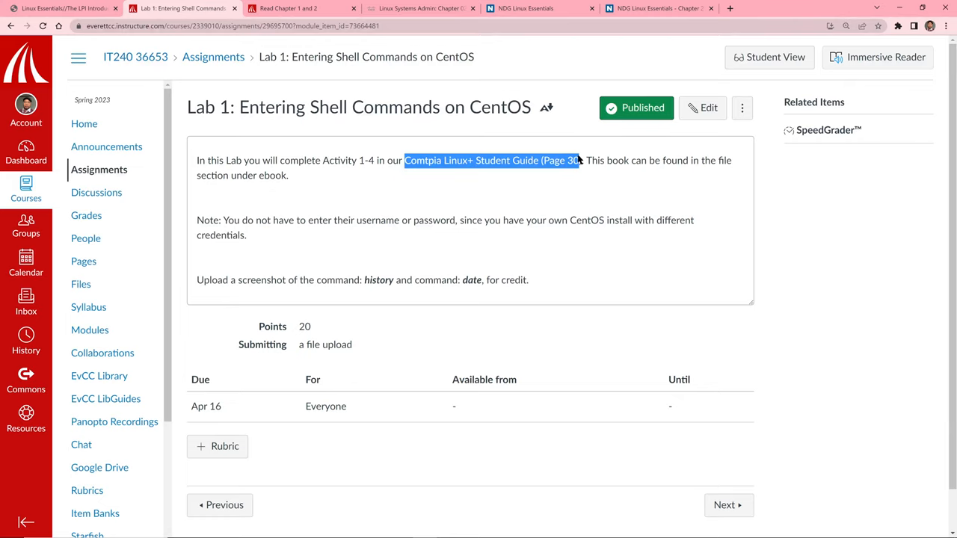
- Go to the course's Files area from the navigation sidebar
click(307, 9)
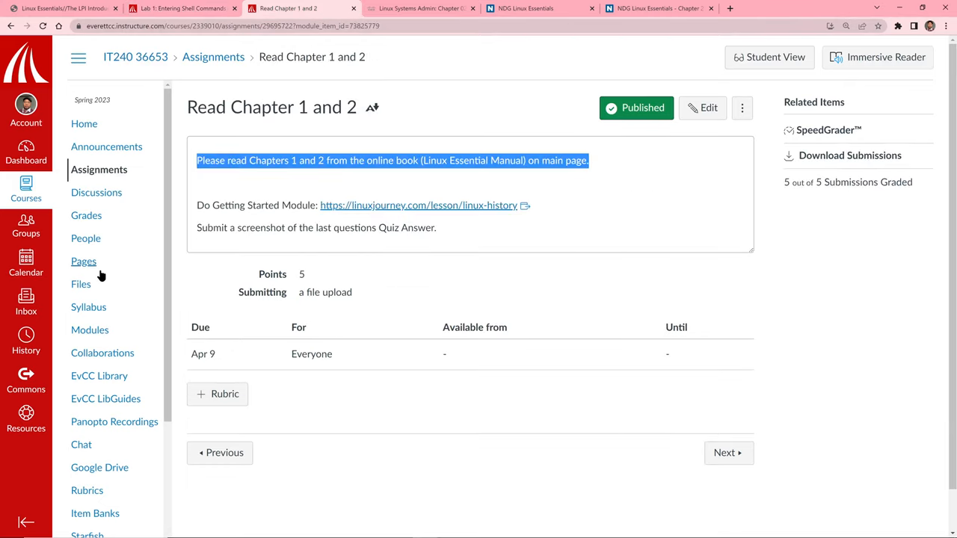
click(81, 284)
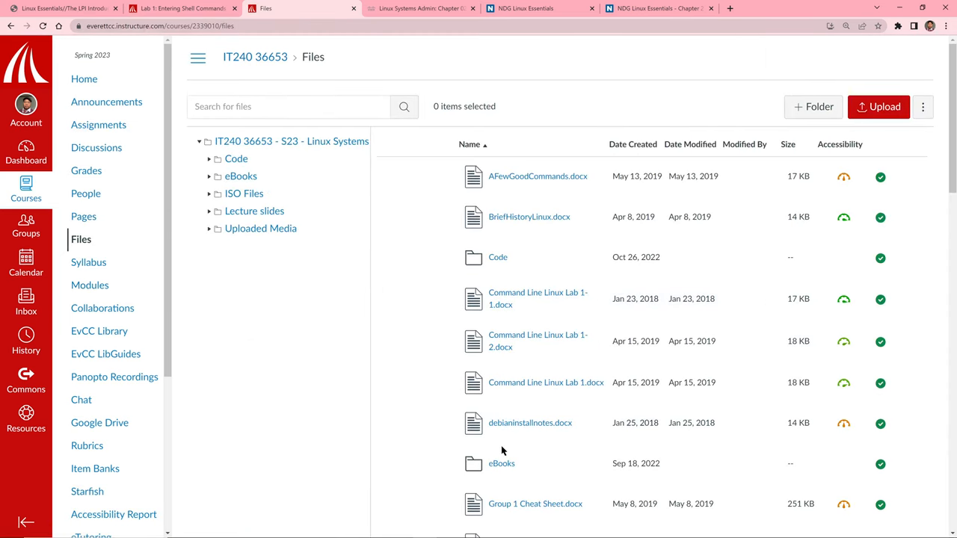
- Open The Official CompTIA Linux+ Student Guide PDF from the eBooks folder
click(499, 464)
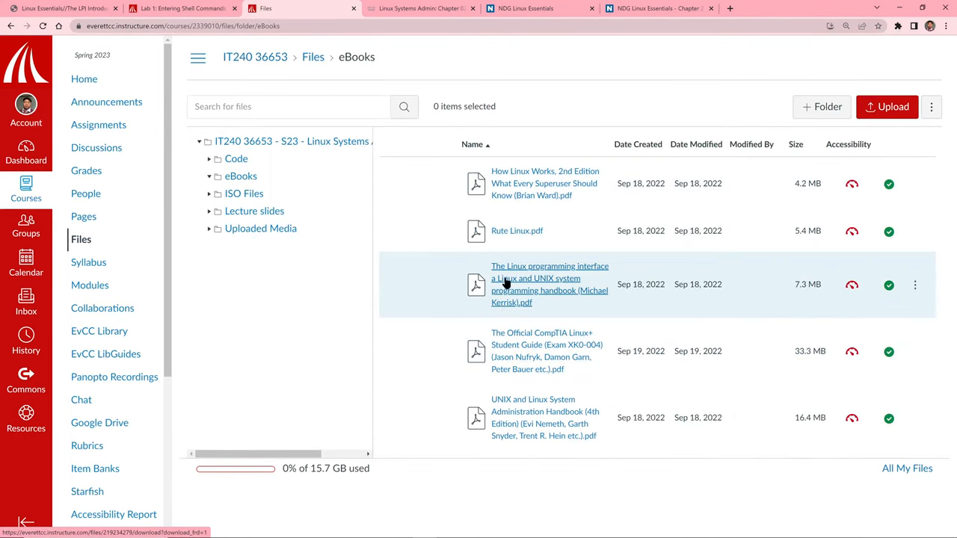
mouse_move(512, 413)
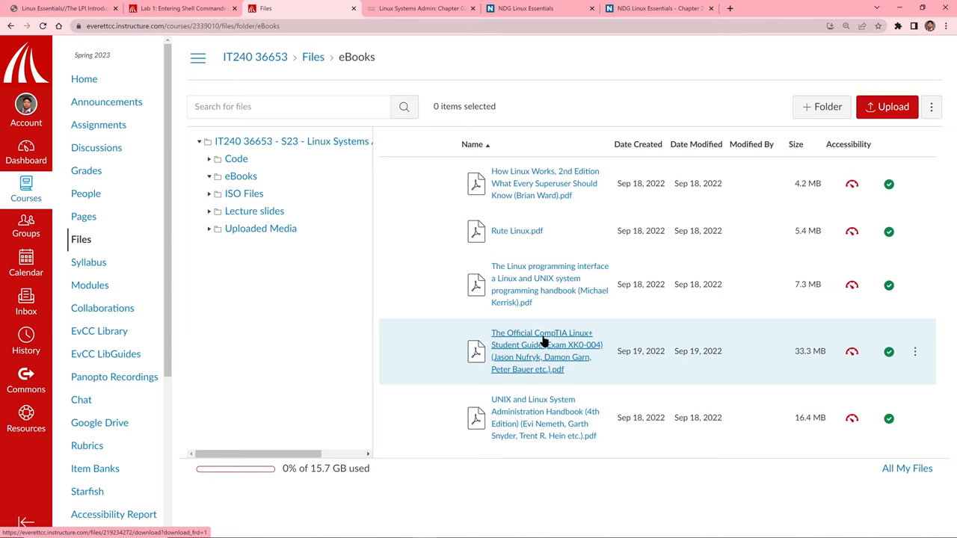
click(542, 344)
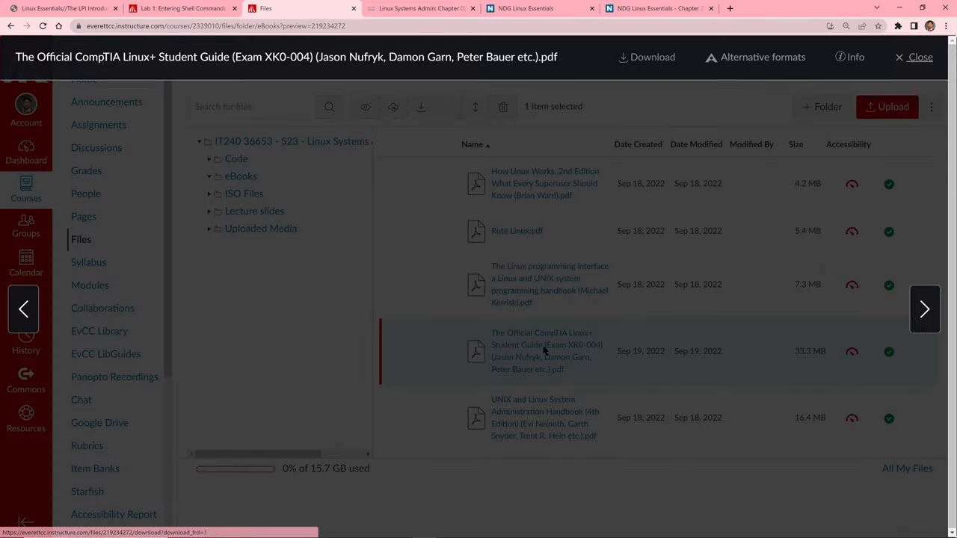
click(545, 352)
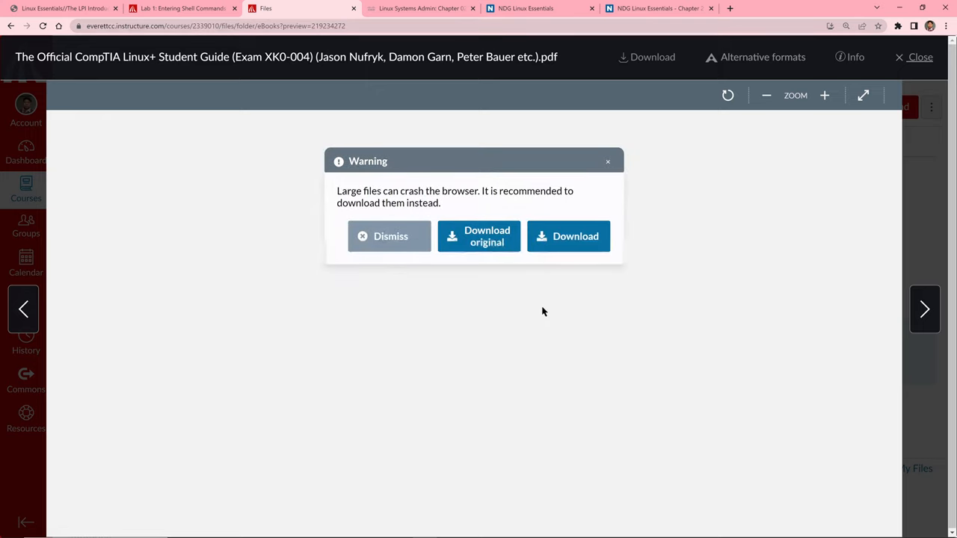
mouse_move(600, 171)
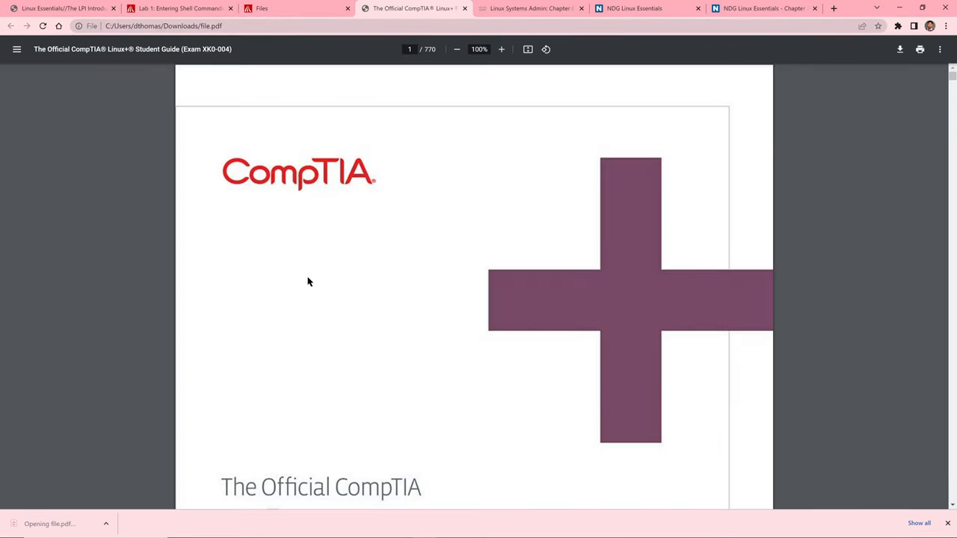
- Scroll the guide past the contents and Activities 1-2 to 1-6 to reach page 30's Activity 1-4
scroll(down, 3)
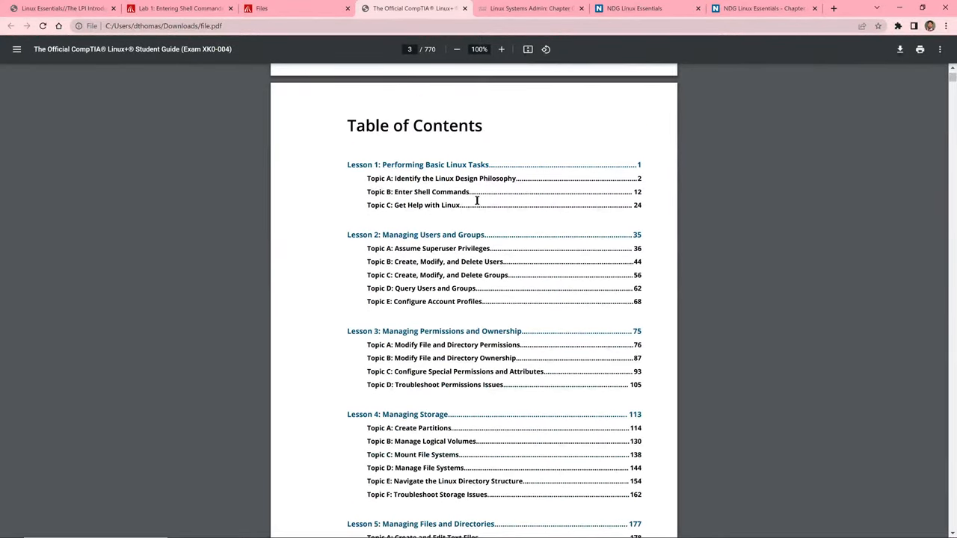
mouse_move(473, 233)
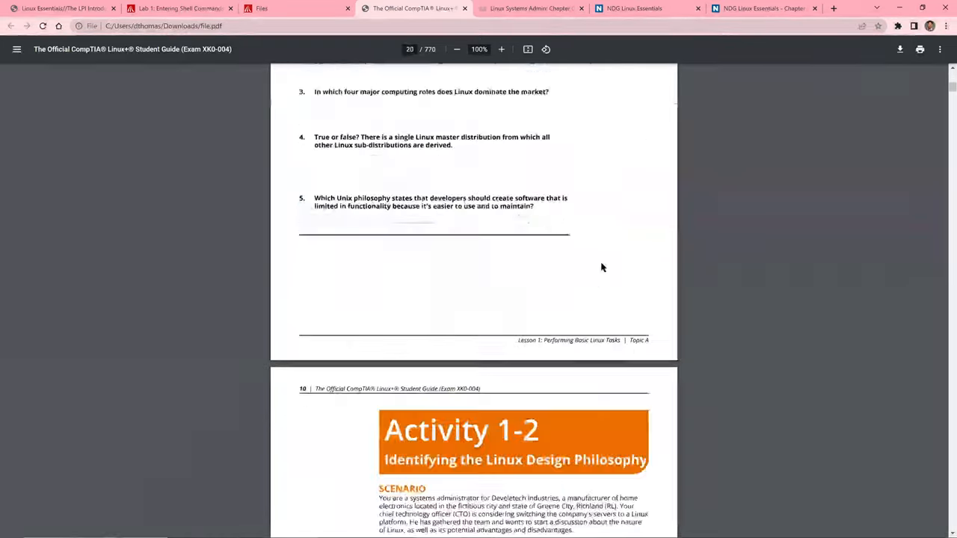
scroll(down, 3)
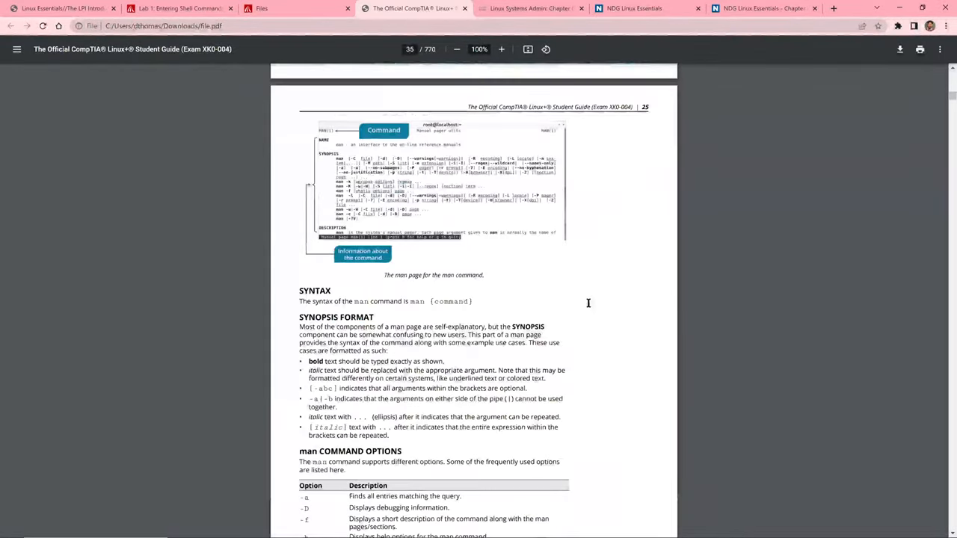
scroll(down, 3)
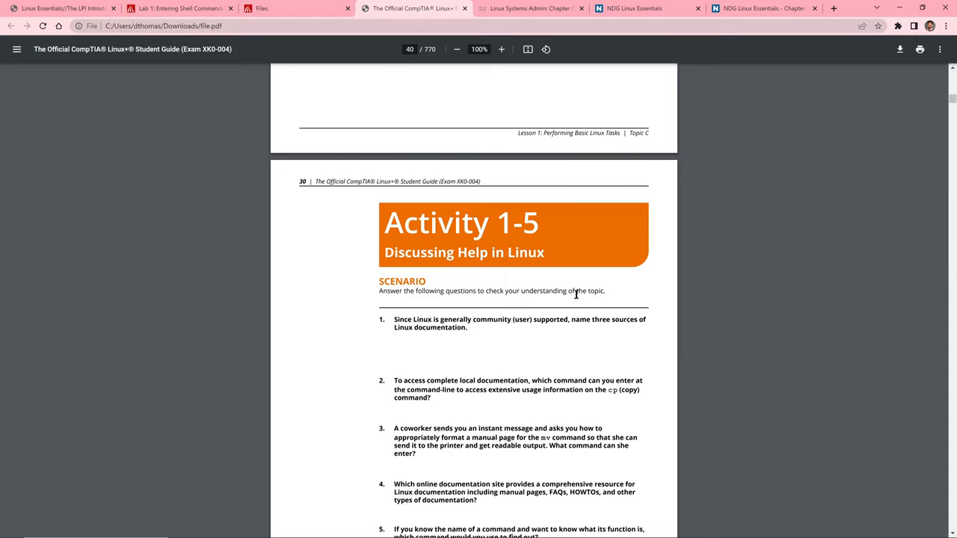
mouse_move(463, 103)
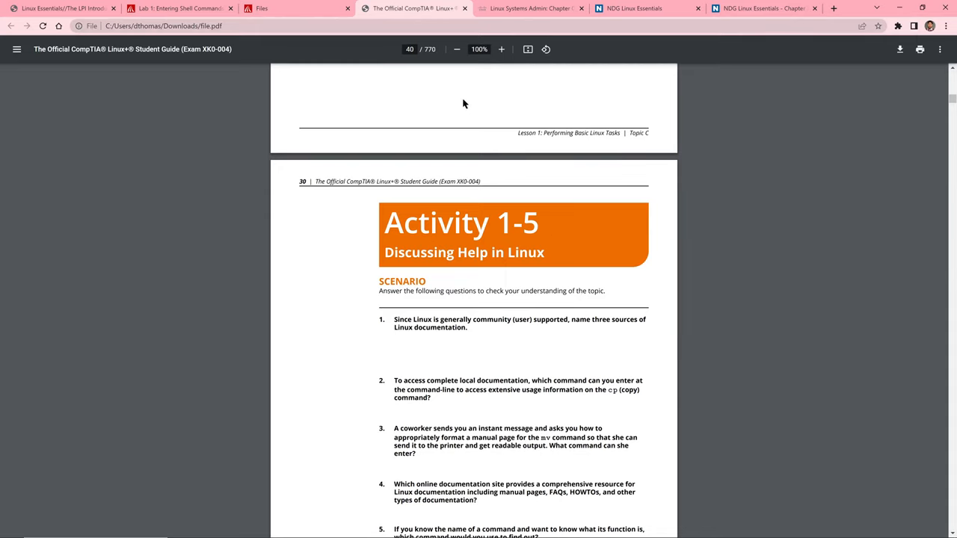
scroll(down, 3)
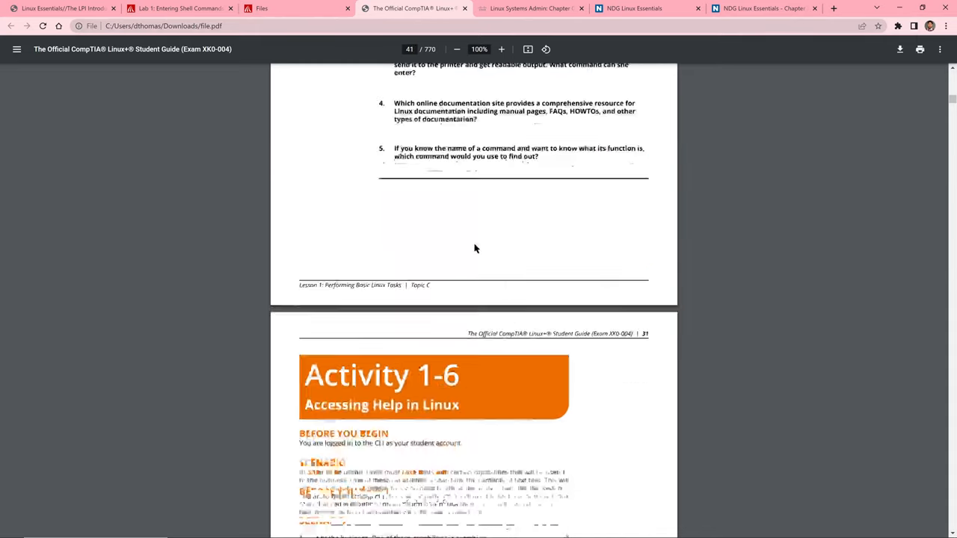
scroll(down, 3)
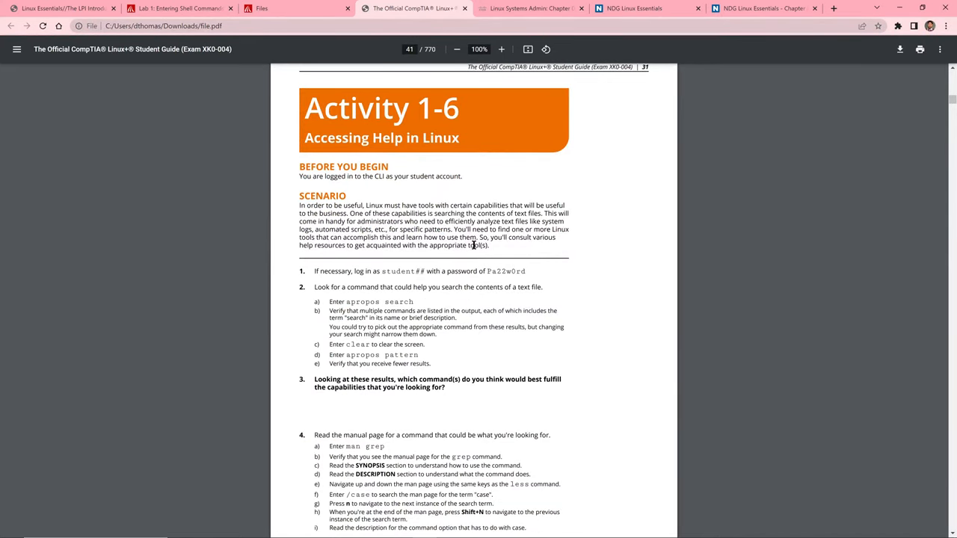
mouse_move(470, 247)
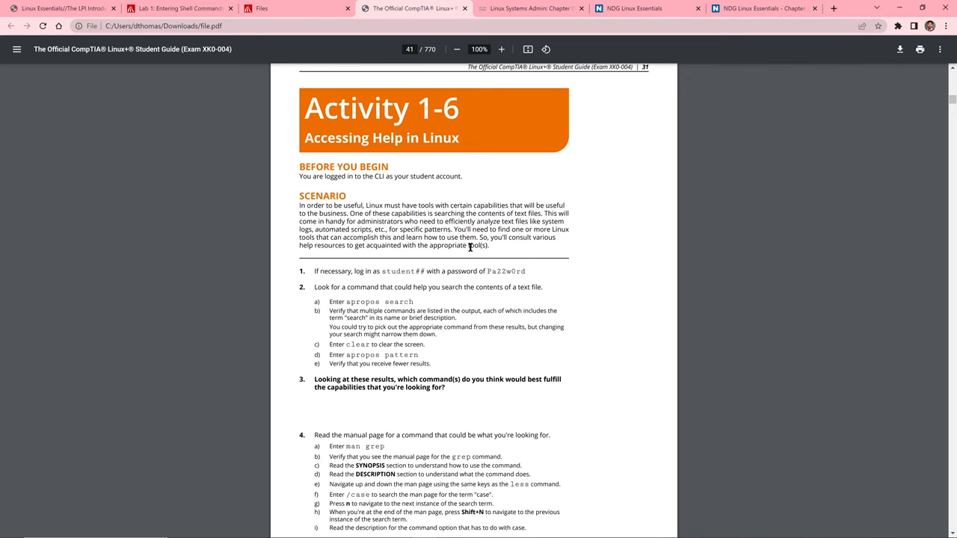
scroll(down, 3)
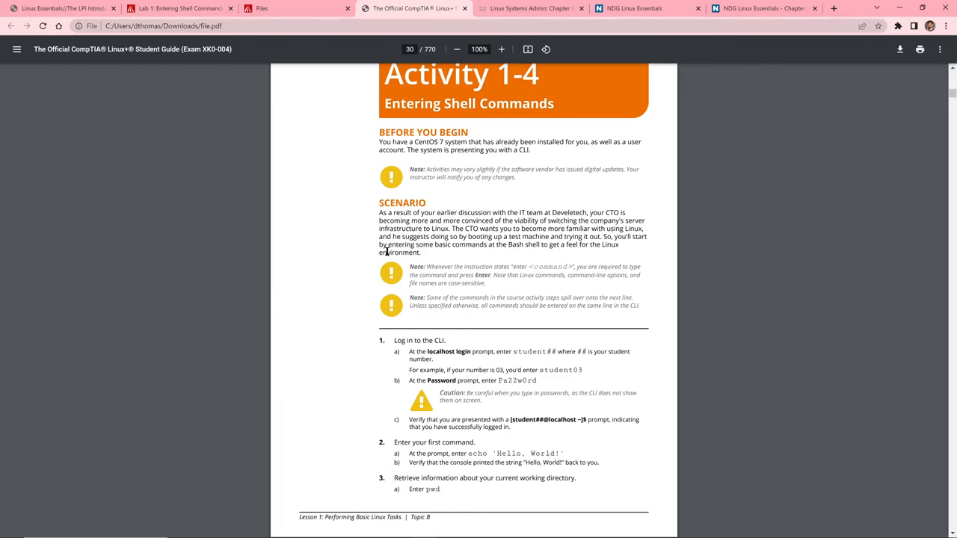
mouse_move(314, 174)
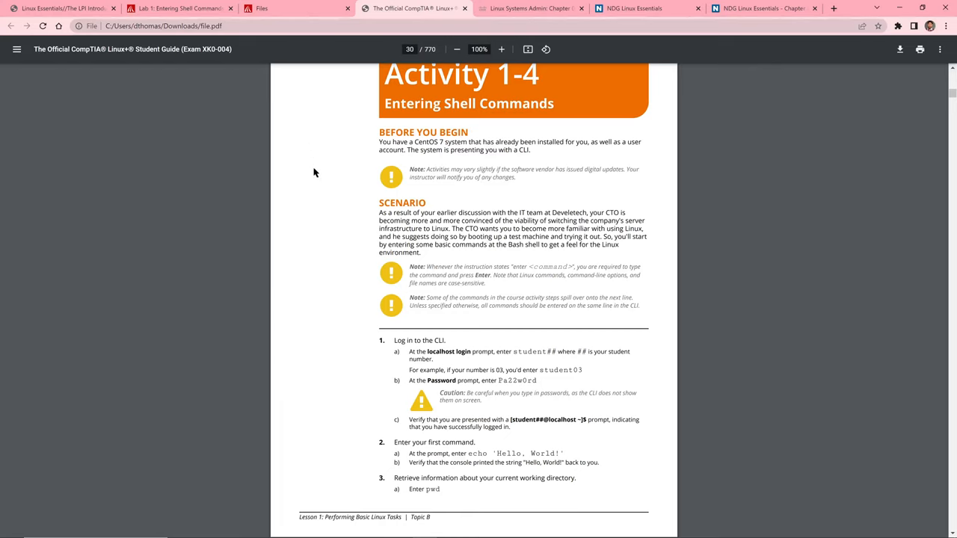
mouse_move(322, 148)
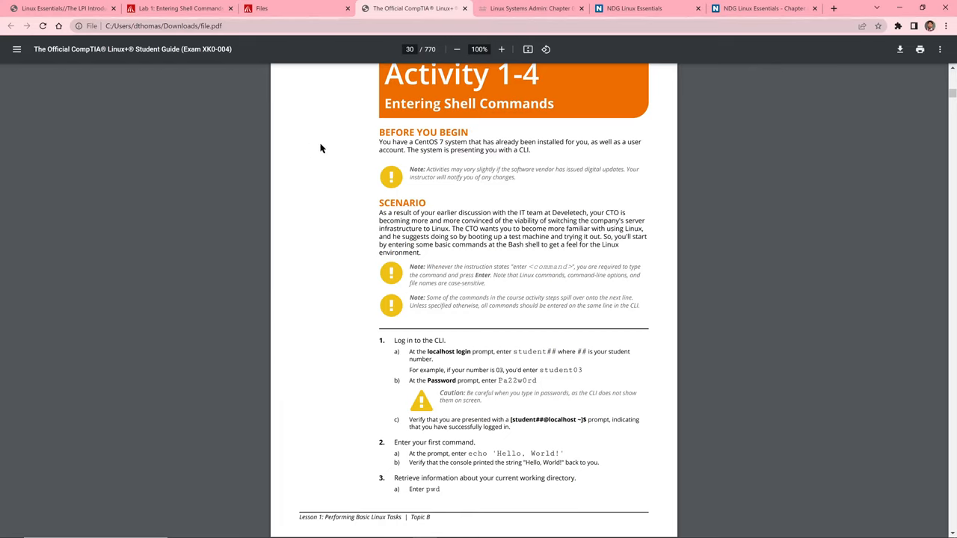
- Scroll to Activity 1-4's numbered steps and select the Log in to the CLI instructions
scroll(down, 3)
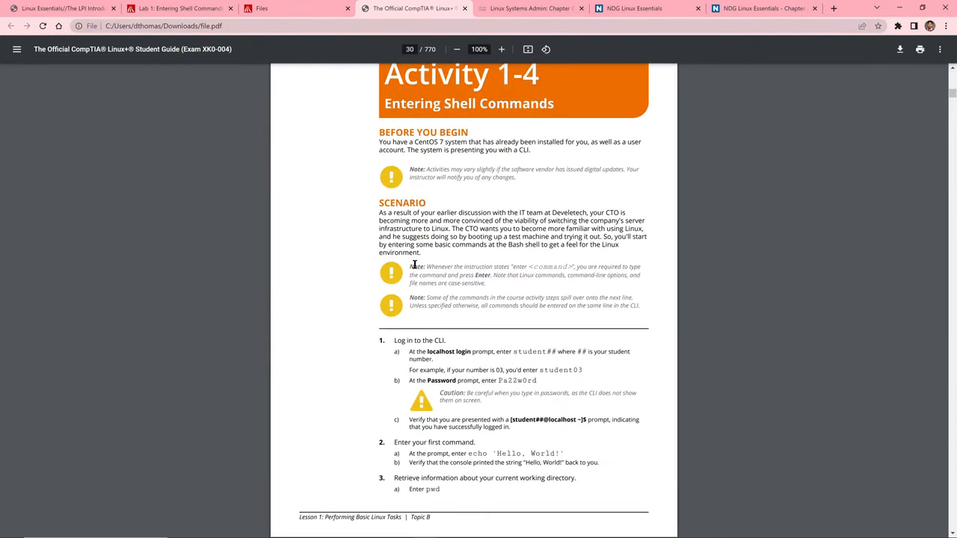
scroll(down, 3)
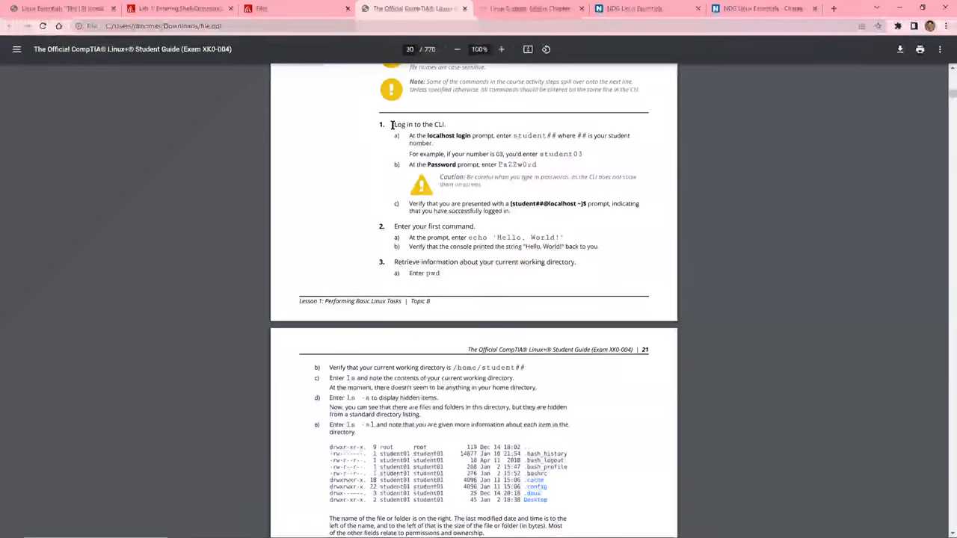
drag(392, 124, 634, 204)
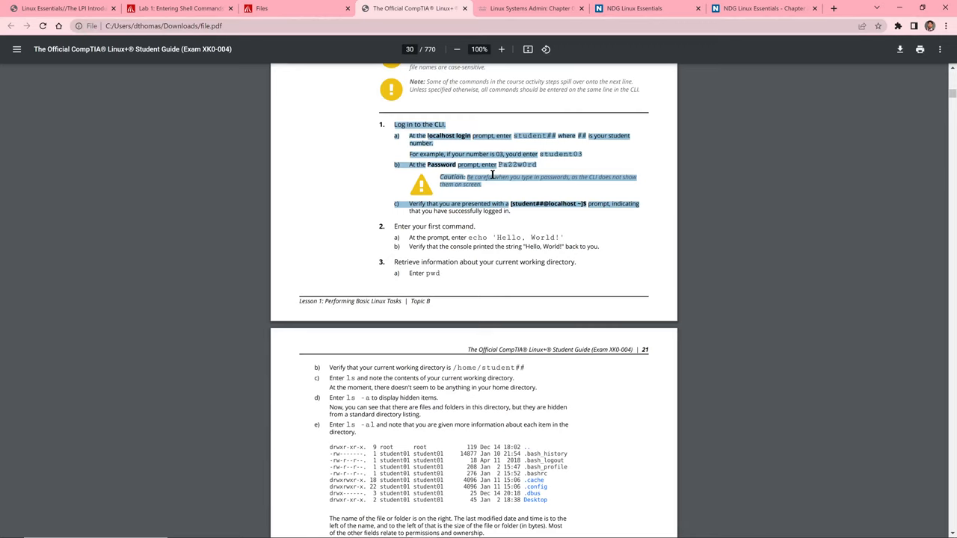
mouse_move(504, 368)
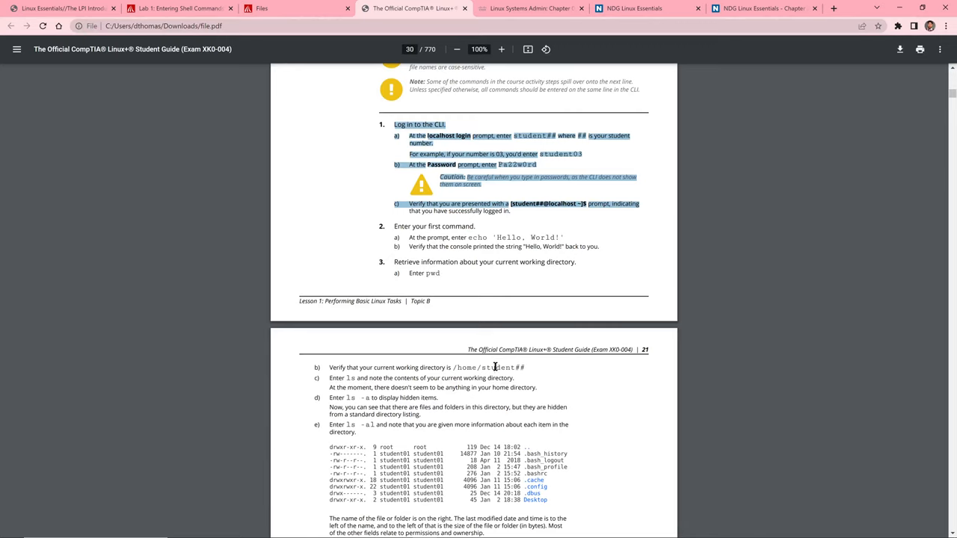
mouse_move(658, 231)
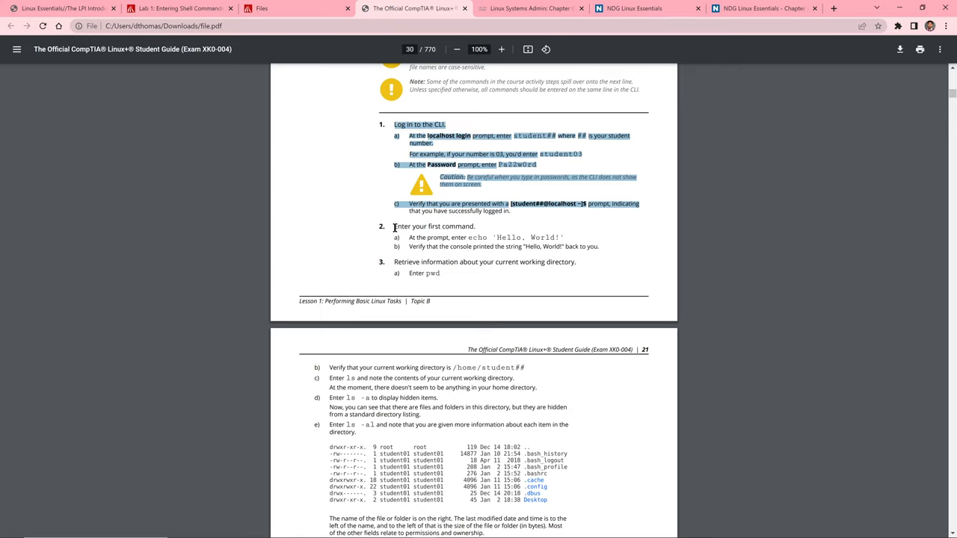
mouse_move(433, 273)
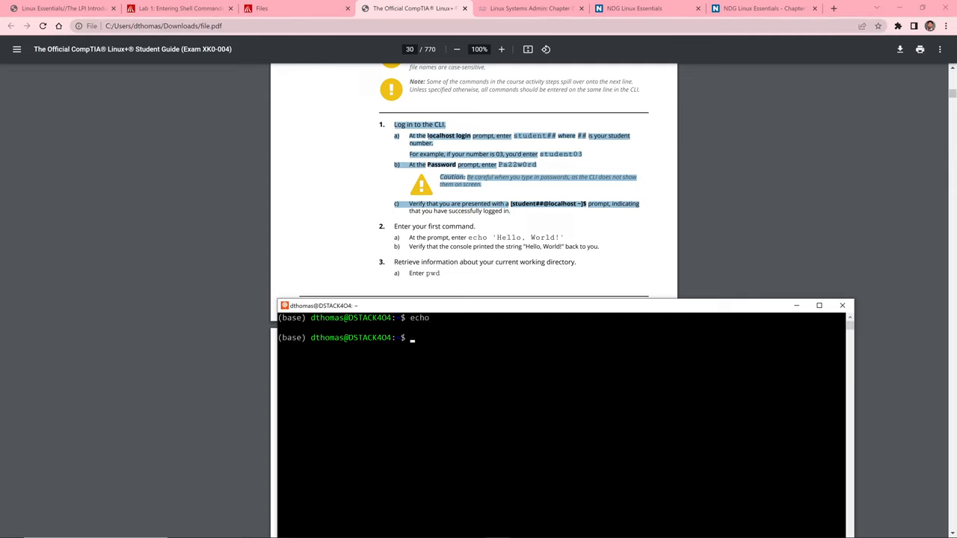
- Print Hello, World! to the screen with echo "Hello, World!"
text(ech)
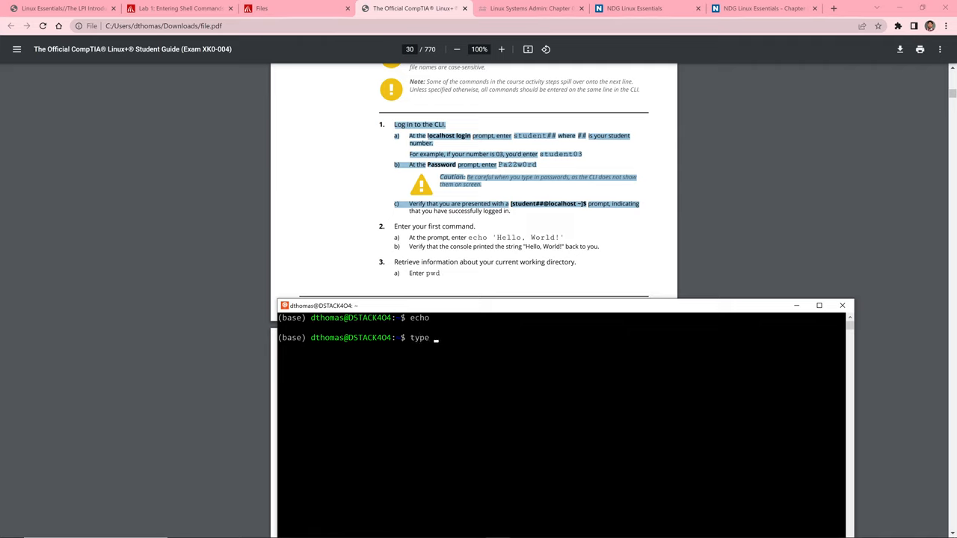
text(echo)
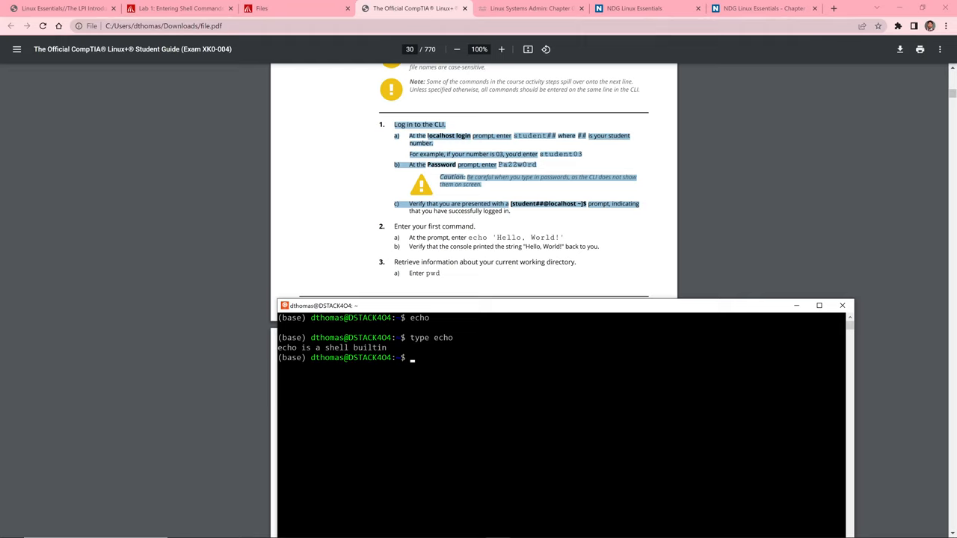
text(echo)
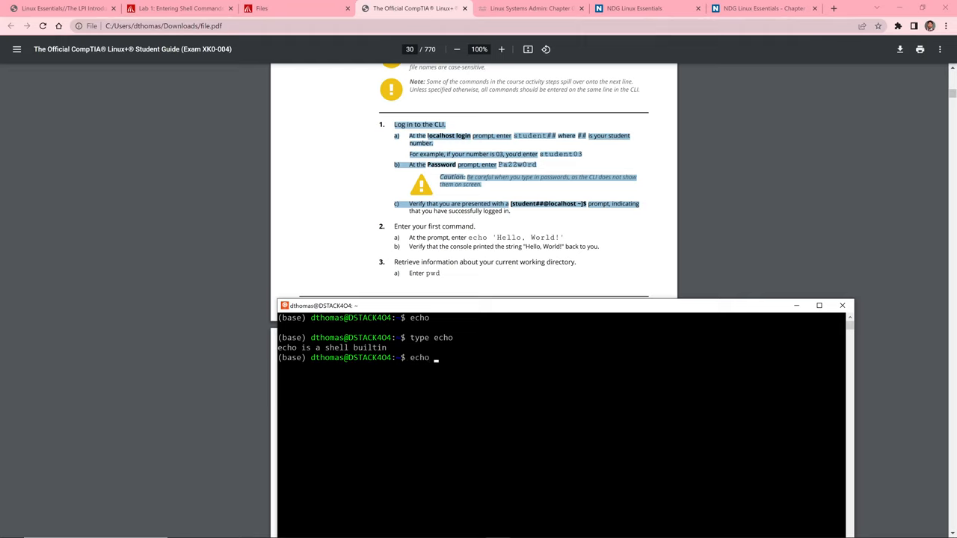
text('hell)
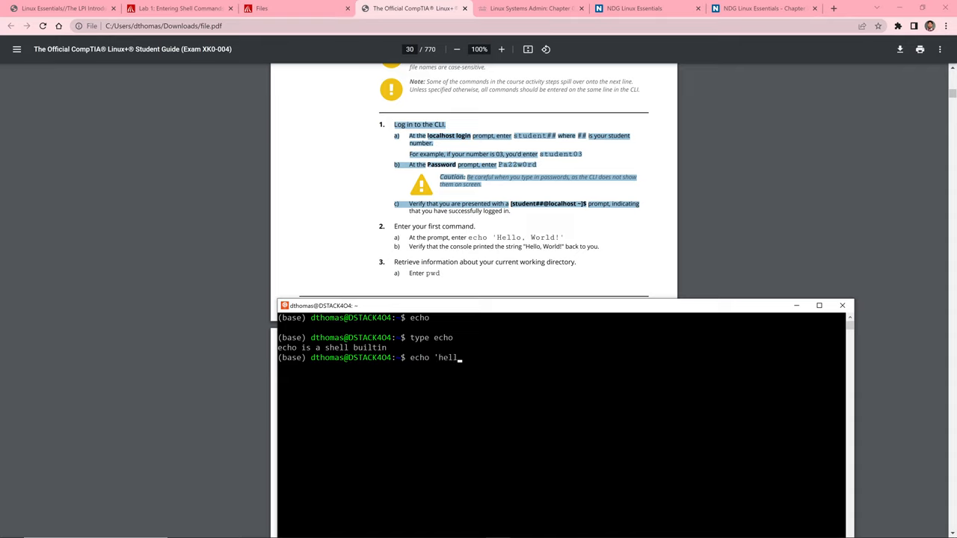
text(o world)
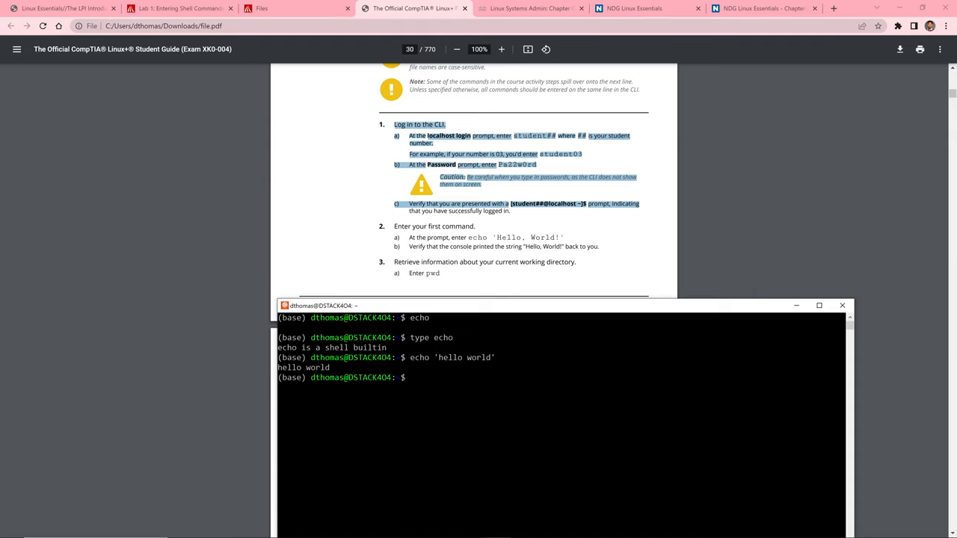
text(ech)
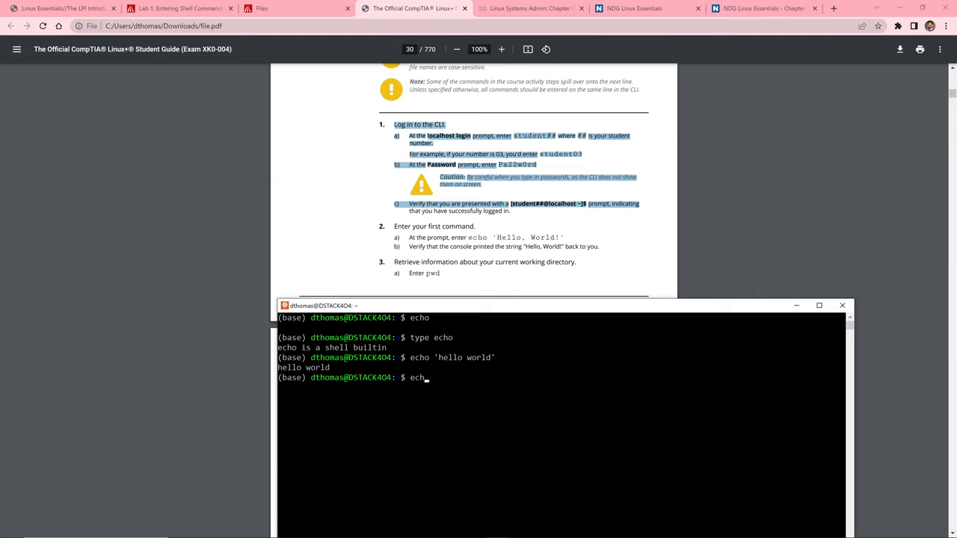
text(o)
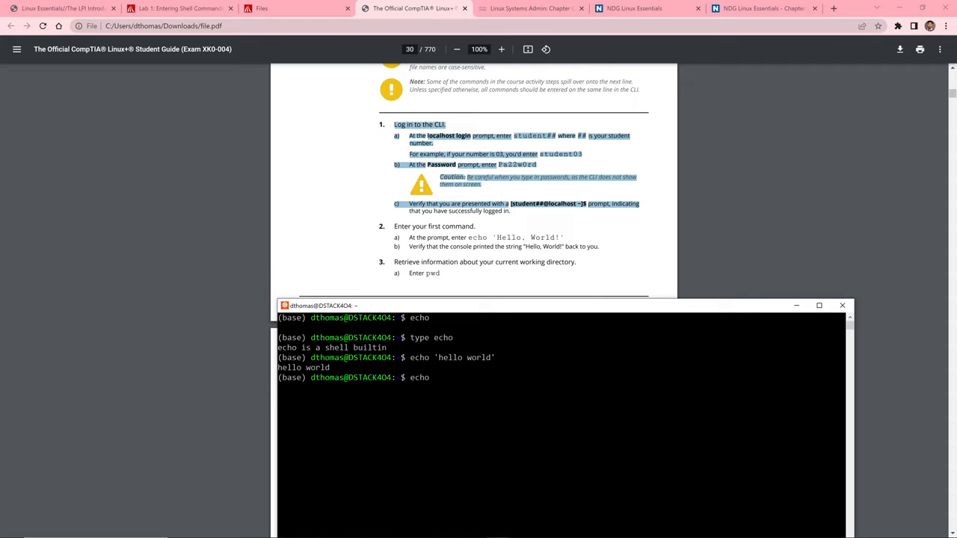
text(")
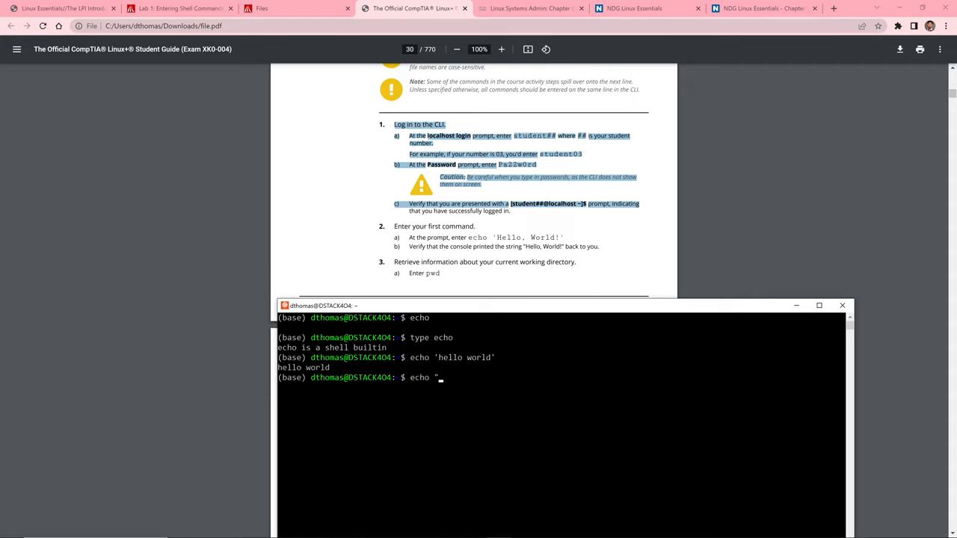
text(Hello,)
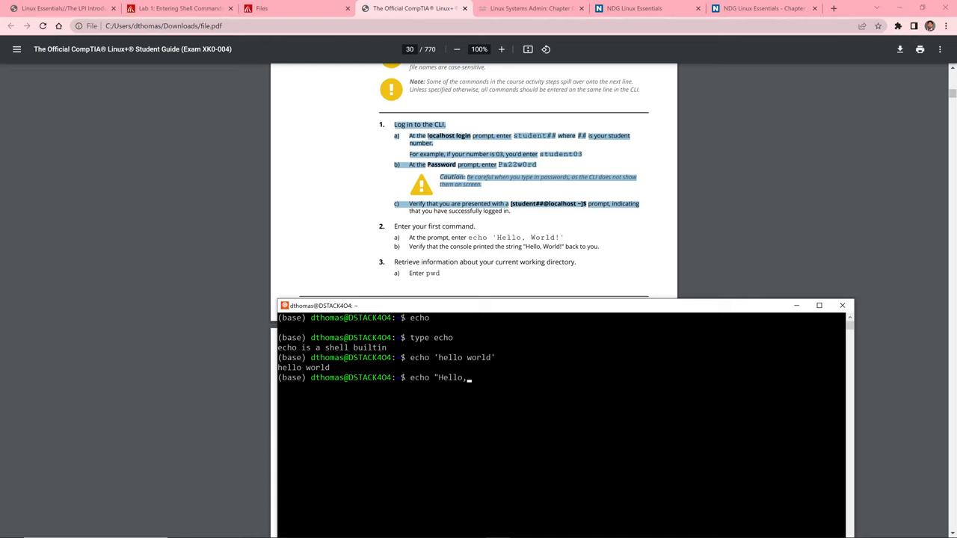
text(World!)
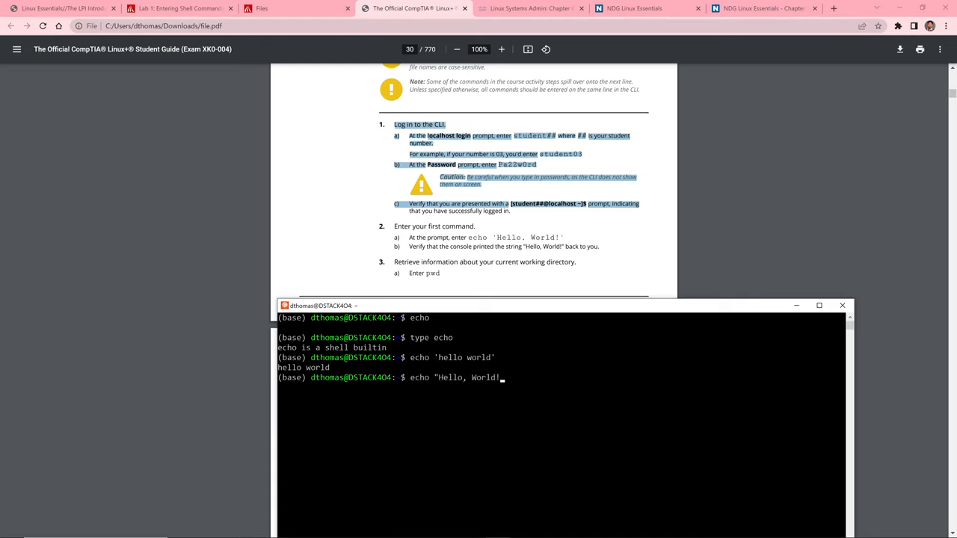
text(")
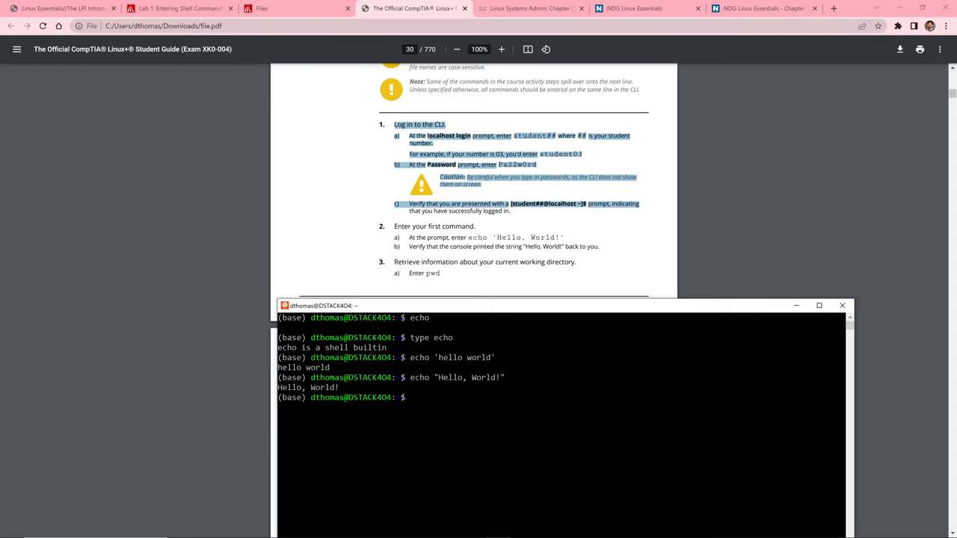
- Create a new directory named IT240 with mkdir
text(mkdir)
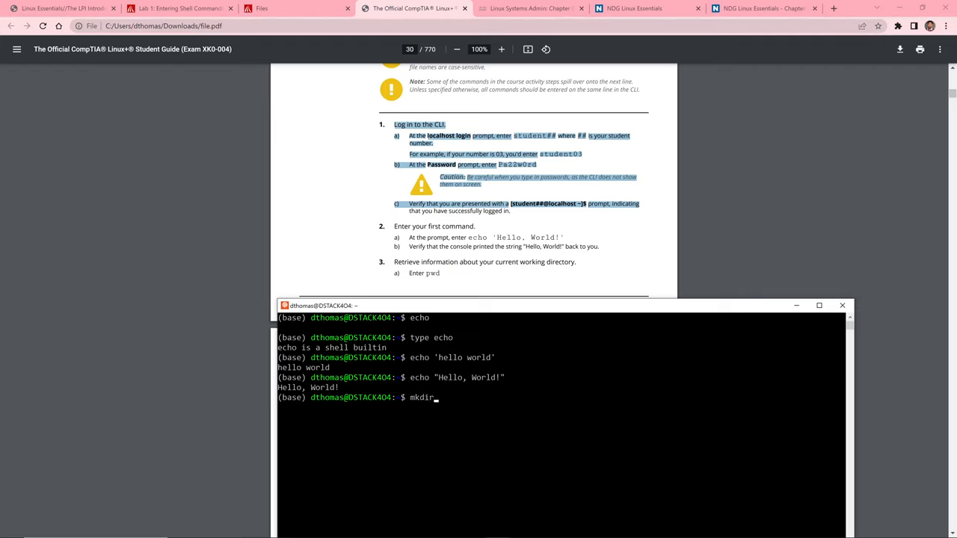
text(IT240)
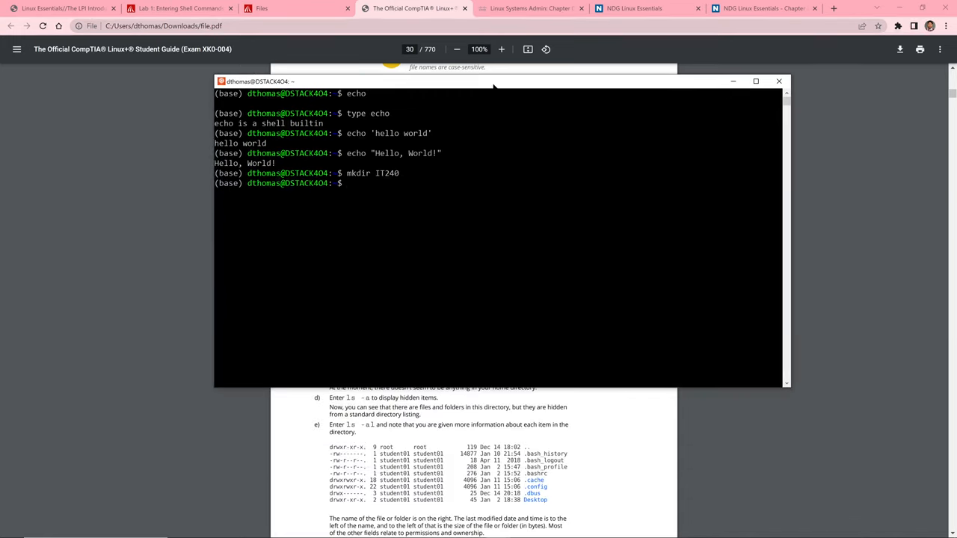
- Maximize the terminal, cd into IT240/ and list it with ls and ls -a to confirm it is empty
click(755, 81)
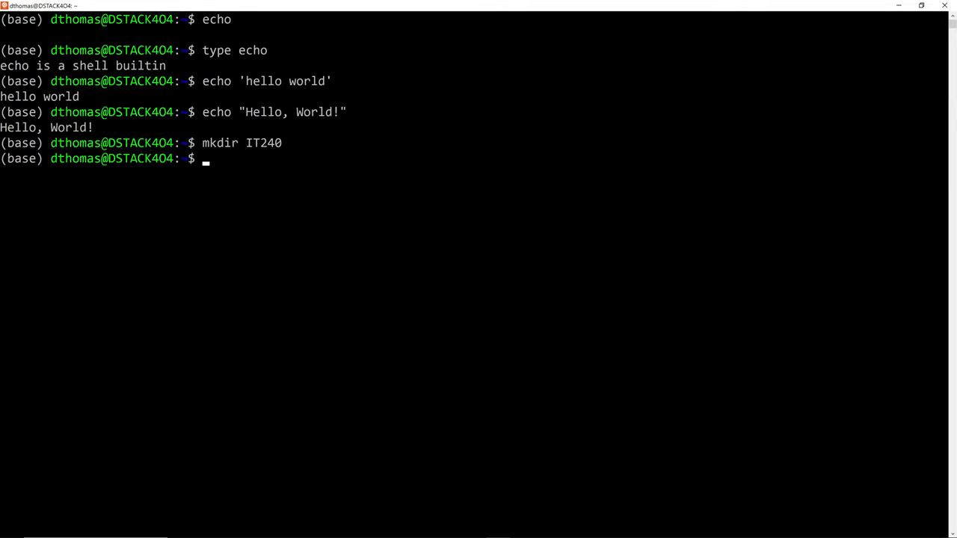
text(c)
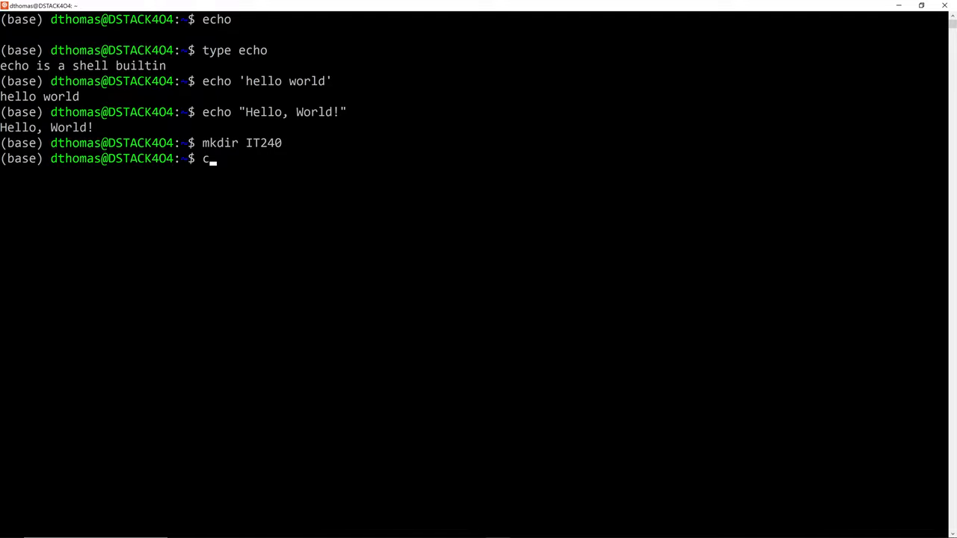
text(d)
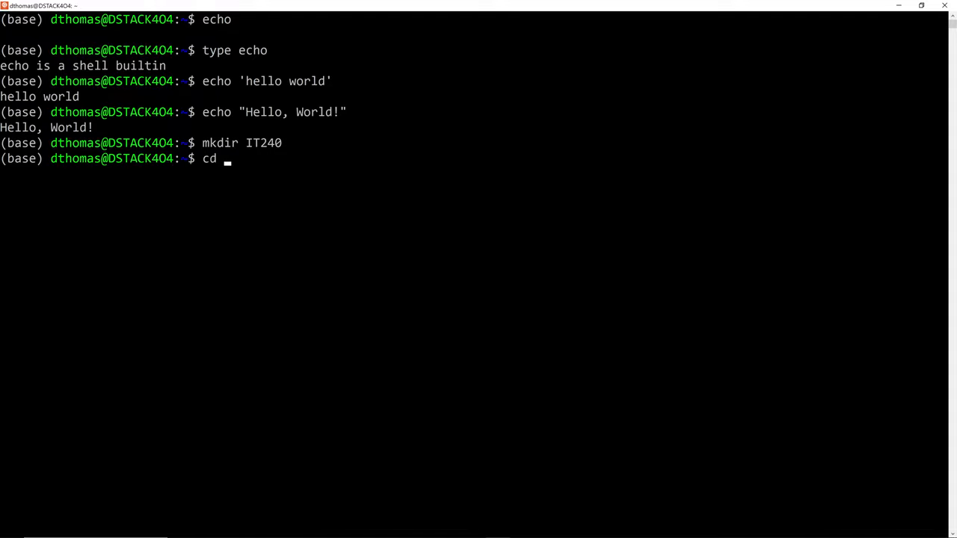
text(IT240/)
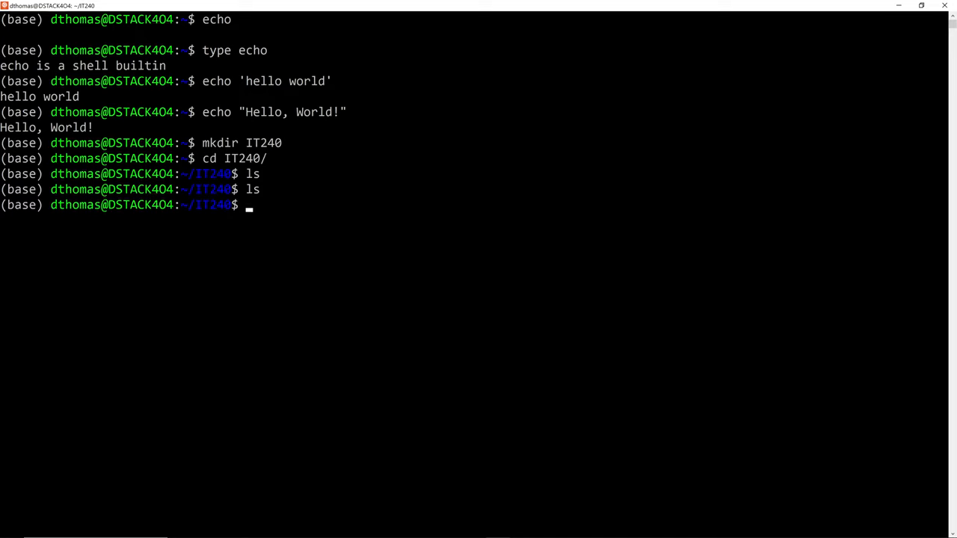
text(ls -a)
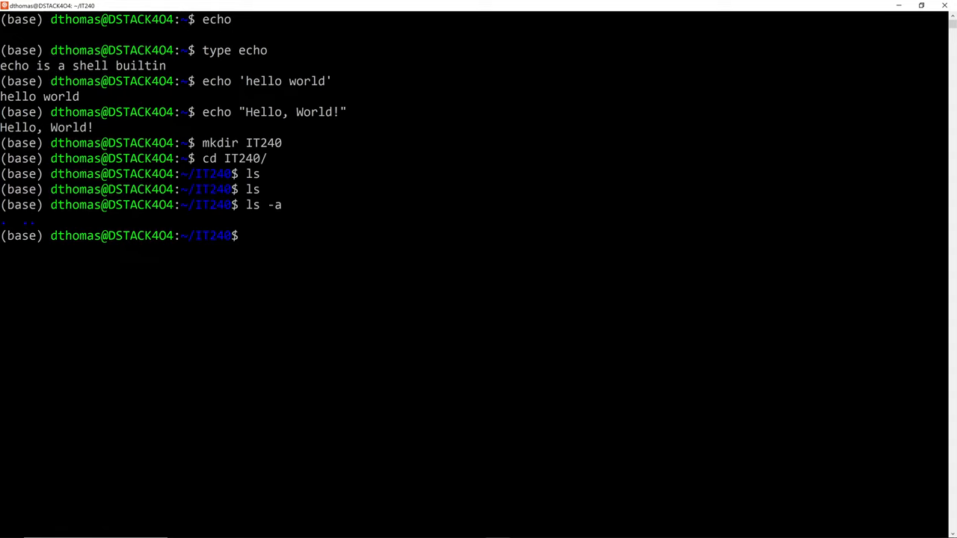
text(touch)
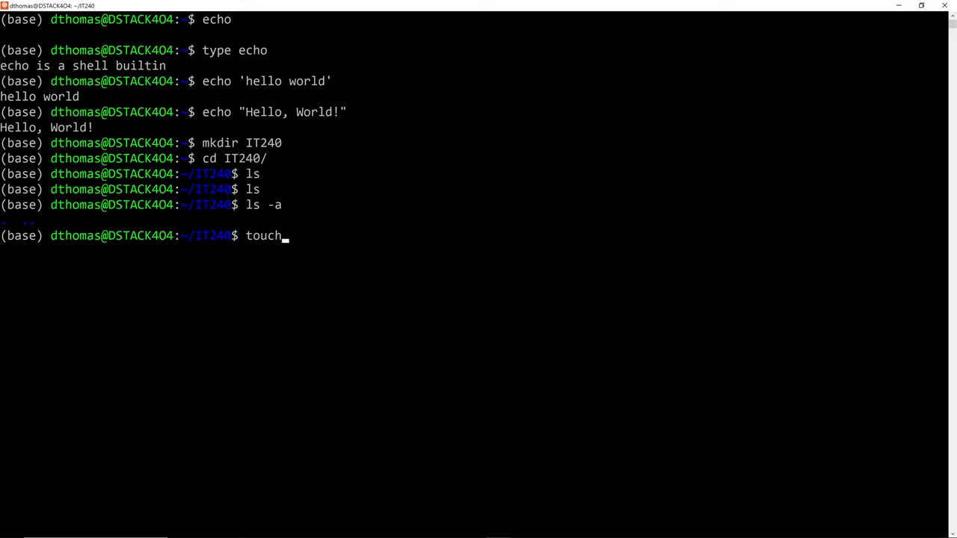
- Create hi.txt with touch and confirm it appears in ls
text(hi.txt)
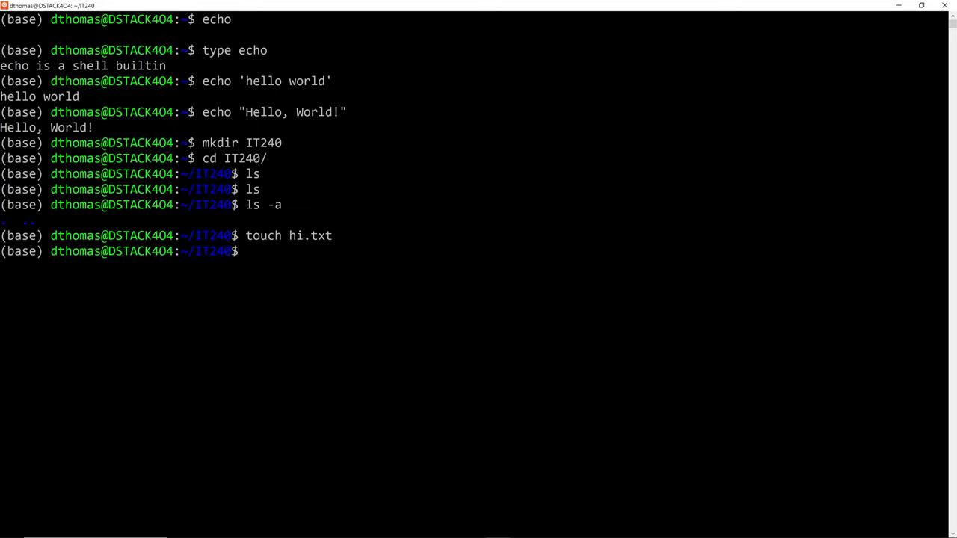
text(ls)
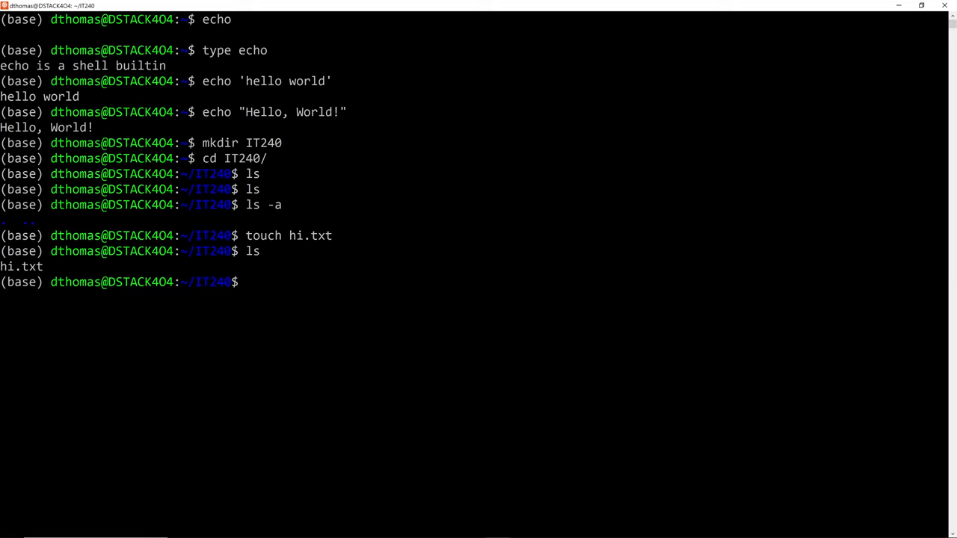
- Write Hello World! into hi.txt with echo redirection and show it with cat hi.txt
text(echo)
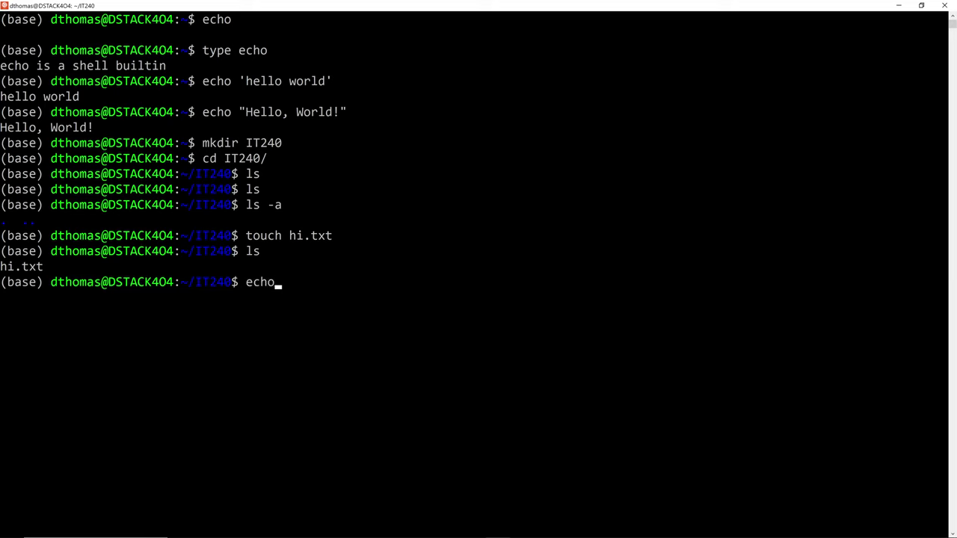
text("H)
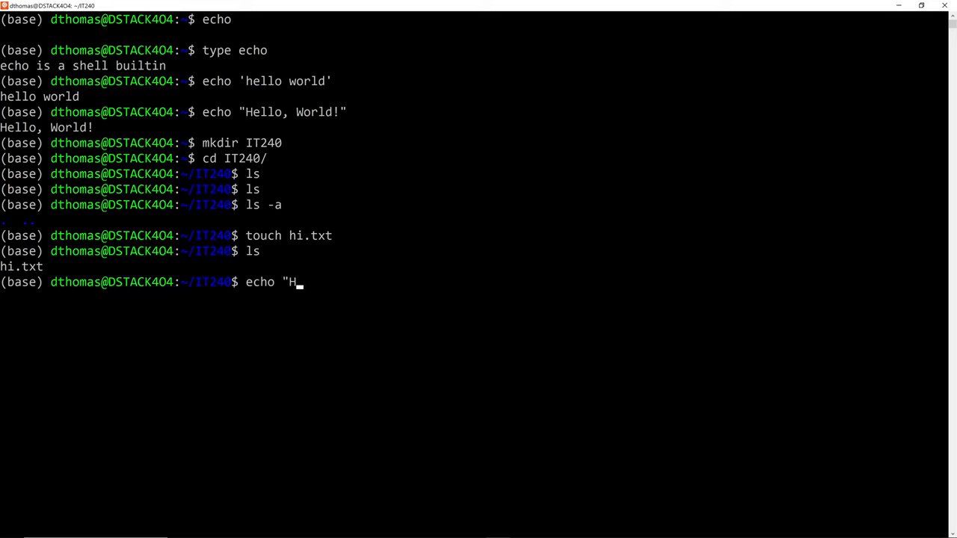
text(ello World)
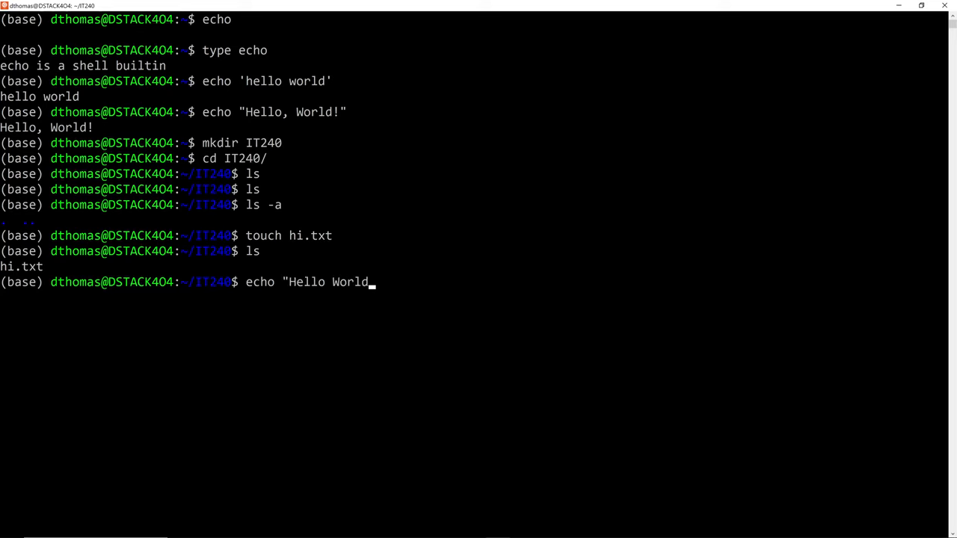
text(!")
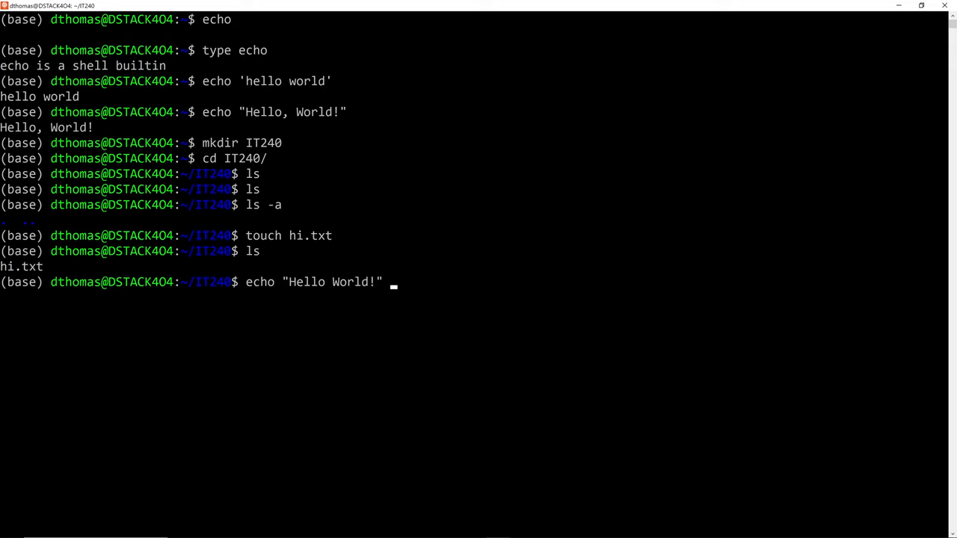
text(>)
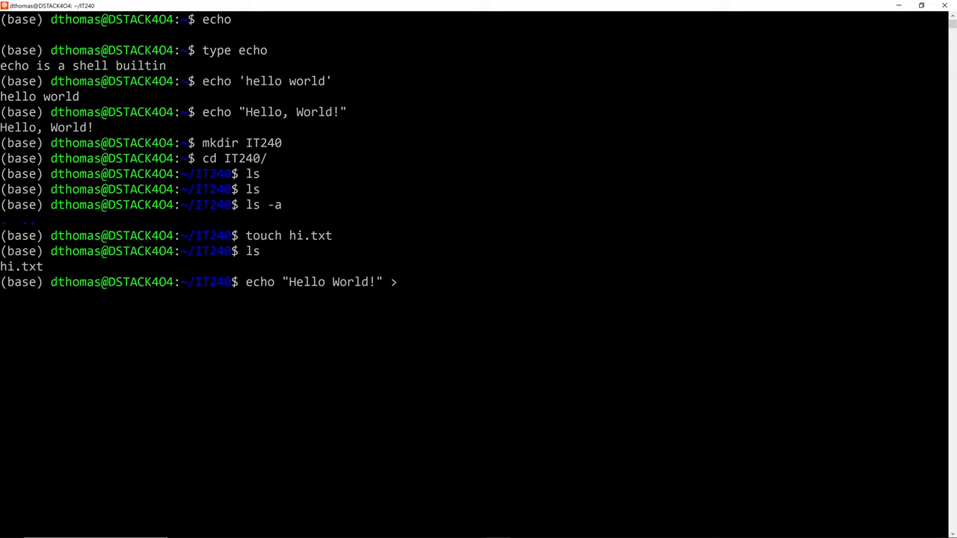
text(hi.txt)
text(ls)
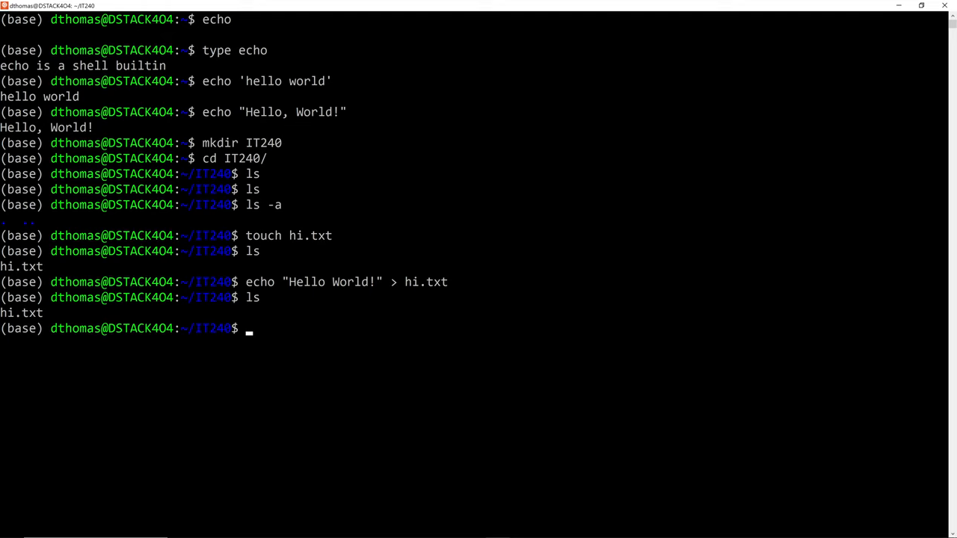
text(cat)
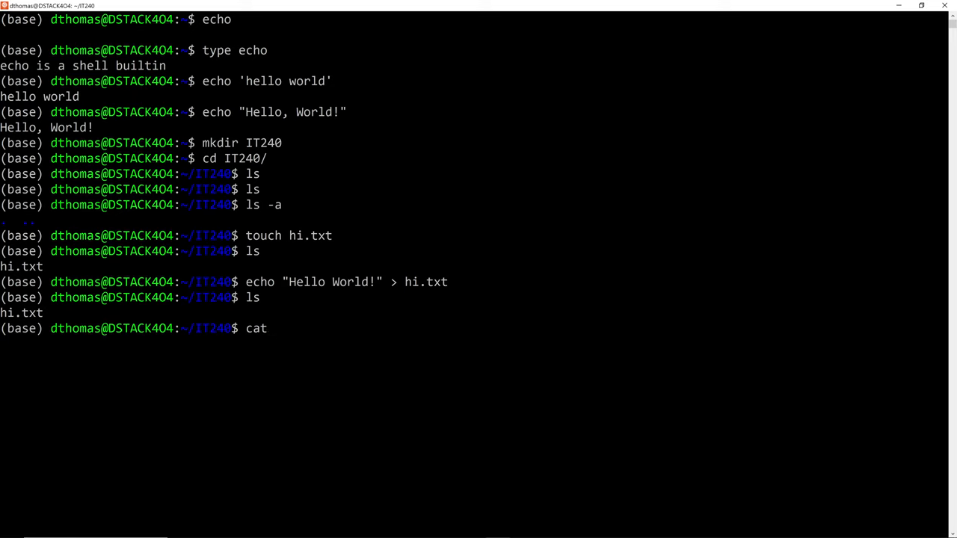
text(hi.txt)
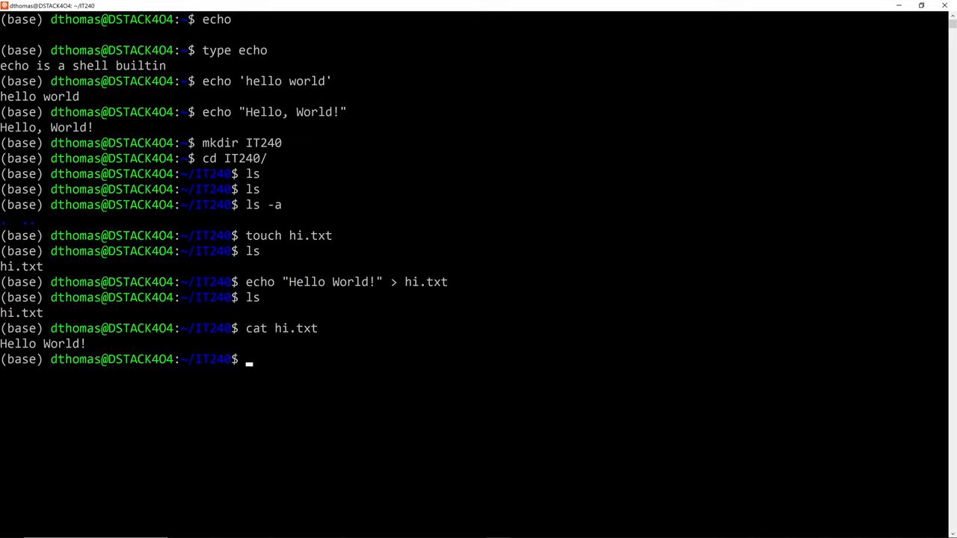
text(nano)
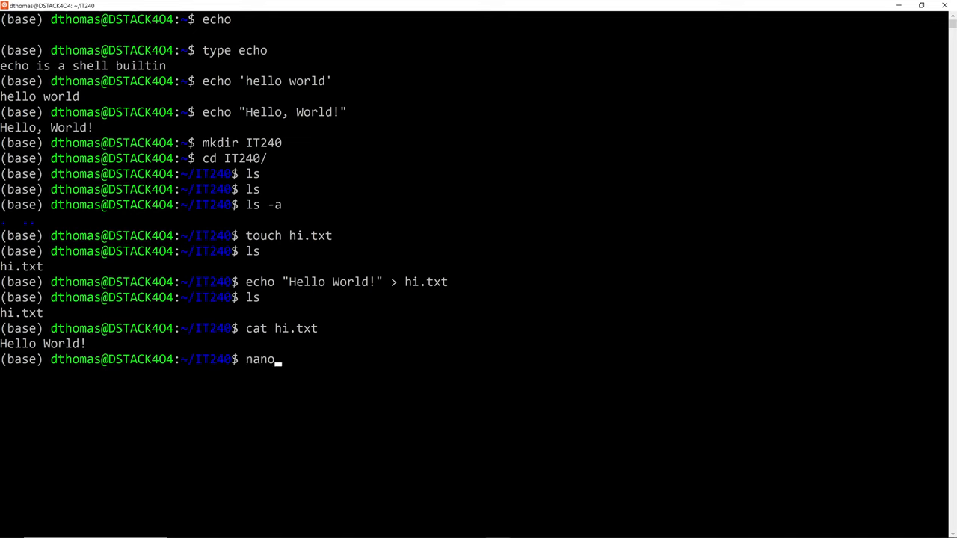
text(hi)
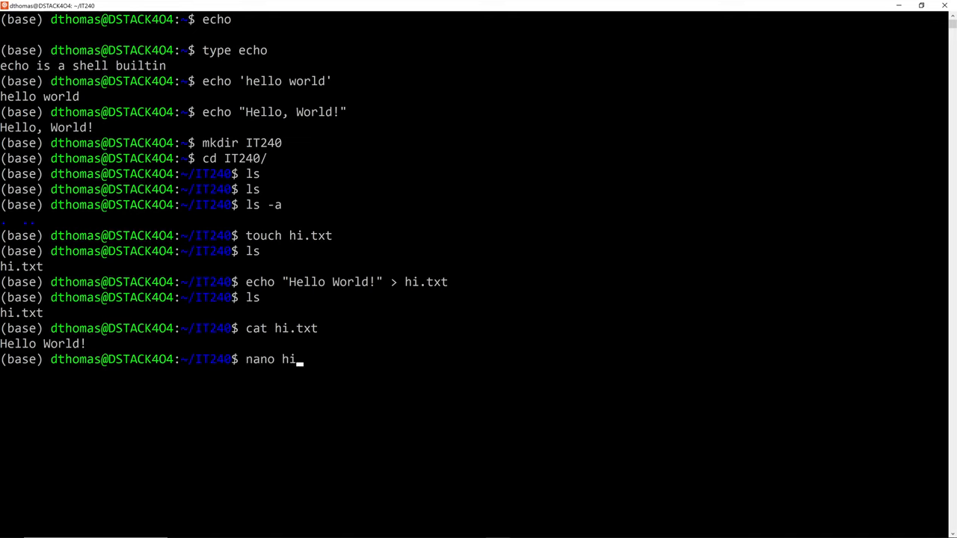
text(.txt)
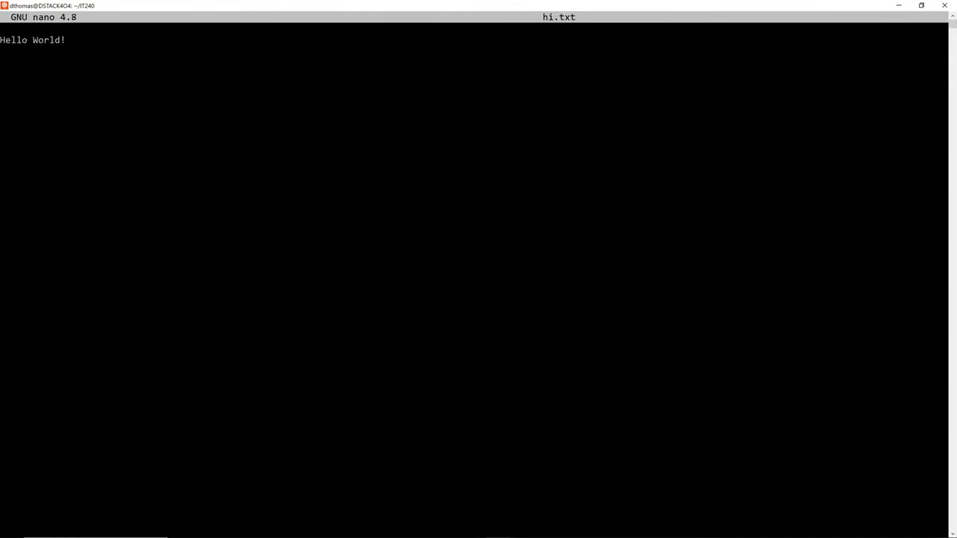
key(ctrl+x)
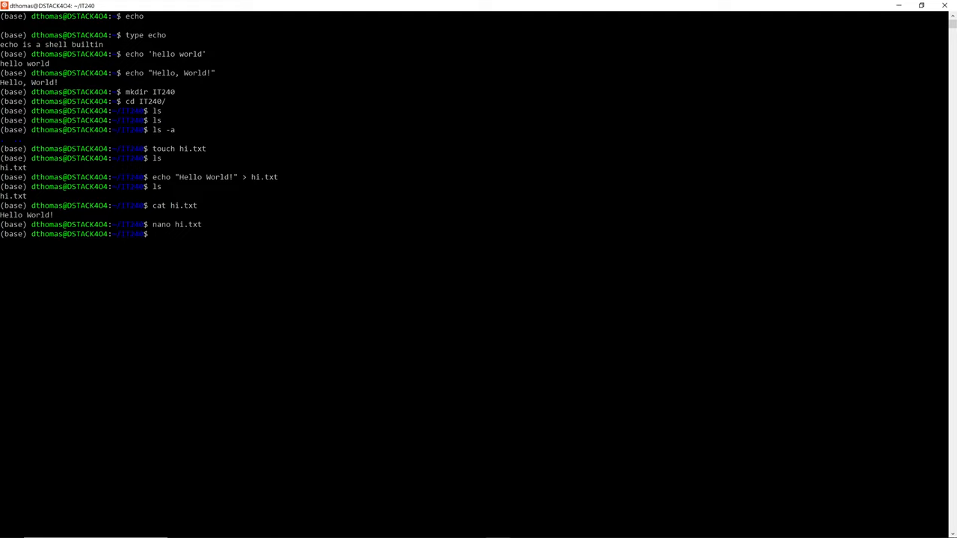
- Open hi.txt in vim and close it again
text(v)
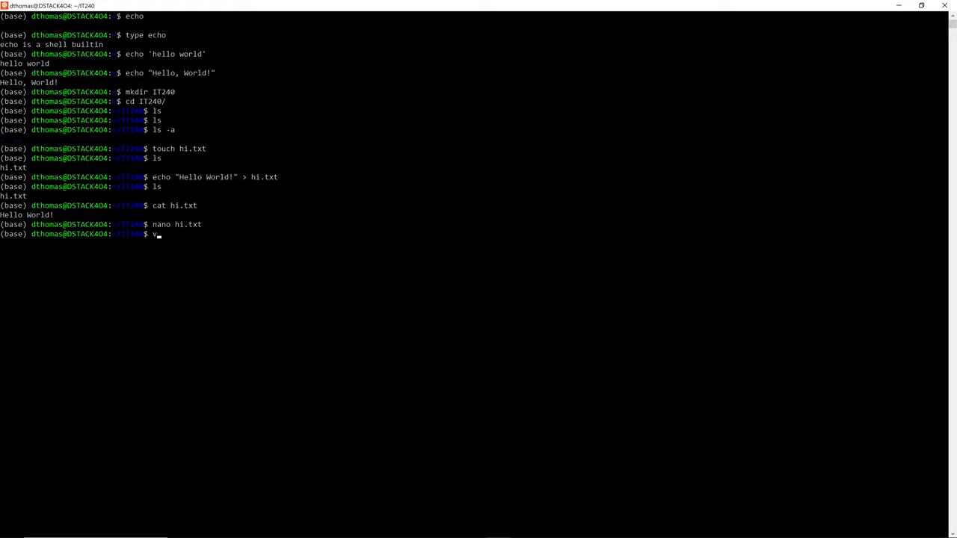
text(i)
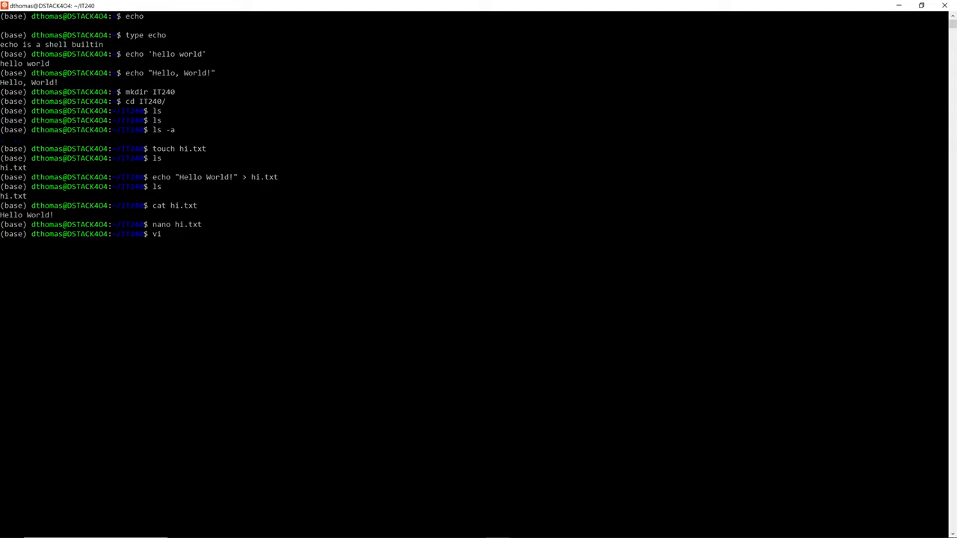
text(m)
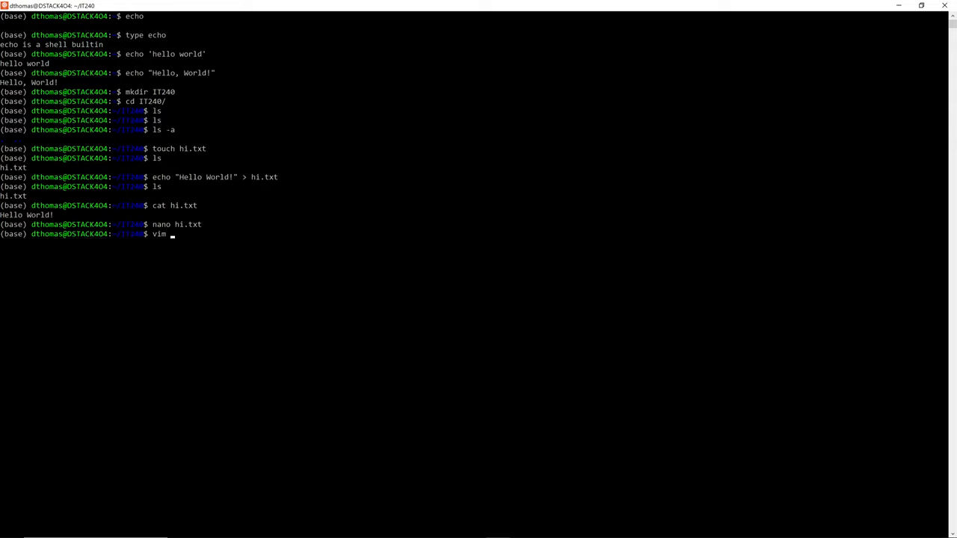
text(hi.txt)
text(ls)
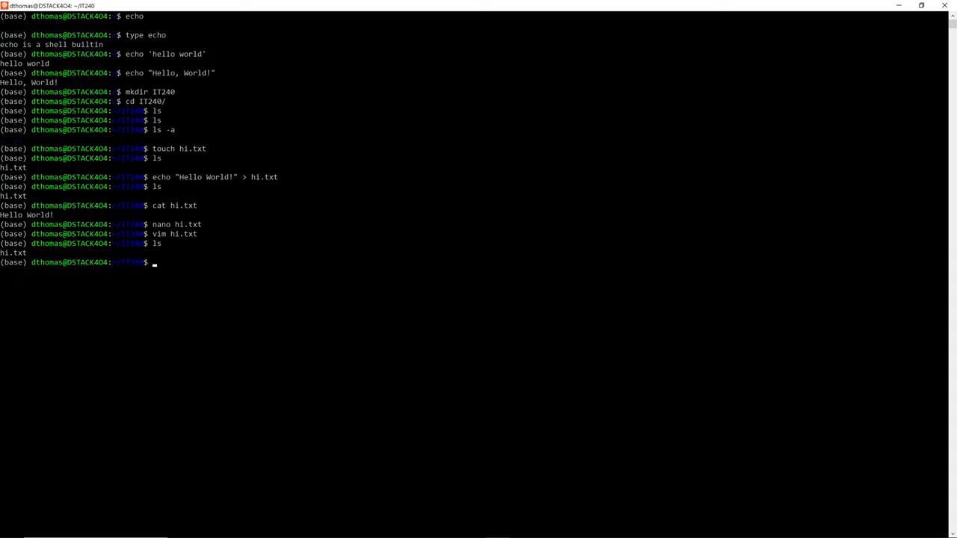
- Delete hi.txt with rm and verify IT240 is empty with ls and ls -a
text(rm)
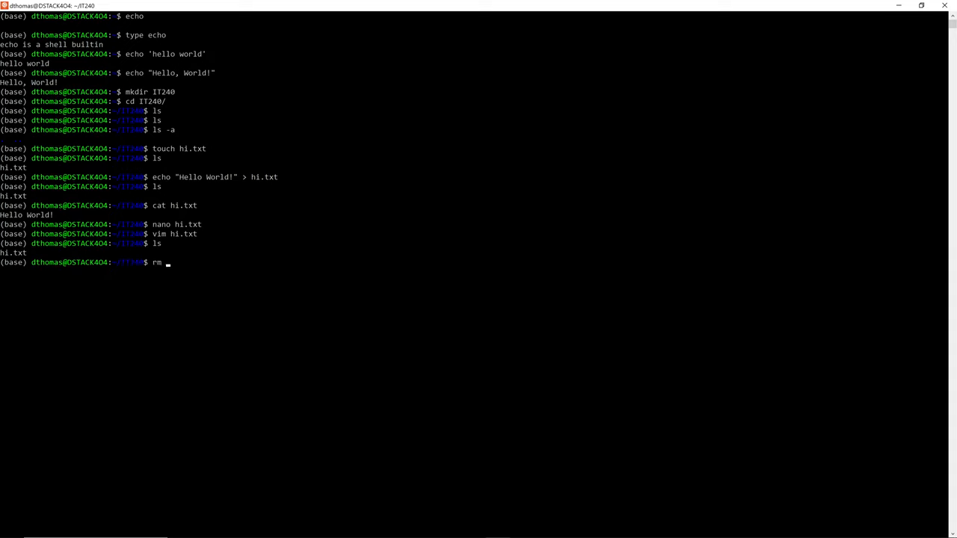
text(hi.txt)
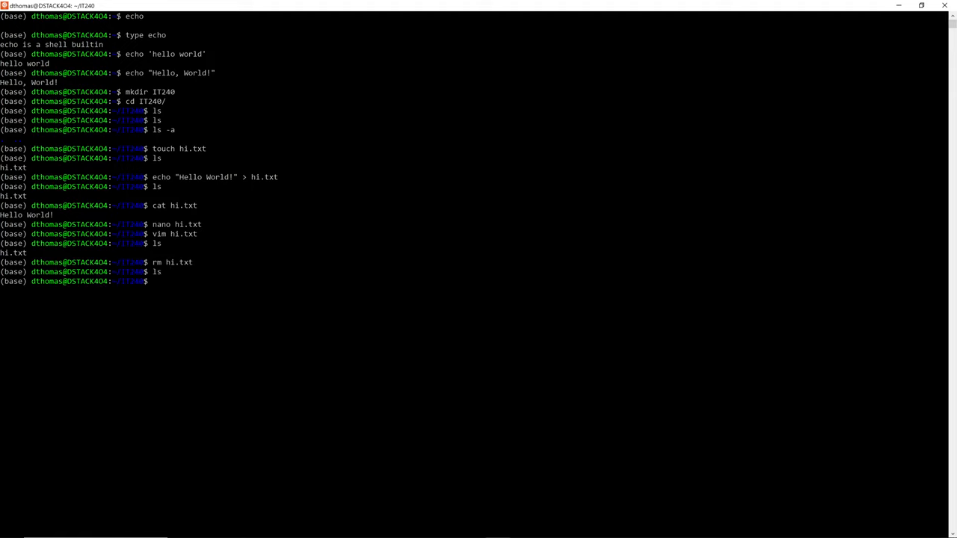
text(ls -a)
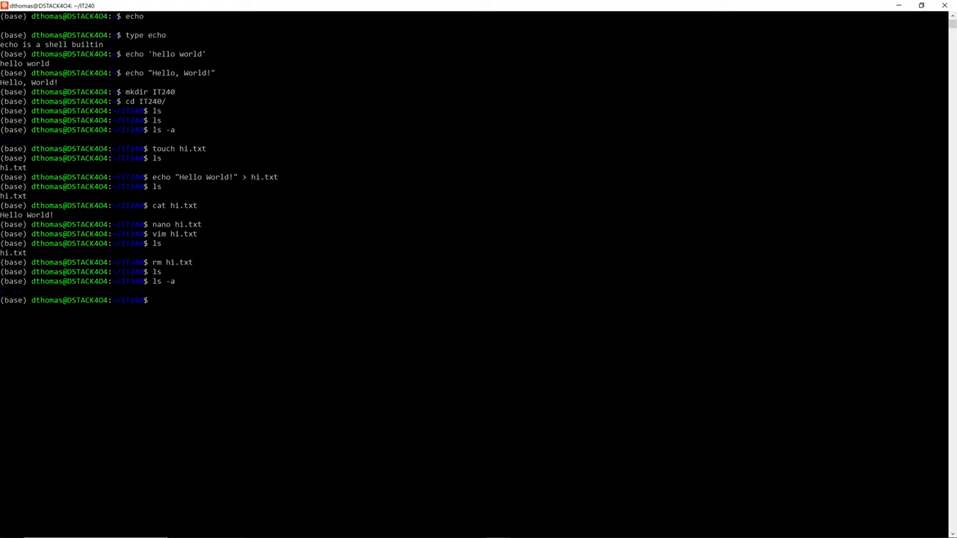
- Recreate hi.txt by appending Hello World! with echo >> and show it with cat
text(echo)
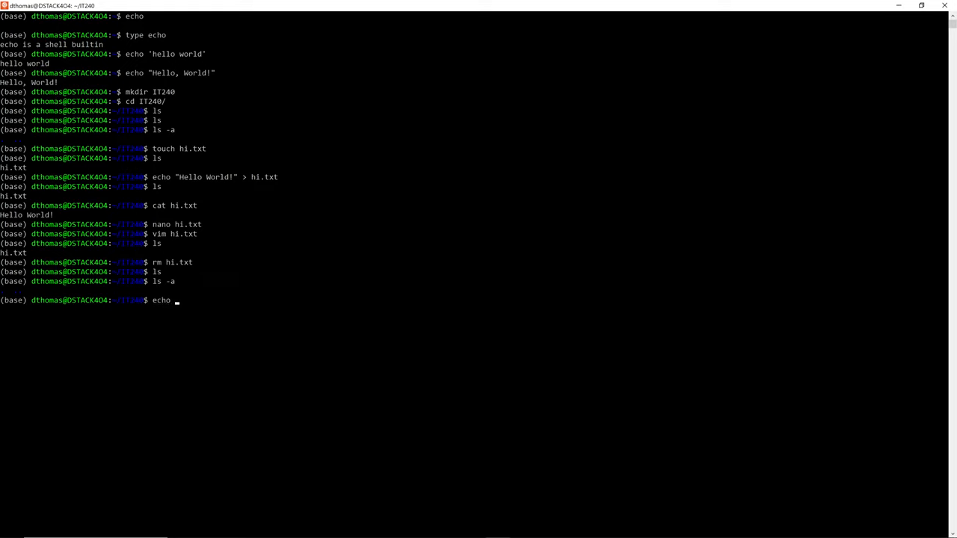
text("Hello World)
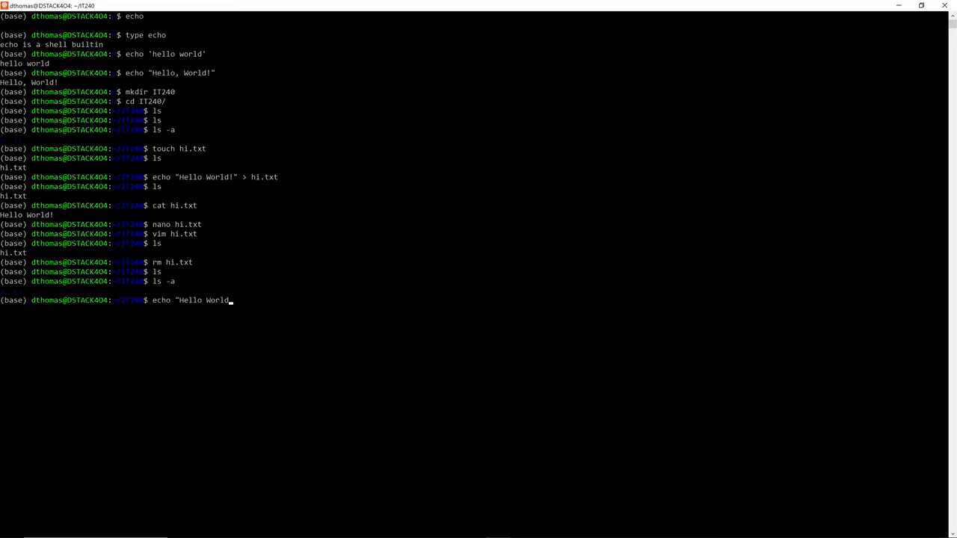
text(!)
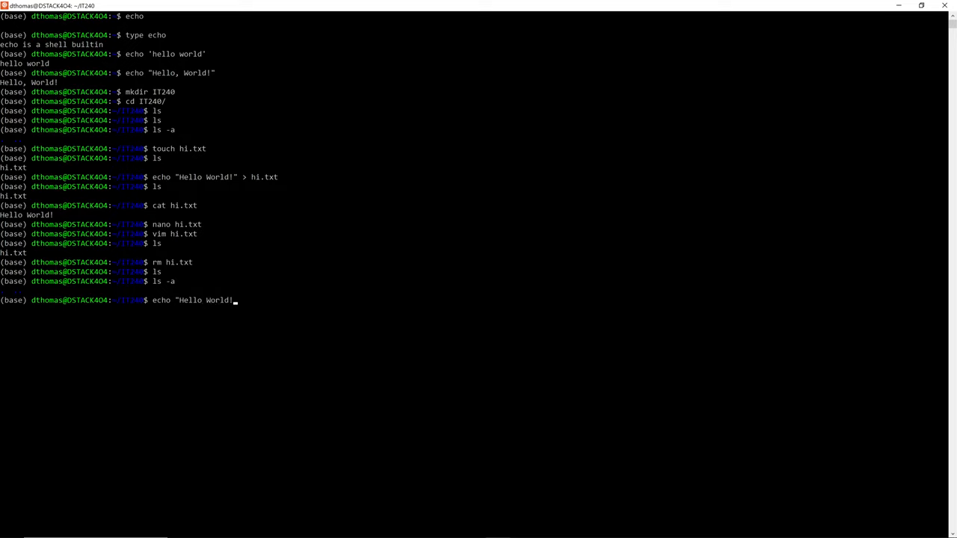
text(>>)
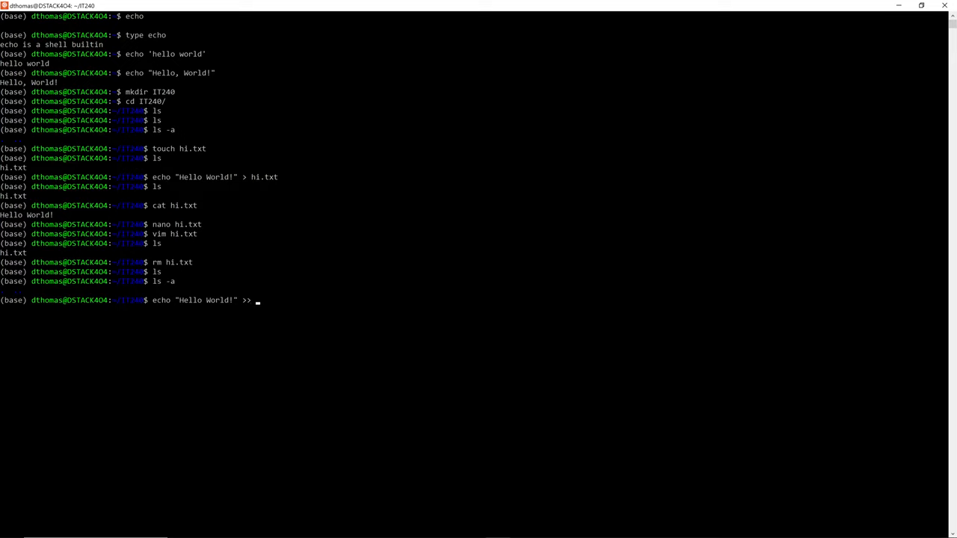
text(hi.txt)
text(c)
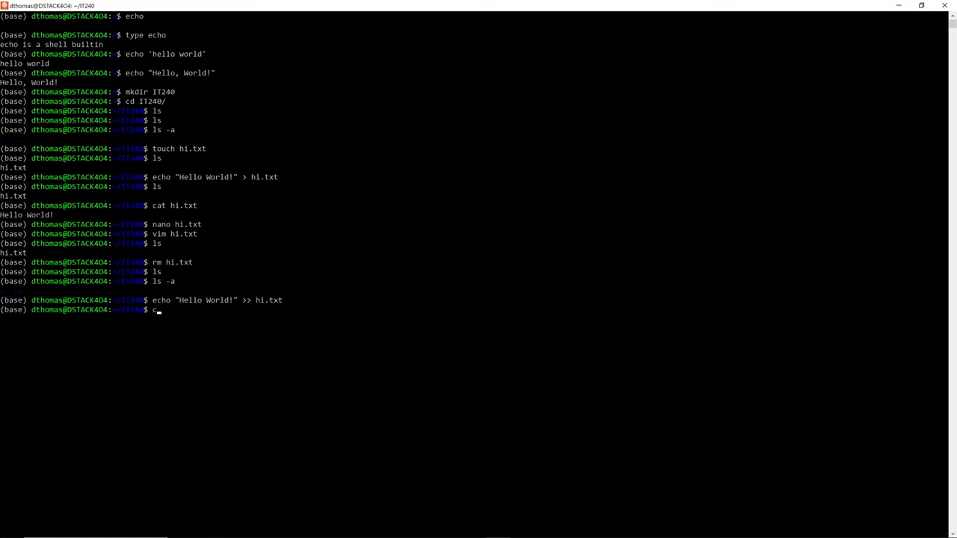
text(at hi.txt)
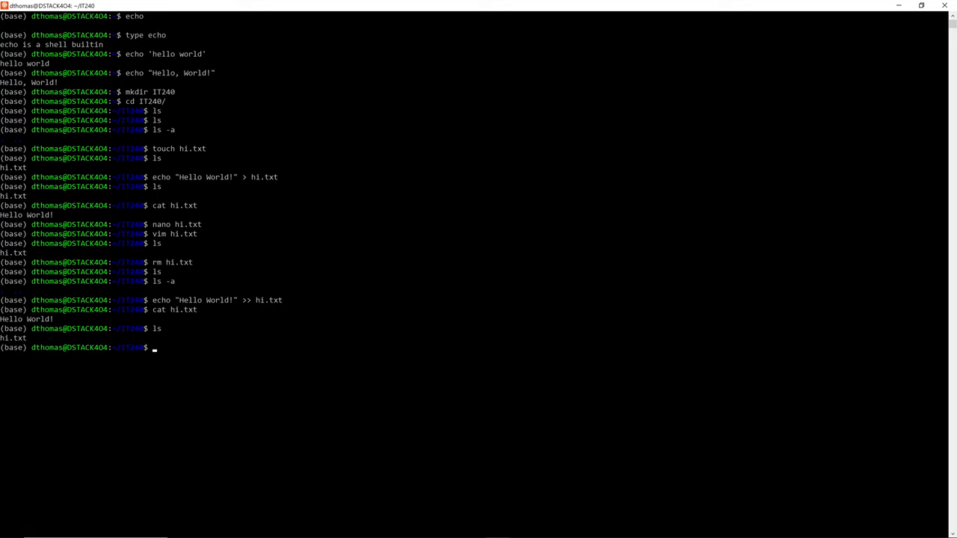
- List the directory with ls -a and ls -l, then start clearing the screen
text(ls -a)
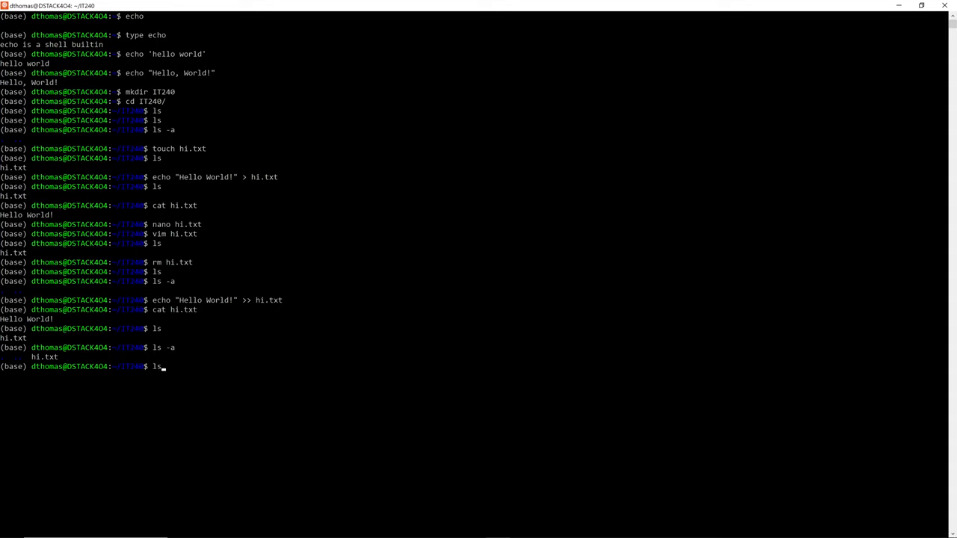
text(-)
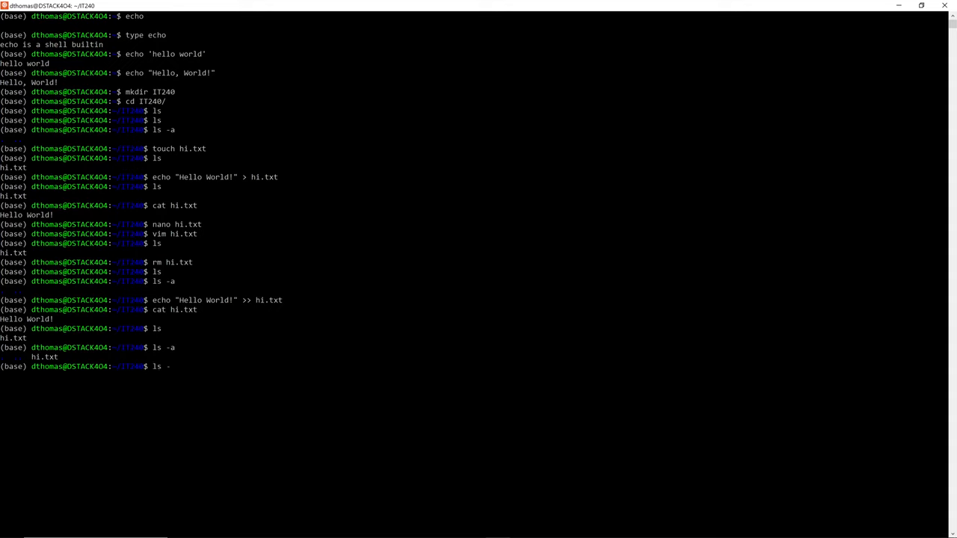
text(l)
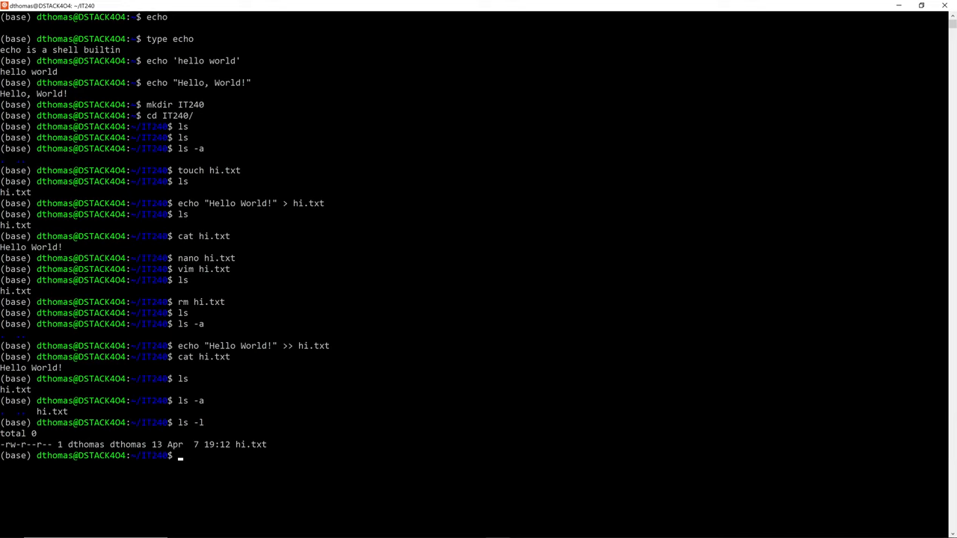
text(cle)
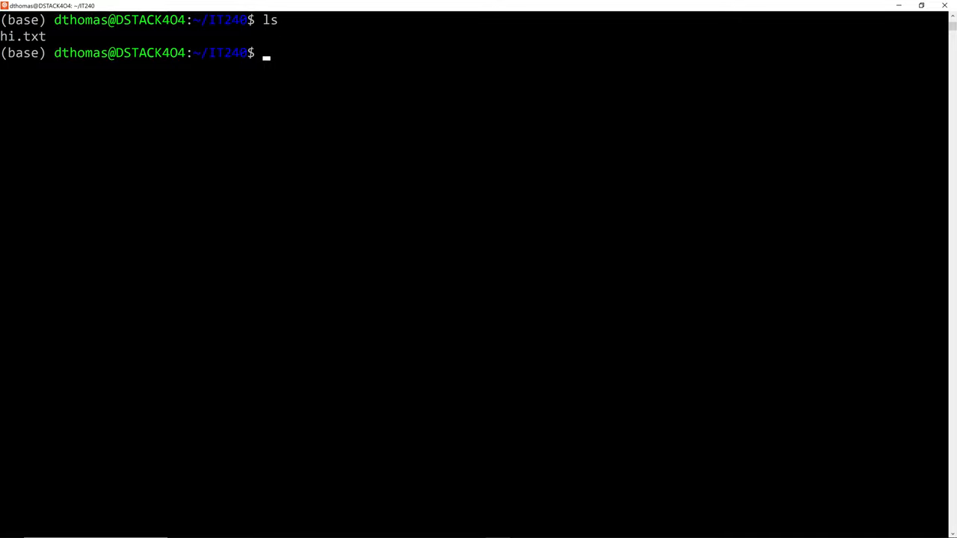
- Close the shell session with exit after the cleared listing shows hi.txt
text(exi)
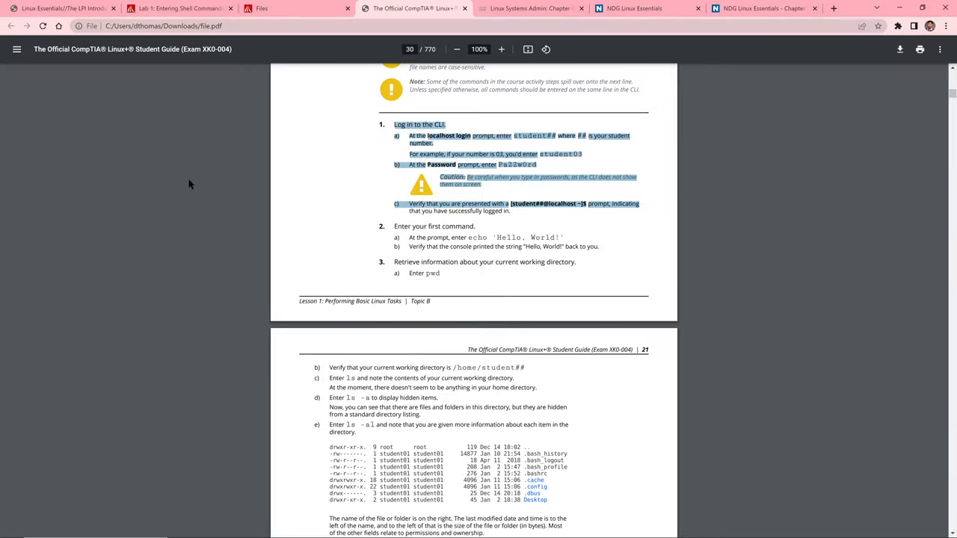
- Browse the Week 2, Week 3 and Week 4 module tabs on the IT 240 course home page
click(171, 9)
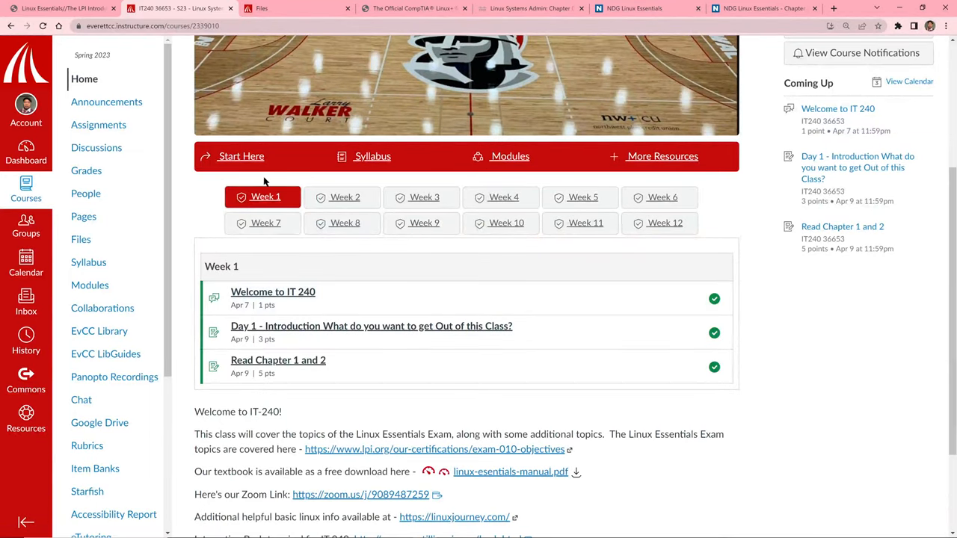
click(343, 197)
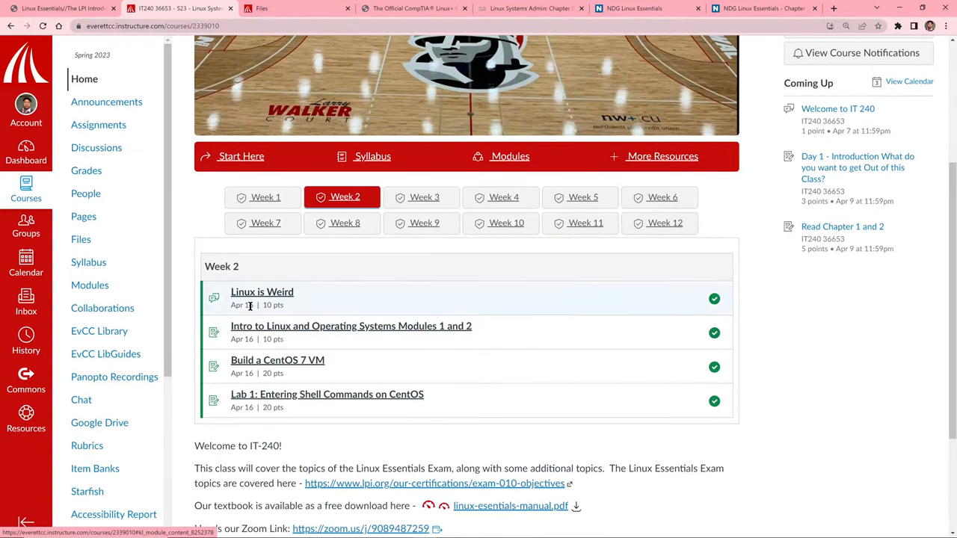
click(422, 197)
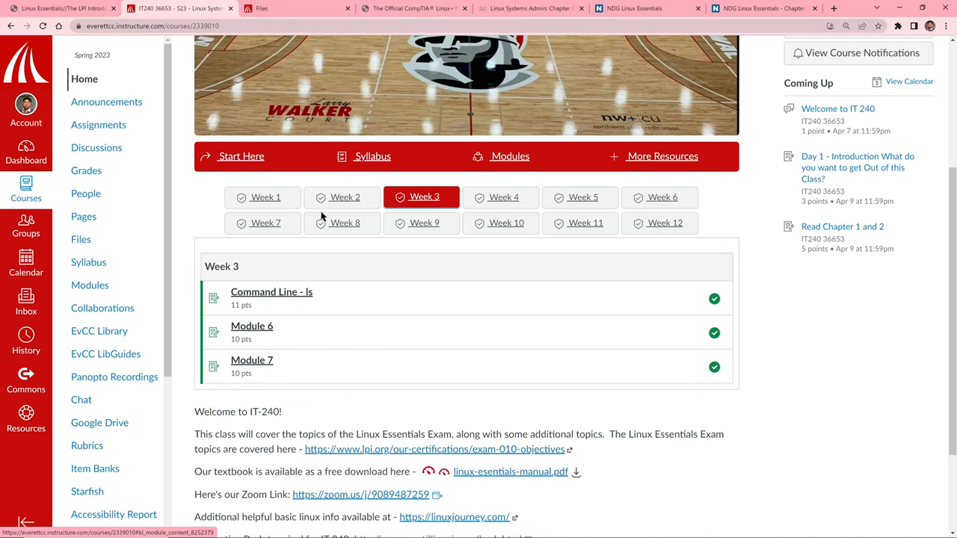
click(341, 197)
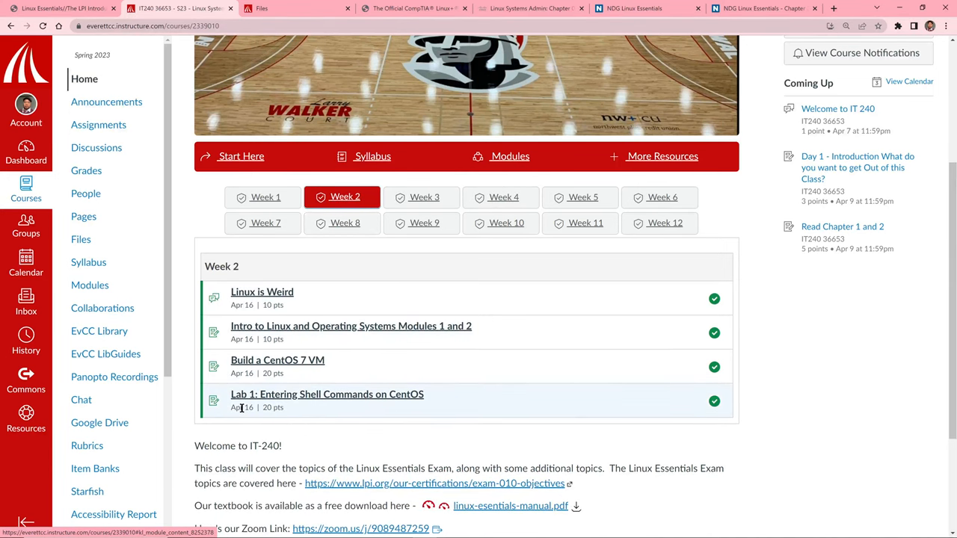
mouse_move(481, 327)
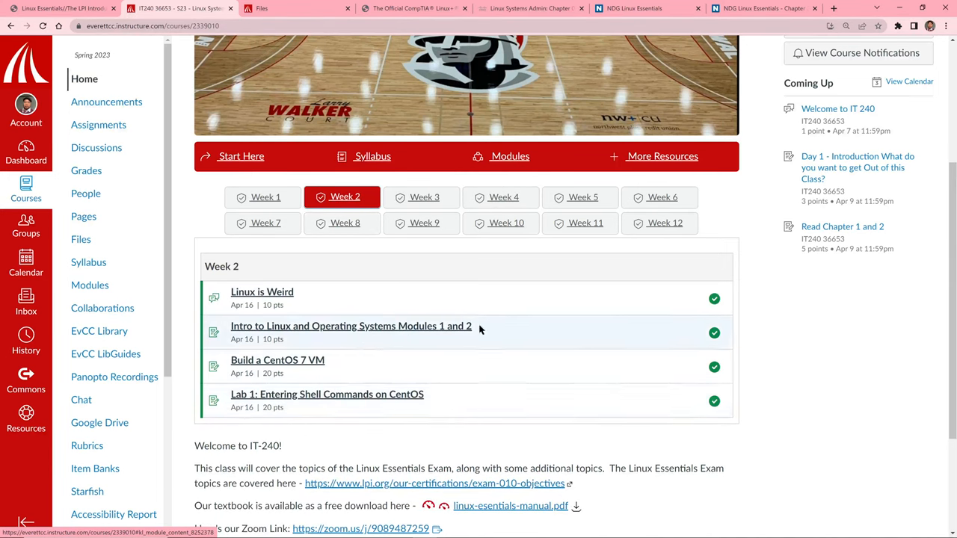
click(422, 198)
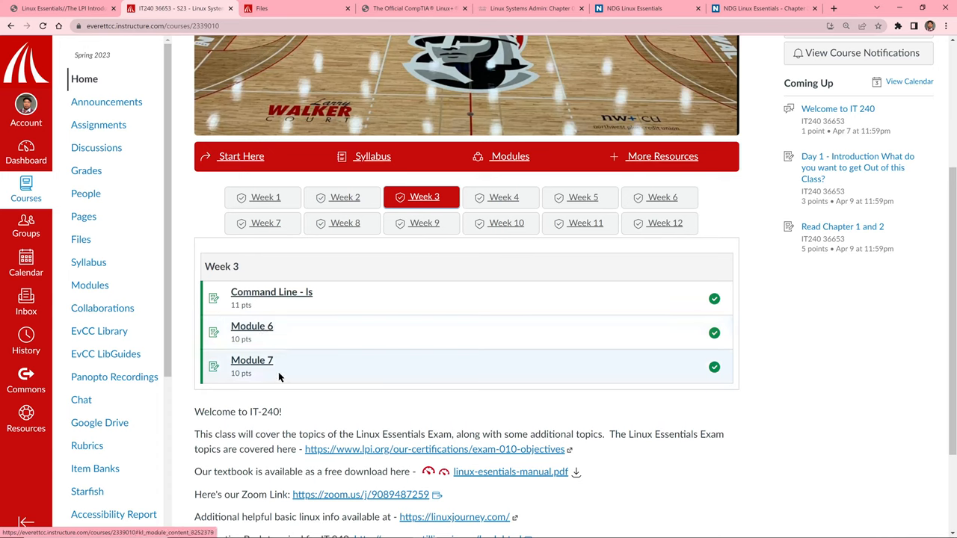
mouse_move(501, 197)
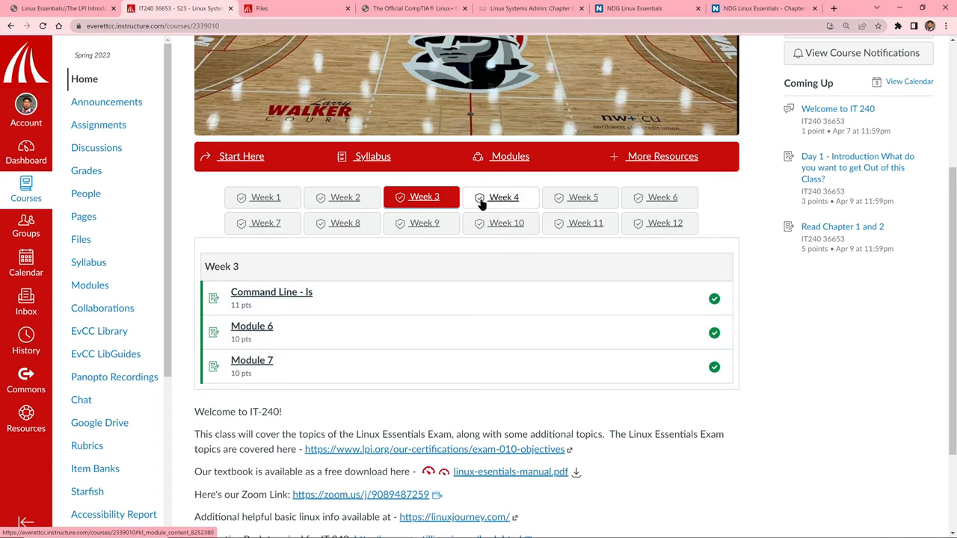
click(499, 198)
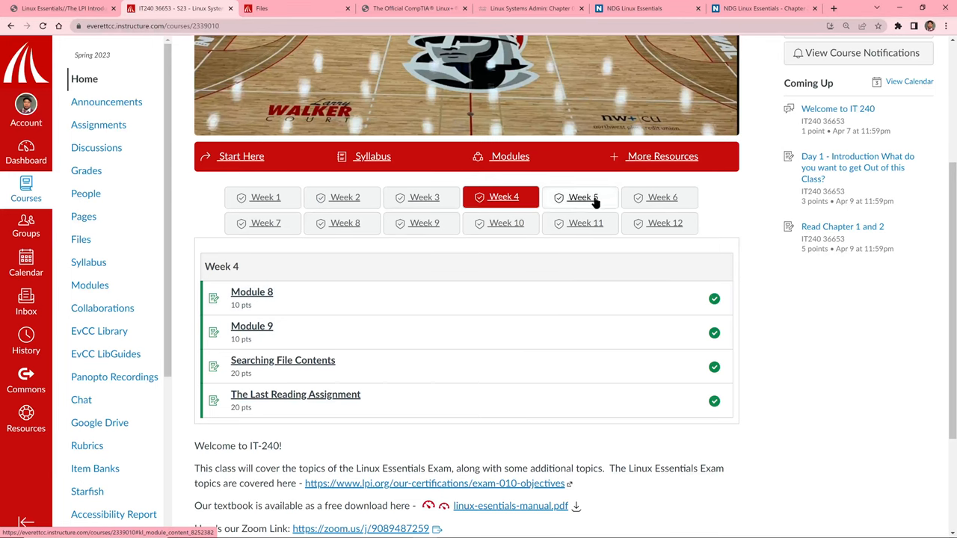
mouse_move(421, 207)
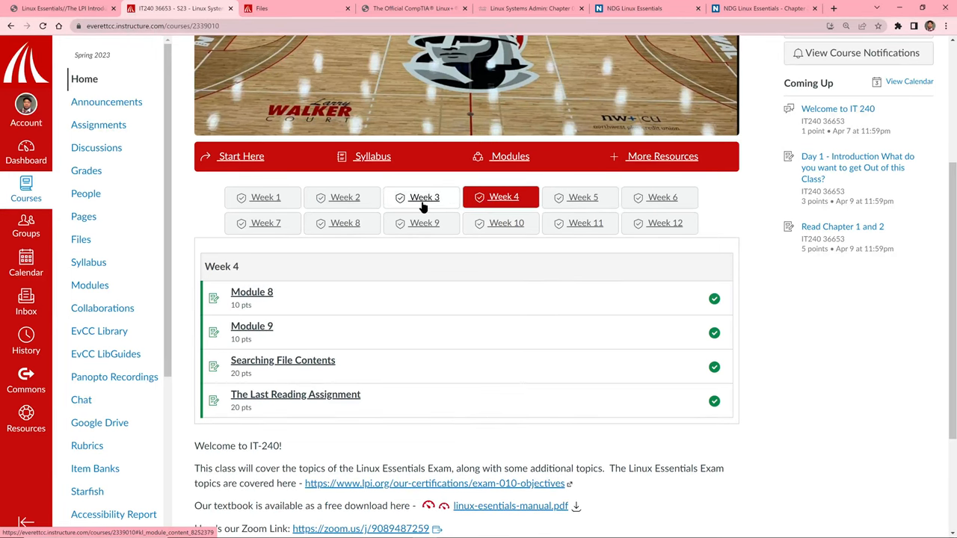
click(342, 198)
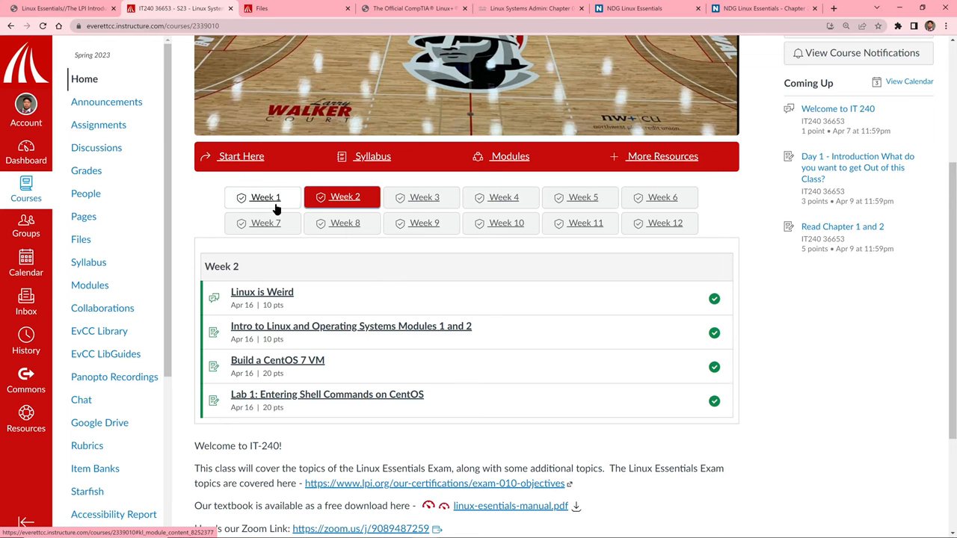
- Follow the linuxjourney.com link from Week 2 and view its lesson topics
scroll(down, 3)
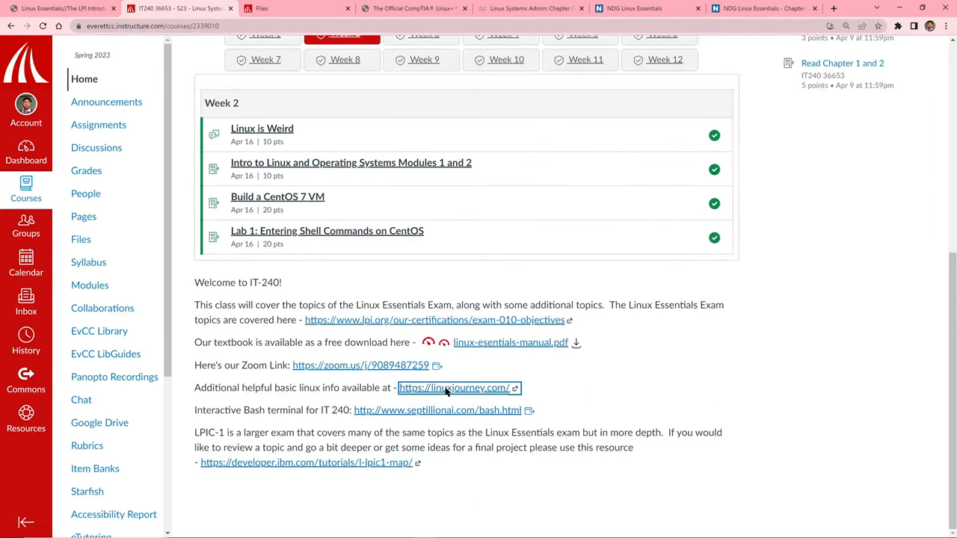
click(453, 389)
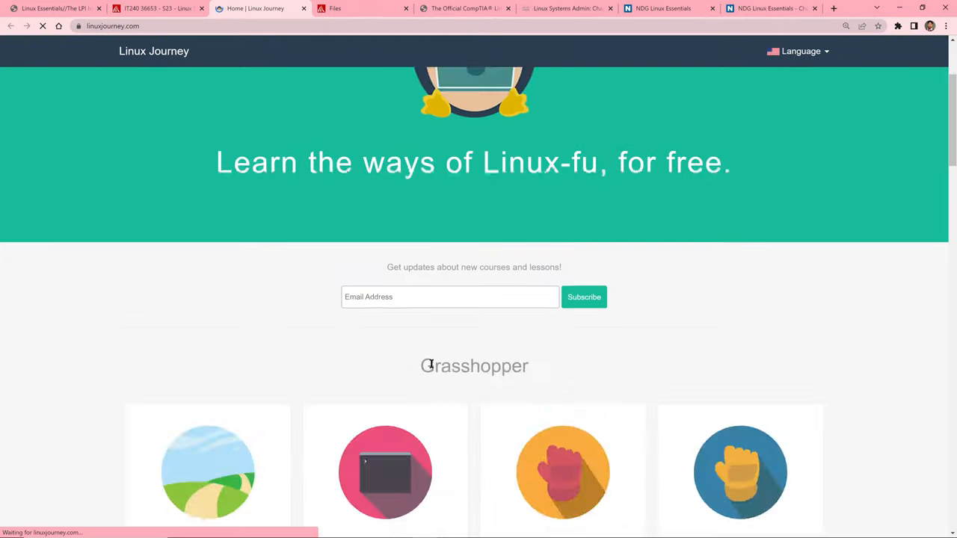
scroll(down, 3)
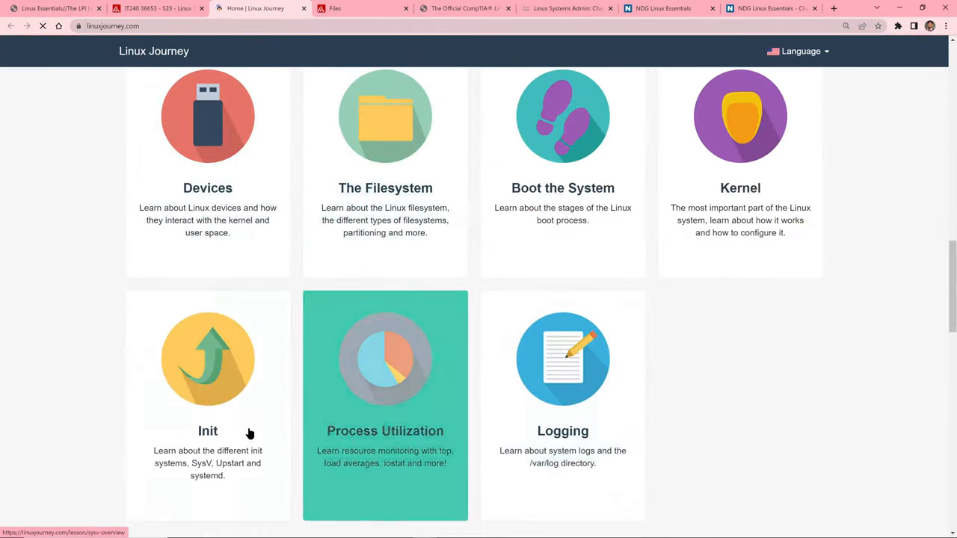